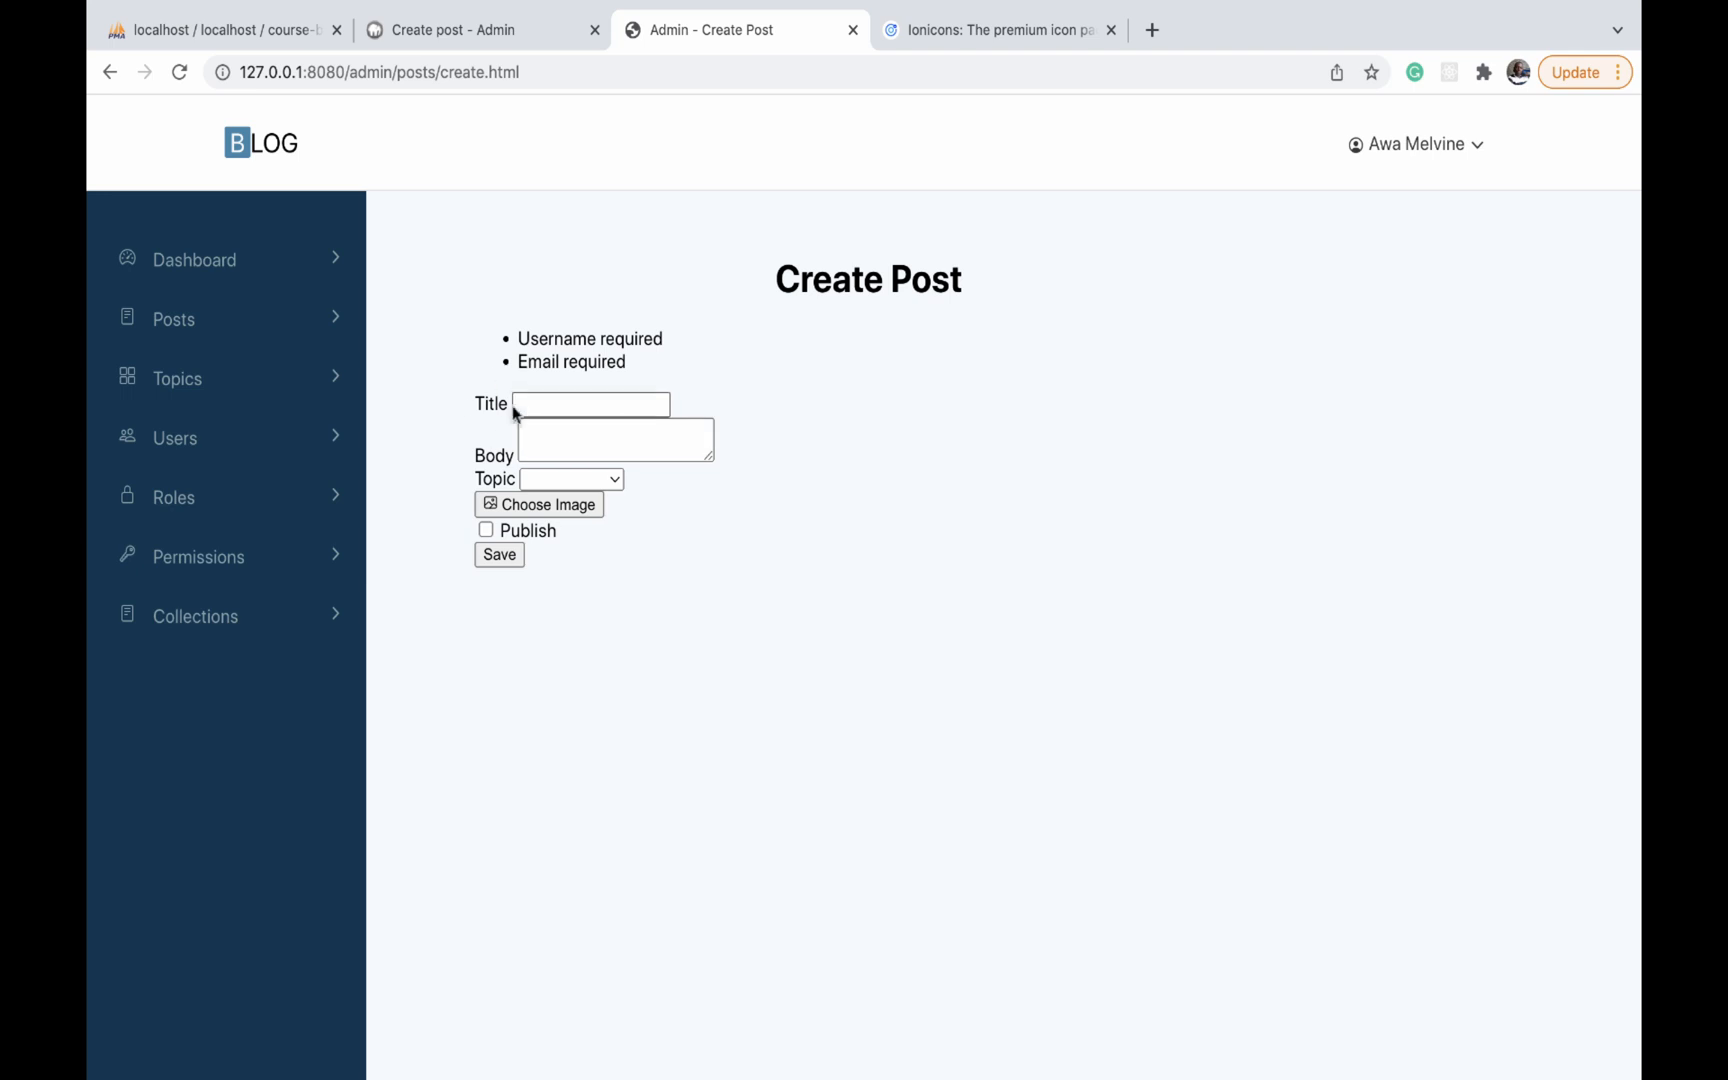
# Compare the unstyled local Create Post form's Title field against the styled reference at myblog.test
pyautogui.click(590, 404)
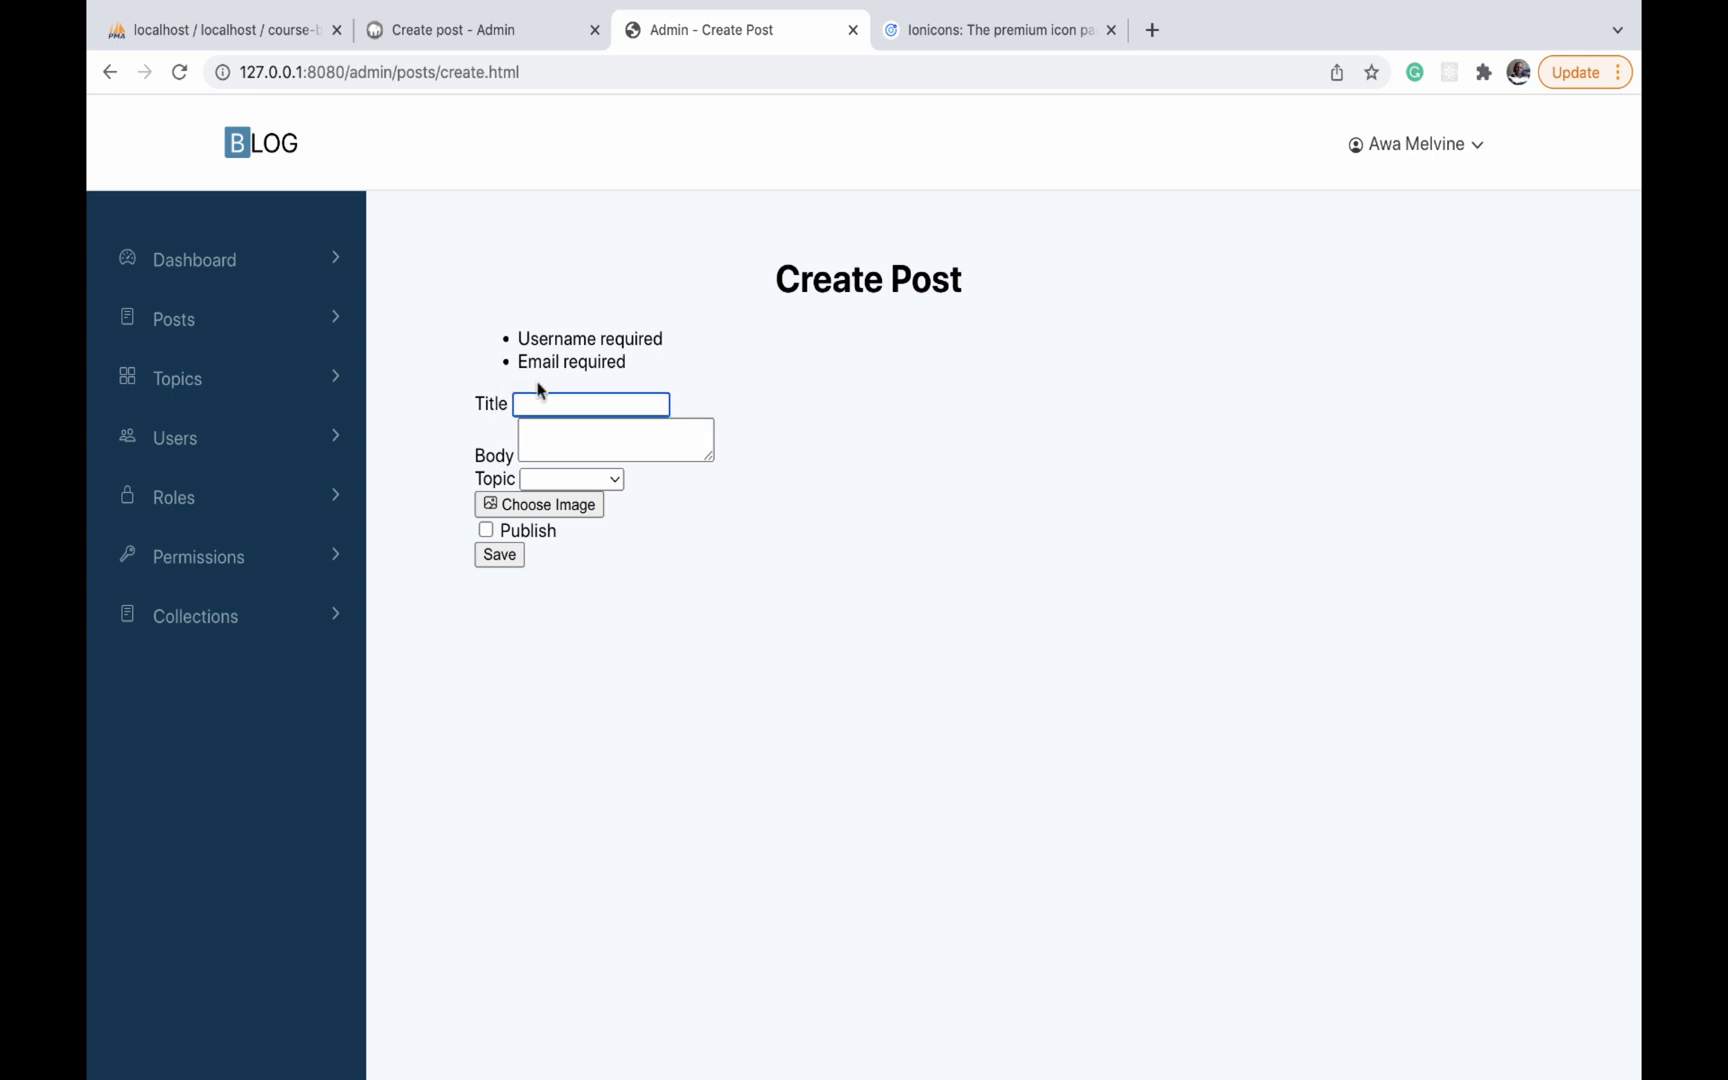
pyautogui.click(480, 30)
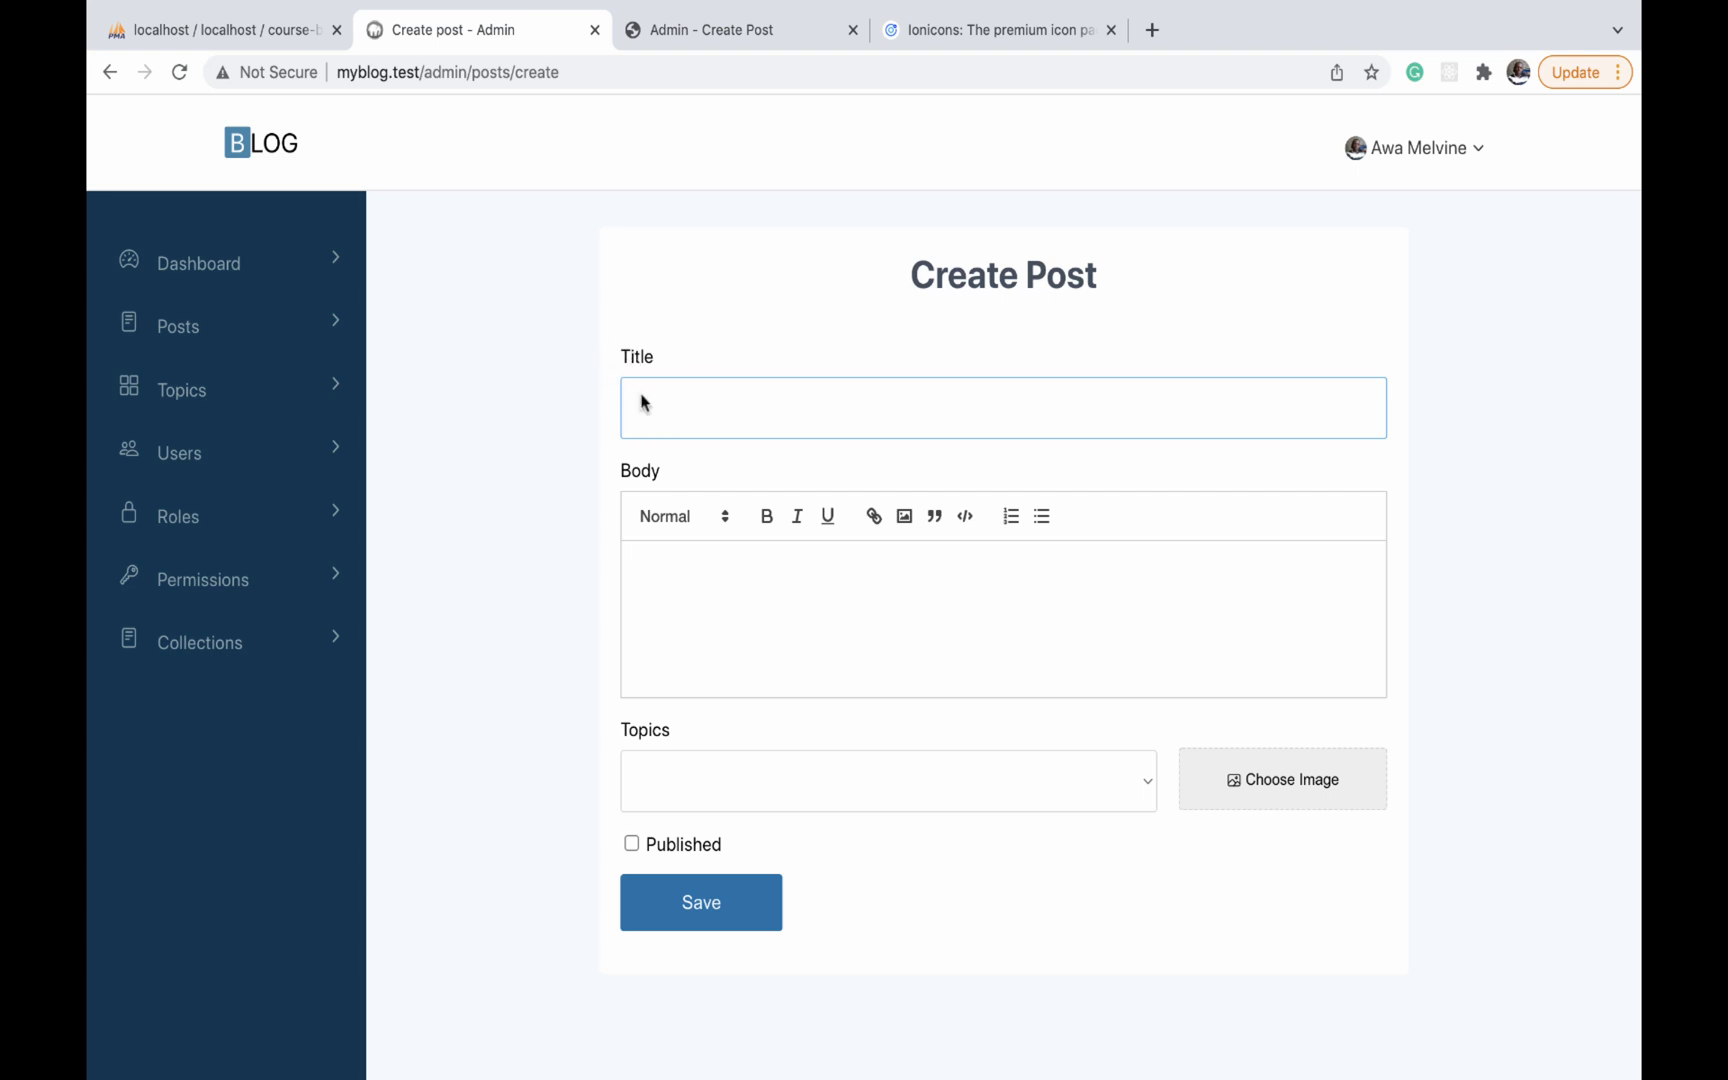
pyautogui.click(1002, 408)
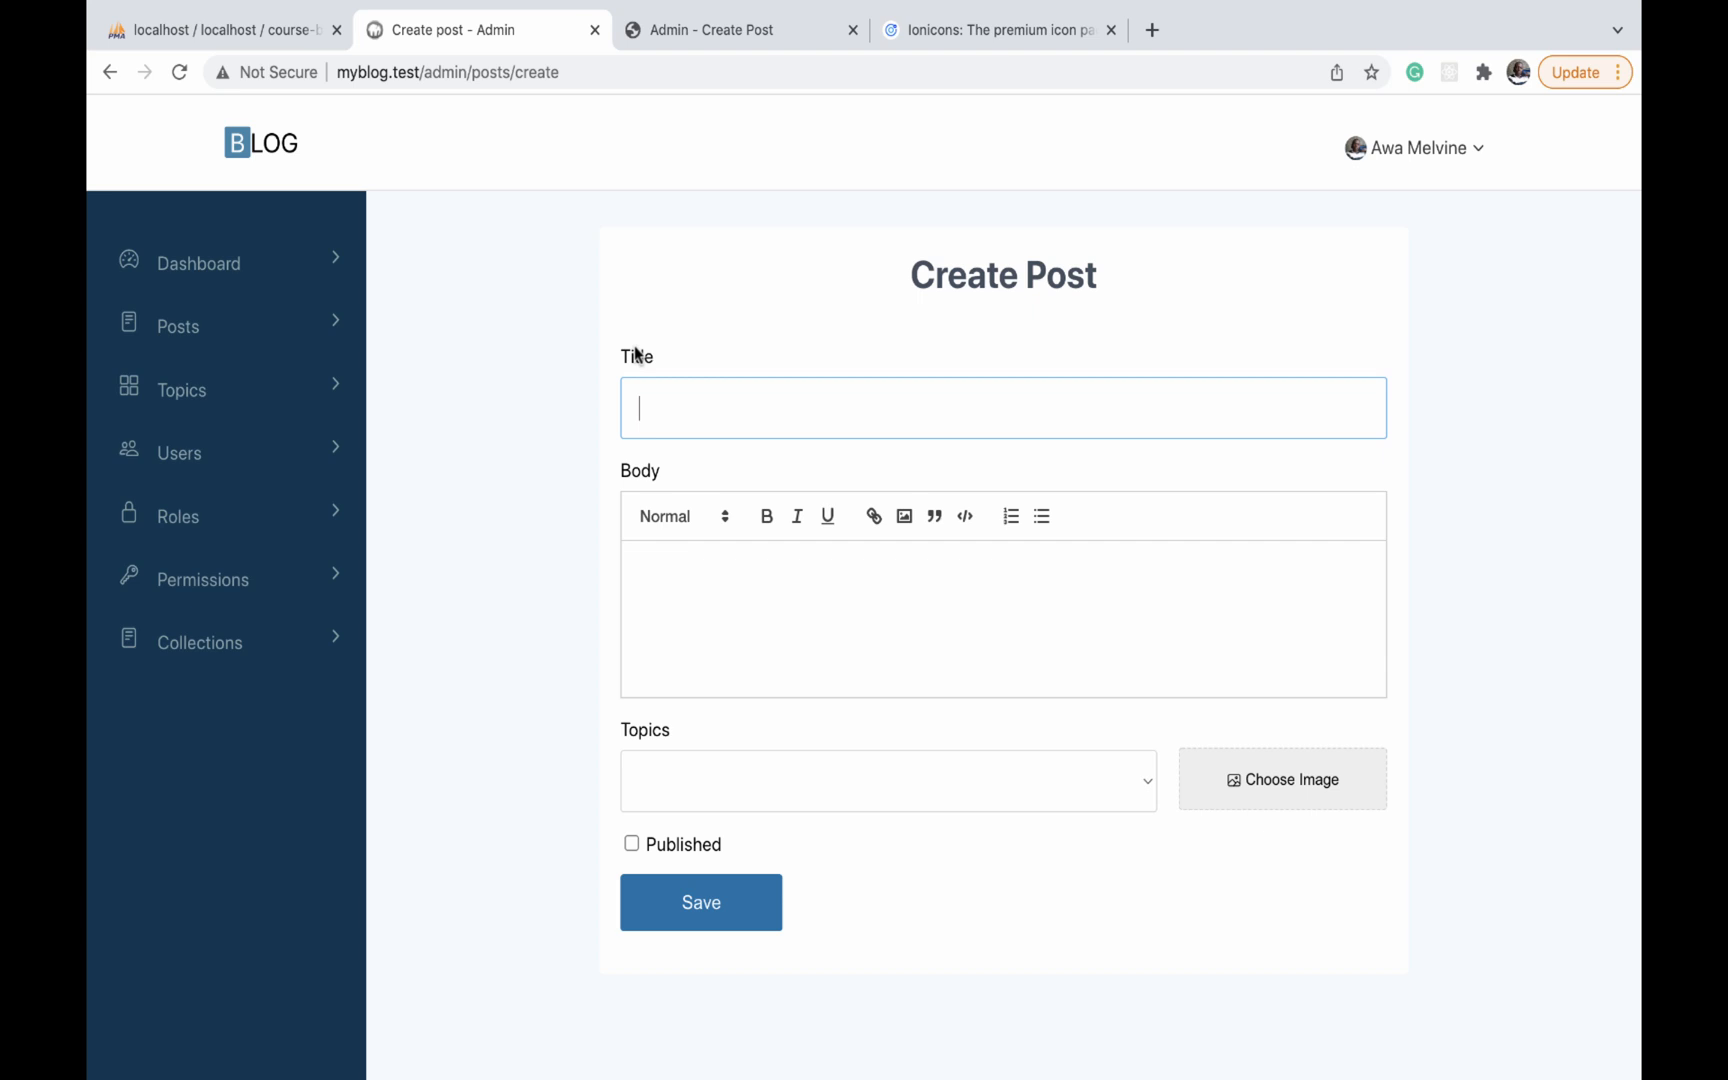
pyautogui.moveTo(648, 376)
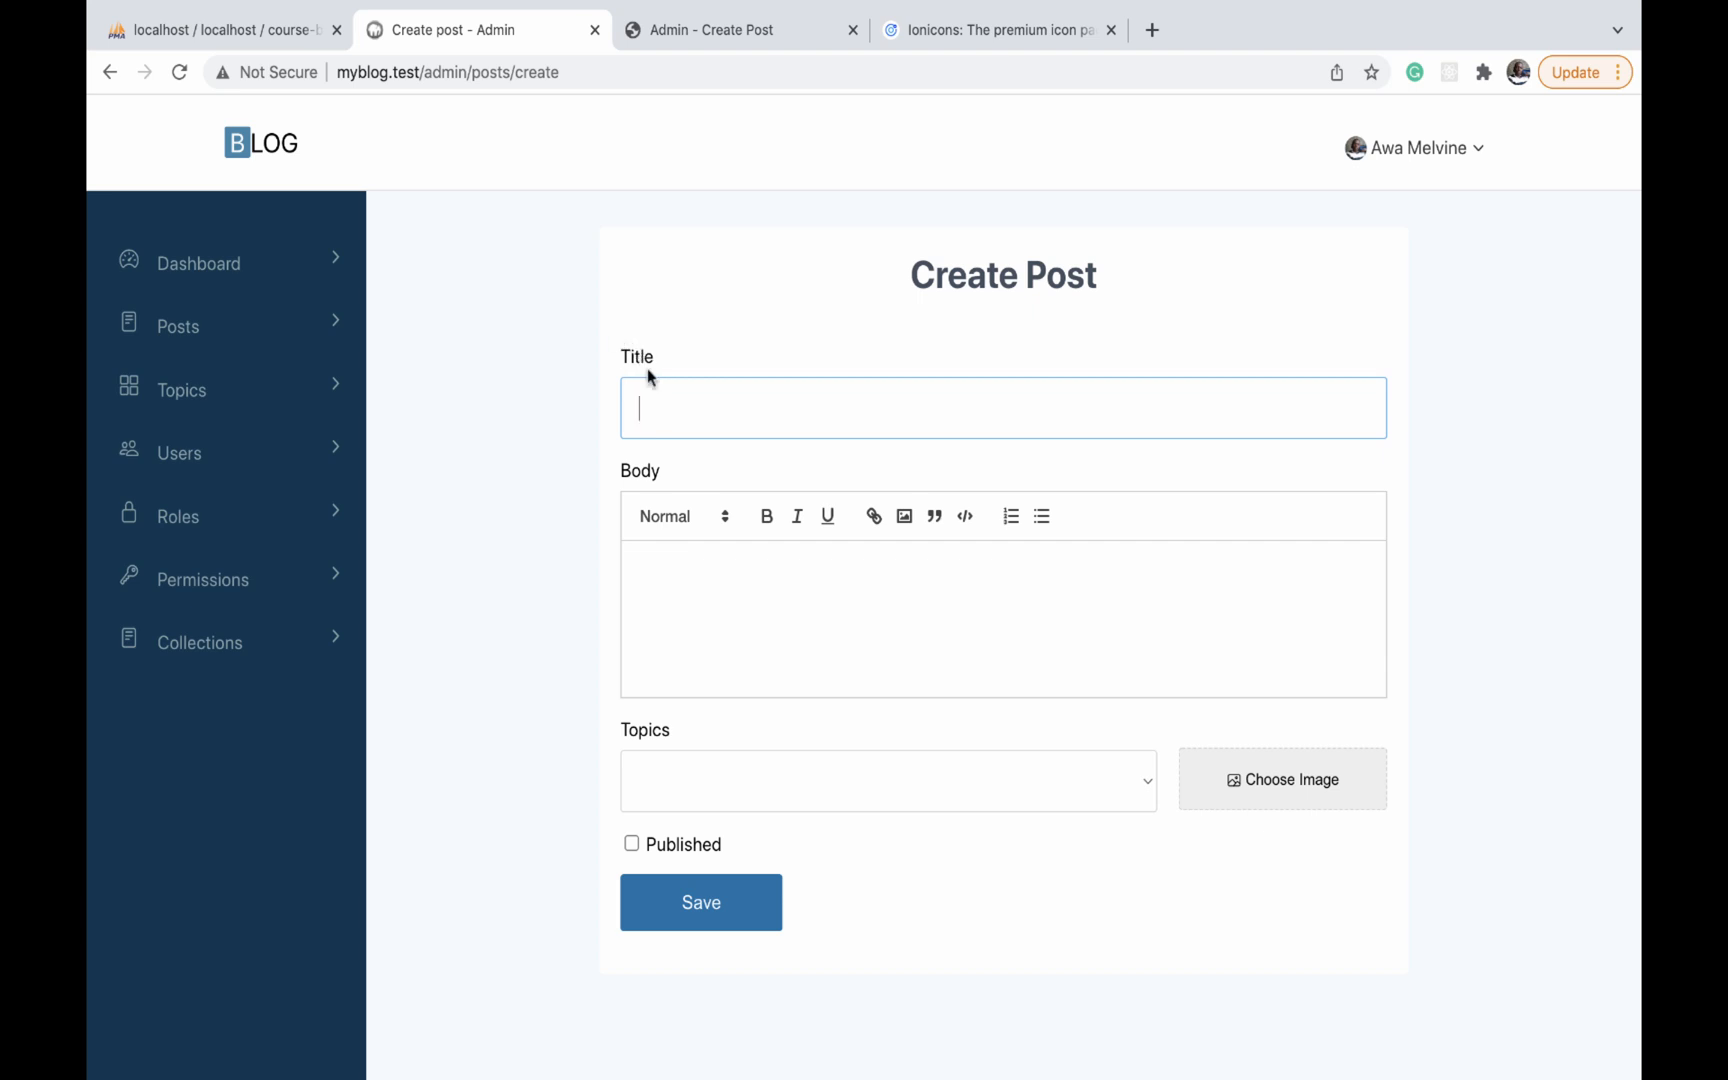
pyautogui.click(740, 30)
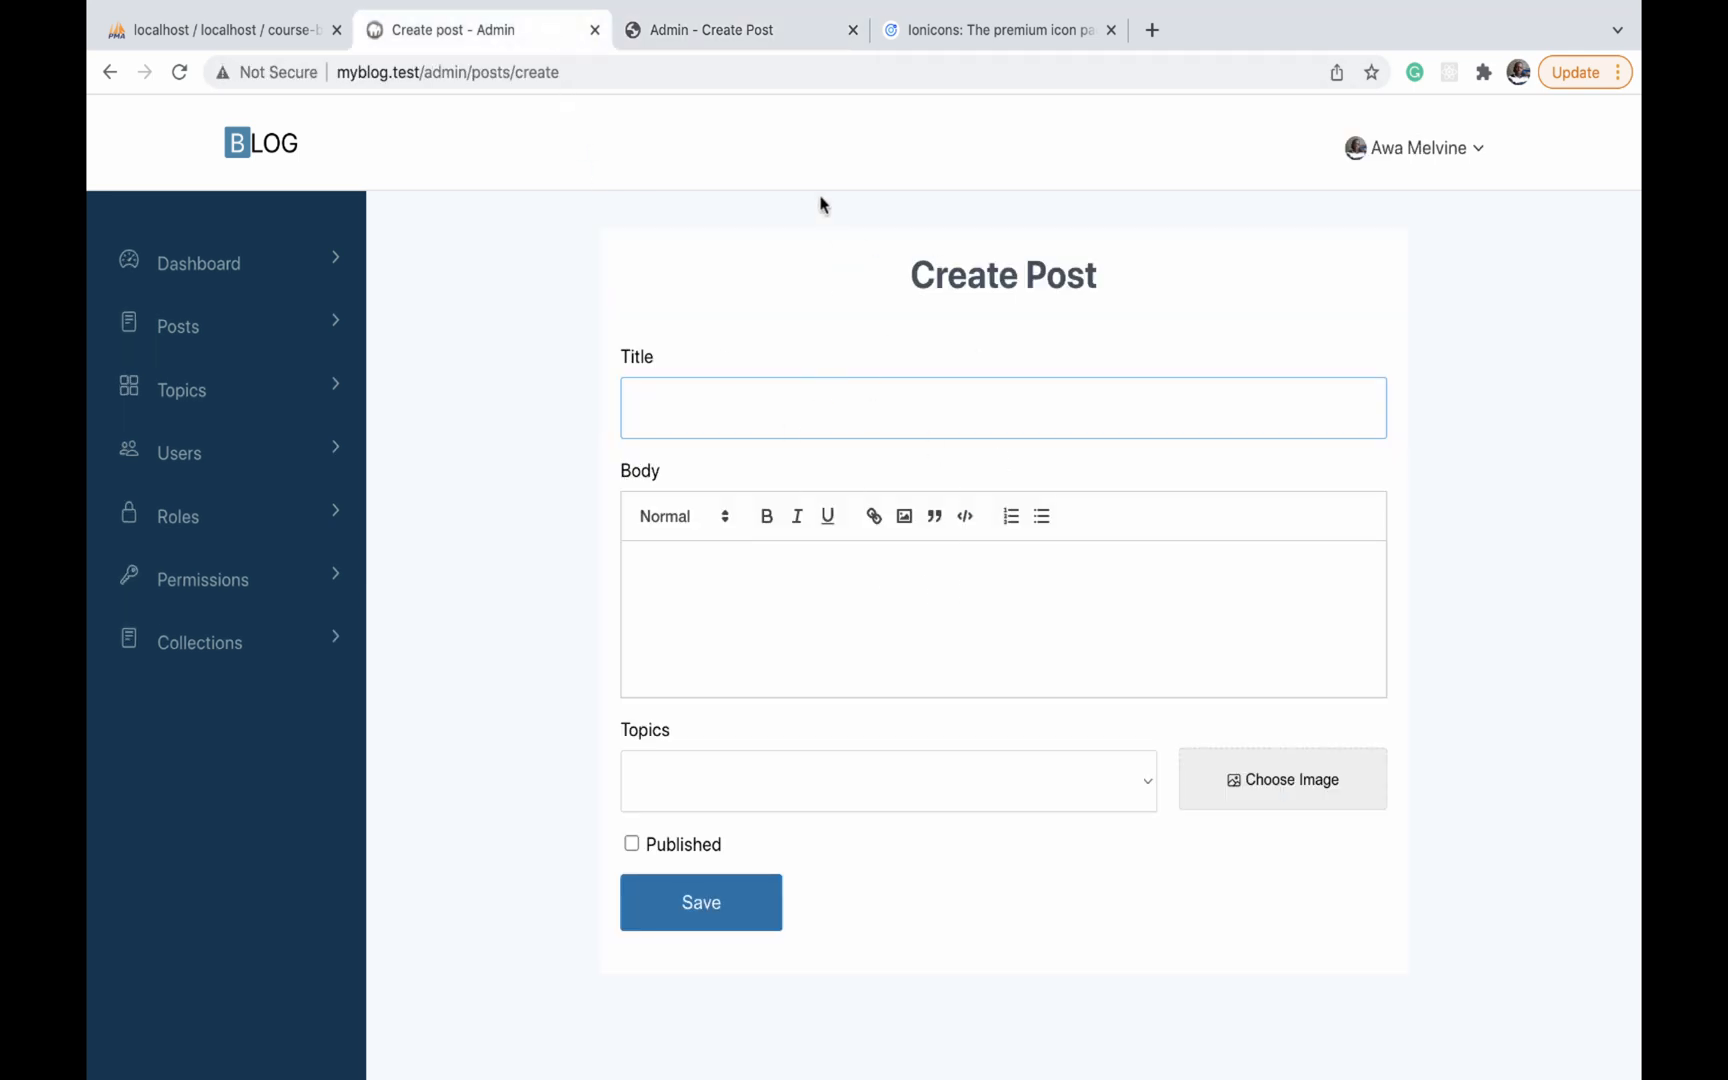
# Locate the form tag in create.html and copy its admin-form class name
pyautogui.click(732, 30)
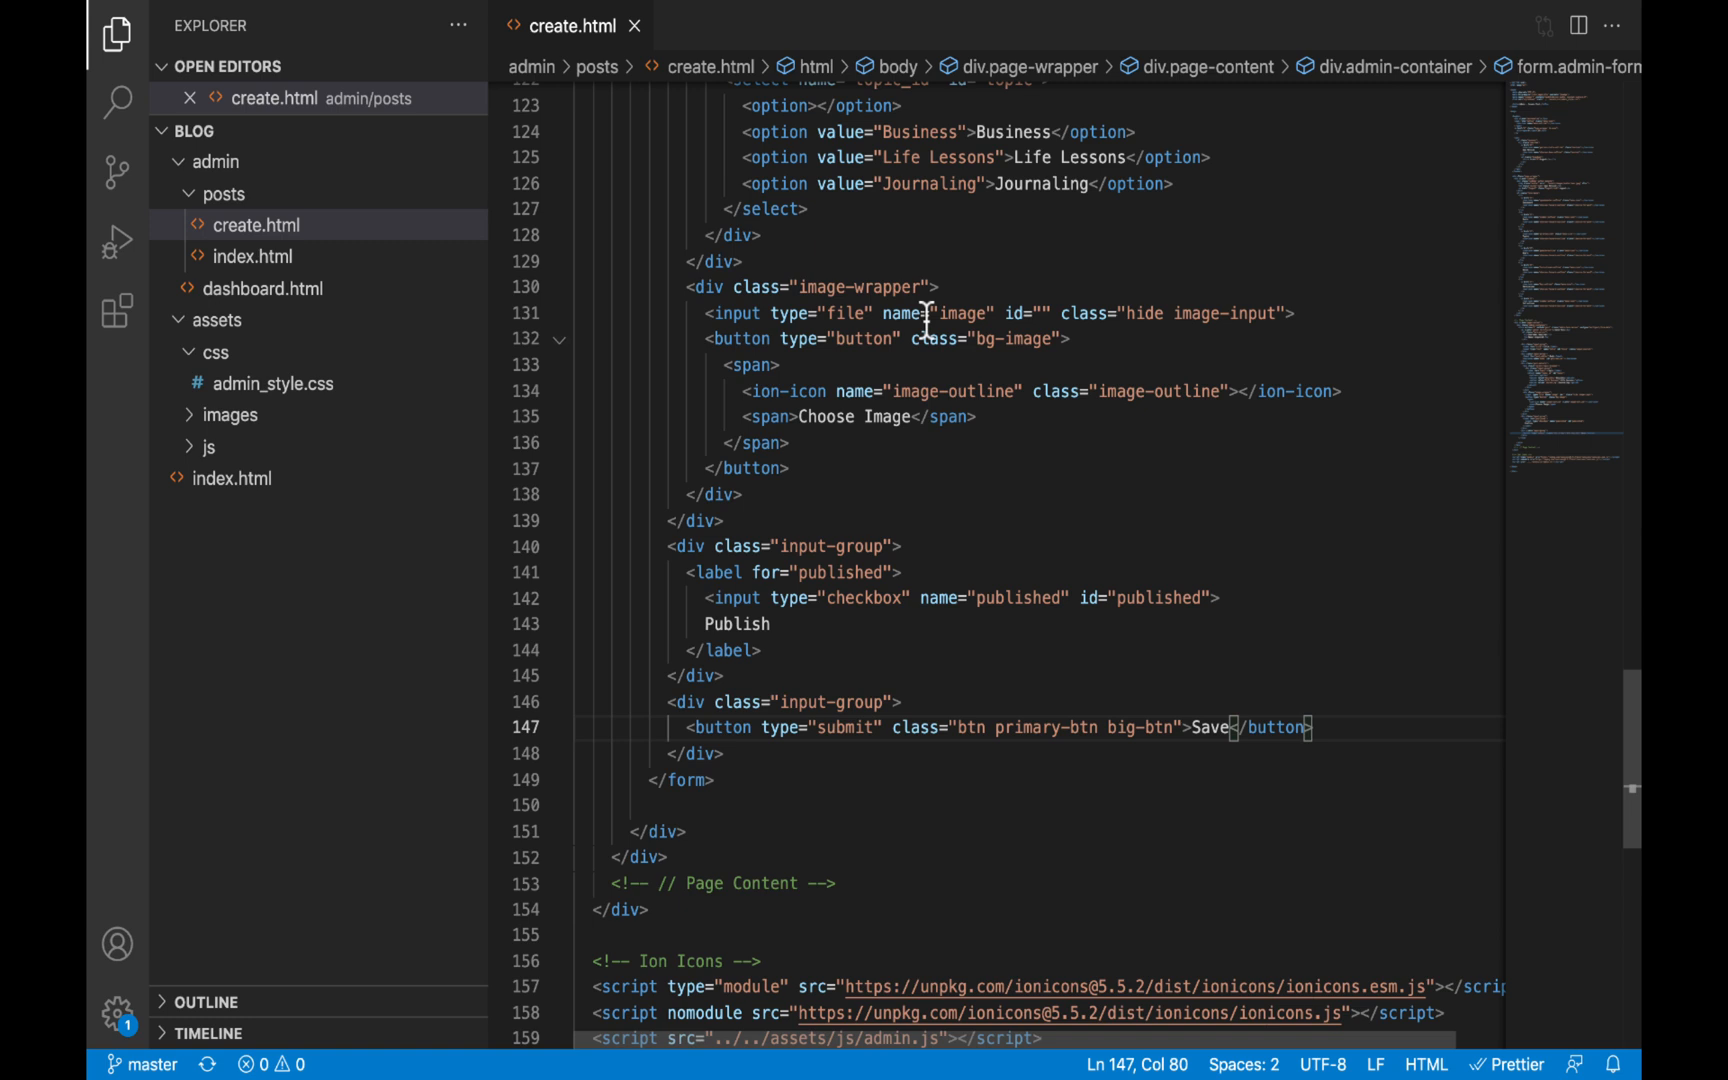
pyautogui.scroll(3)
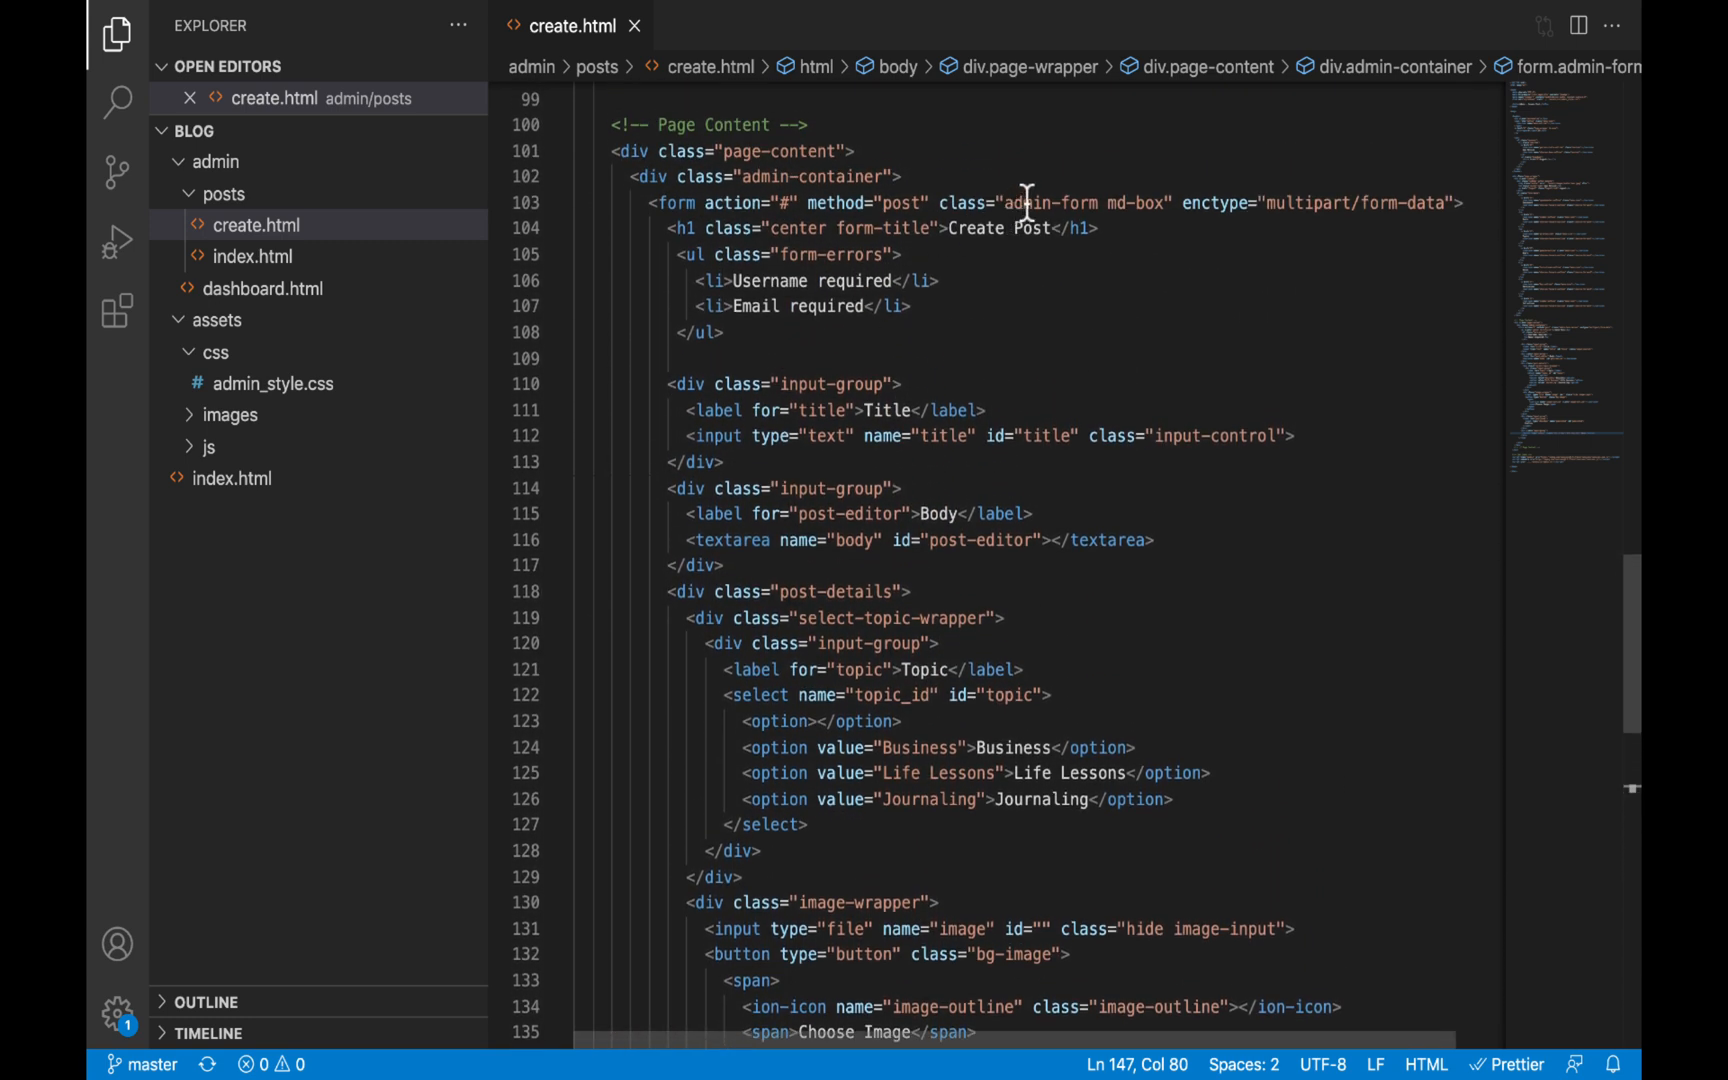
pyautogui.doubleClick(1046, 202)
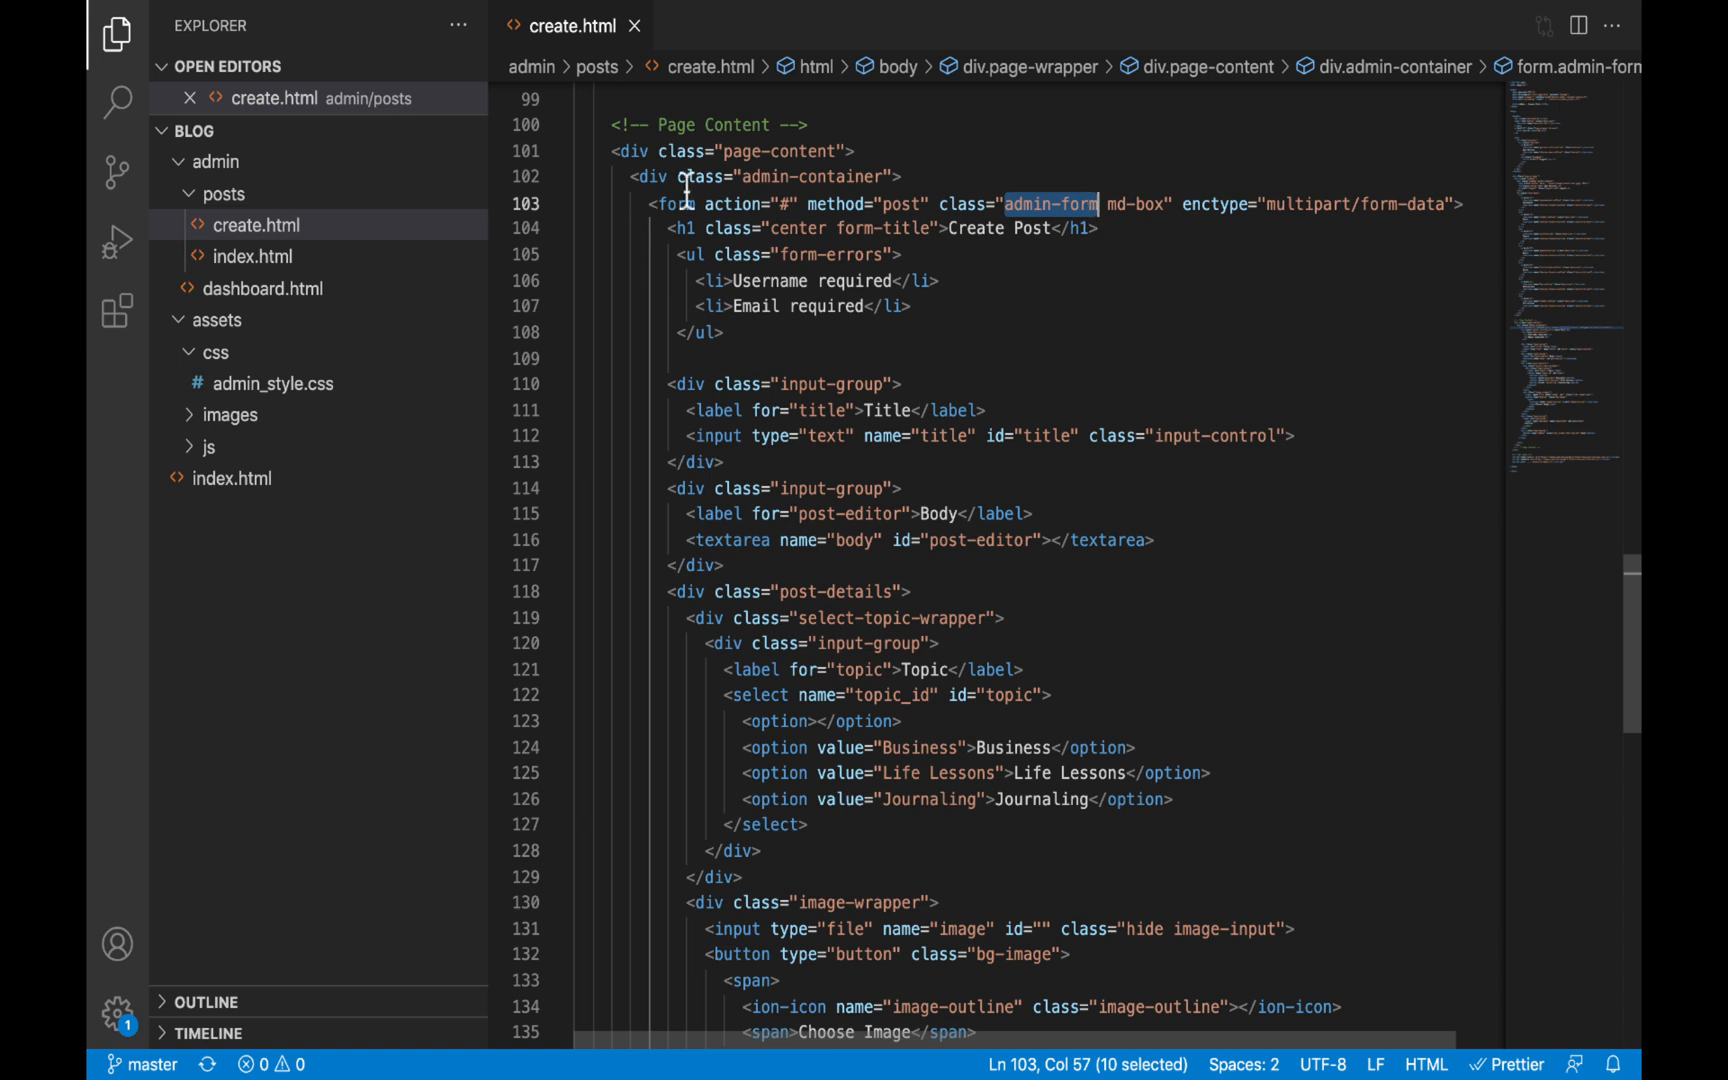
pyautogui.click(1022, 204)
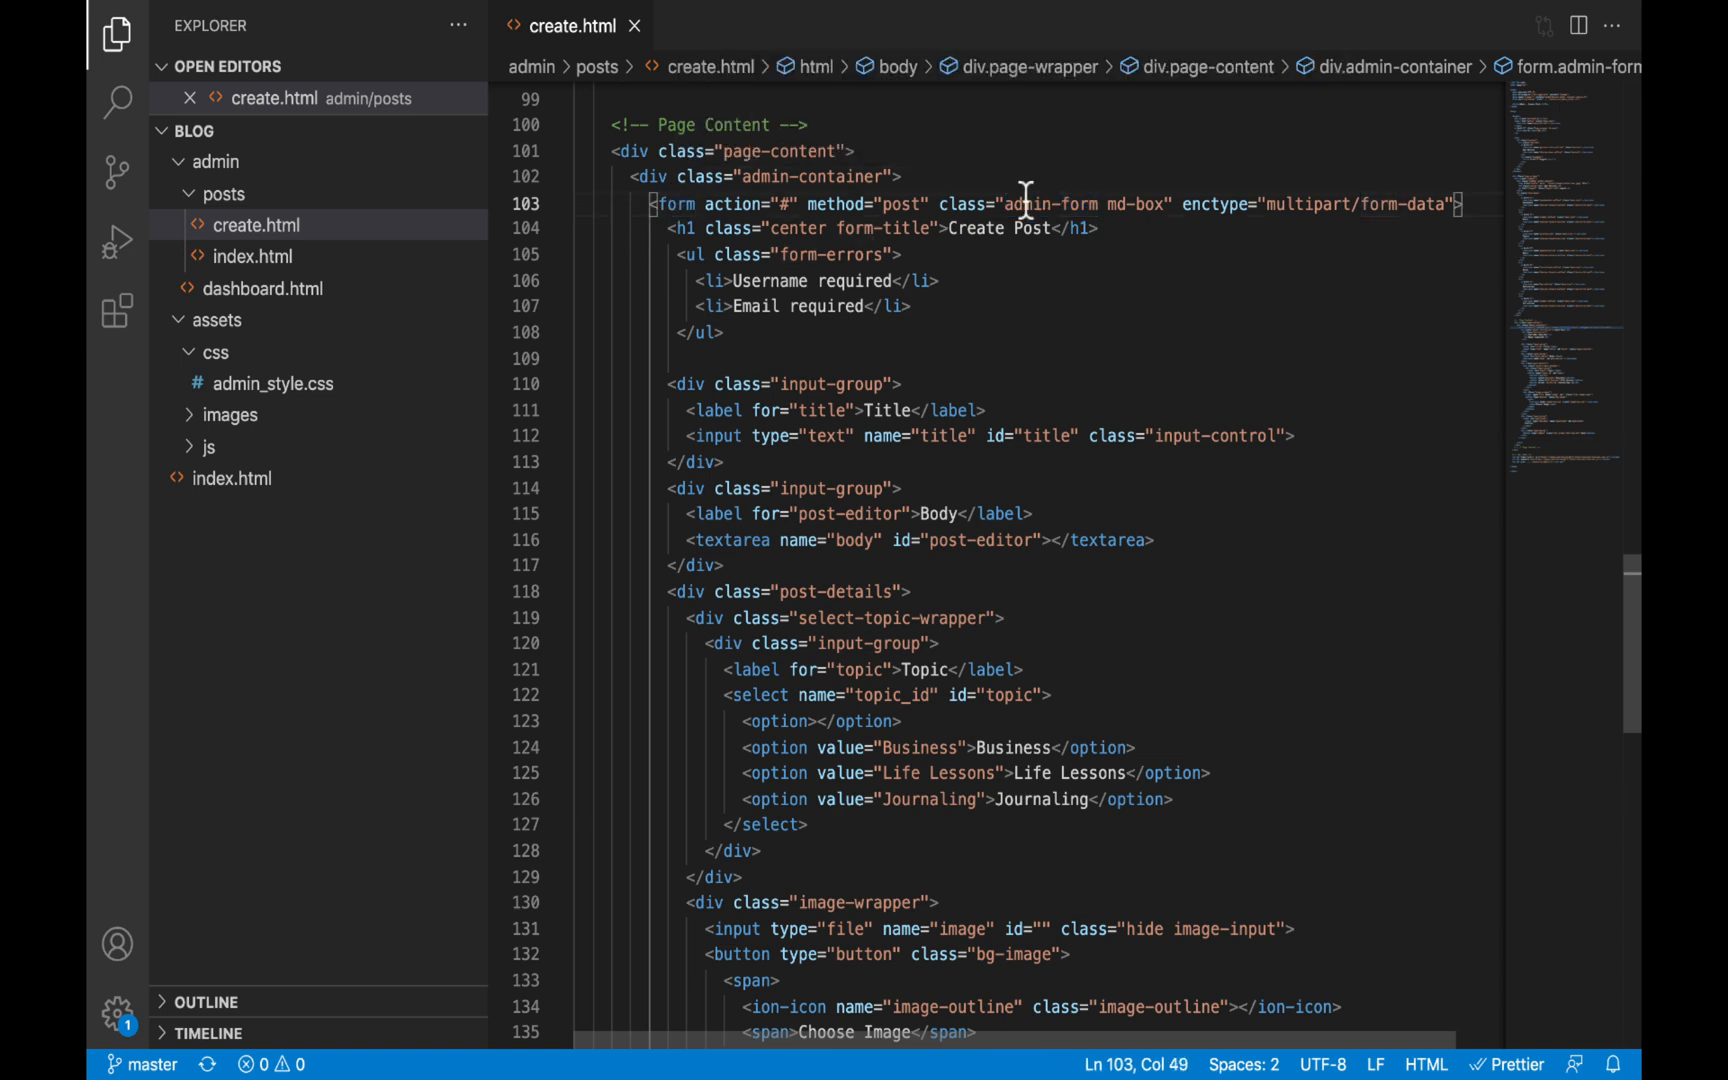
pyautogui.rightClick(1024, 204)
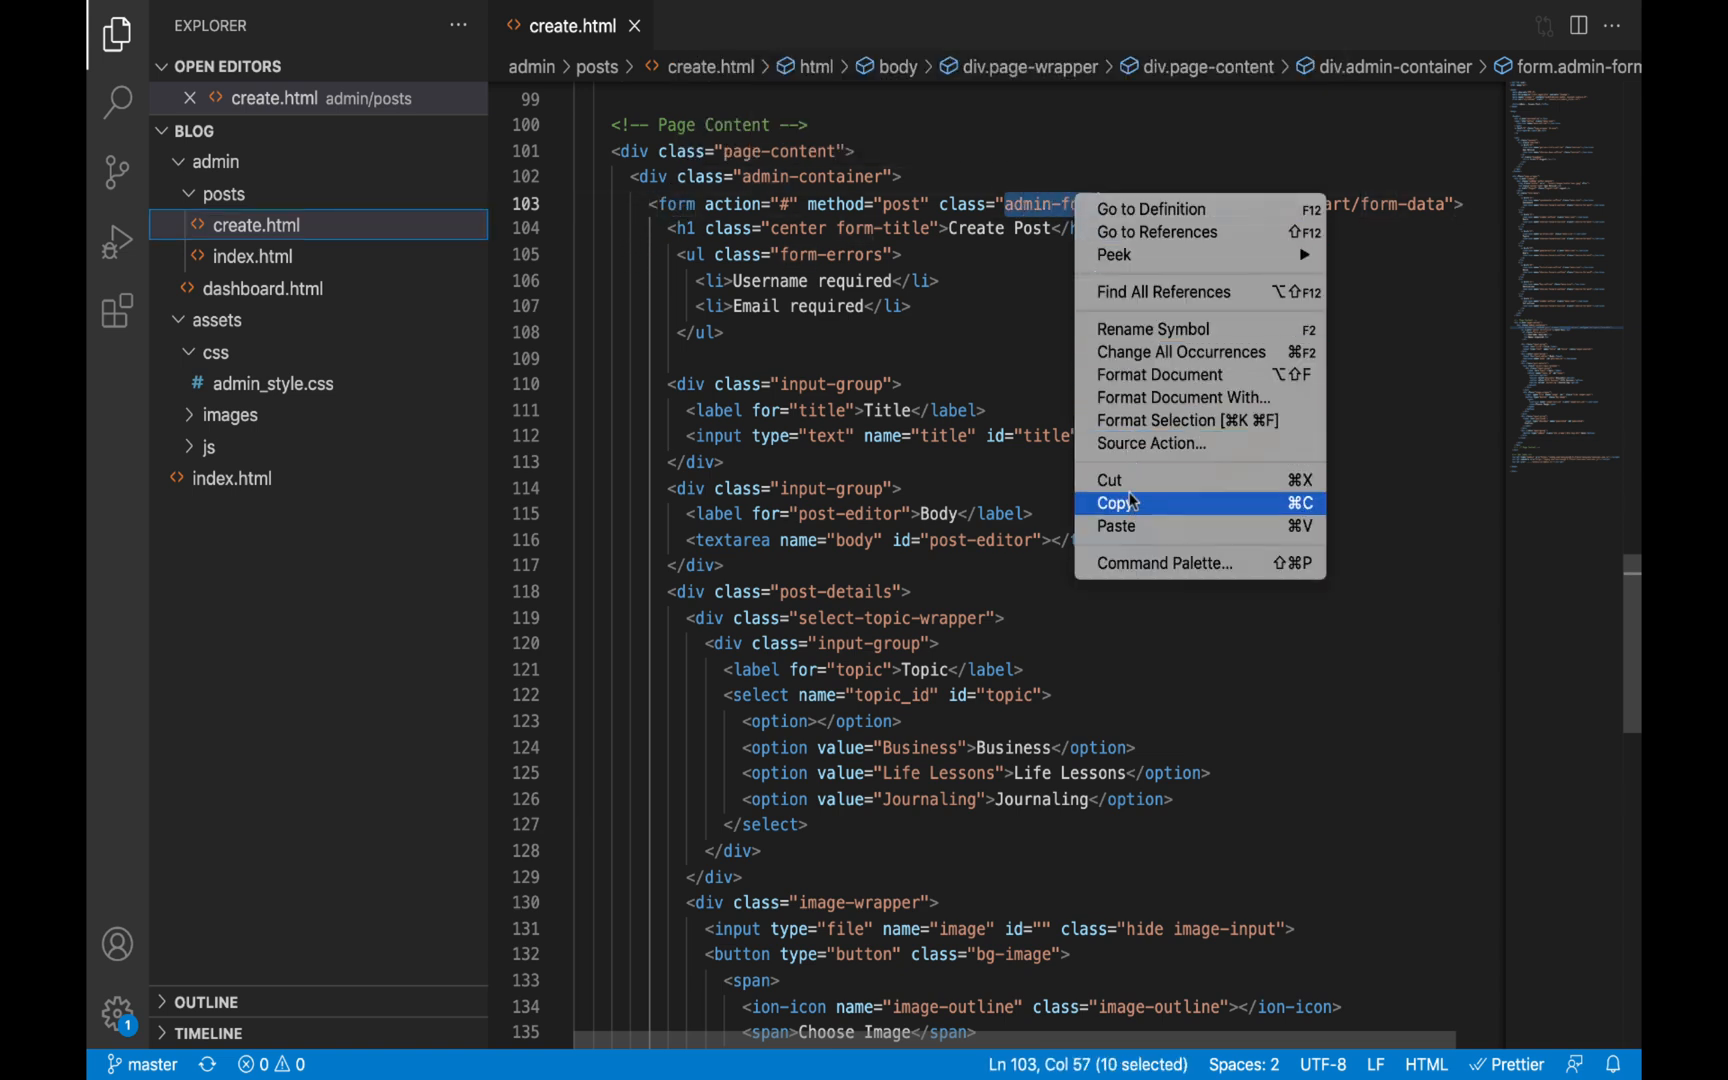
pyautogui.click(1116, 502)
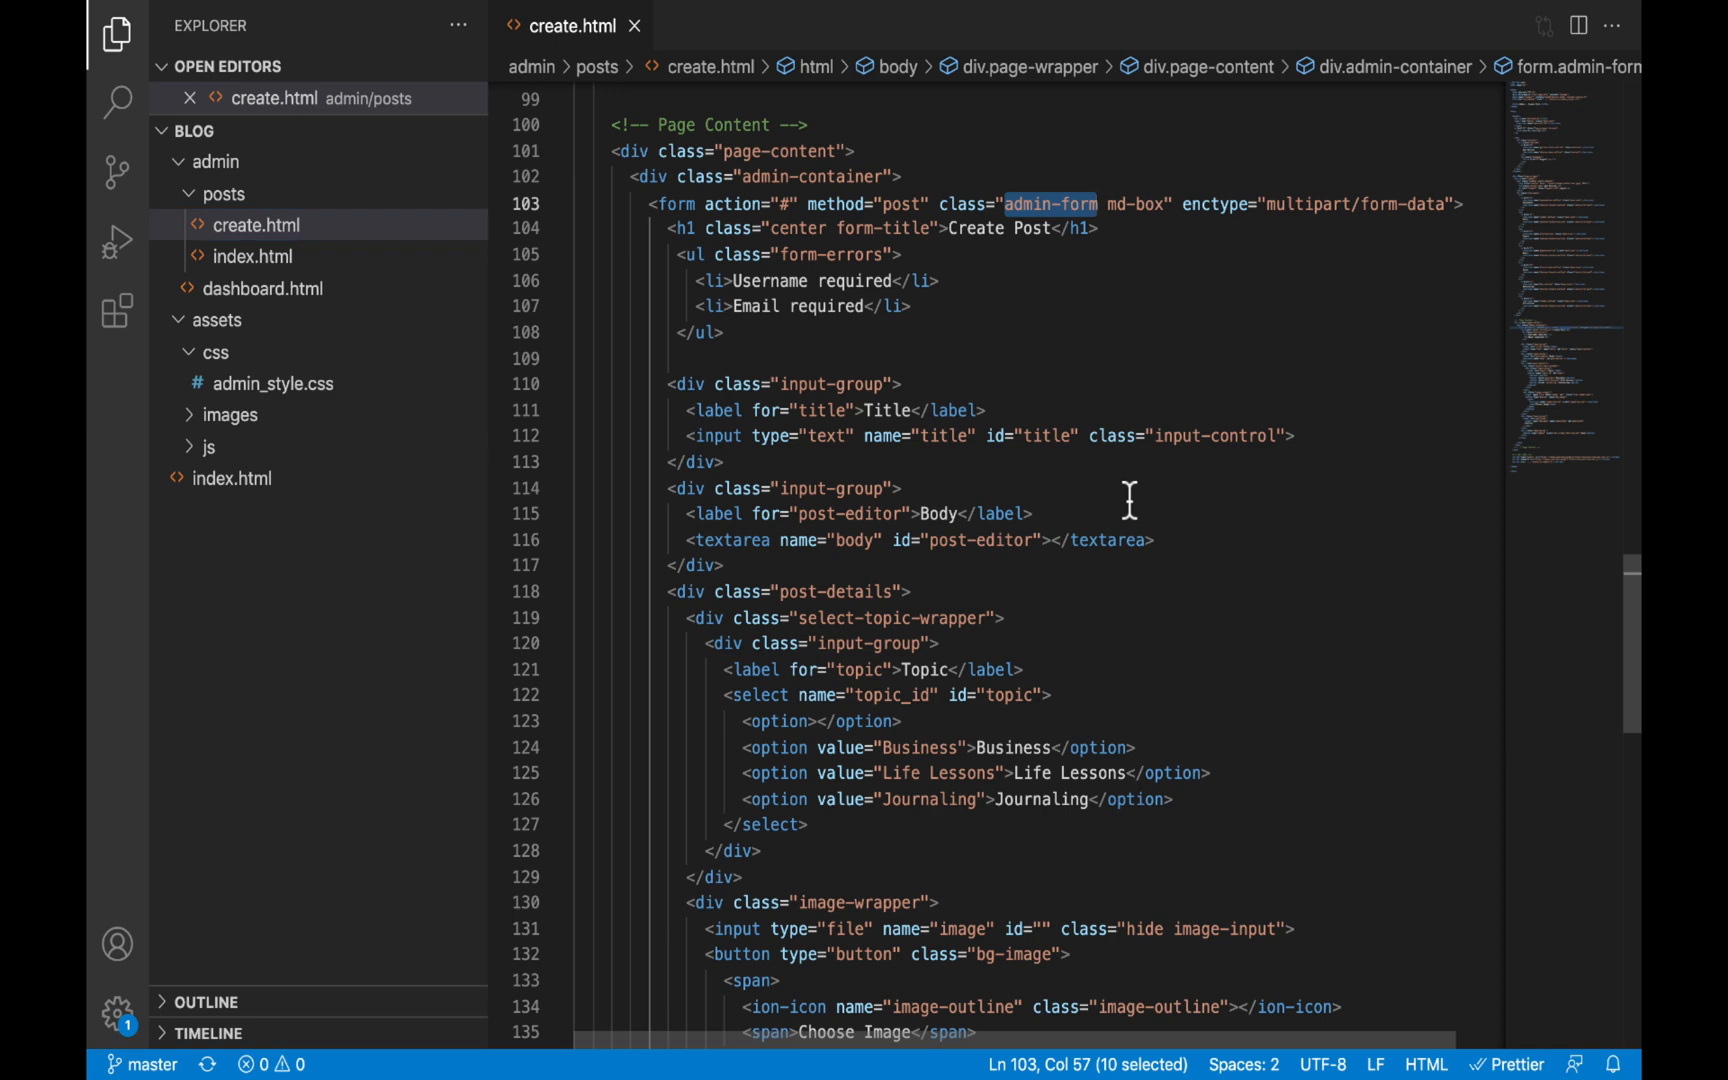
# Start an /* Admin Forms */ section with an .admin-form rule above Admin Layout in admin_style.css
pyautogui.click(276, 384)
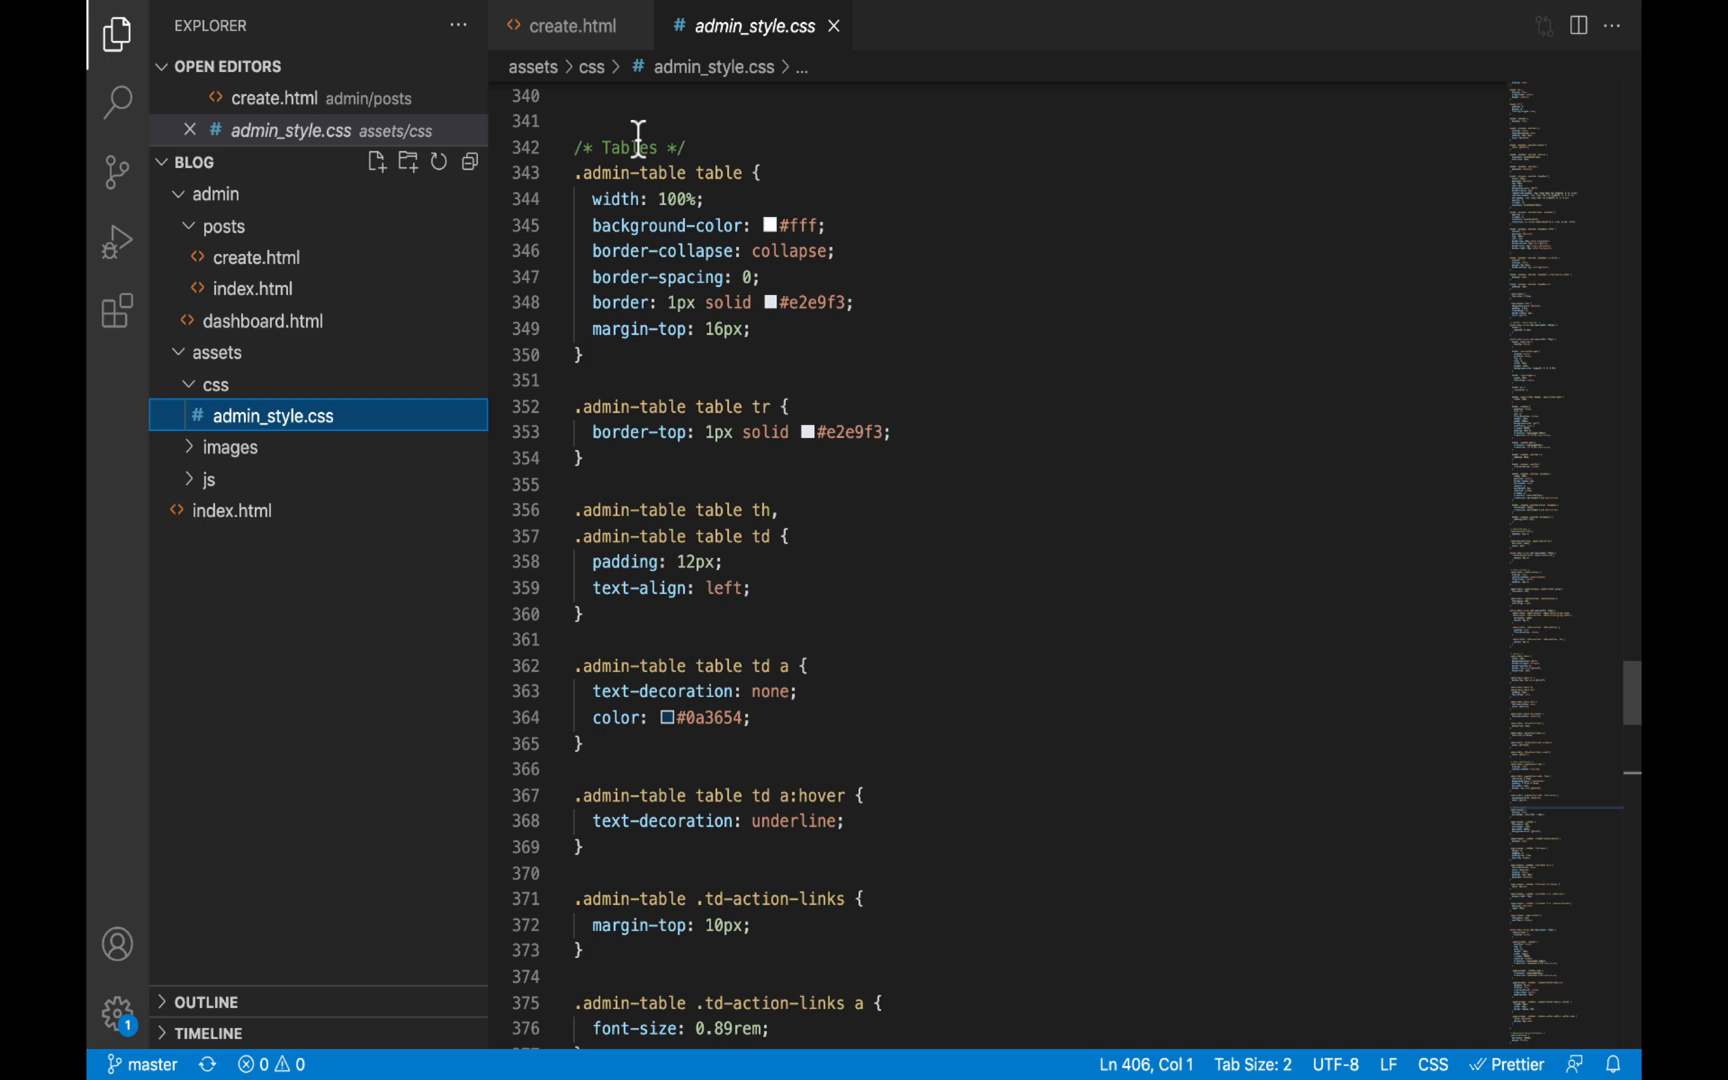
pyautogui.click(686, 146)
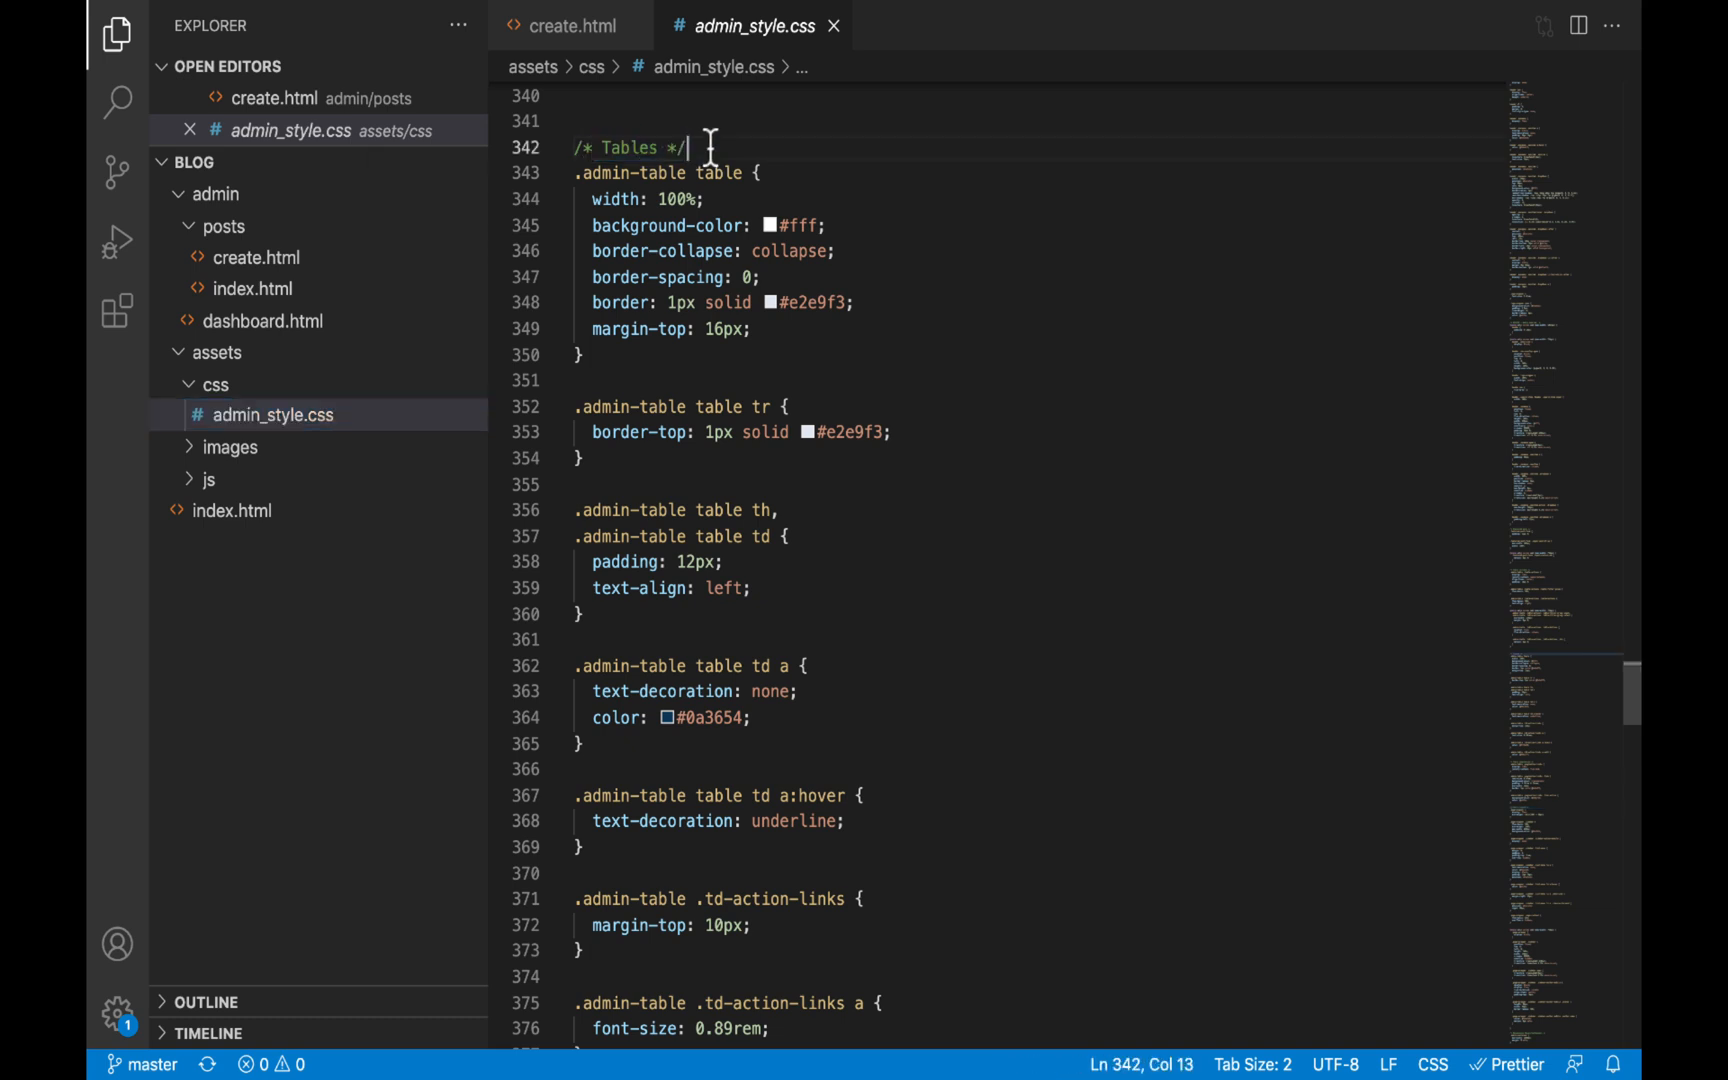
pyautogui.scroll(-3)
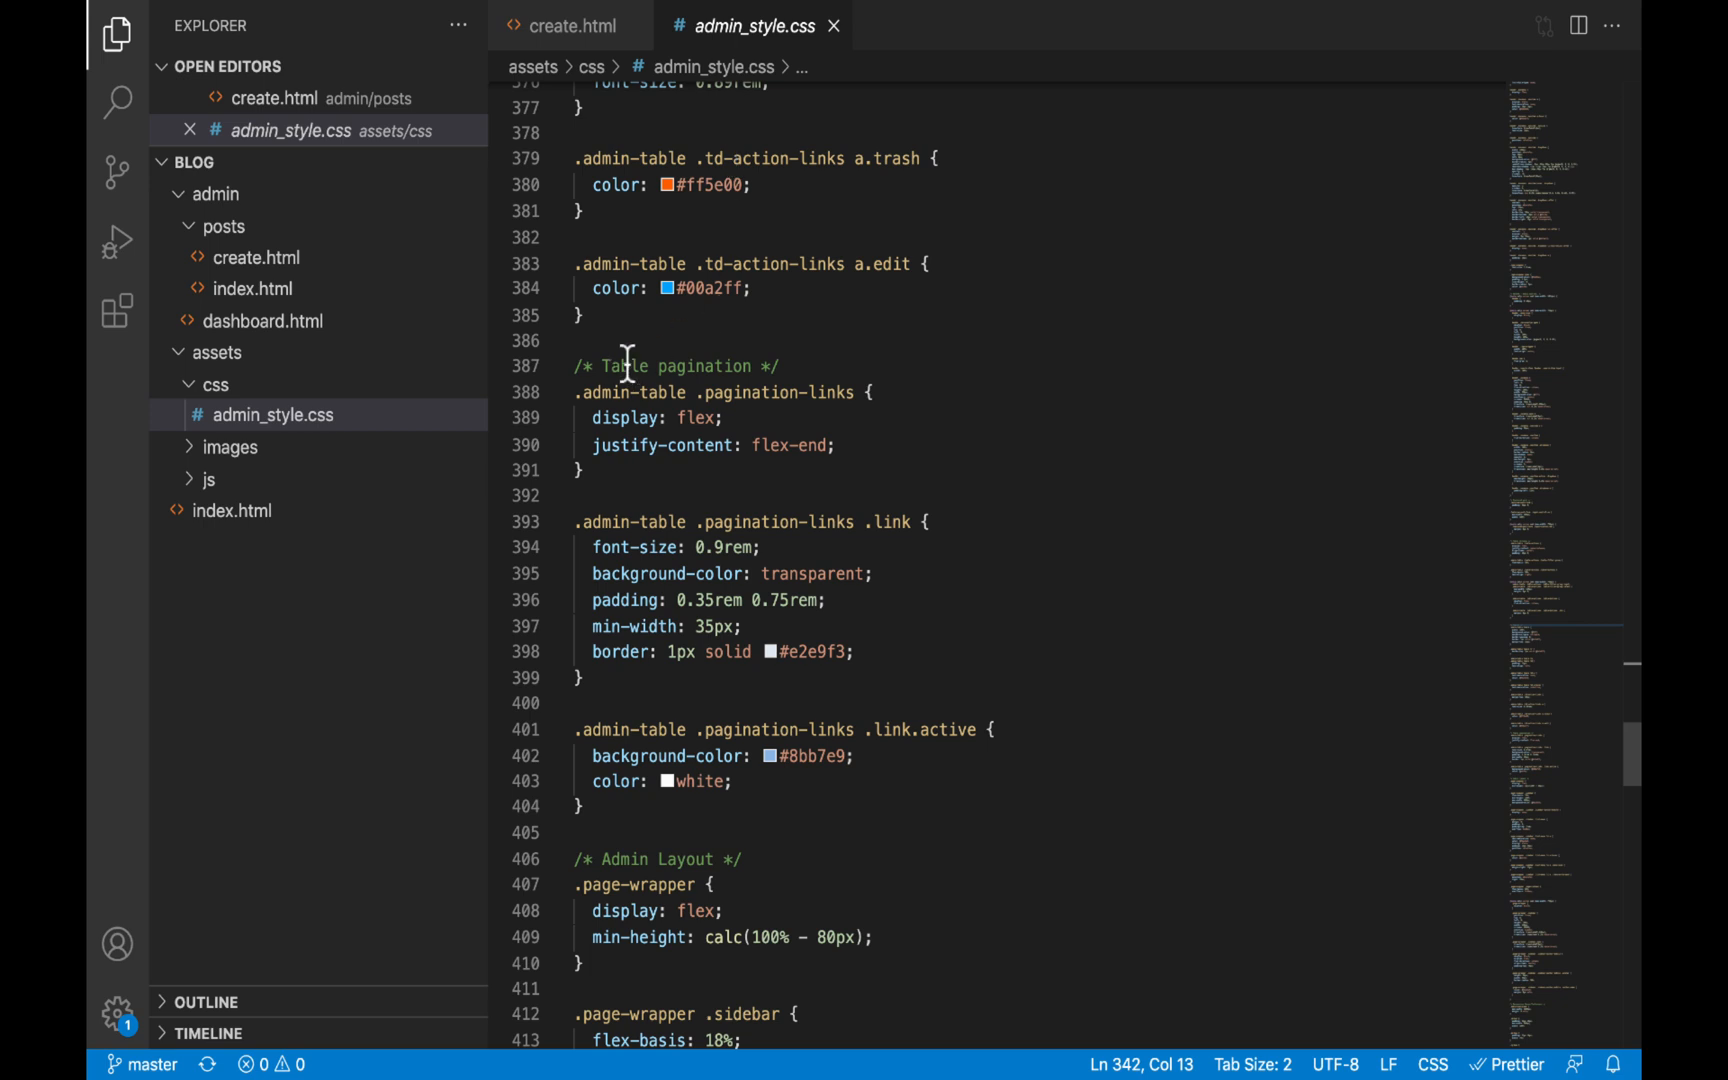
pyautogui.scroll(-3)
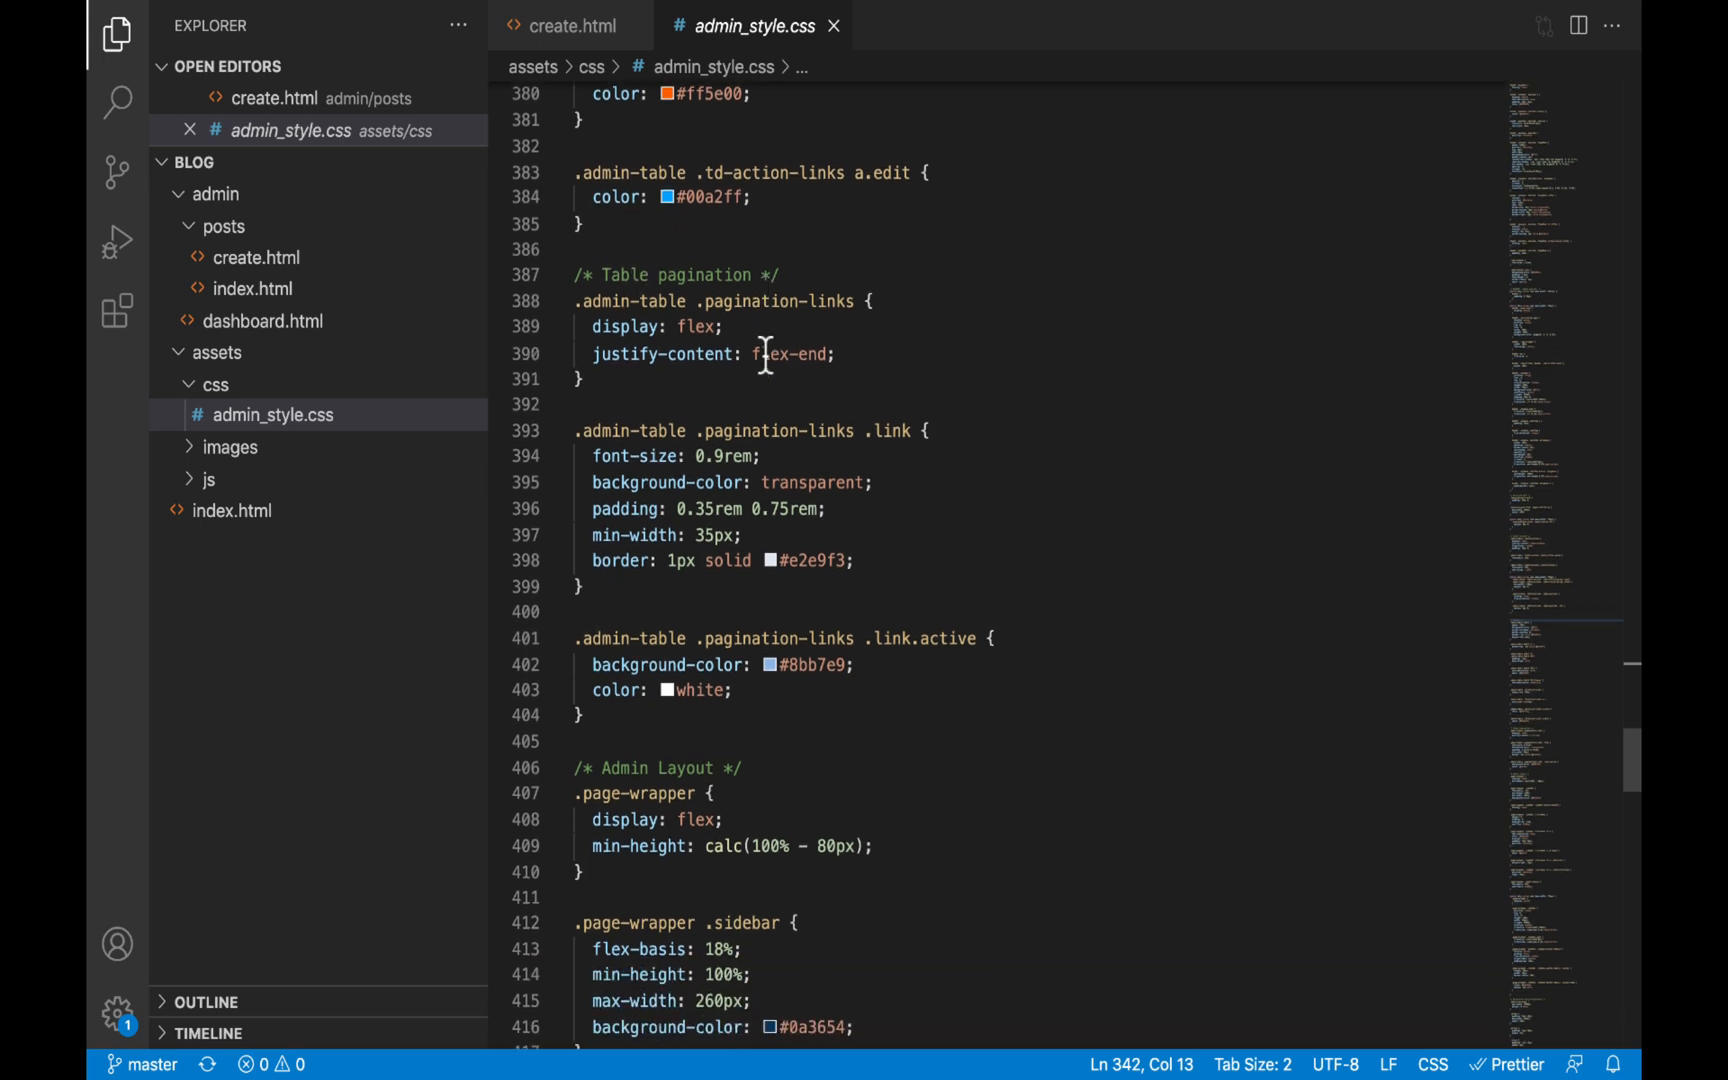
pyautogui.scroll(-3)
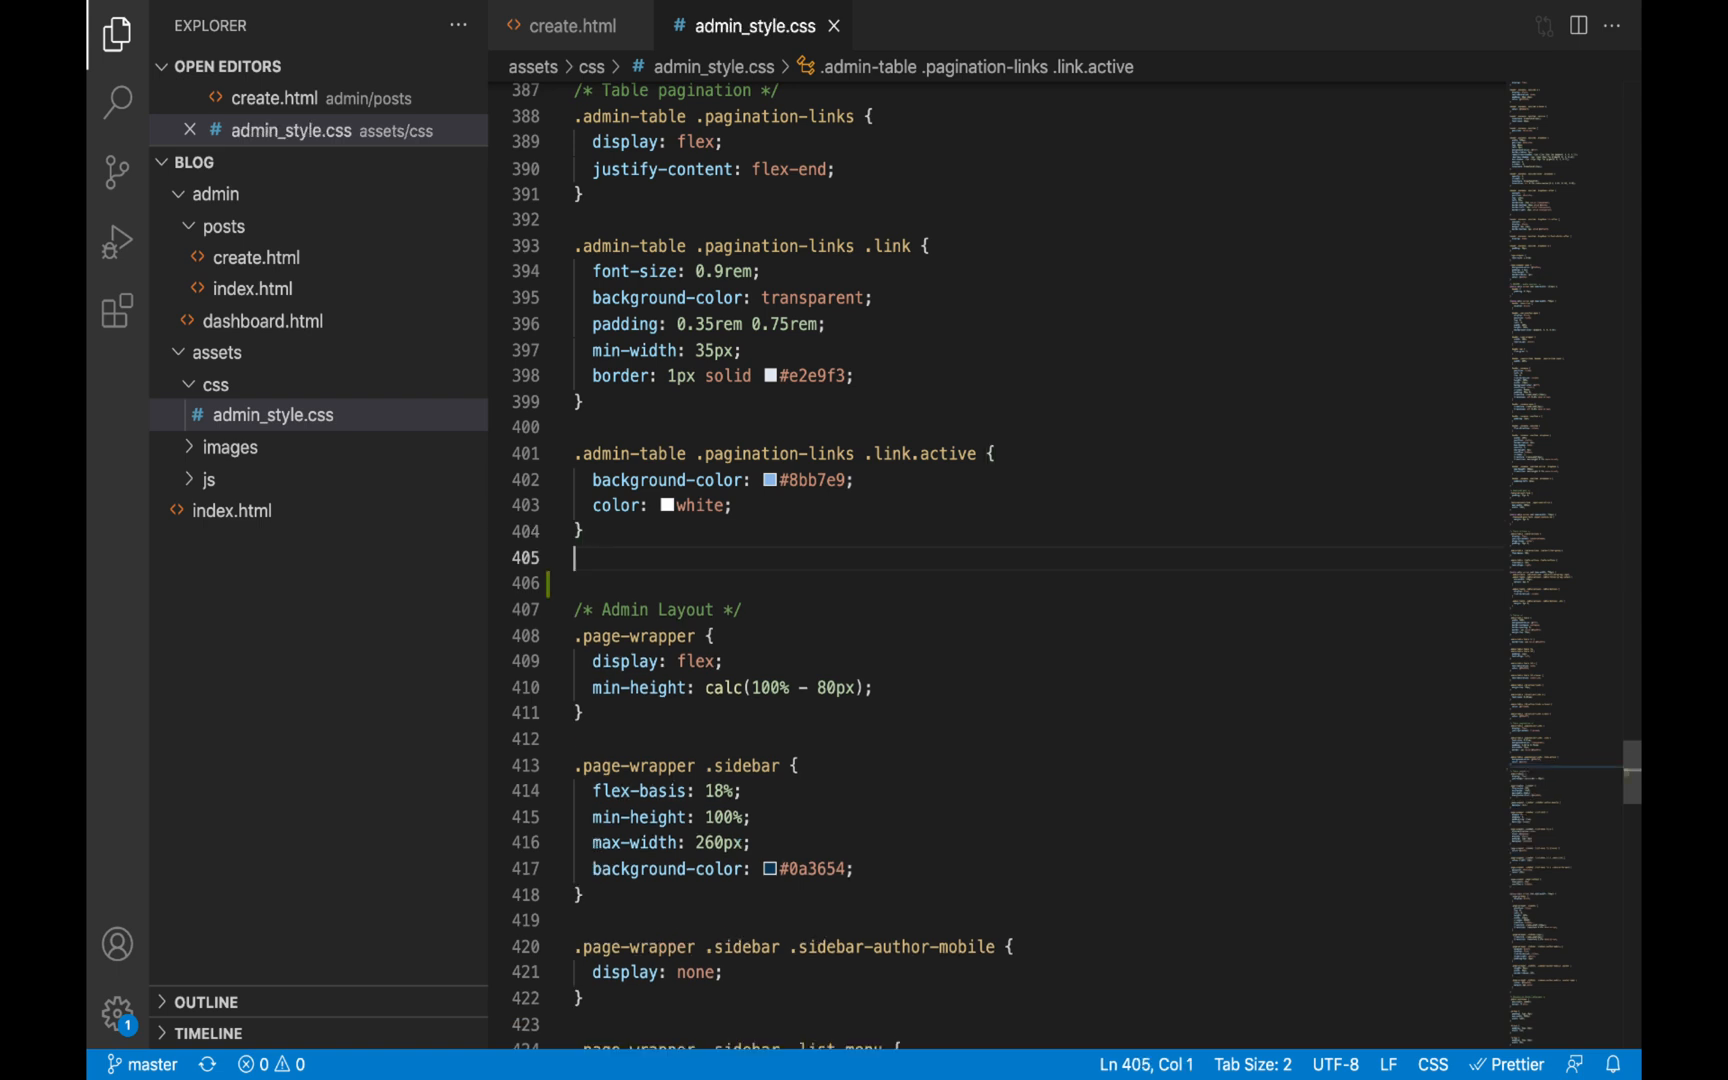
pyautogui.press('Enter')
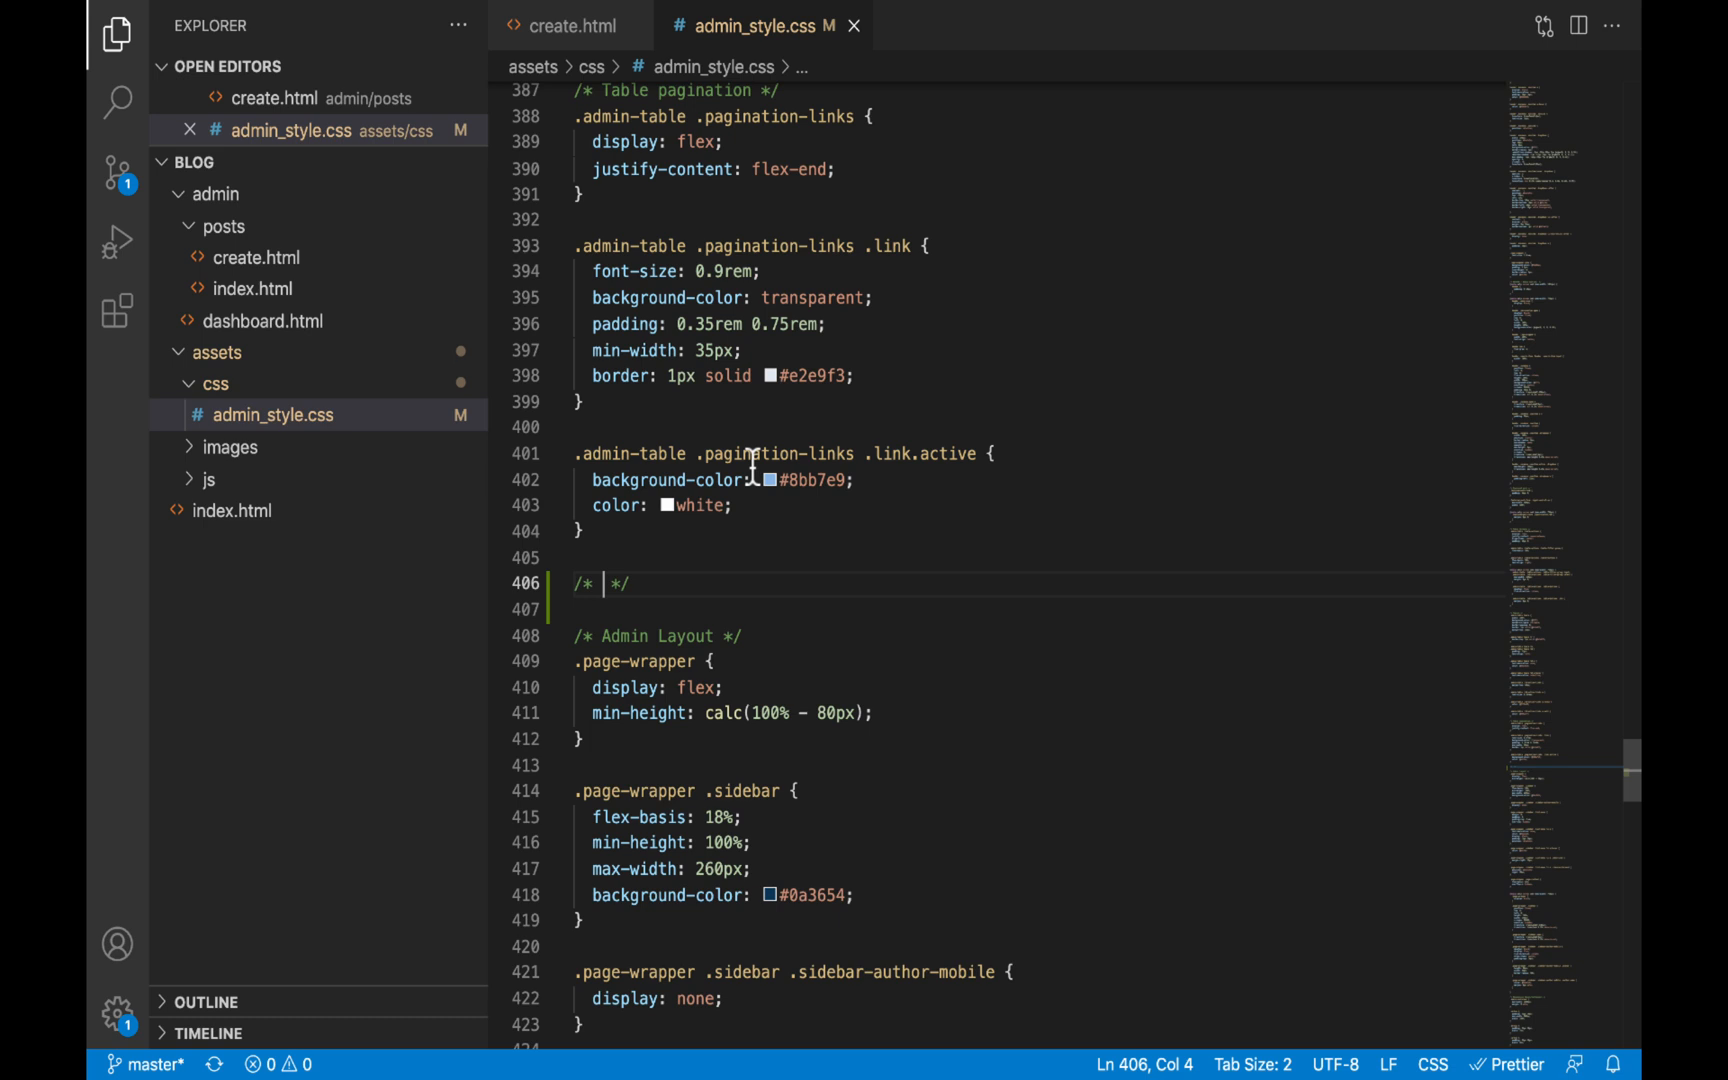
pyautogui.moveTo(1126, 506)
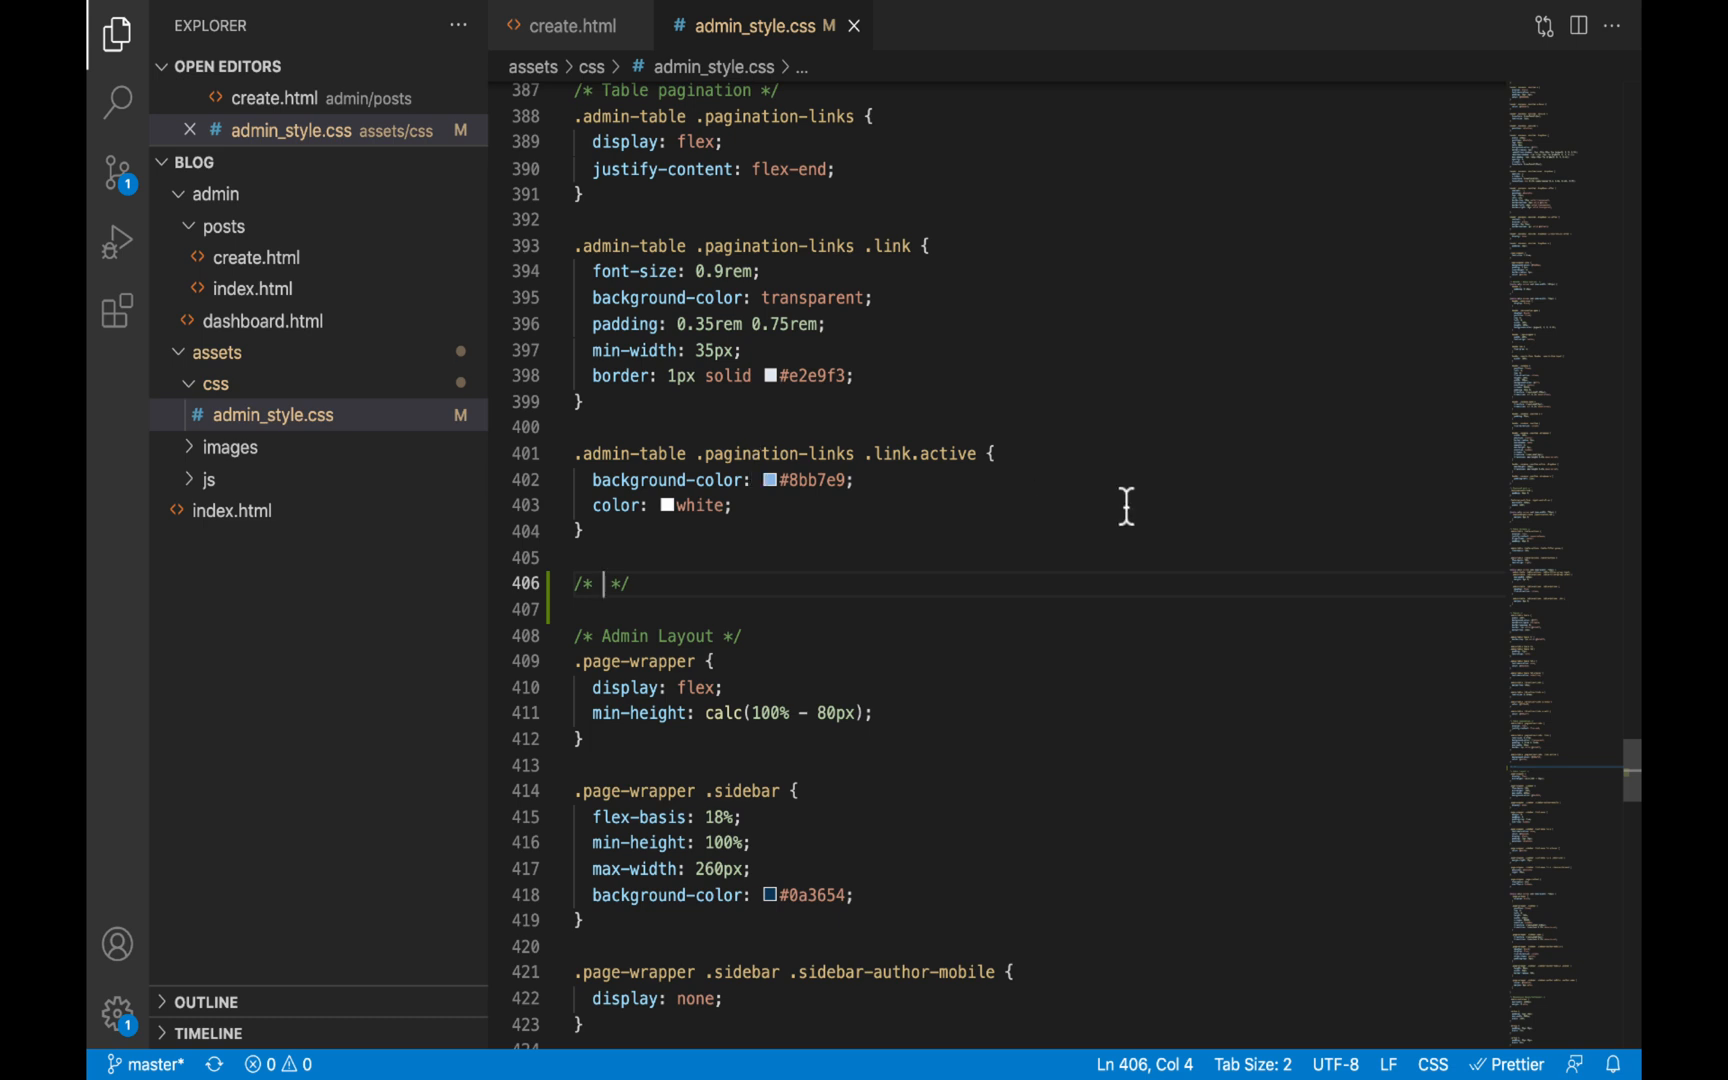
pyautogui.write('Admin F')
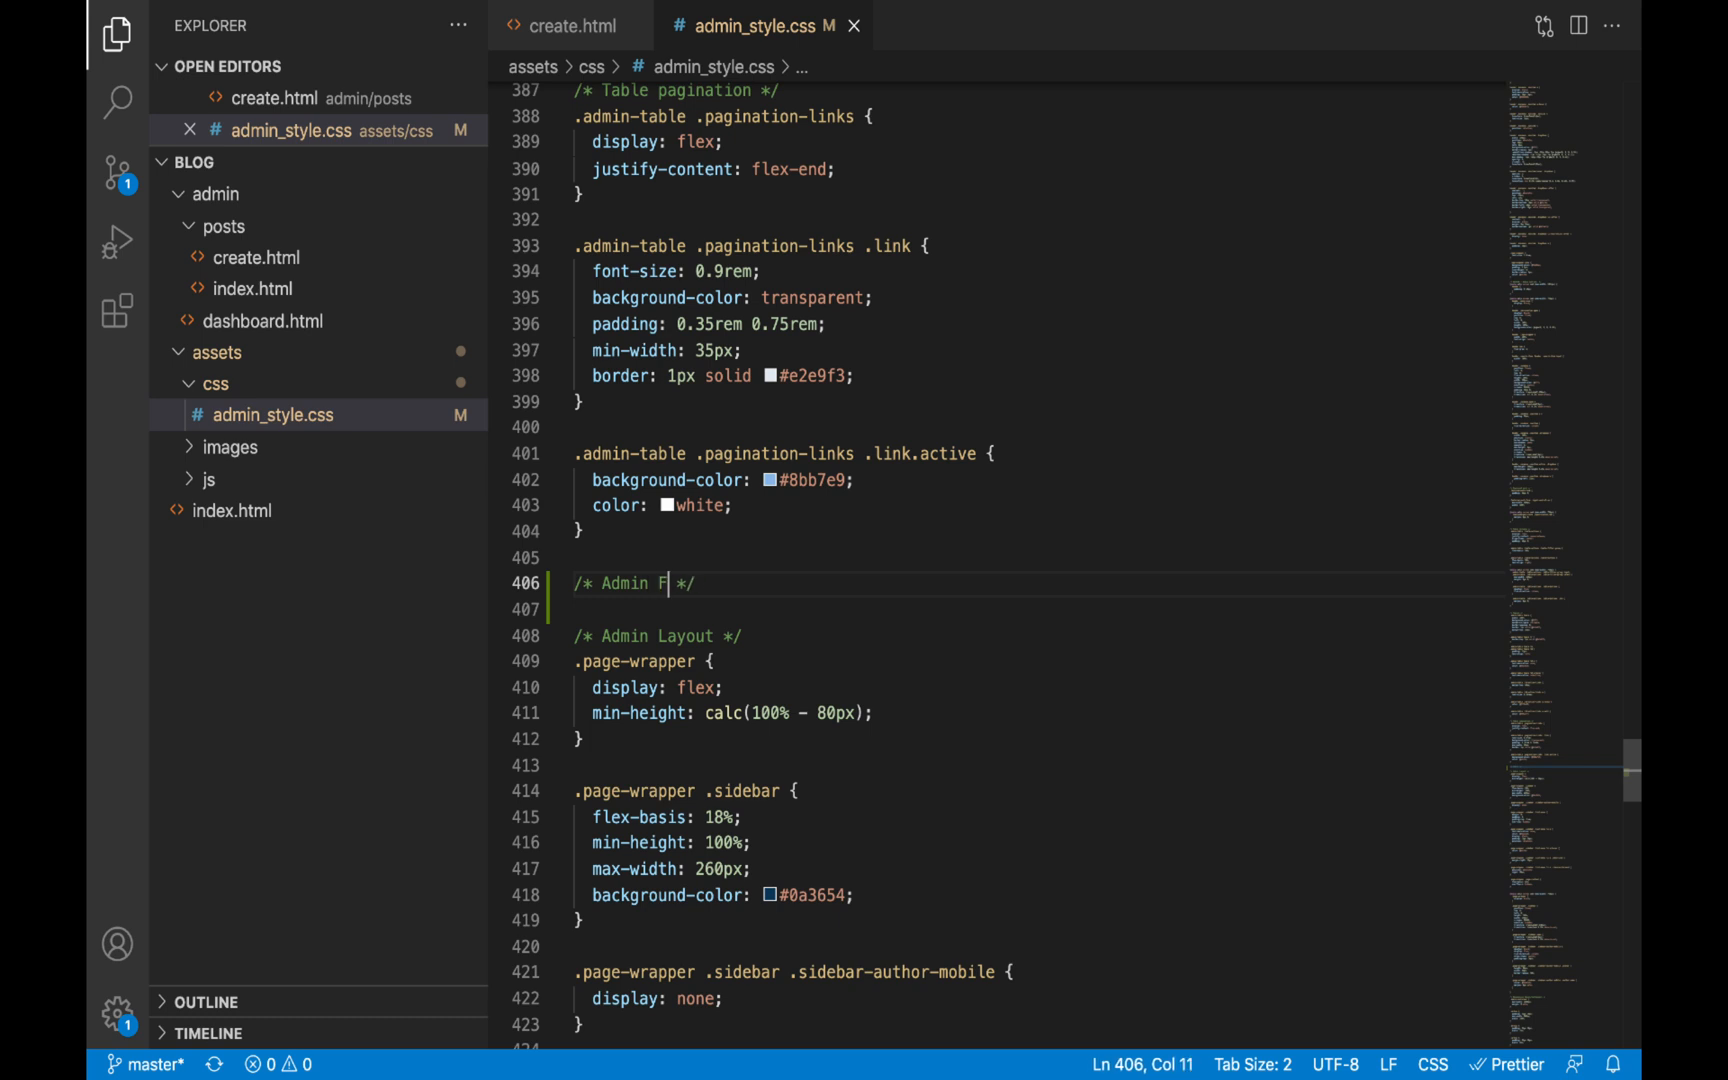
pyautogui.write('orms')
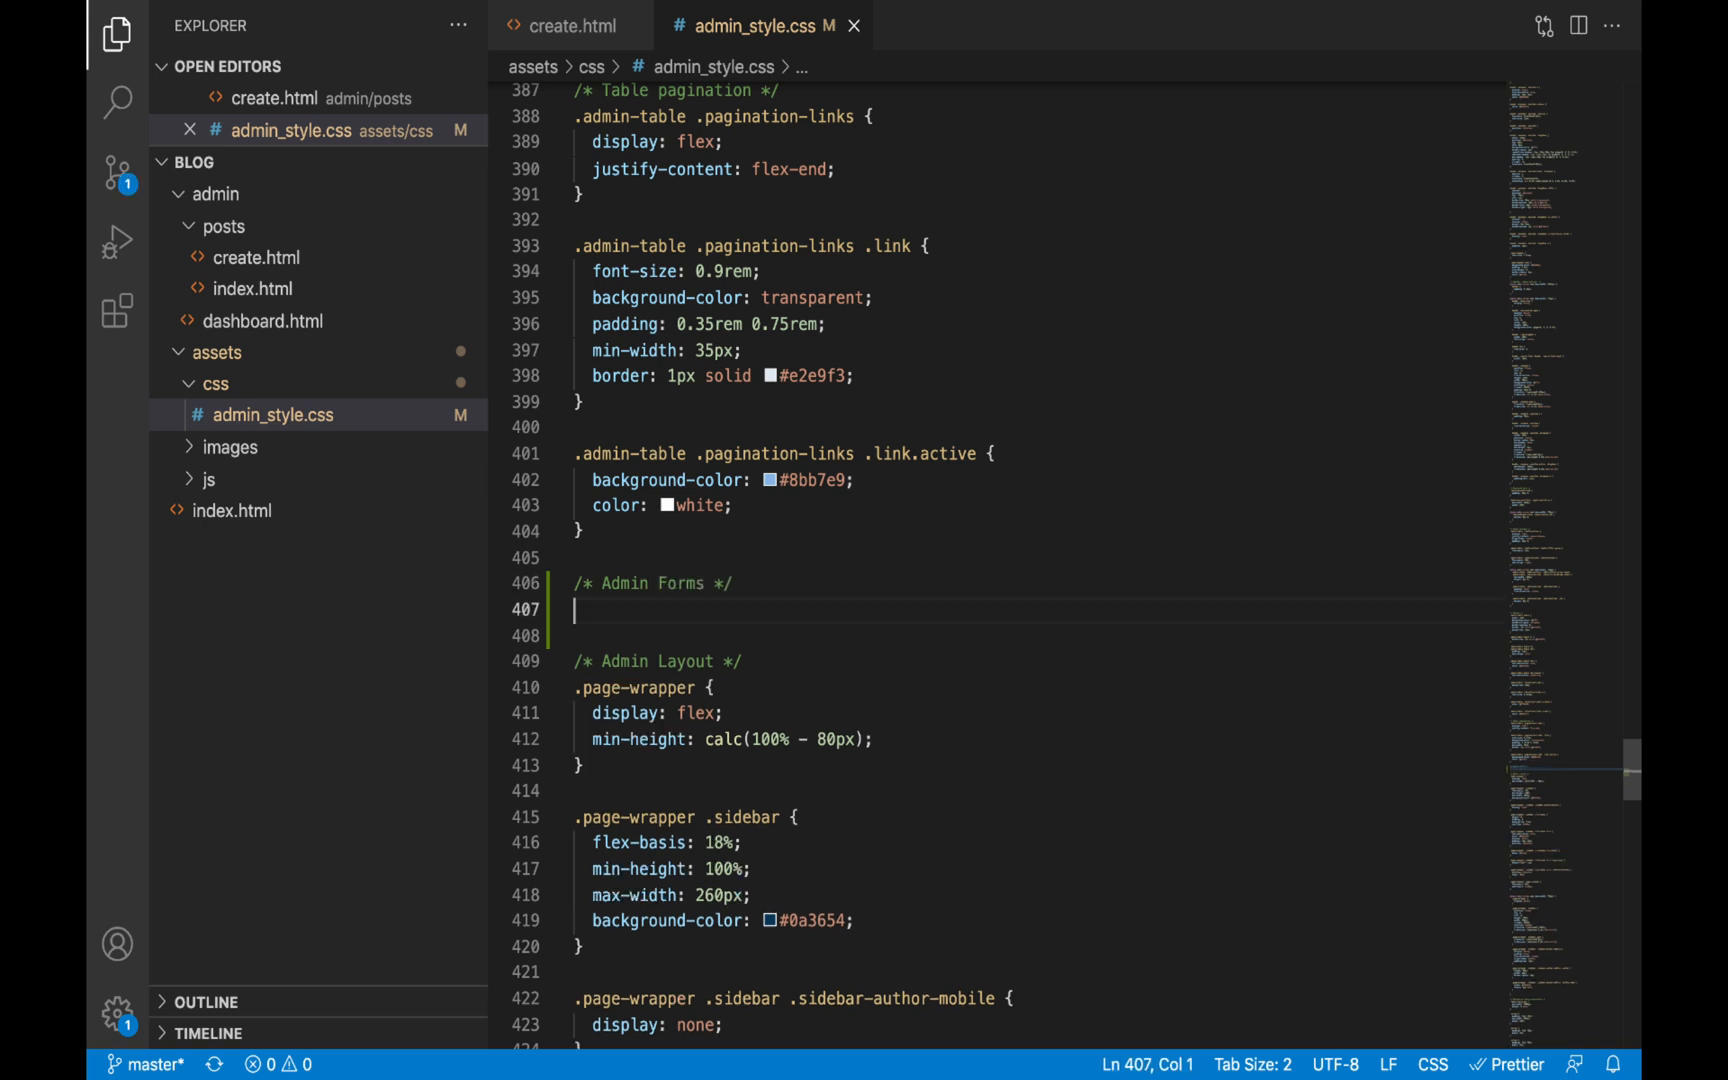
pyautogui.write('.admin-form {')
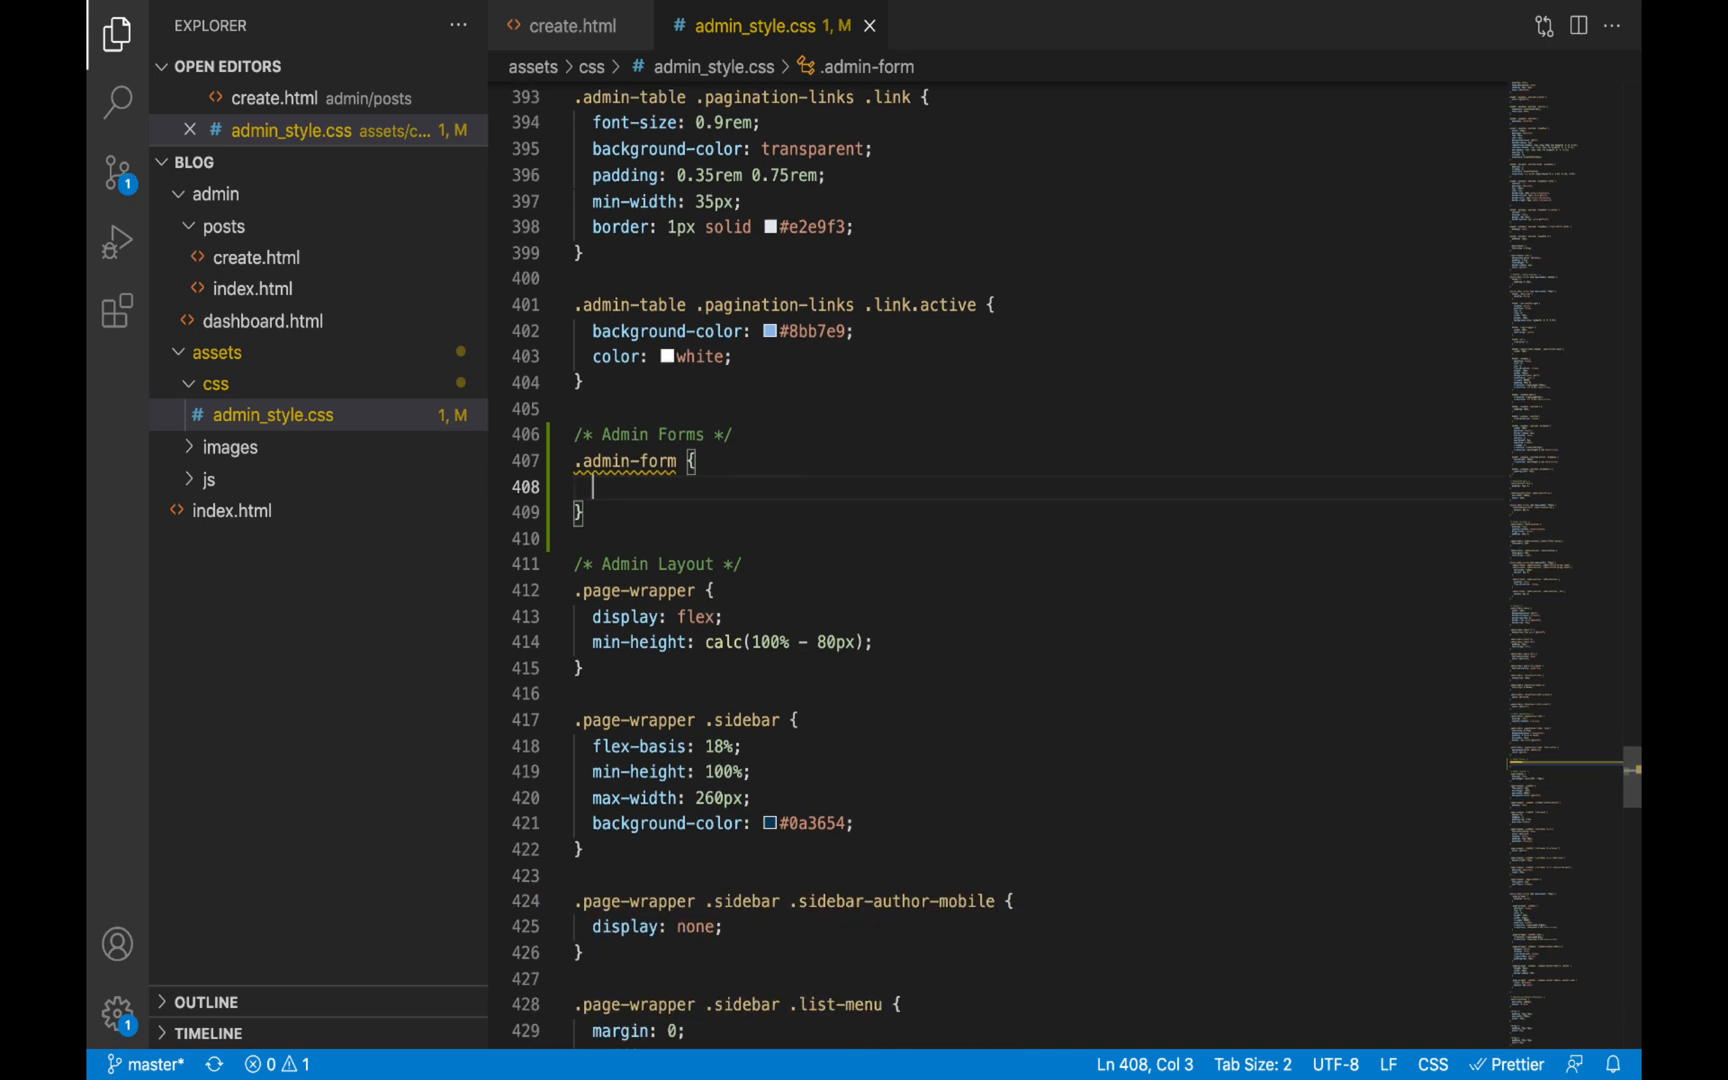
# Give .admin-form a 30px auto margin, #fff background and 5px border-radius
pyautogui.write('m30')
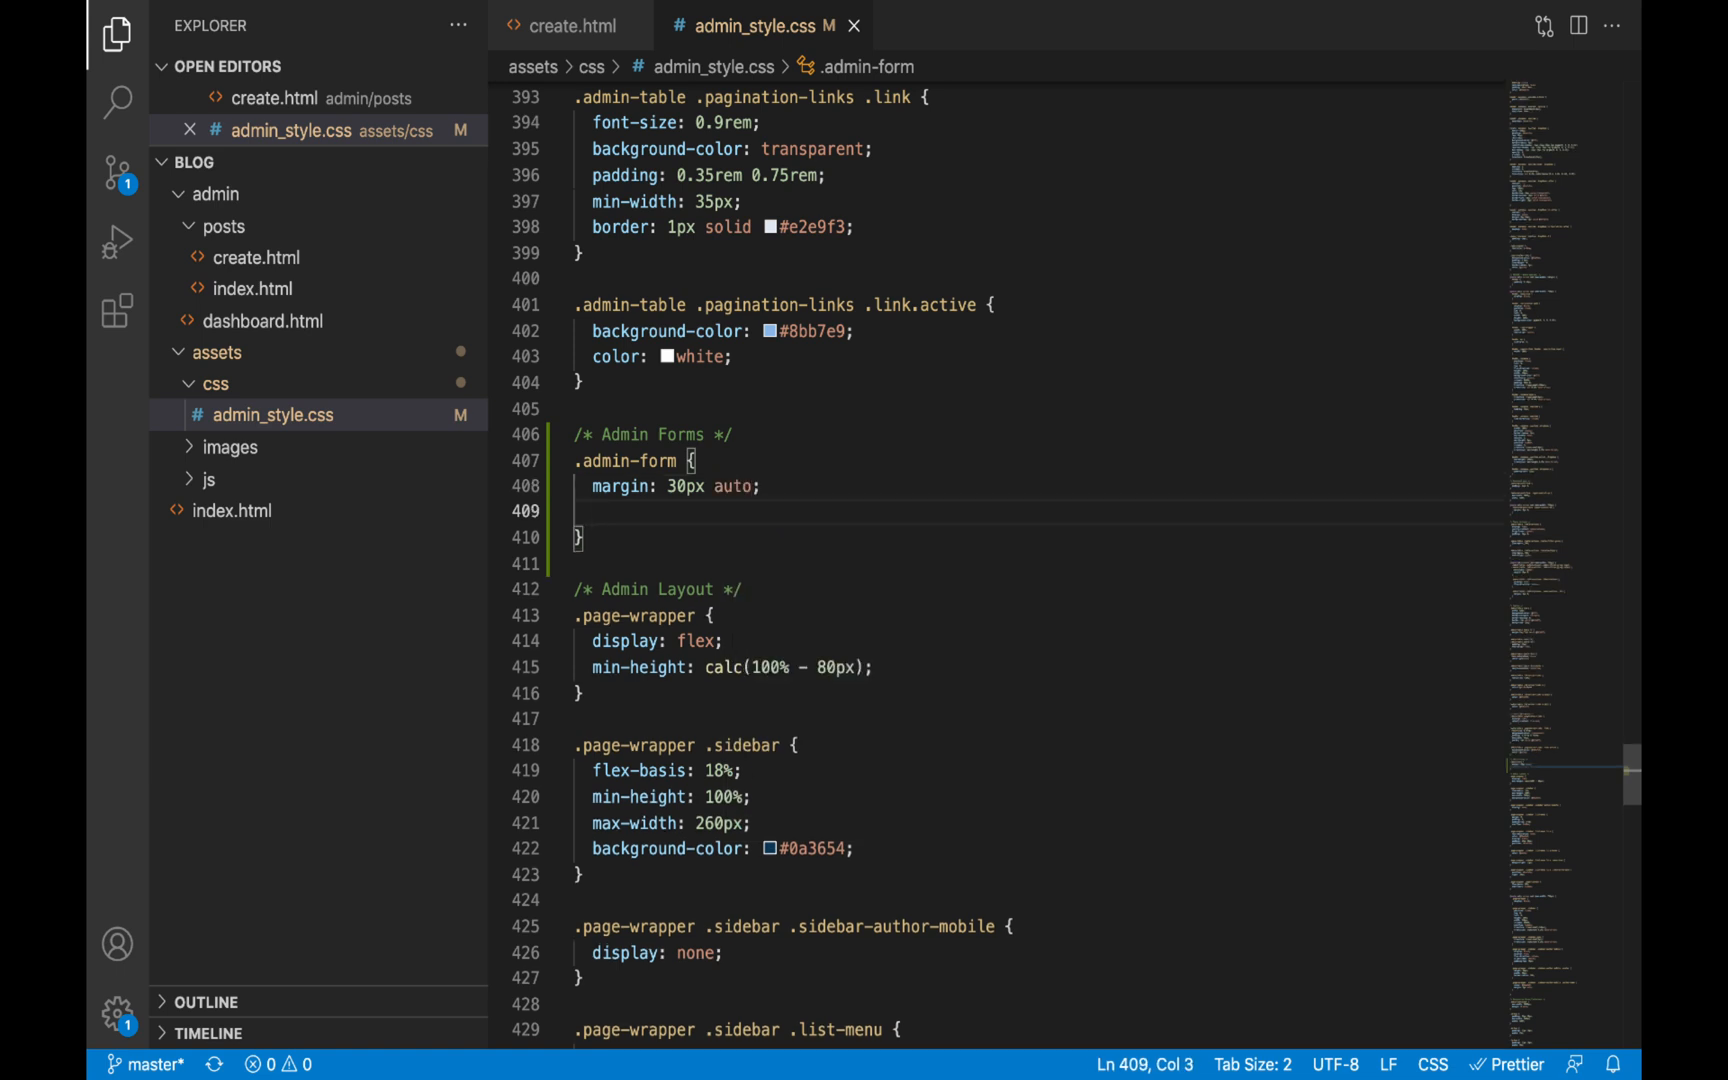
pyautogui.write('background-color: #fff;')
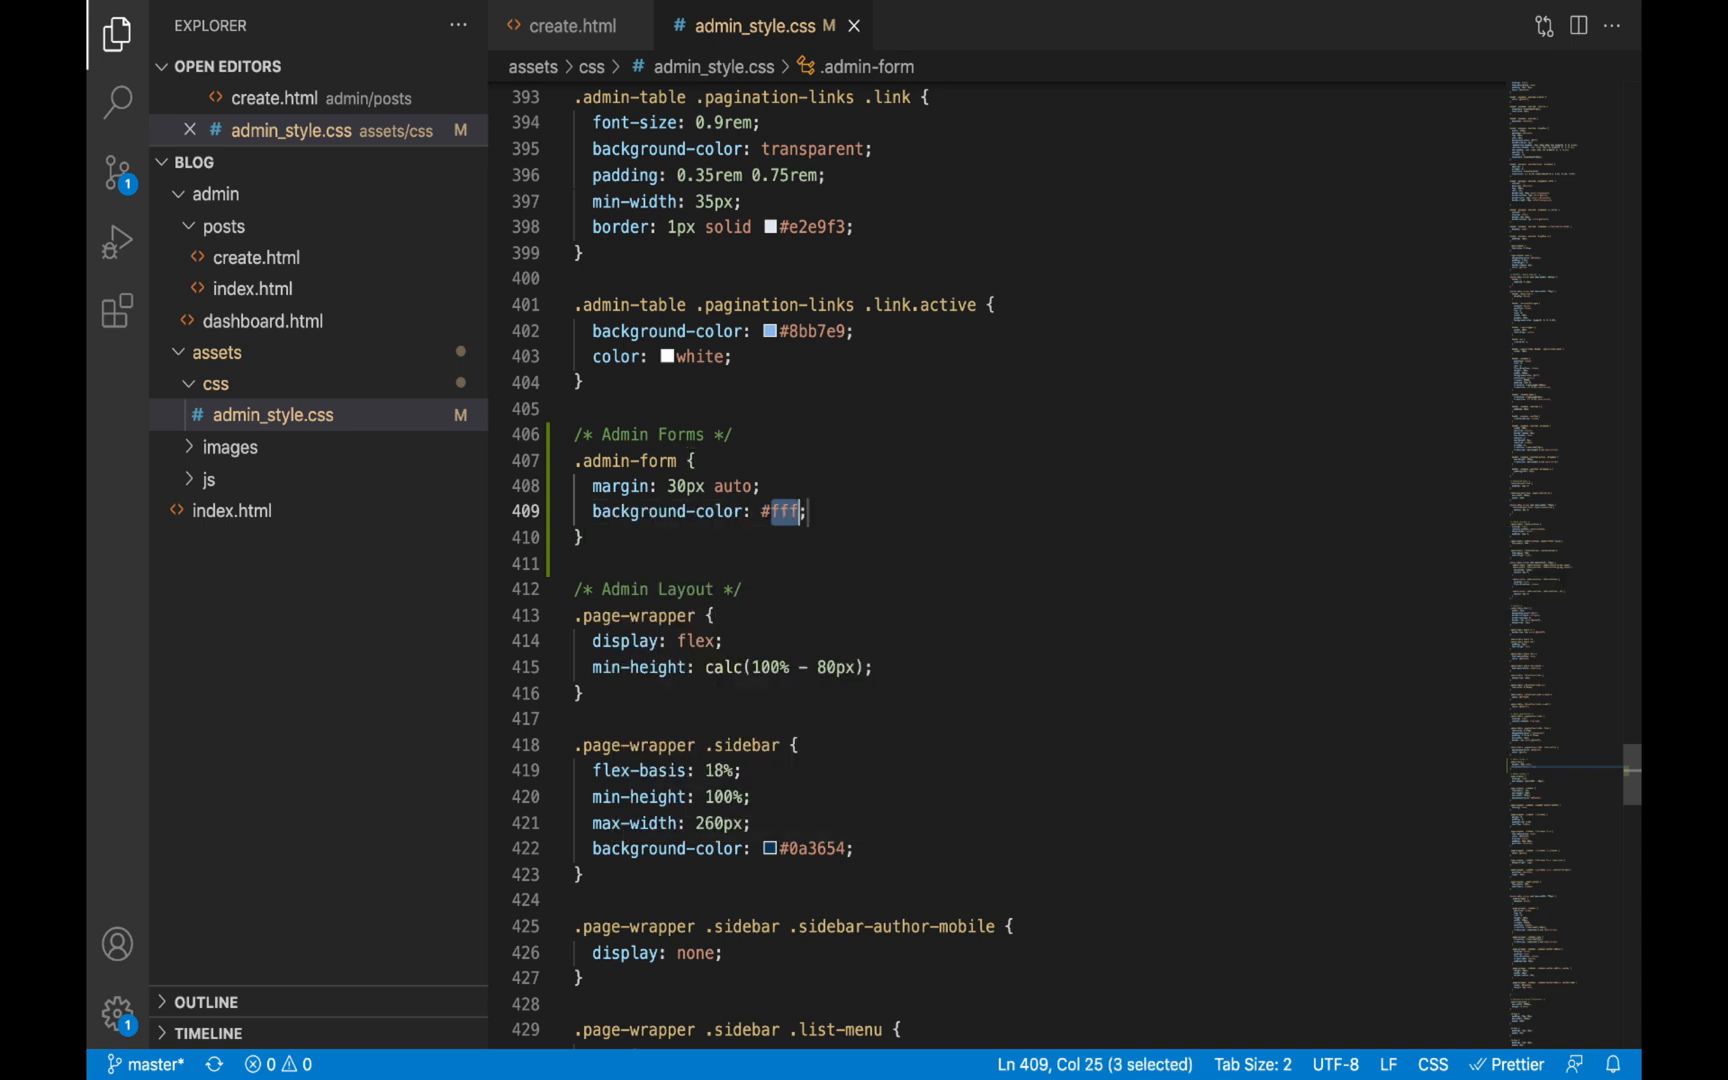
pyautogui.write('border-radius: 5p')
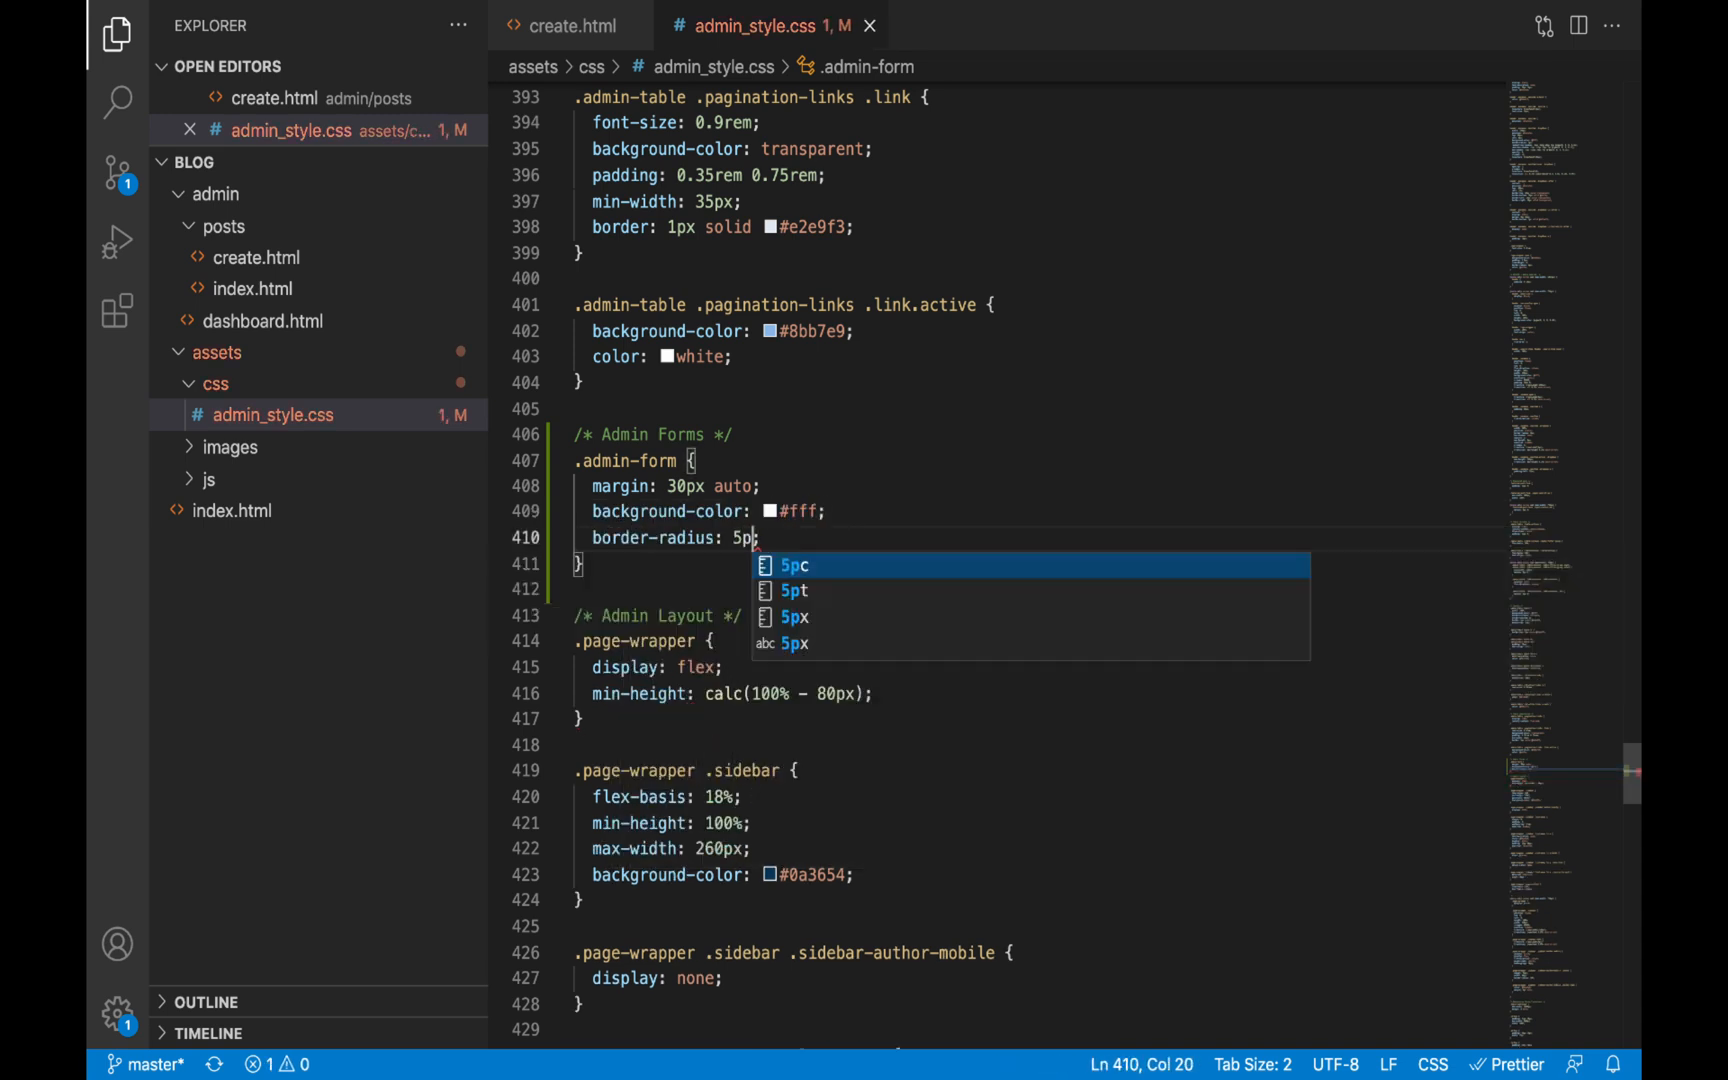
pyautogui.write('x')
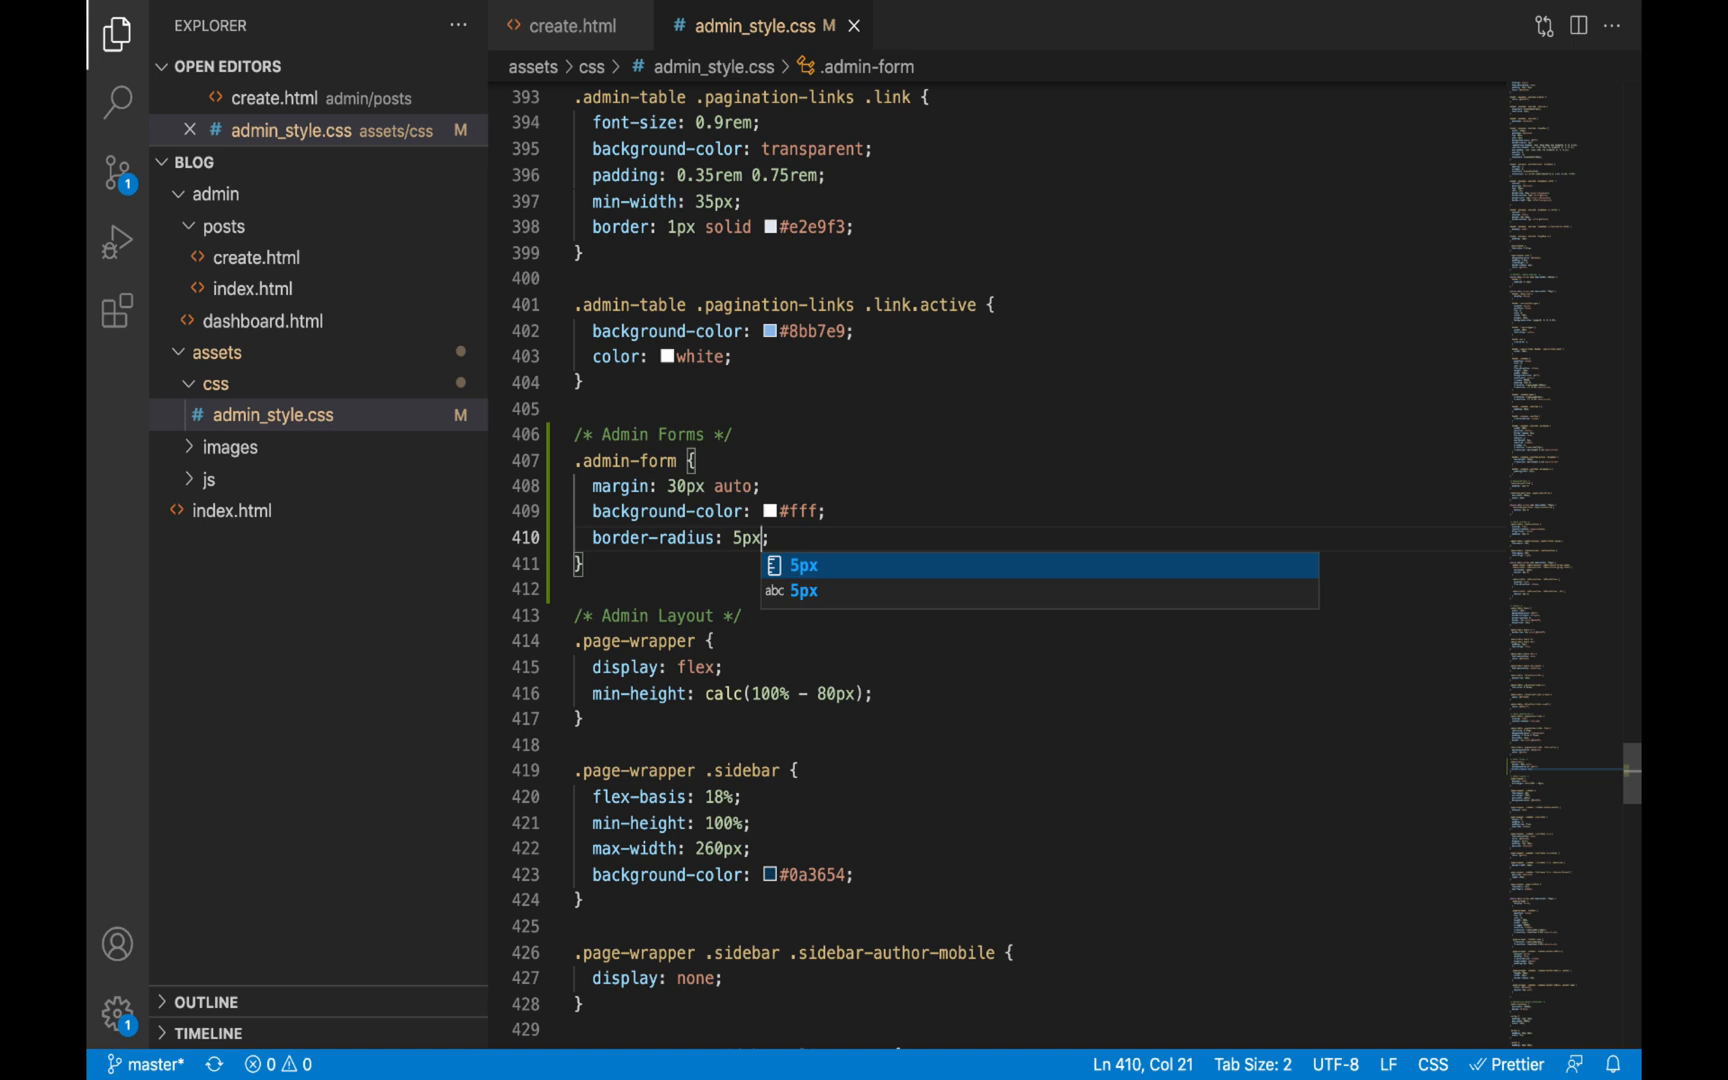
pyautogui.write('p')
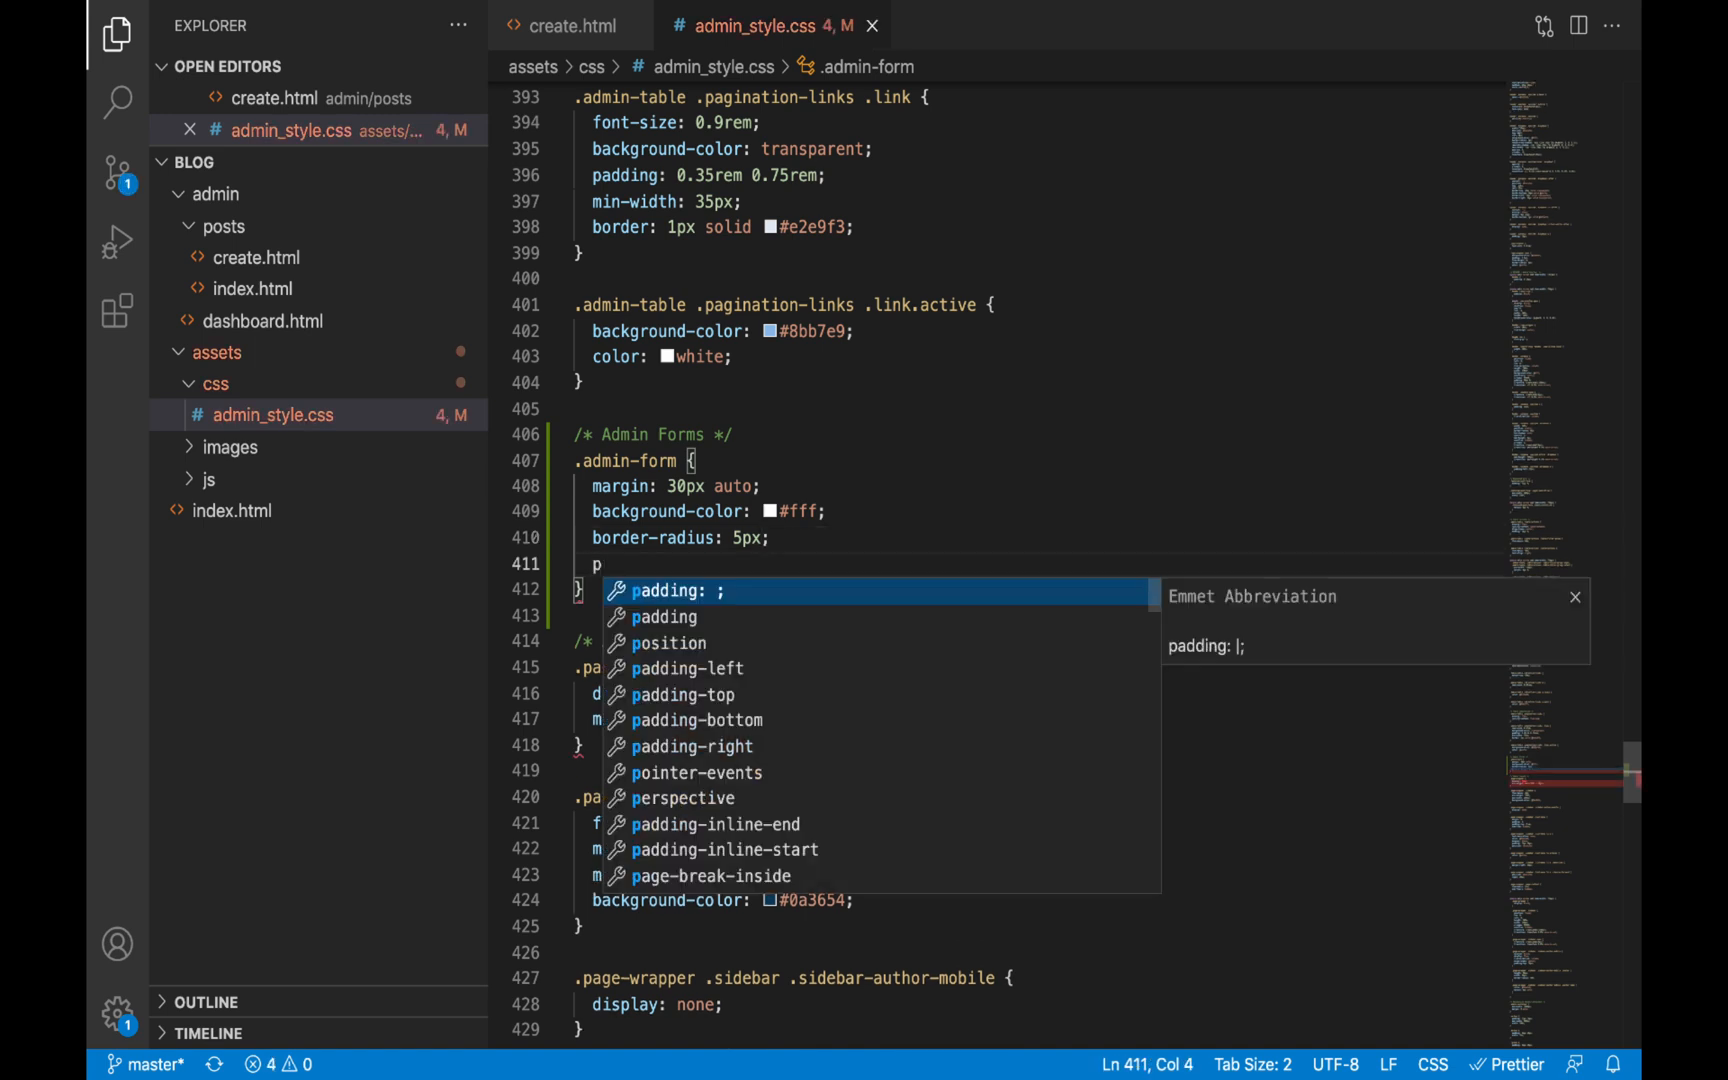
# Finish .admin-form with padding: 20px and check the white card in the browser
pyautogui.write('padding: 20px;')
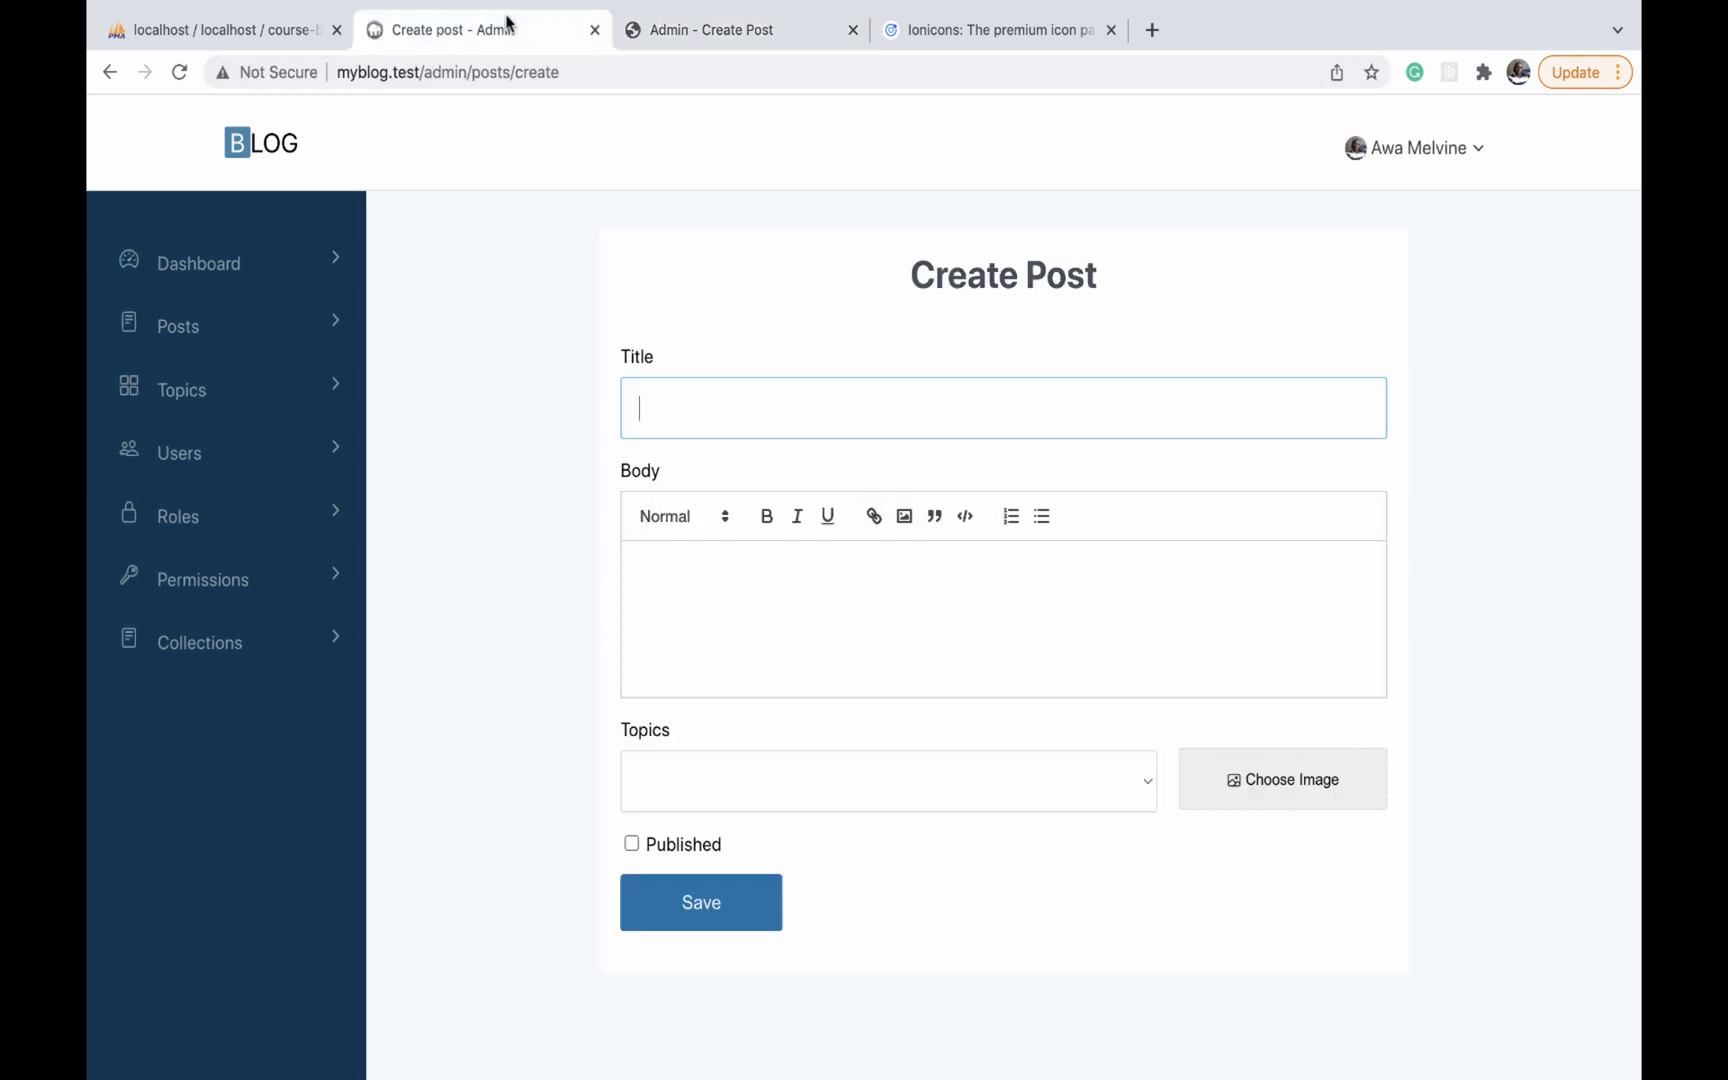
pyautogui.click(740, 30)
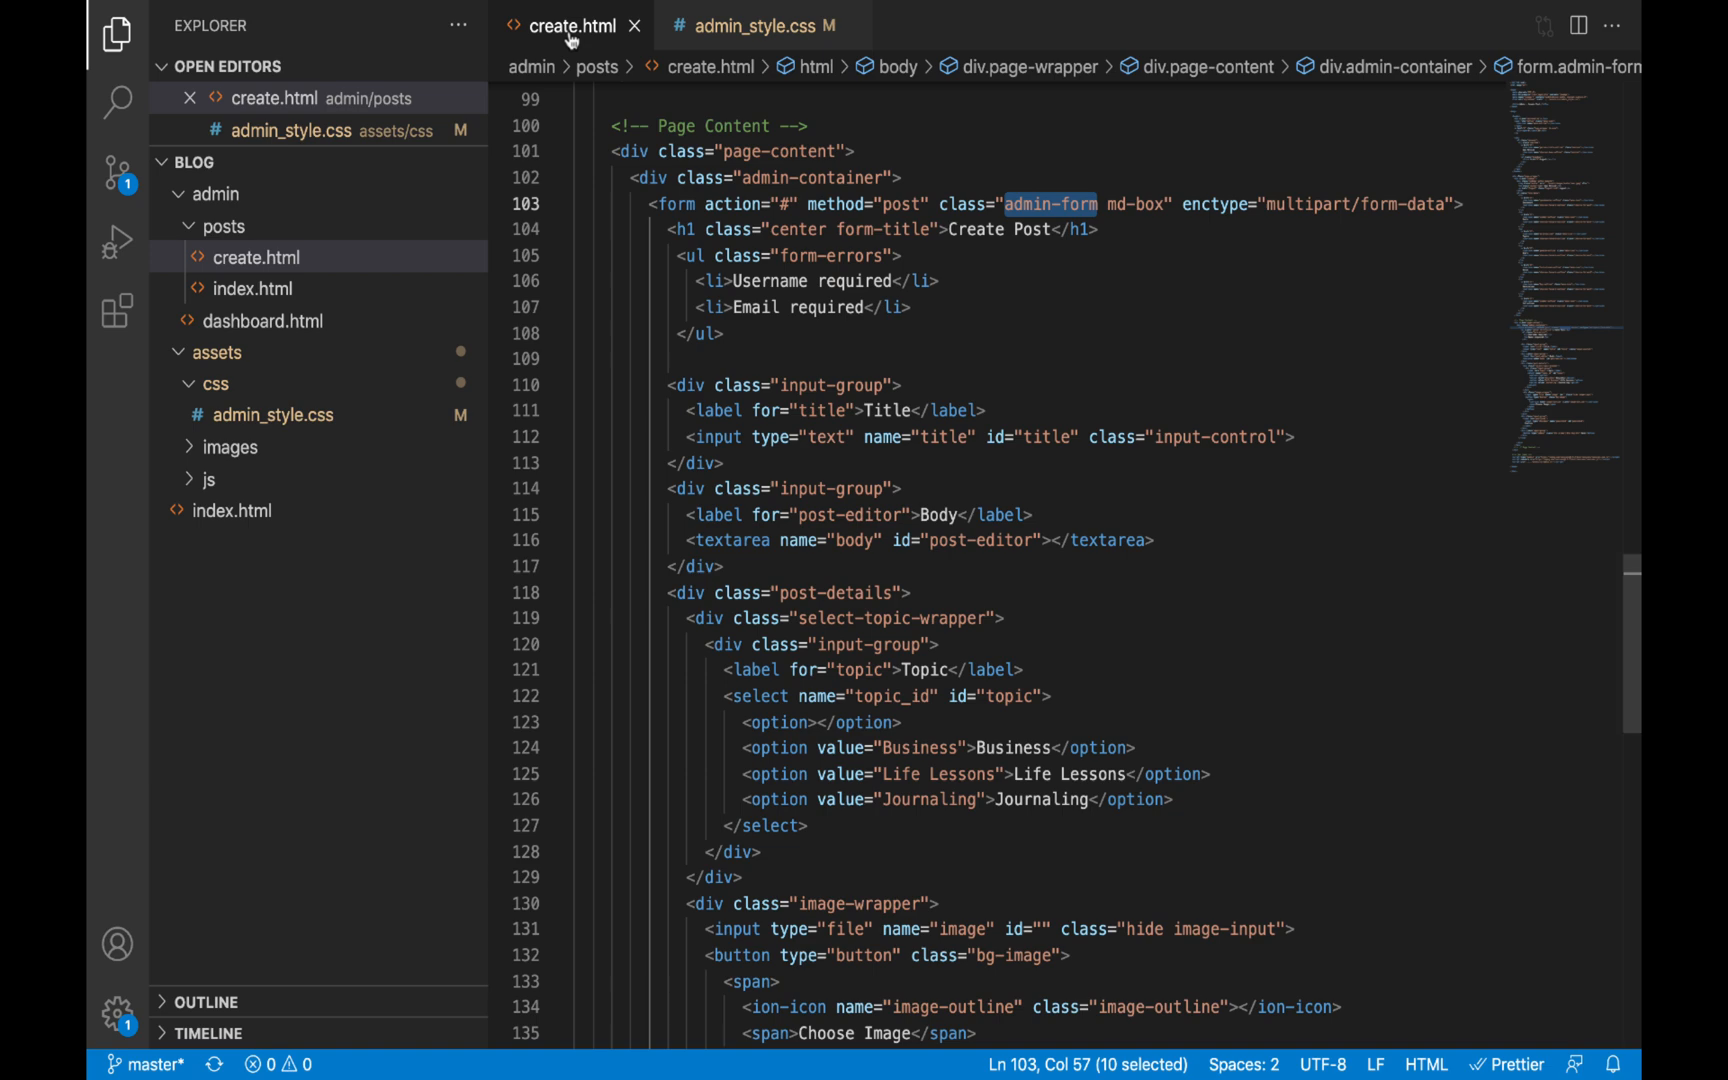
# Copy the input-group class name from create.html and return to the .admin-form rule in admin_style.css
pyautogui.scroll(-3)
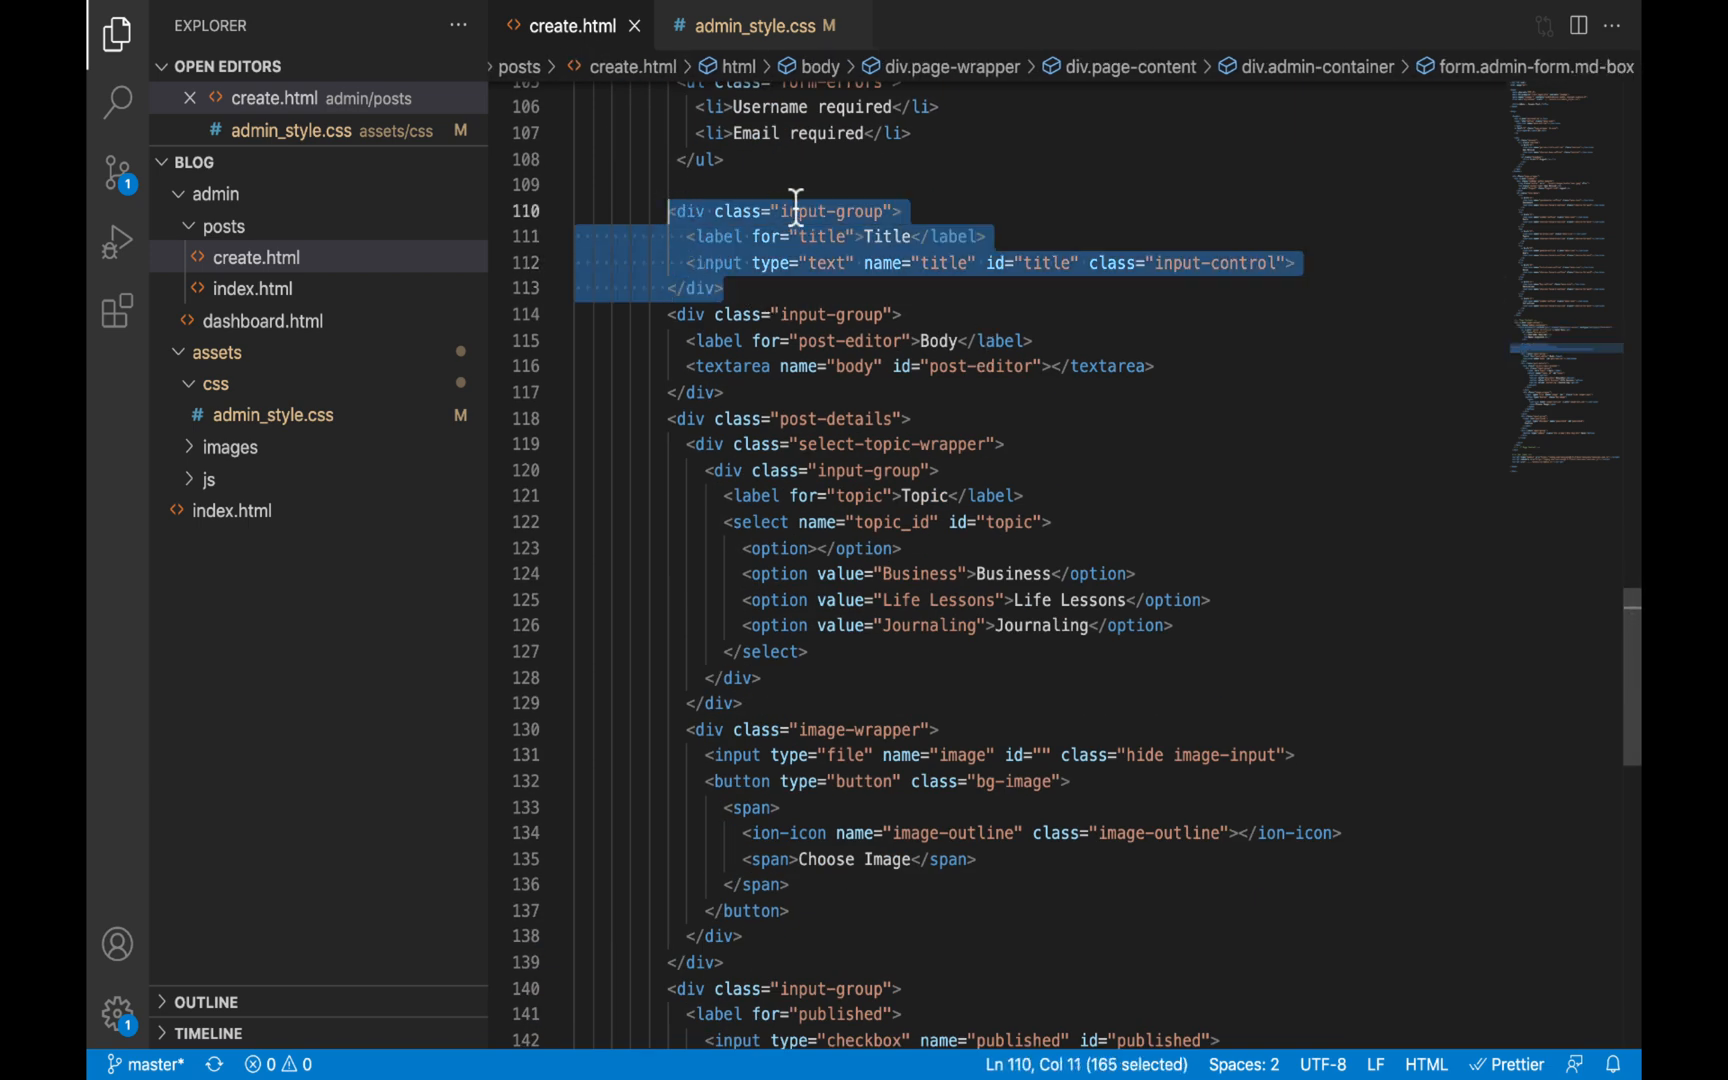
pyautogui.doubleClick(832, 210)
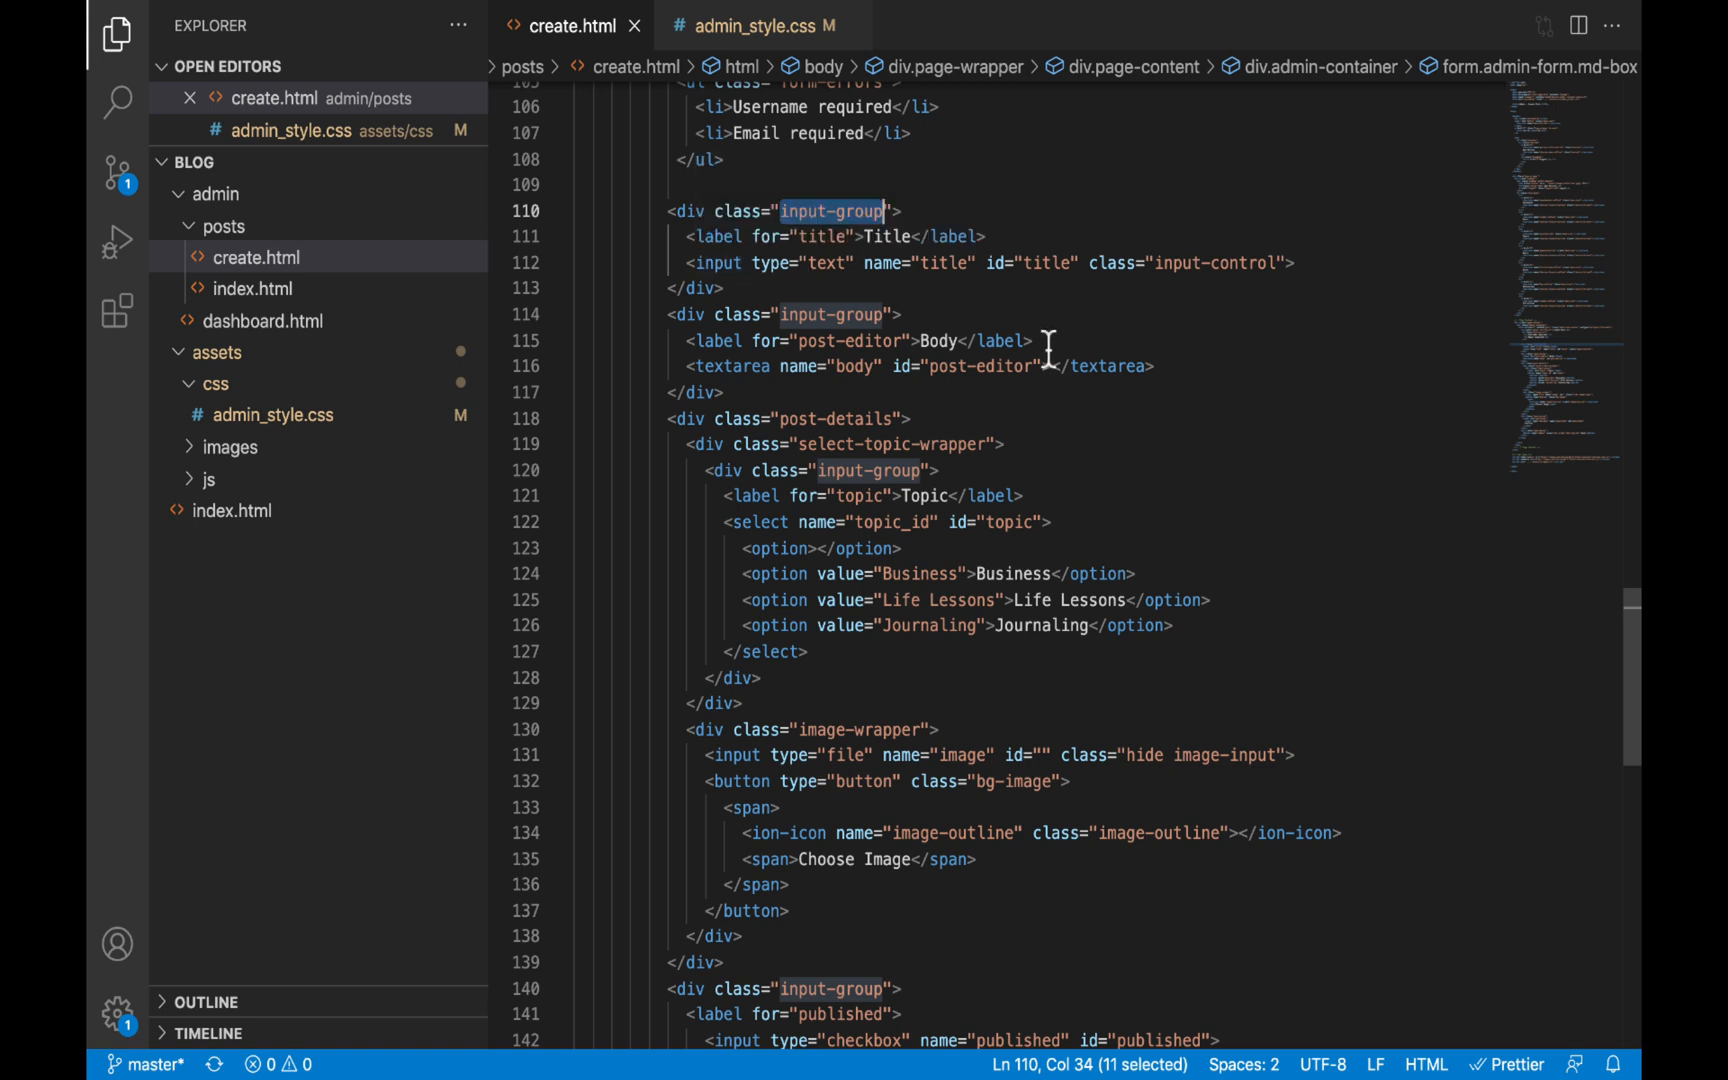
pyautogui.rightClick(832, 210)
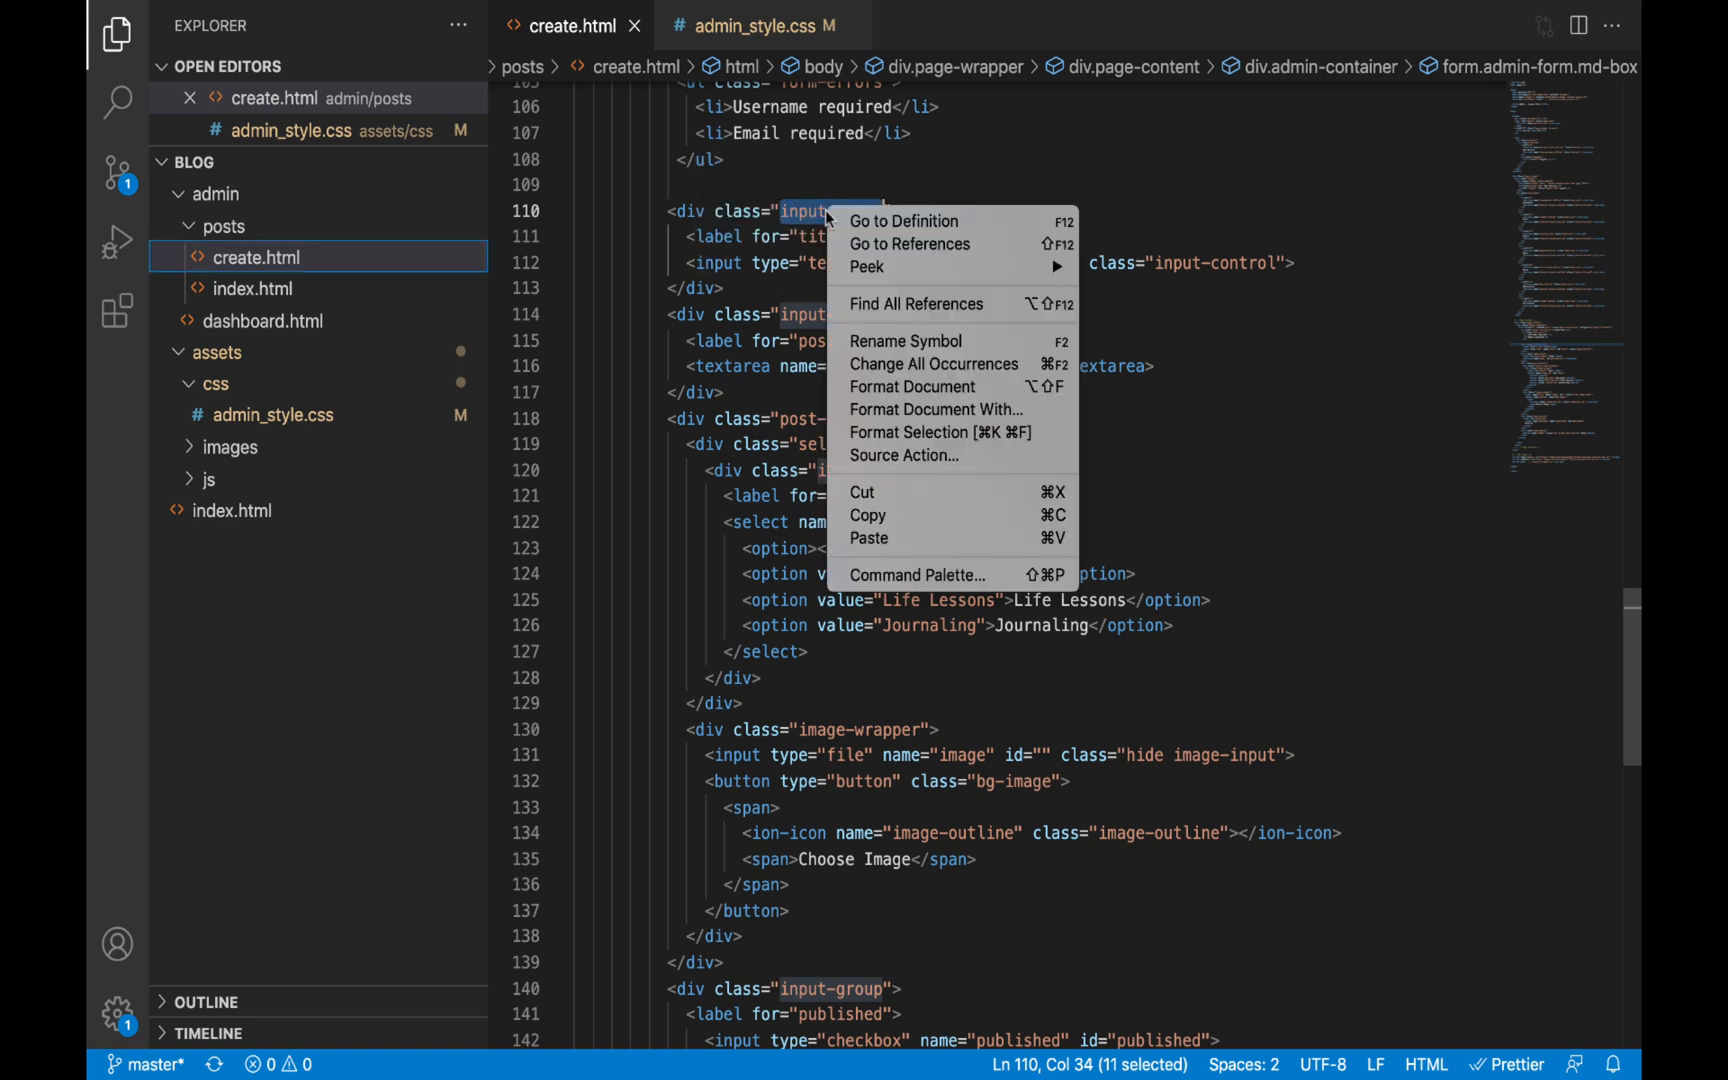
pyautogui.click(882, 518)
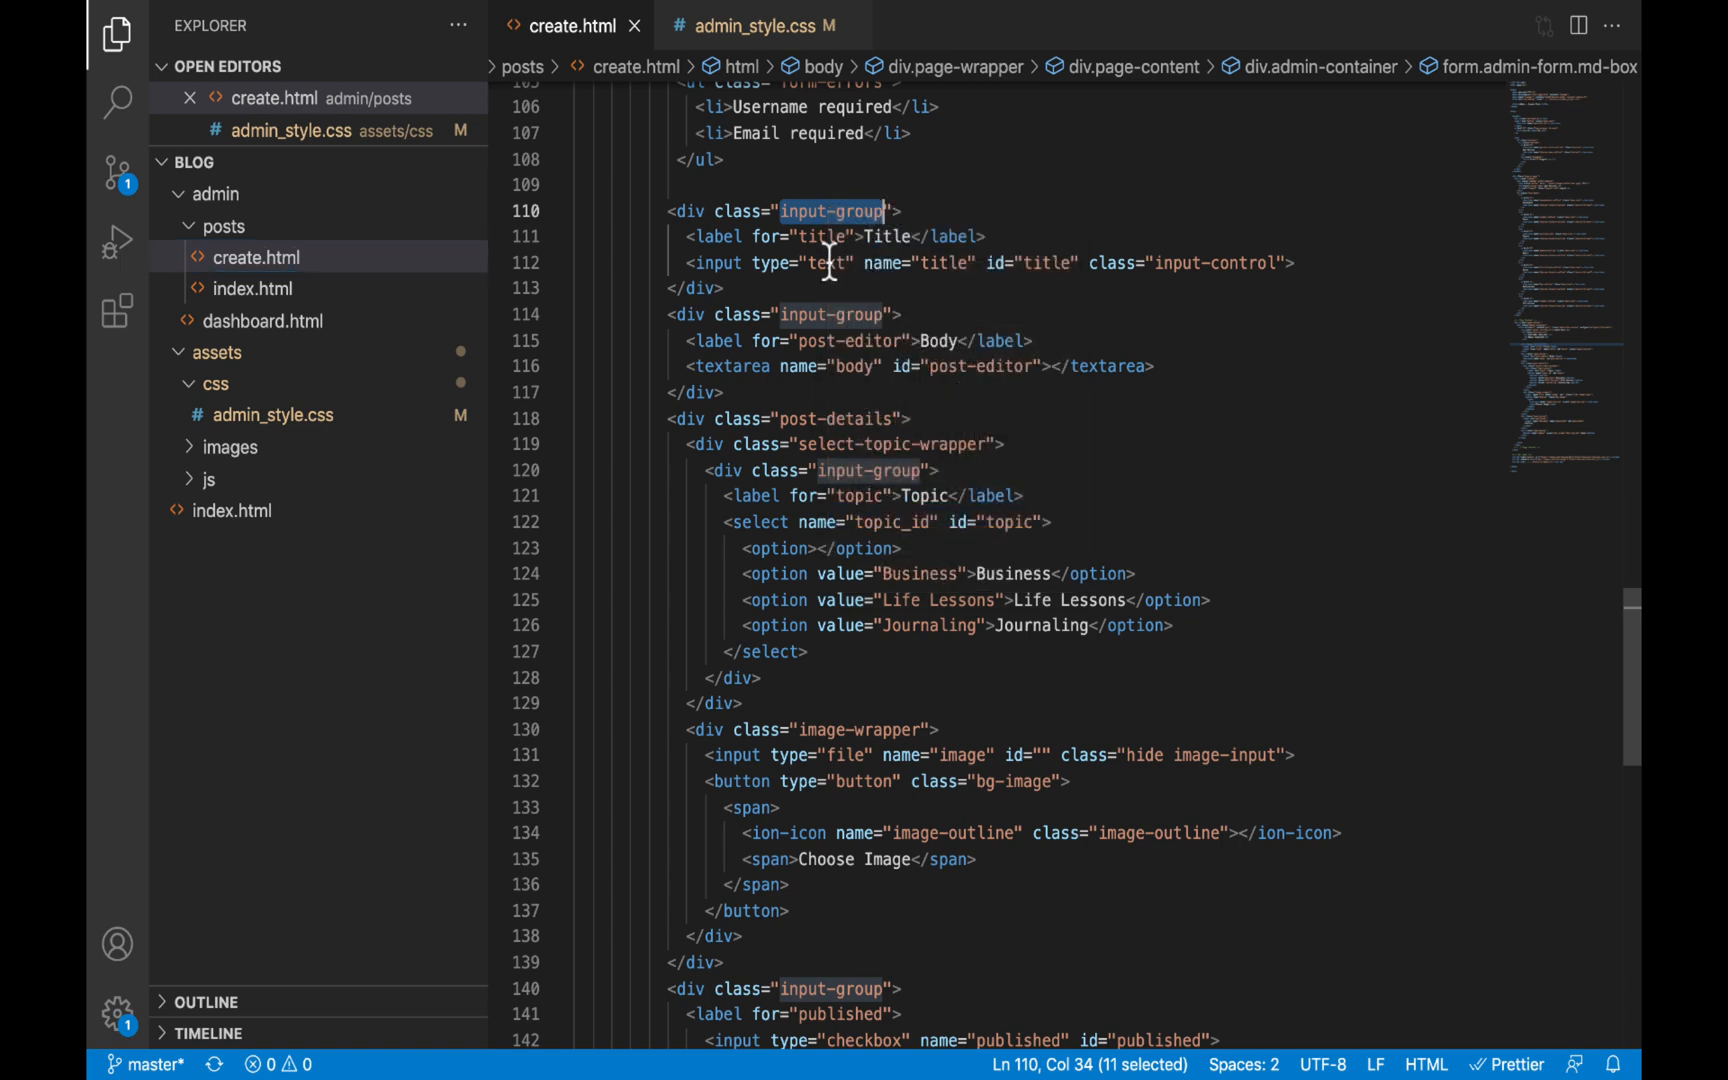
pyautogui.click(756, 26)
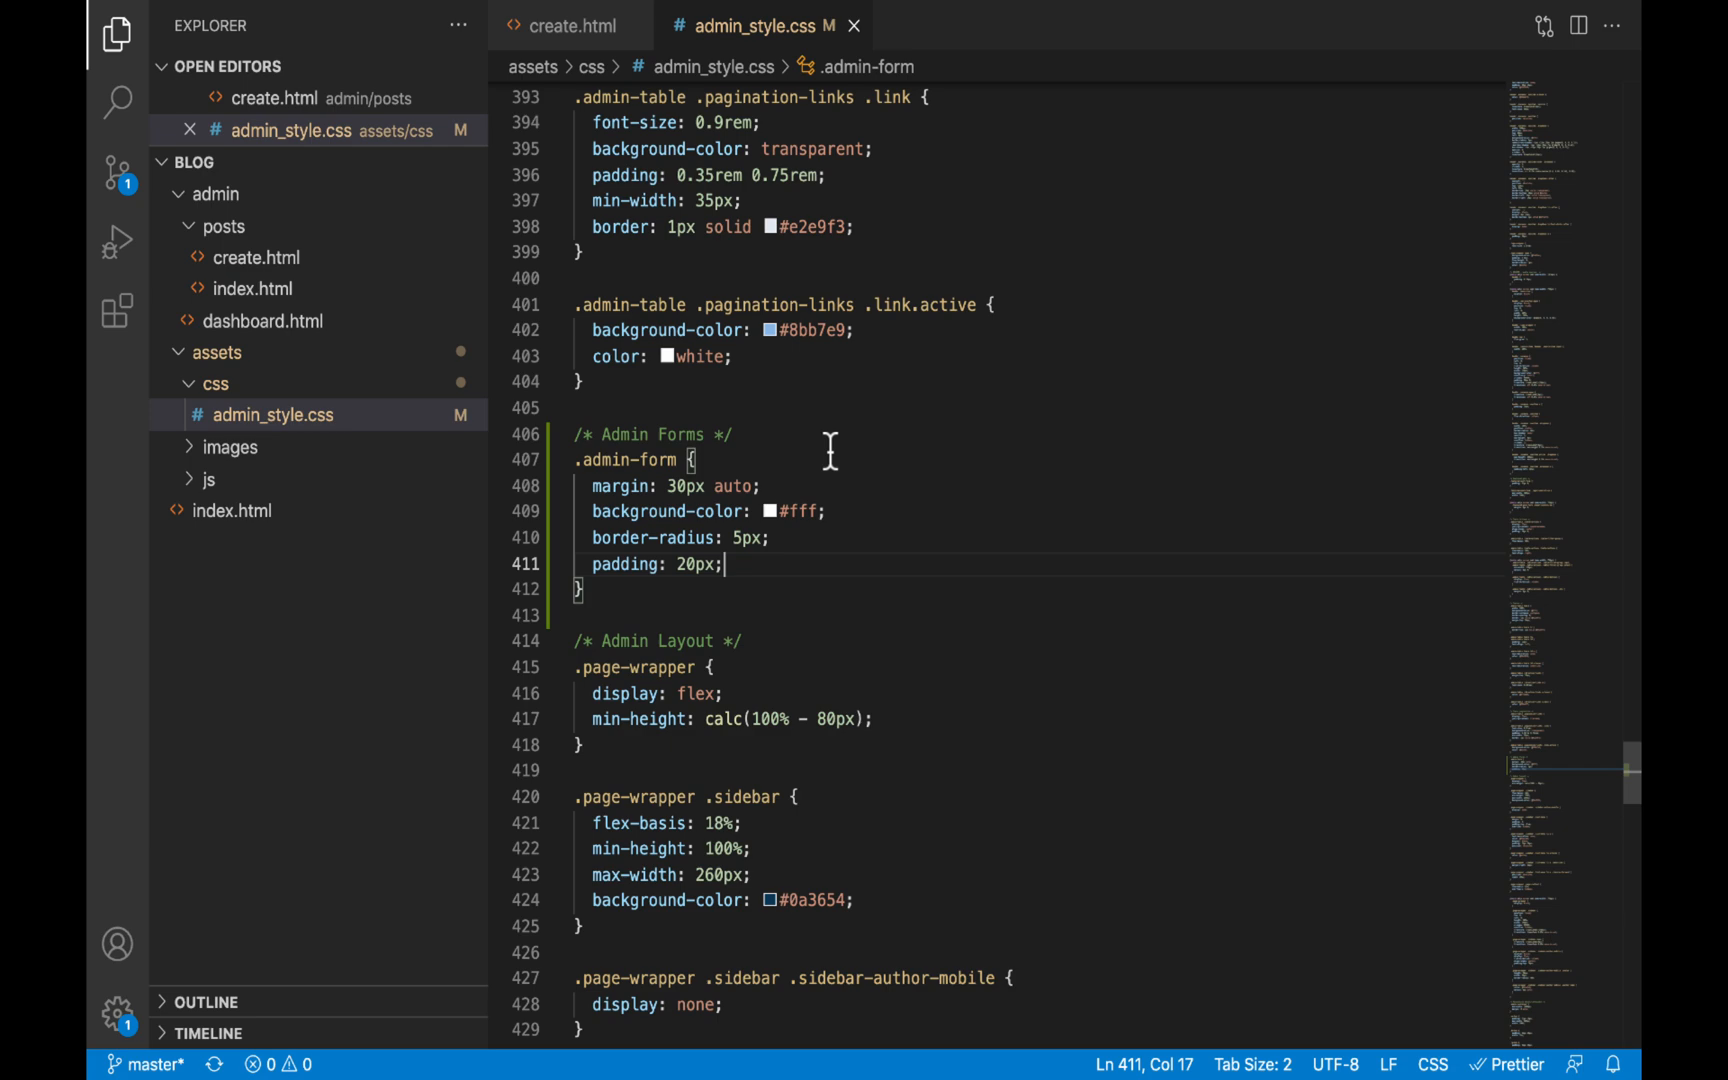
pyautogui.click(688, 460)
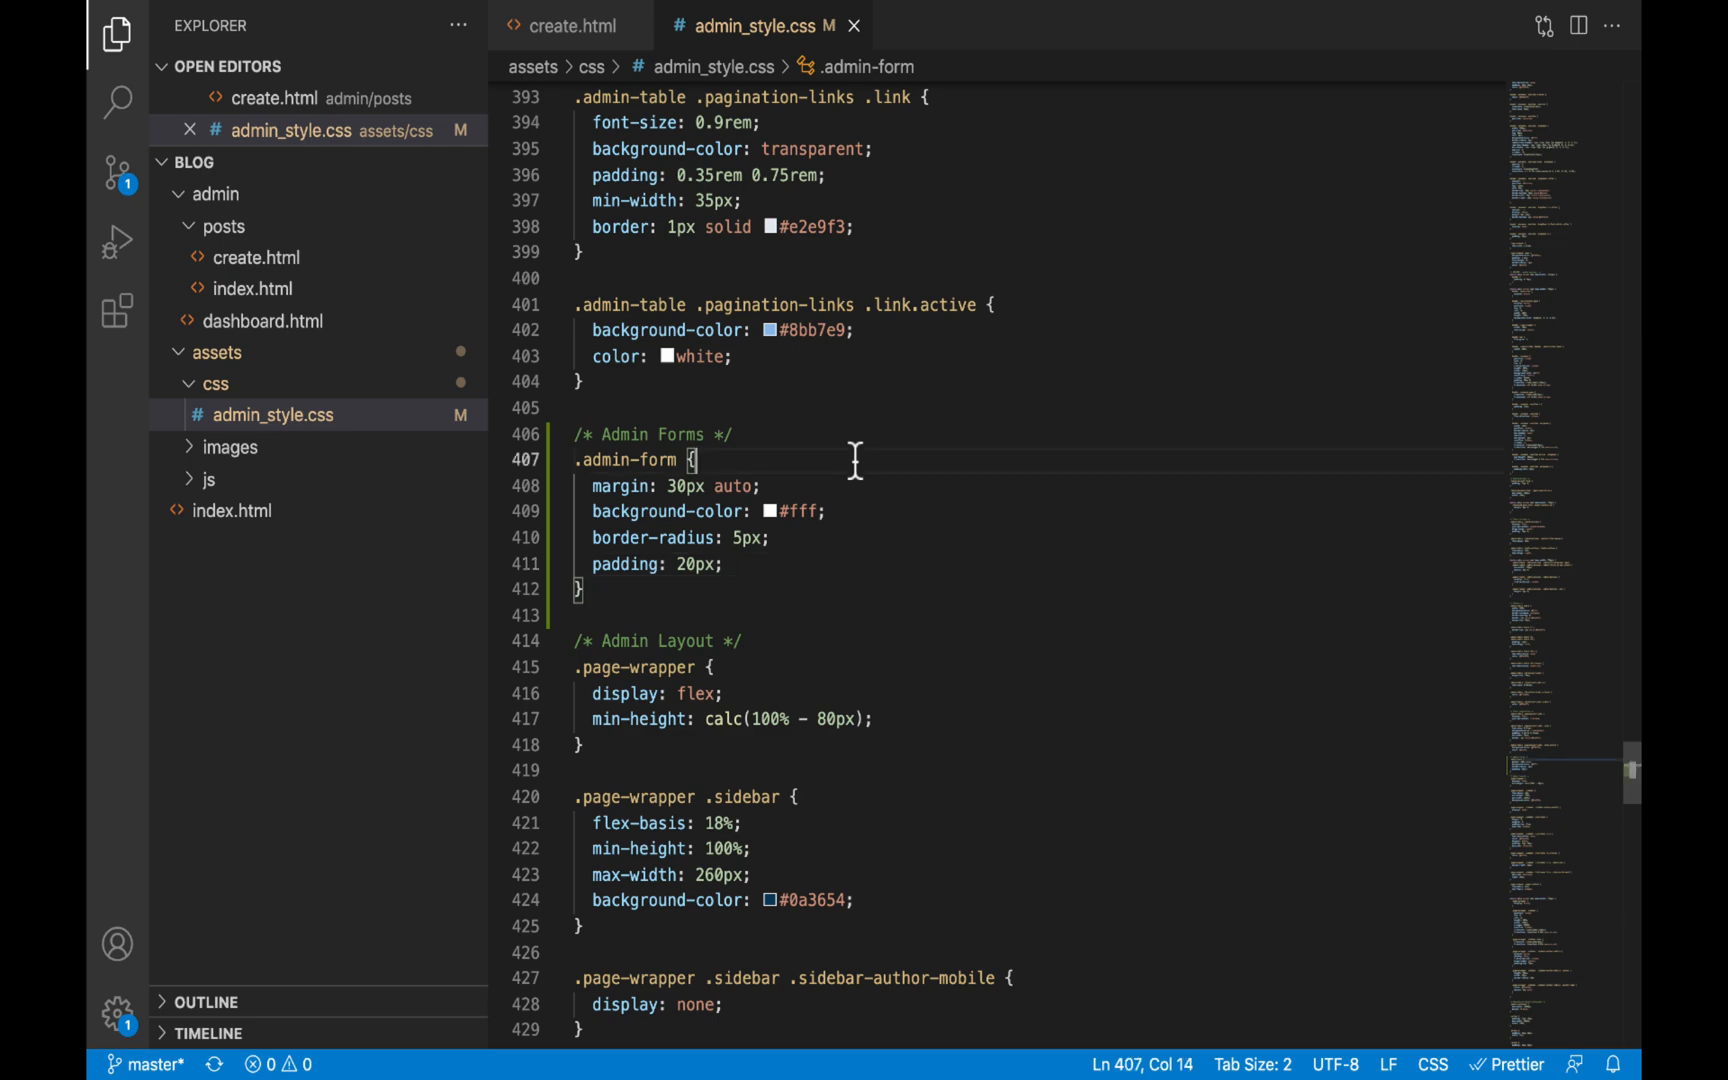
# Add an .input-group rule with margin-bottom: 16px above the COMPONENTS comment
pyautogui.scroll(3)
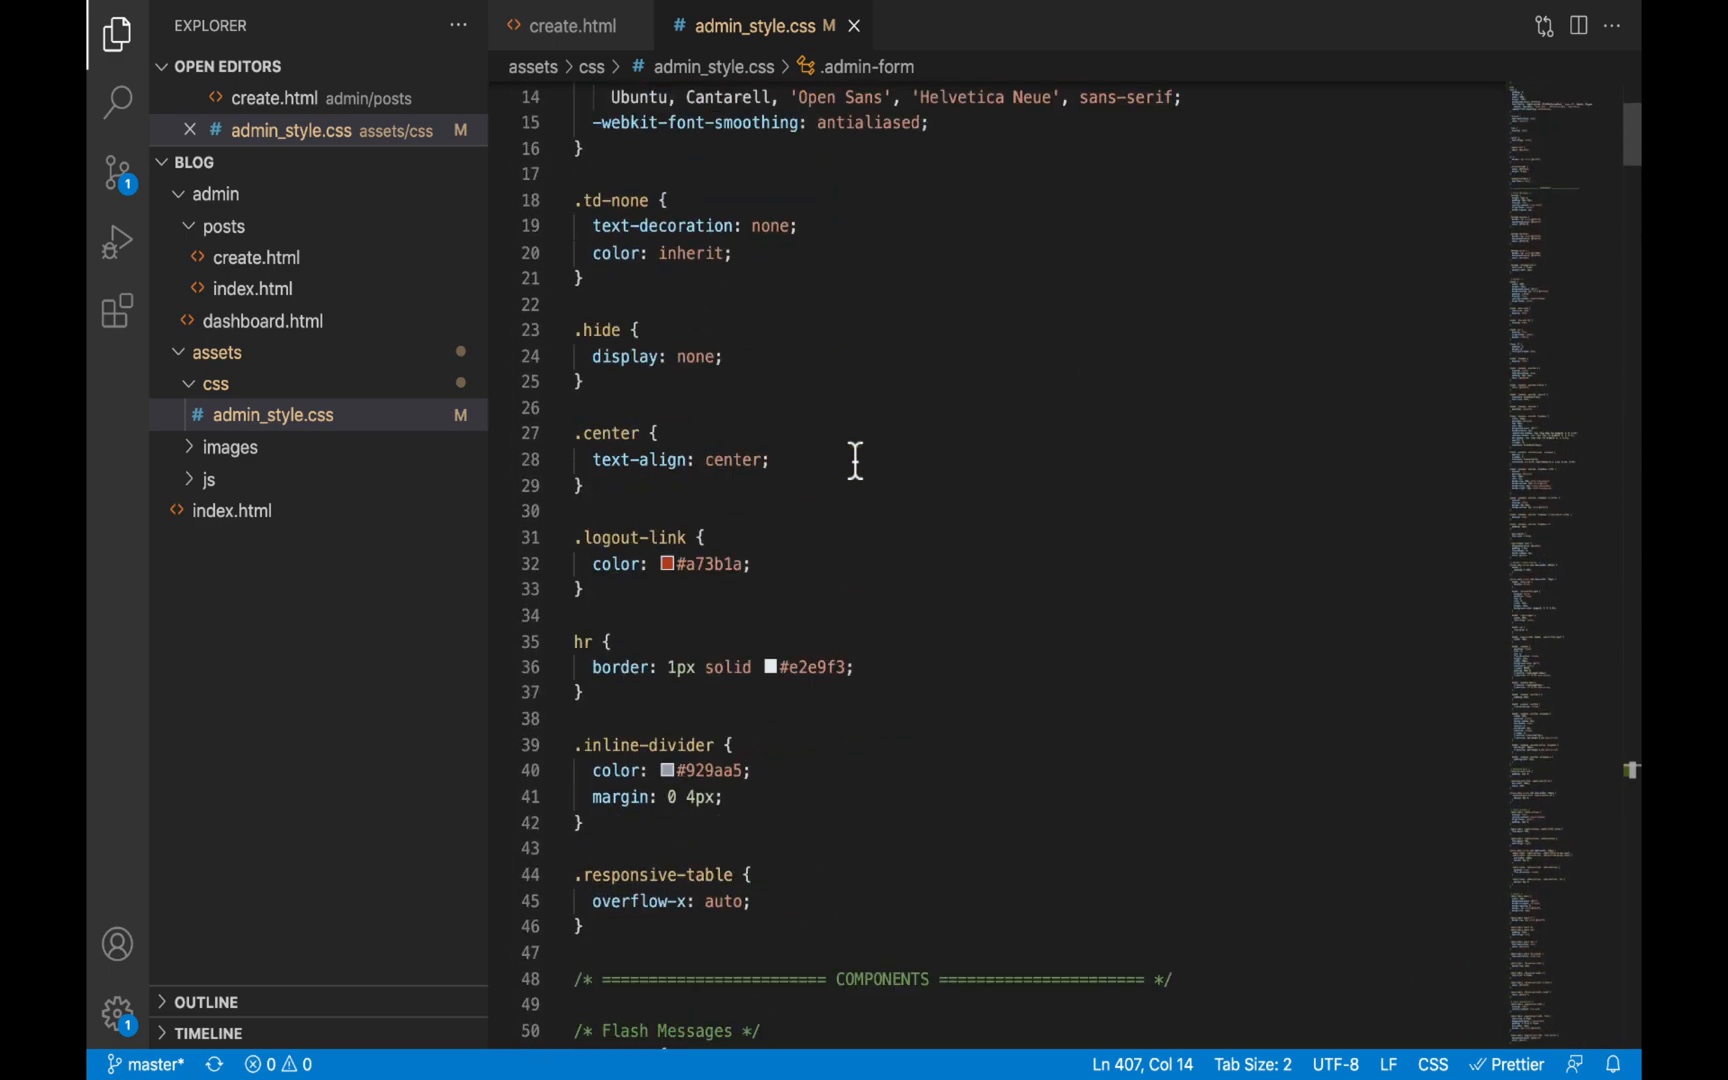
pyautogui.scroll(-3)
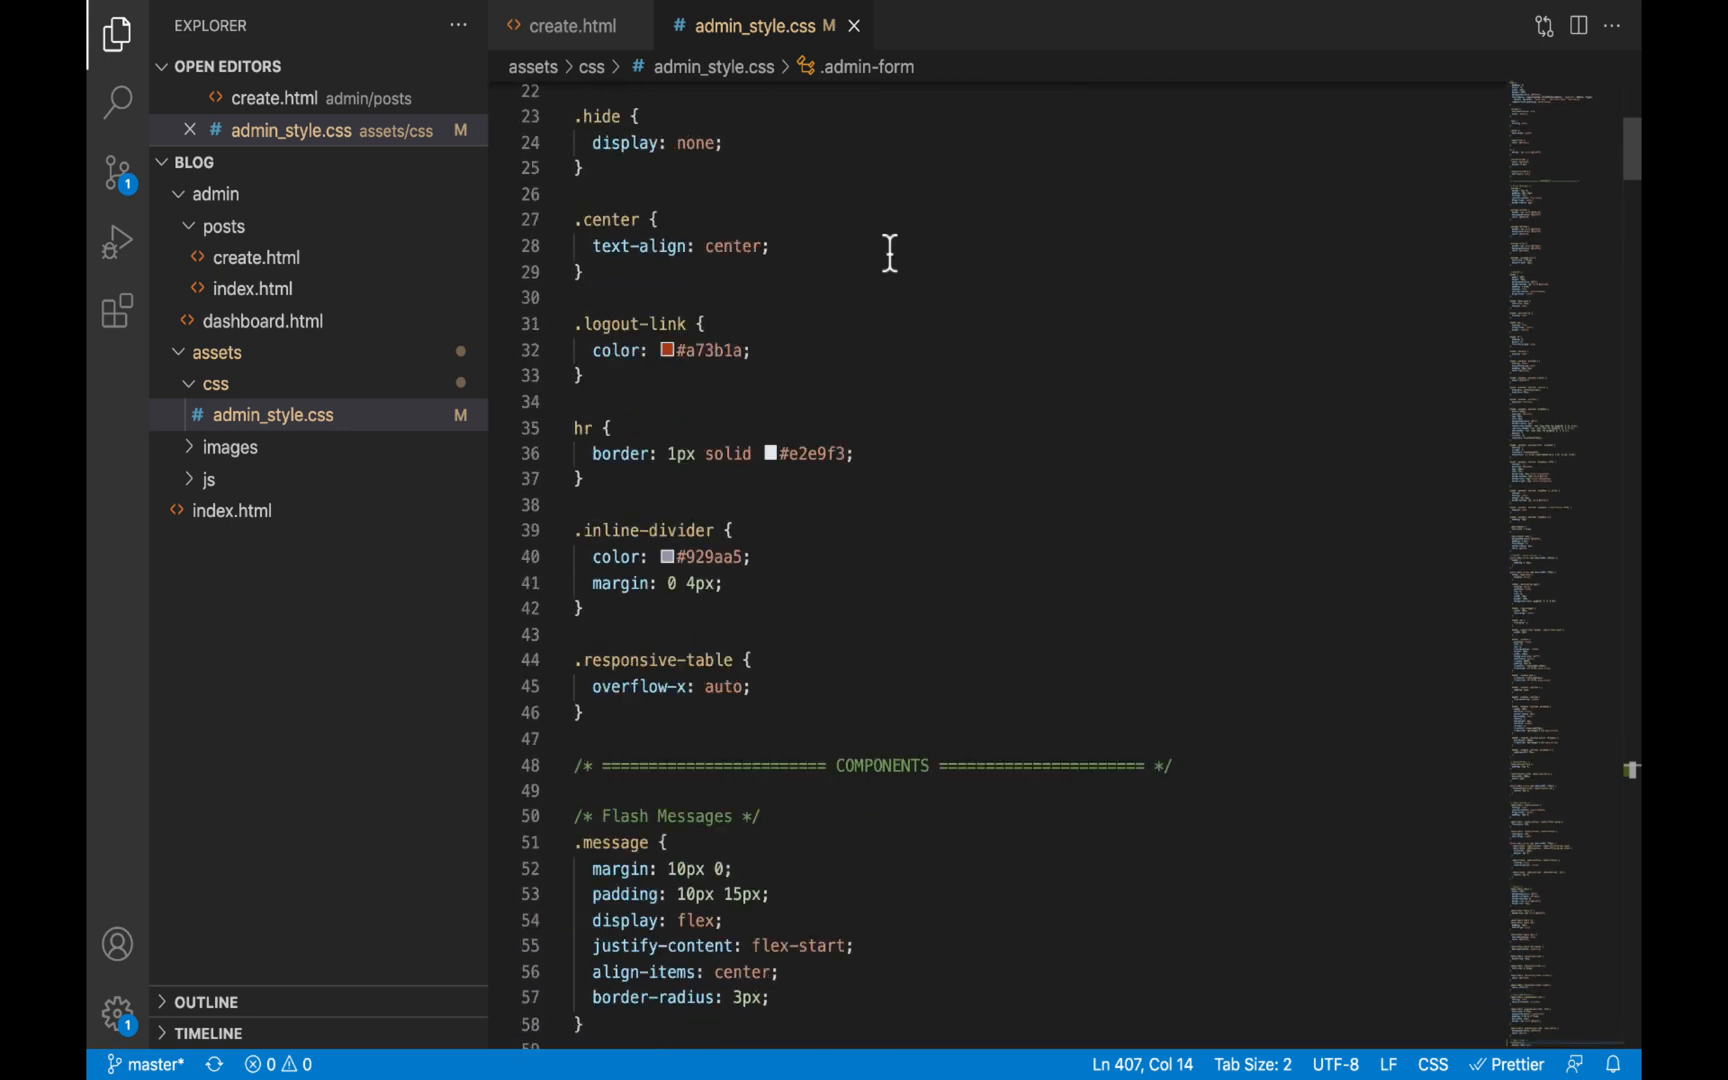
pyautogui.scroll(-3)
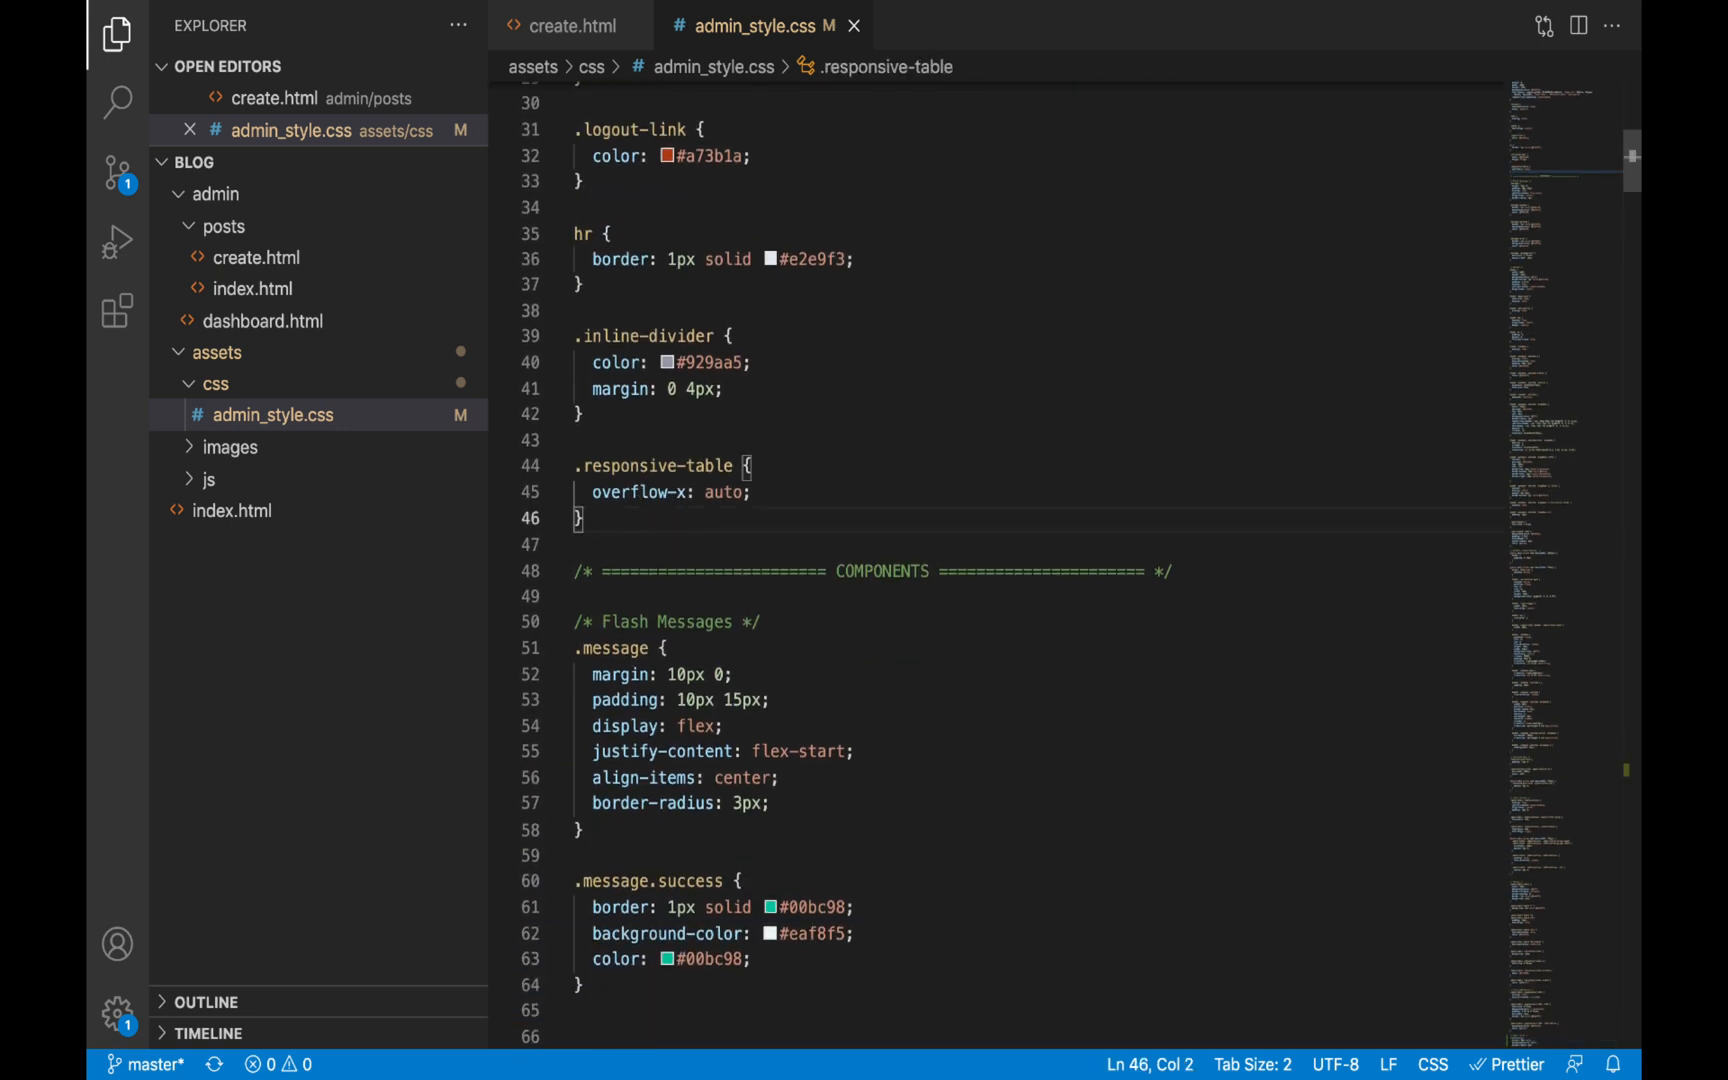
pyautogui.write('.input-group')
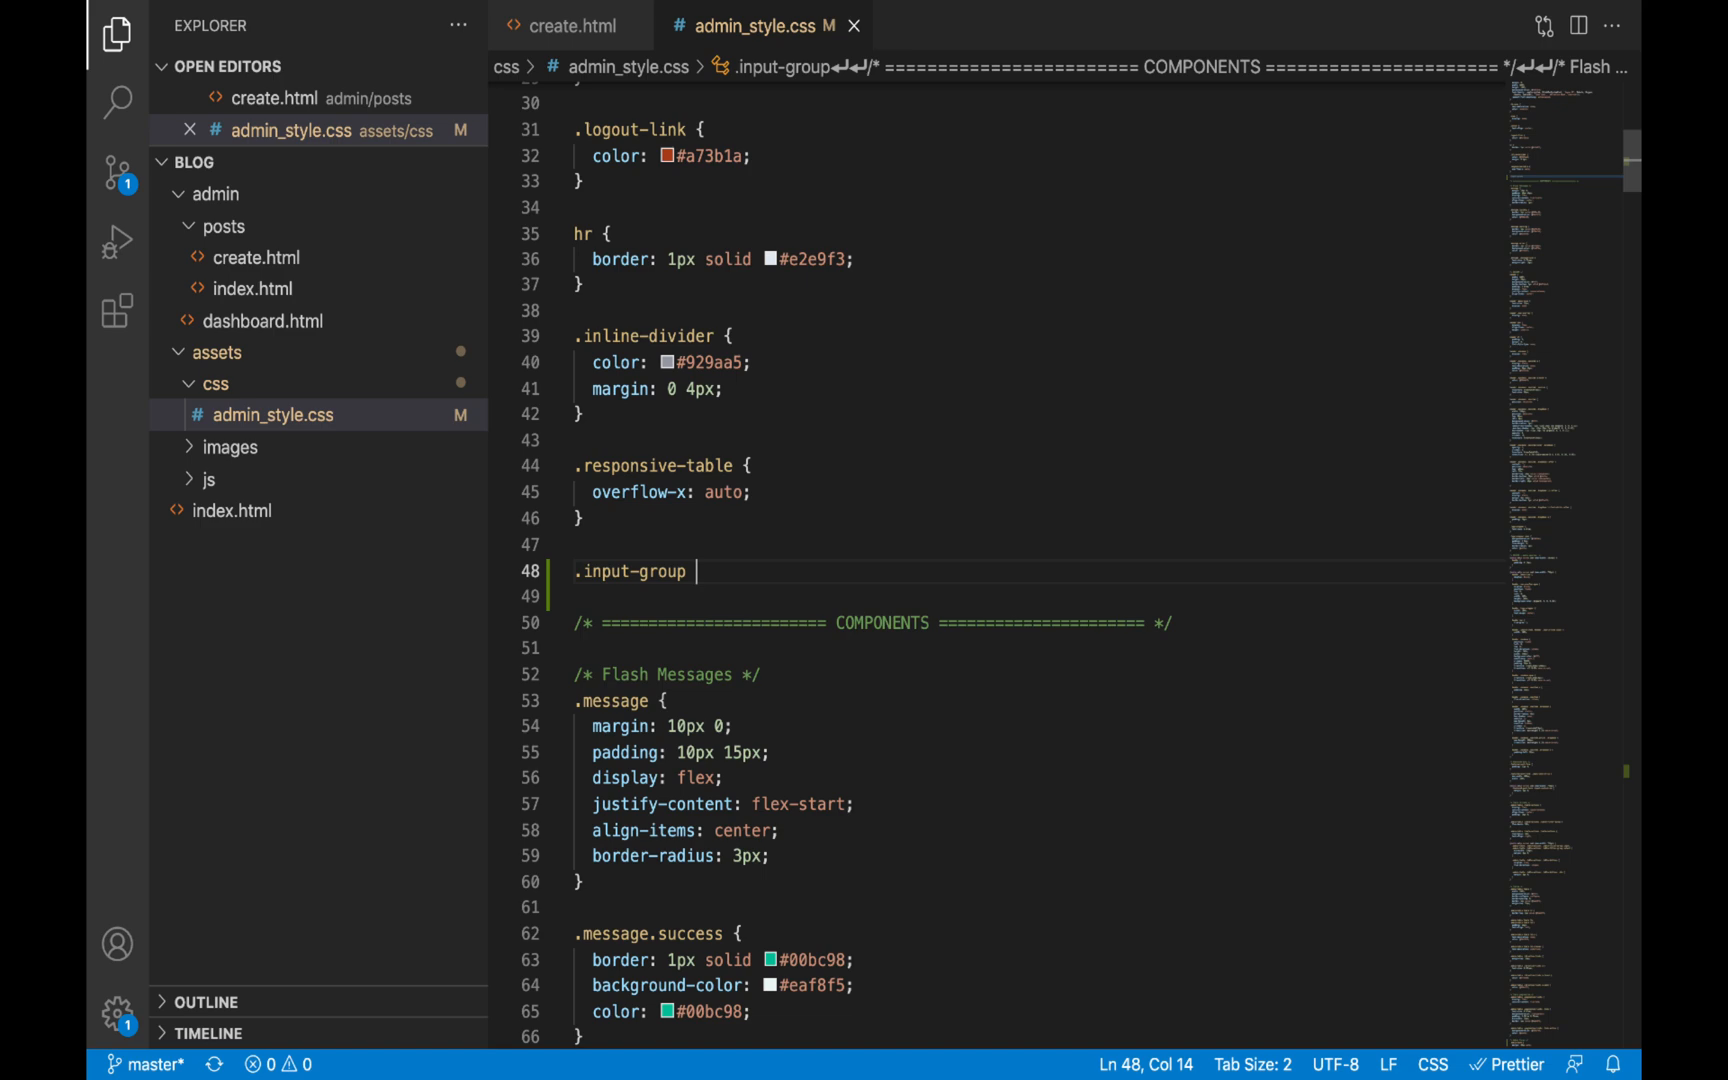
pyautogui.write('{')
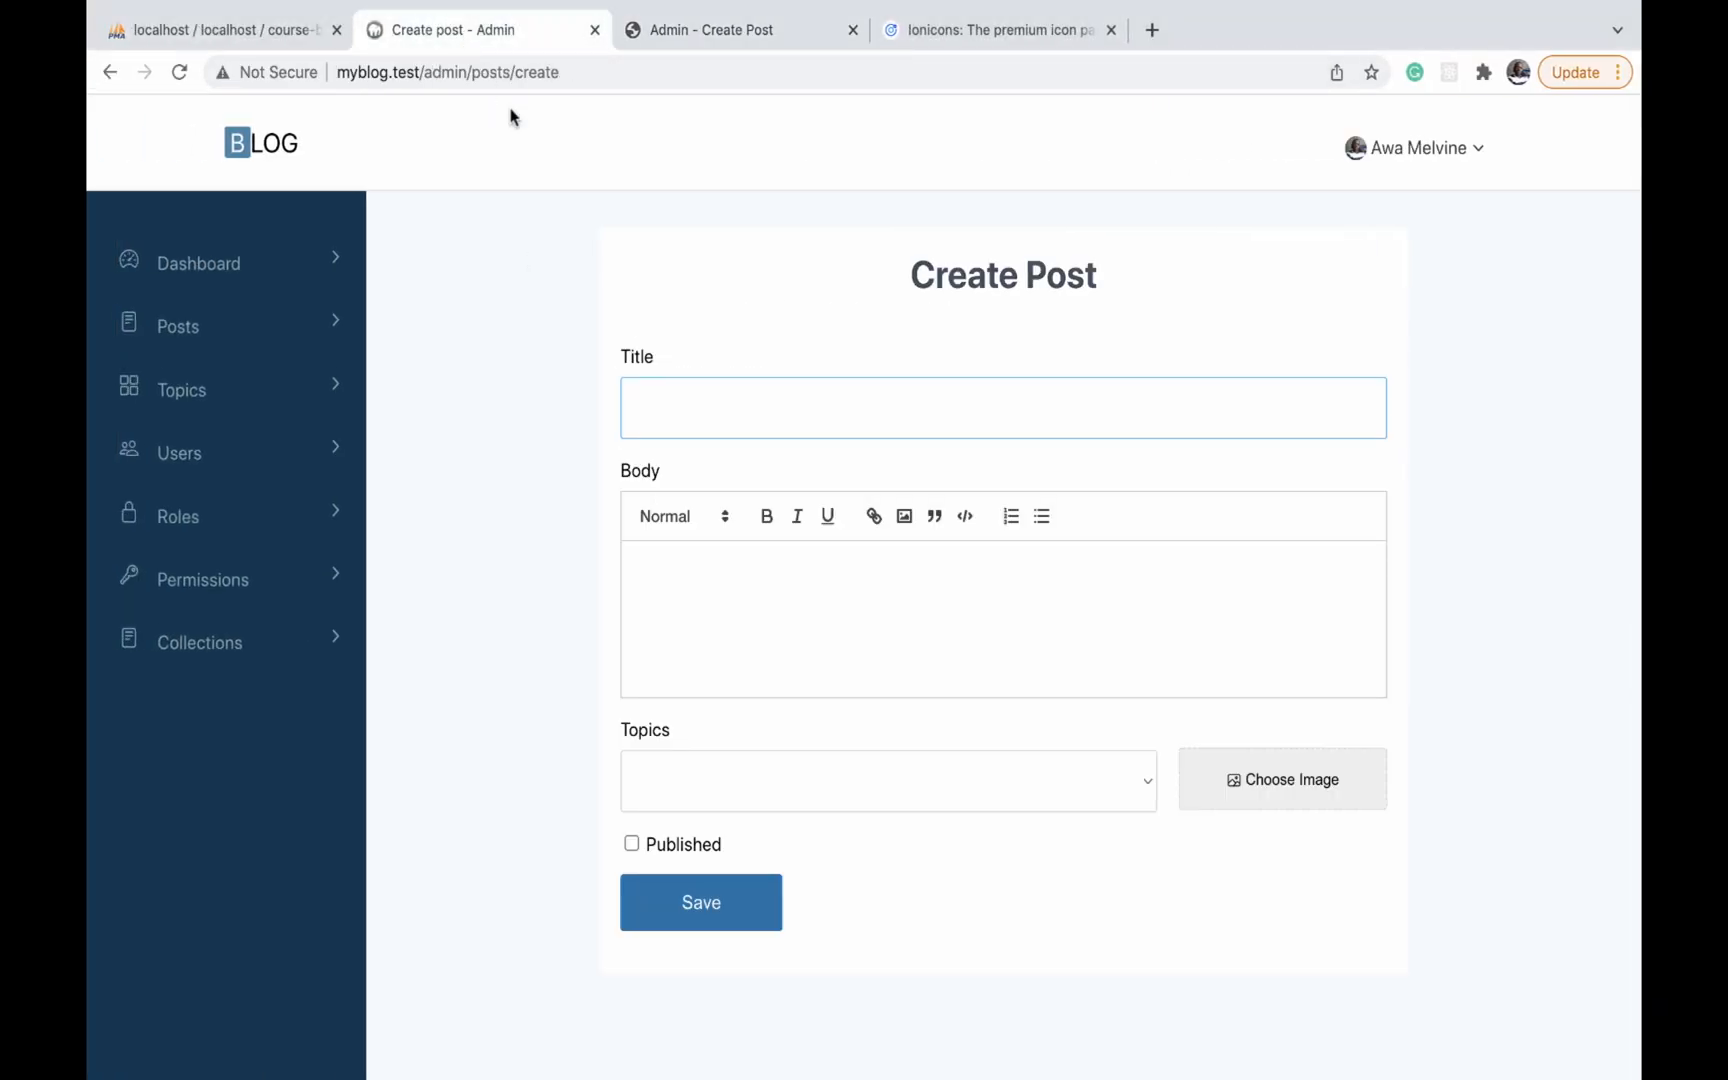
pyautogui.moveTo(632, 478)
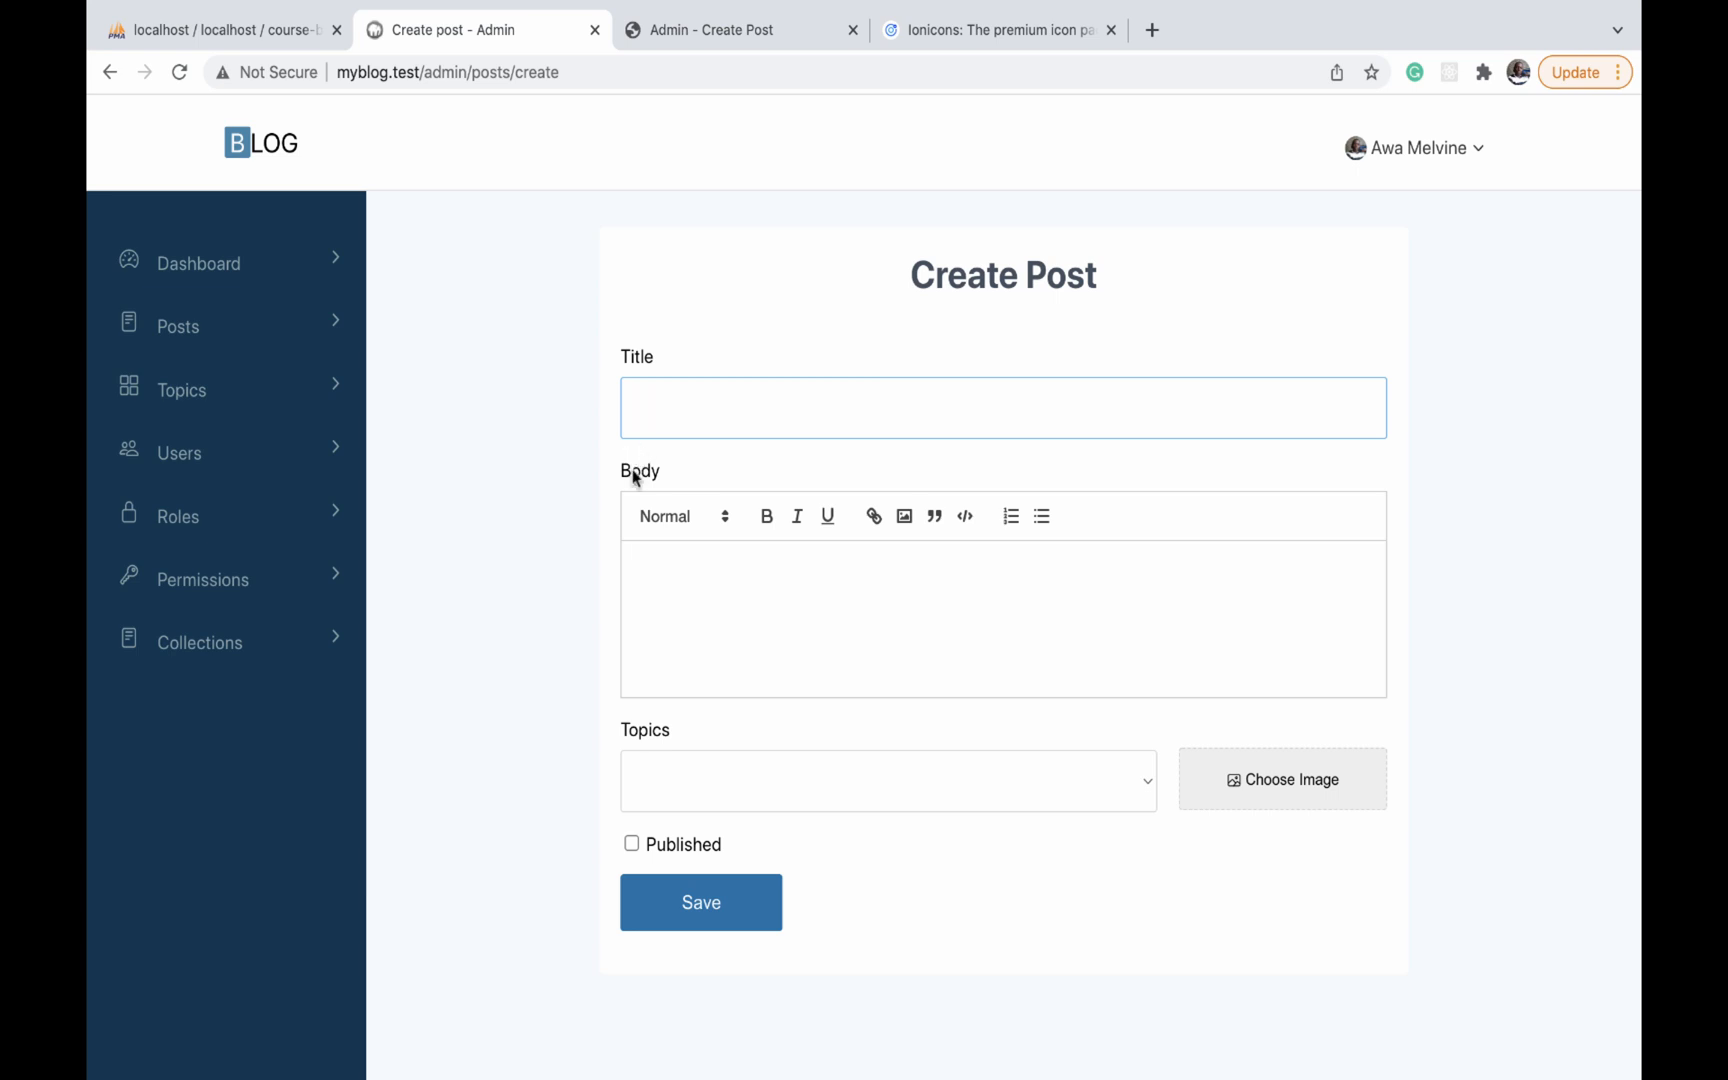
pyautogui.moveTo(634, 386)
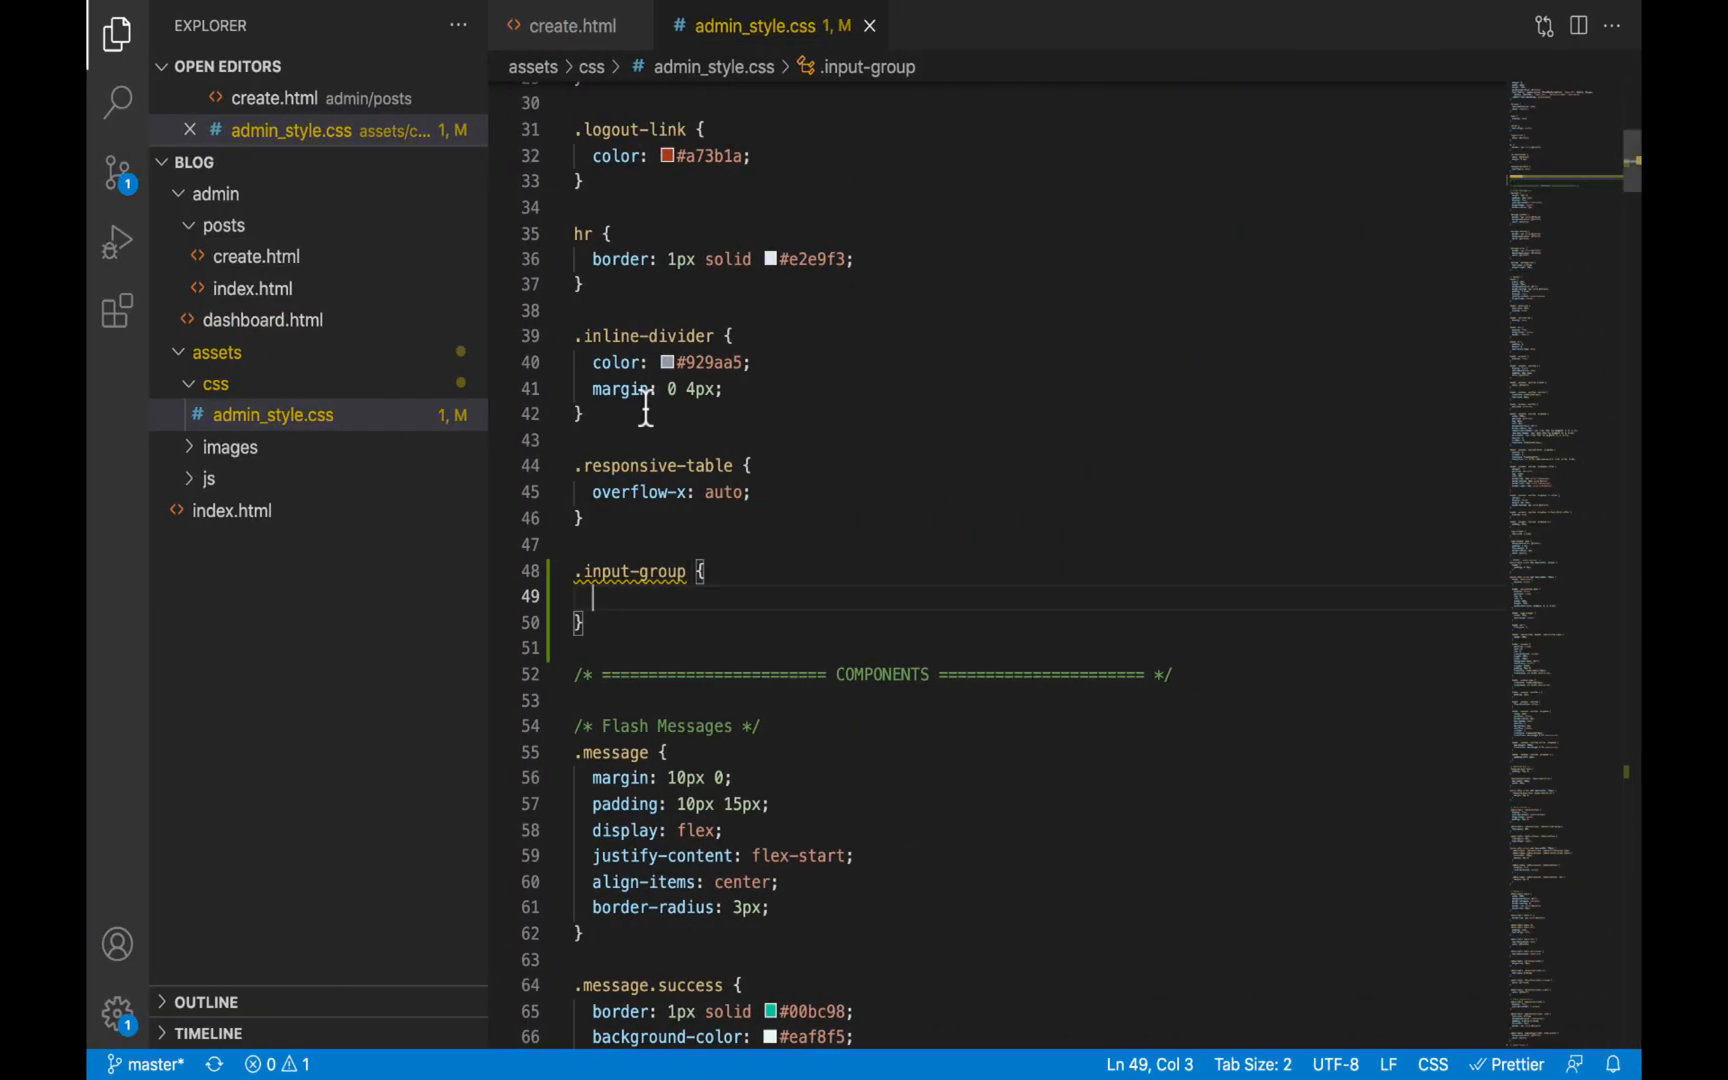
pyautogui.write('m')
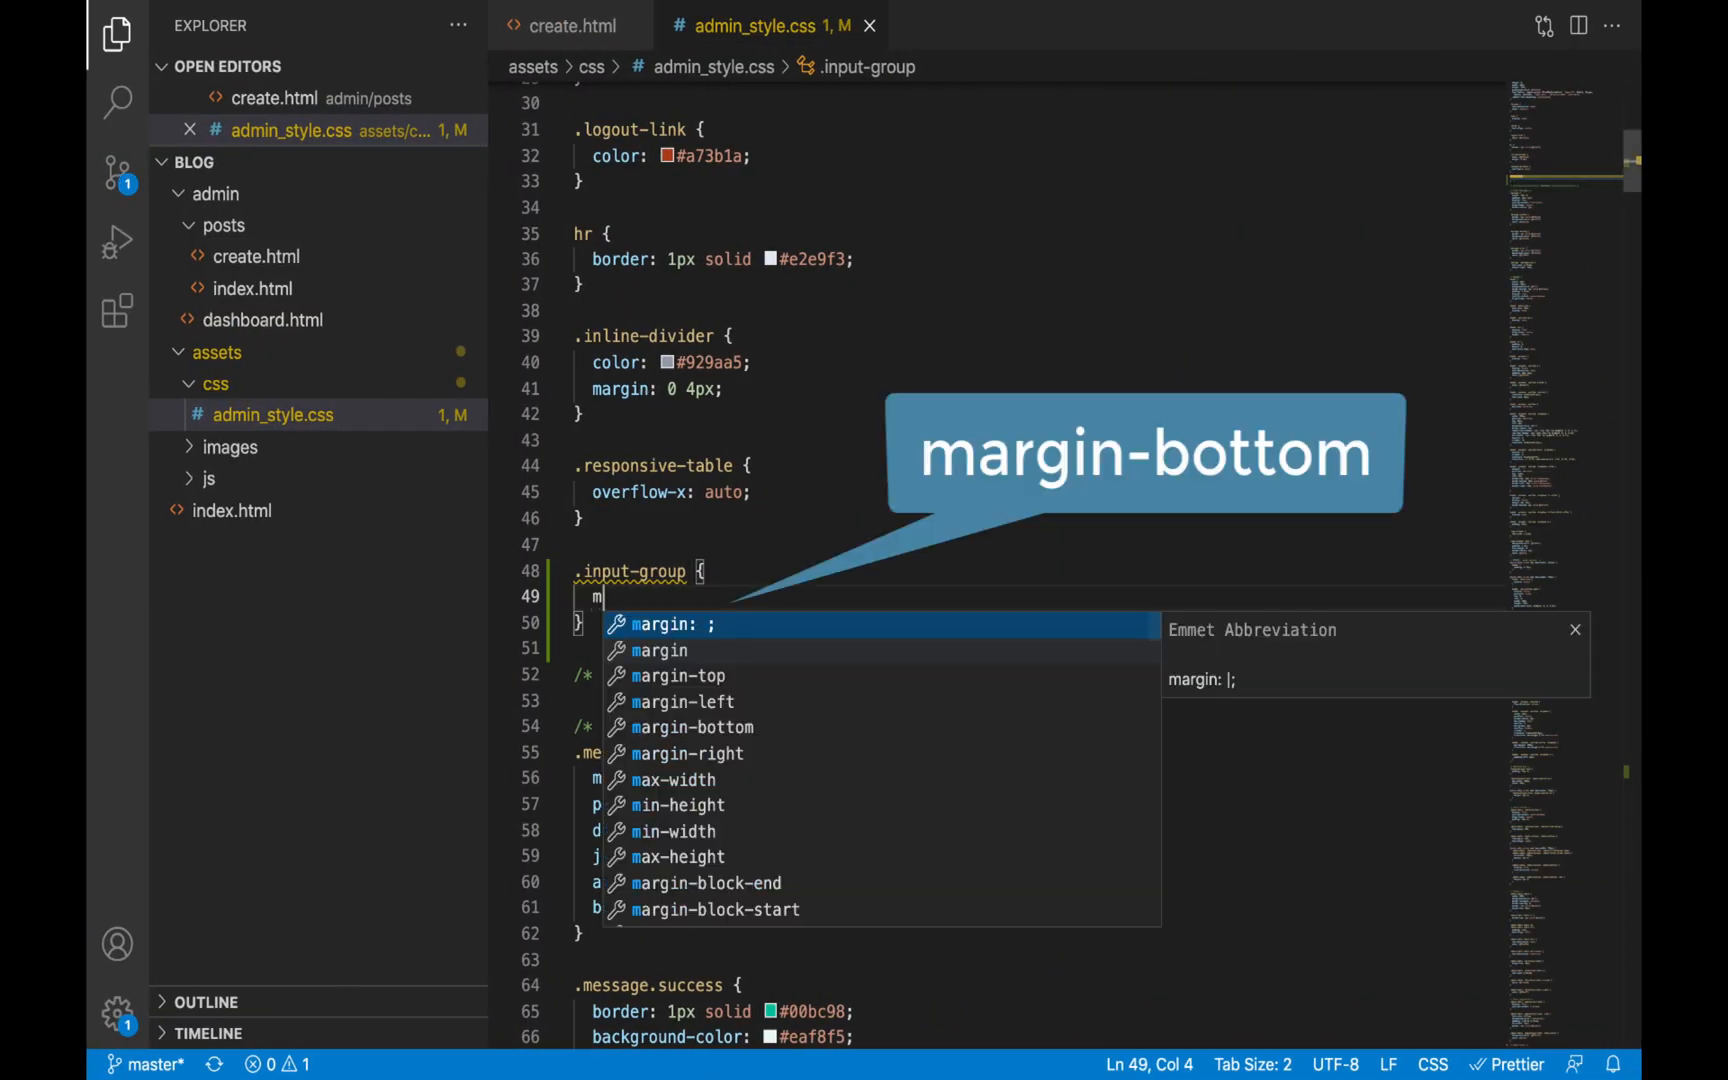
pyautogui.write('b1')
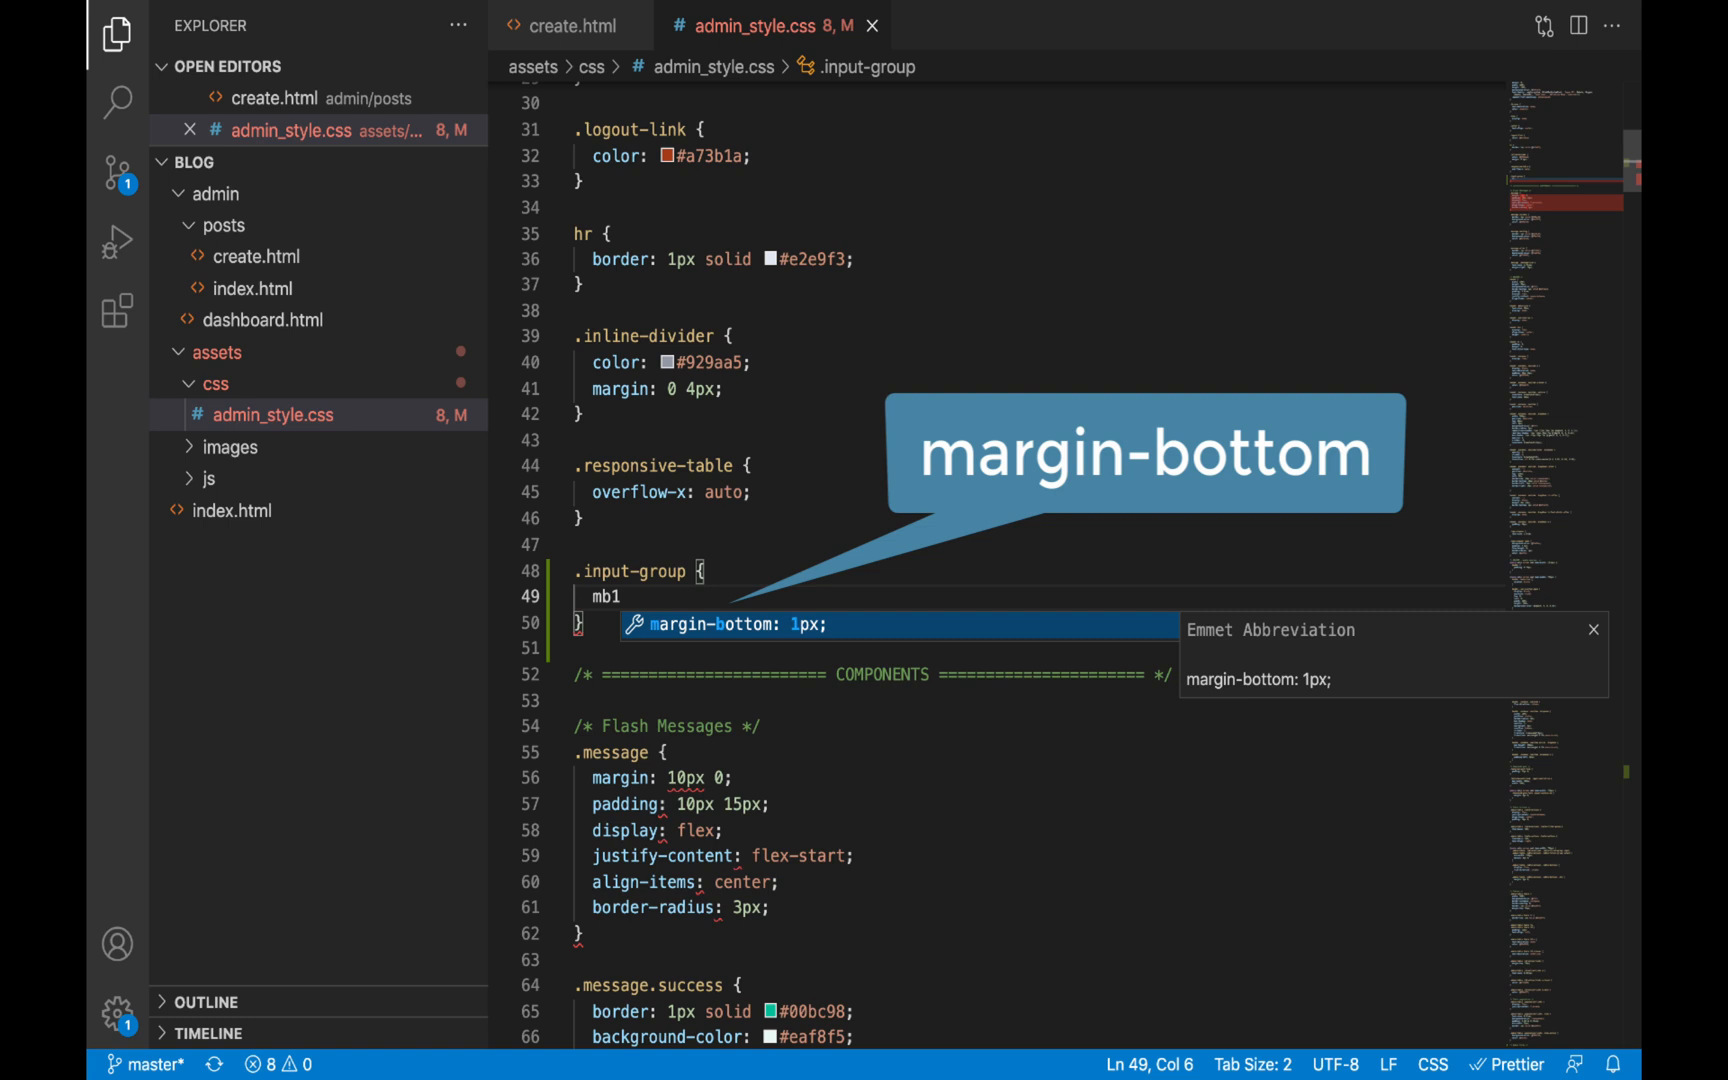
pyautogui.press('Tab')
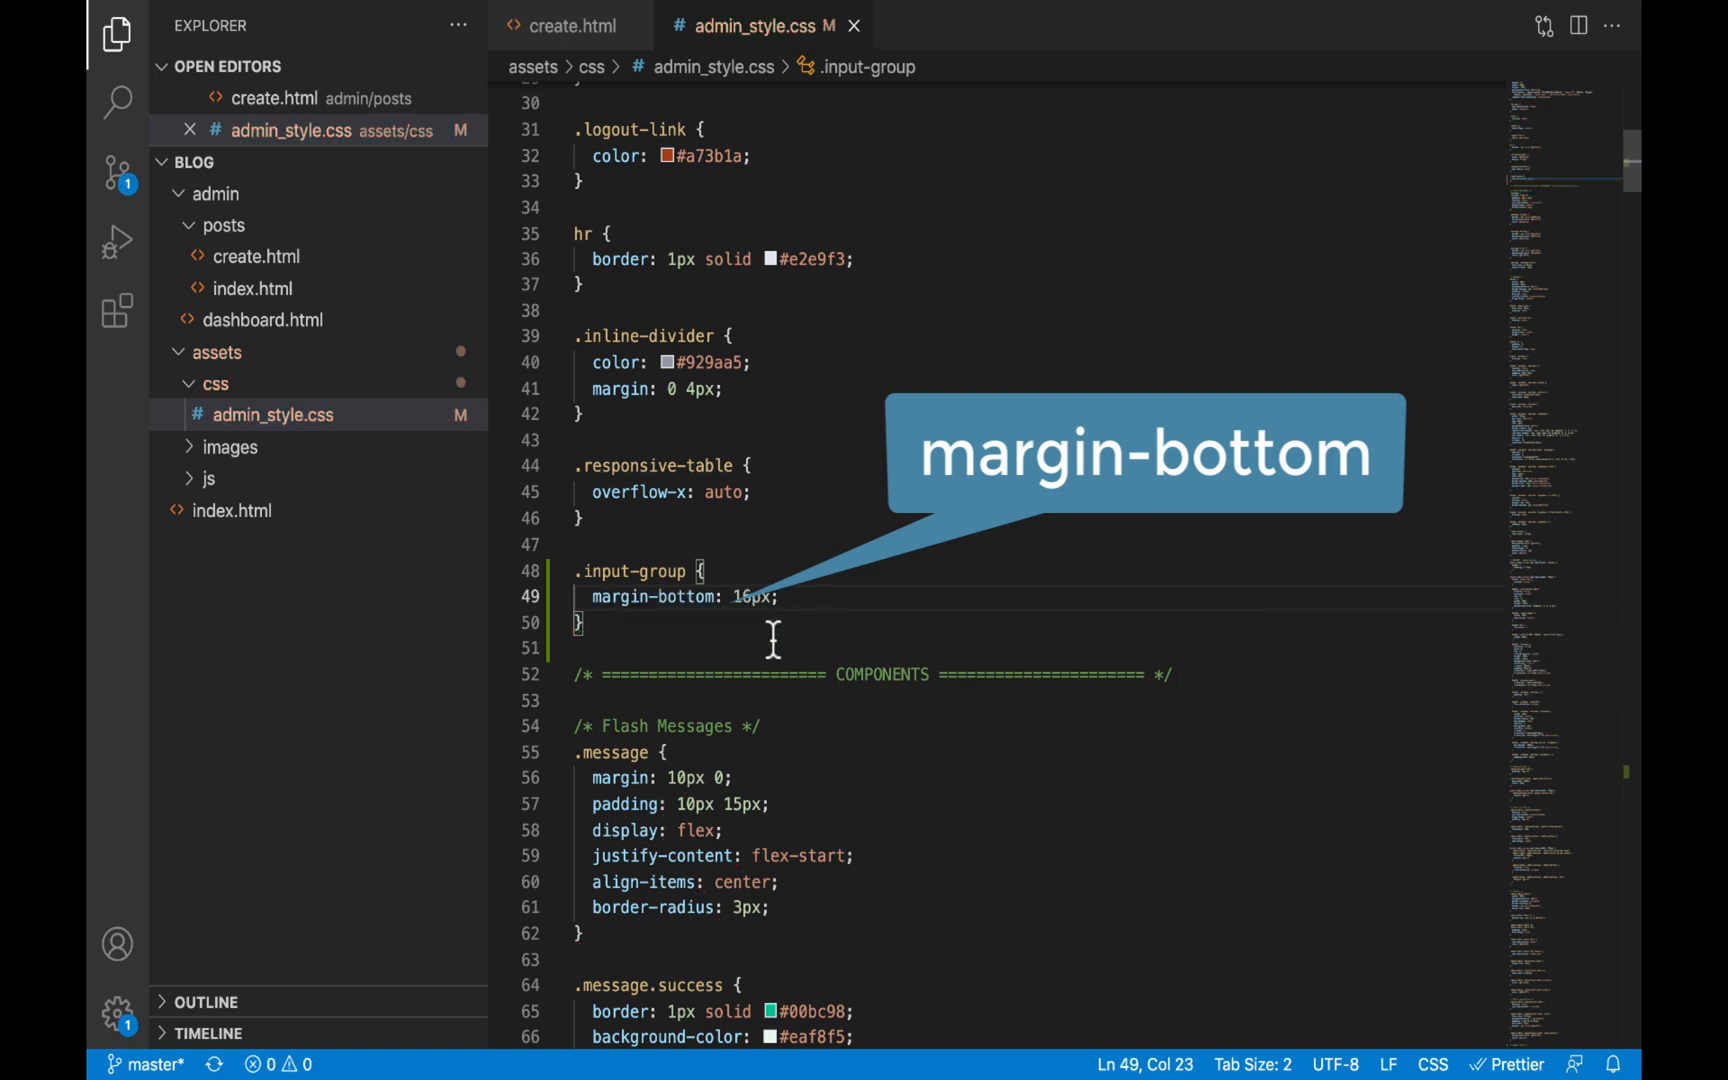
# Add an .input-group label rule with display: block and margin-bottom: 8px
pyautogui.doubleClick(630, 570)
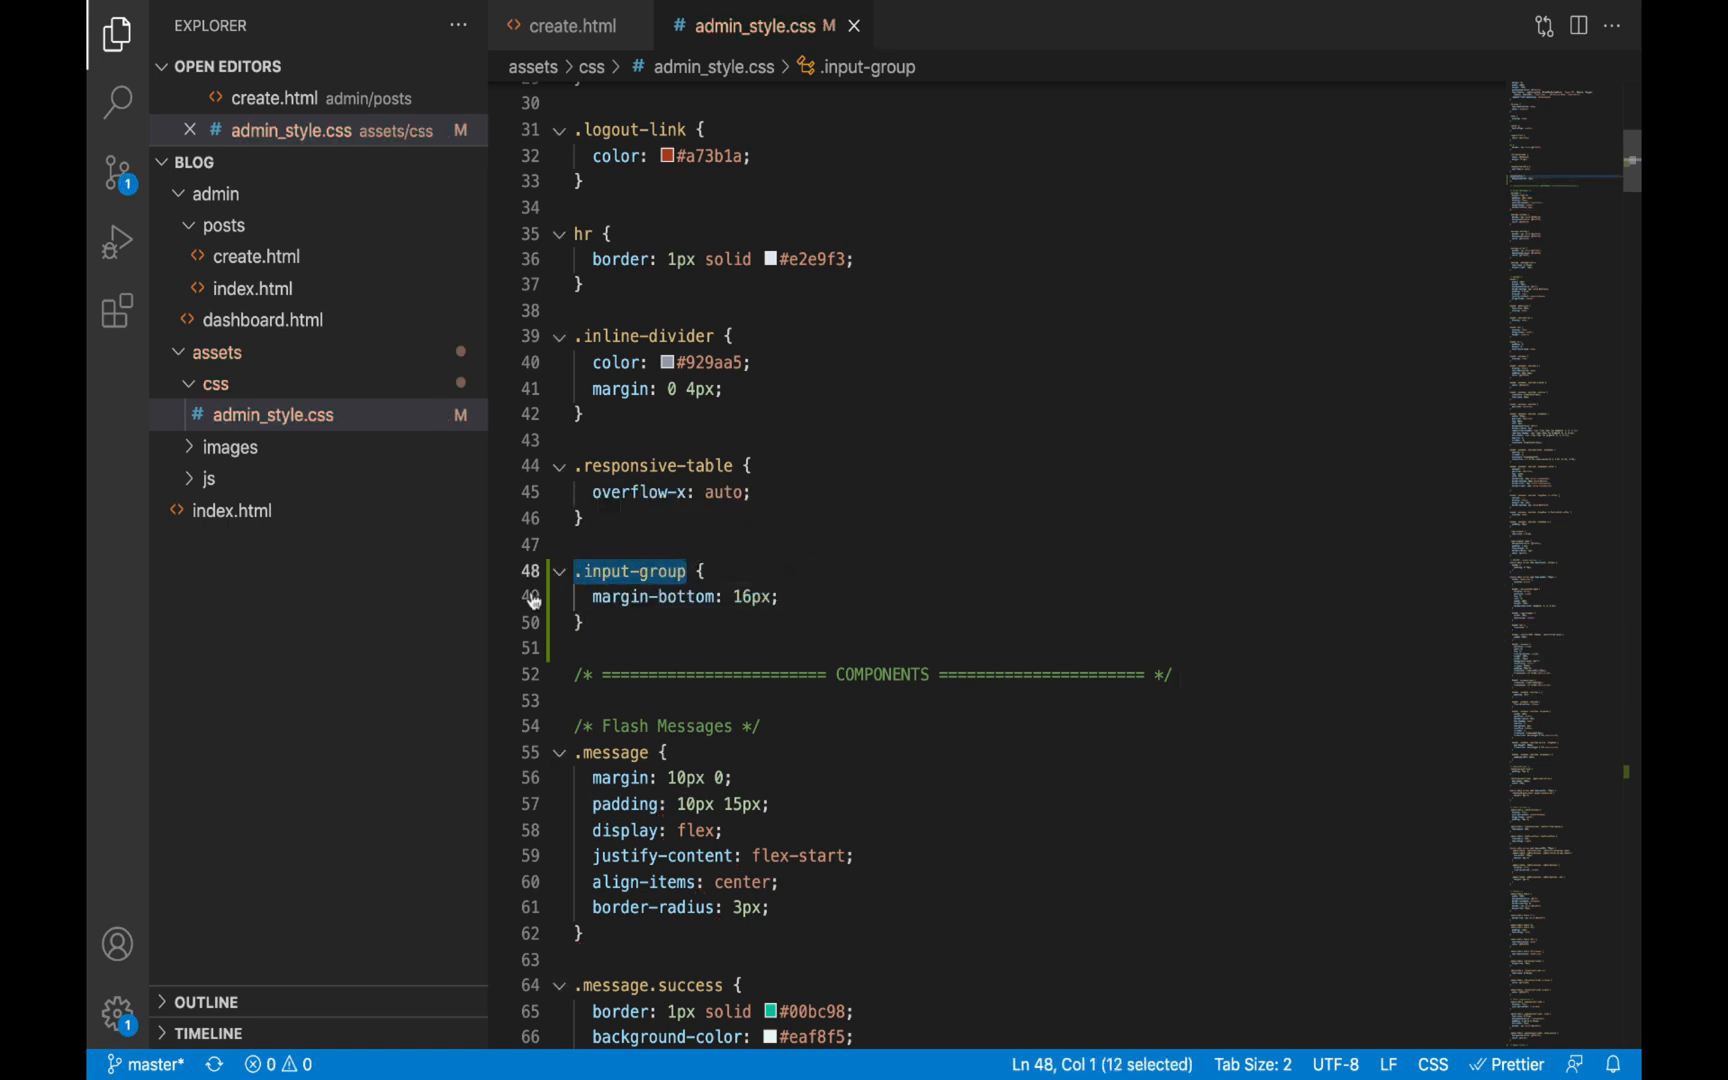
pyautogui.write('.input-group')
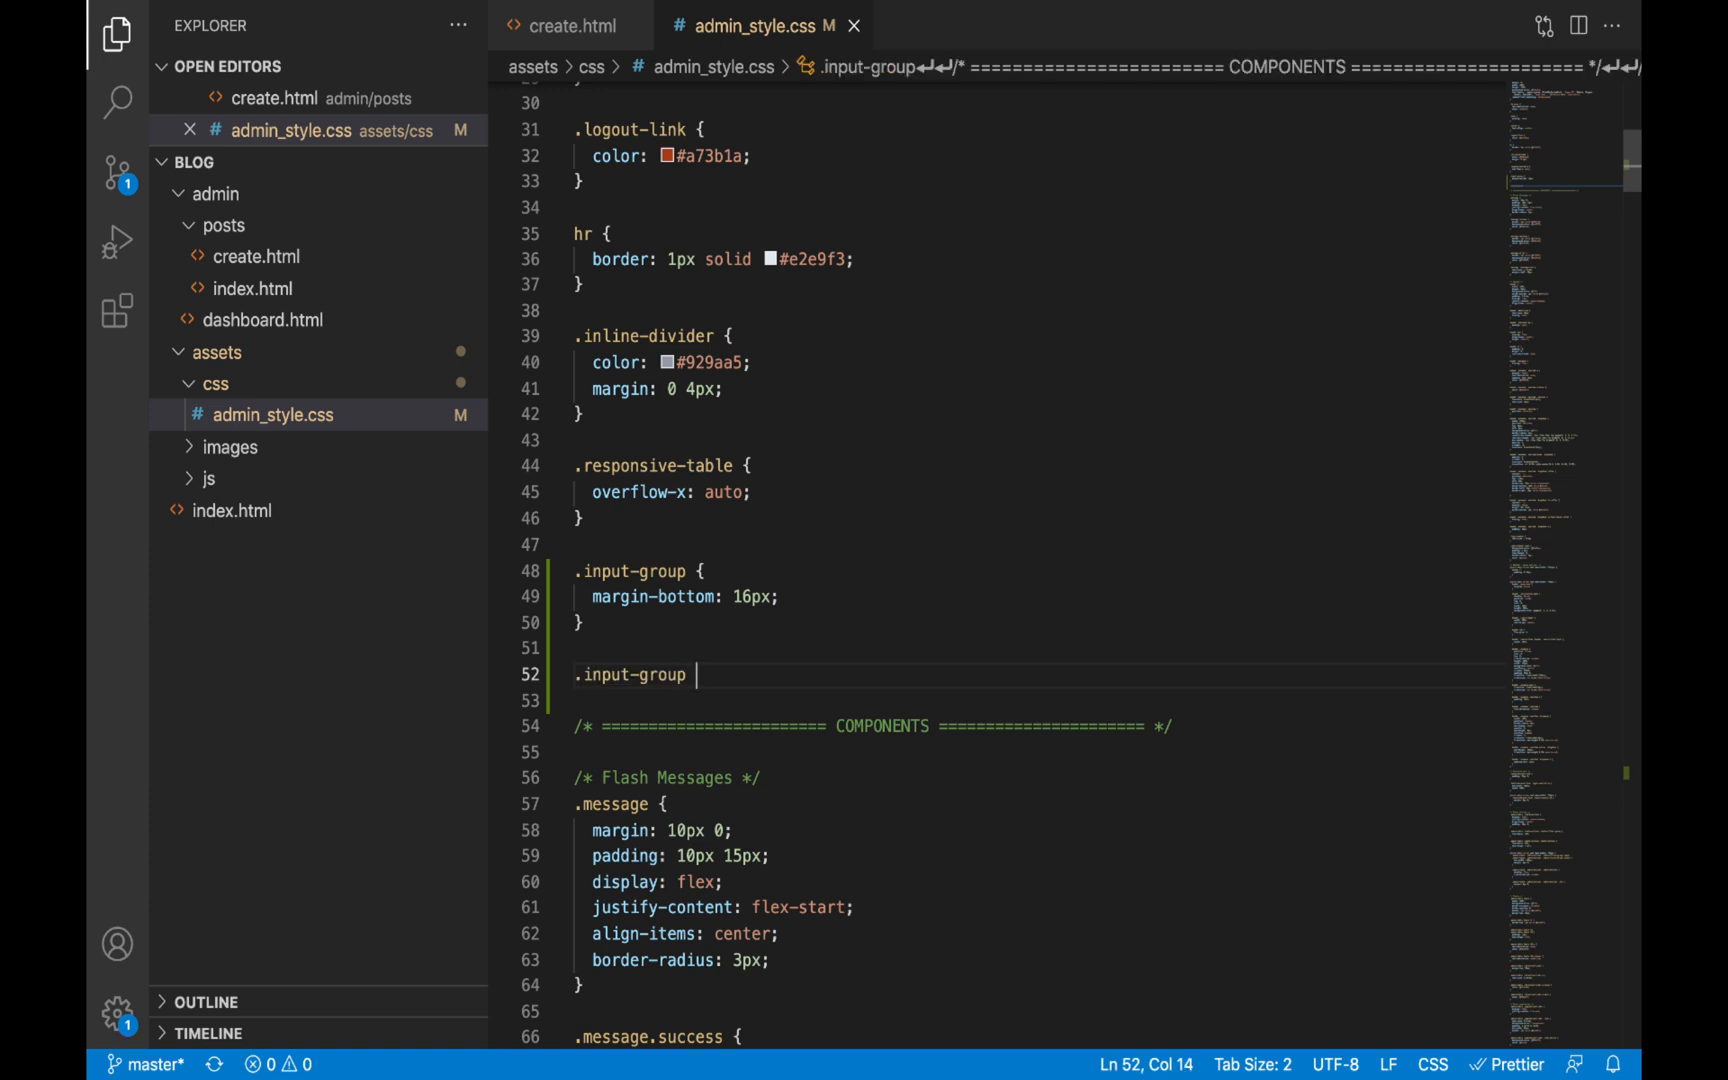
pyautogui.write('label {')
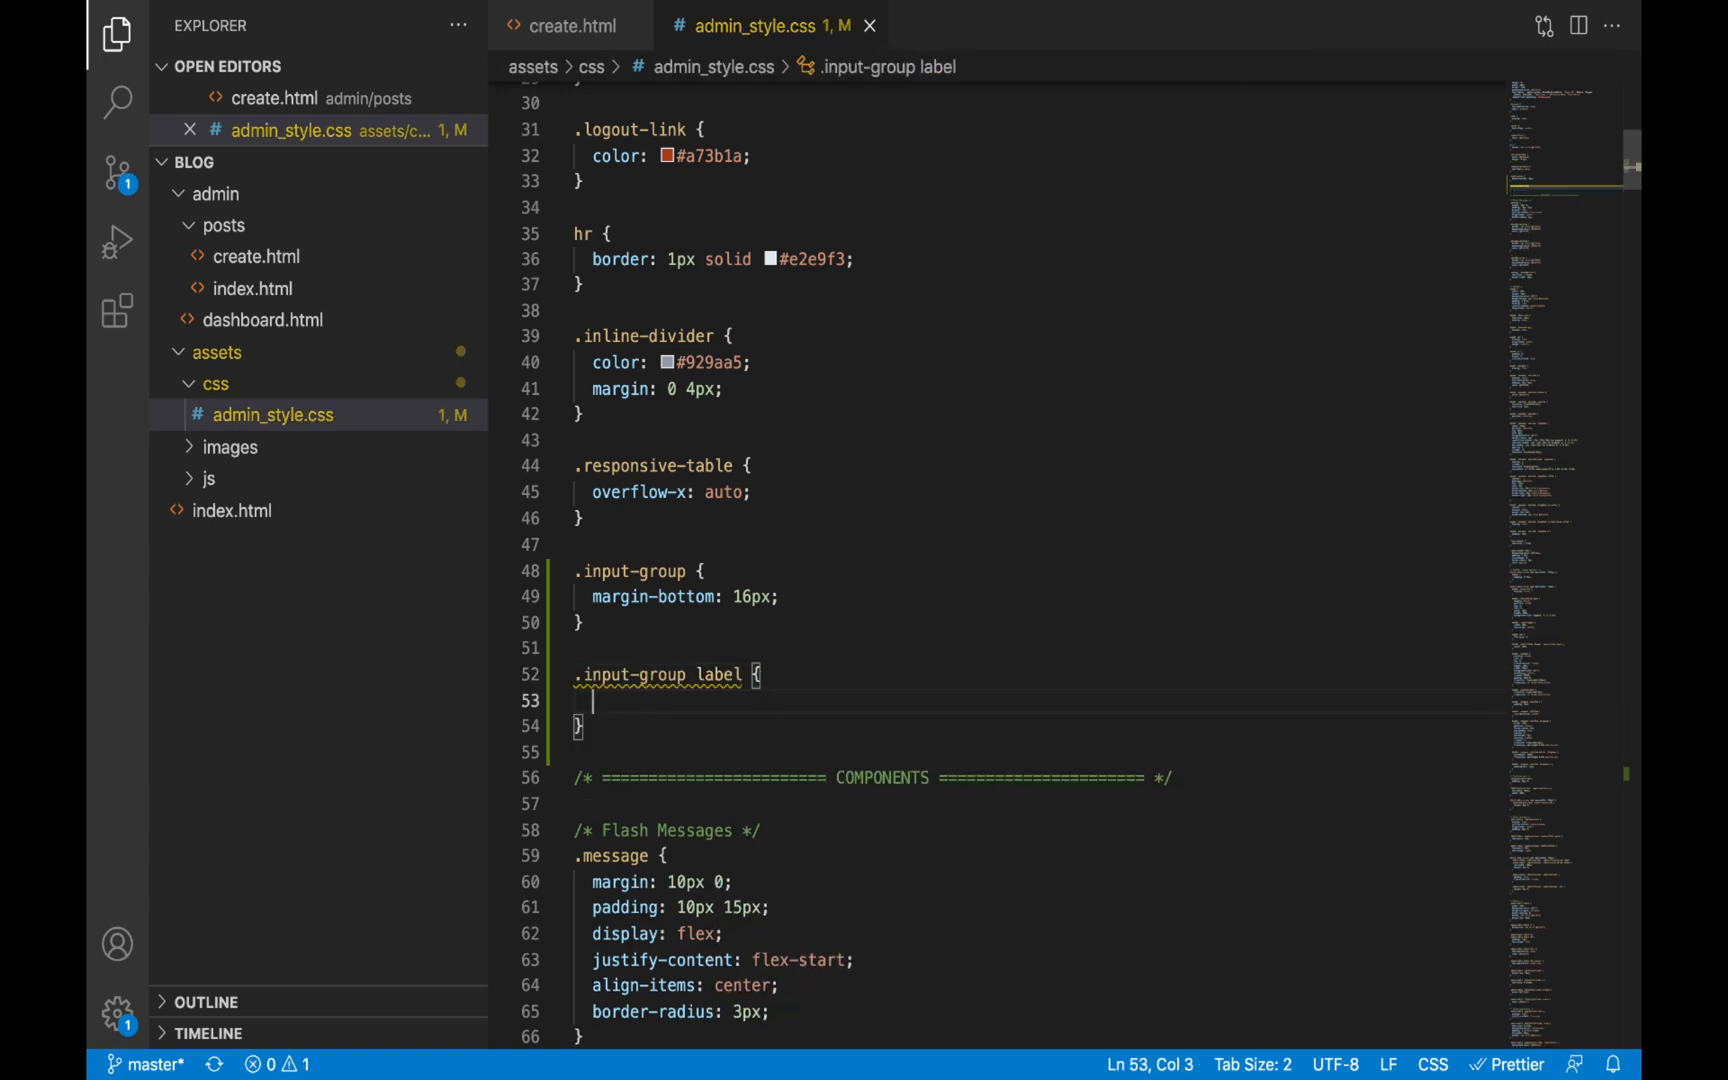
pyautogui.write('display: block;')
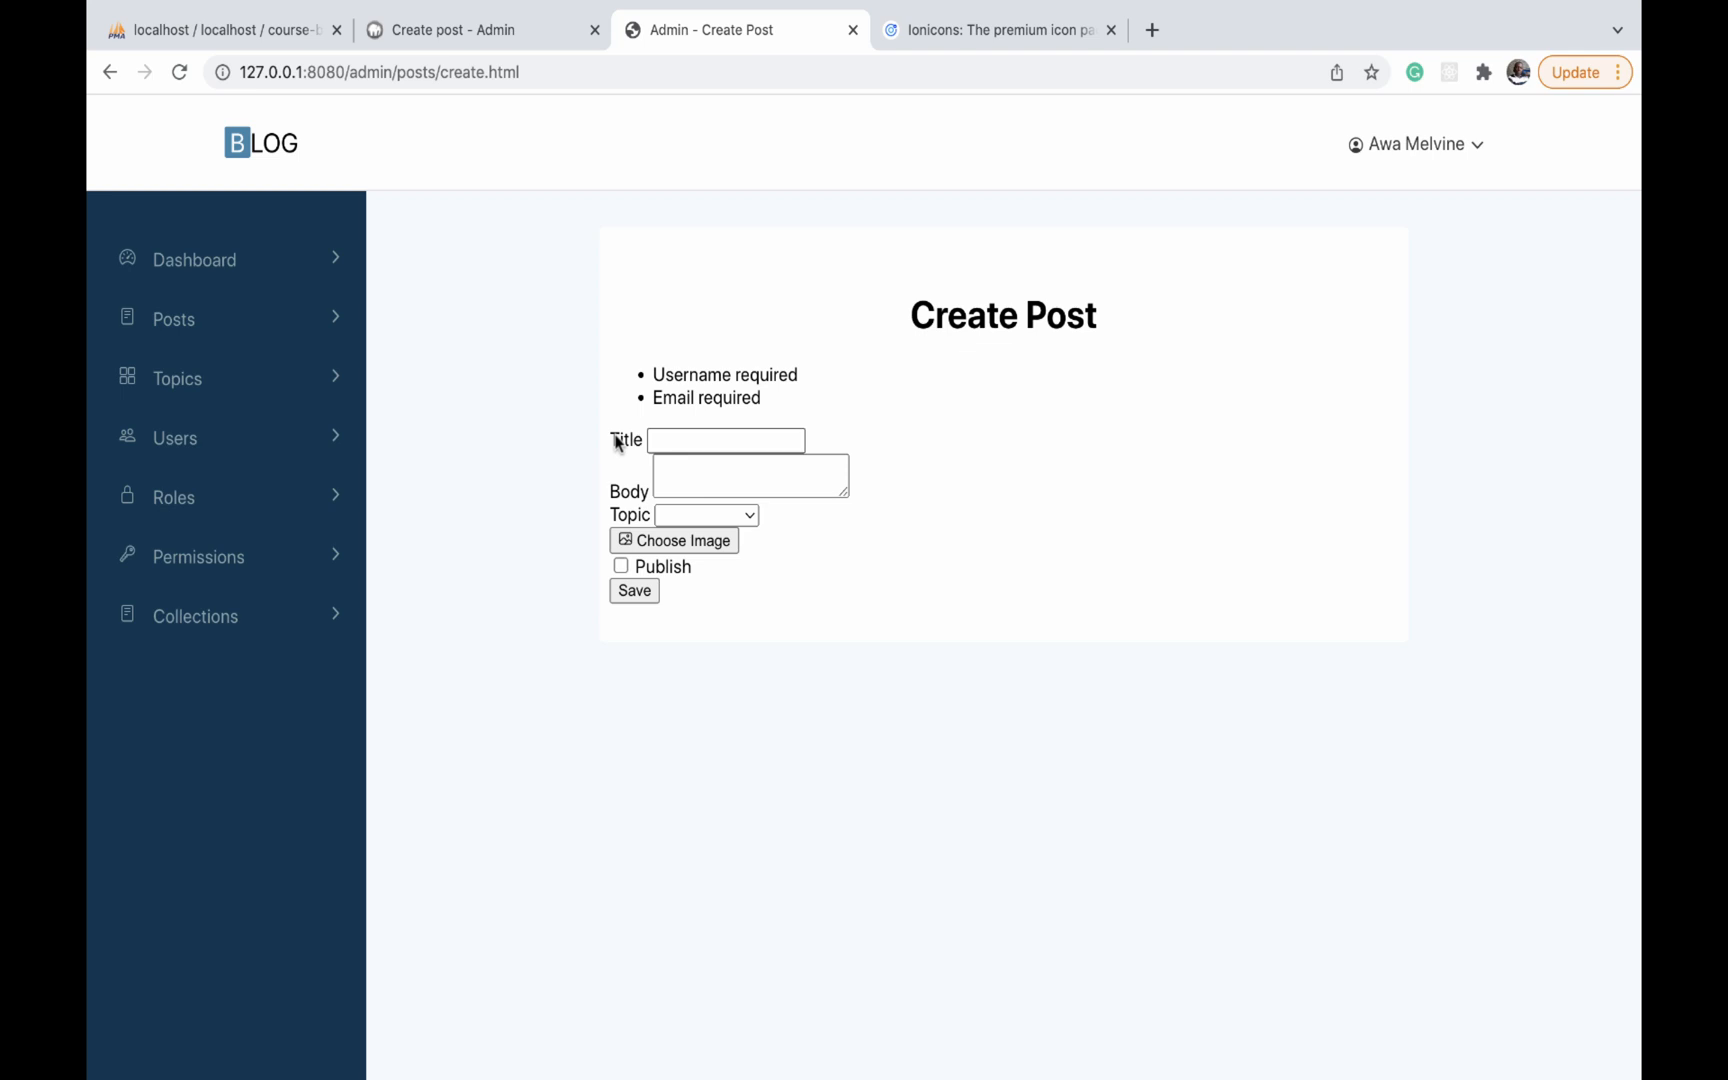
pyautogui.moveTo(648, 446)
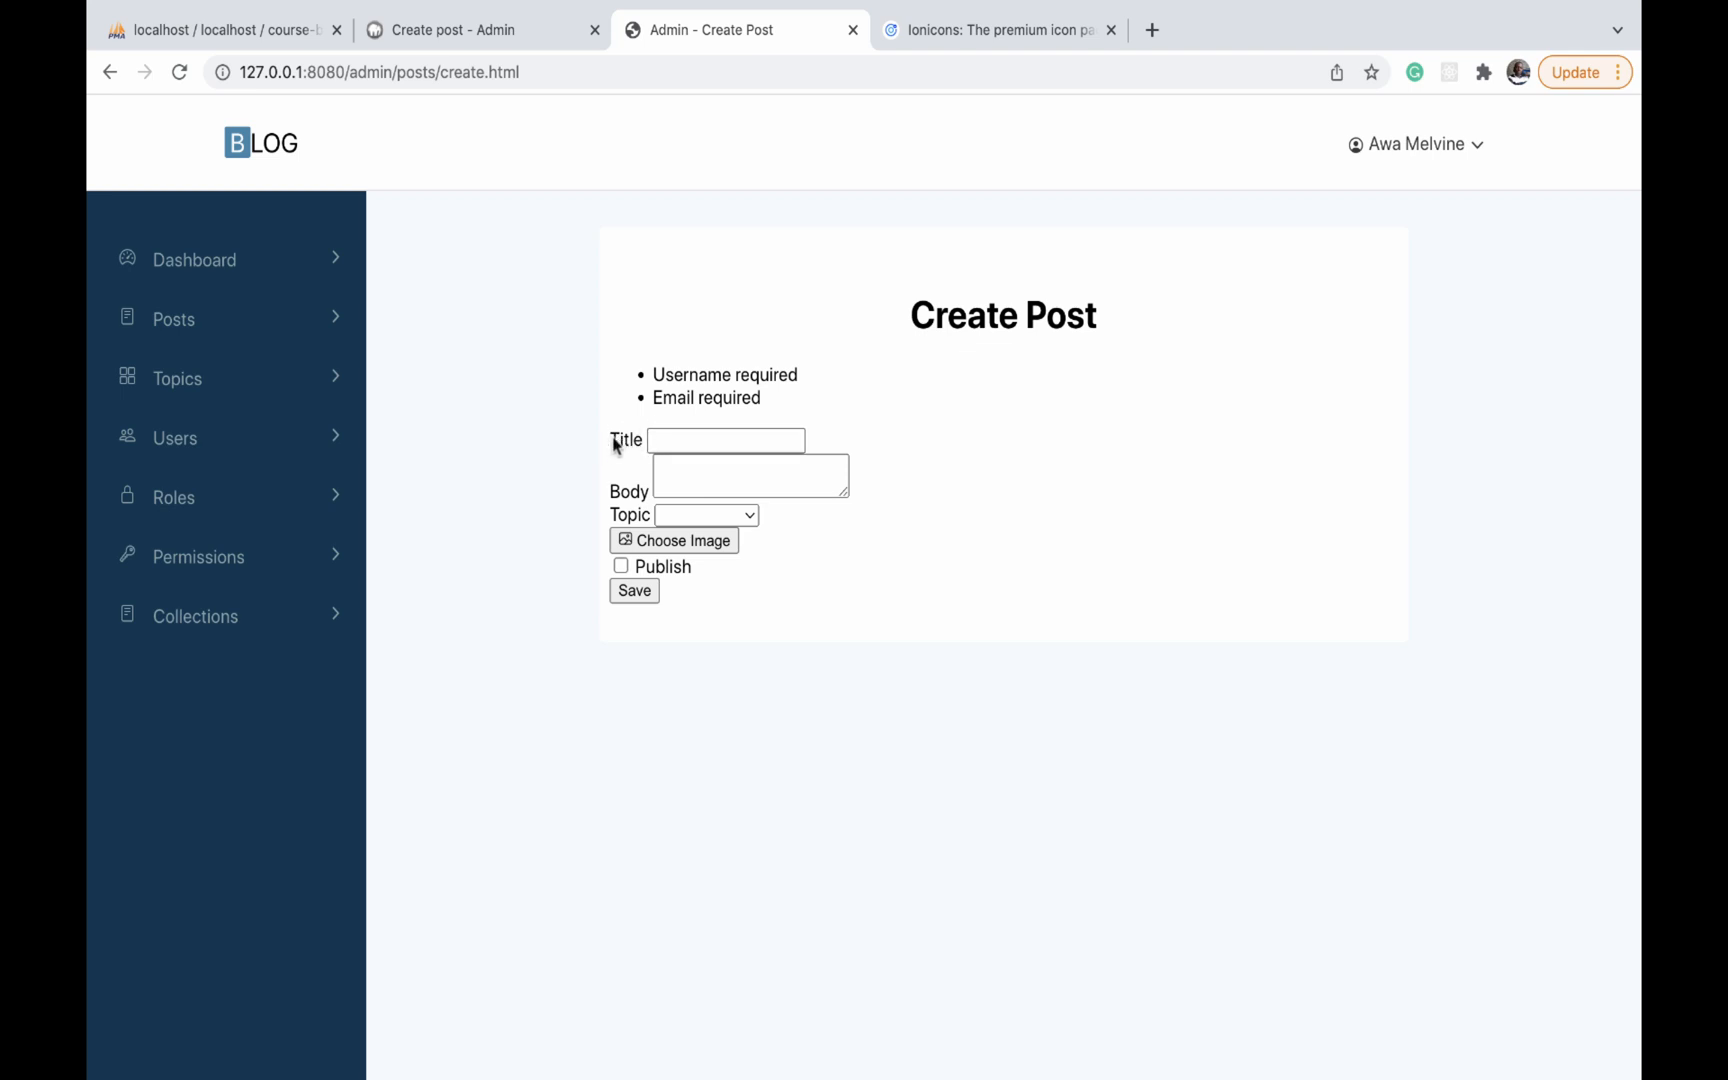
pyautogui.moveTo(558, 424)
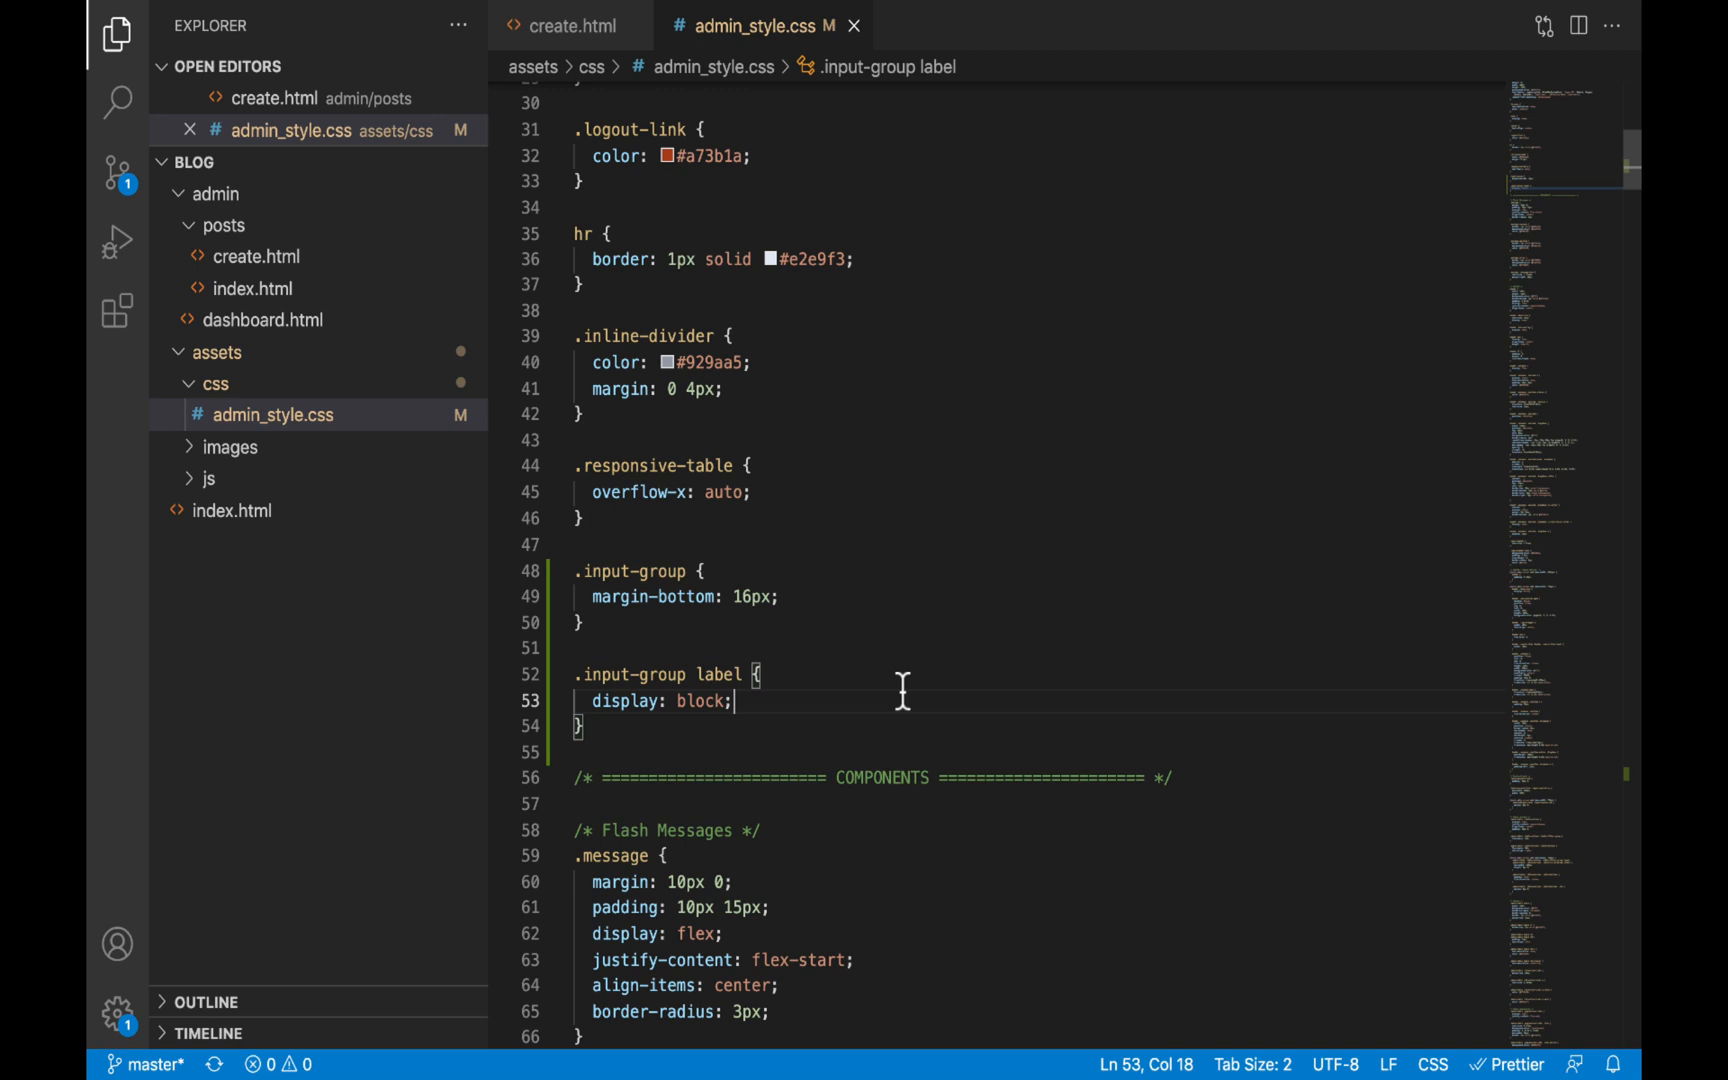
pyautogui.write('mb')
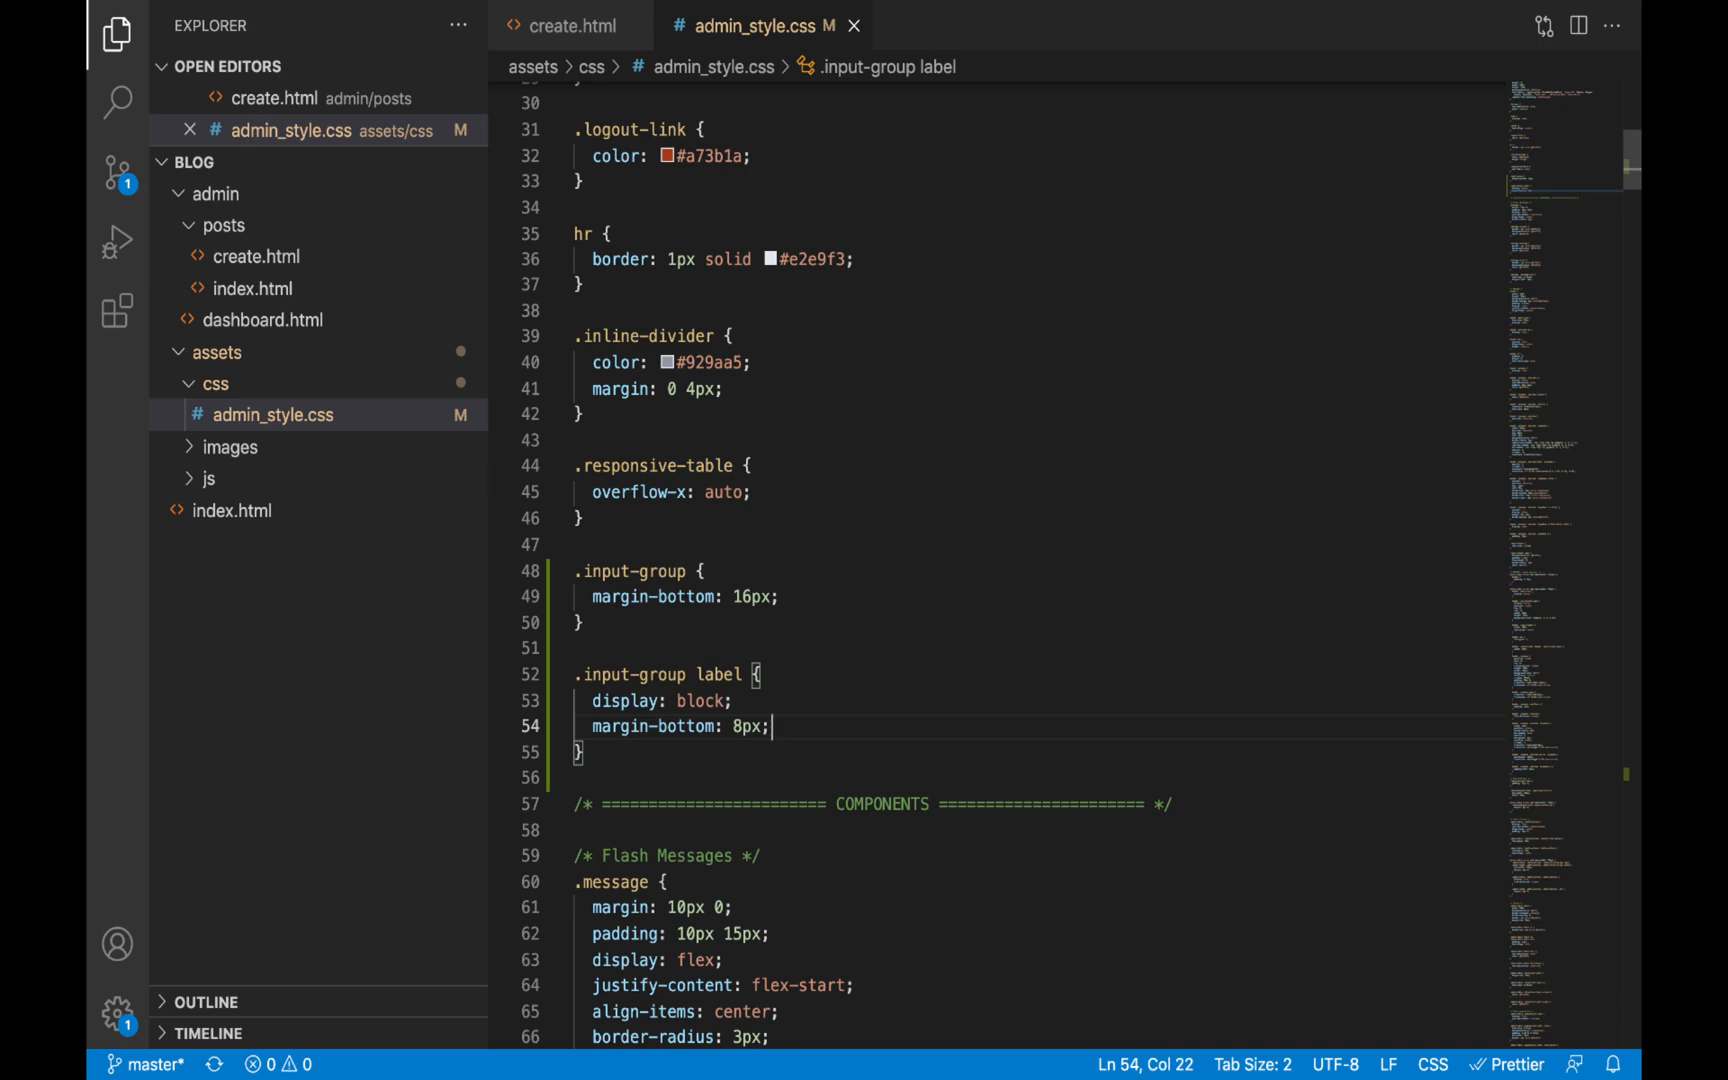
pyautogui.moveTo(894, 684)
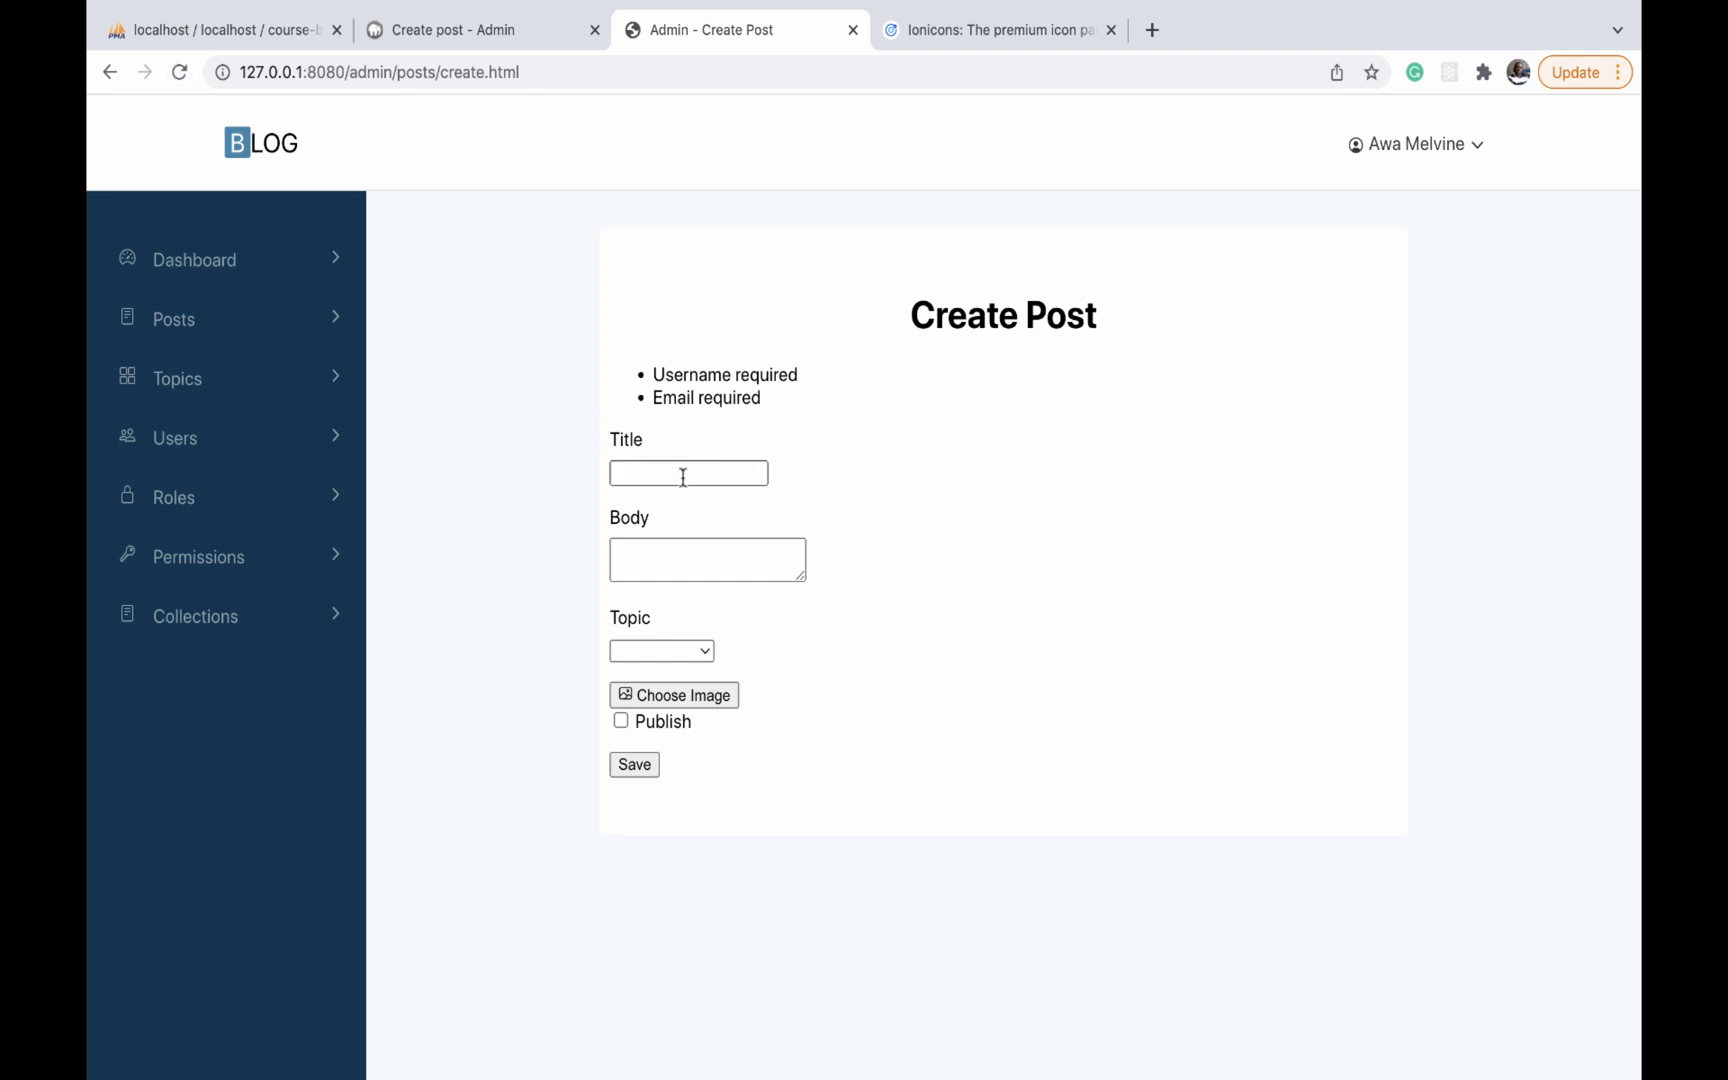
pyautogui.click(688, 472)
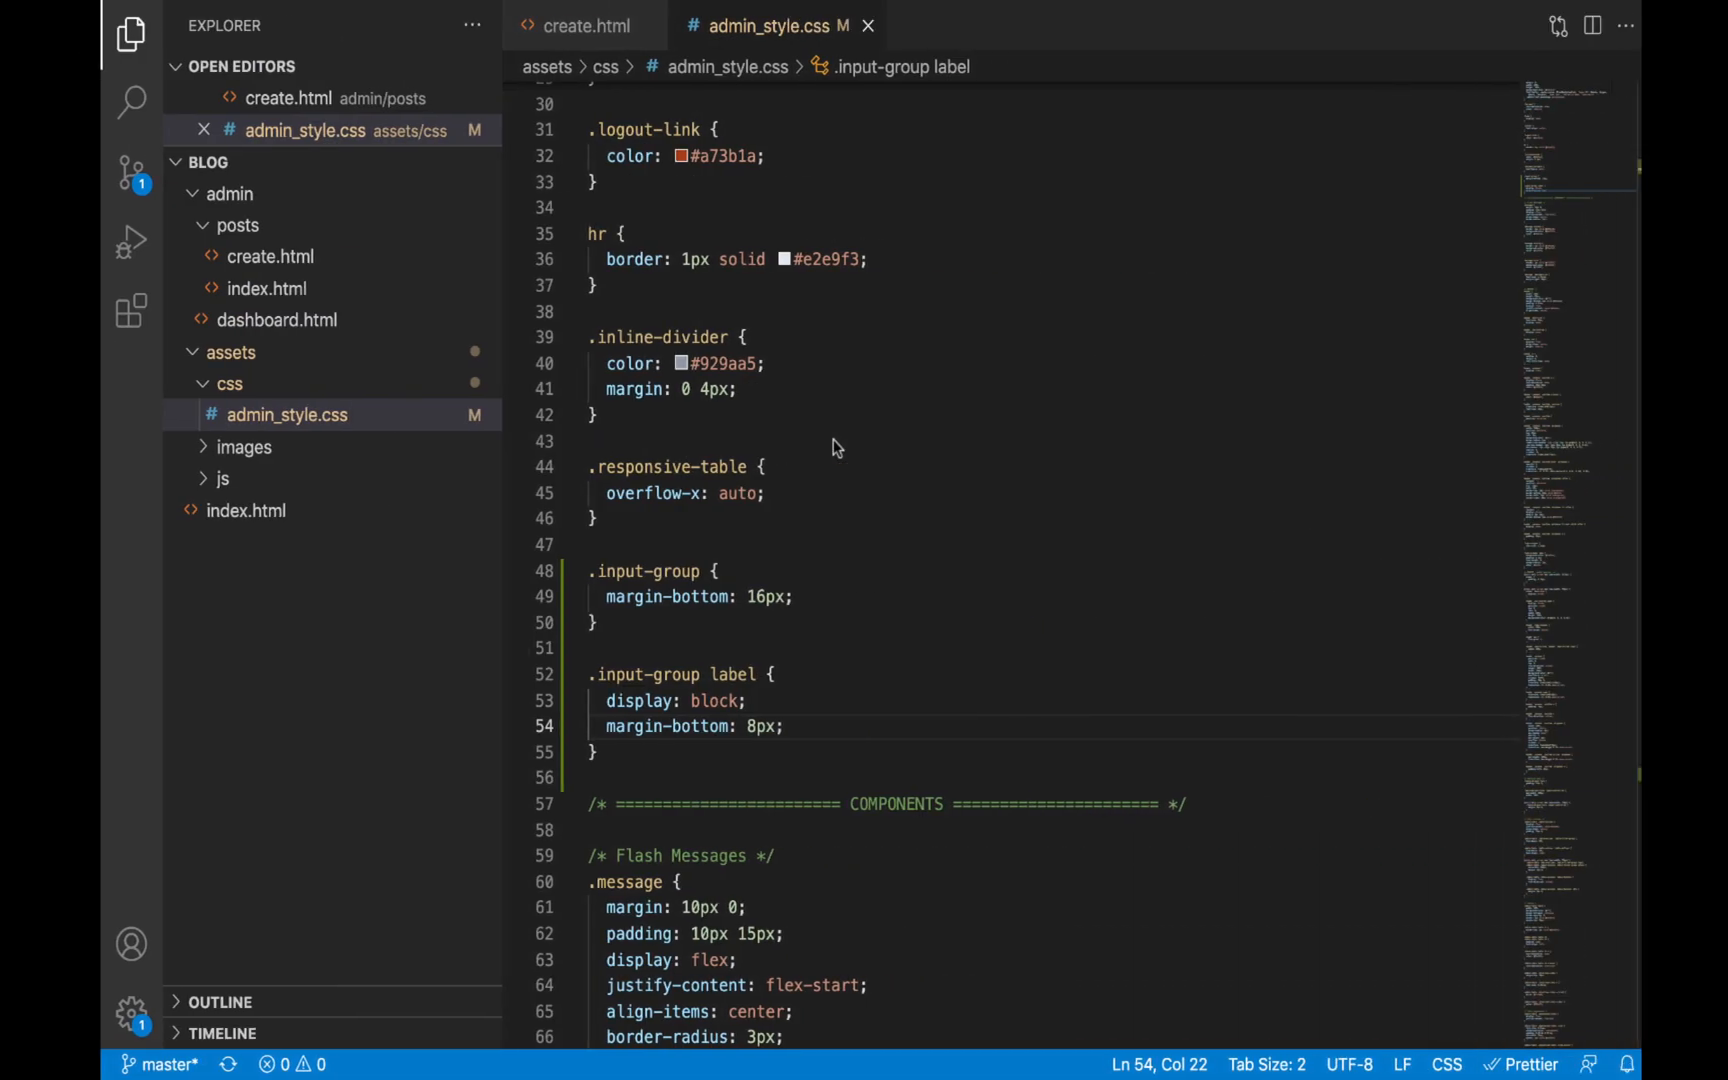
# Copy the input-control class name from create.html and begin a new rule after .input-group label
pyautogui.click(582, 26)
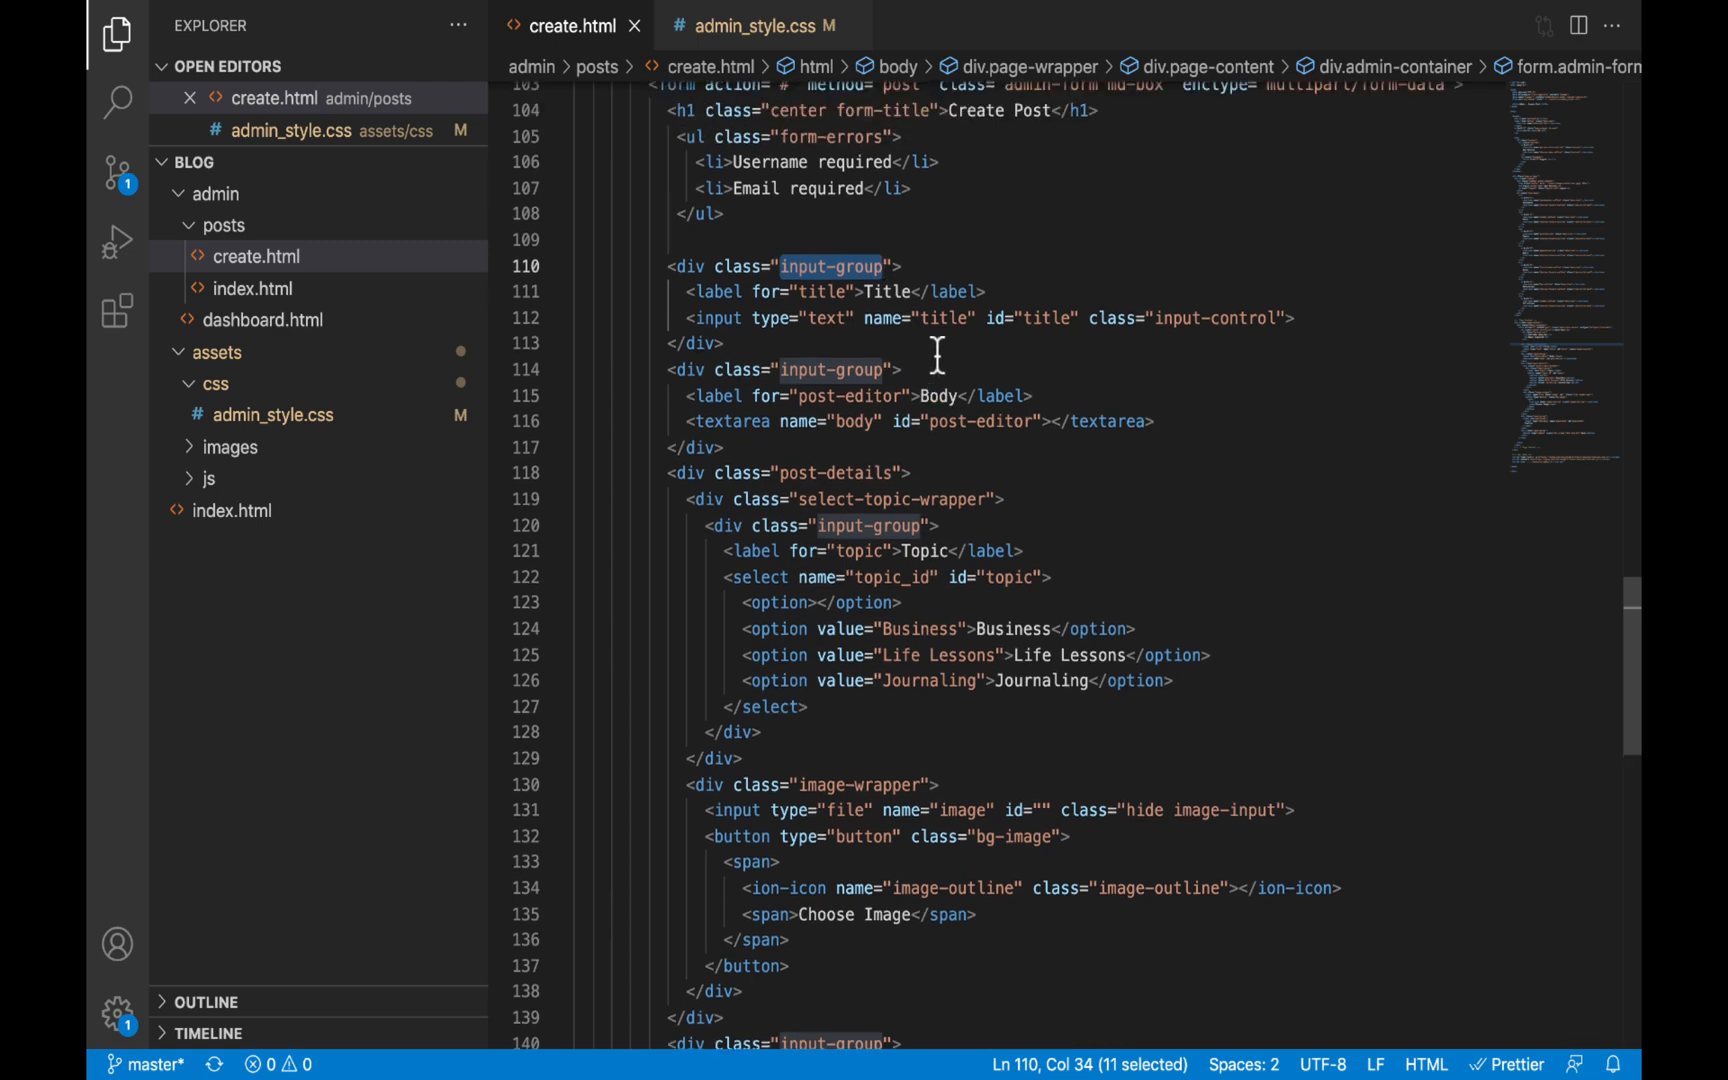
pyautogui.doubleClick(1210, 318)
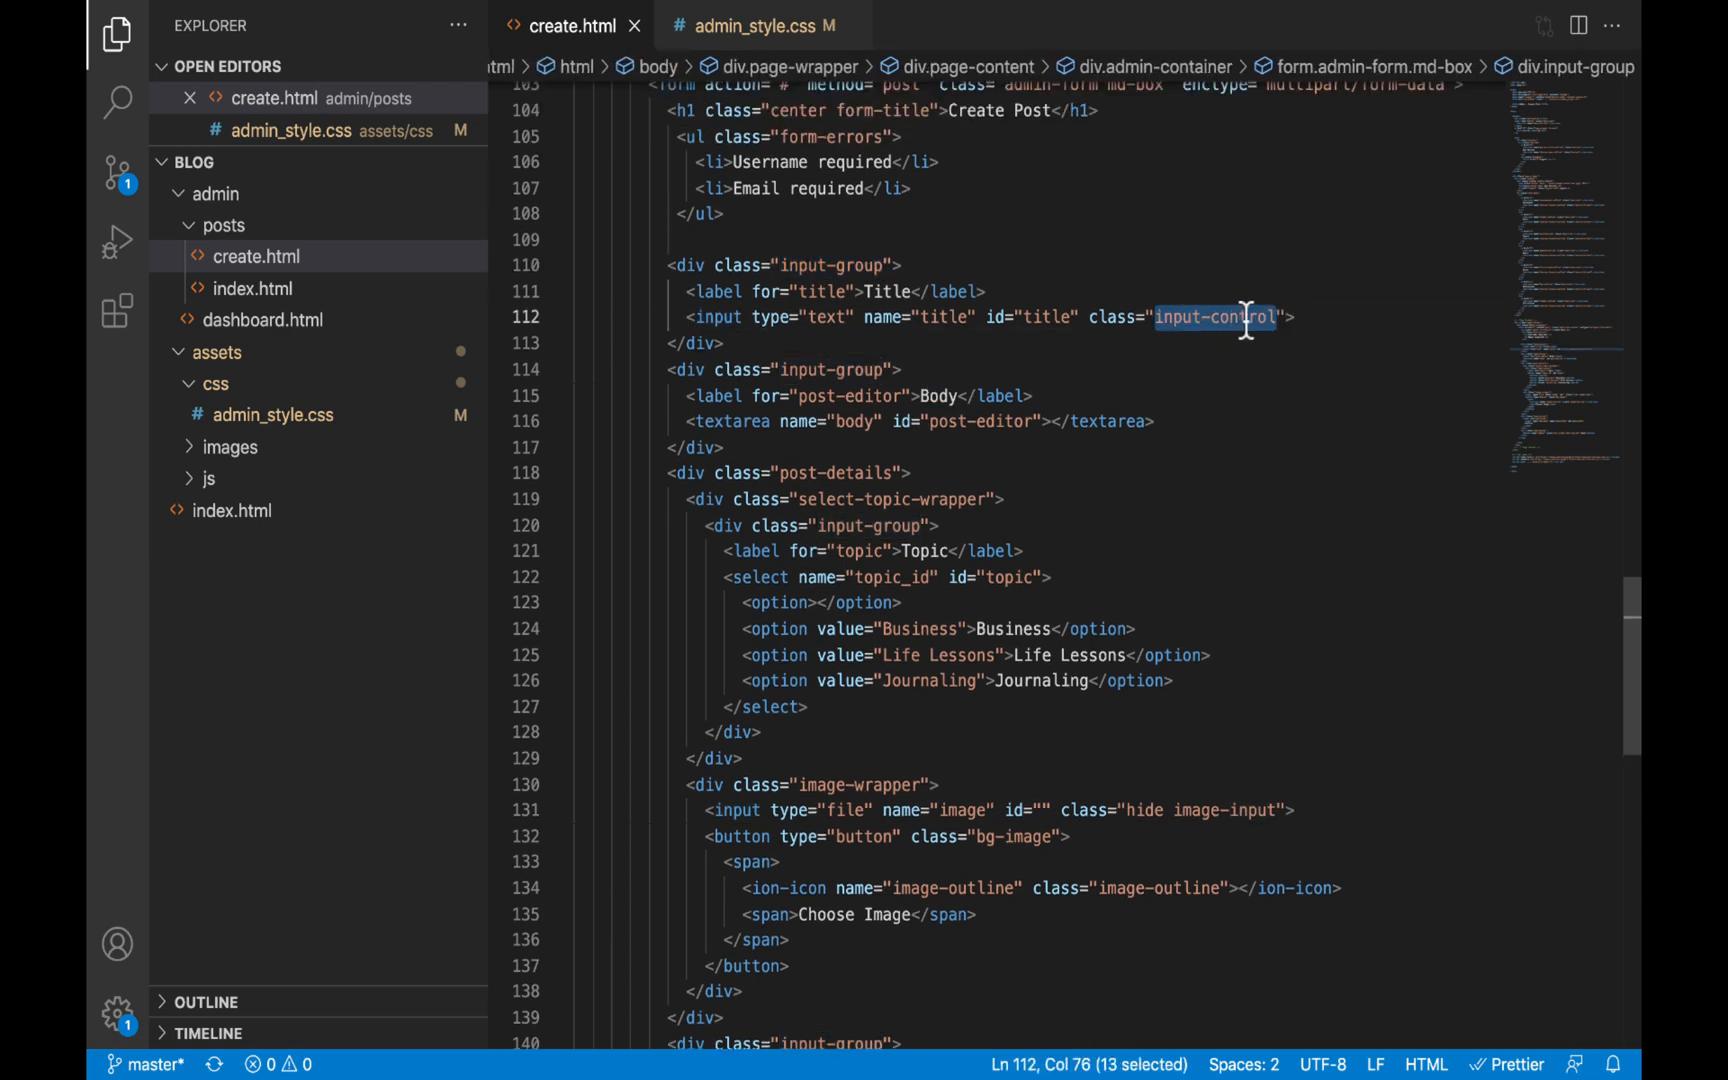
pyautogui.click(758, 26)
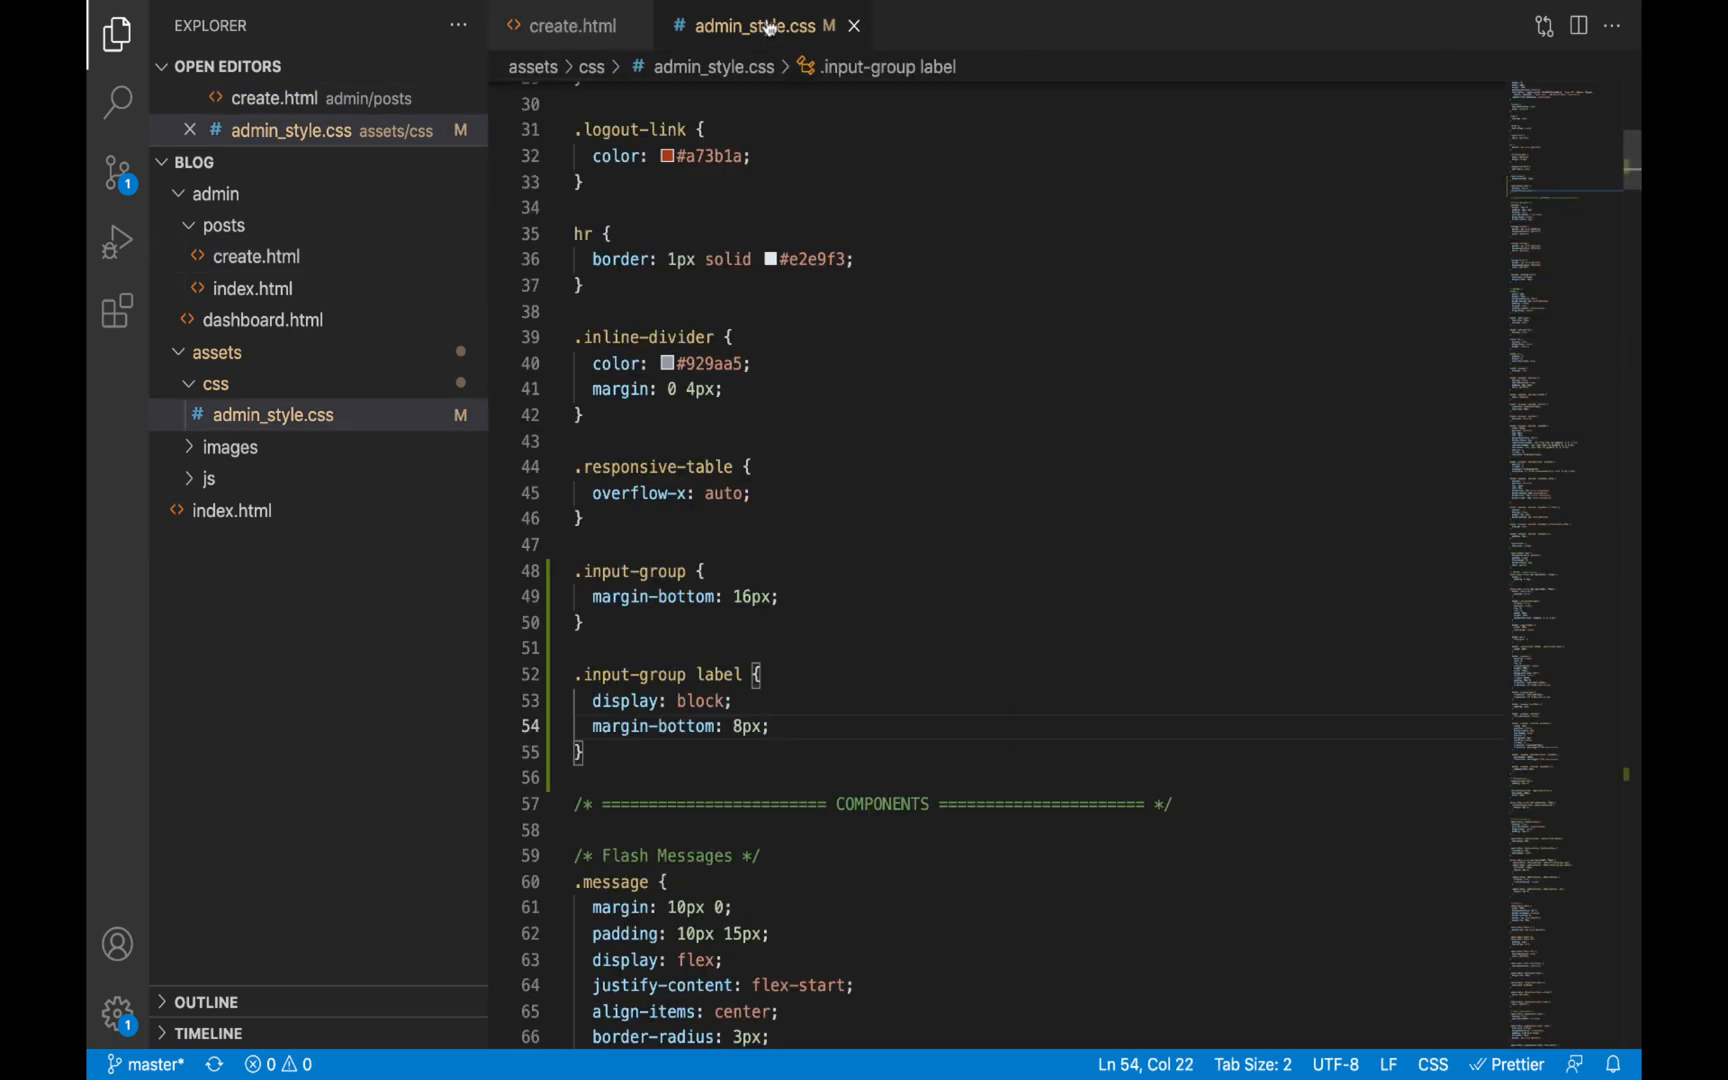
pyautogui.scroll(-3)
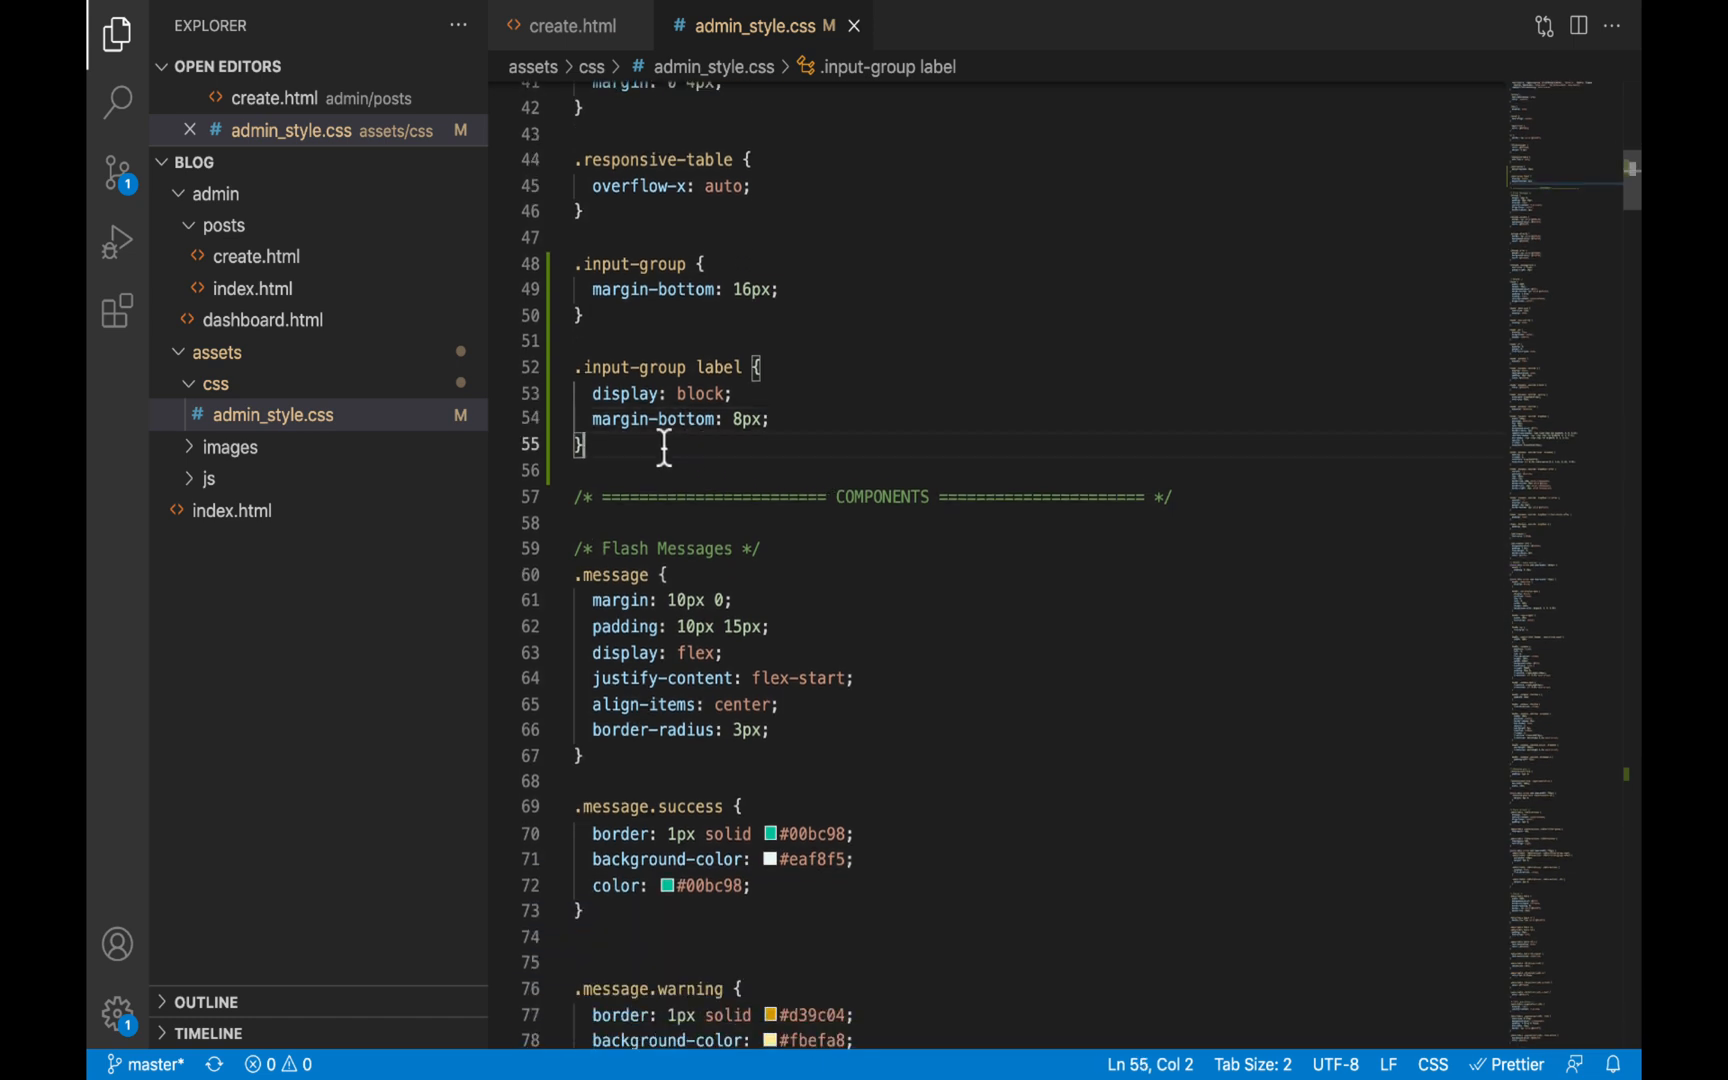
pyautogui.scroll(-3)
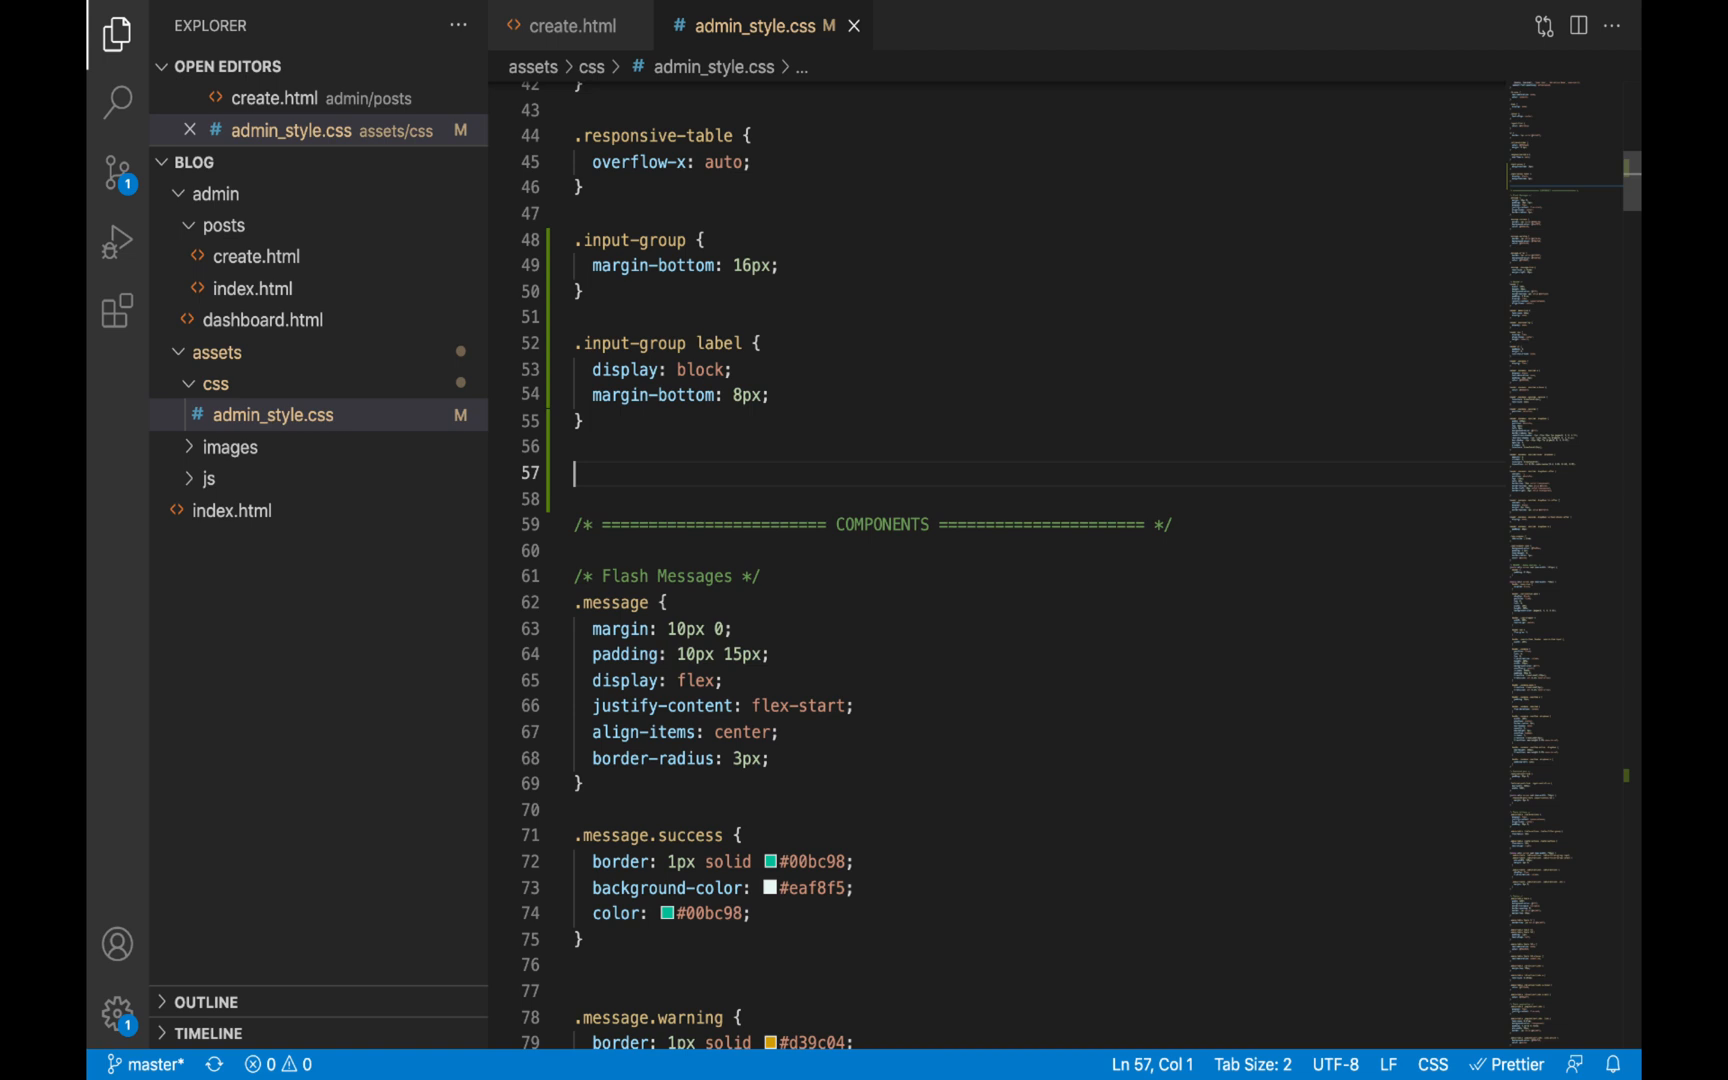
pyautogui.write('.')
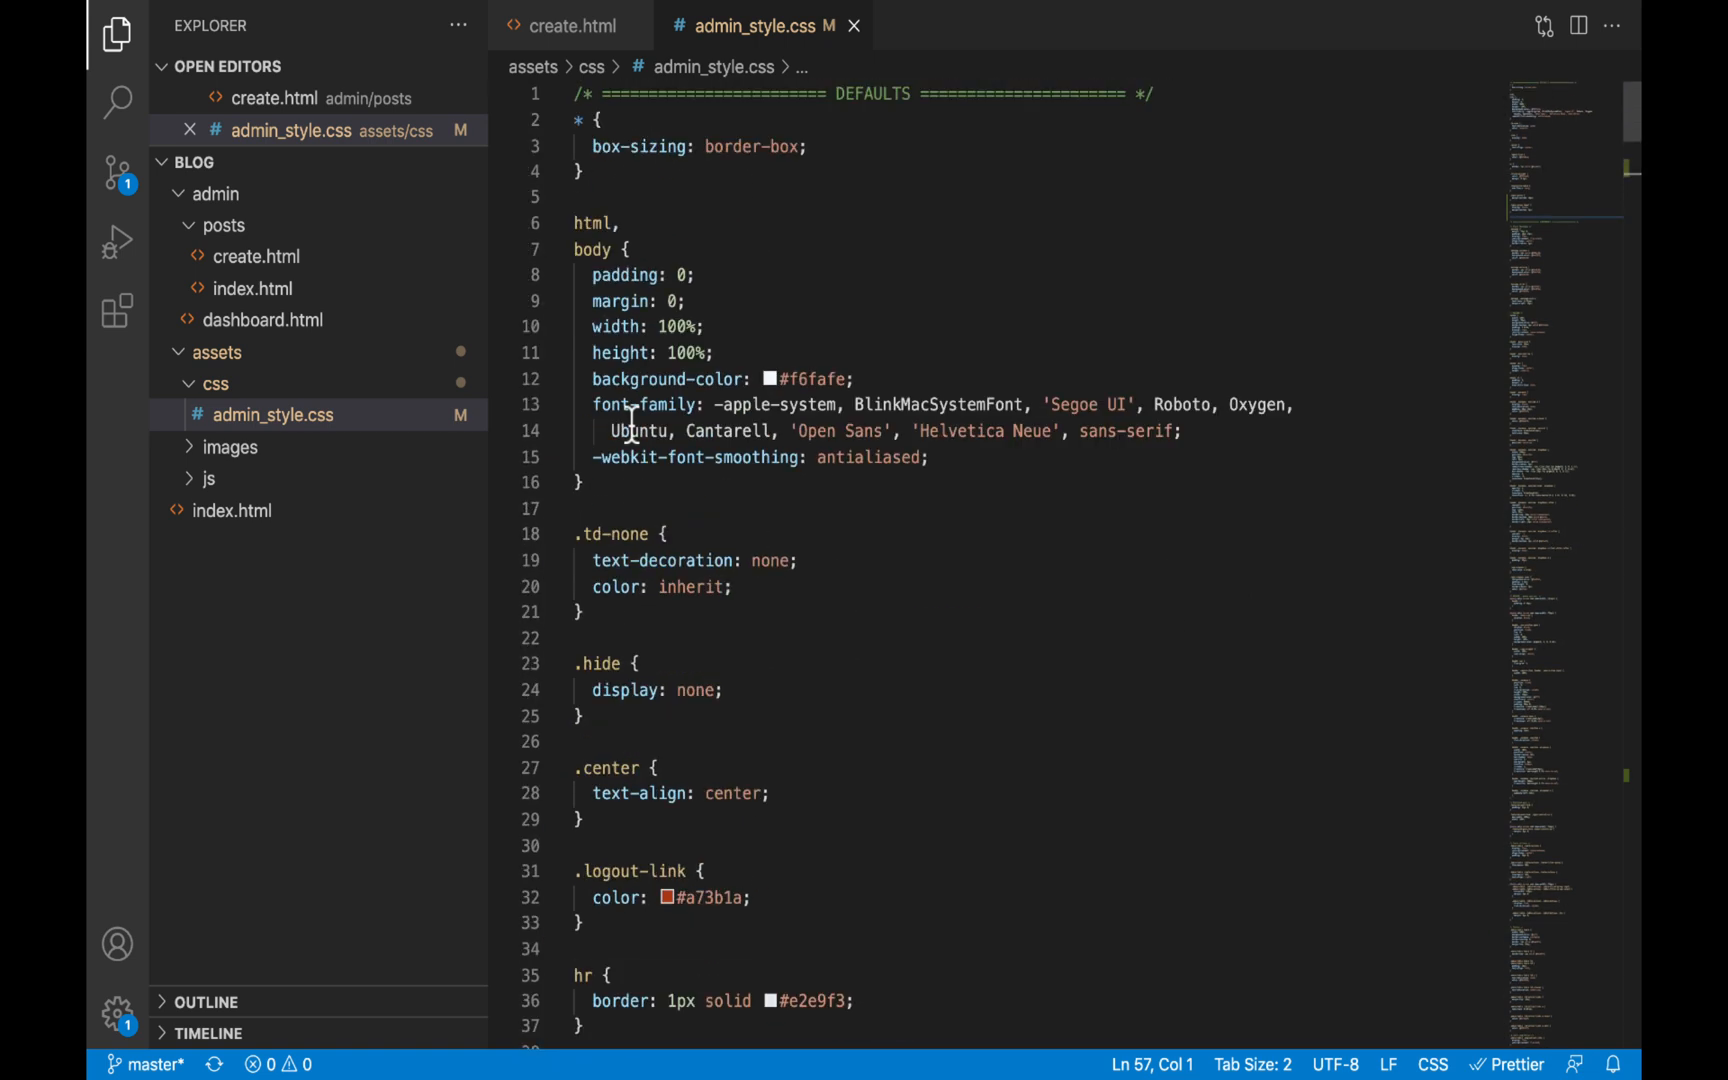
pyautogui.scroll(-3)
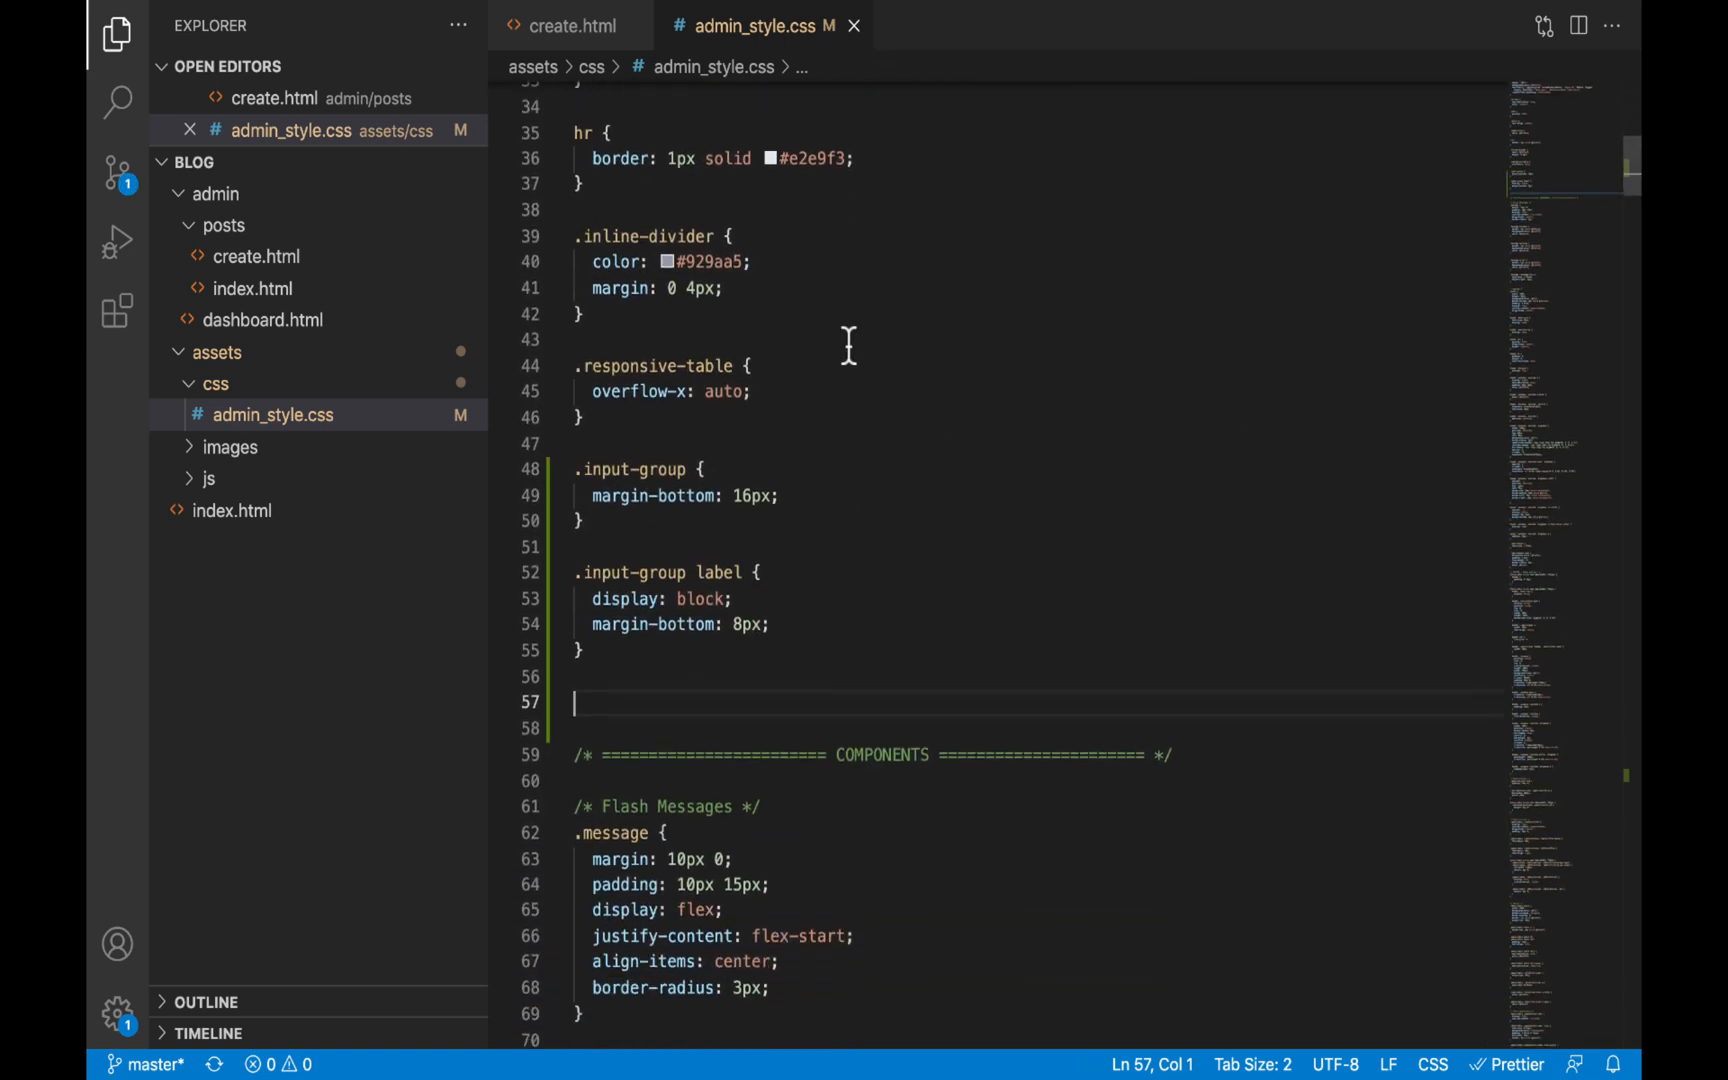
# Give .input-control display block, width 100%, font-size 1.1rem and color #55595c
pyautogui.write('.input-control {')
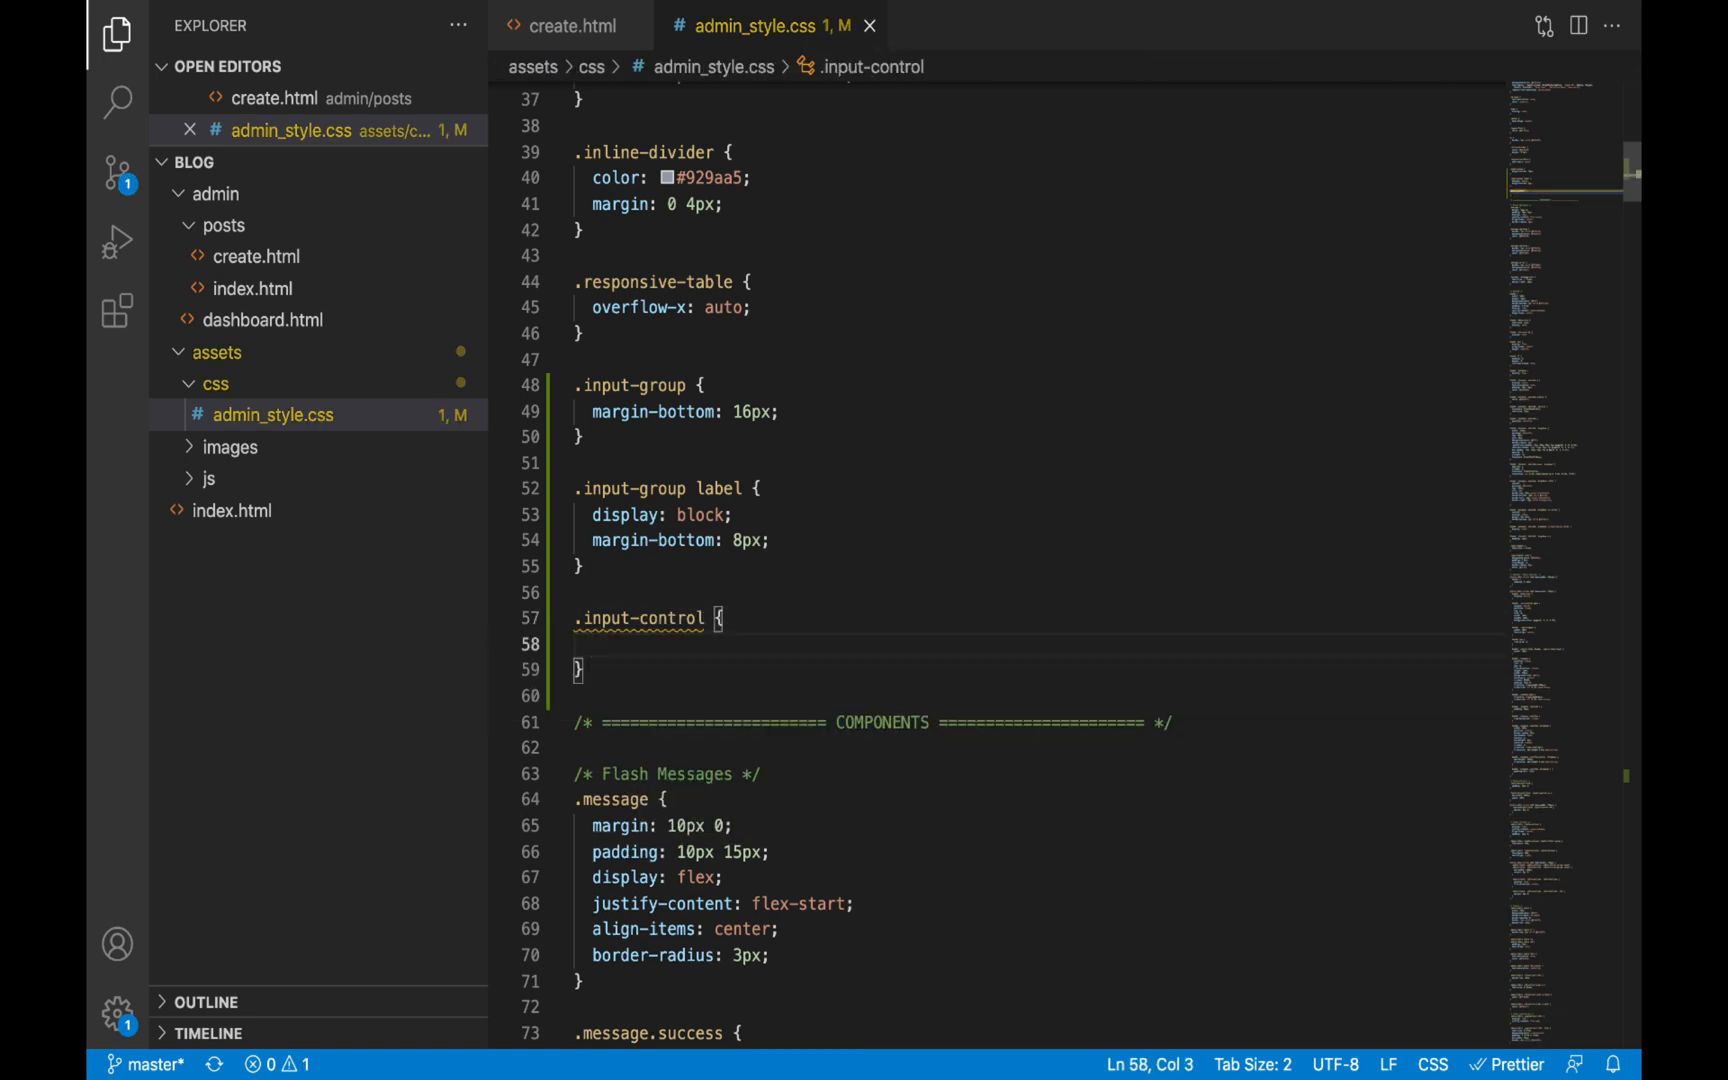
pyautogui.write('display: block;')
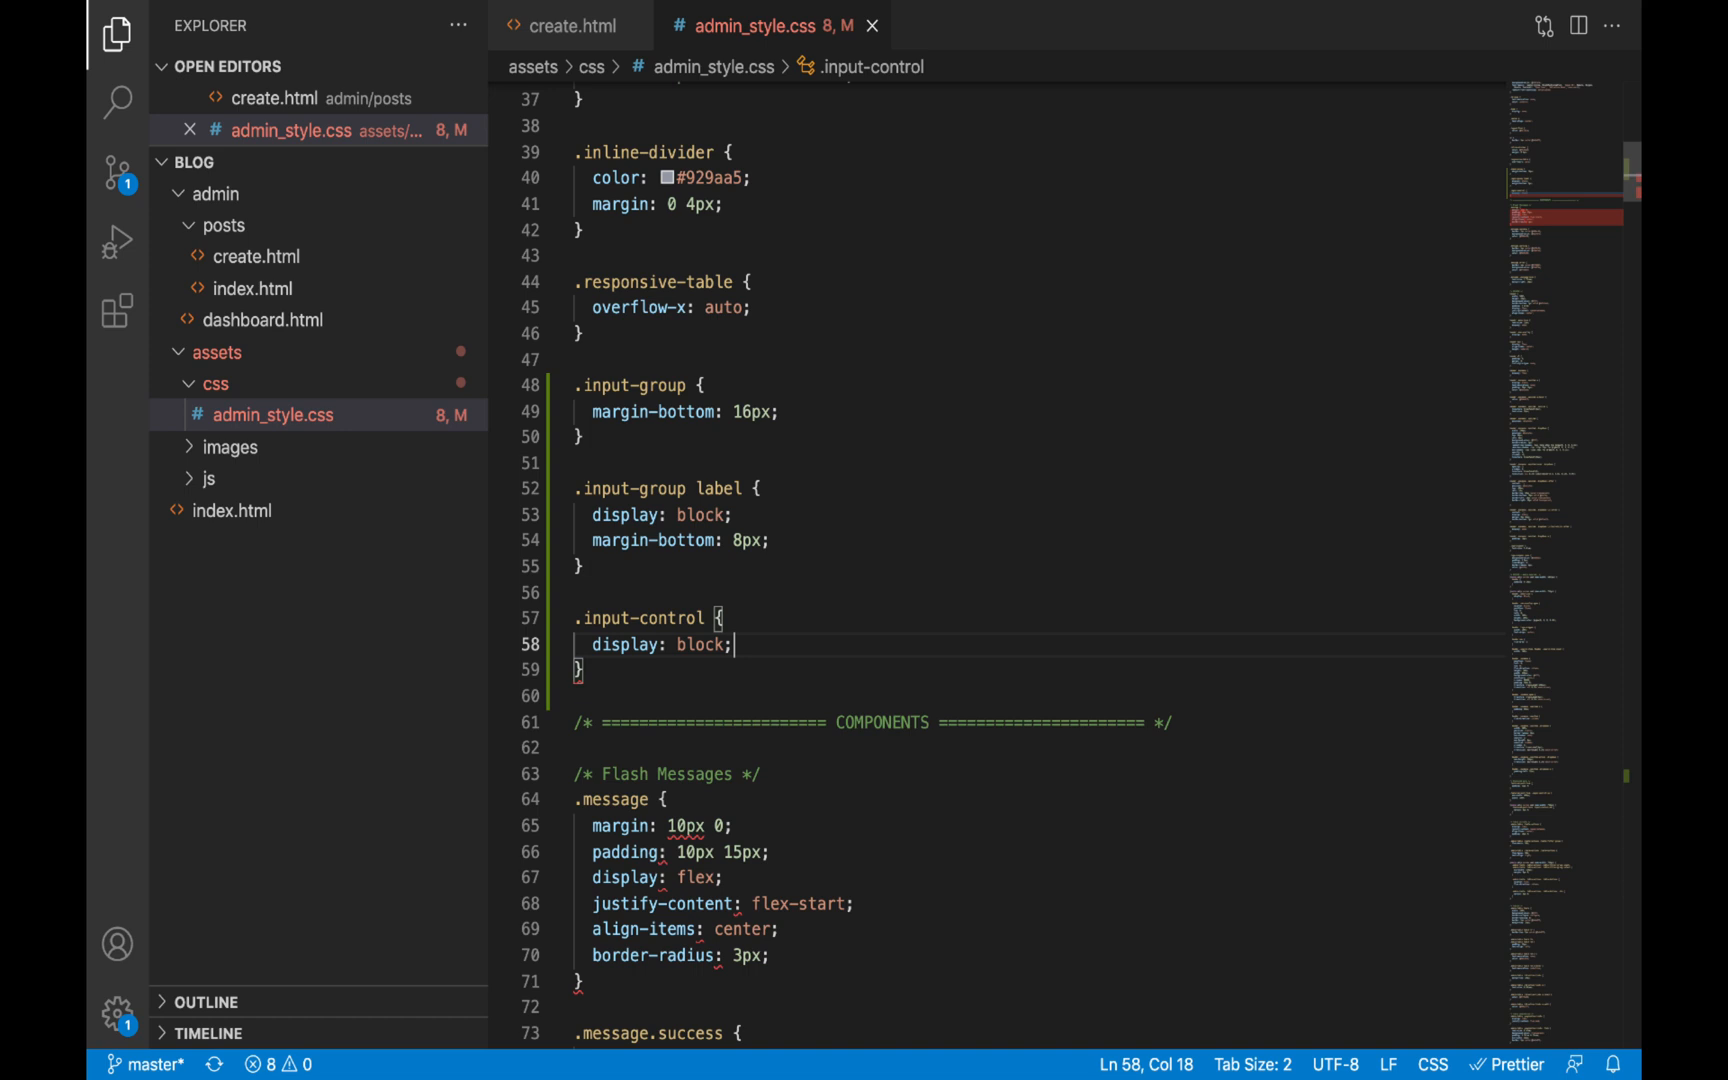
pyautogui.write('w')
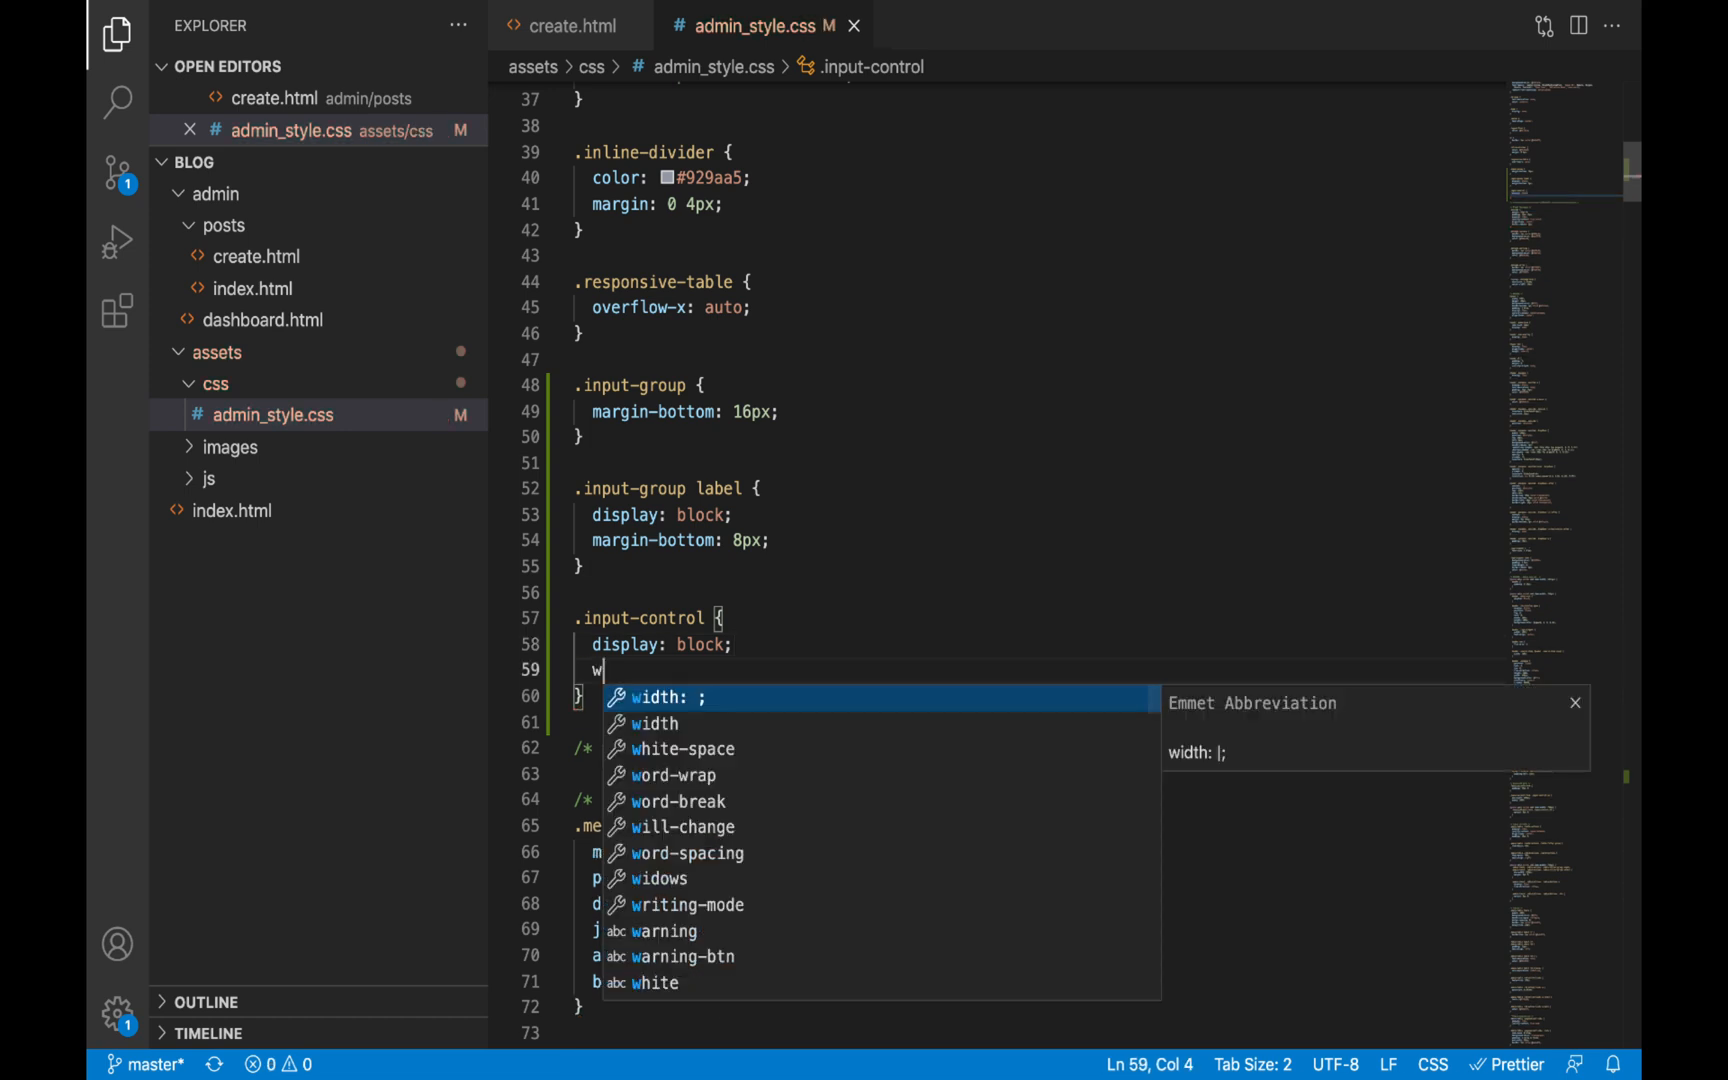
pyautogui.write('idth: 100%;')
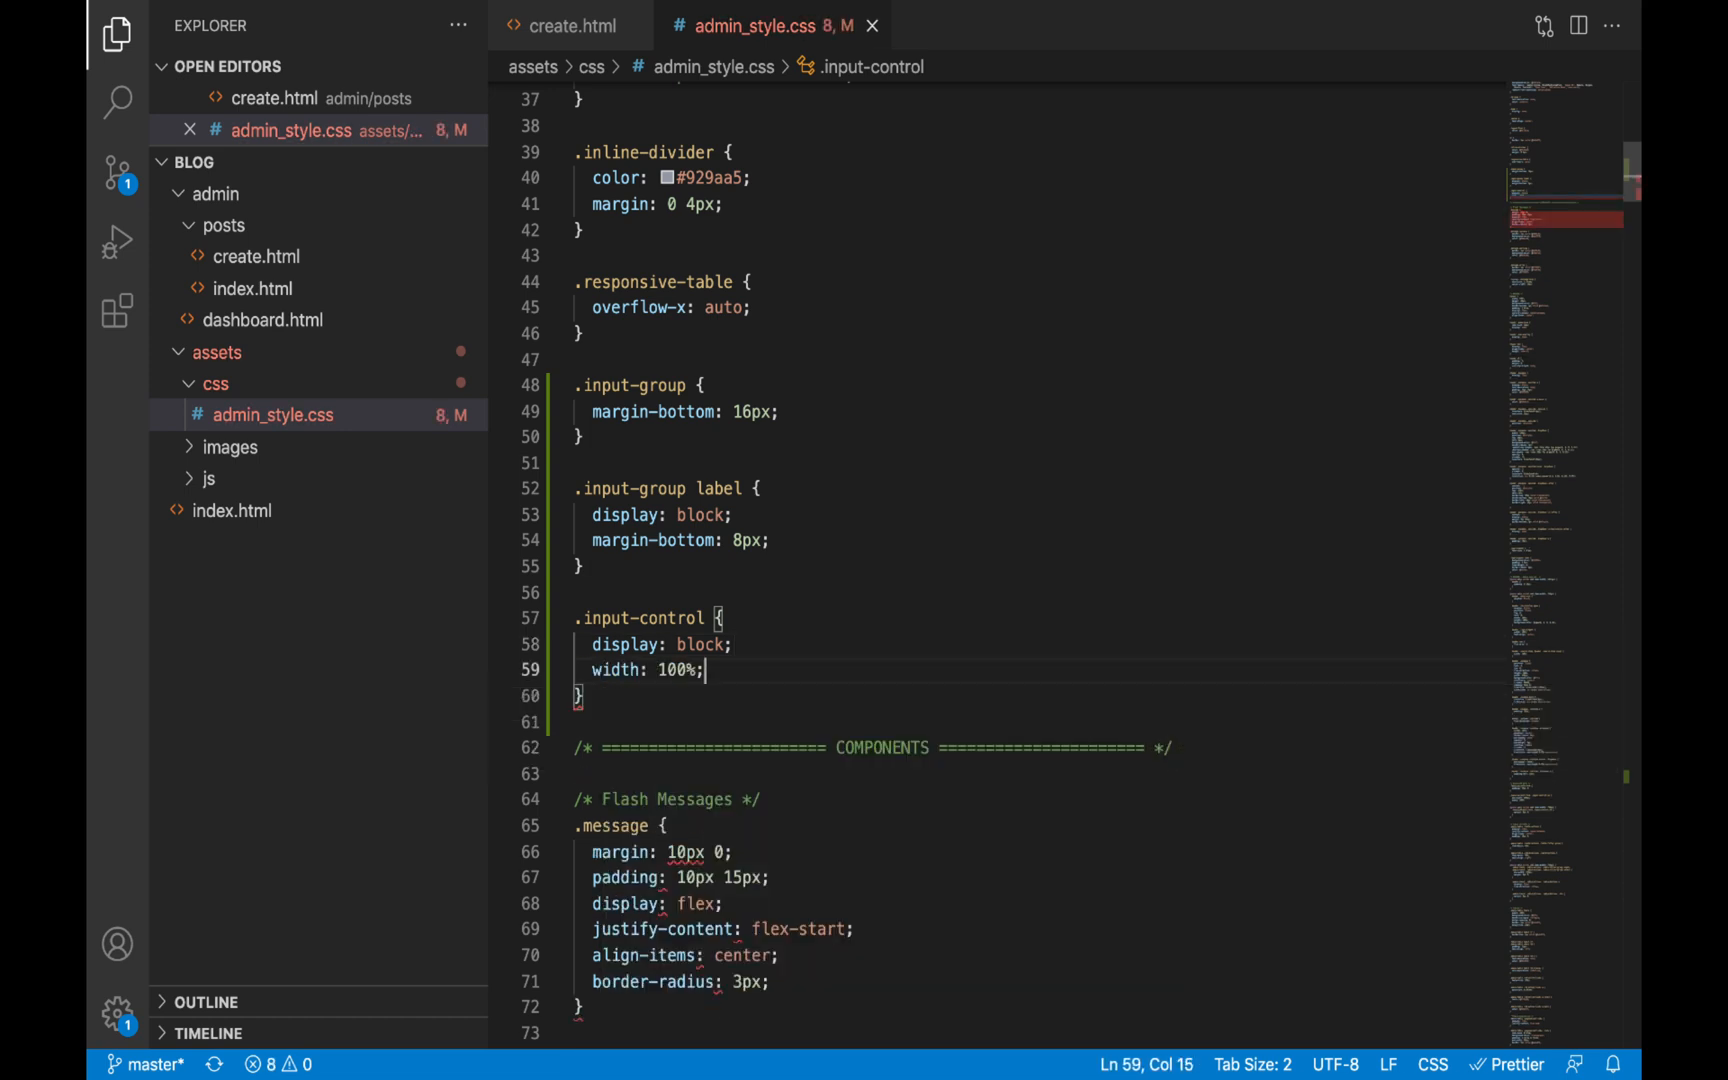
pyautogui.press('Enter')
pyautogui.write('font-size: ;')
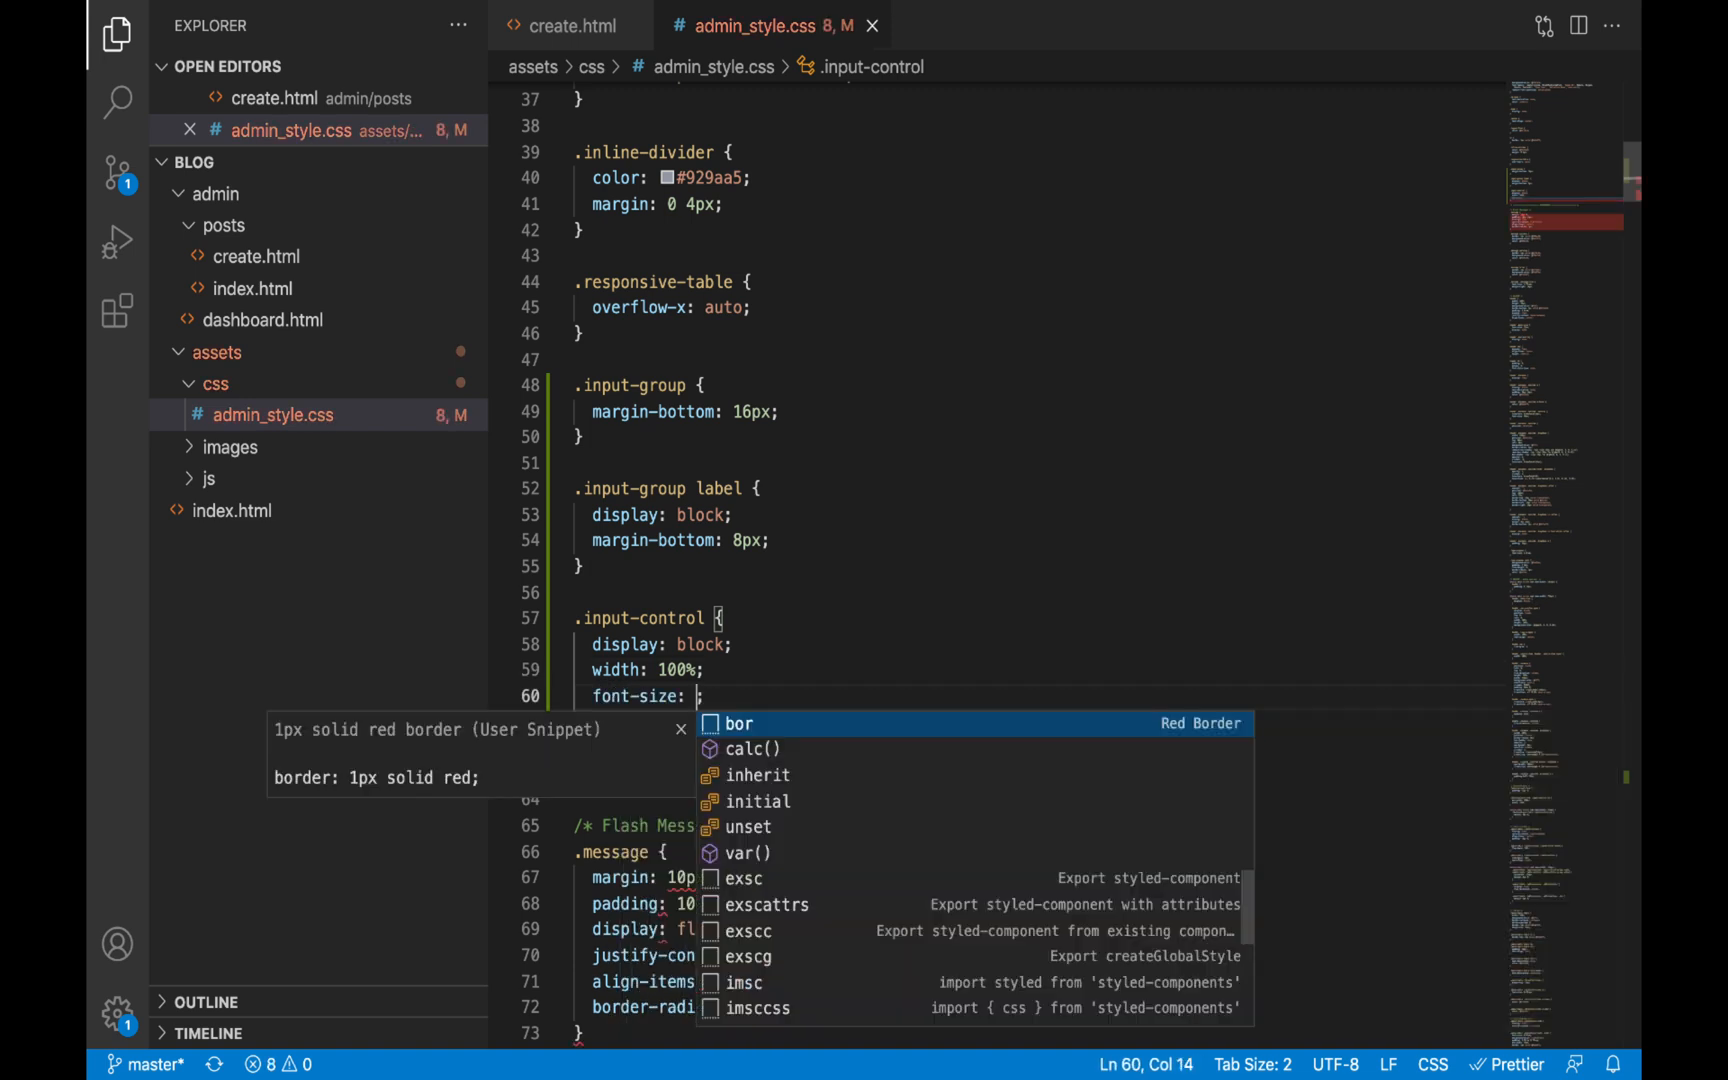
pyautogui.write('1.1rem')
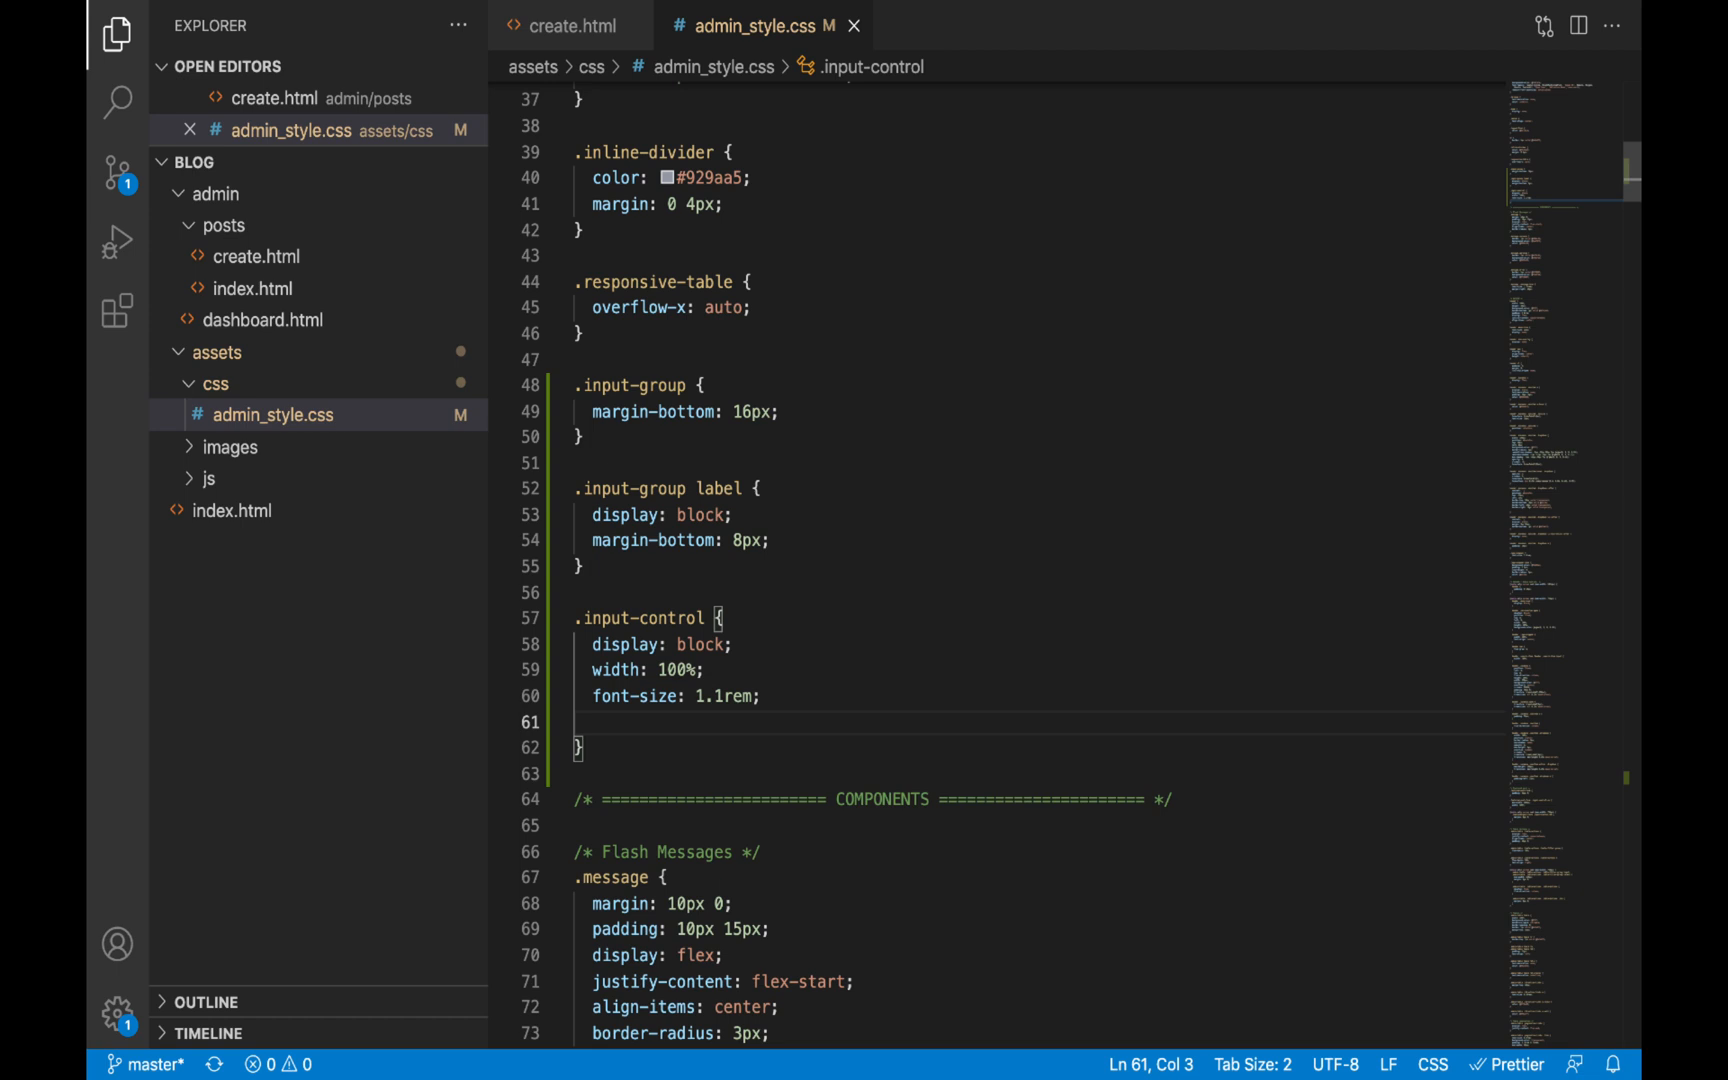
pyautogui.write('color: #000;')
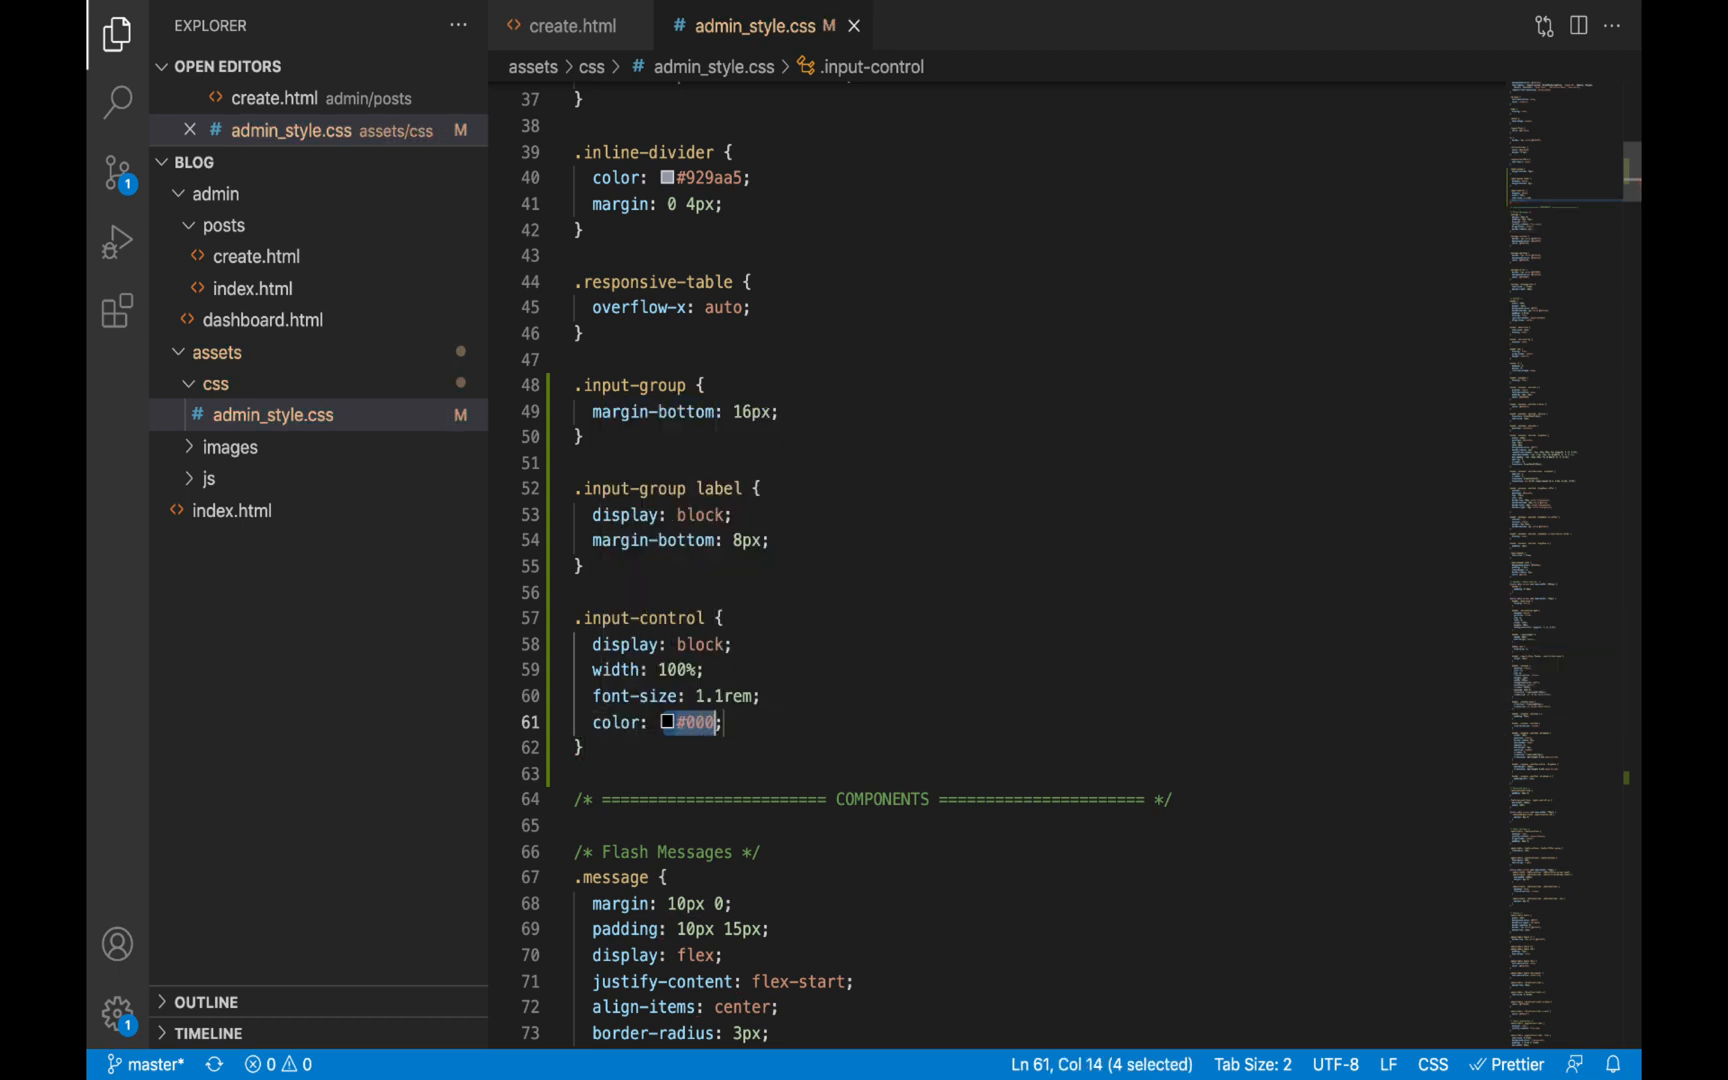
pyautogui.write('55595c')
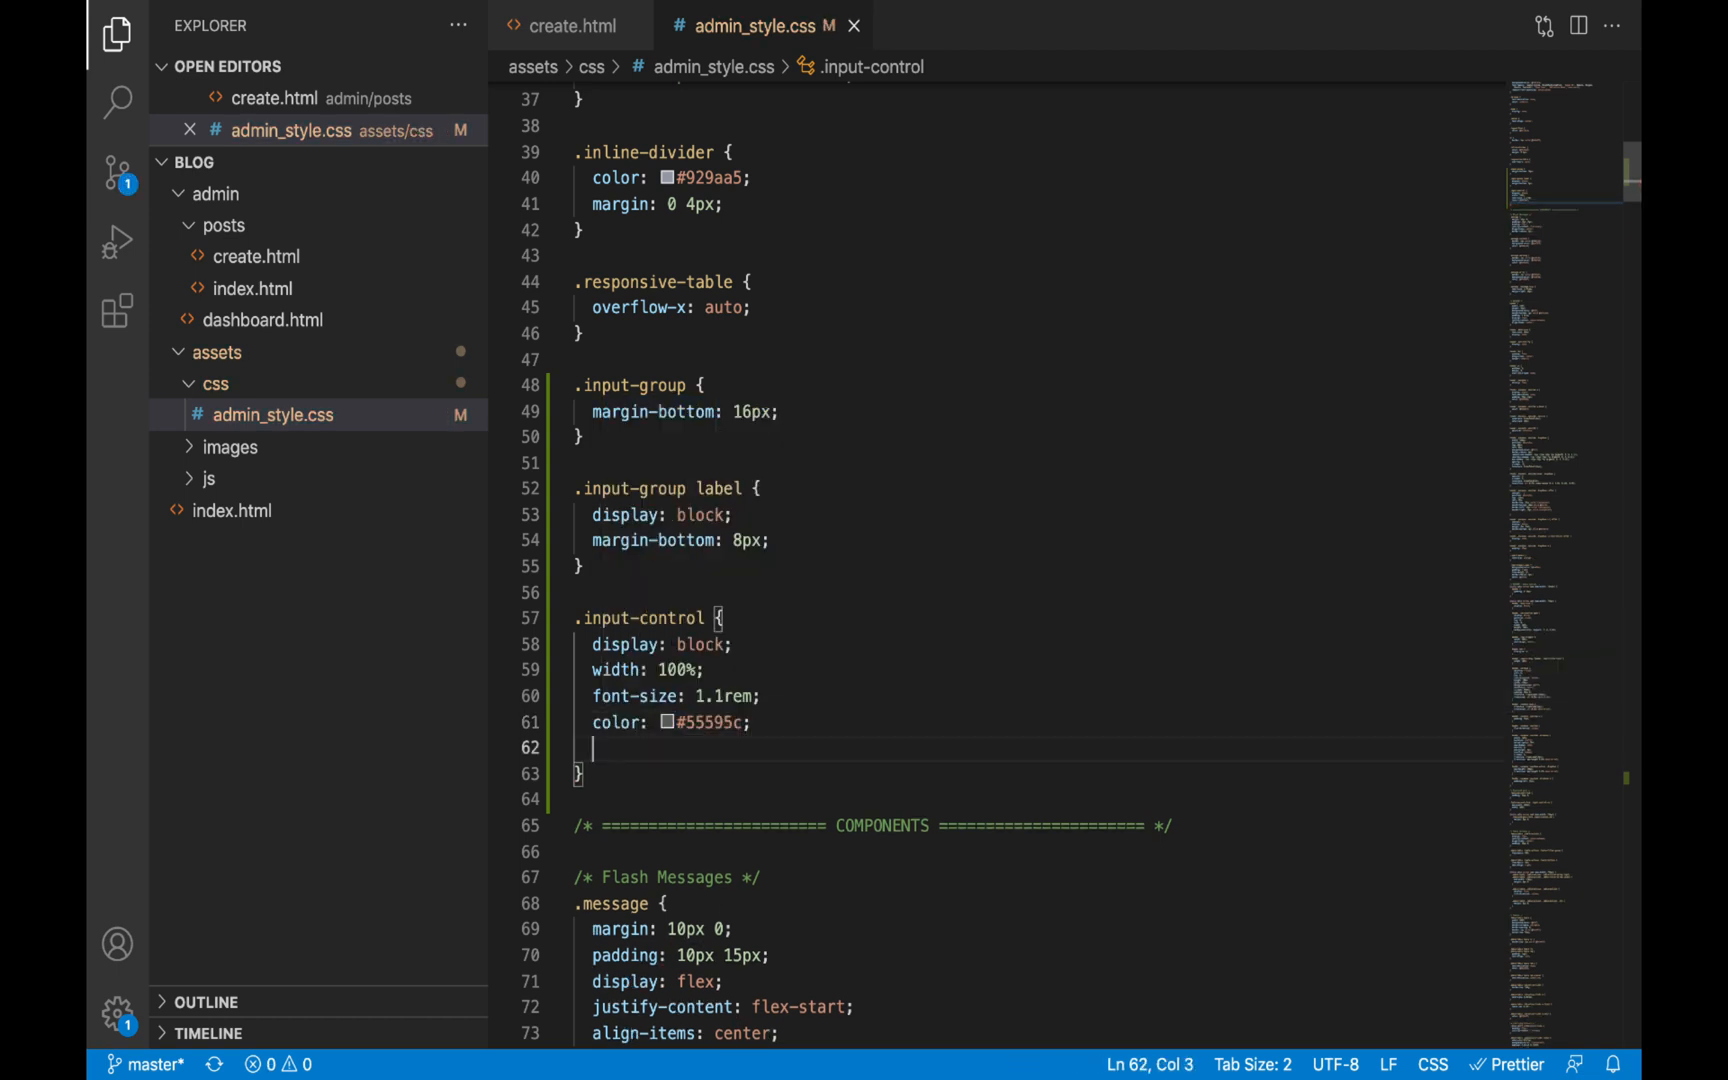
pyautogui.moveTo(848, 370)
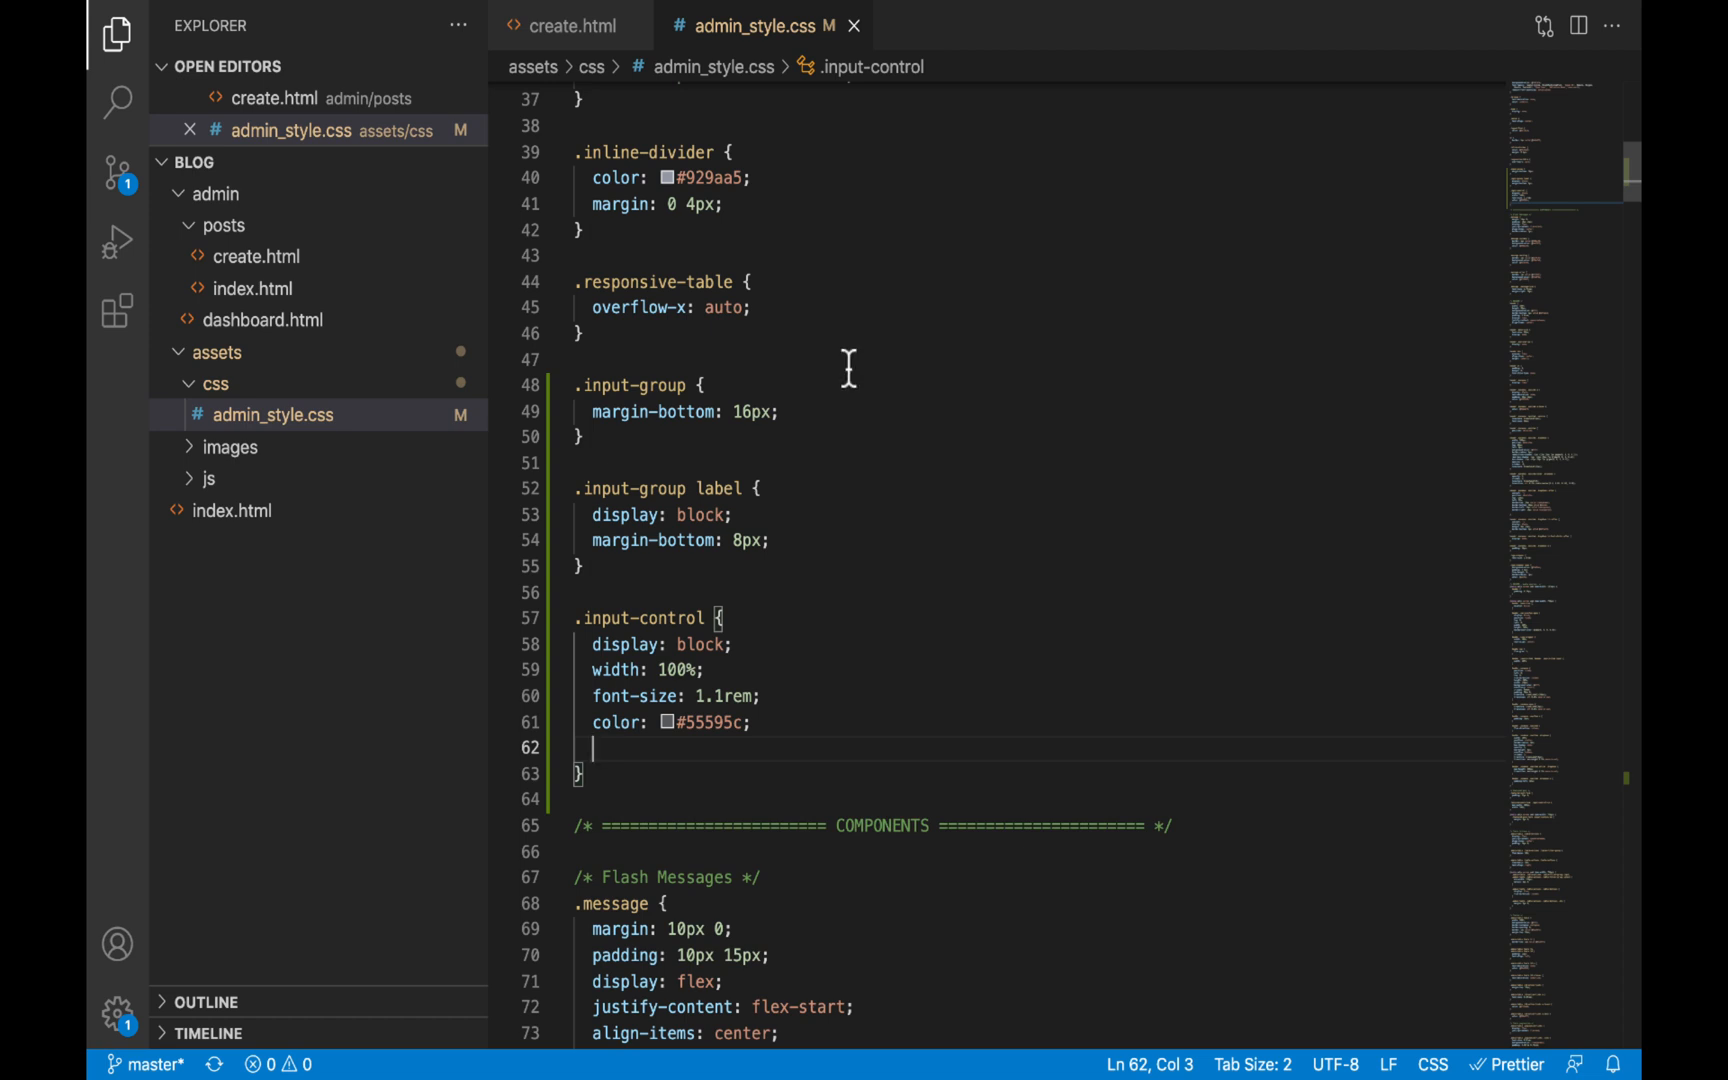
pyautogui.moveTo(952, 772)
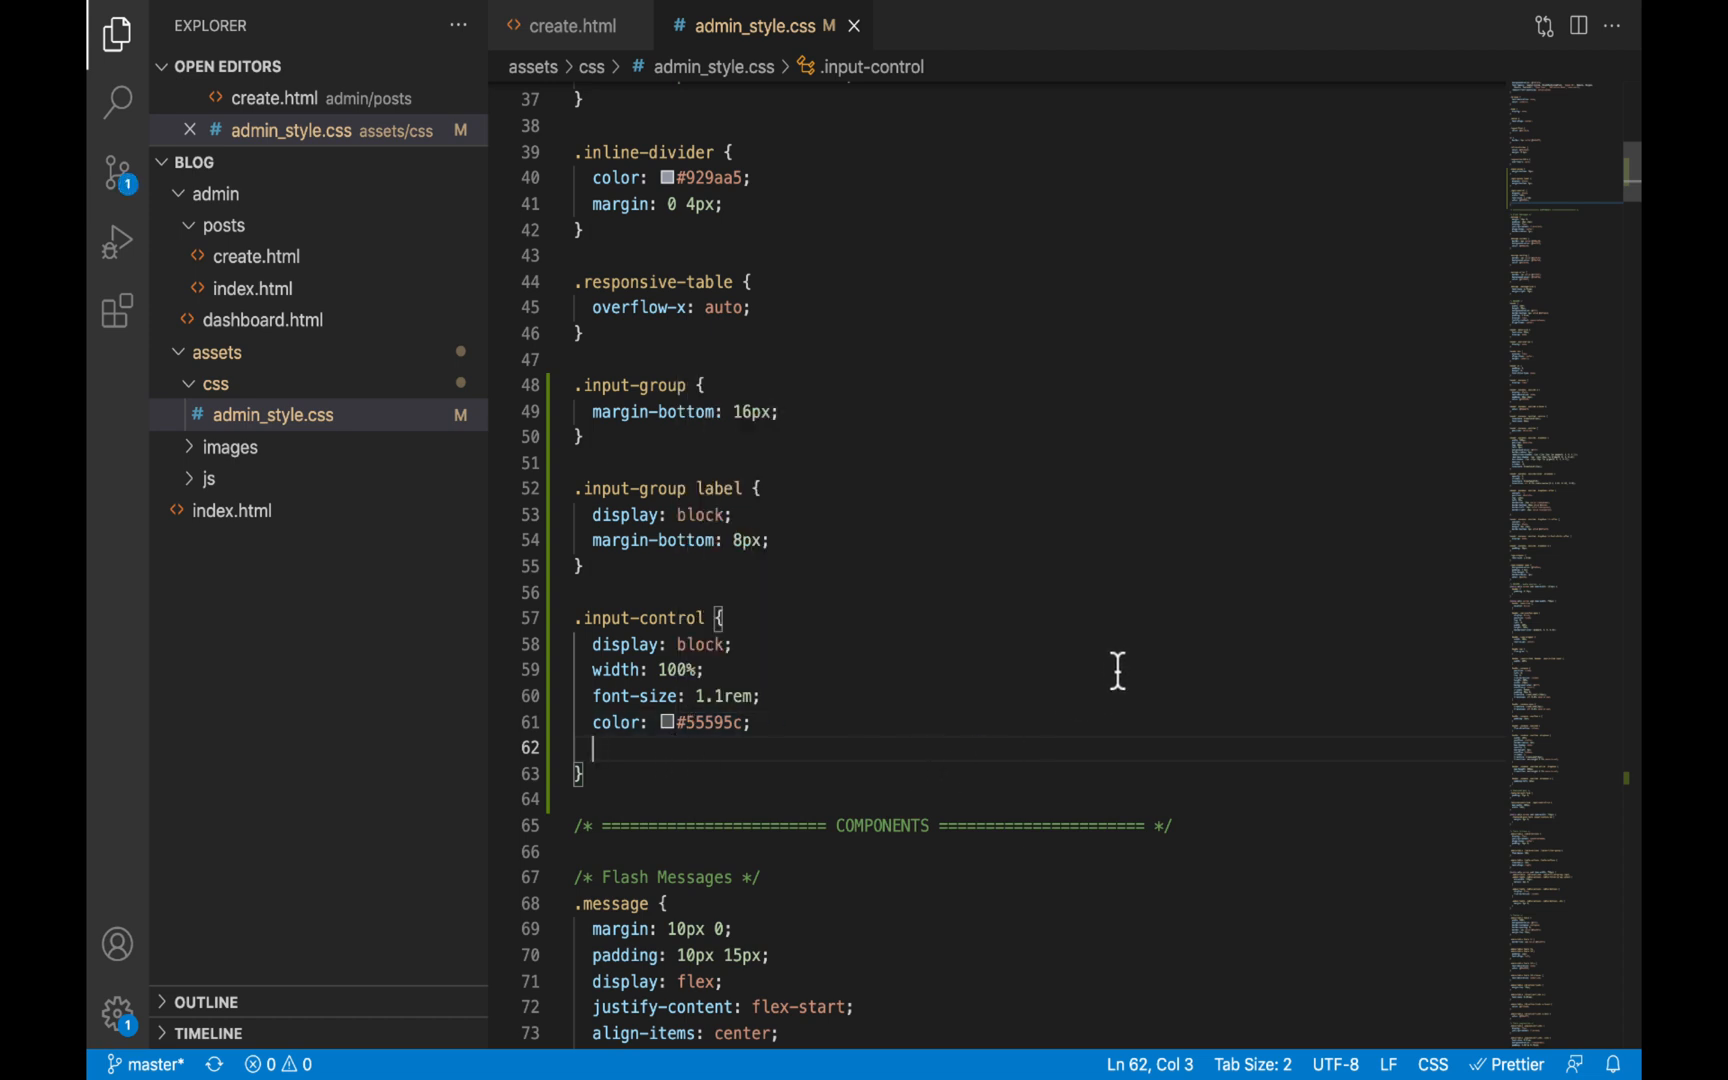
# Add a #fff background, a faint mostly-transparent 1px black border and line-height
pyautogui.write('background-color: #fff;')
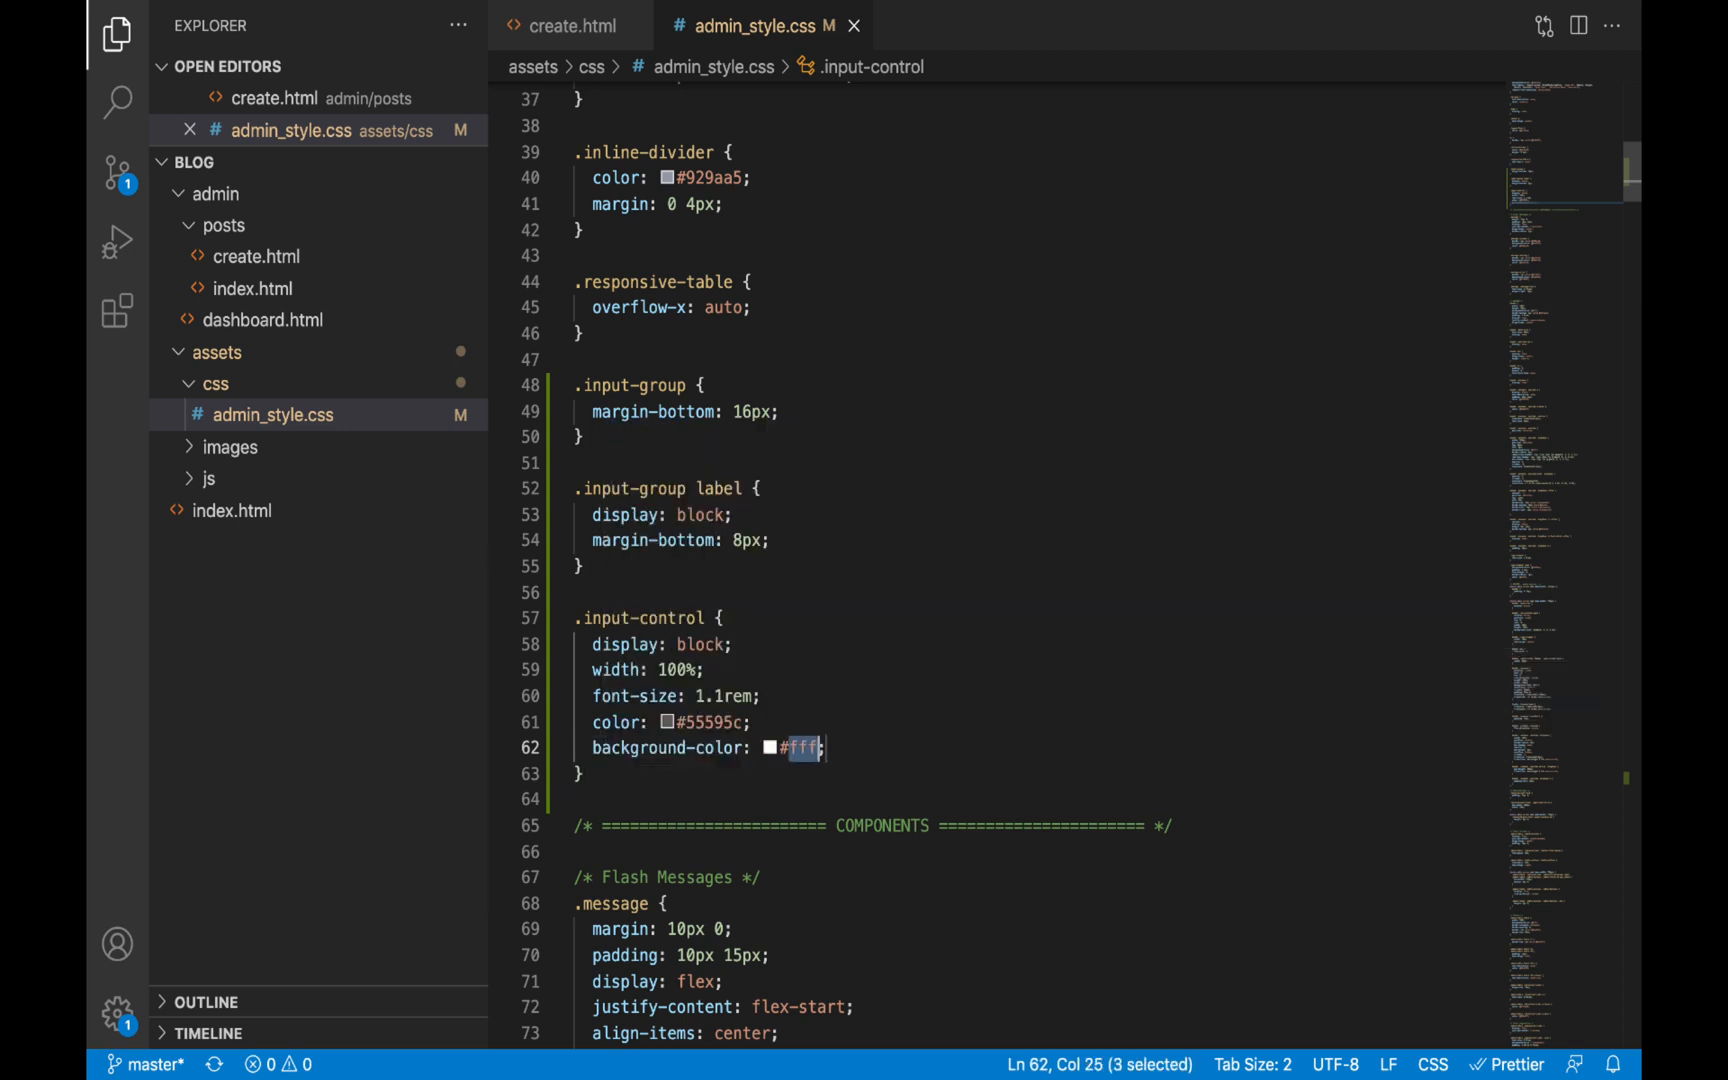
pyautogui.write('border: 1px solid red;')
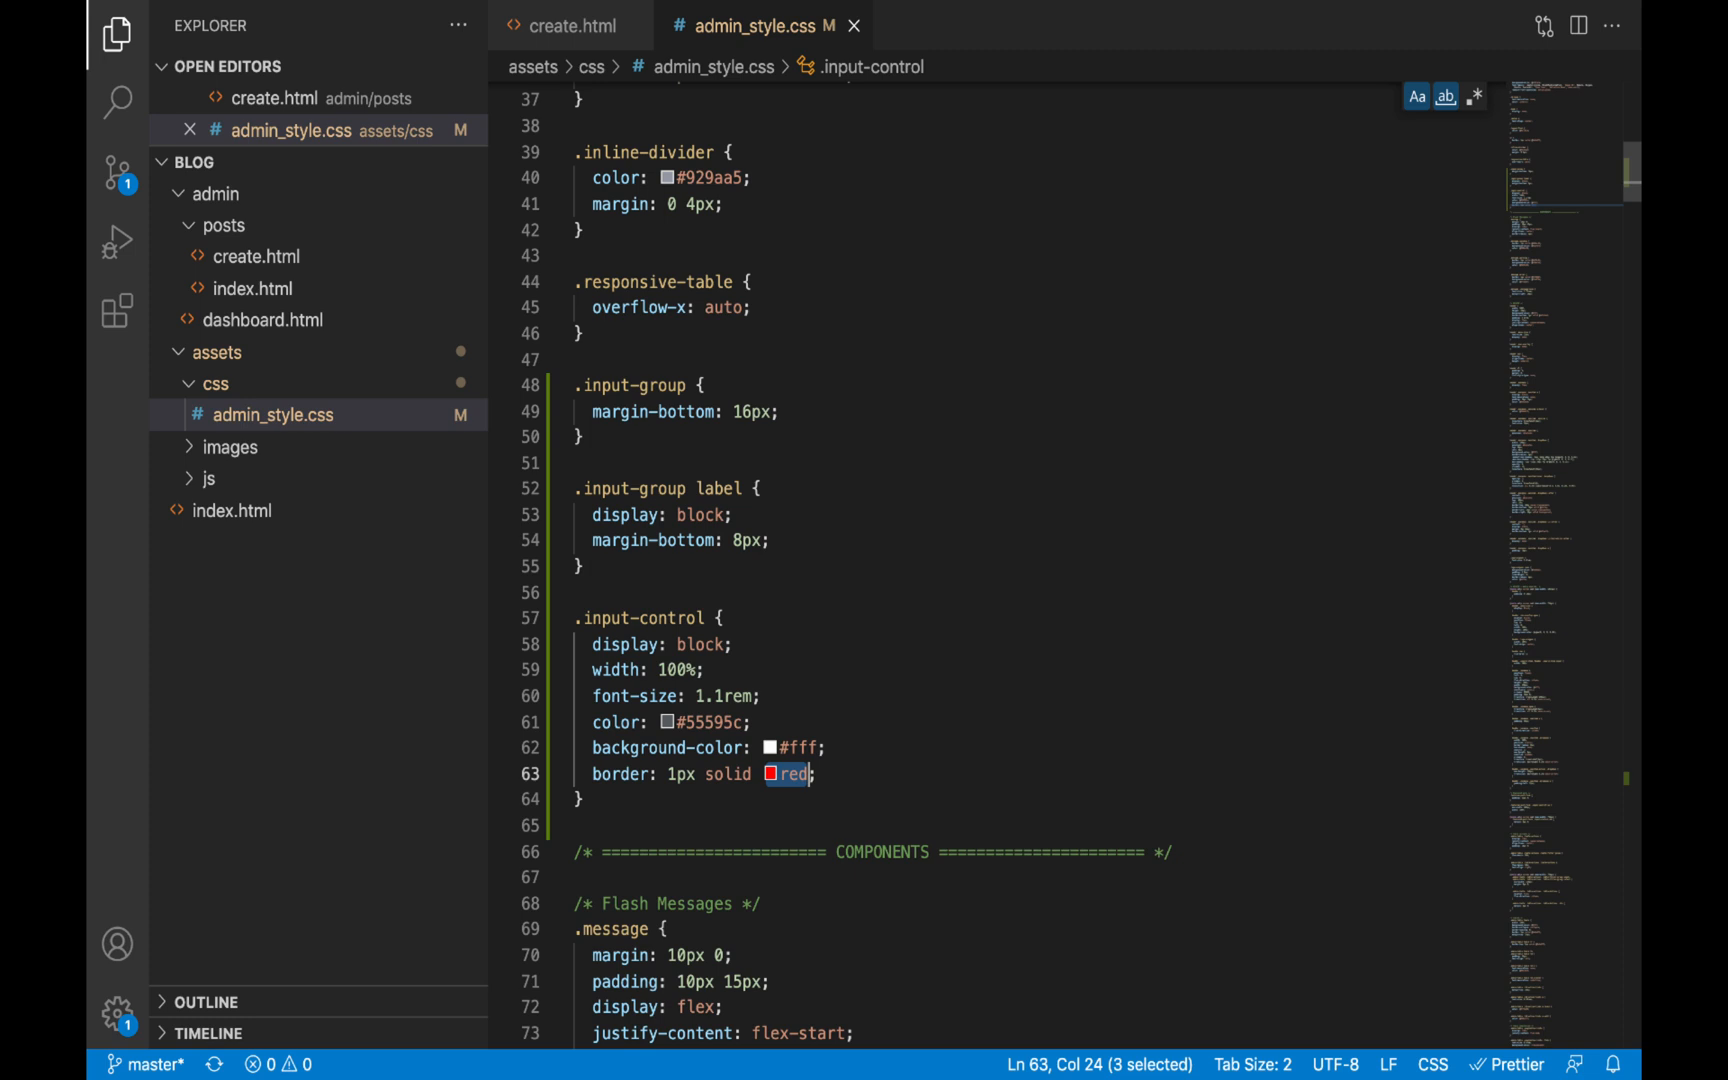
pyautogui.write('black')
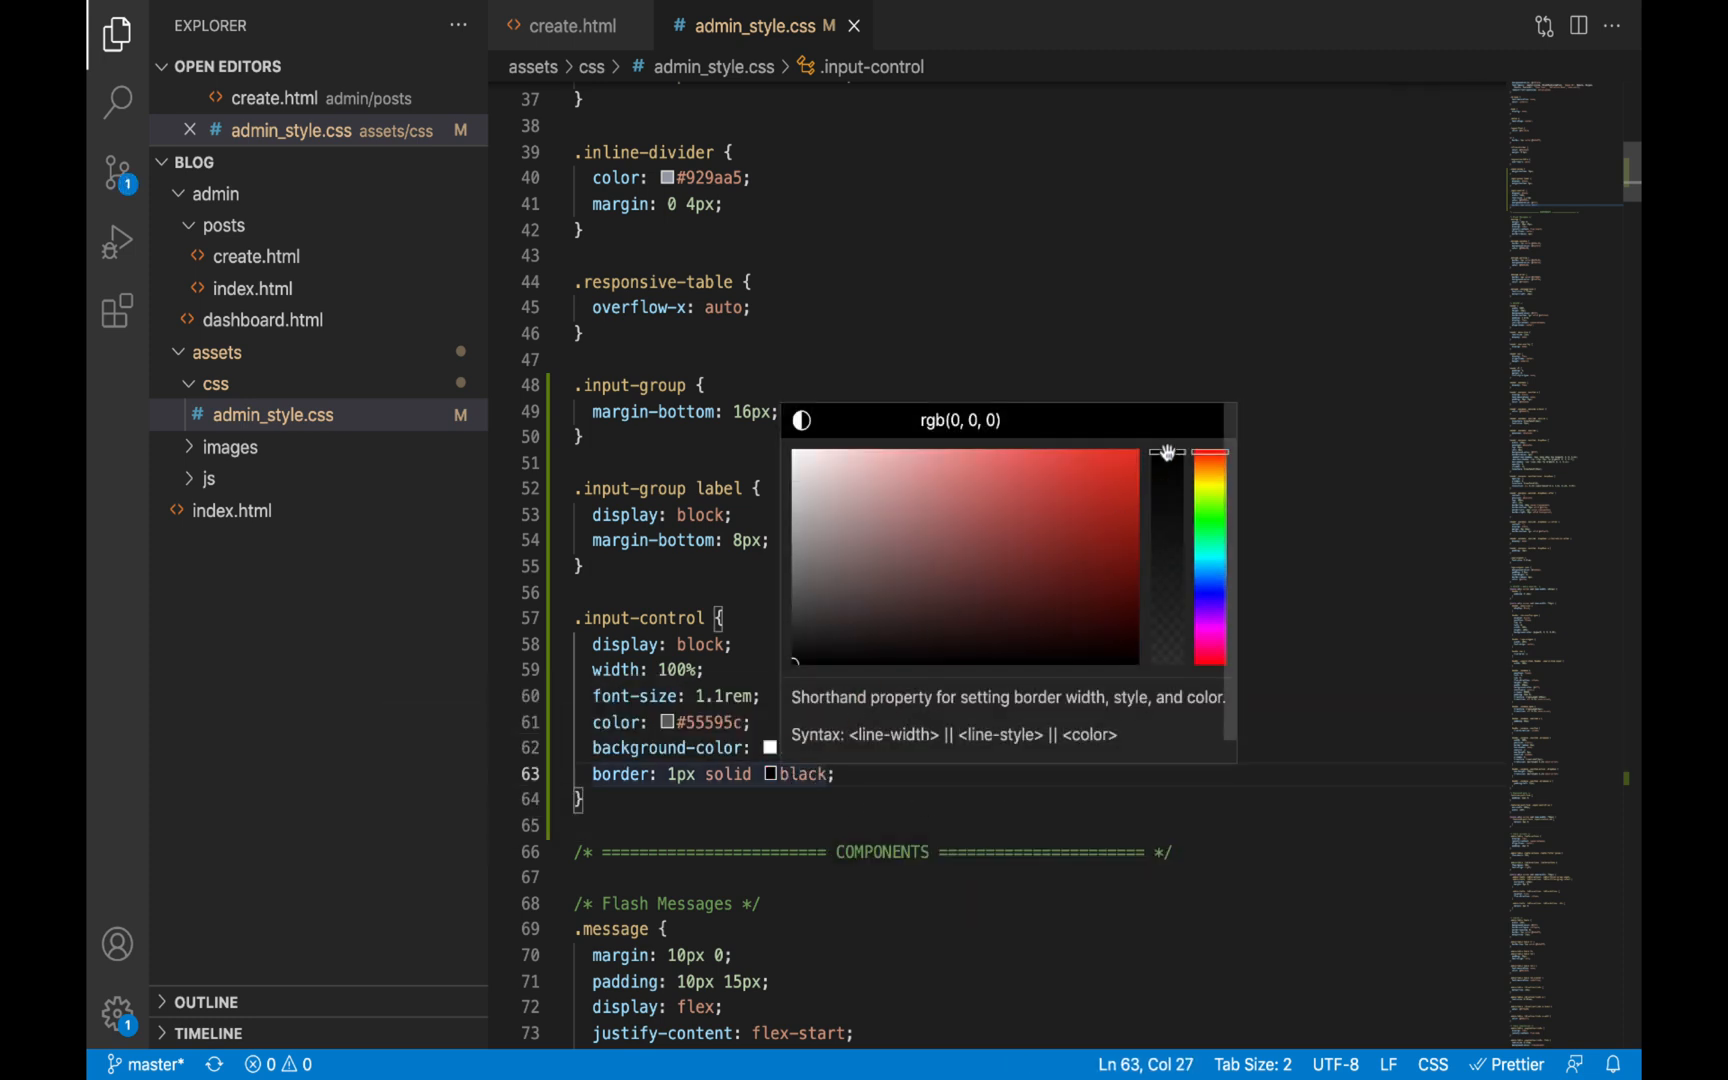
pyautogui.moveTo(1168, 452); pyautogui.dragTo(1168, 476)
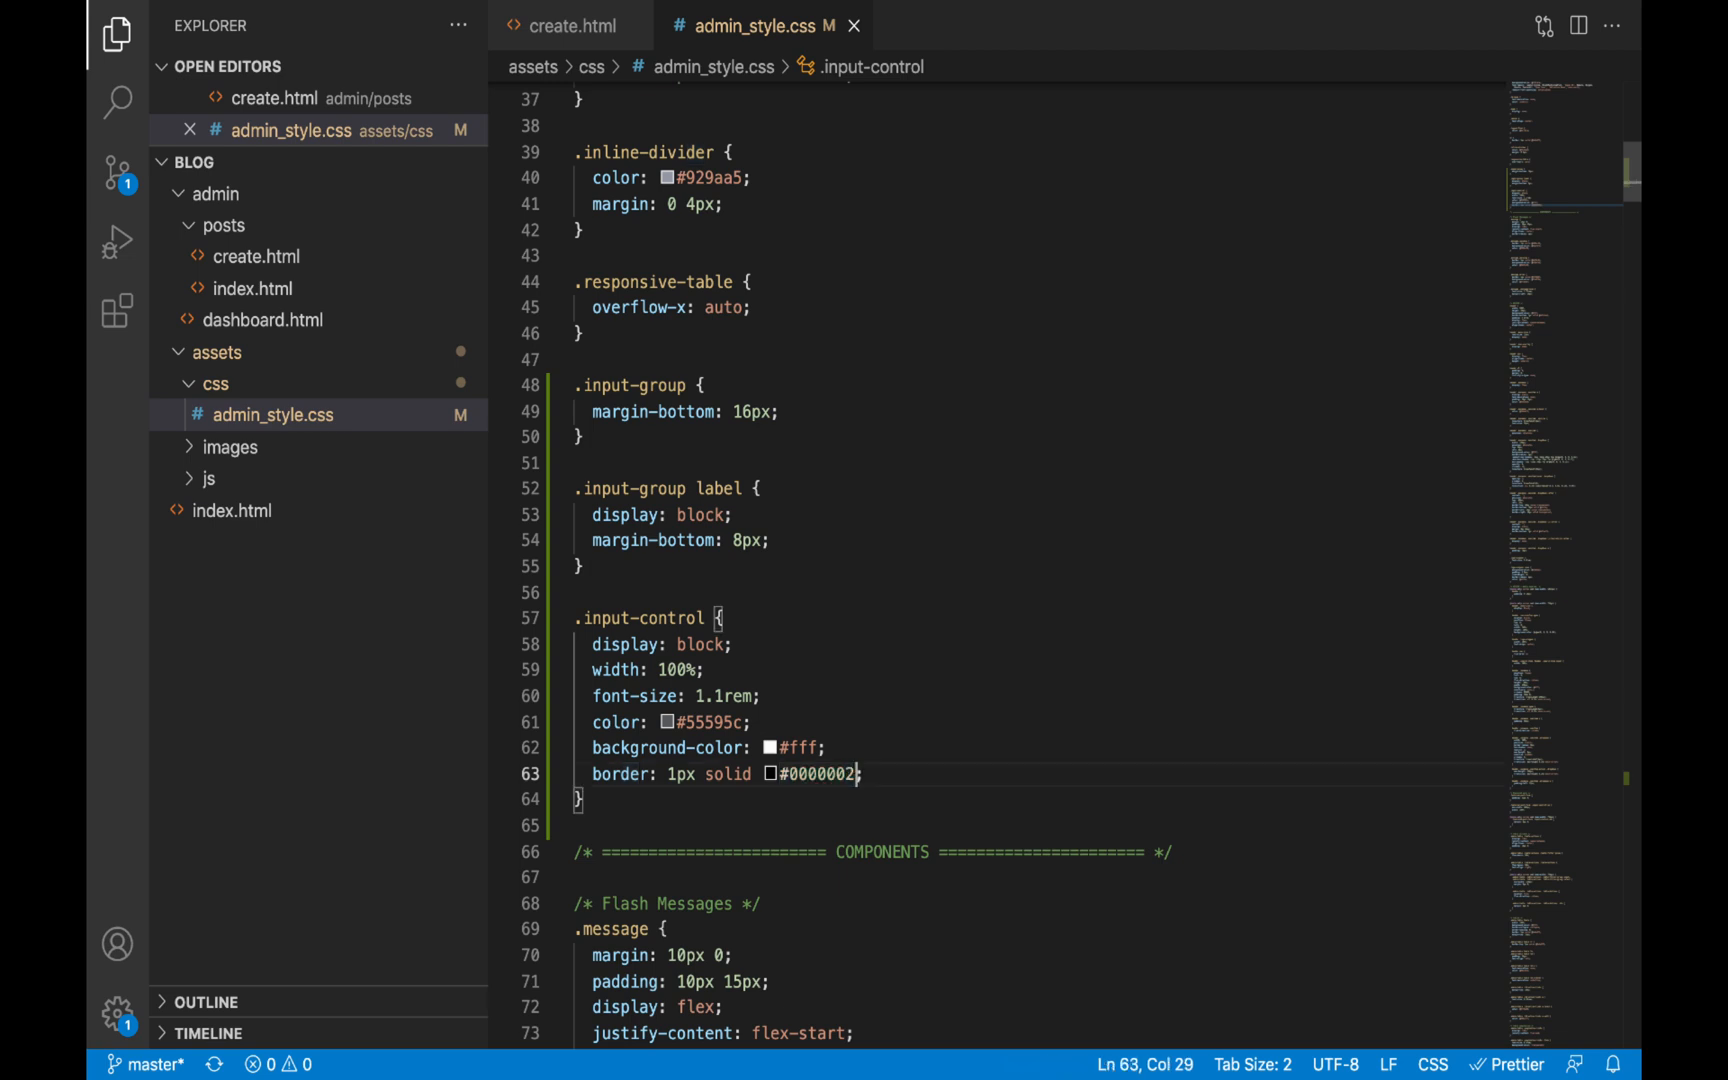
pyautogui.write('6;')
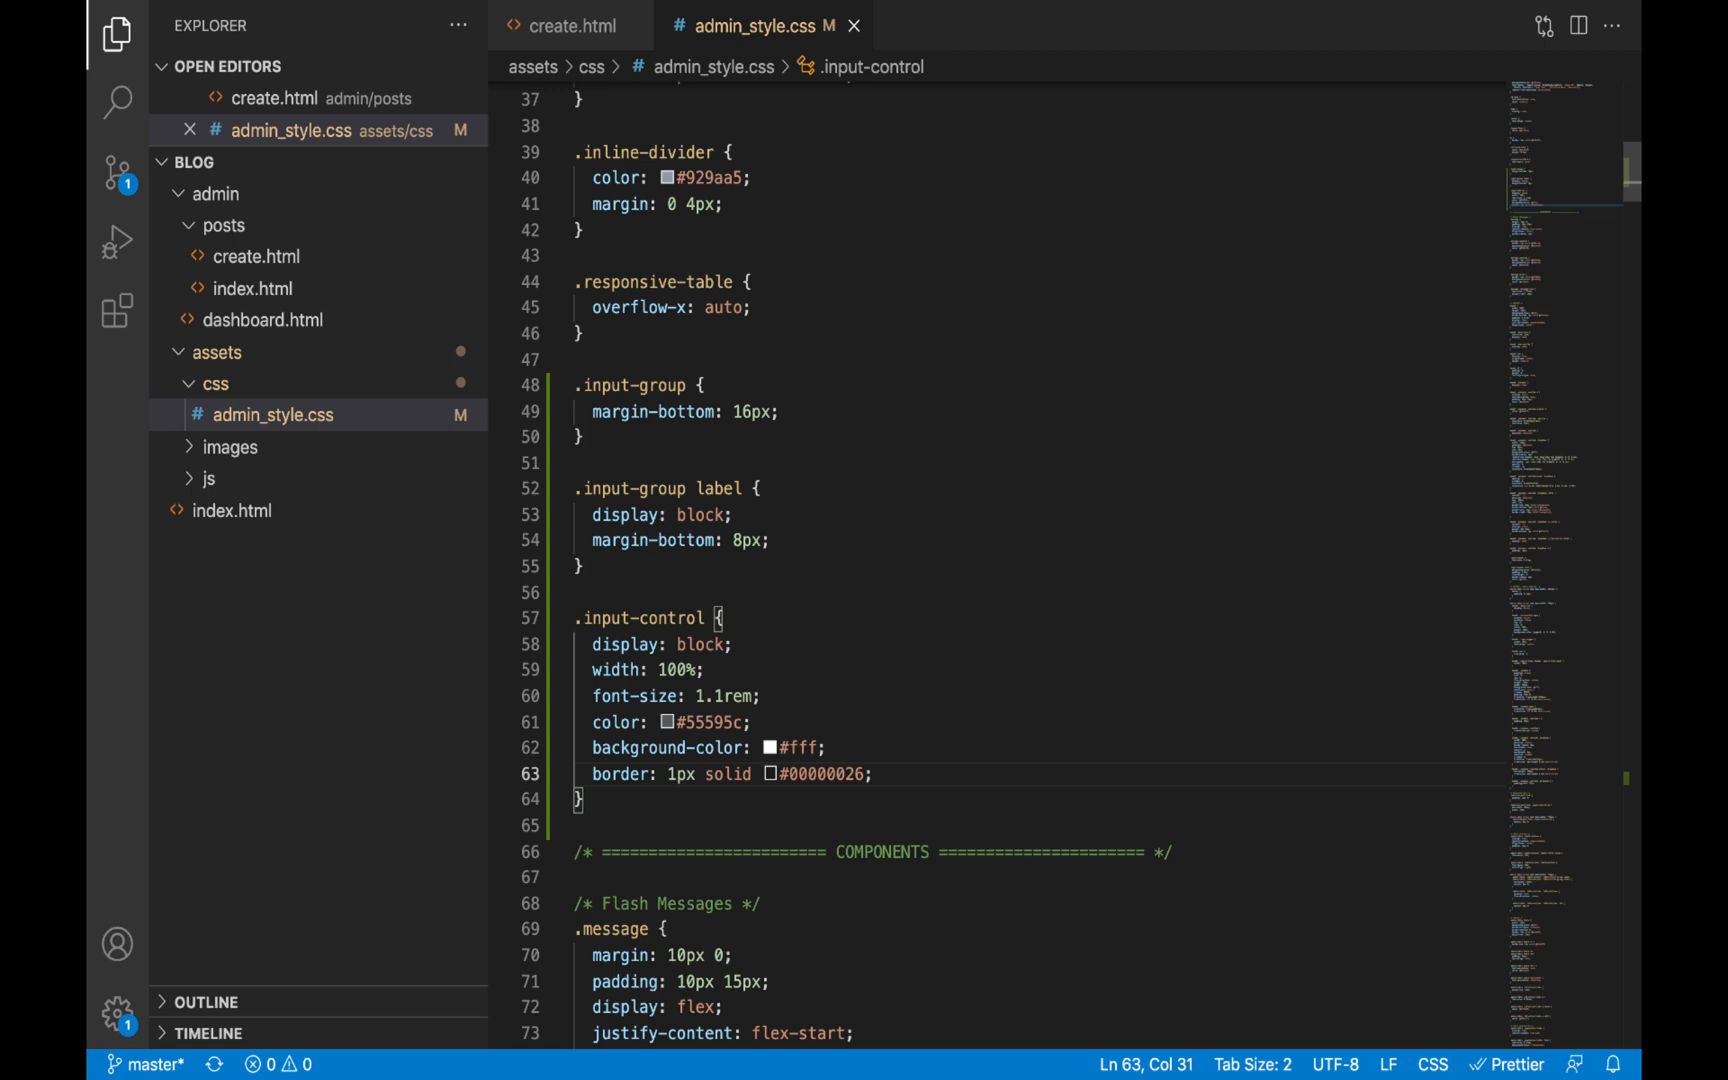
pyautogui.write('lh')
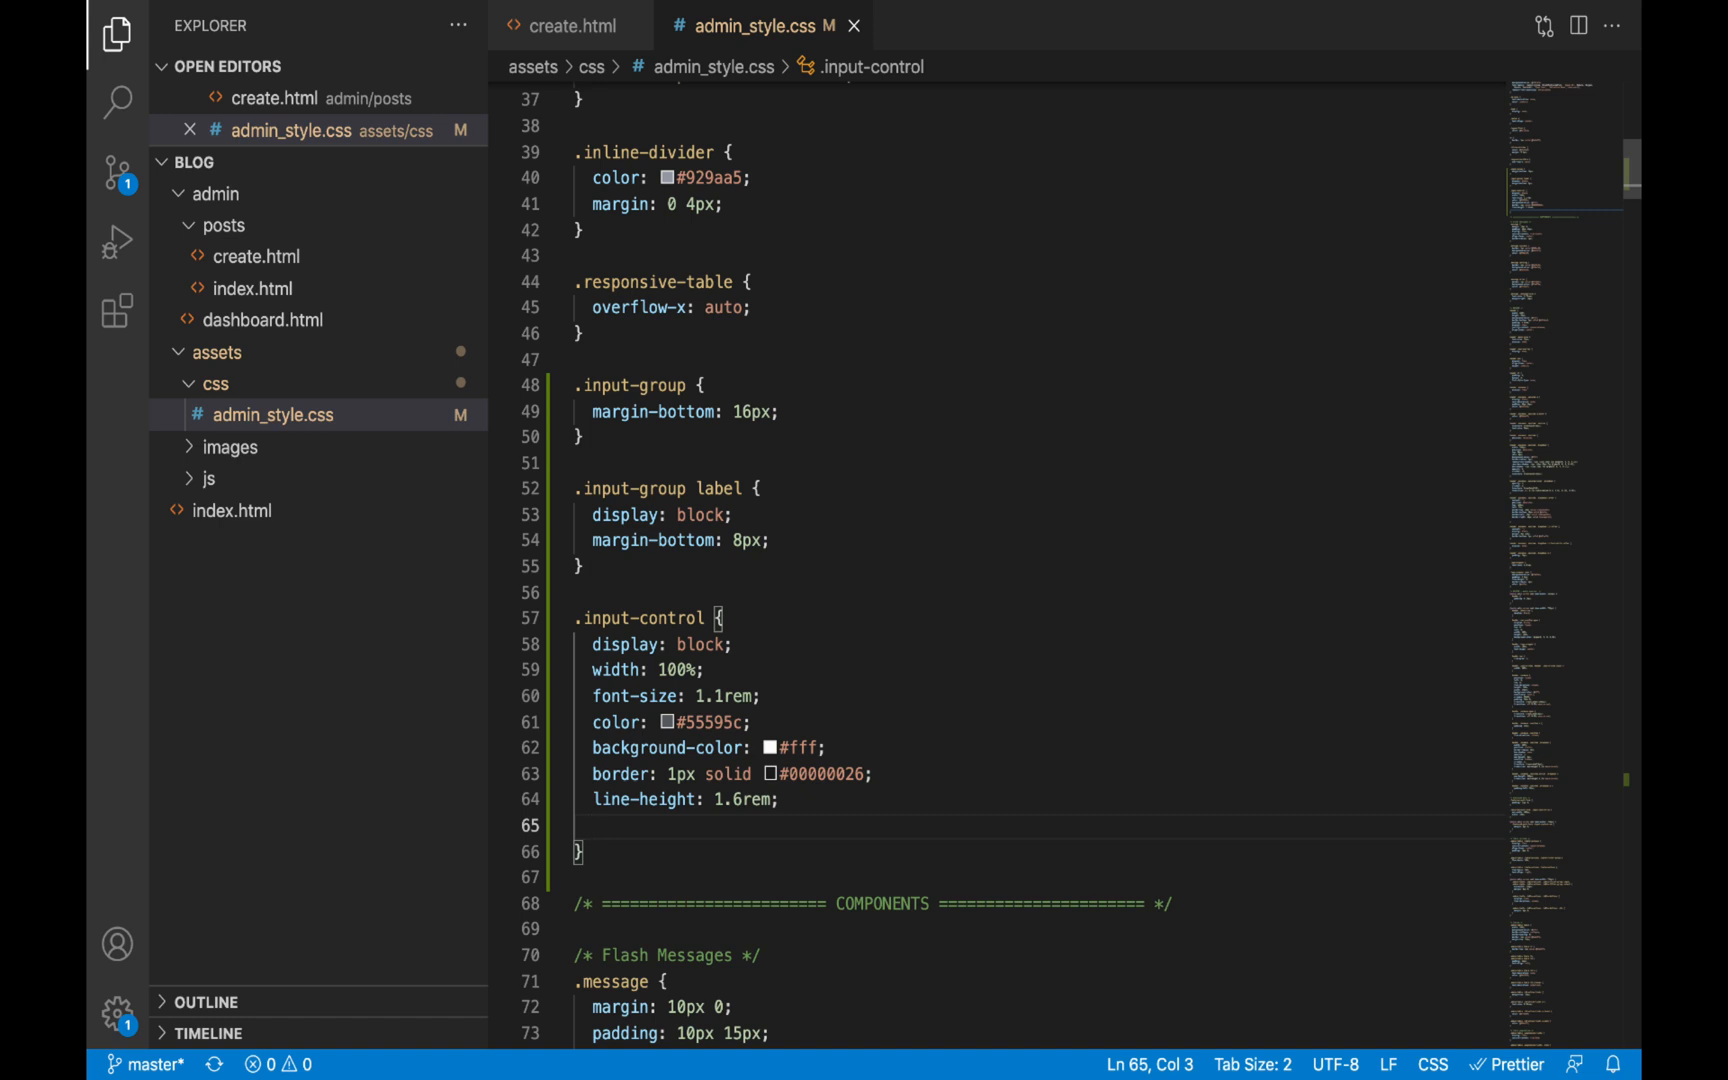
# Add padding 0.75rem 1rem, 3px border-radius, 52px height and inherited font-family
pyautogui.write('p0')
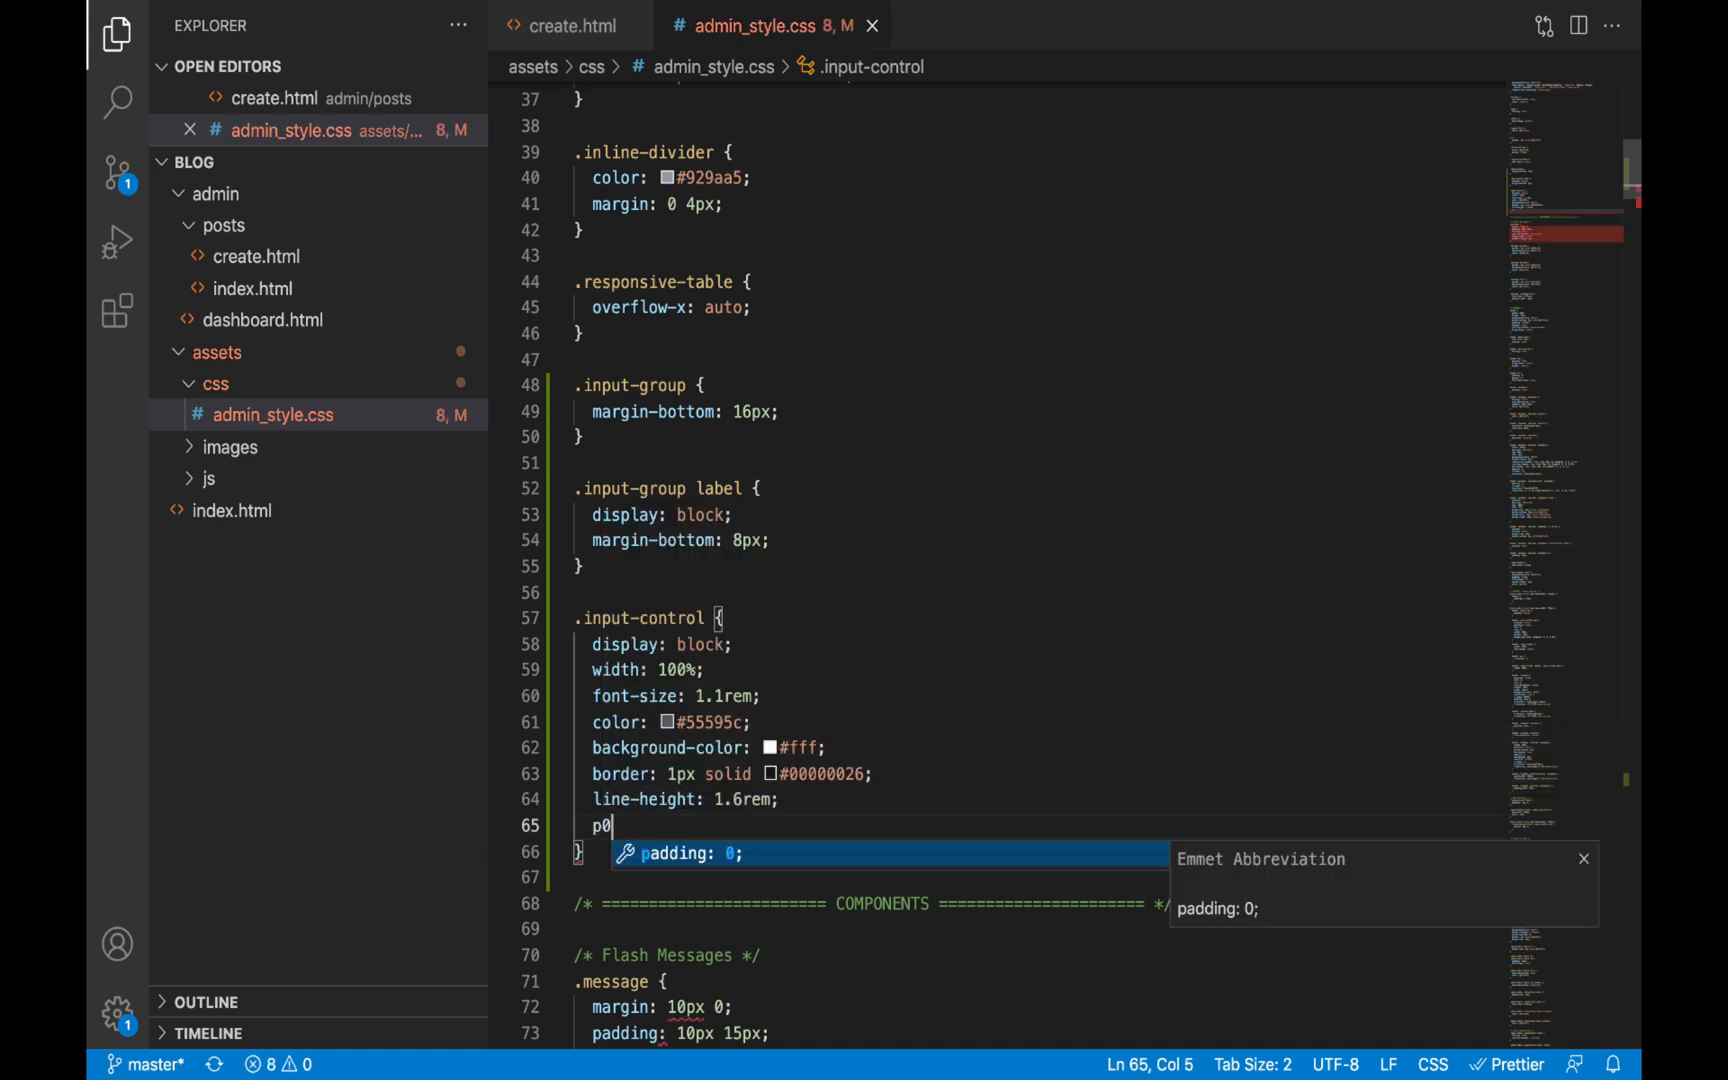
pyautogui.write('.75re')
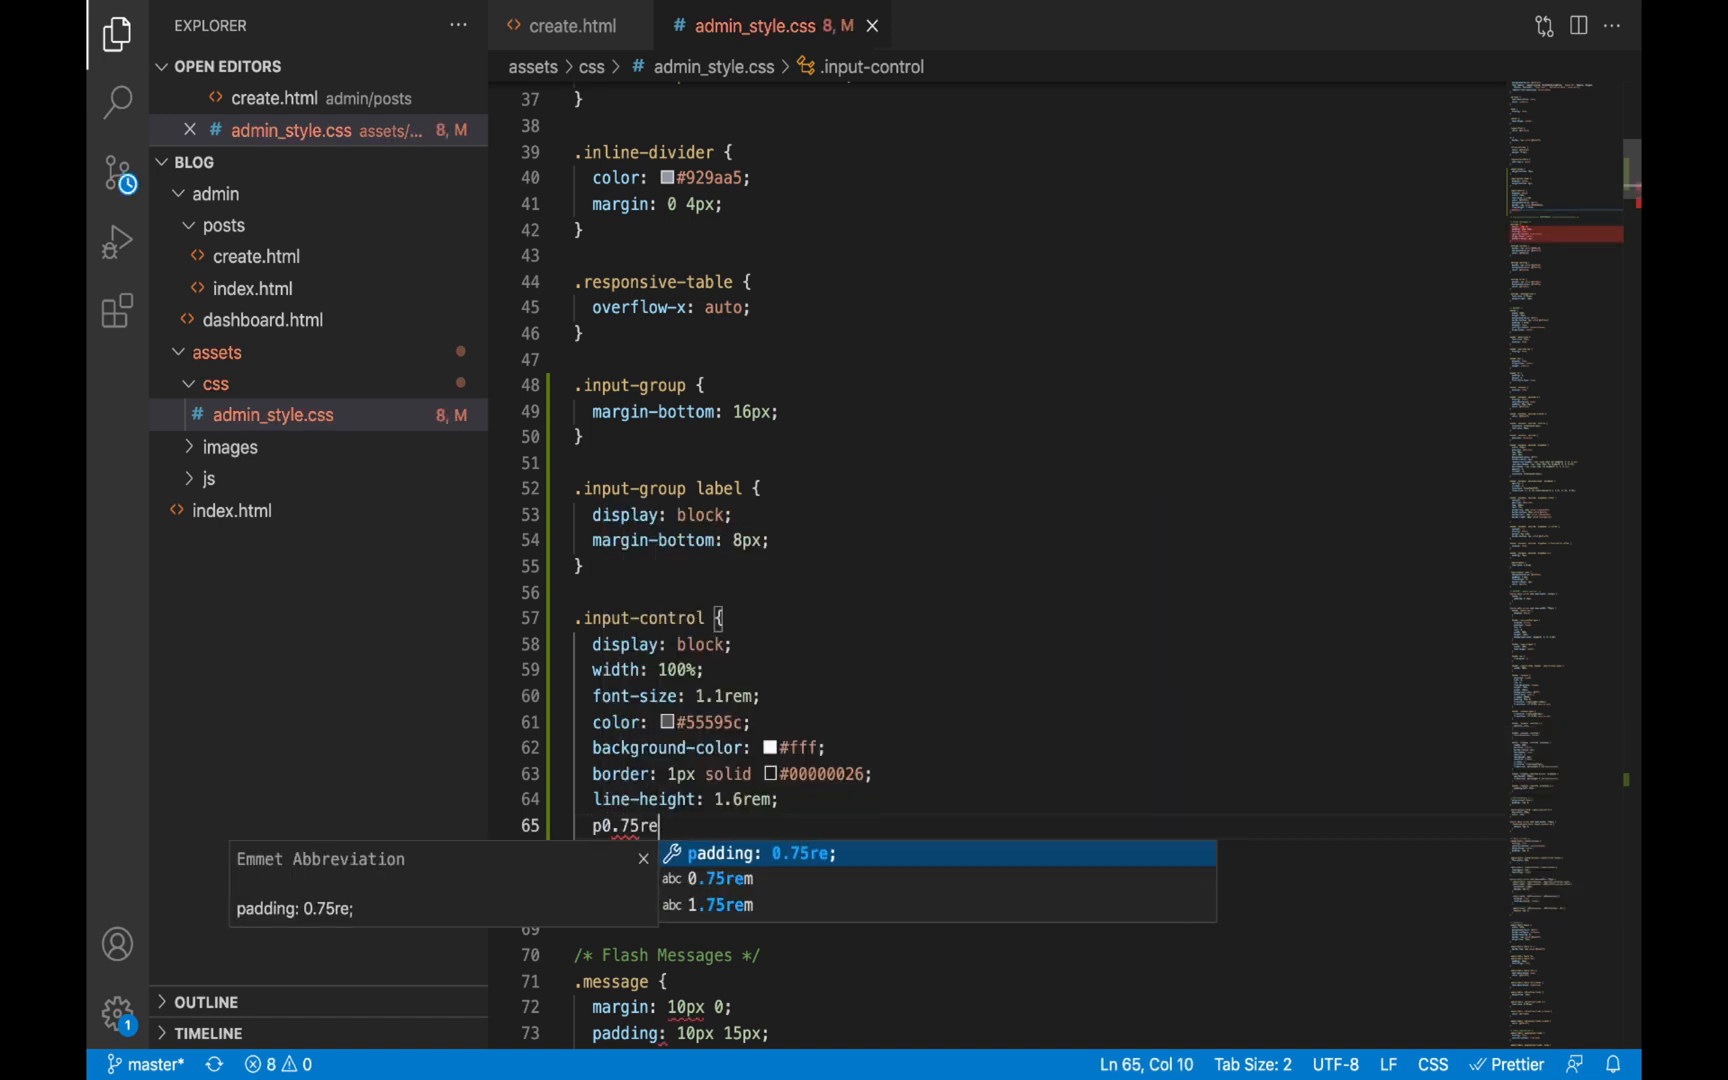
pyautogui.write('1')
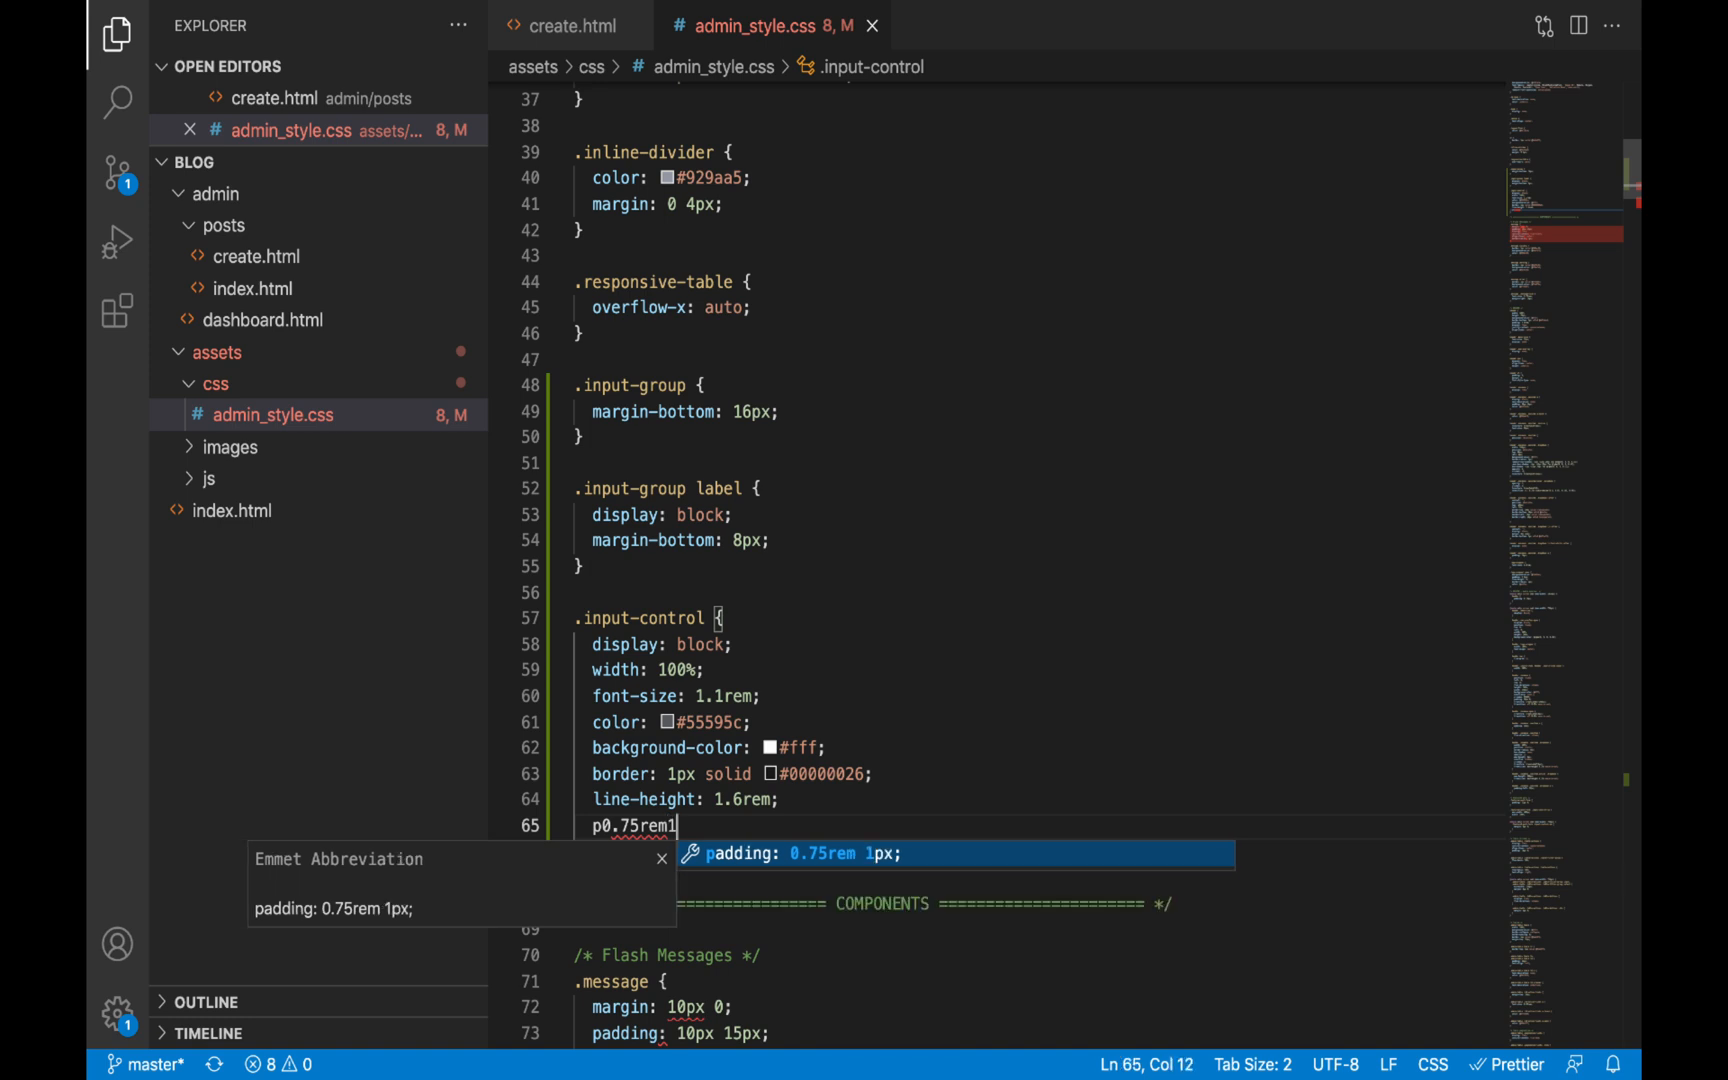
pyautogui.press('Tab')
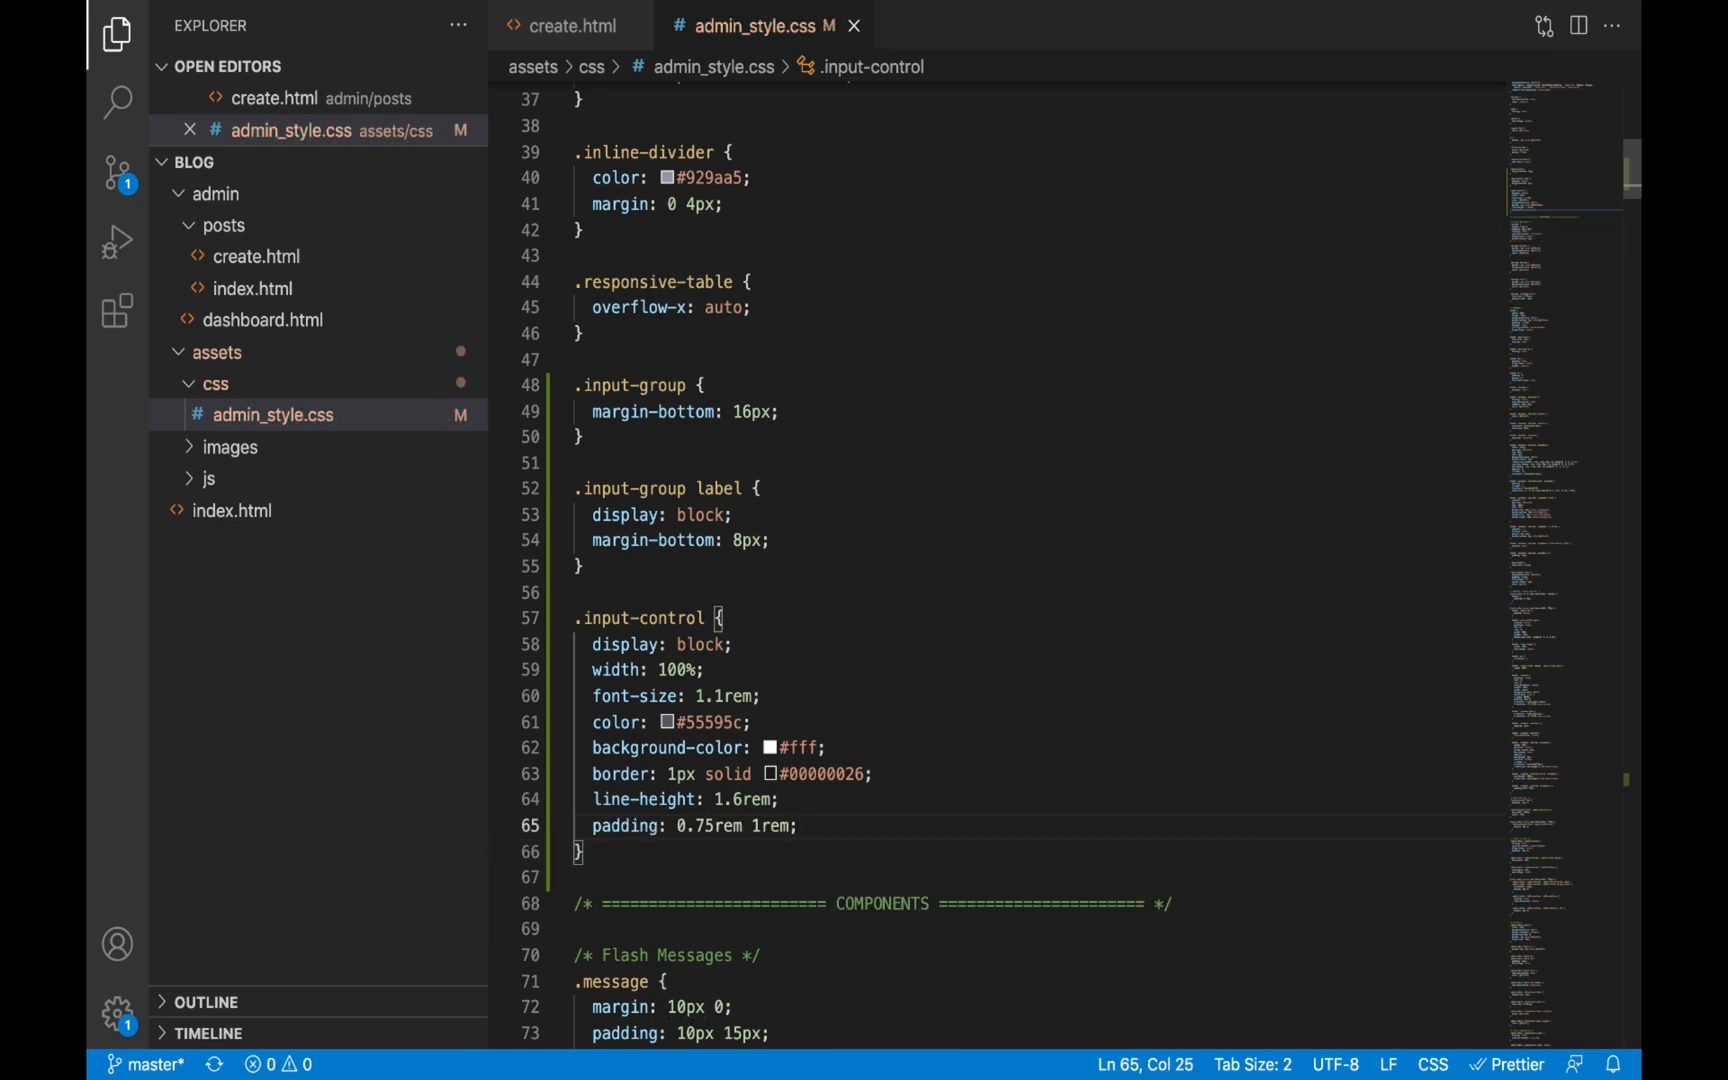
pyautogui.write('bora')
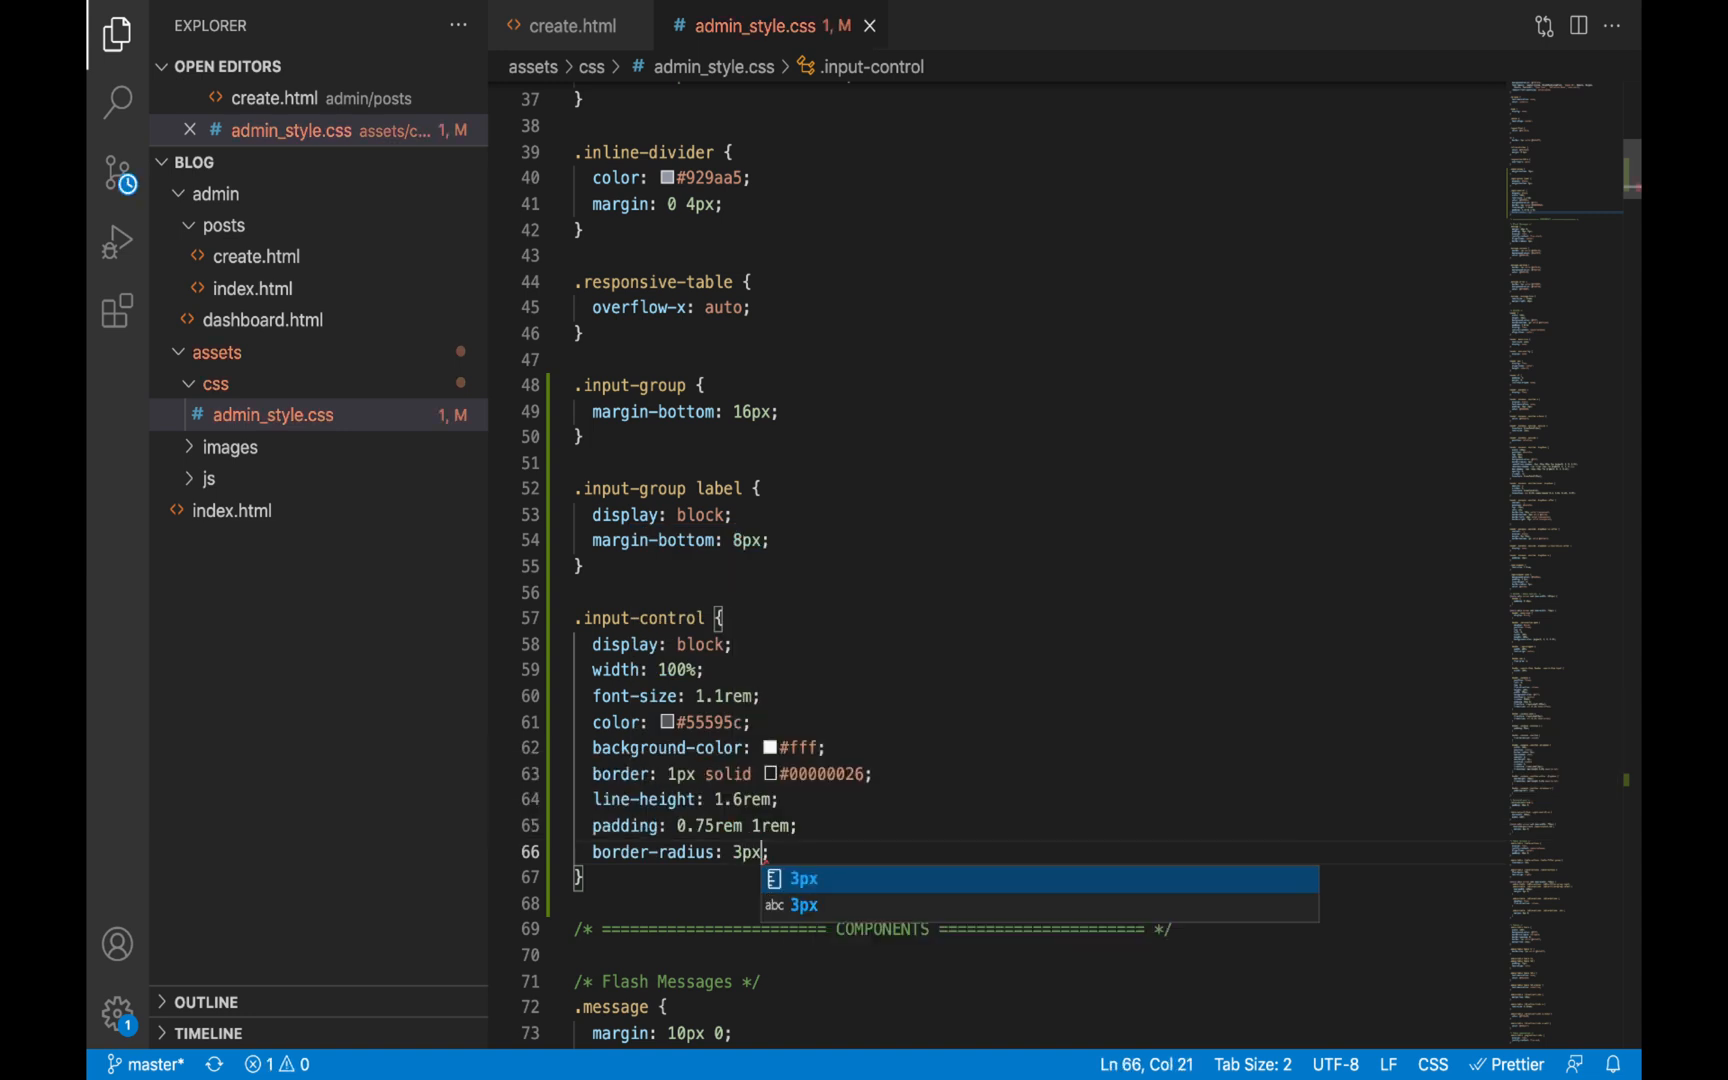
pyautogui.write('height: 52px;')
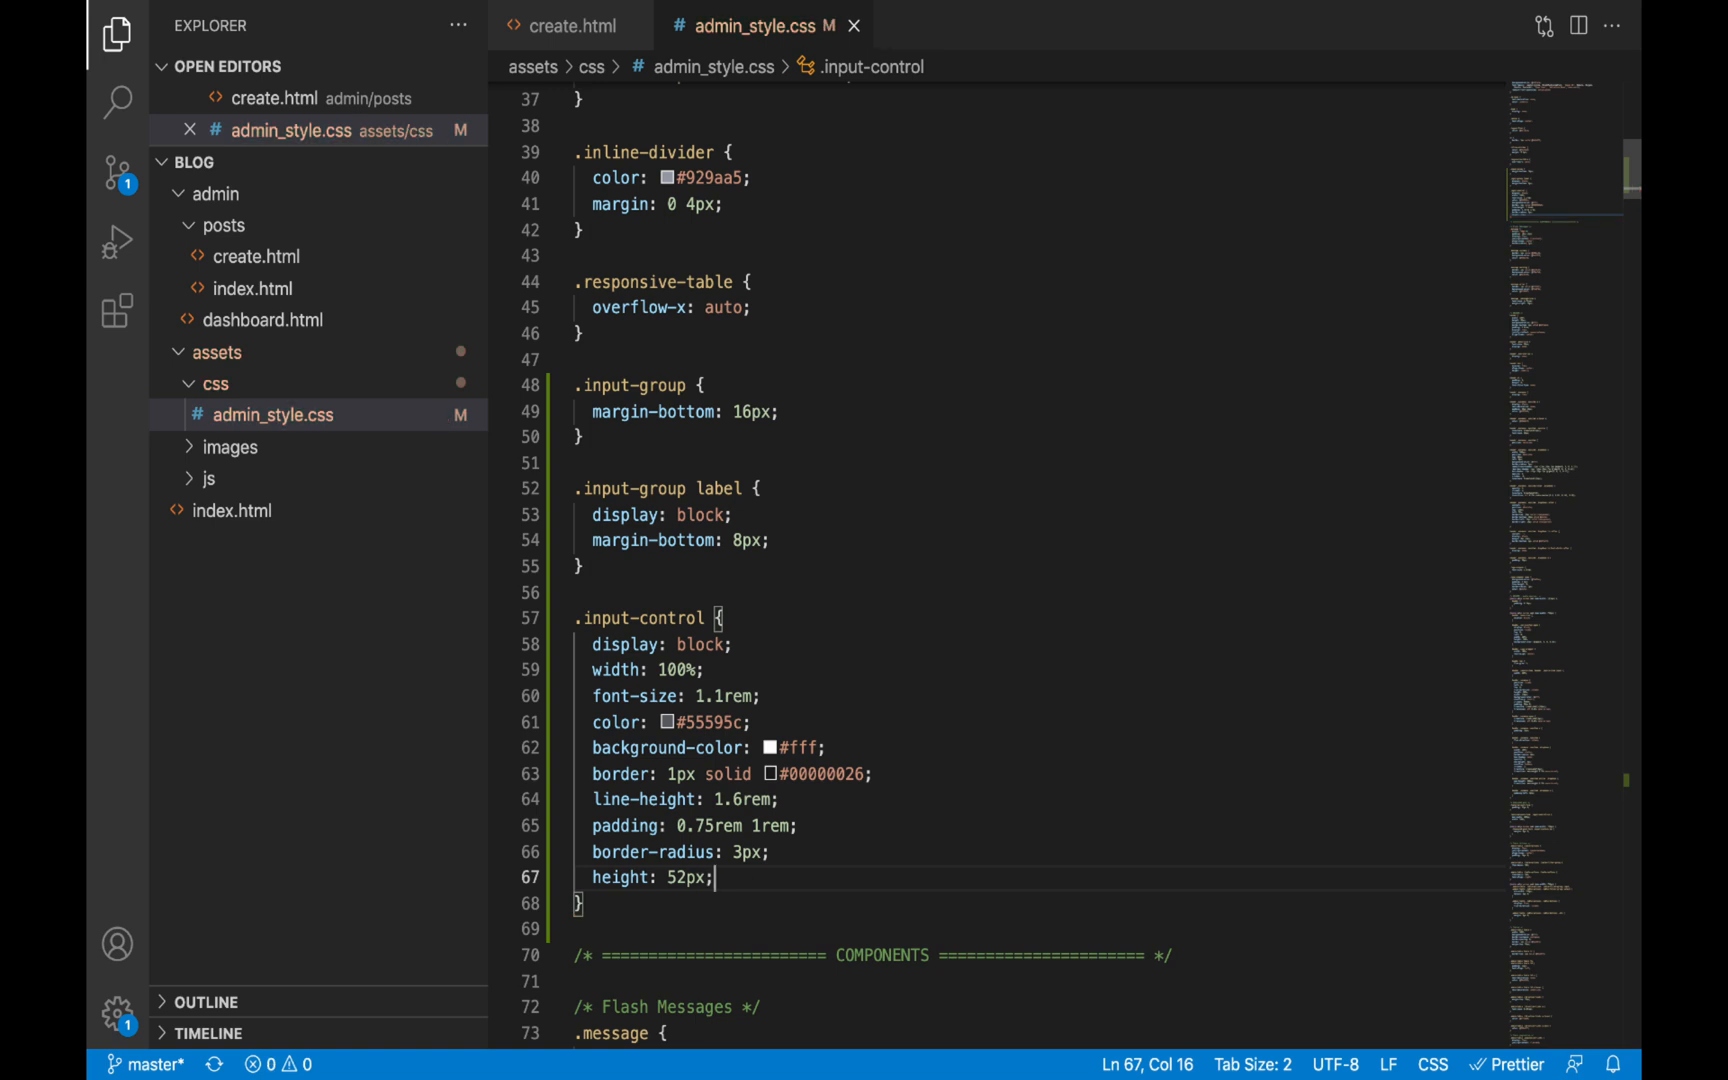
pyautogui.write('fof')
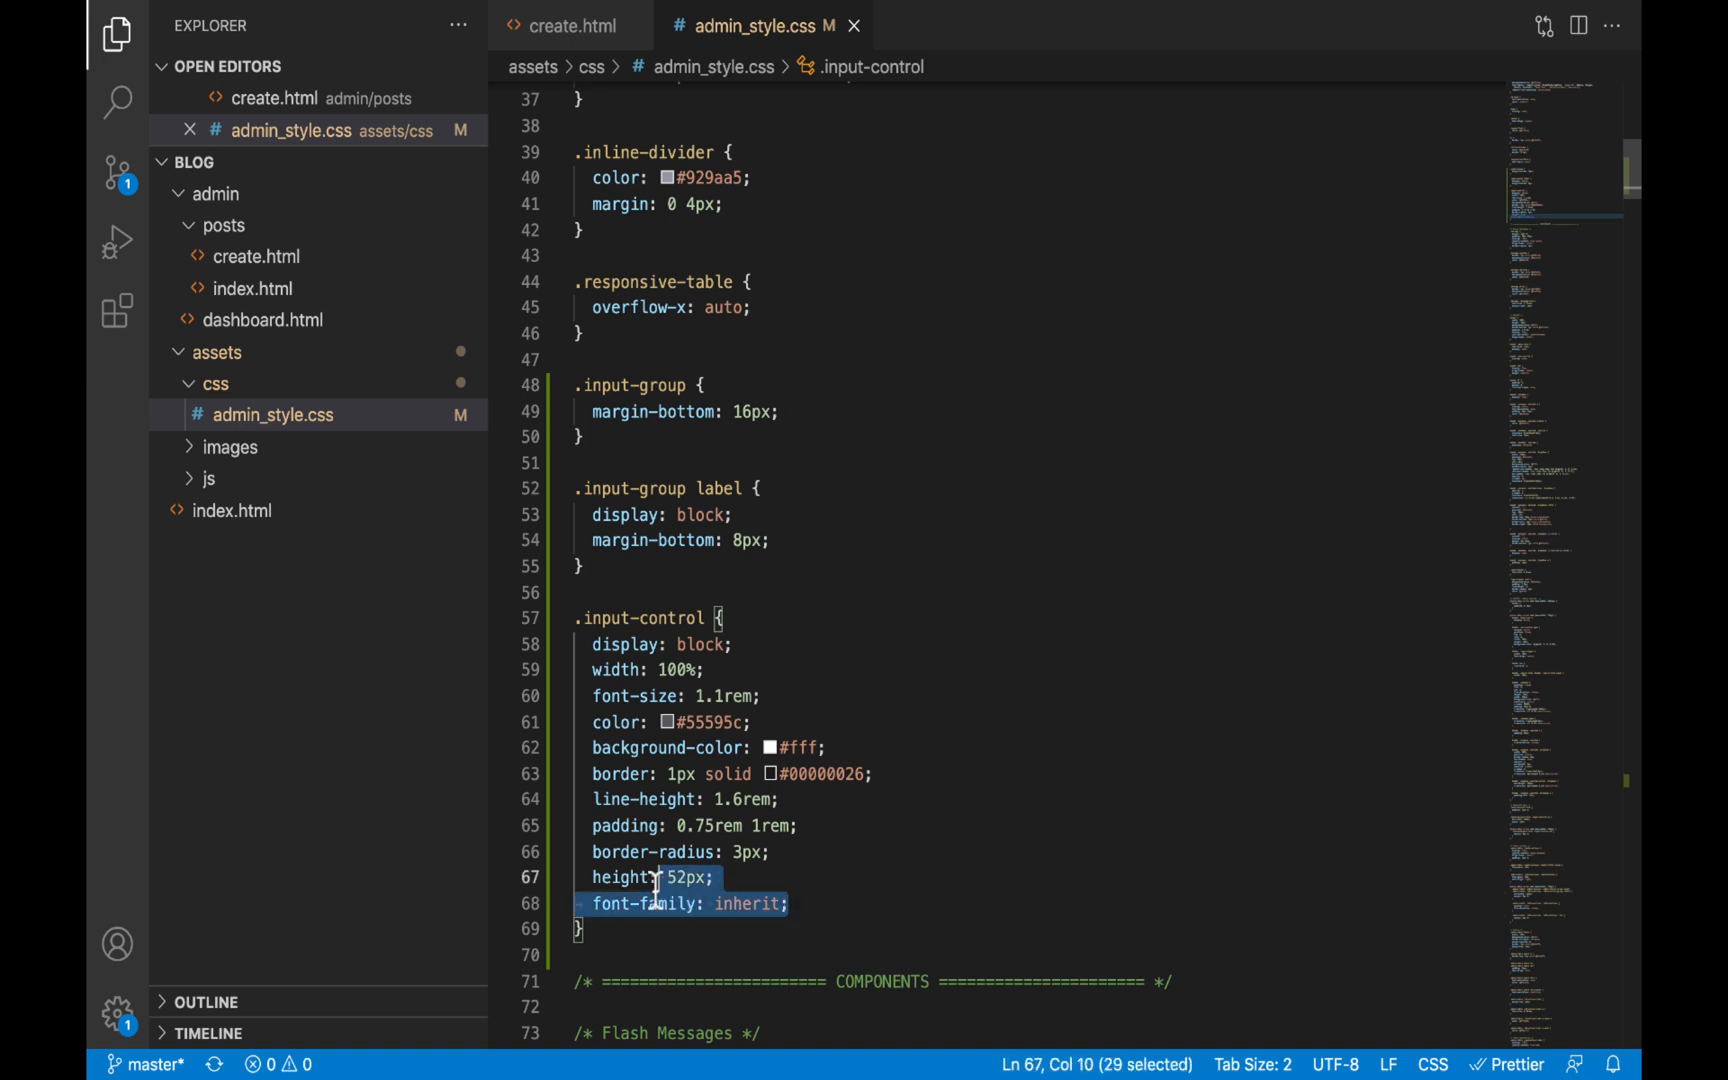
pyautogui.click(790, 902)
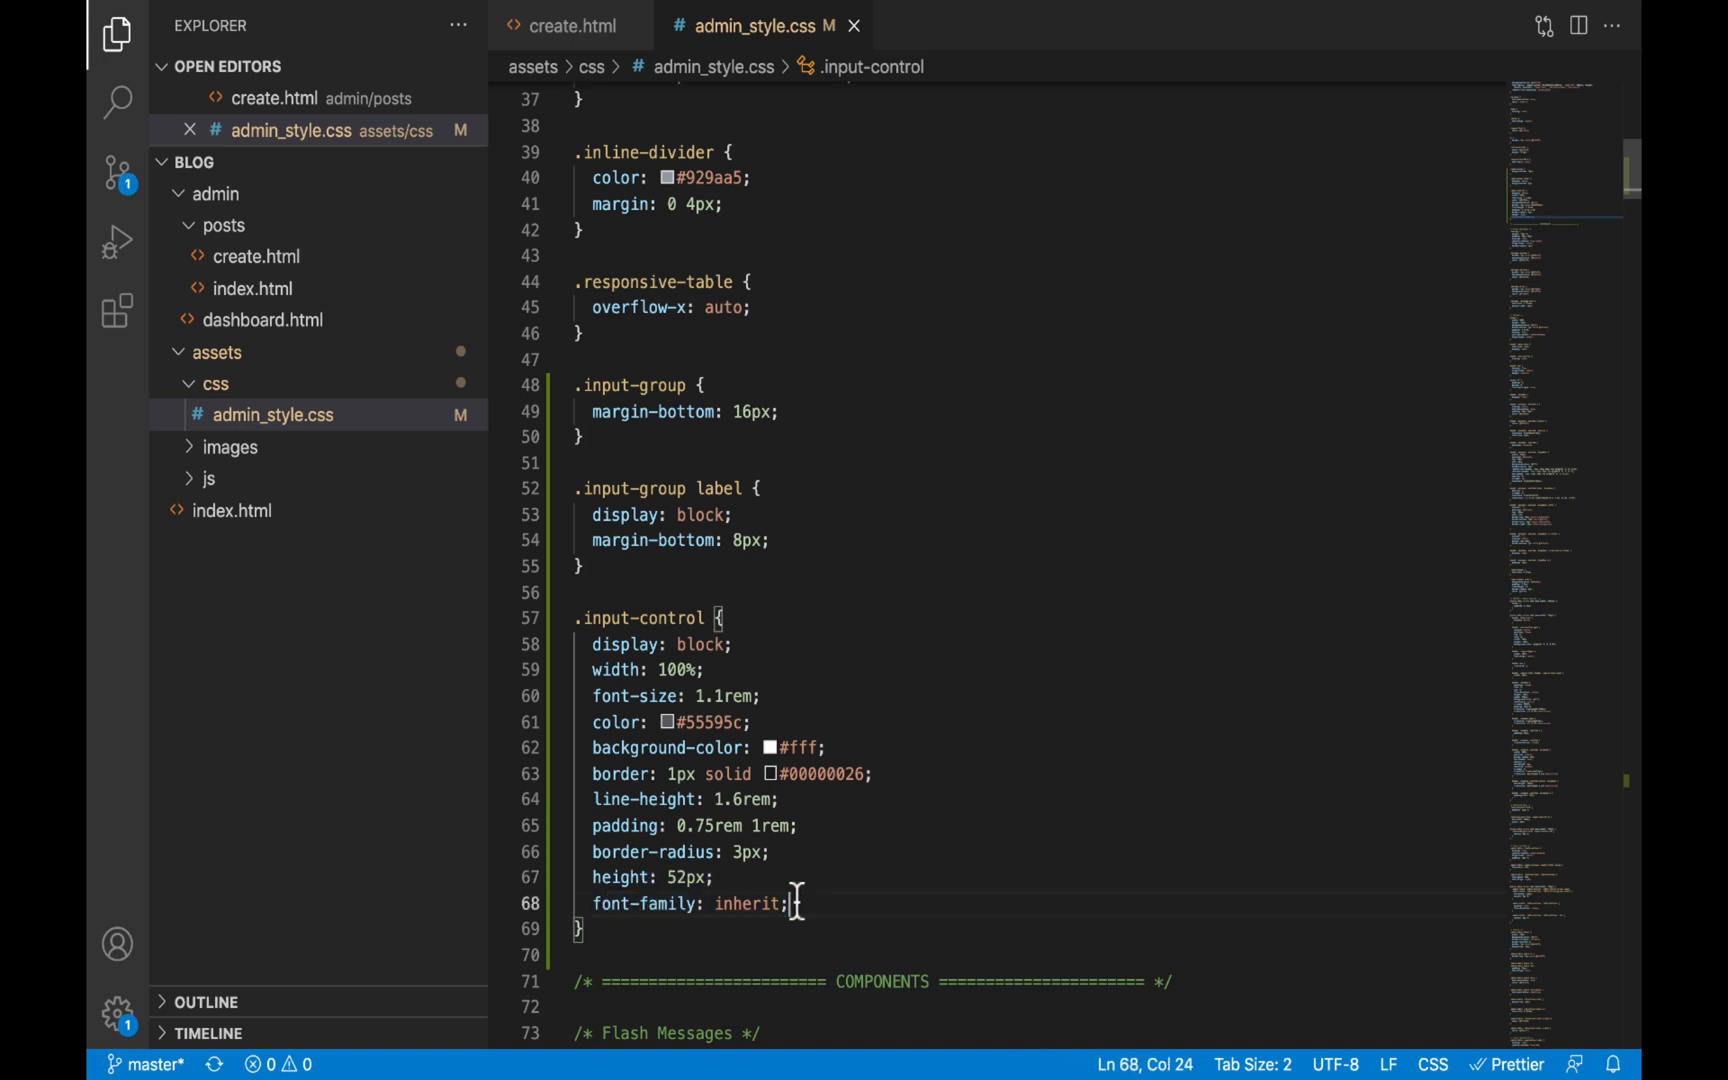
# Check the restyled full-width Title field locally and compare it with the live myblog.test Create Post page
pyautogui.scroll(-3)
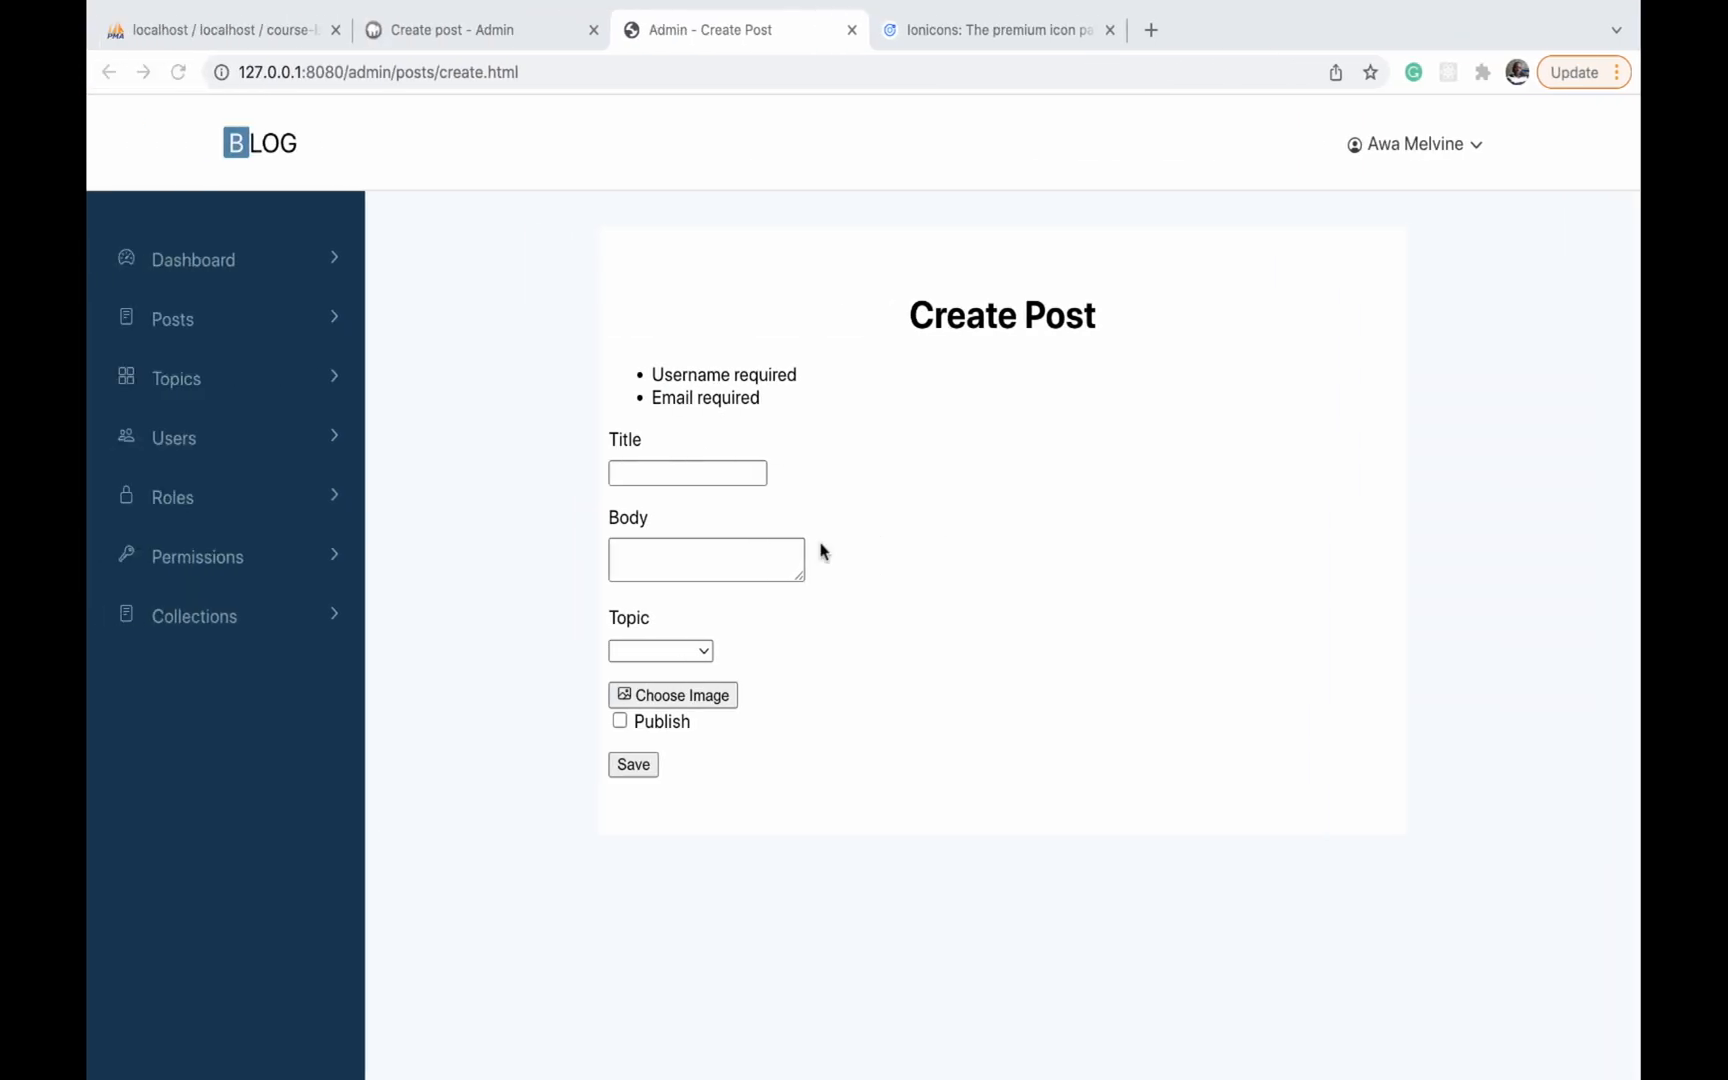
pyautogui.click(688, 472)
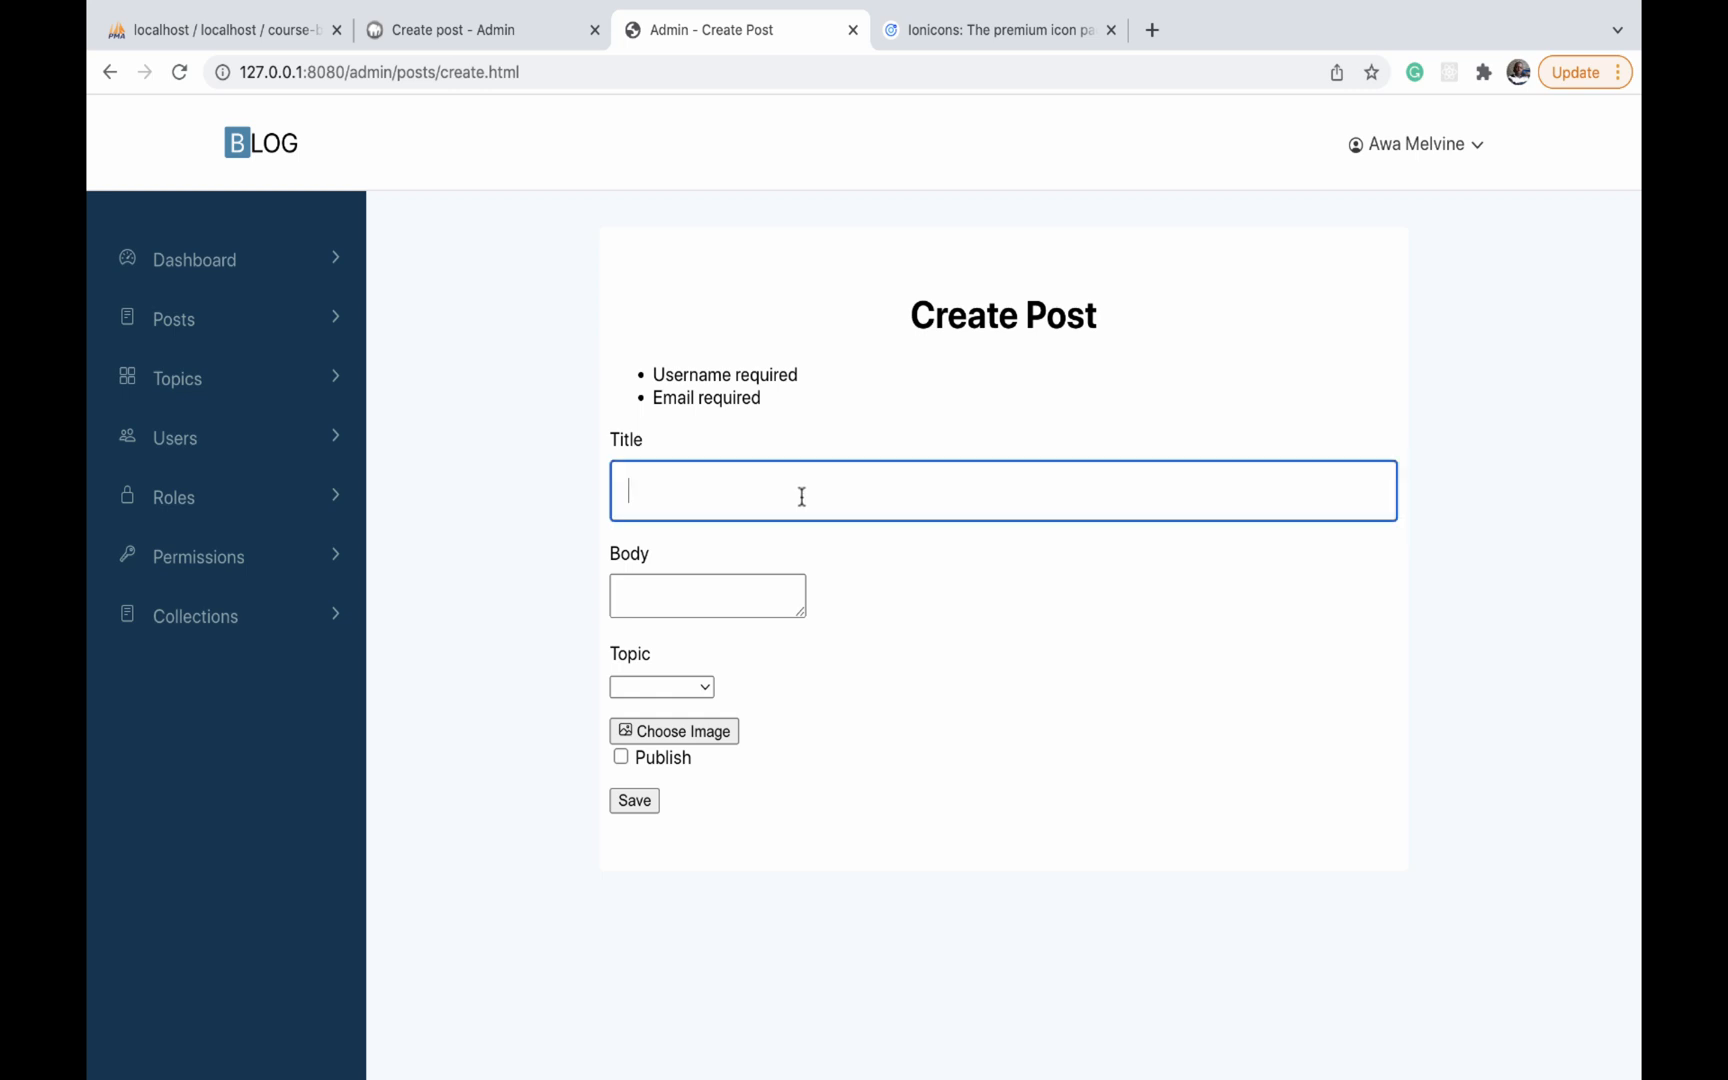
pyautogui.moveTo(866, 436)
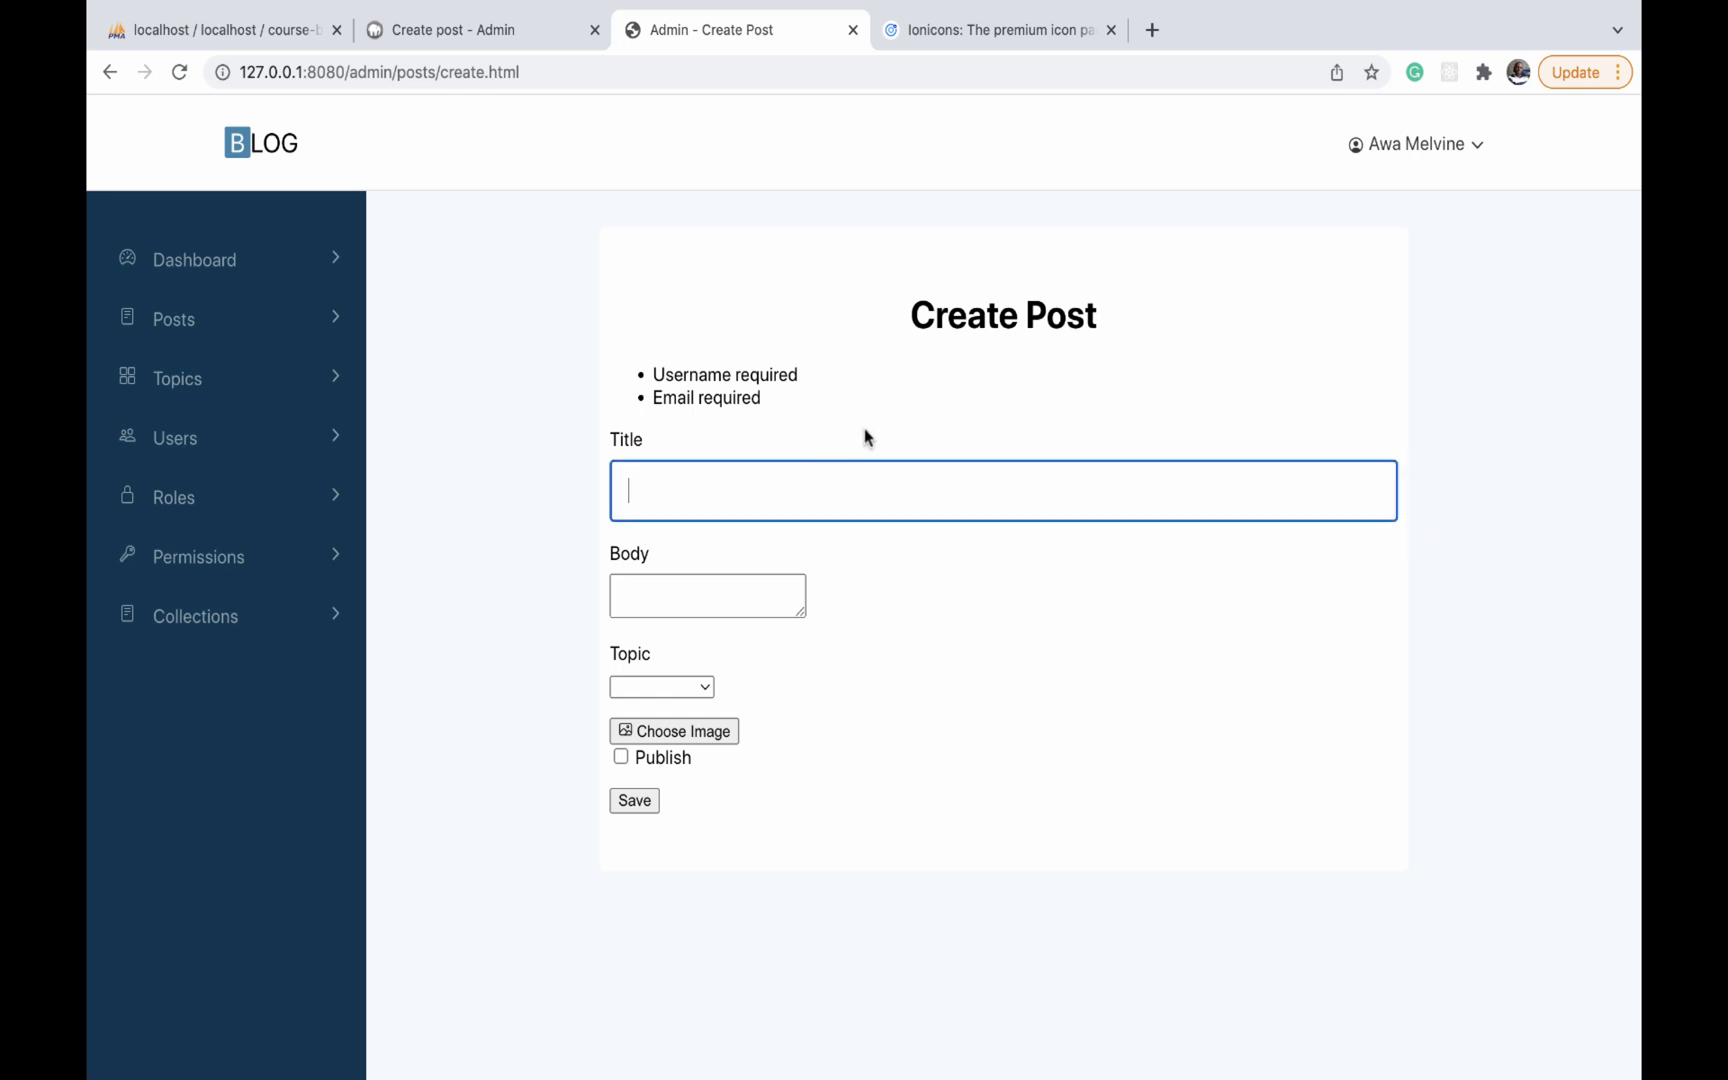
pyautogui.moveTo(742, 492)
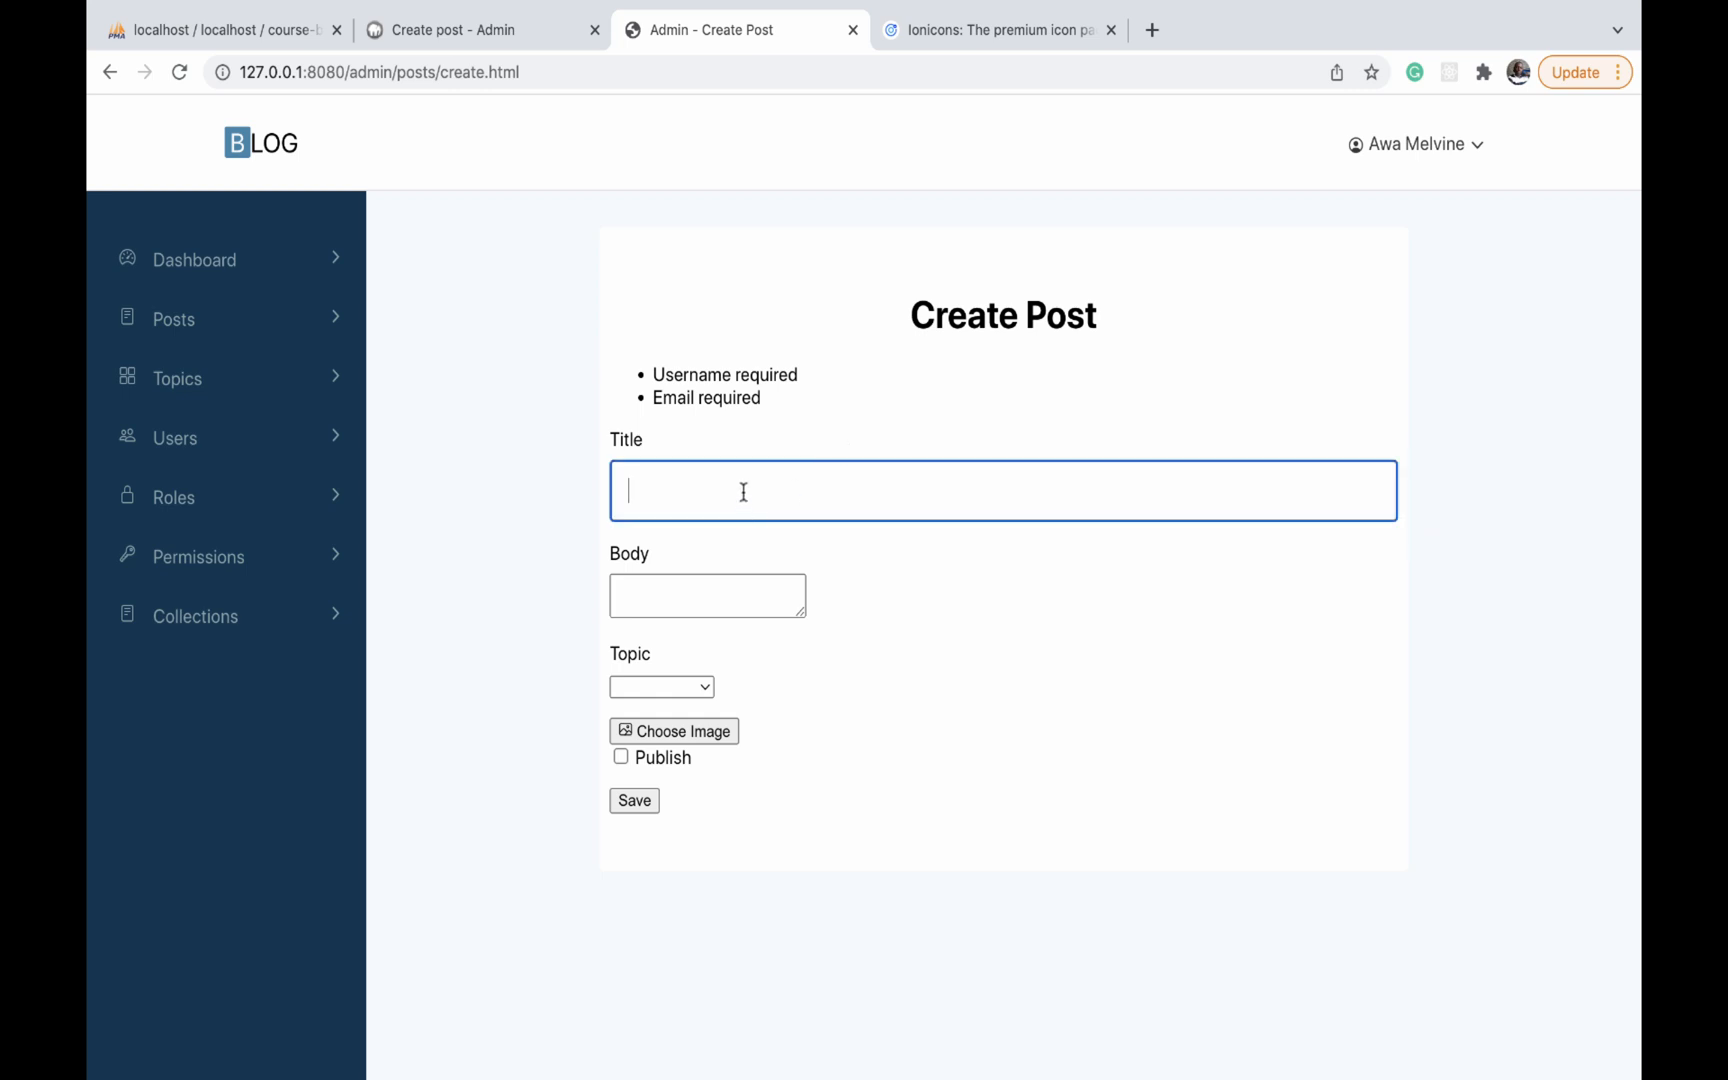
pyautogui.moveTo(700, 490)
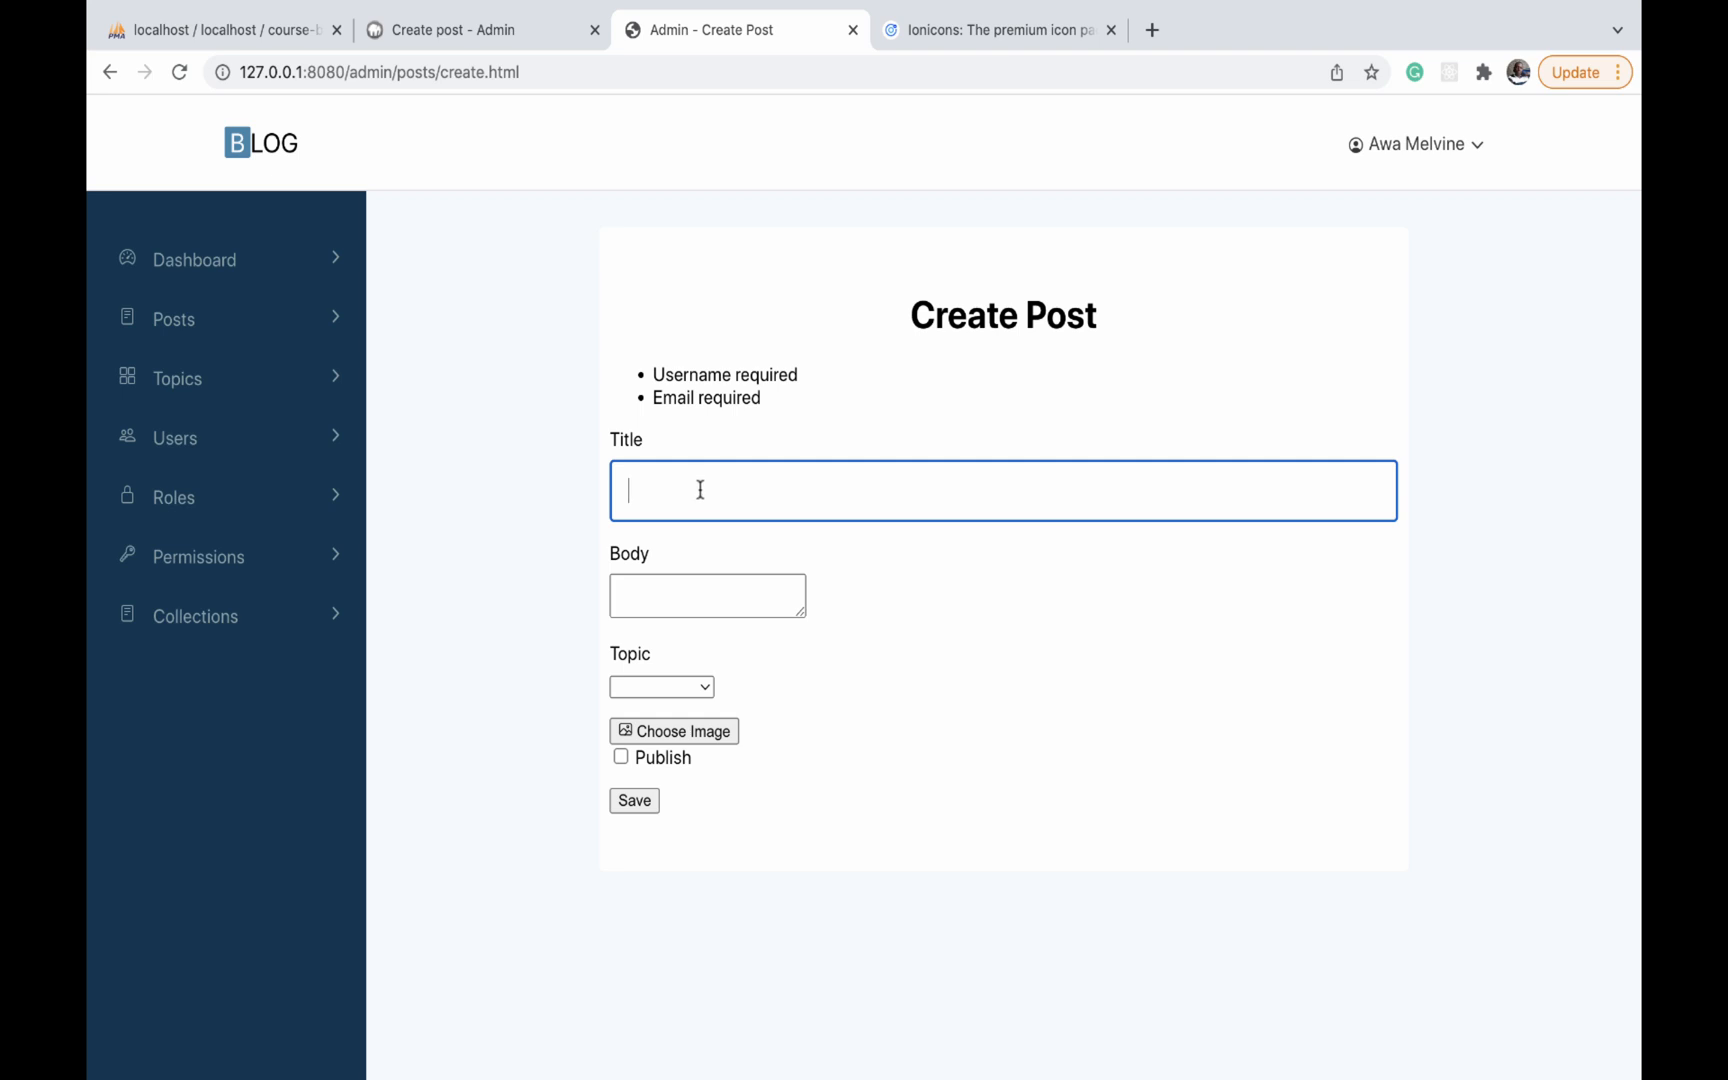
pyautogui.moveTo(740, 460)
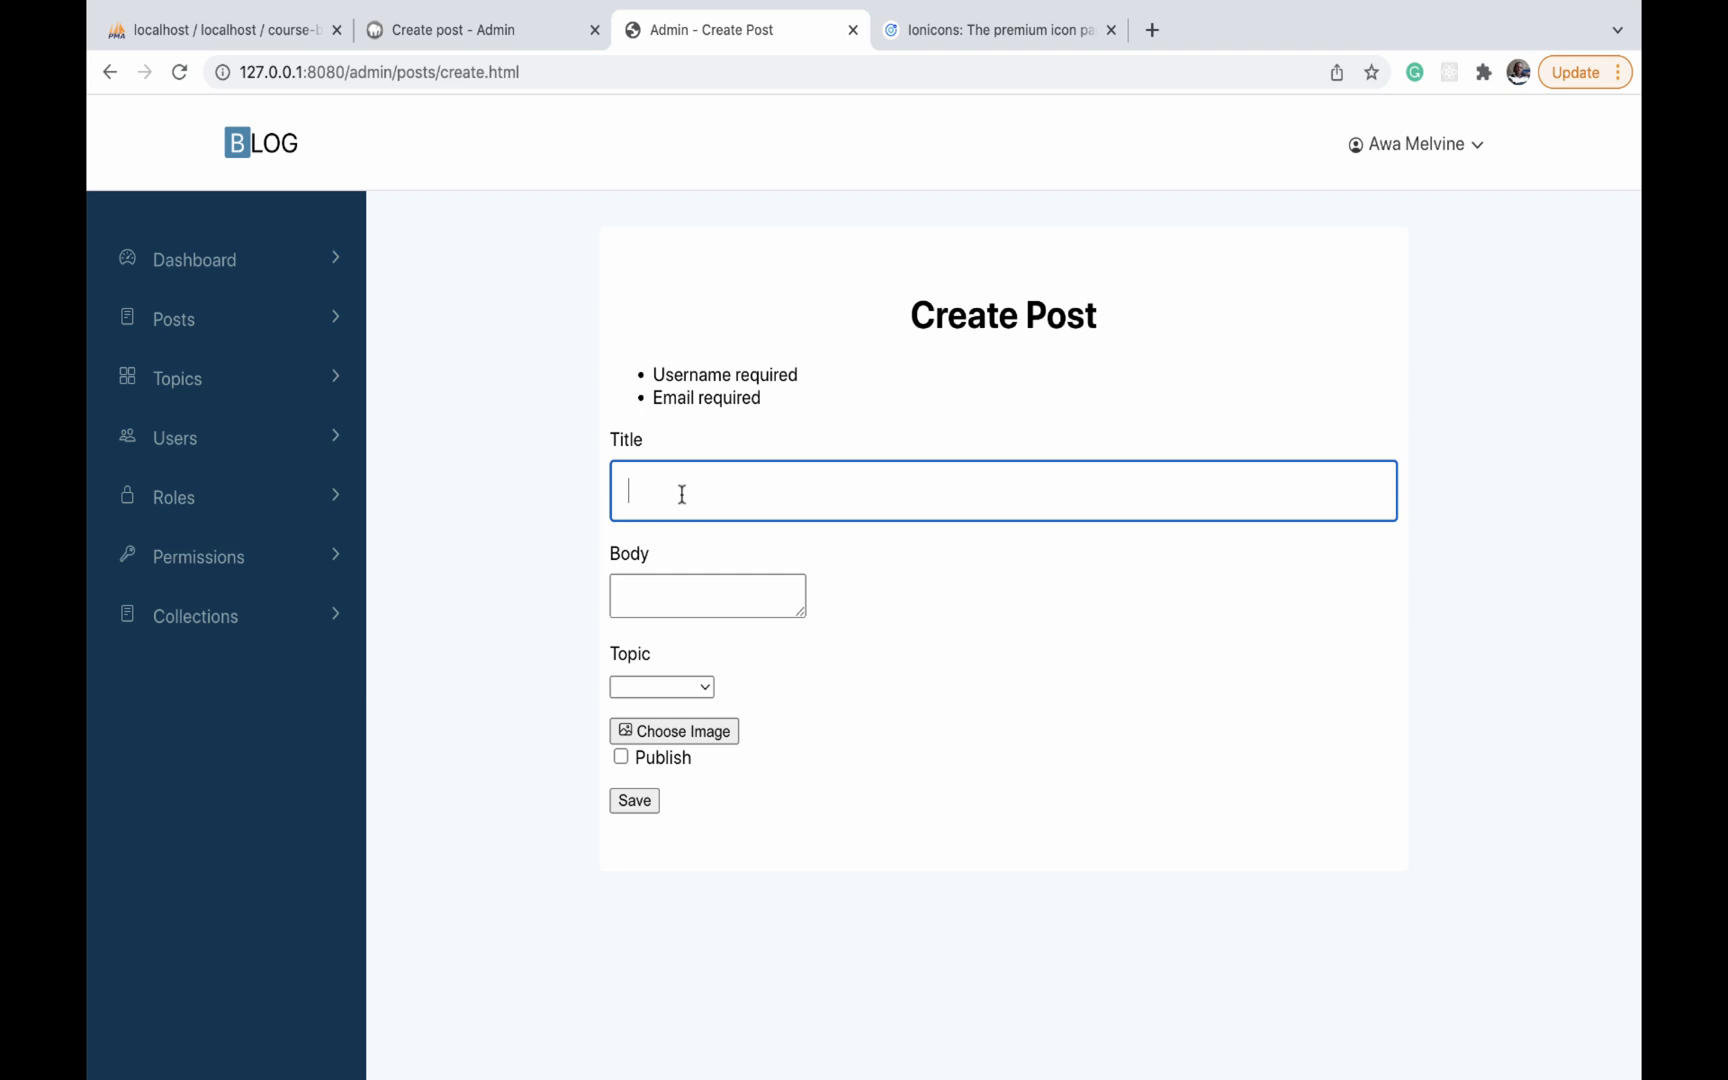
pyautogui.click(480, 30)
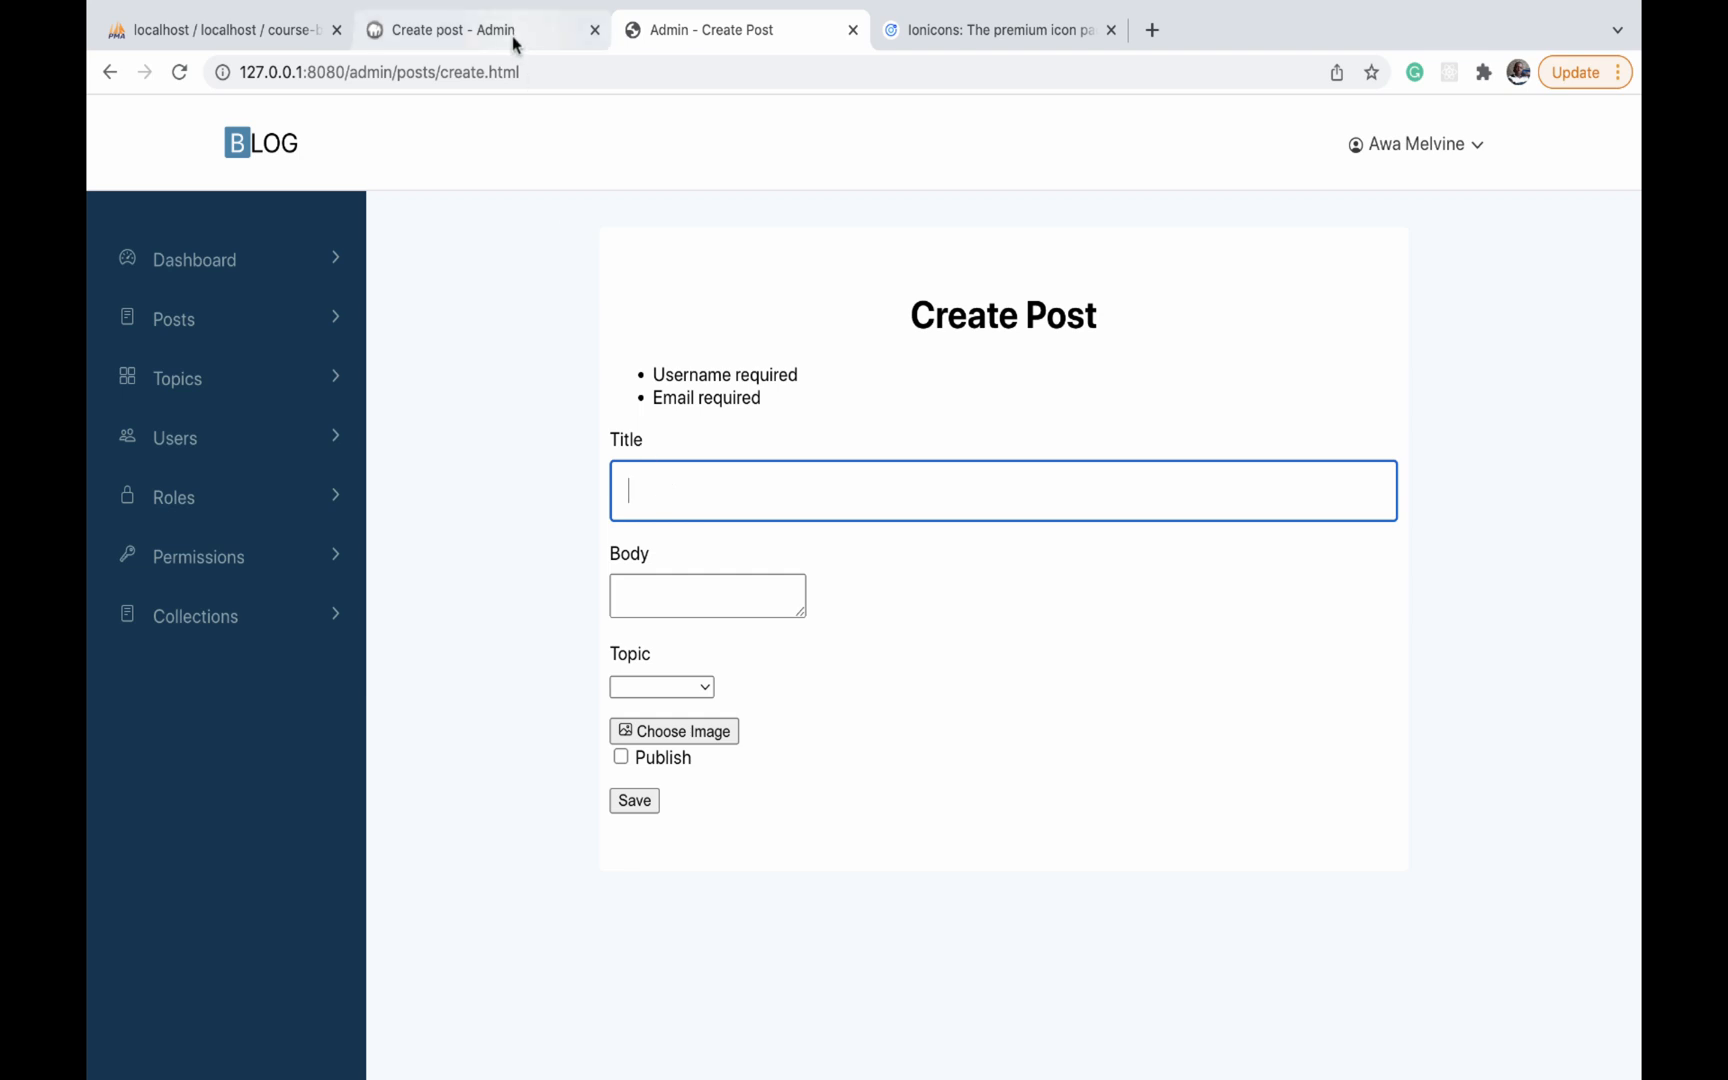
pyautogui.click(462, 30)
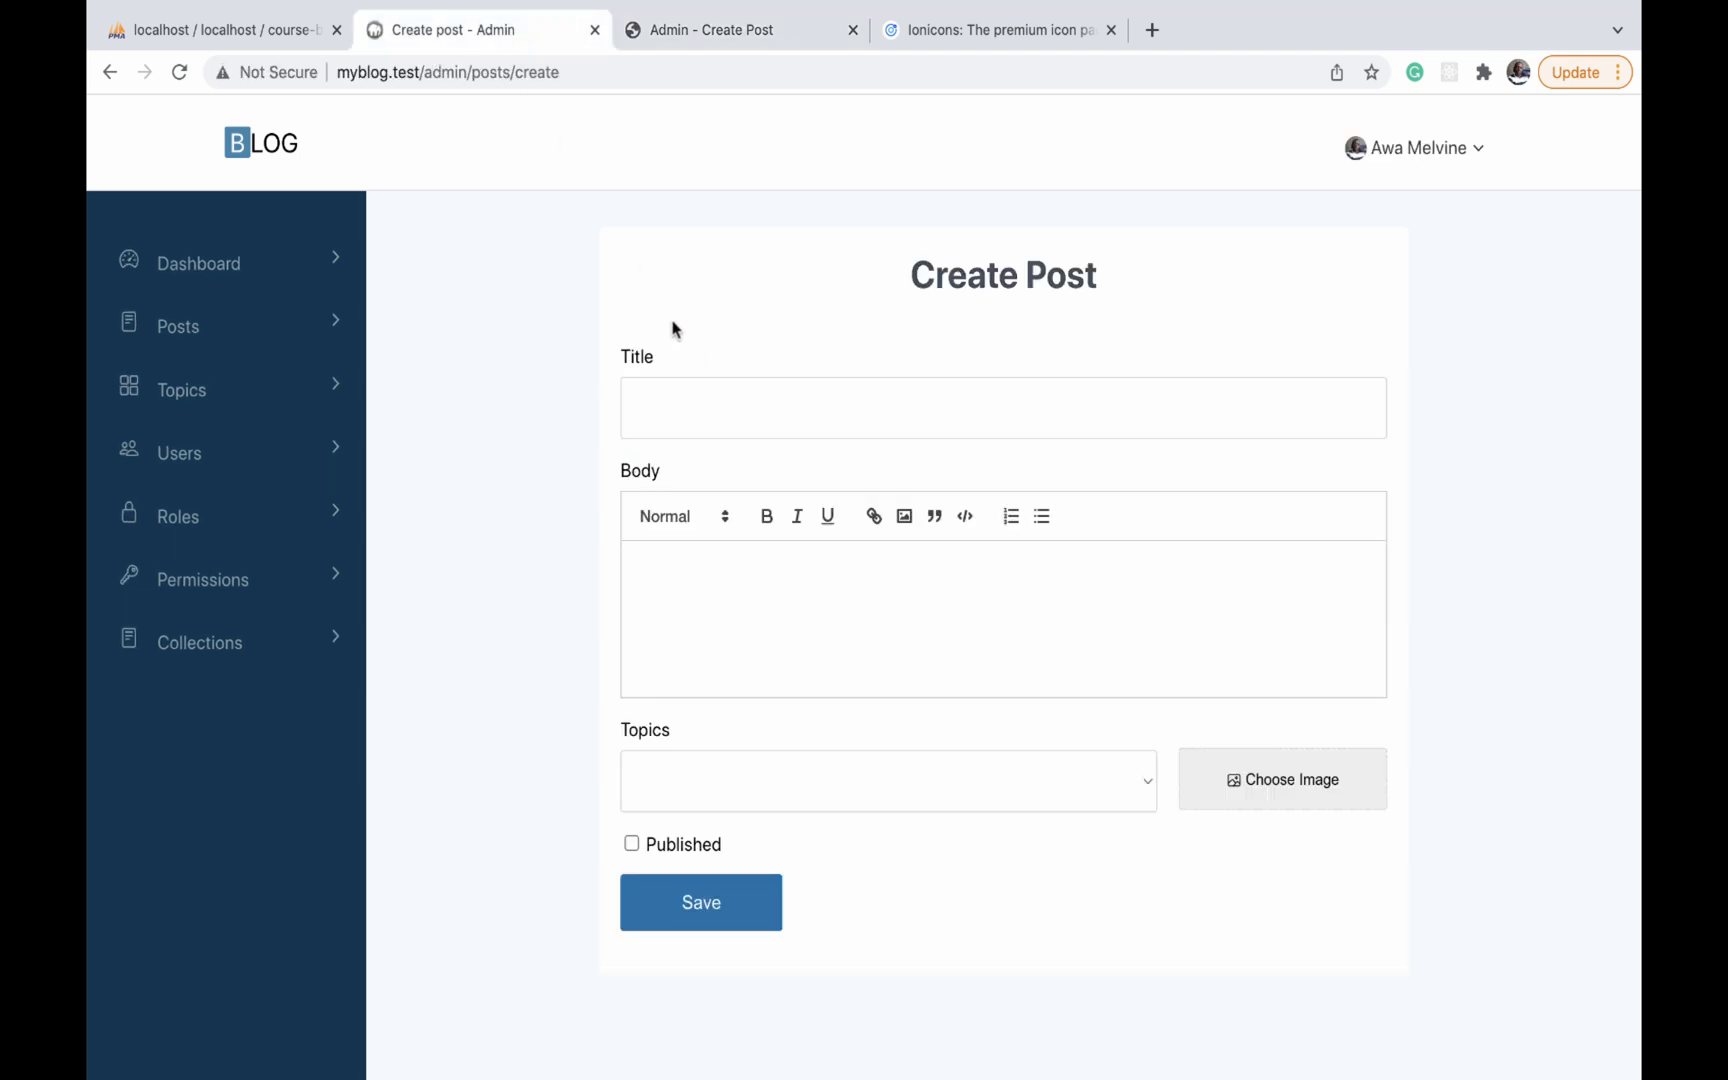
pyautogui.click(1000, 408)
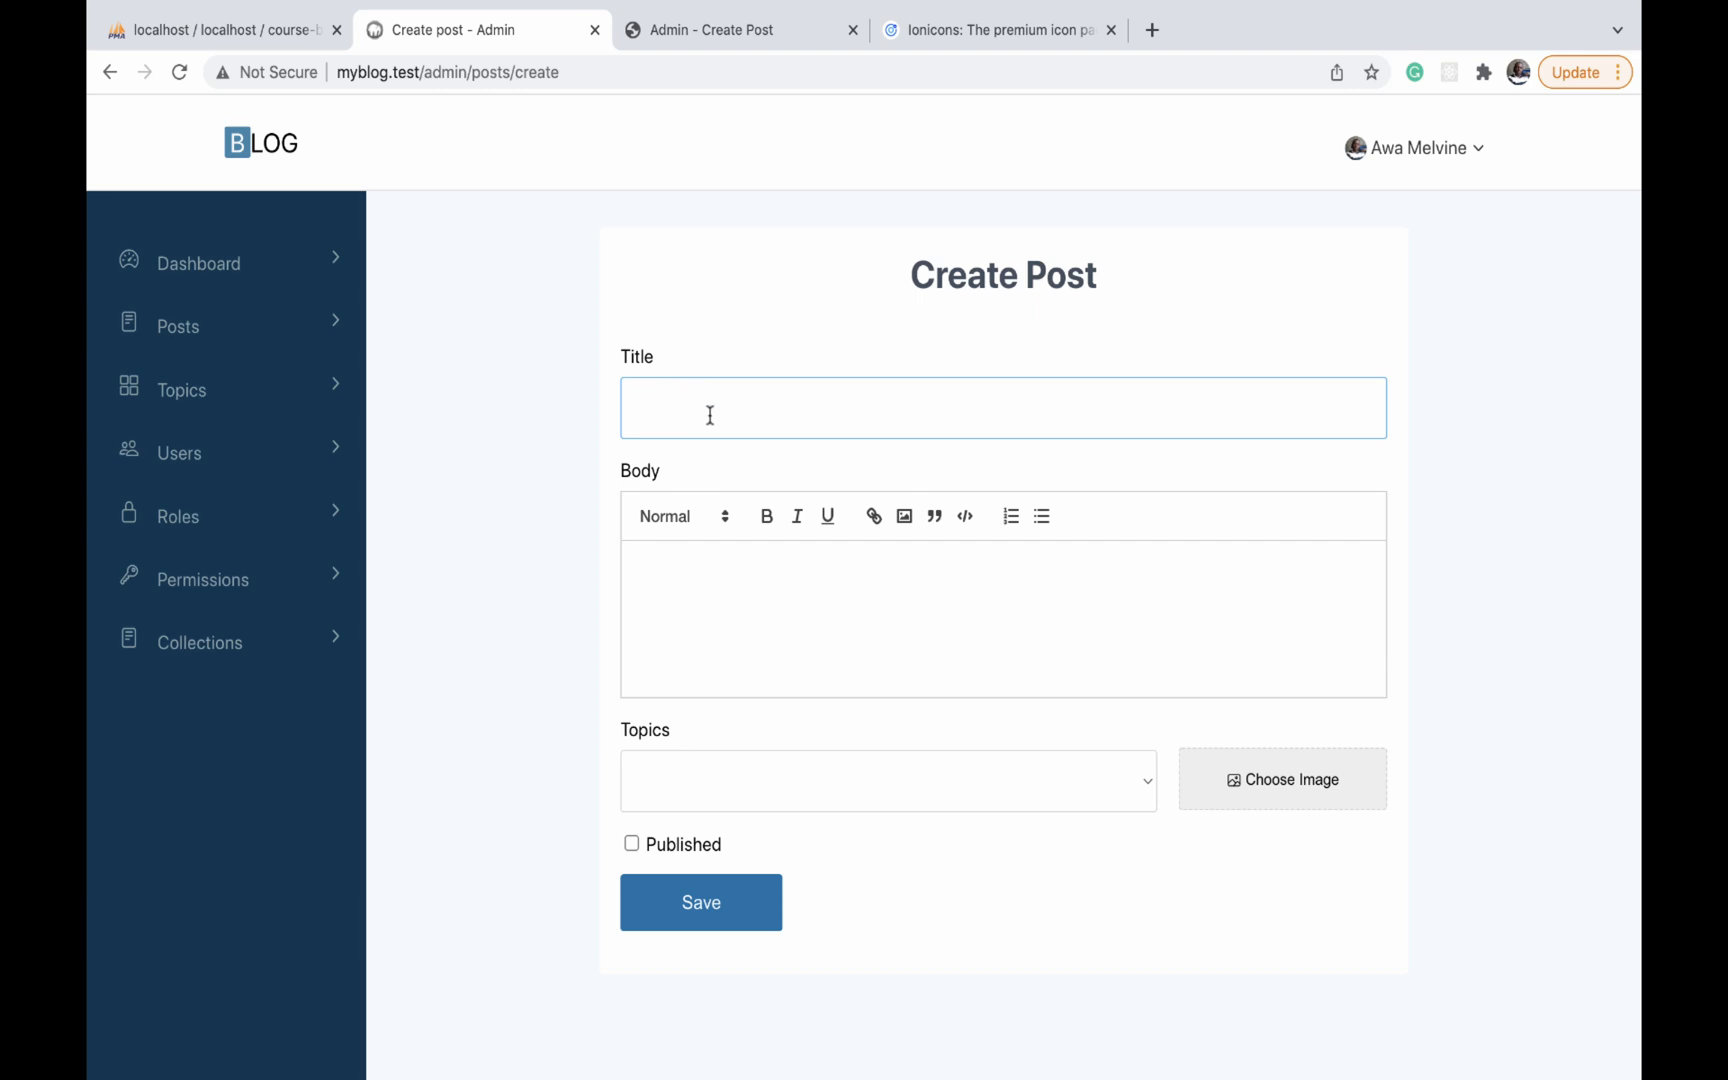
pyautogui.click(740, 30)
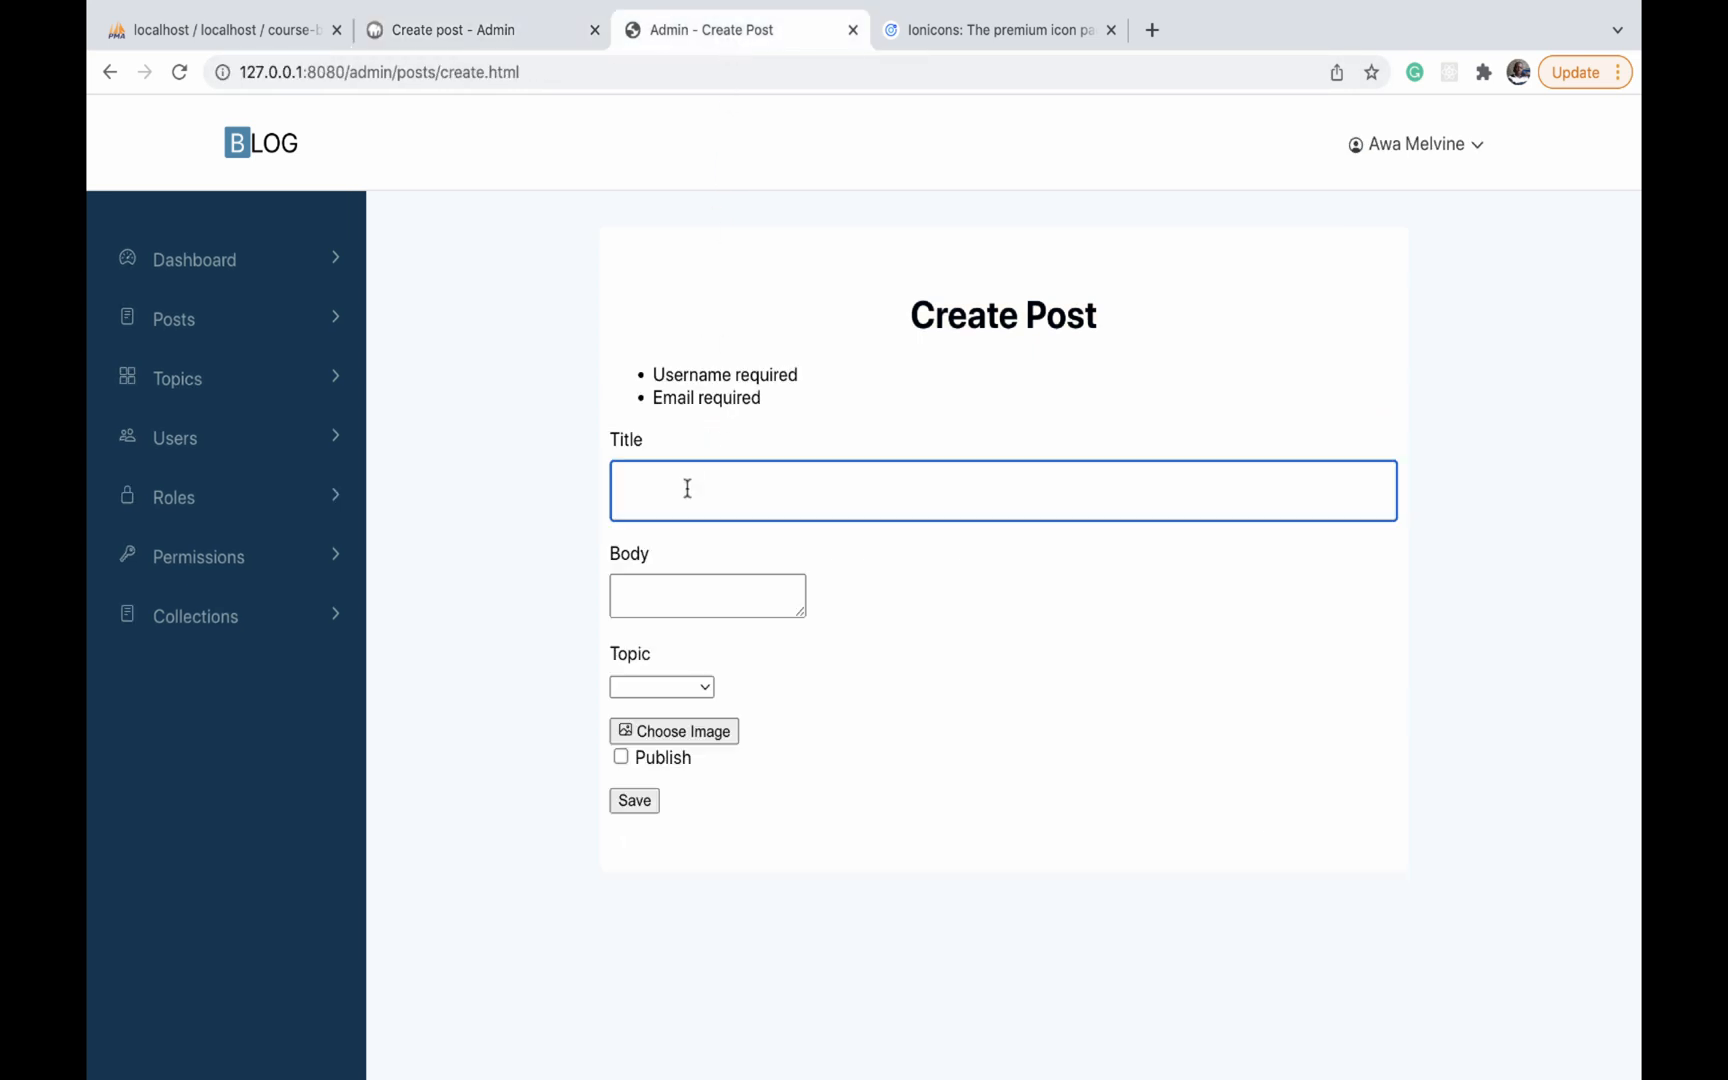
pyautogui.moveTo(860, 496)
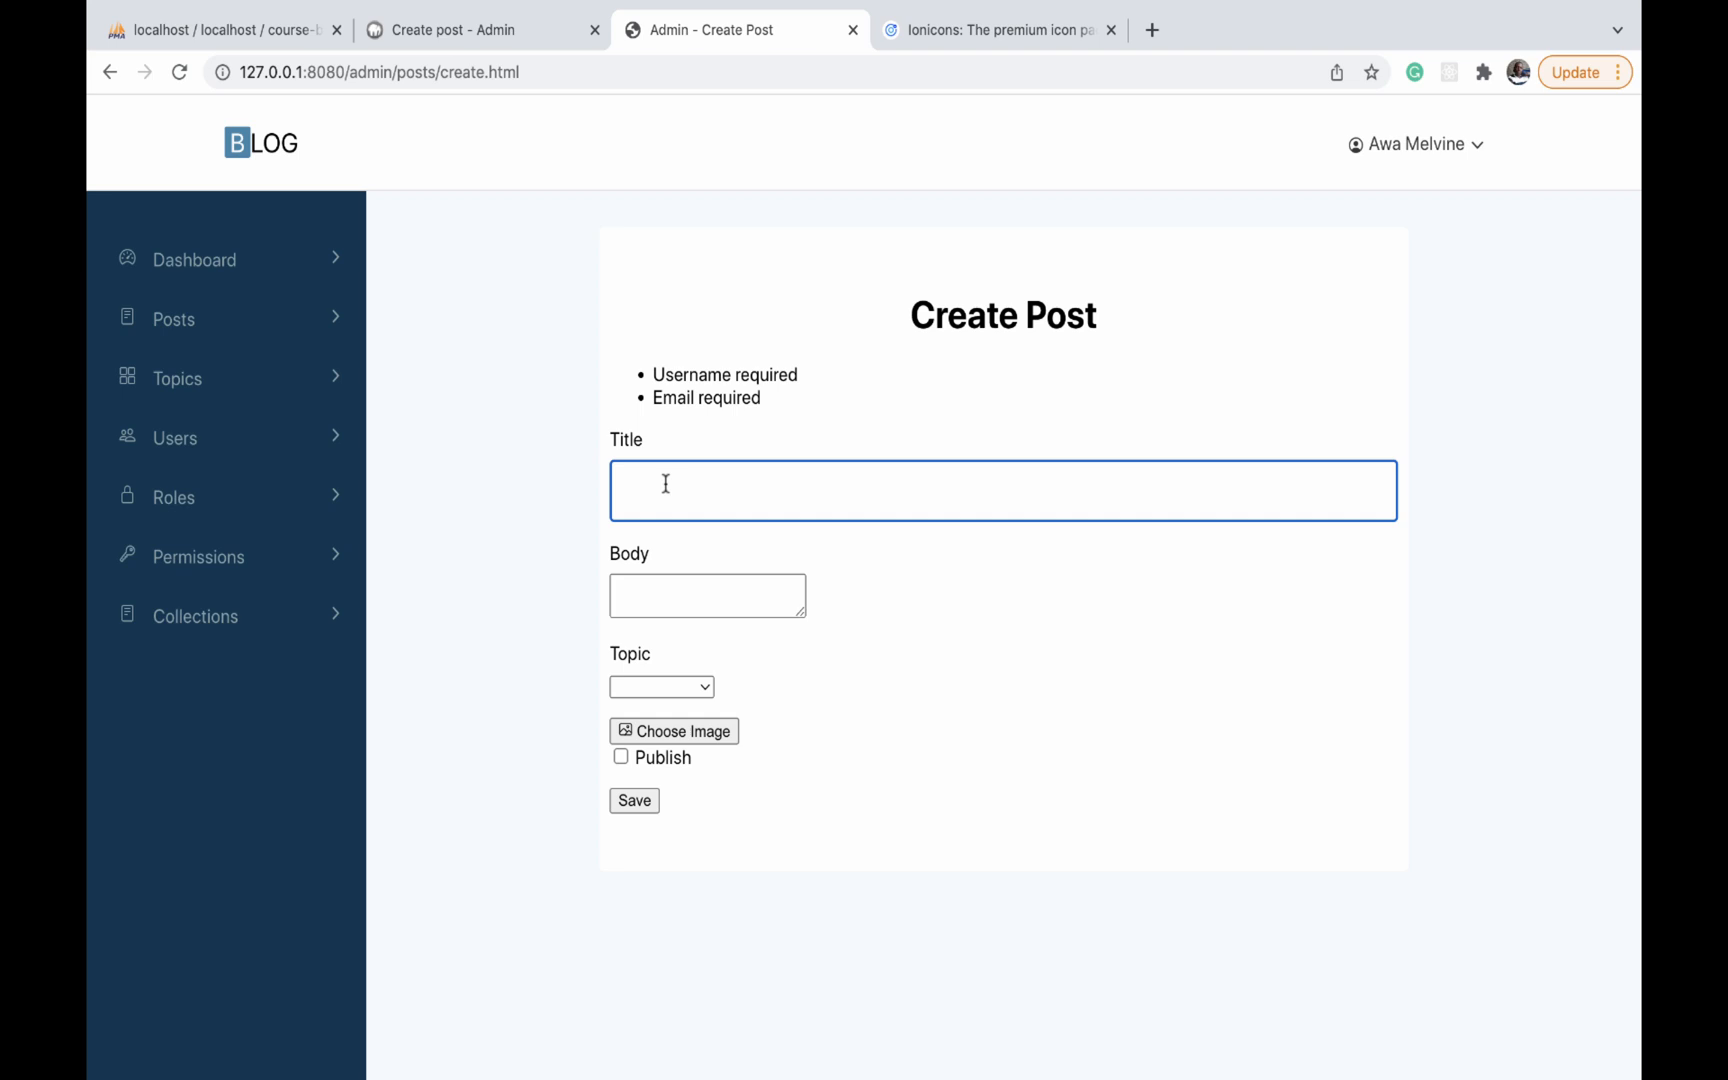
pyautogui.click(476, 30)
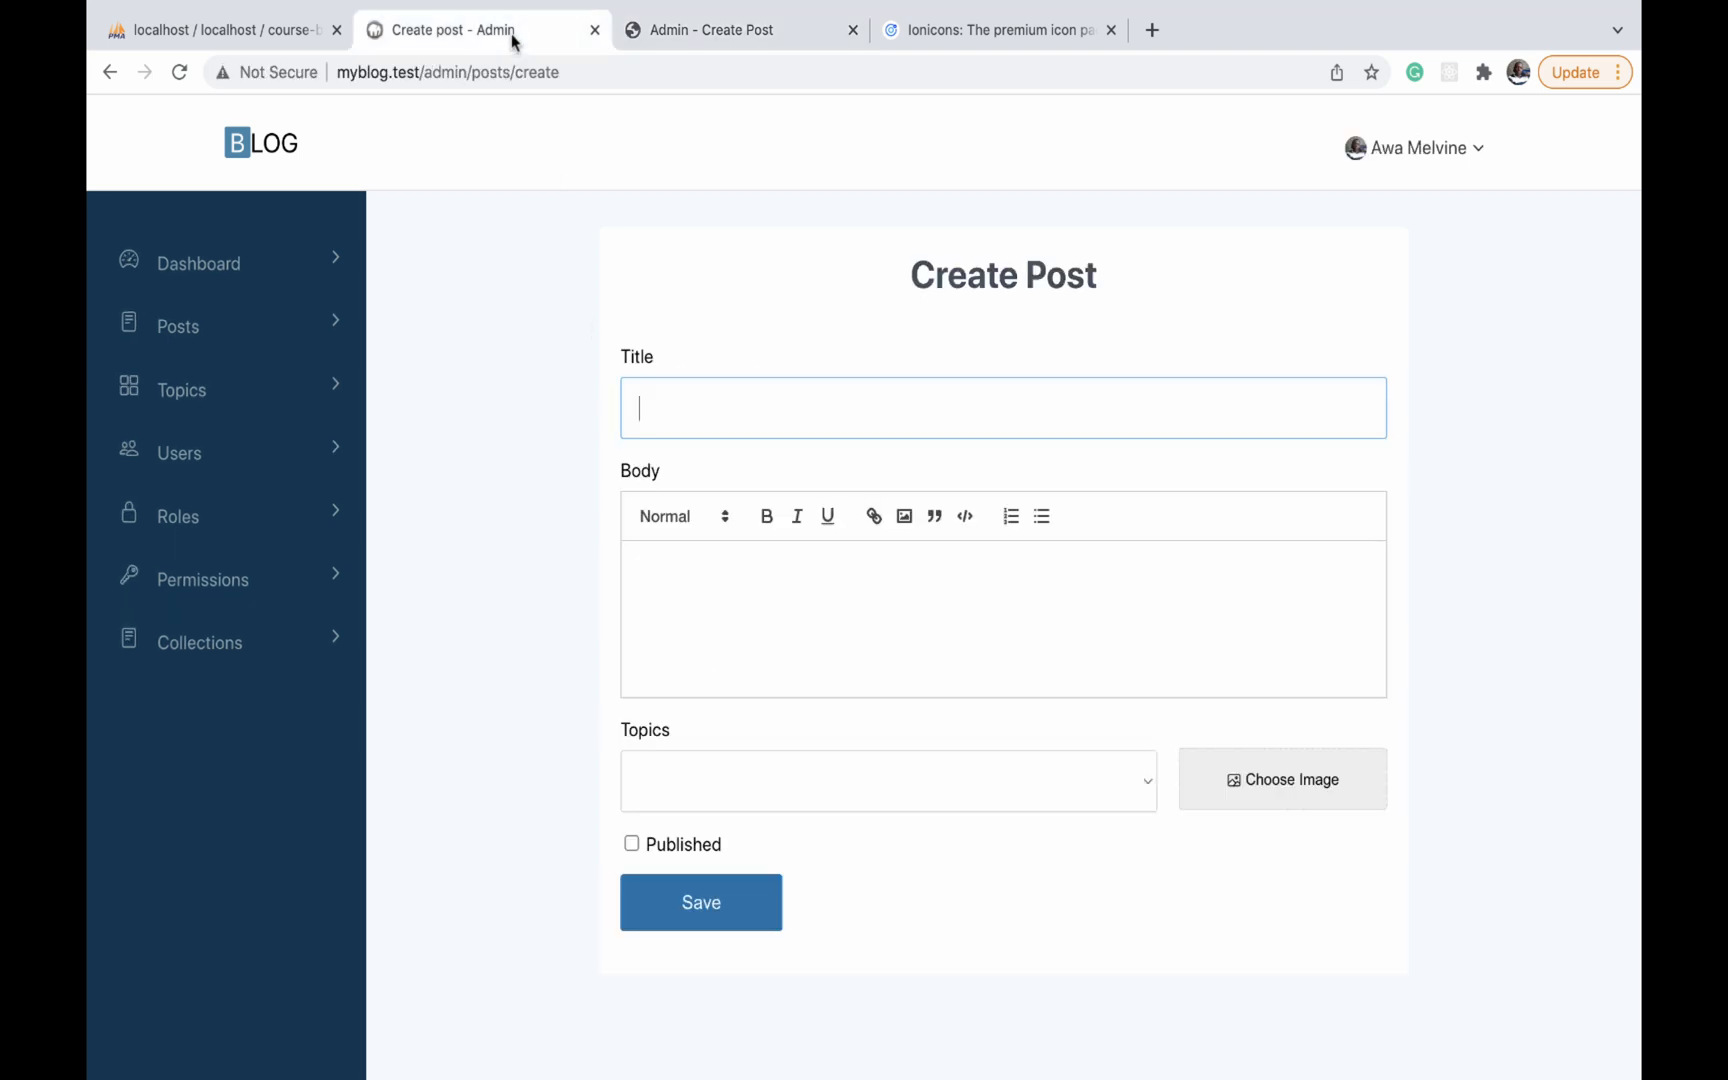
# Add .input-control:focus with outline 0 and a 1px solid #55b3f0 border
pyautogui.click(740, 30)
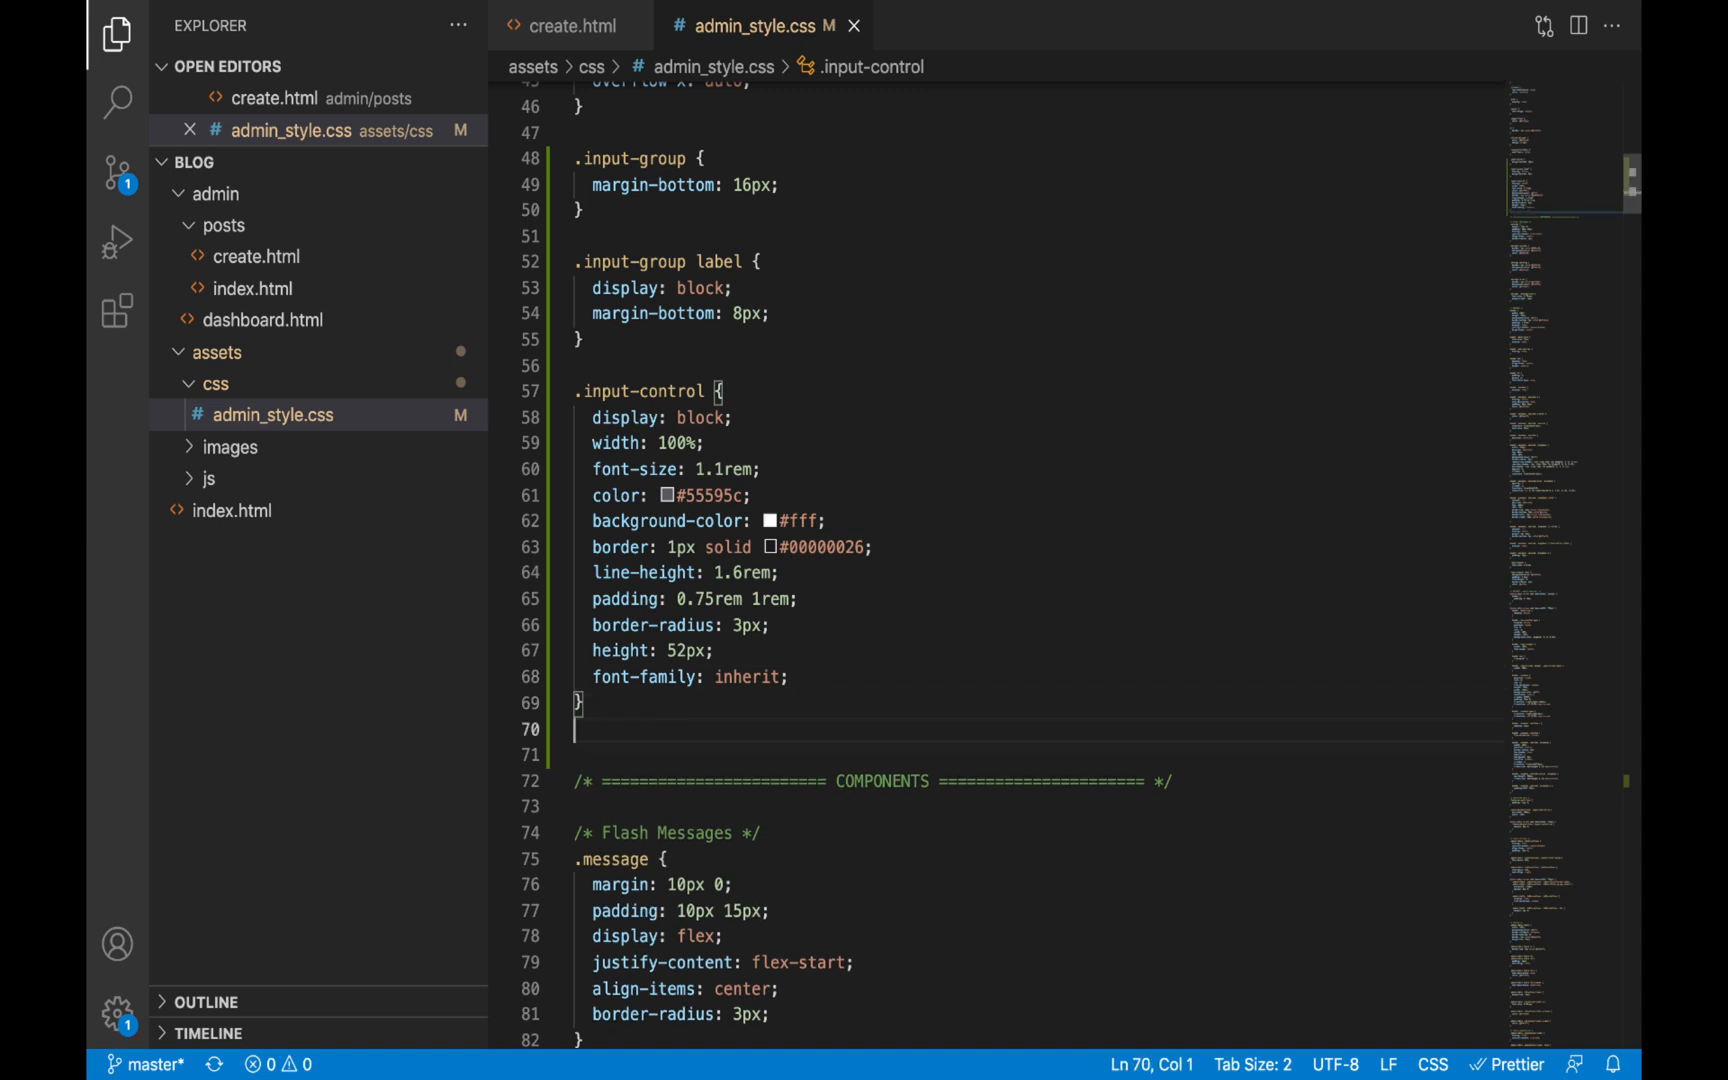
pyautogui.write('.inp')
pyautogui.write('o')
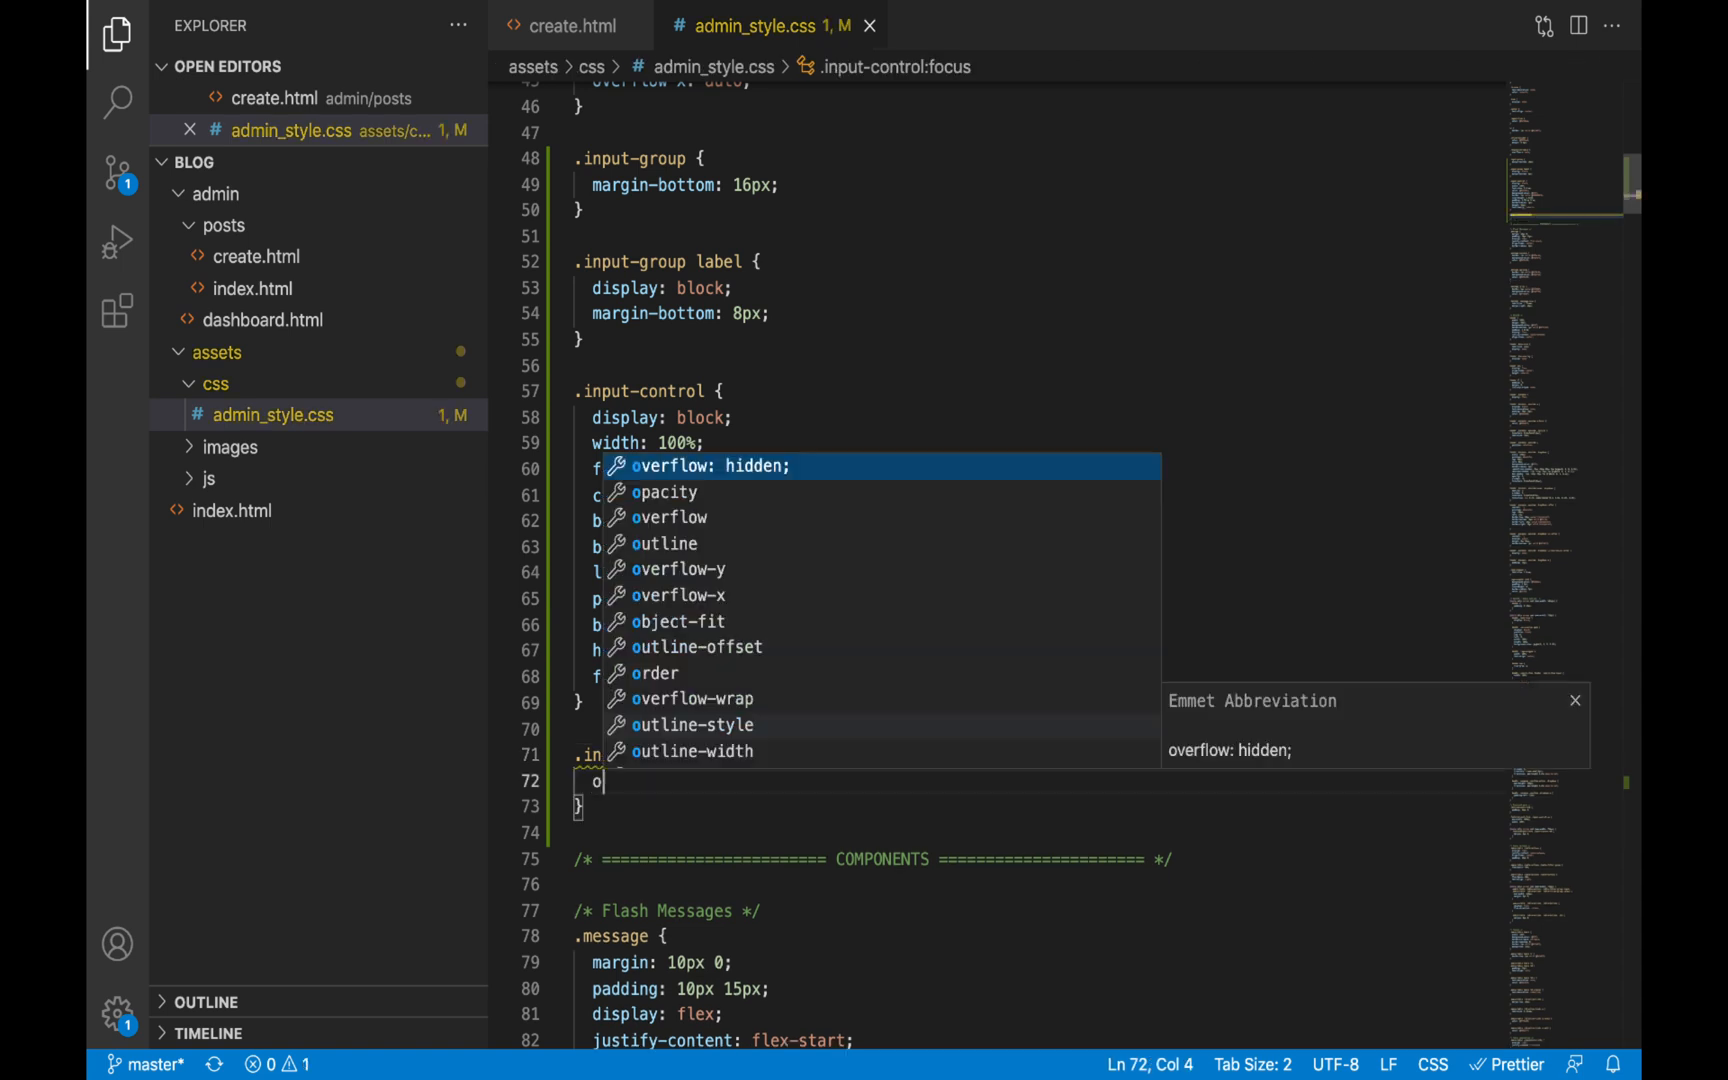
pyautogui.write('utline: 0;')
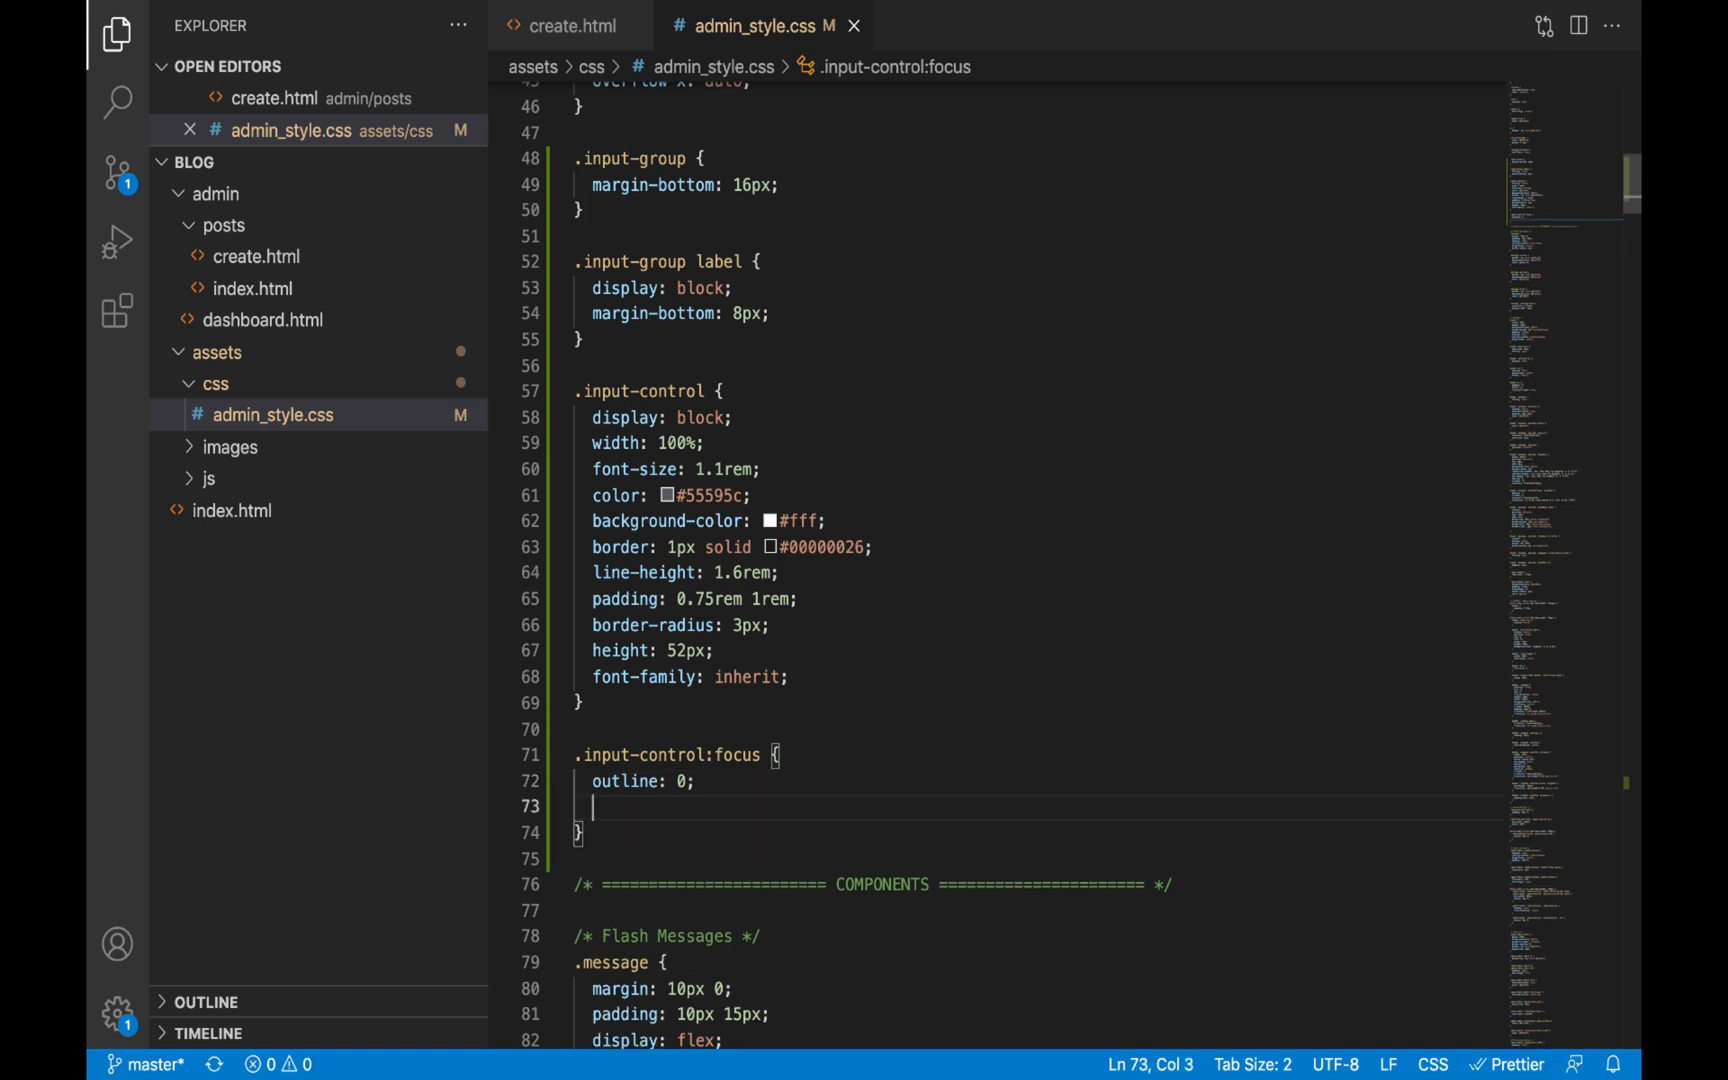
pyautogui.scroll(-3)
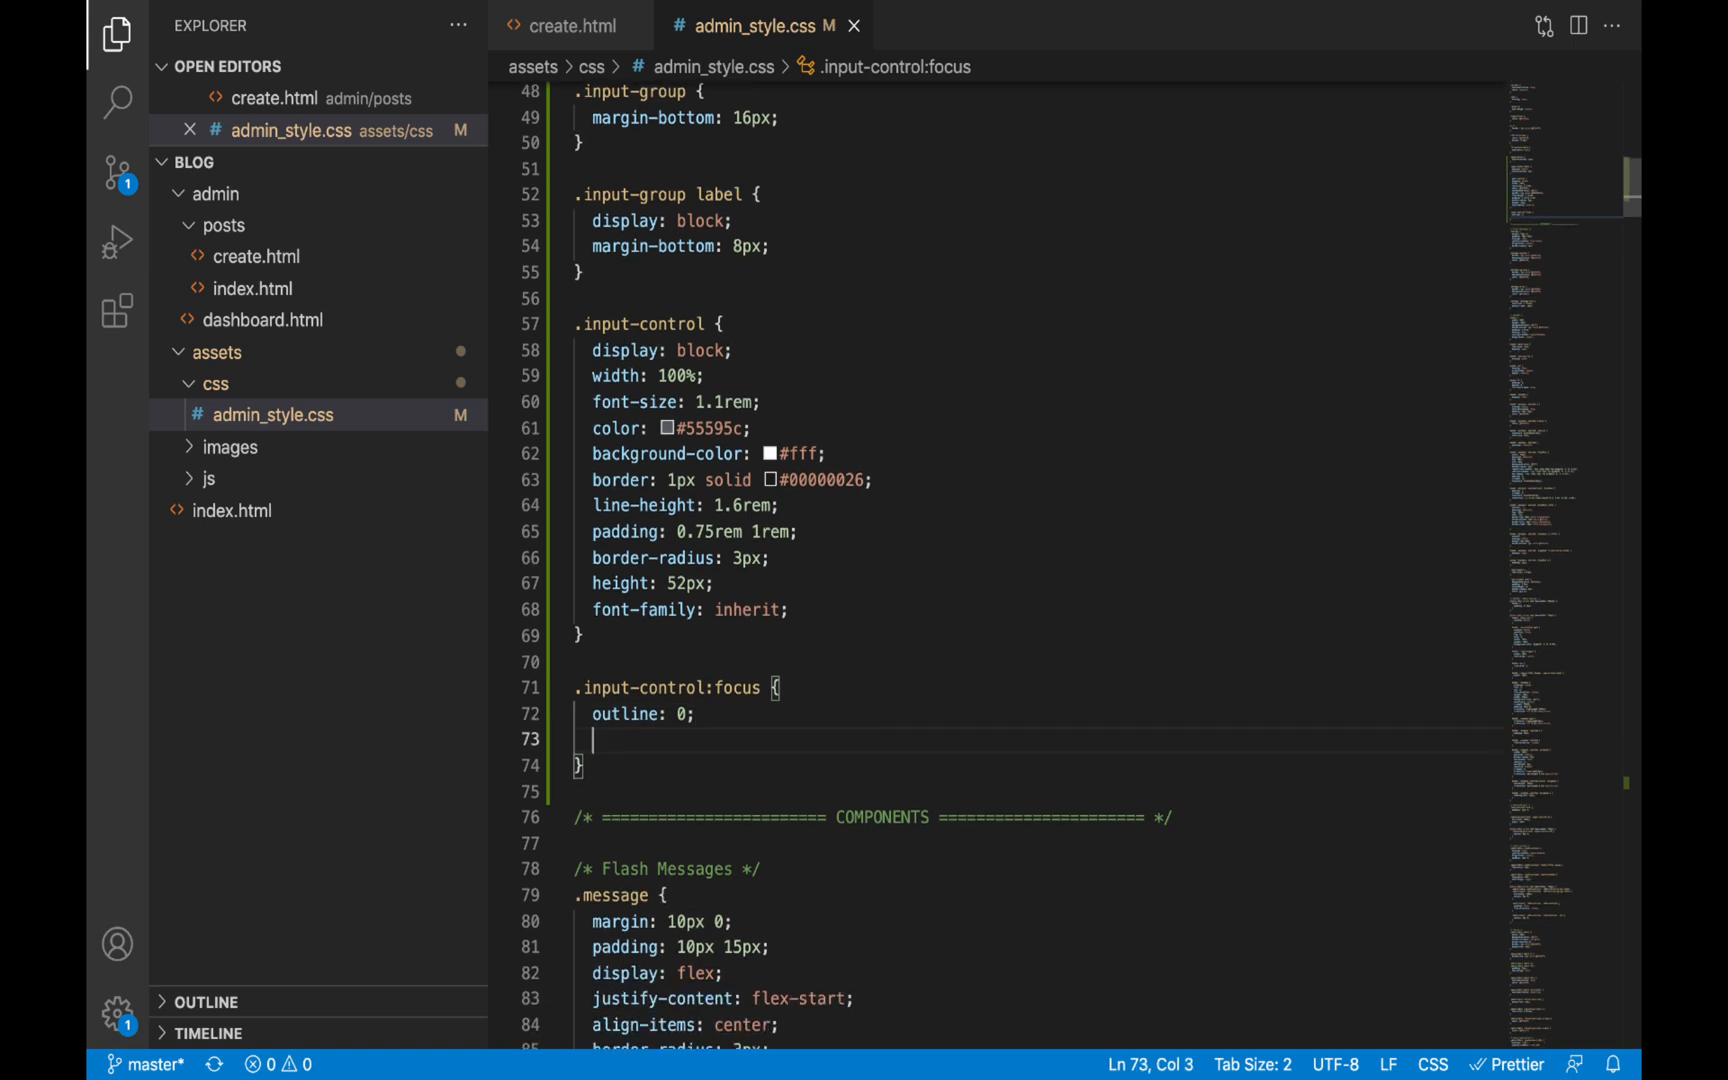
pyautogui.write('border: 1px solid red;')
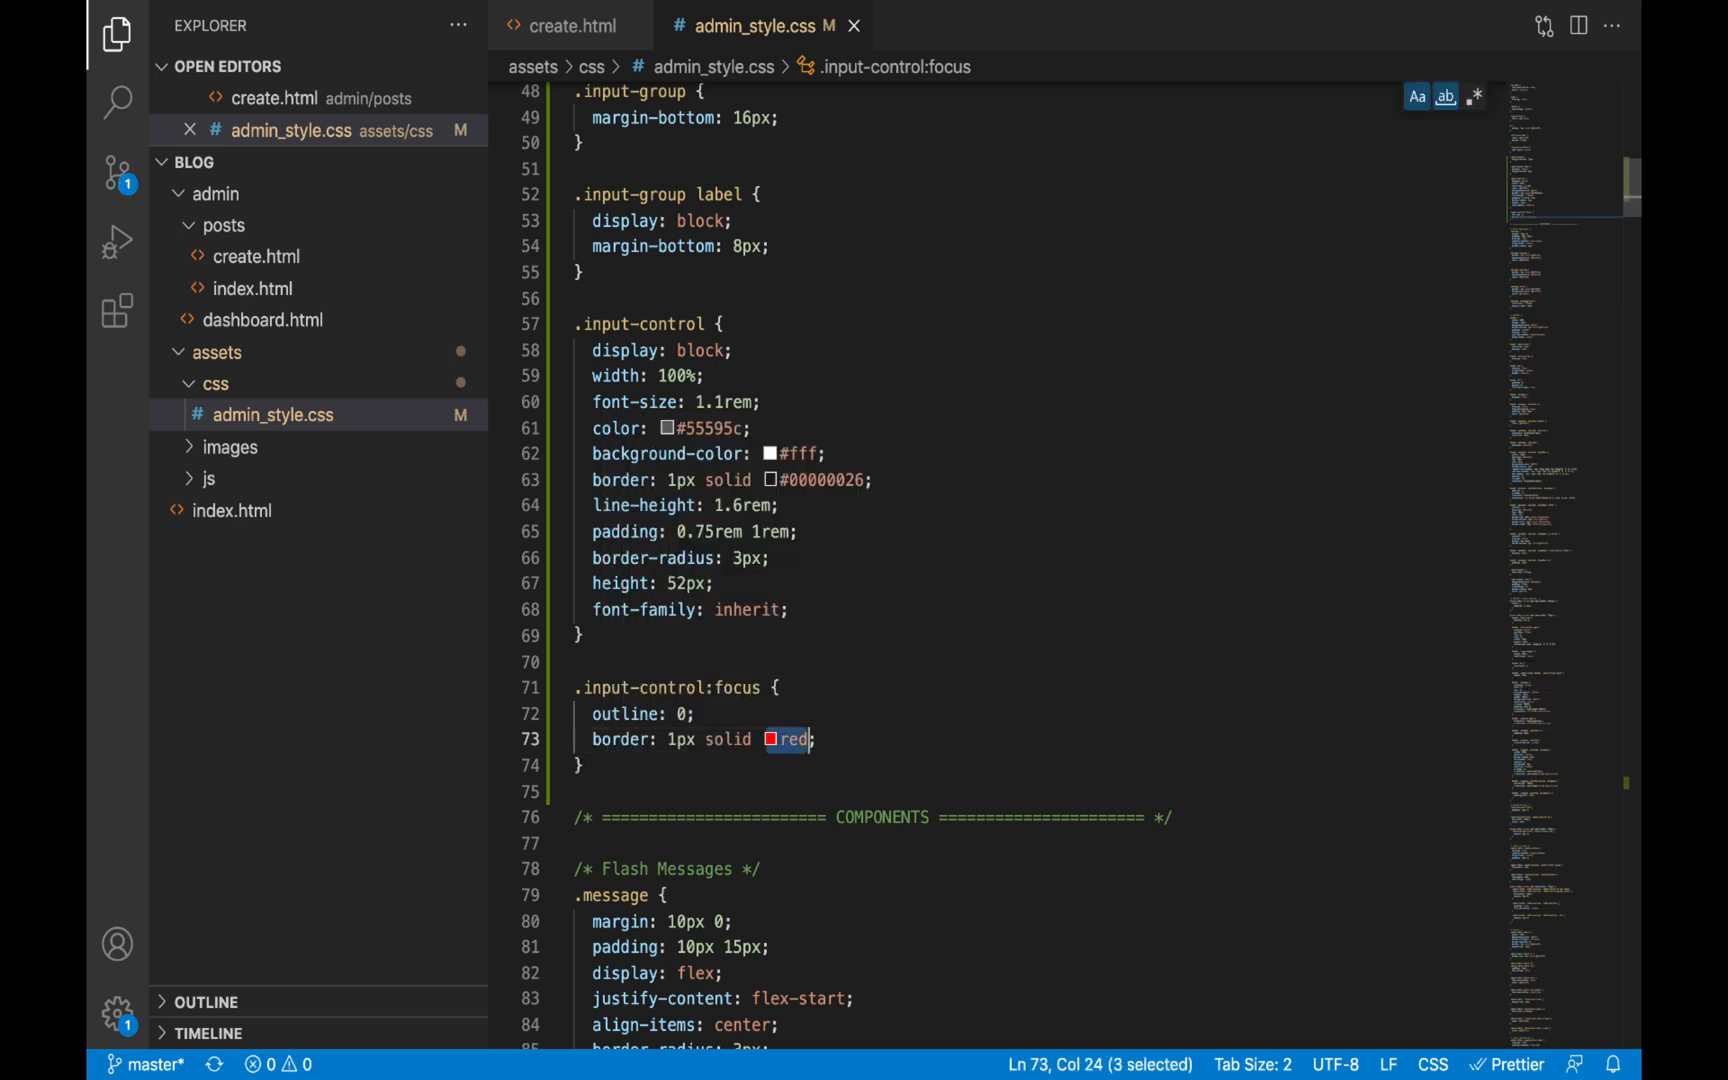
pyautogui.write('#55b3f0')
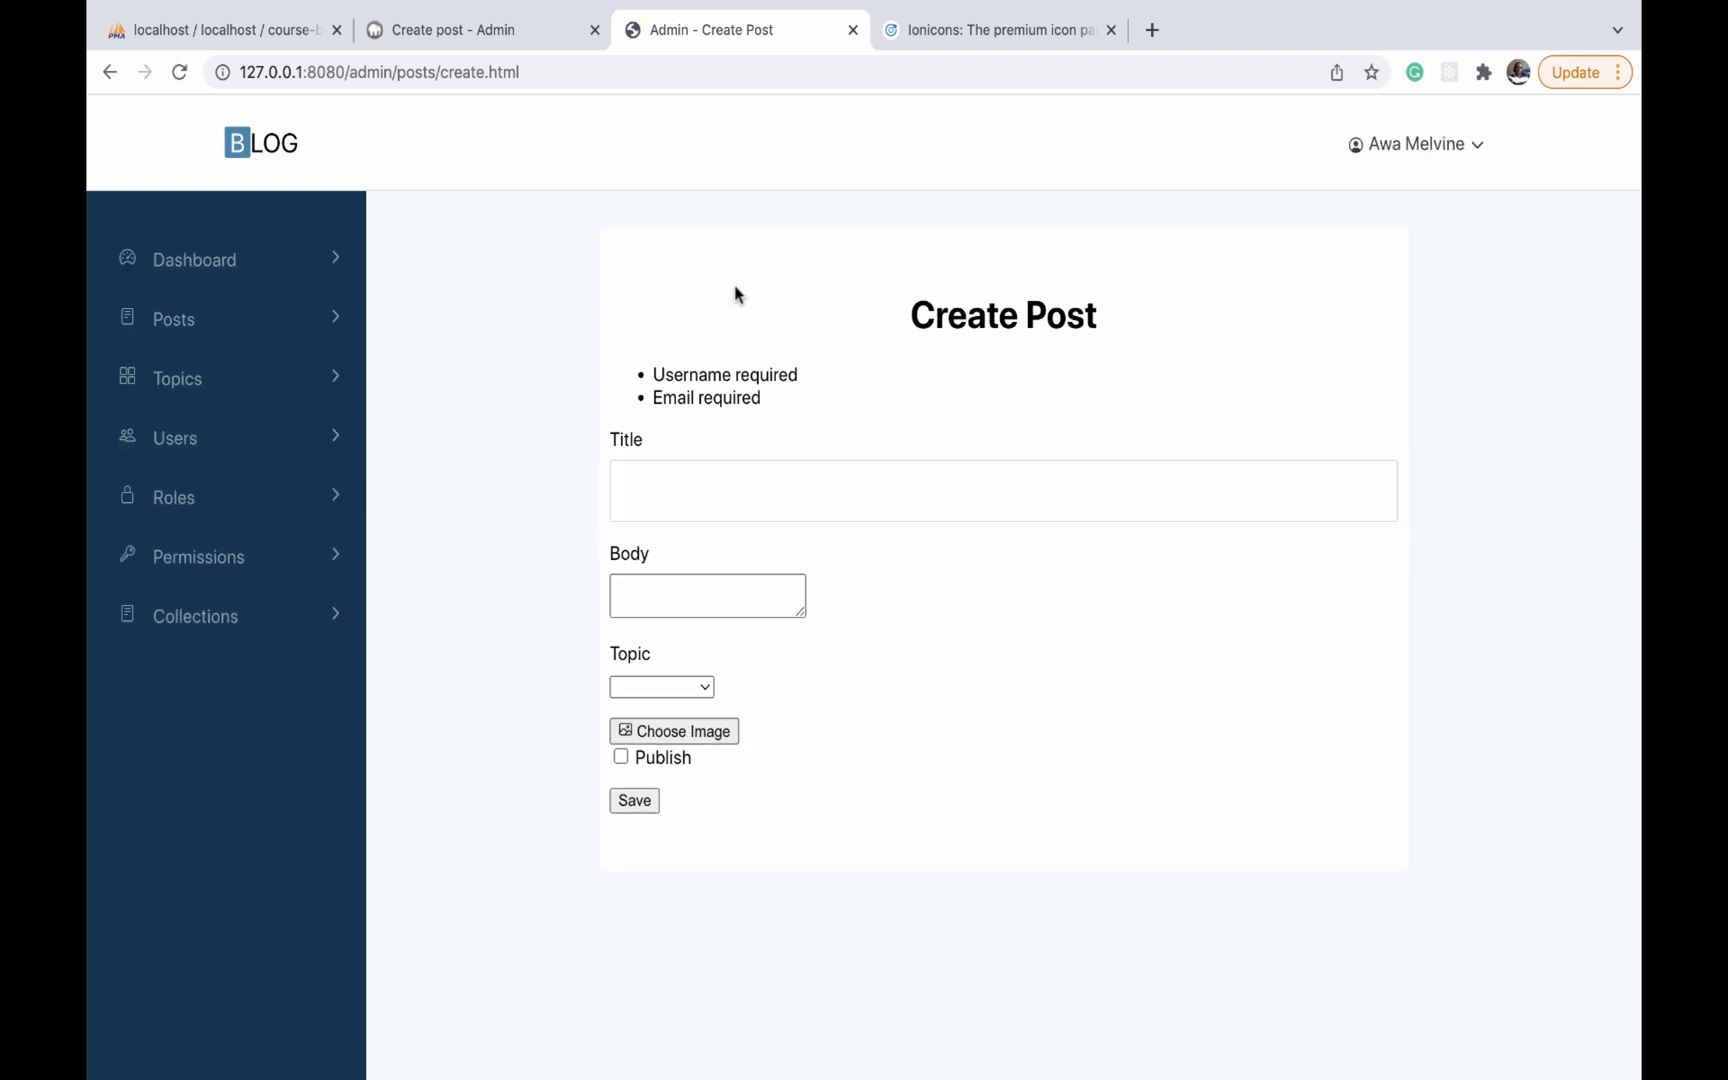
# Return from the browser preview to the admin_style.css editor
pyautogui.click(1002, 490)
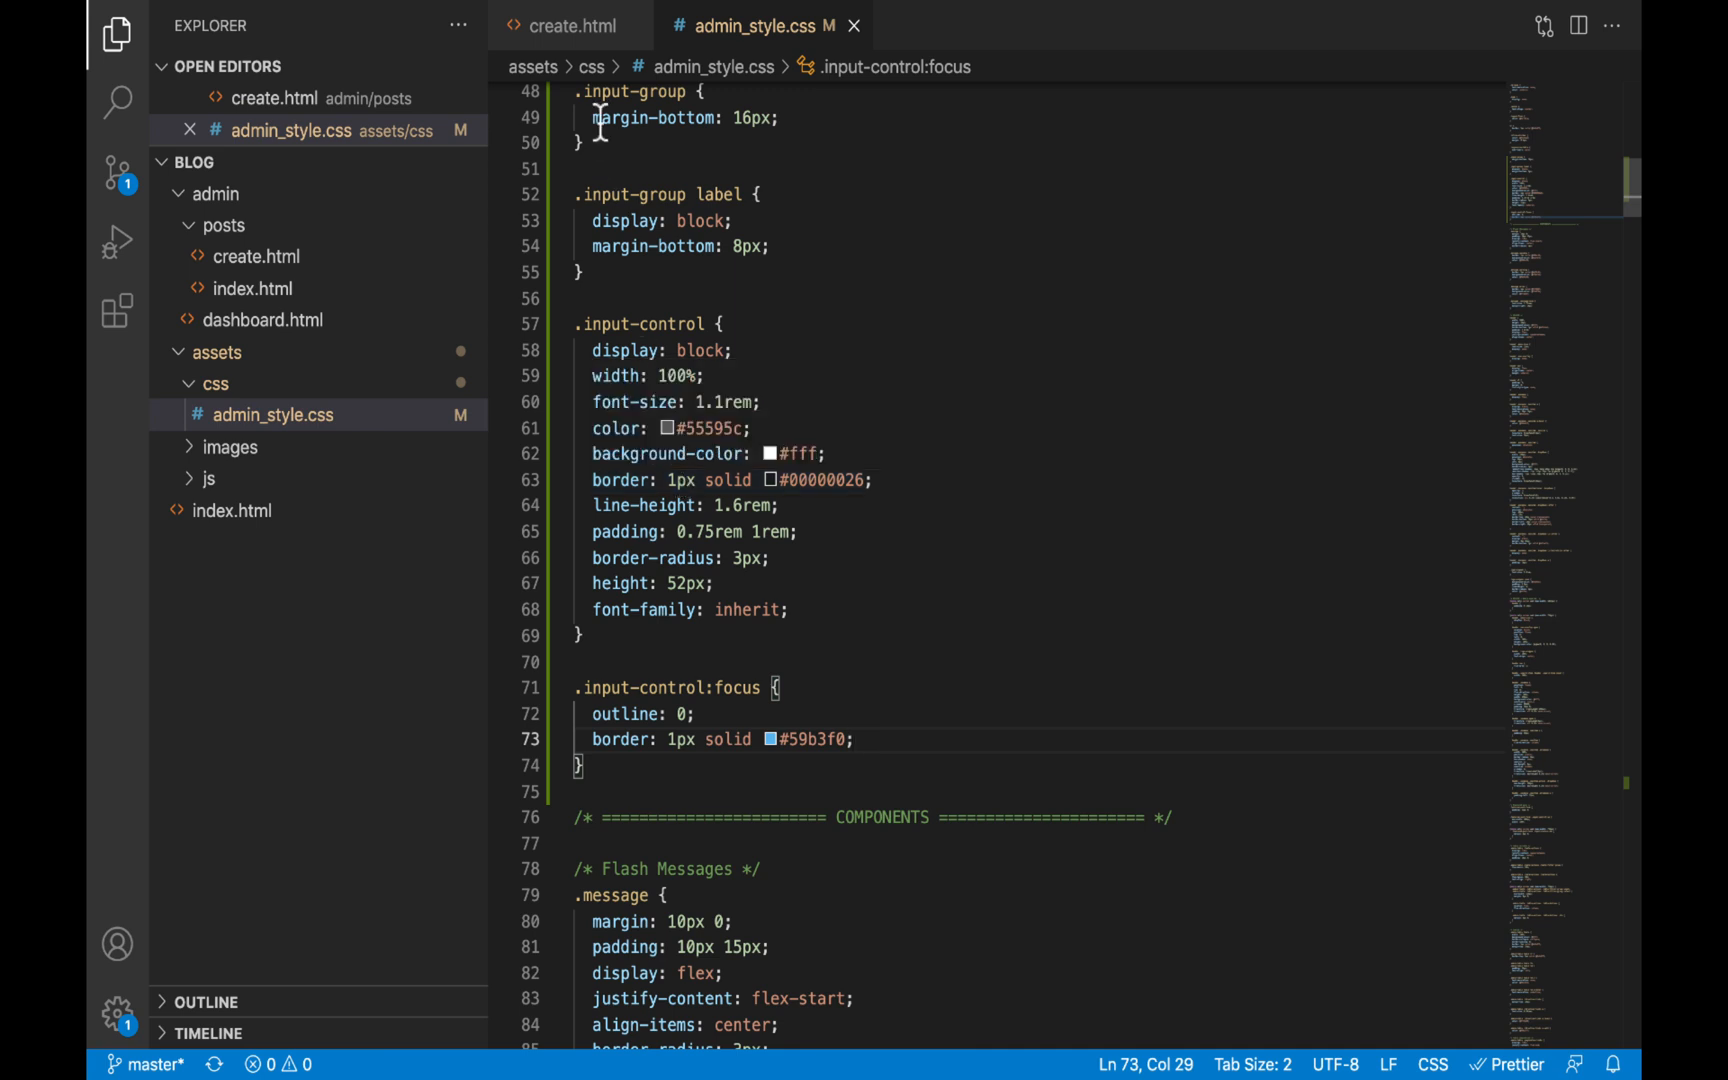
pyautogui.moveTo(568, 26)
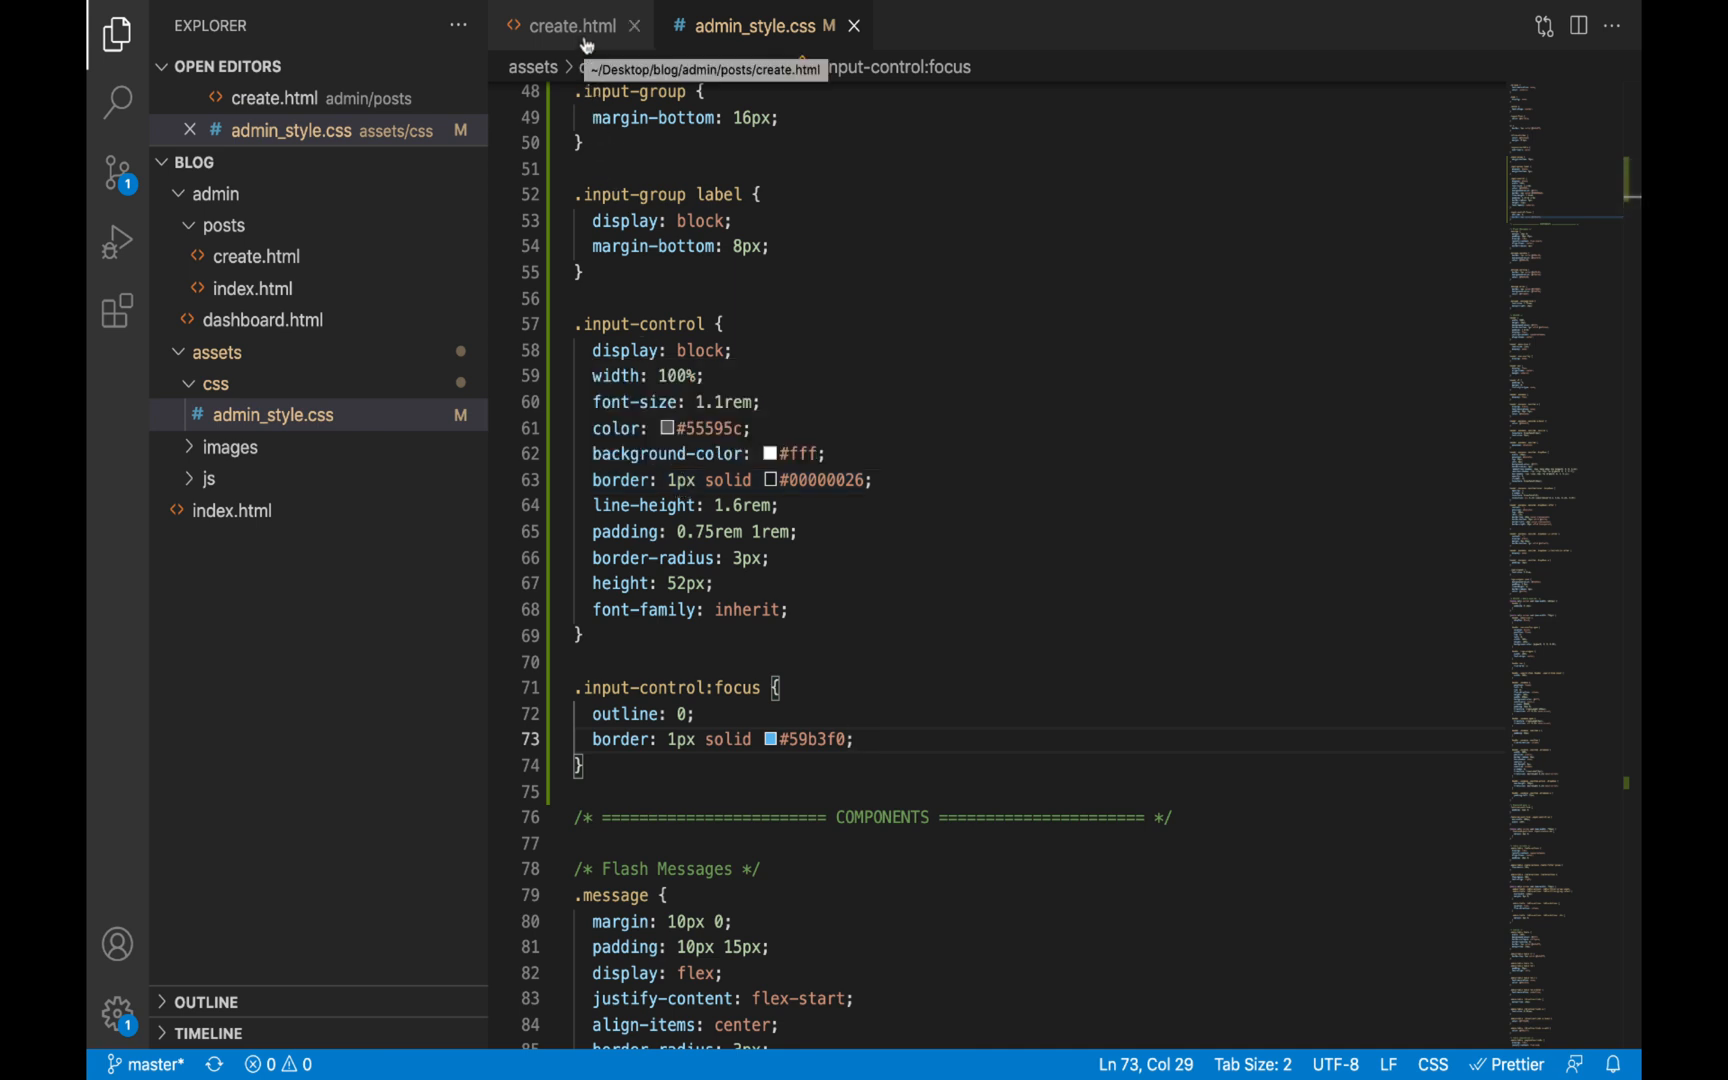
# Copy the input-control-sm class name from the posts index markup
pyautogui.click(256, 288)
pyautogui.write('sm')
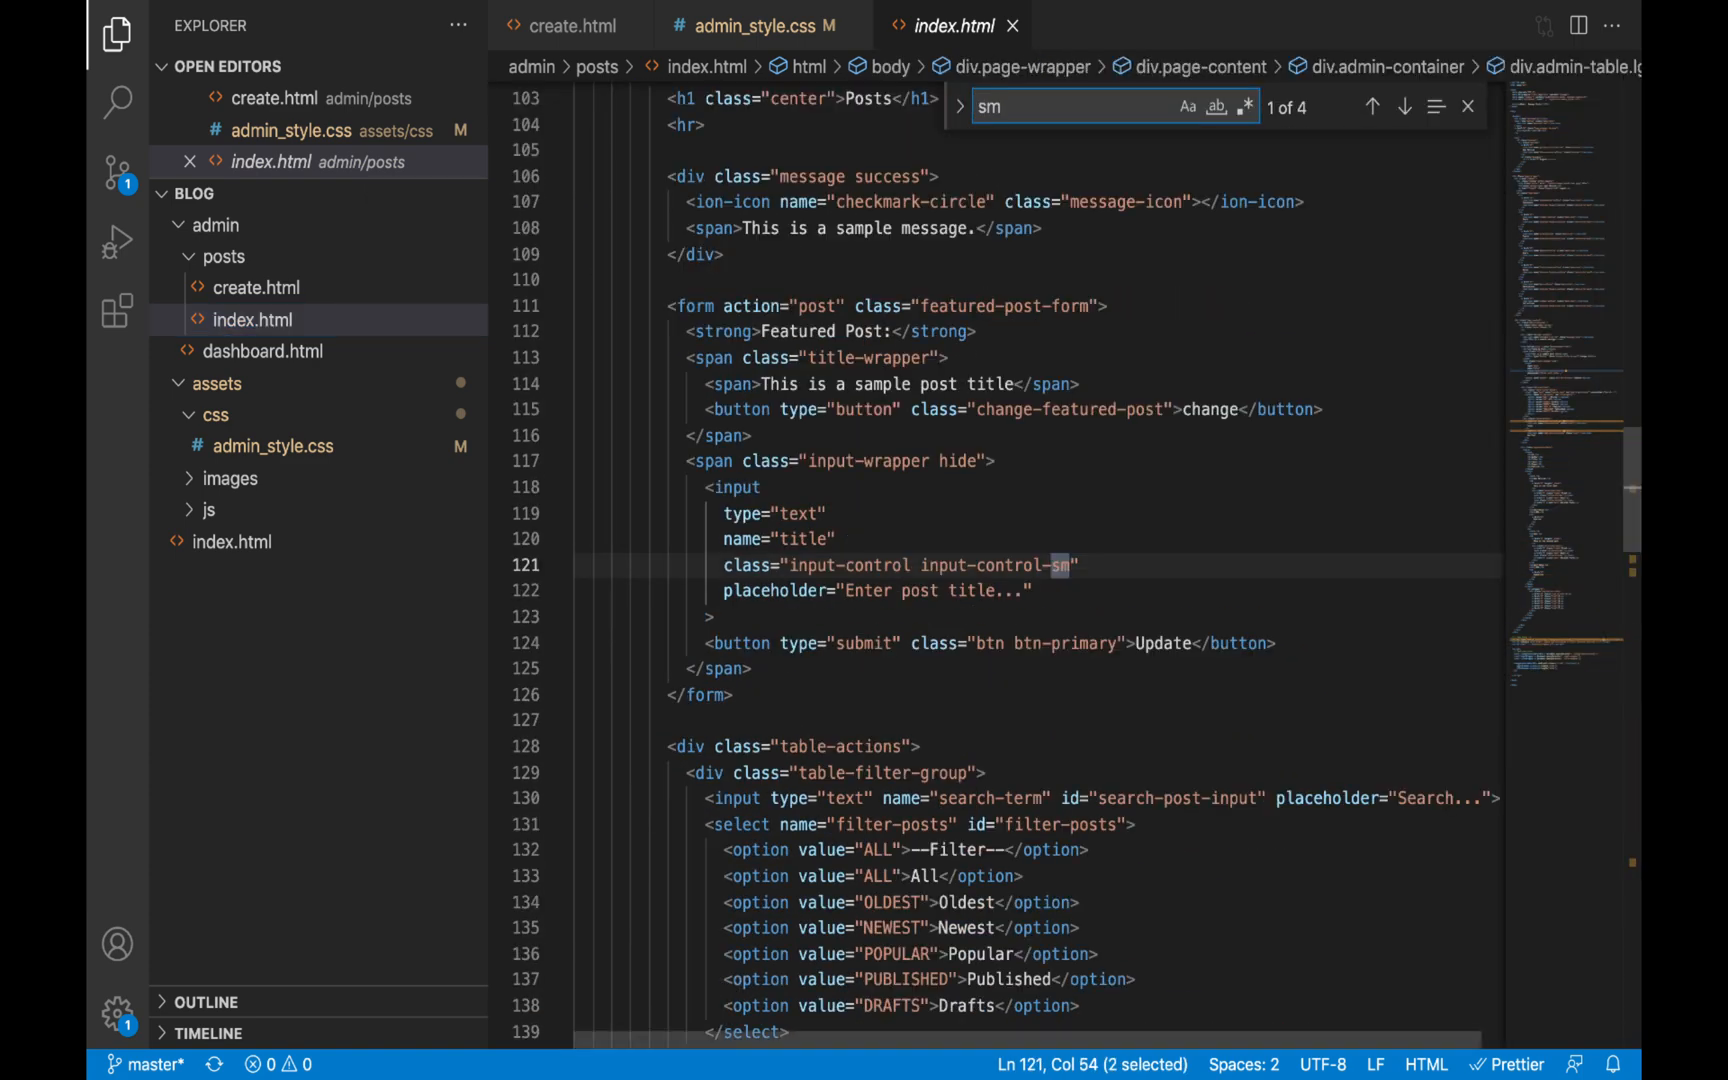
pyautogui.doubleClick(998, 564)
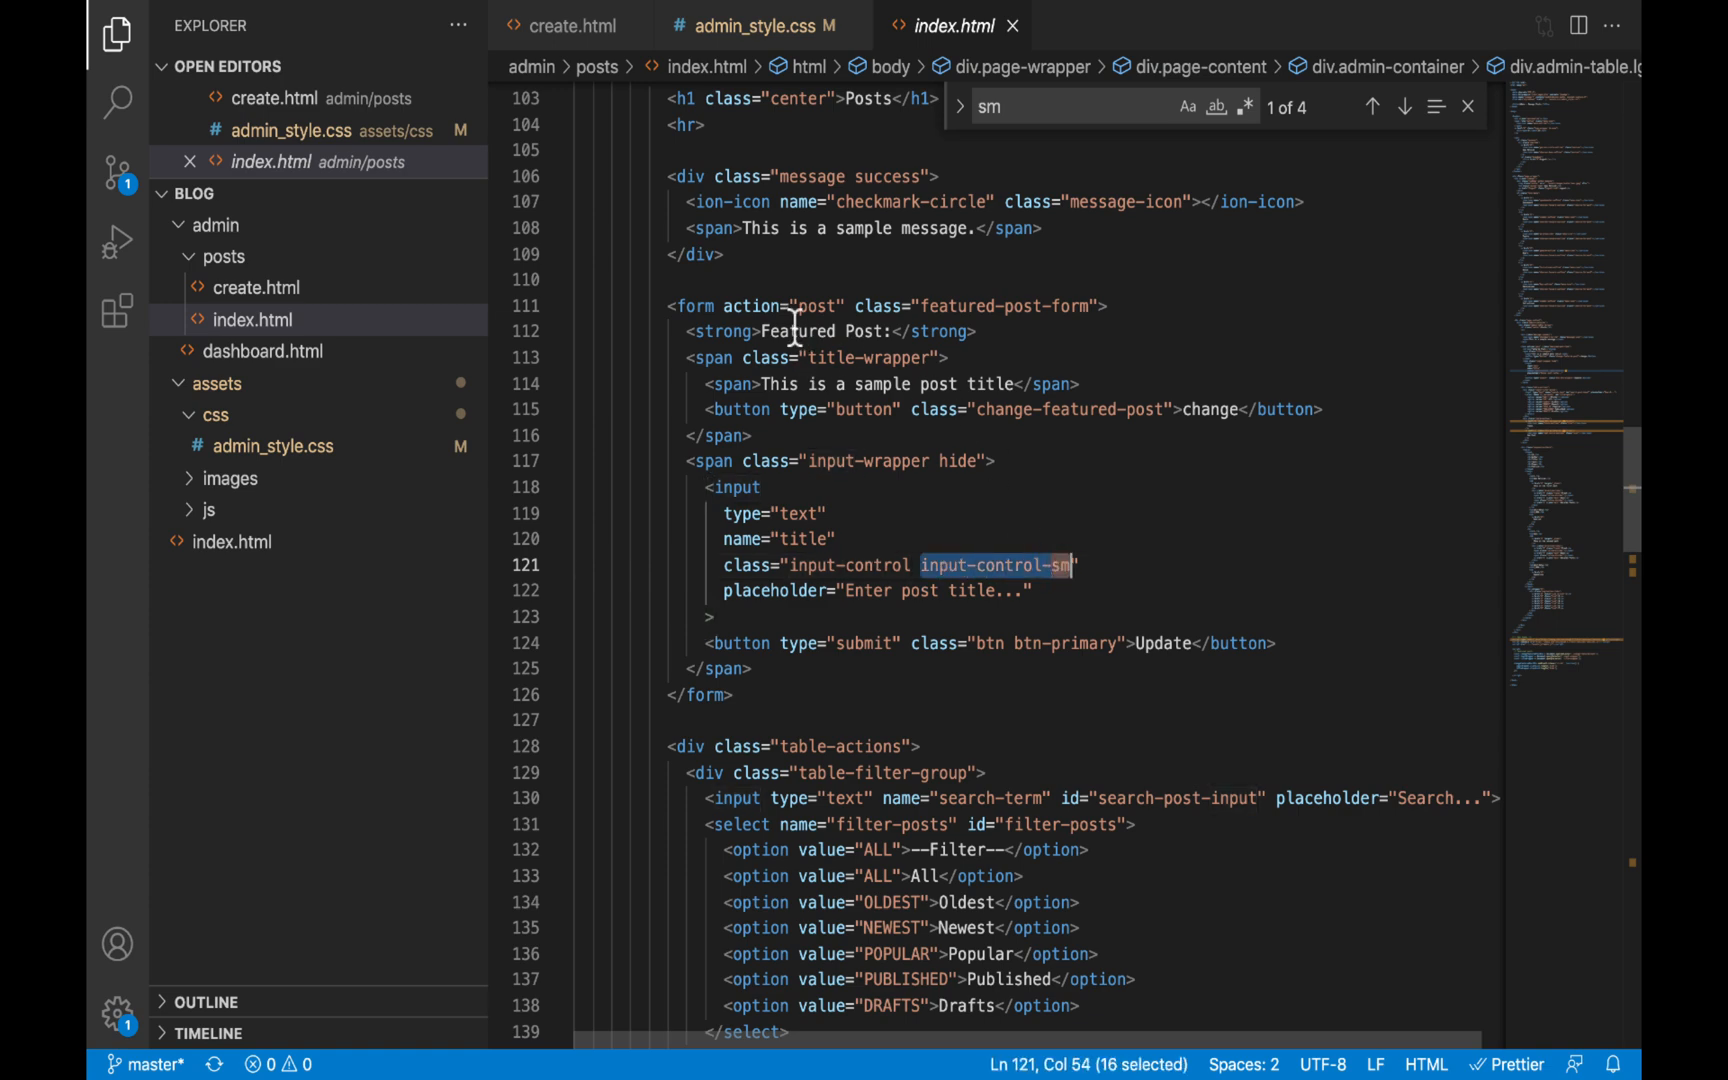
pyautogui.doubleClick(822, 332)
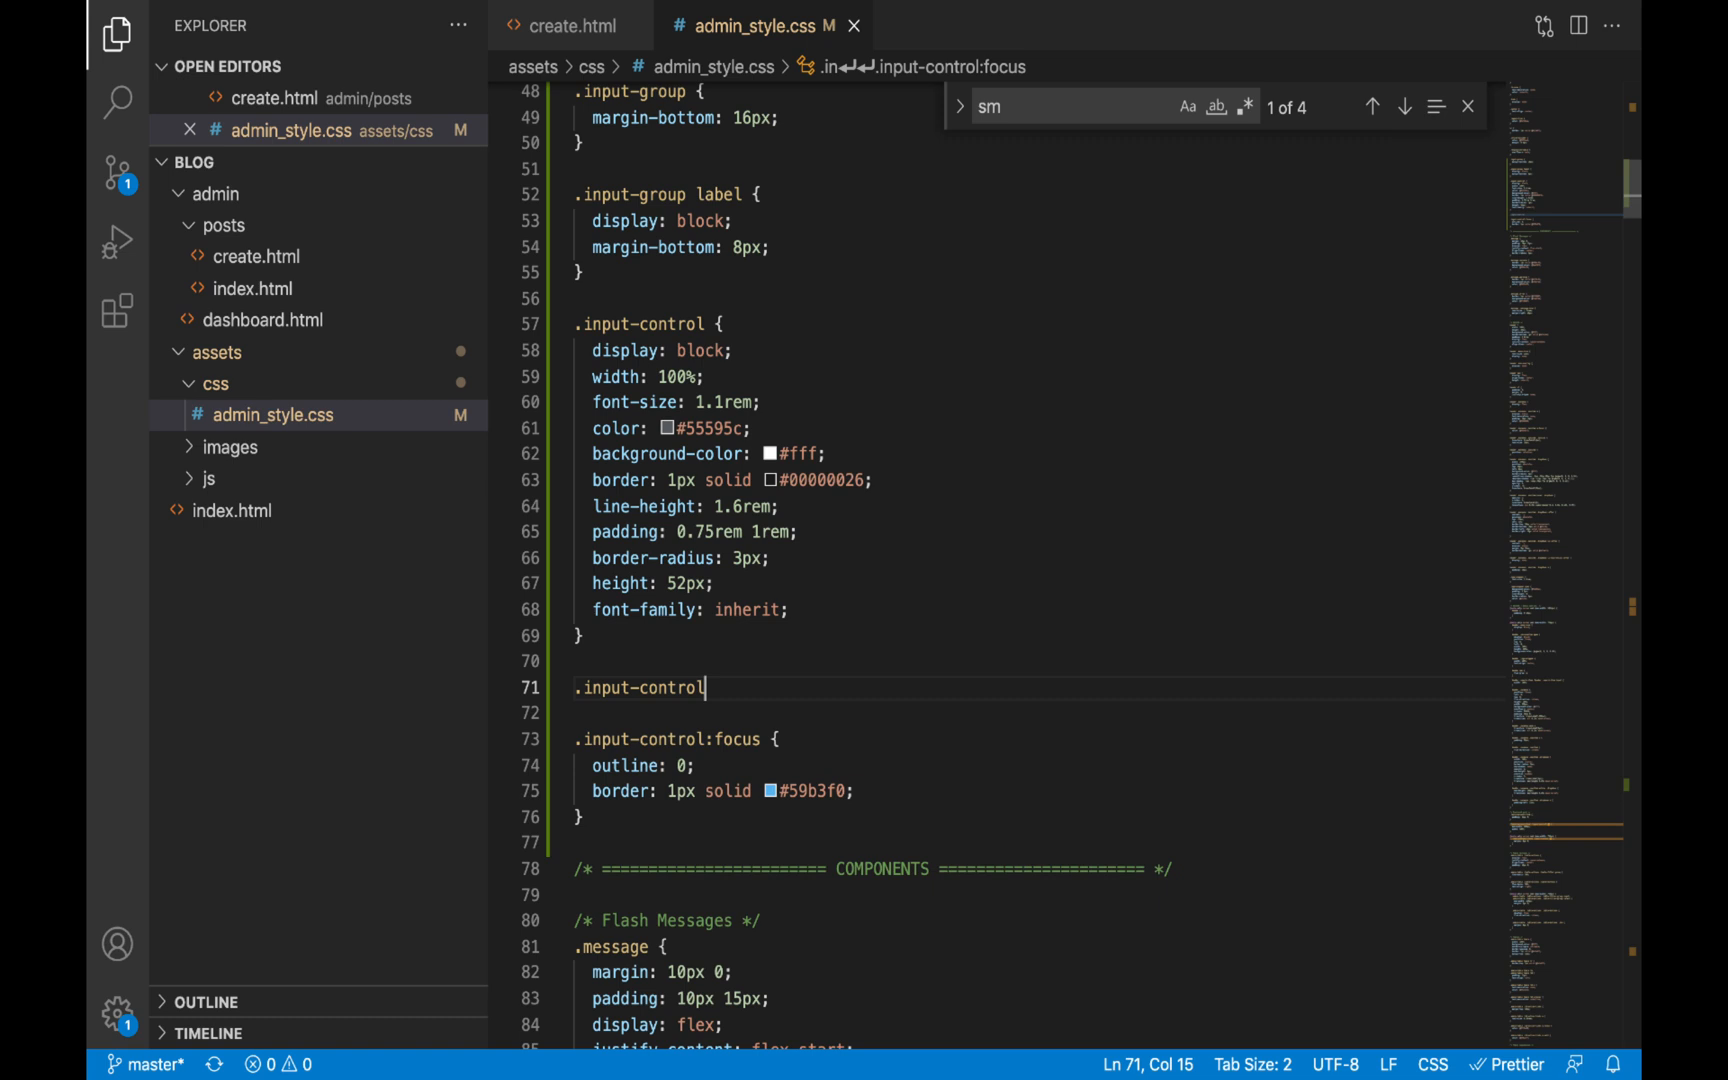
# Add .input-control-sm { display: inline-block; height: 42px !important; } after .input-control
pyautogui.write('-sm {')
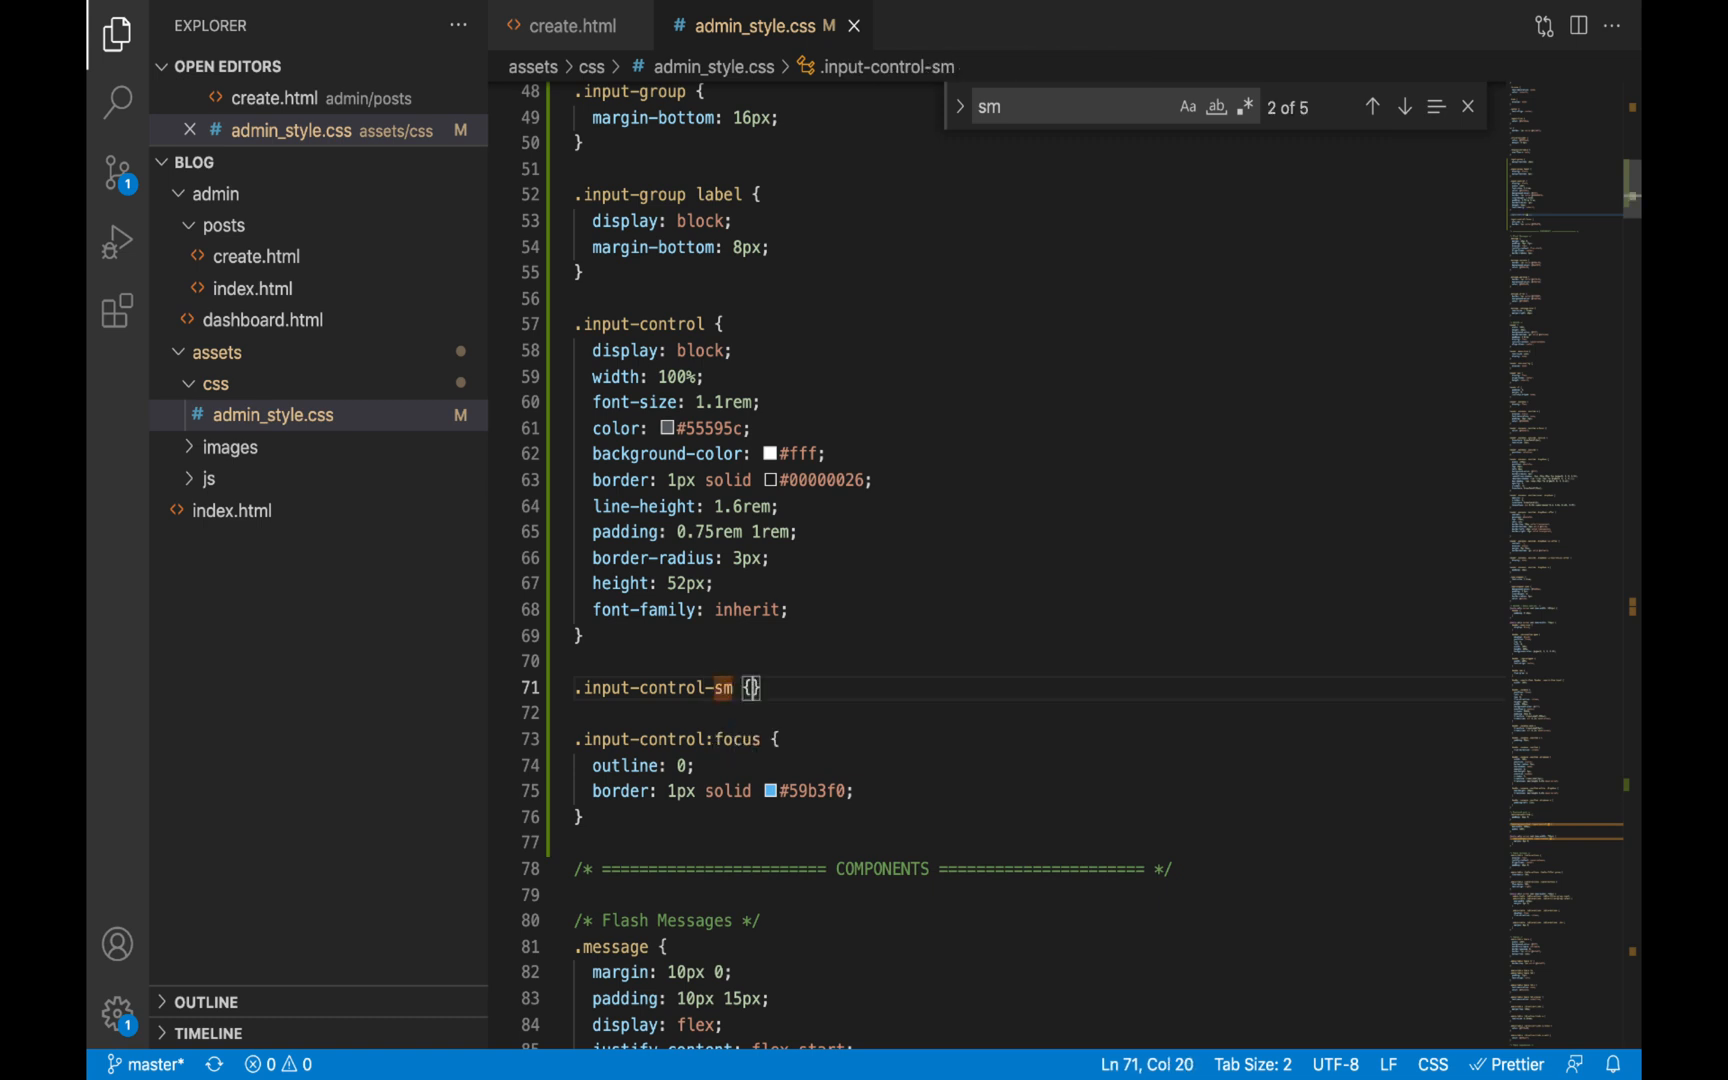
pyautogui.press('Enter')
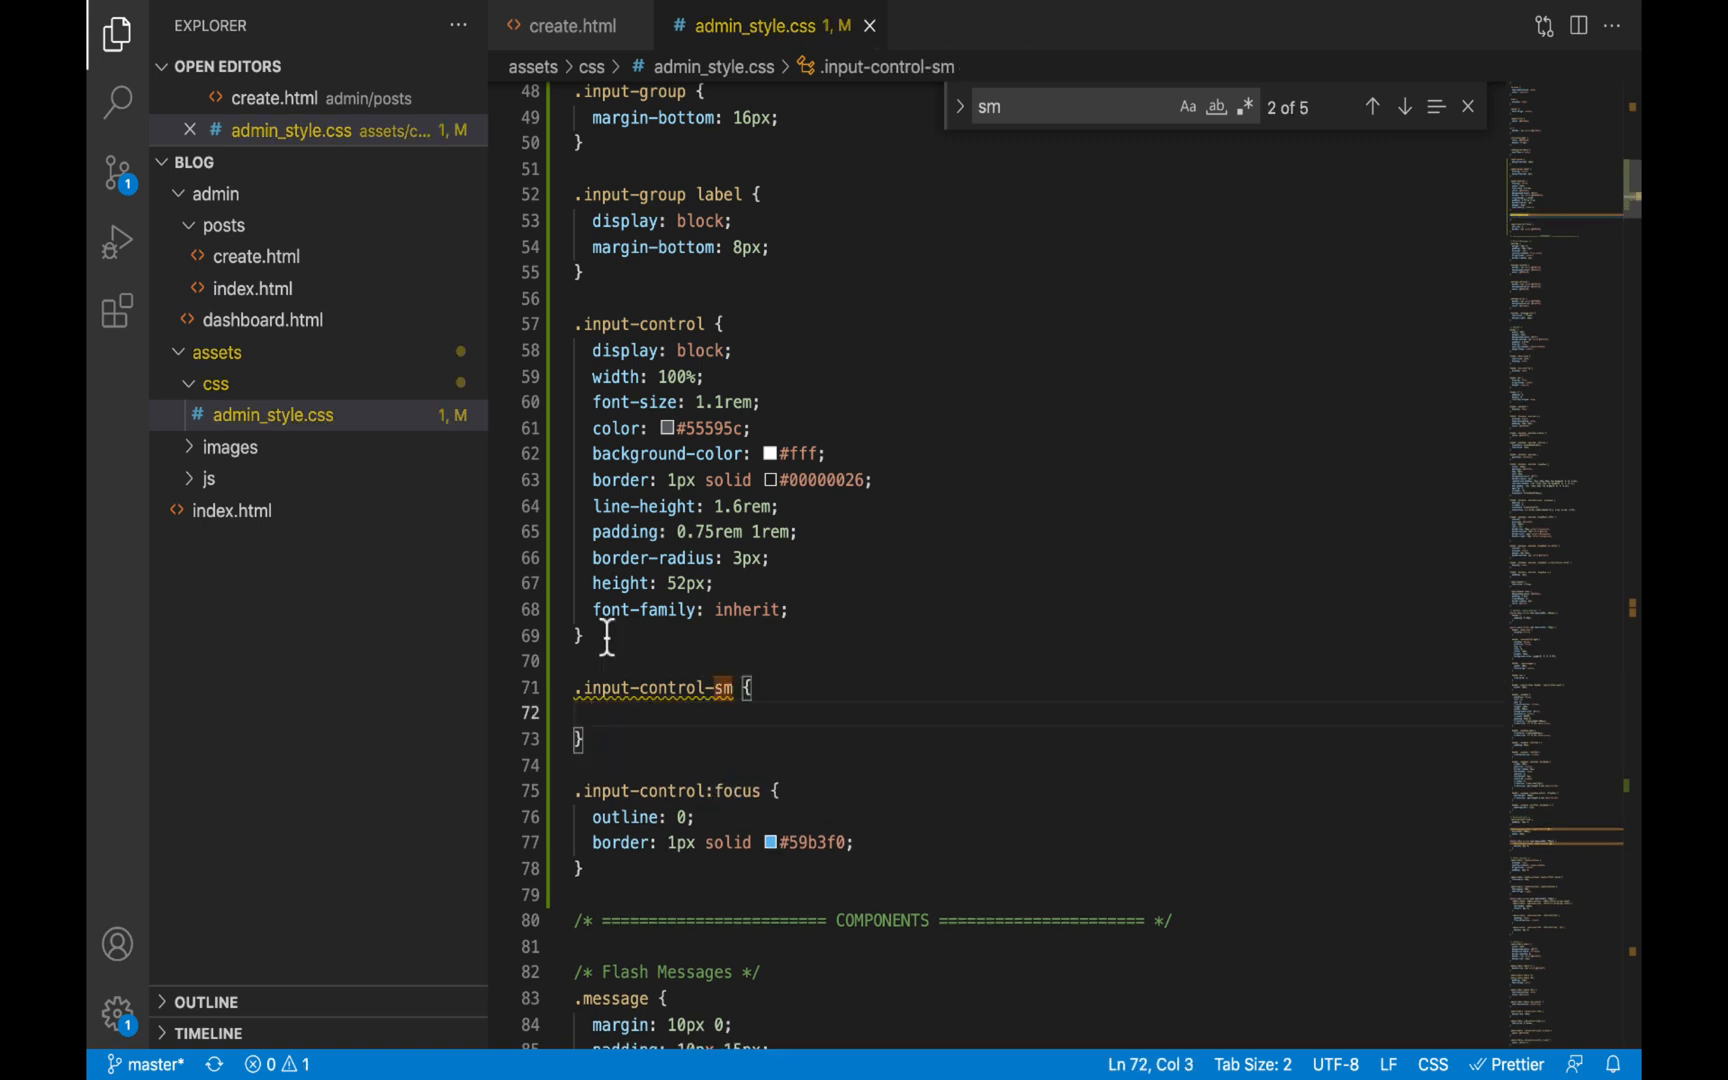
pyautogui.write('height: ;')
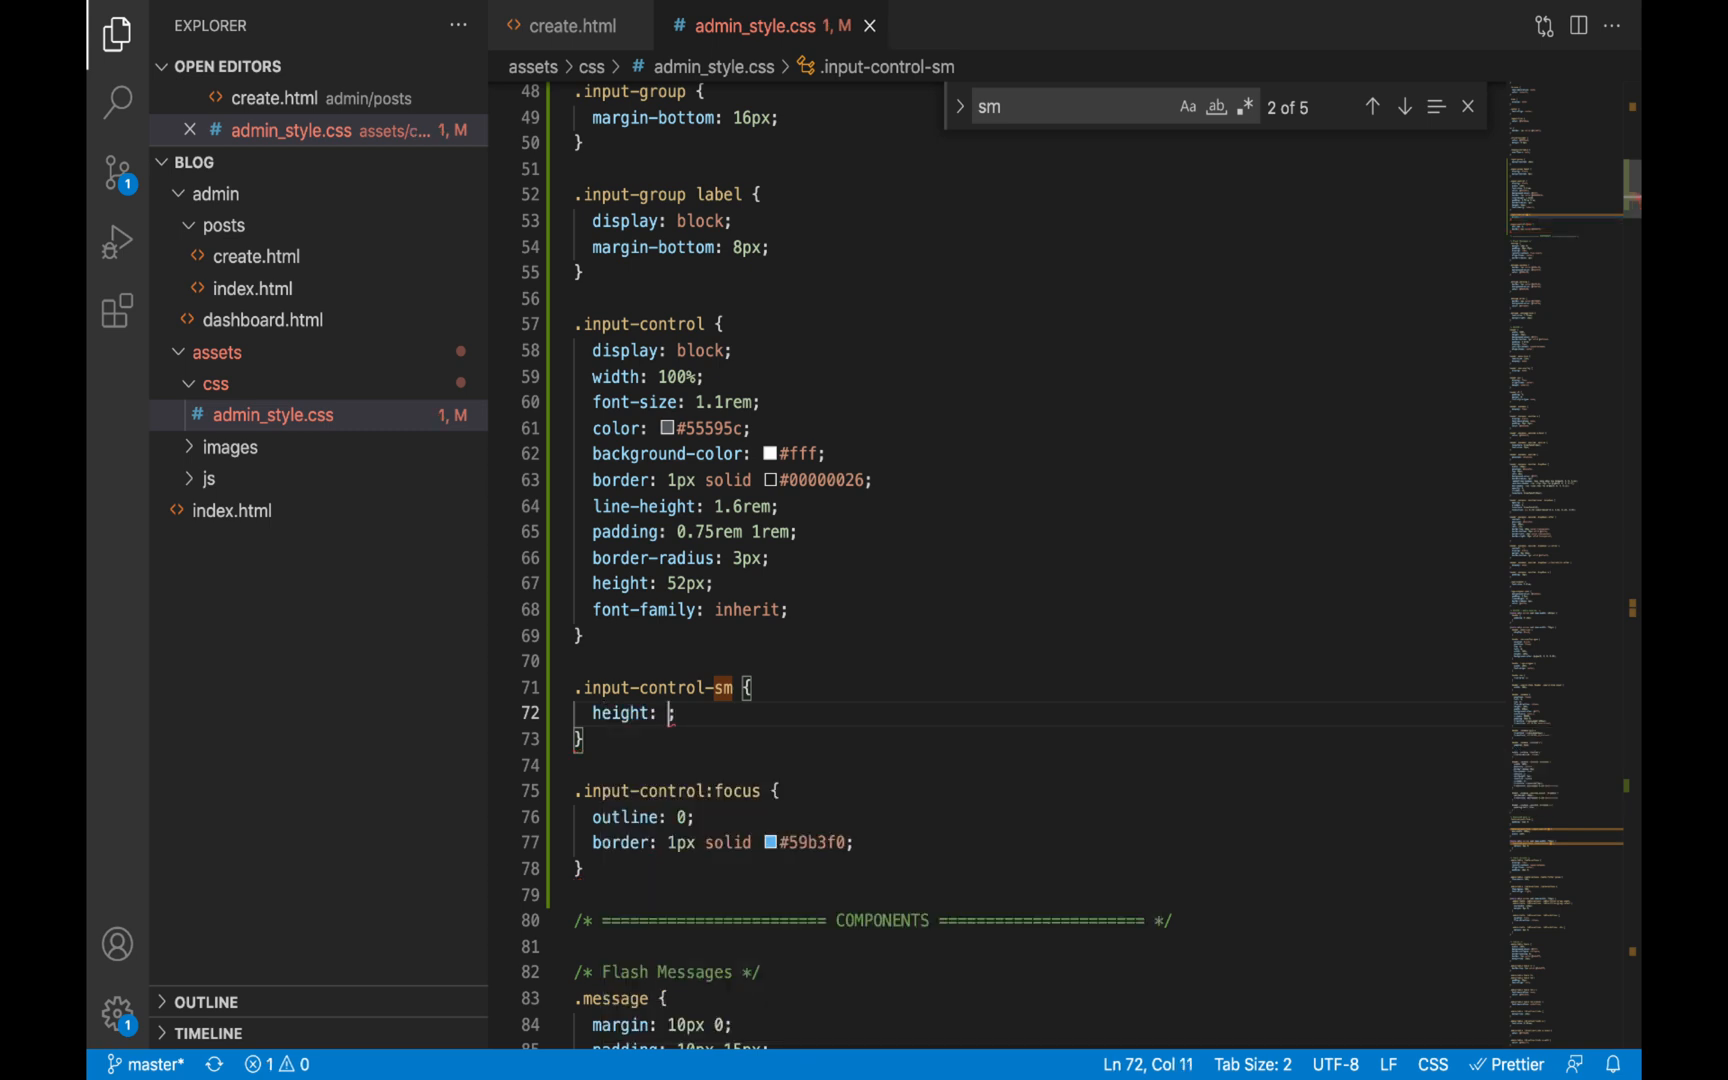
pyautogui.write('42px !important')
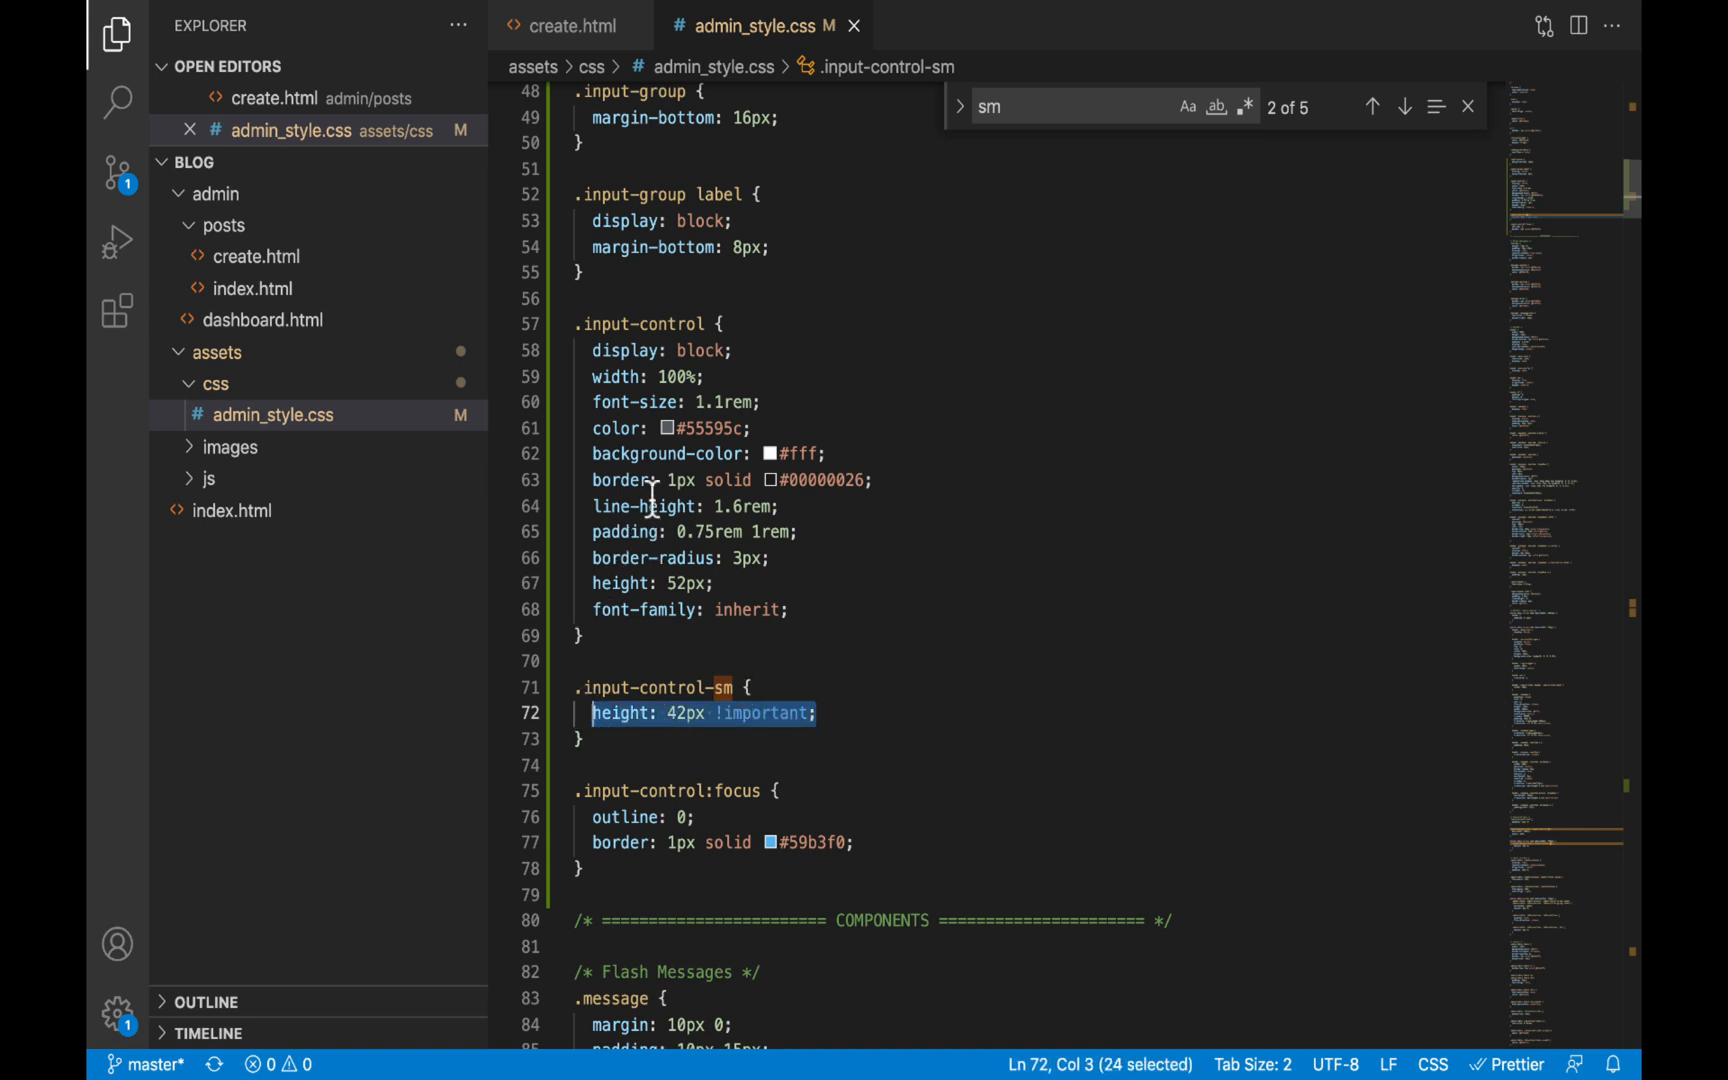
pyautogui.doubleClick(620, 582)
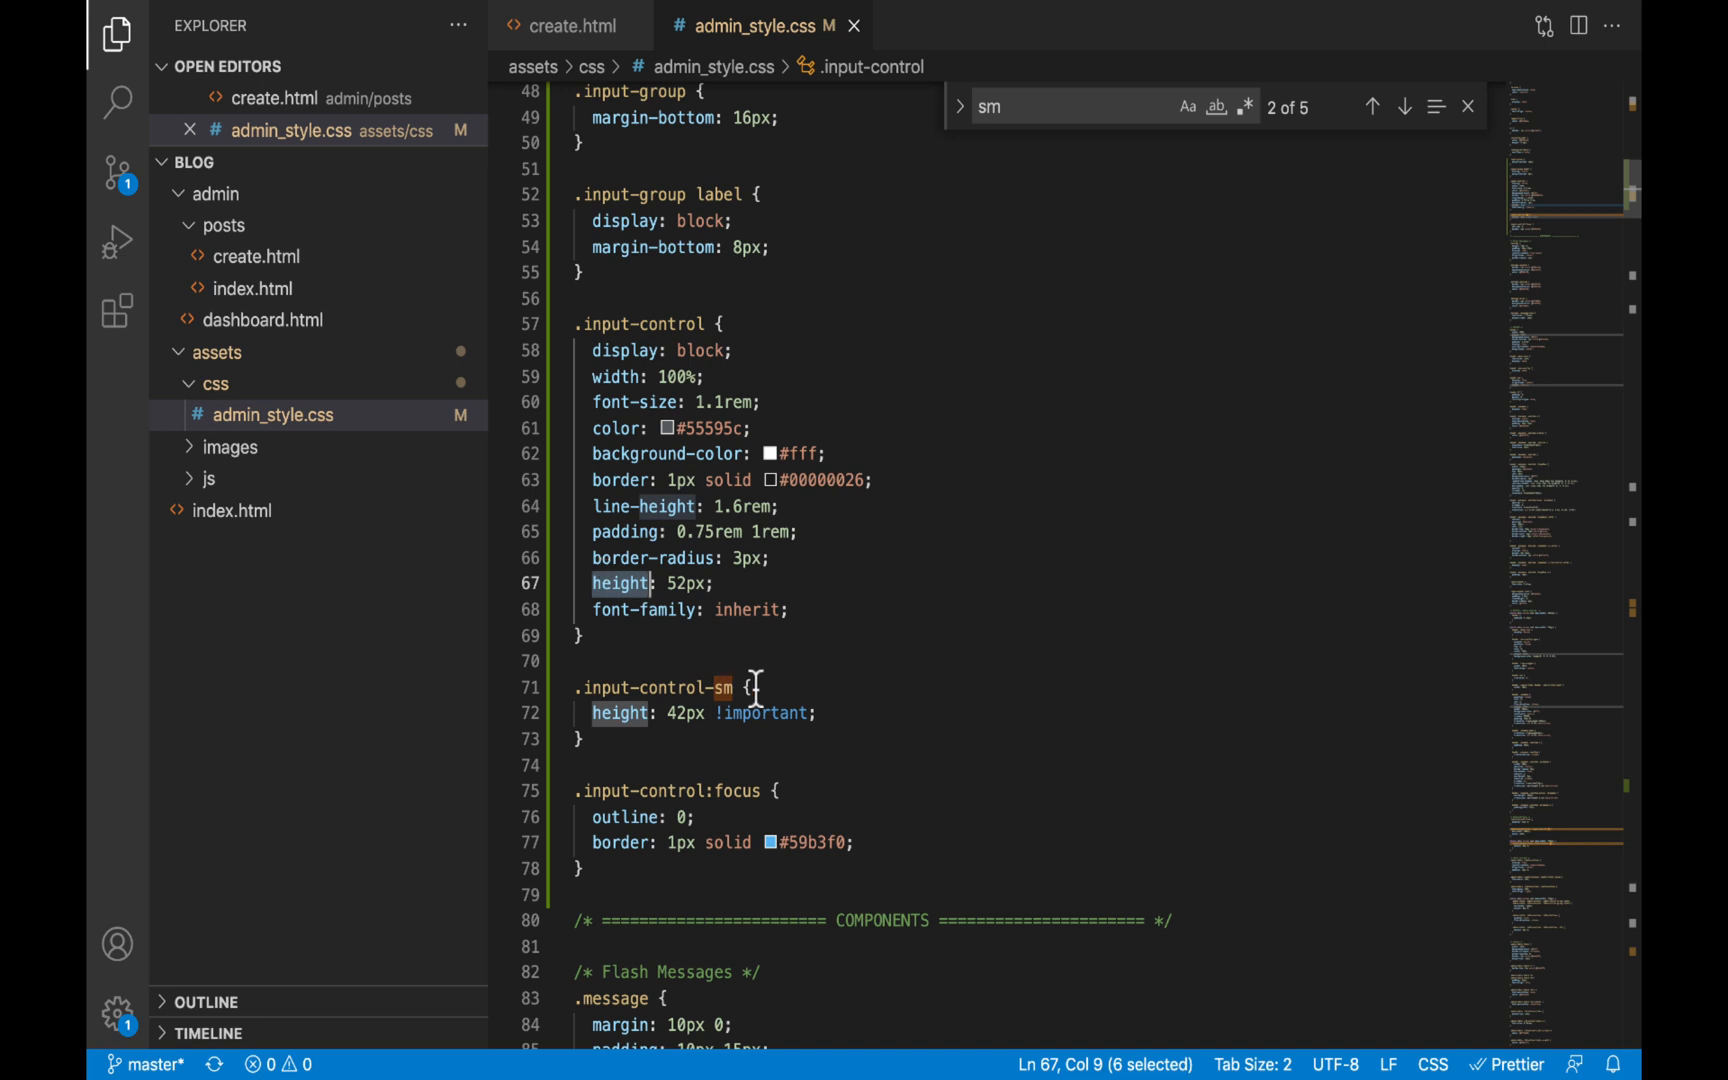
pyautogui.write('display: inline-block;')
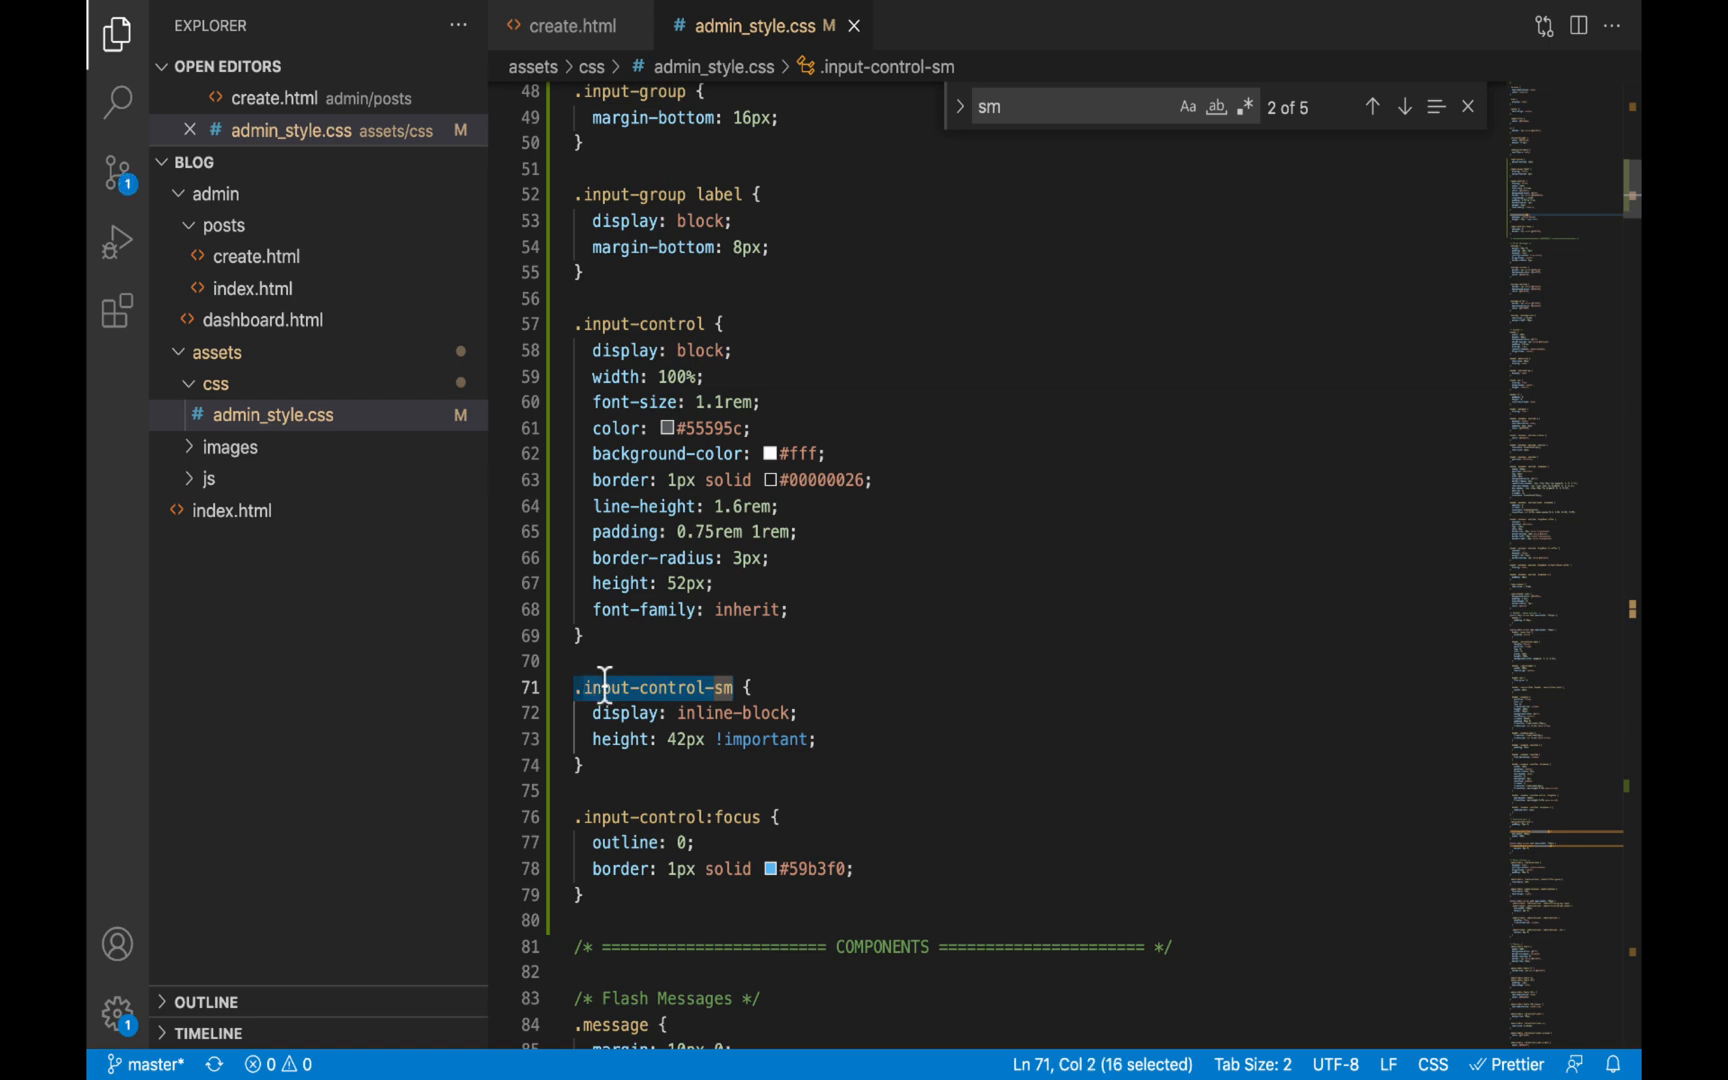
pyautogui.moveTo(656, 686)
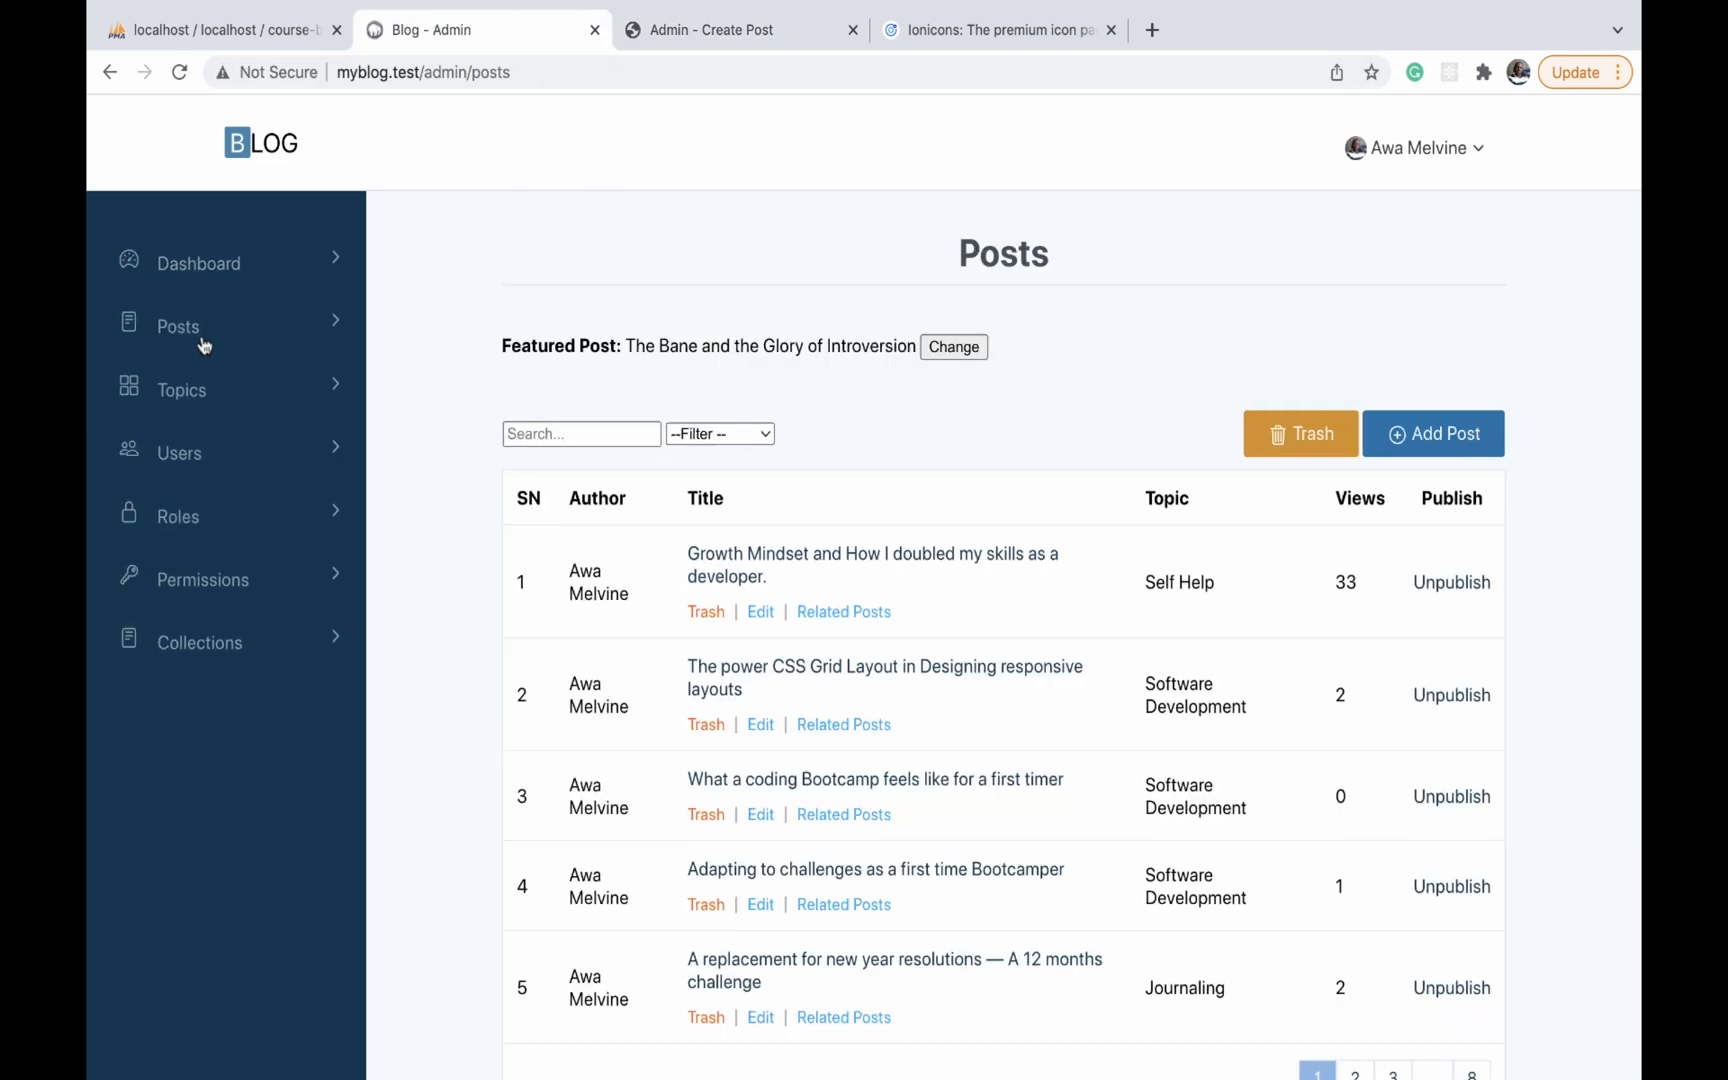
# Change and update the featured post via its inline field on the live Posts page
pyautogui.click(954, 346)
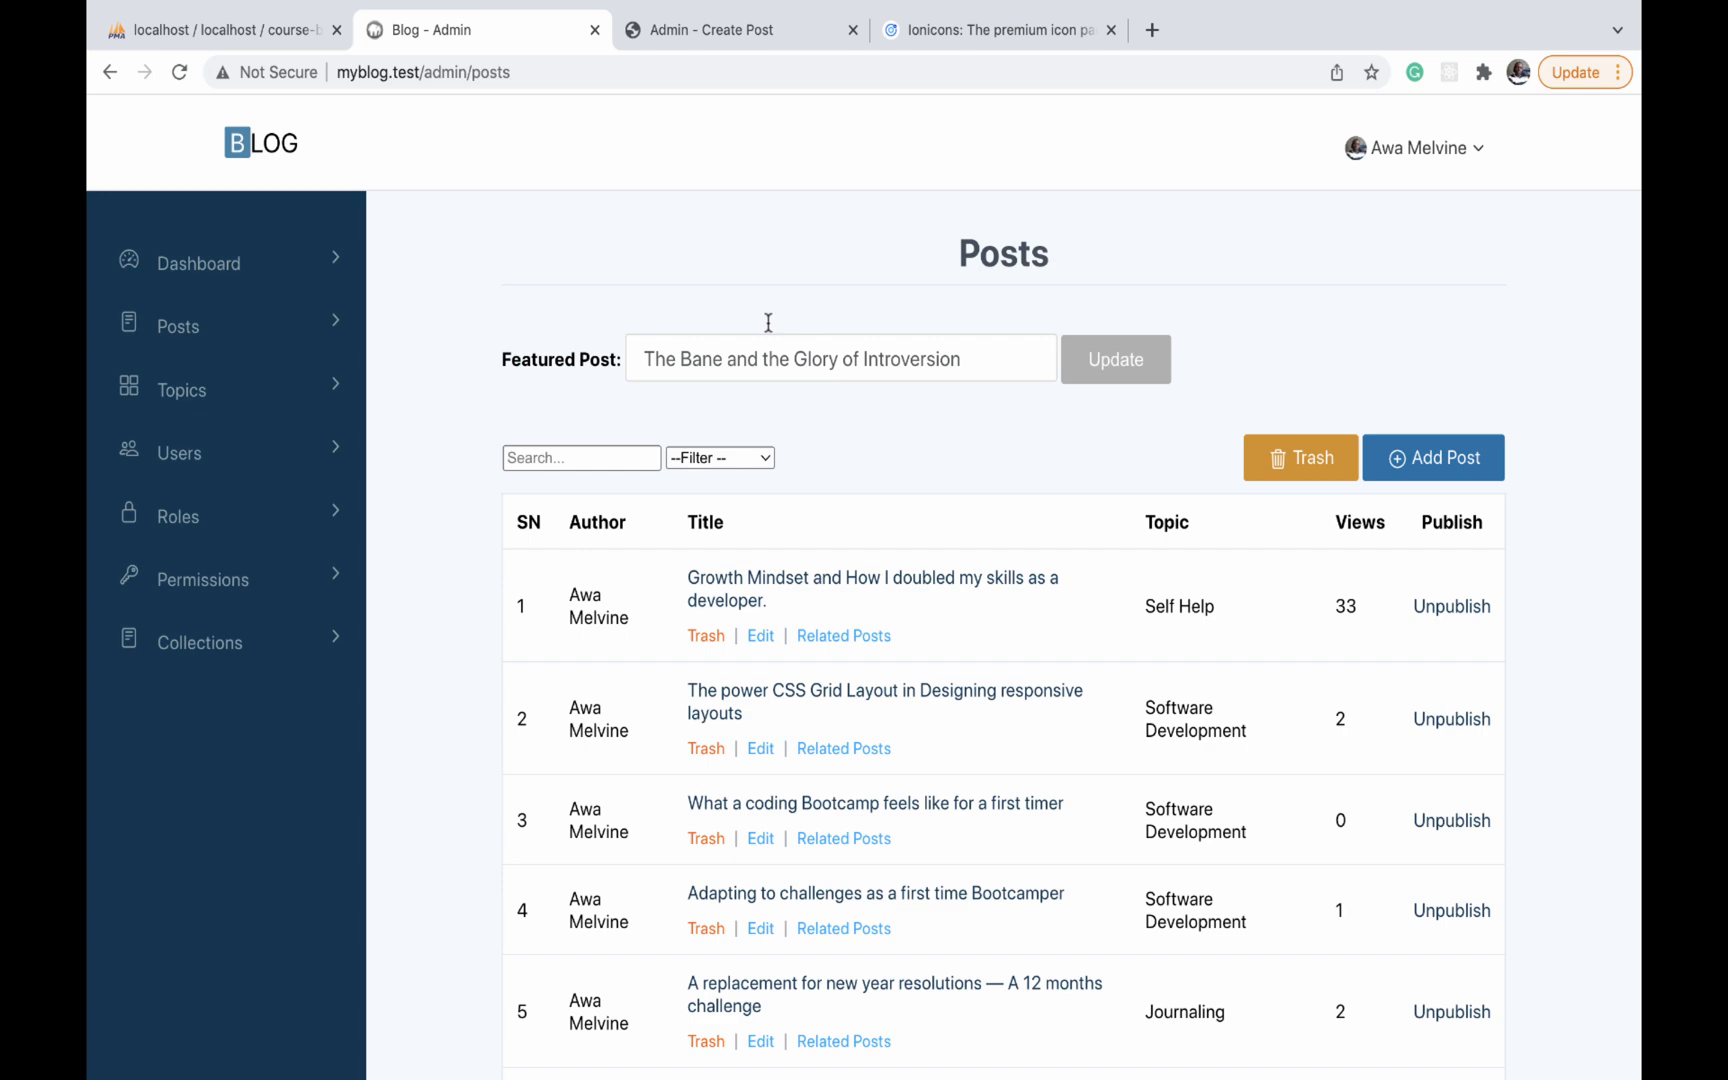
pyautogui.click(1114, 360)
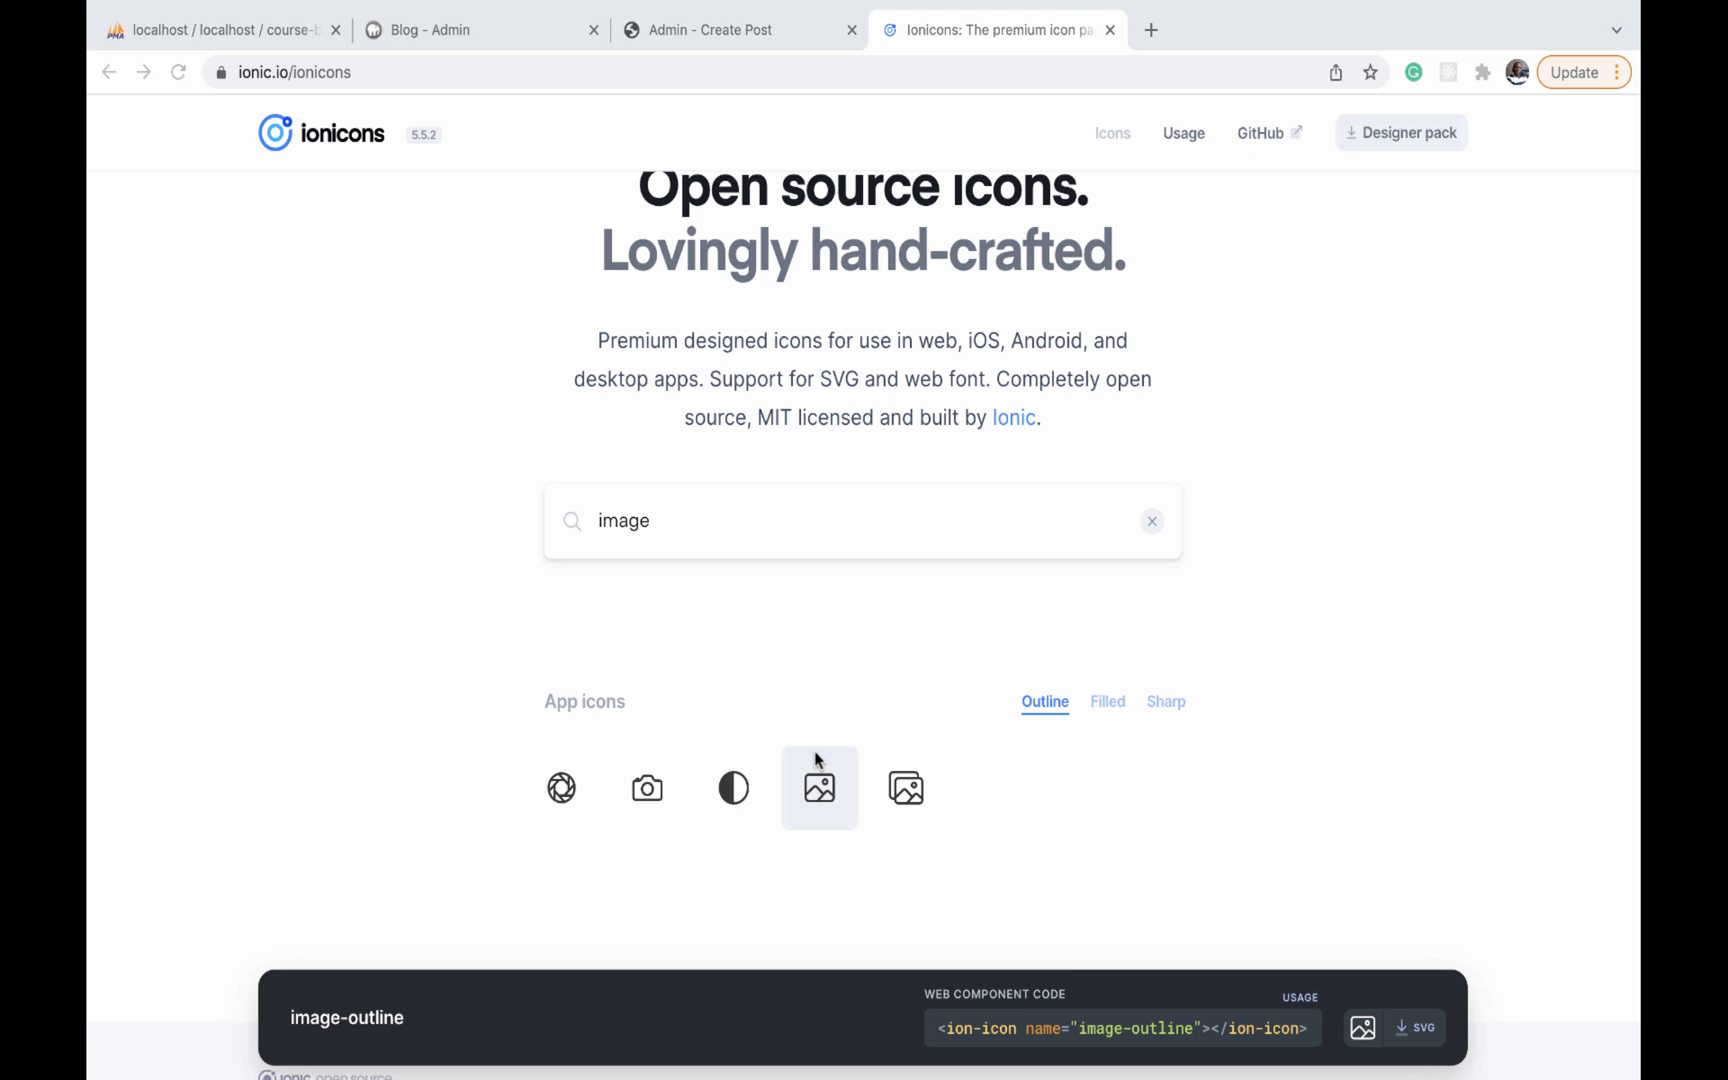
# Review the local Create Post form's topic choices and title focus styling
pyautogui.click(728, 30)
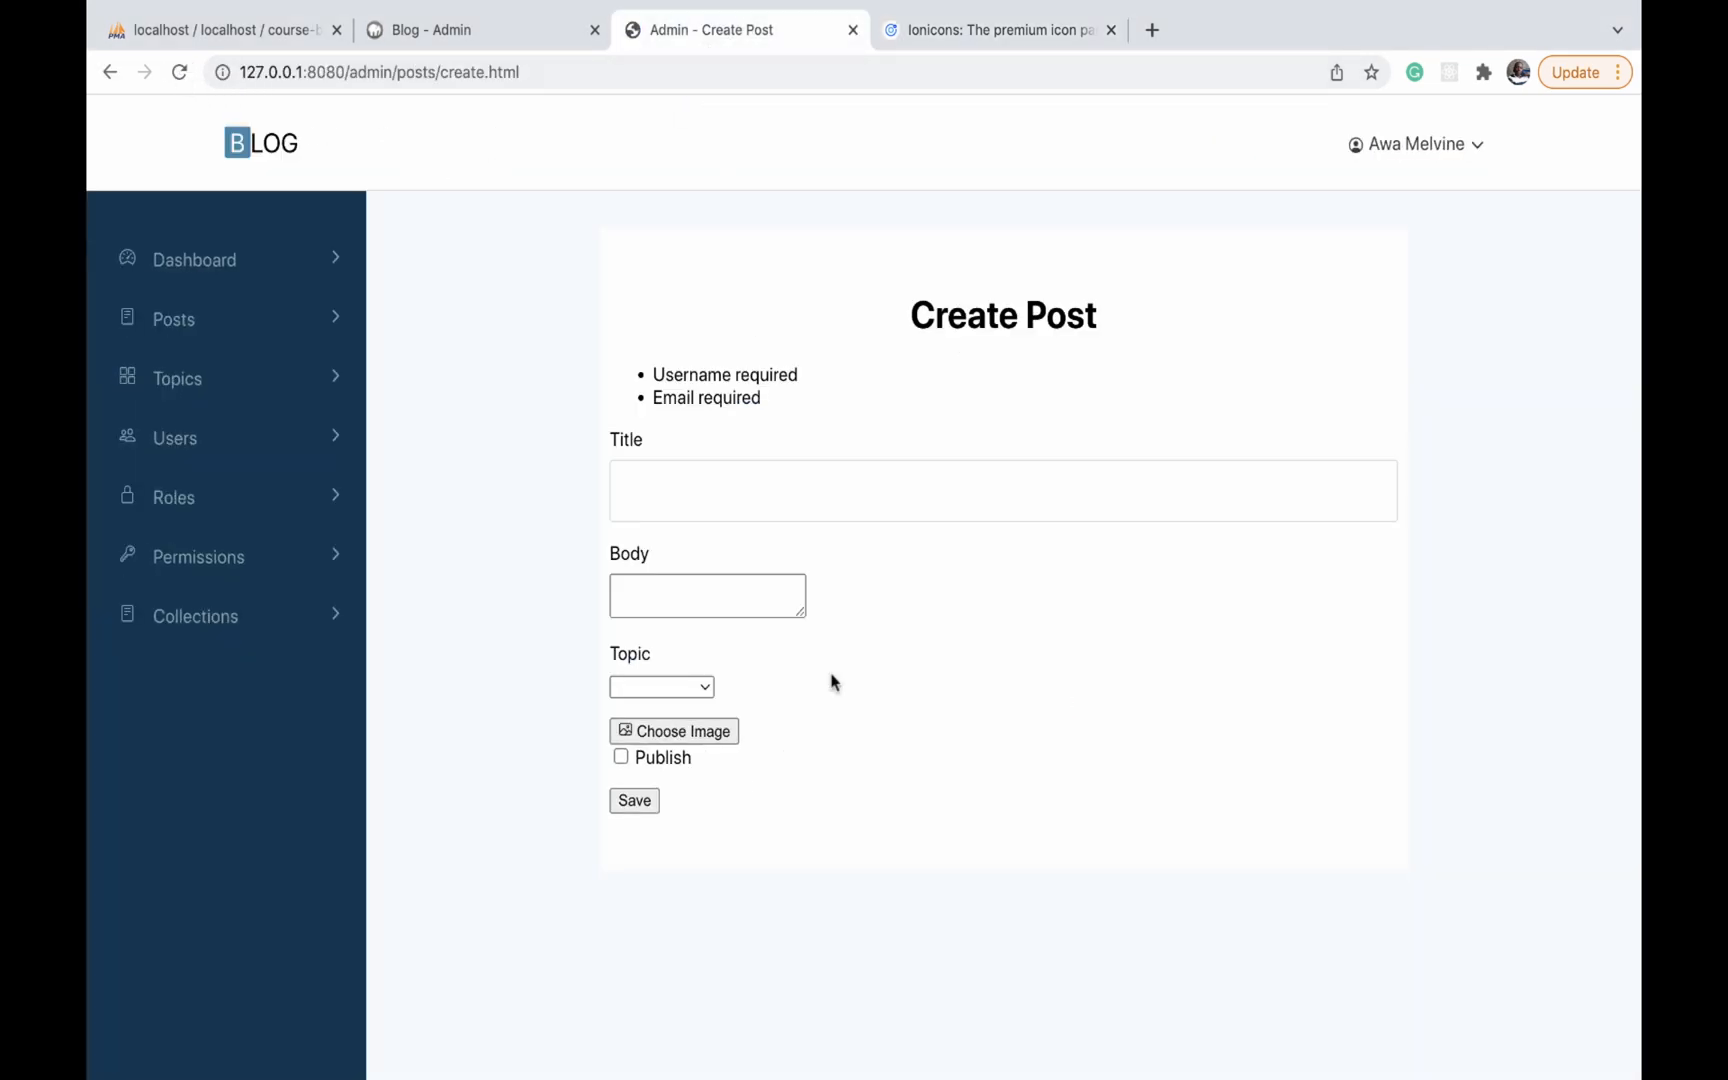
pyautogui.click(662, 686)
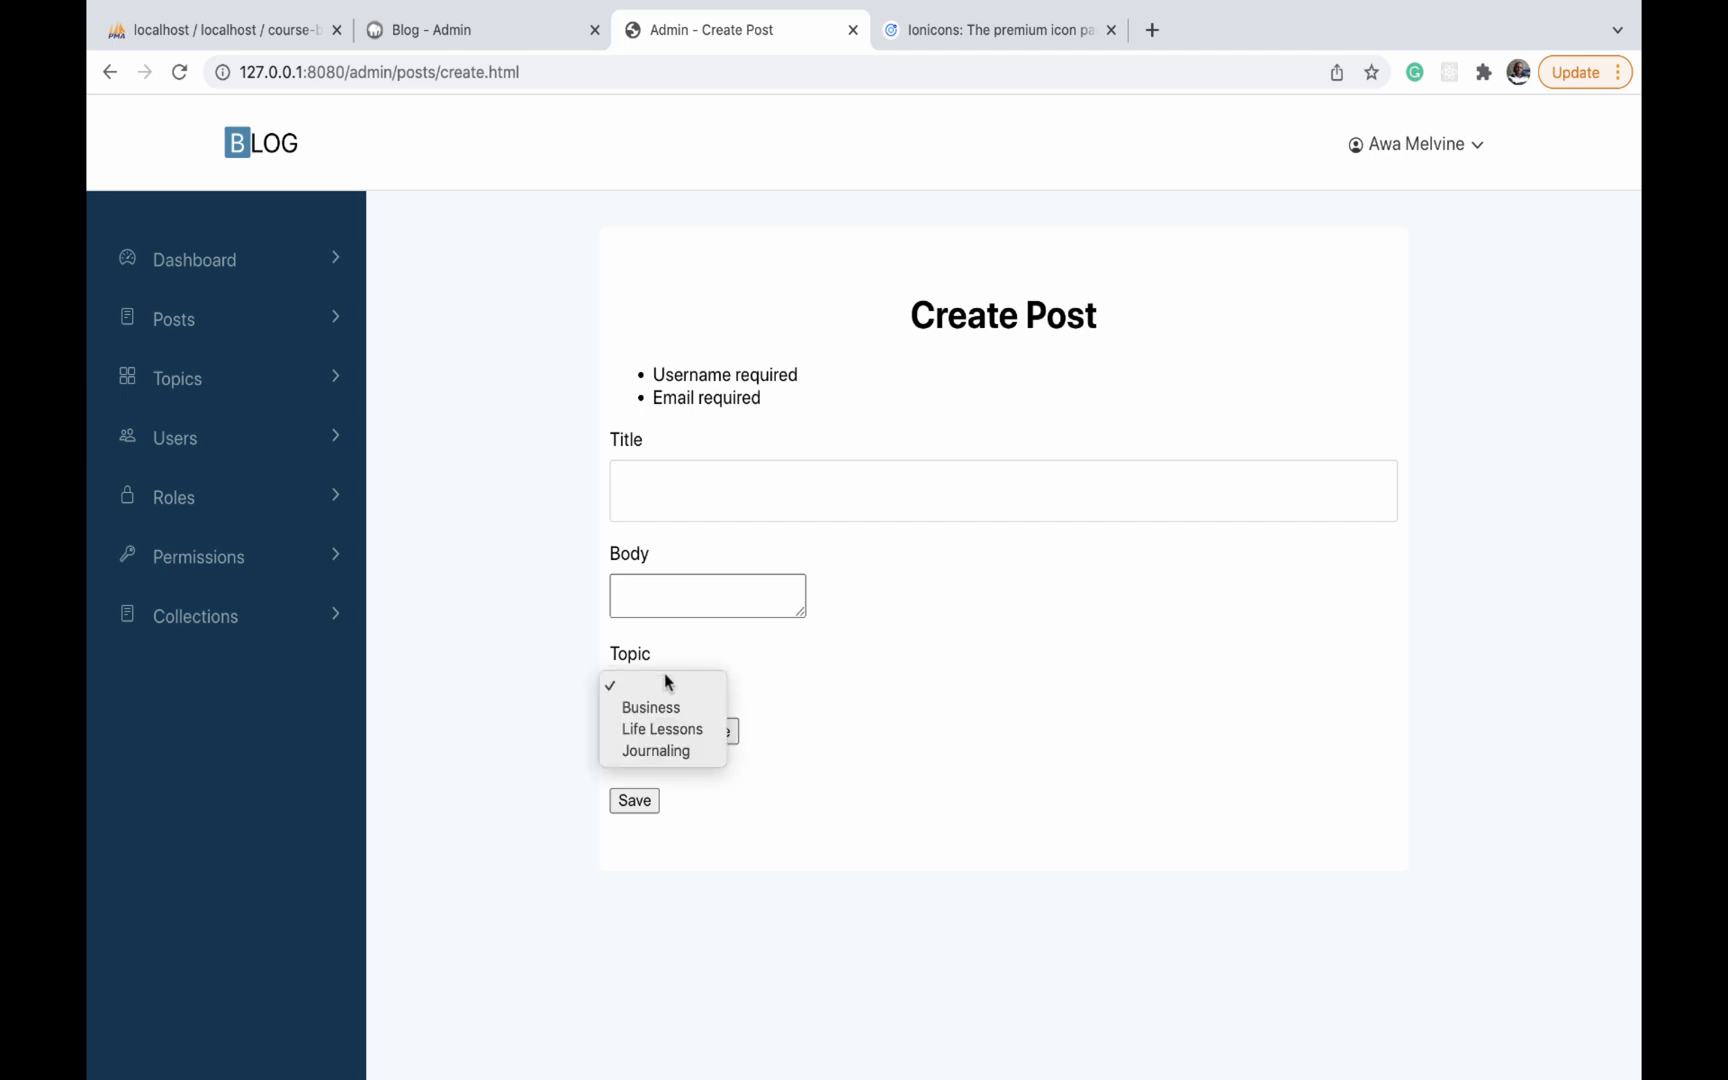
pyautogui.click(1002, 490)
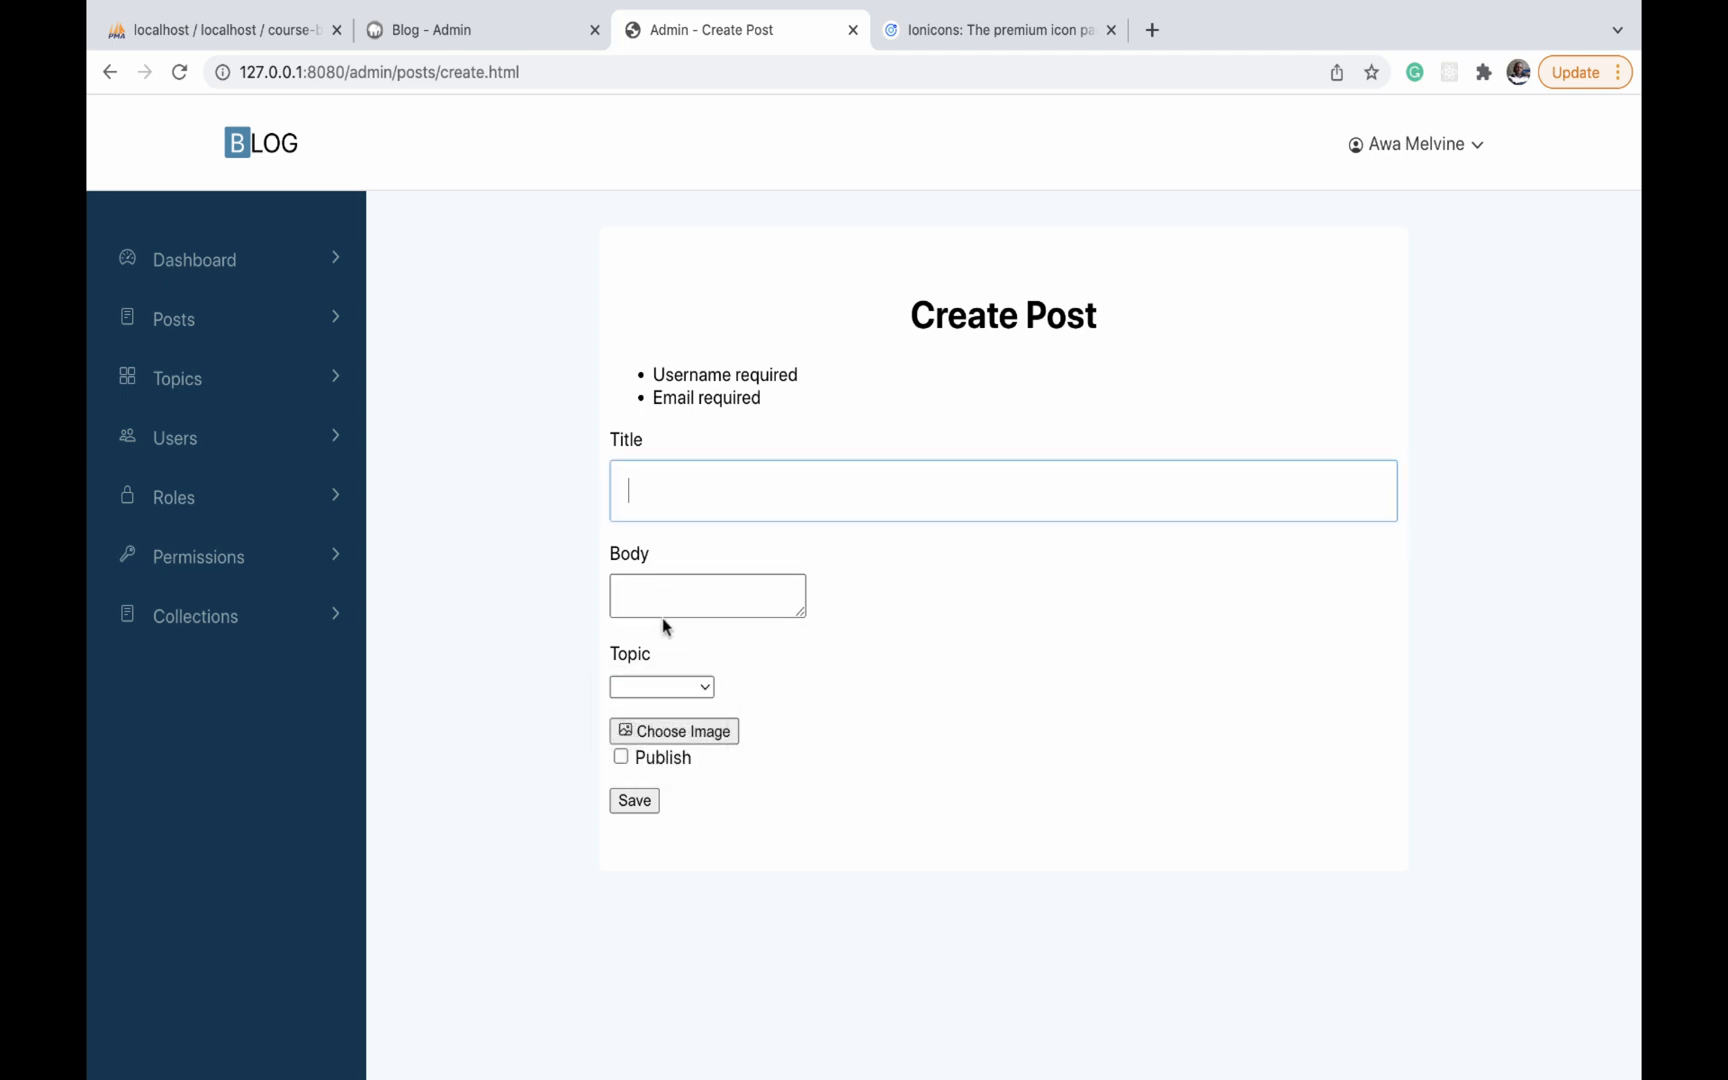
pyautogui.click(662, 686)
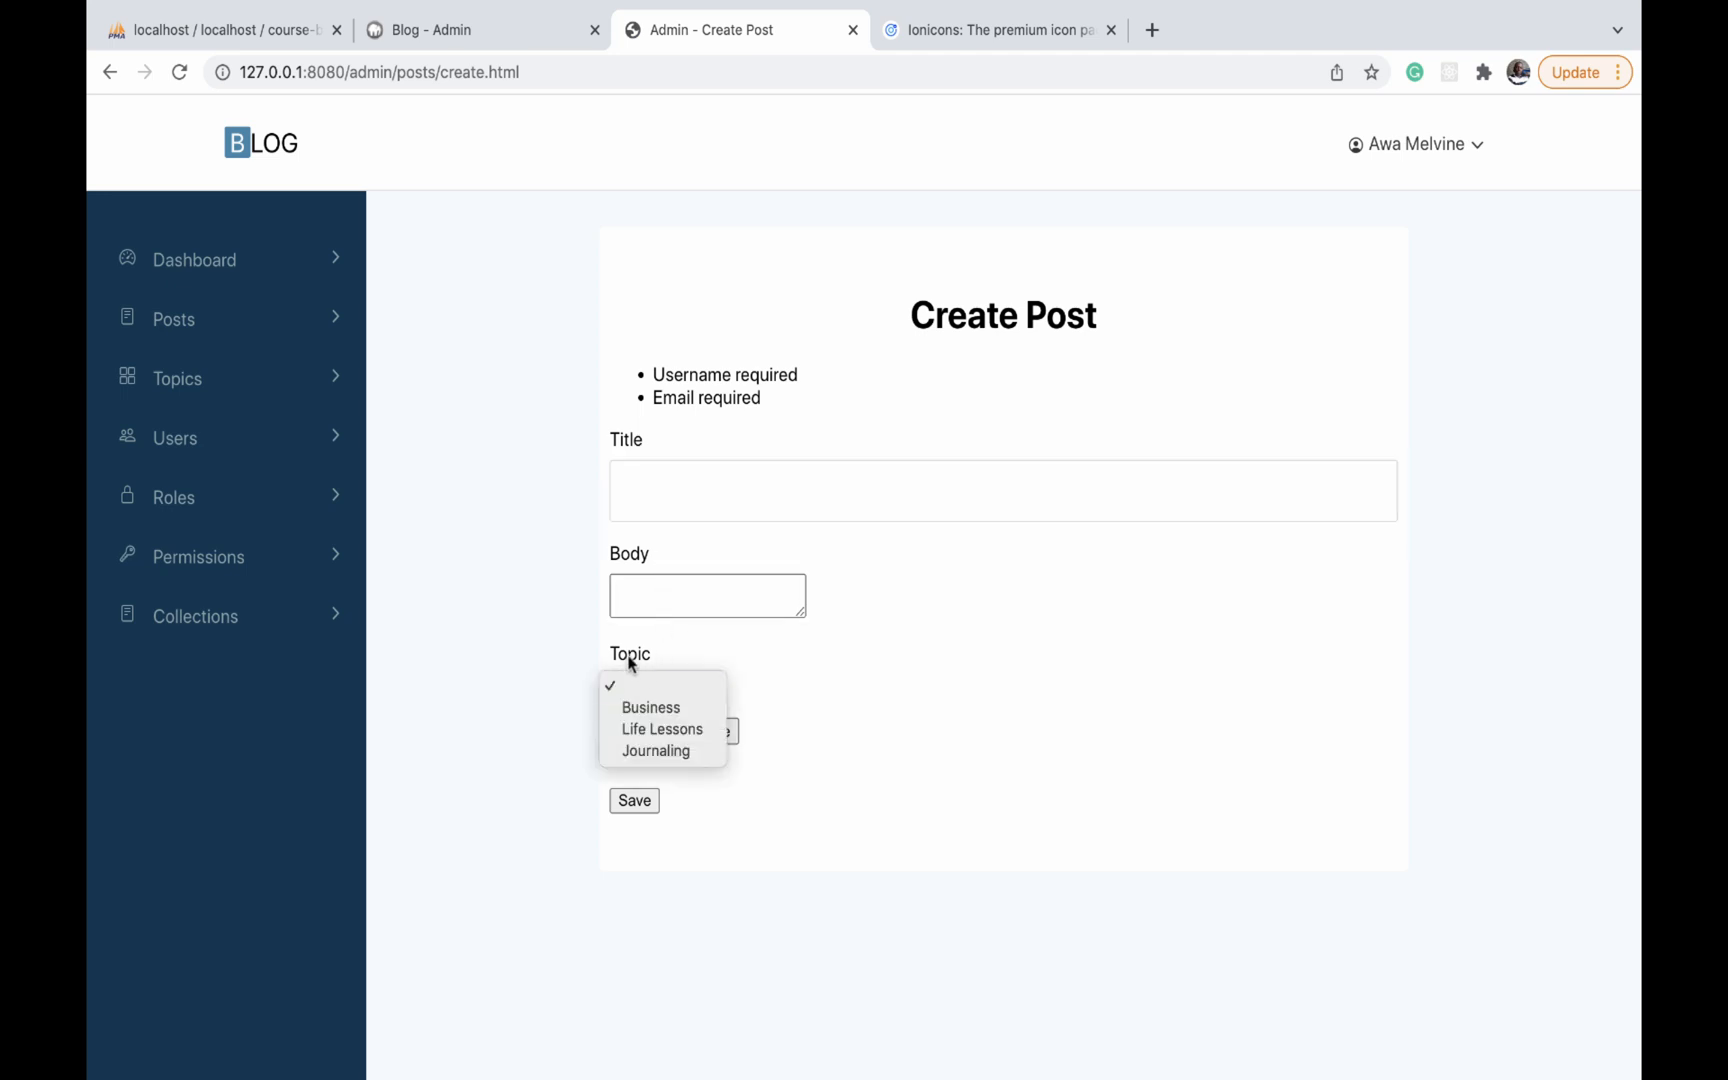
# Open the live blog's Add Post page for comparison
pyautogui.click(474, 30)
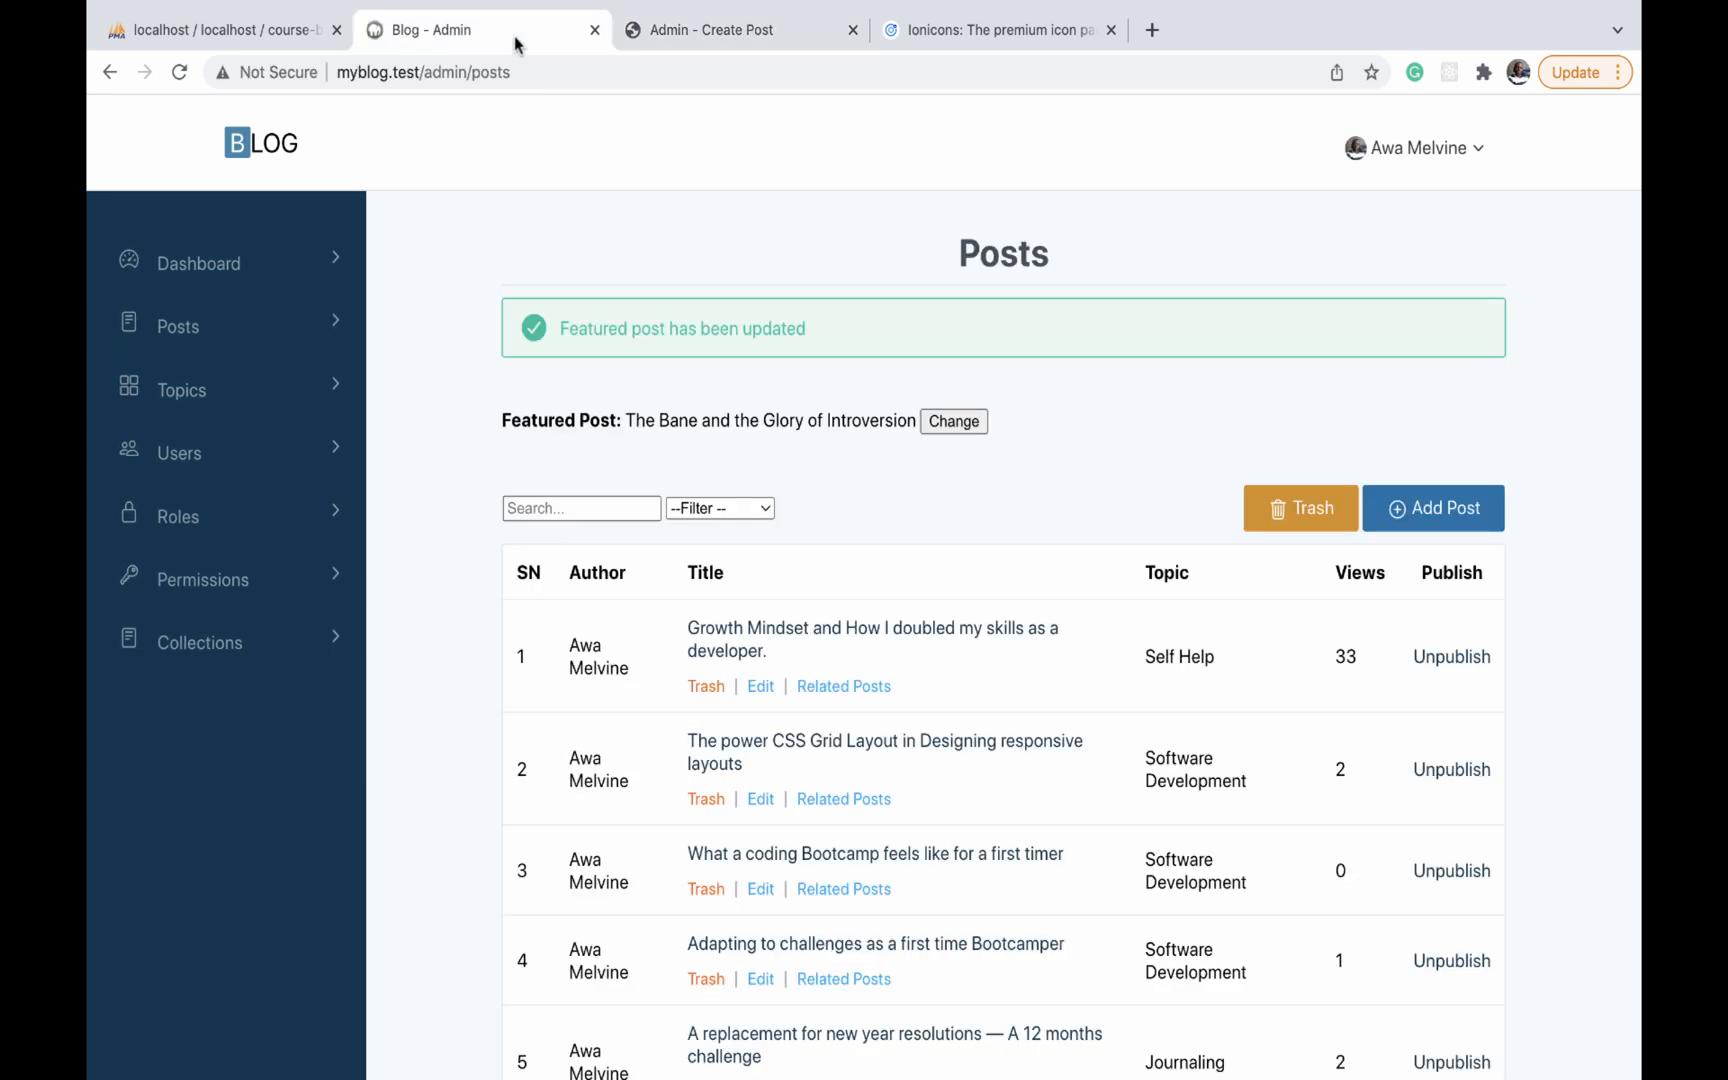
pyautogui.click(1432, 508)
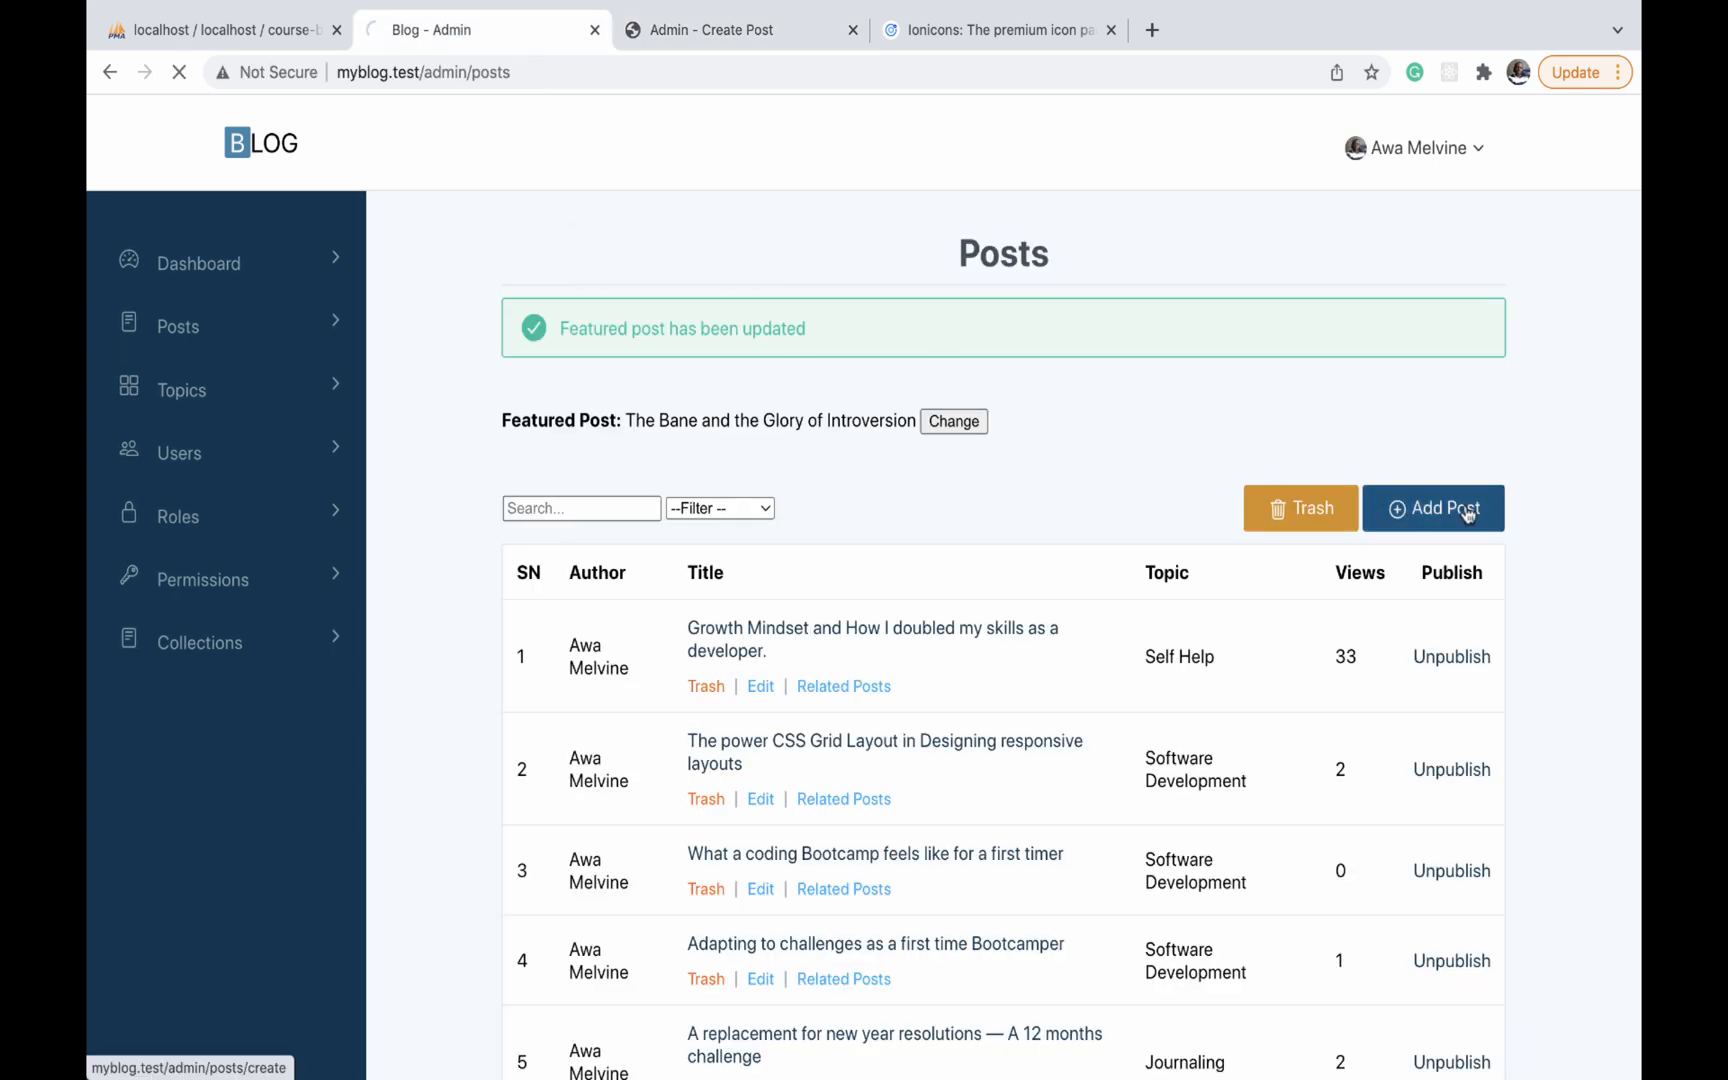
pyautogui.click(1432, 508)
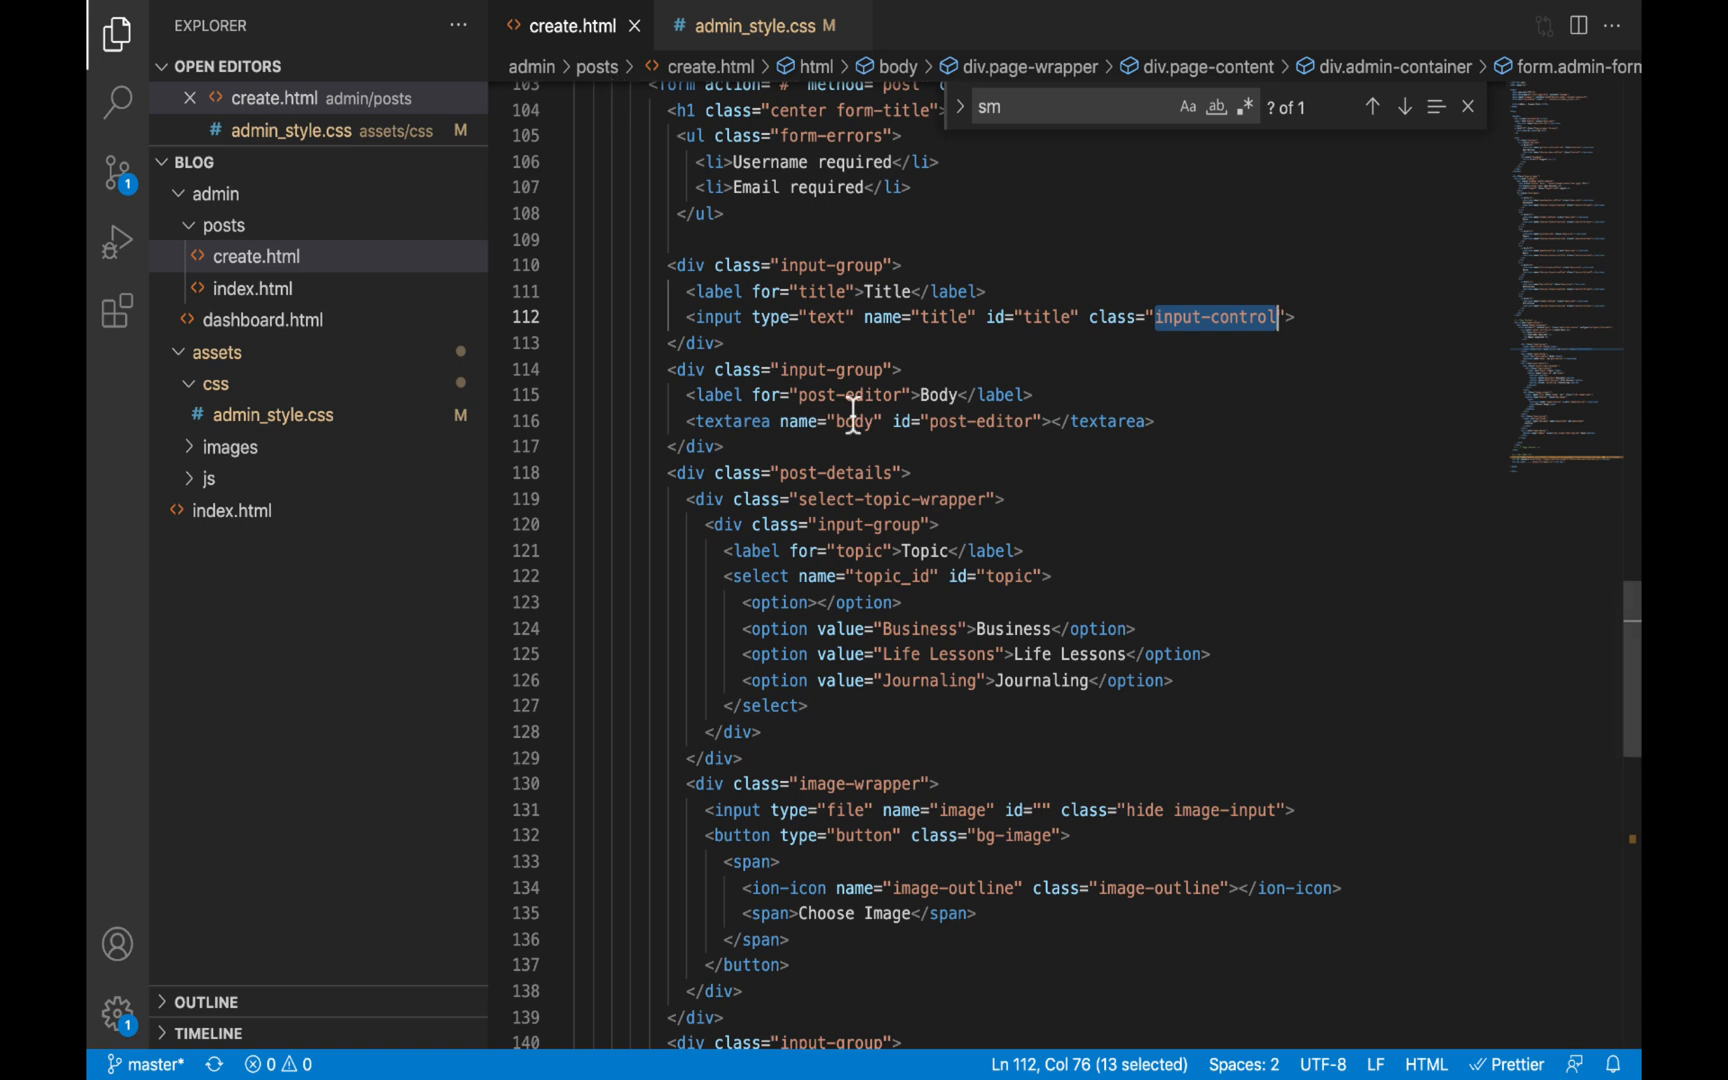
# Give the <select name="topic_id"> in create.html class="input-control" and view it in Chrome
pyautogui.scroll(-3)
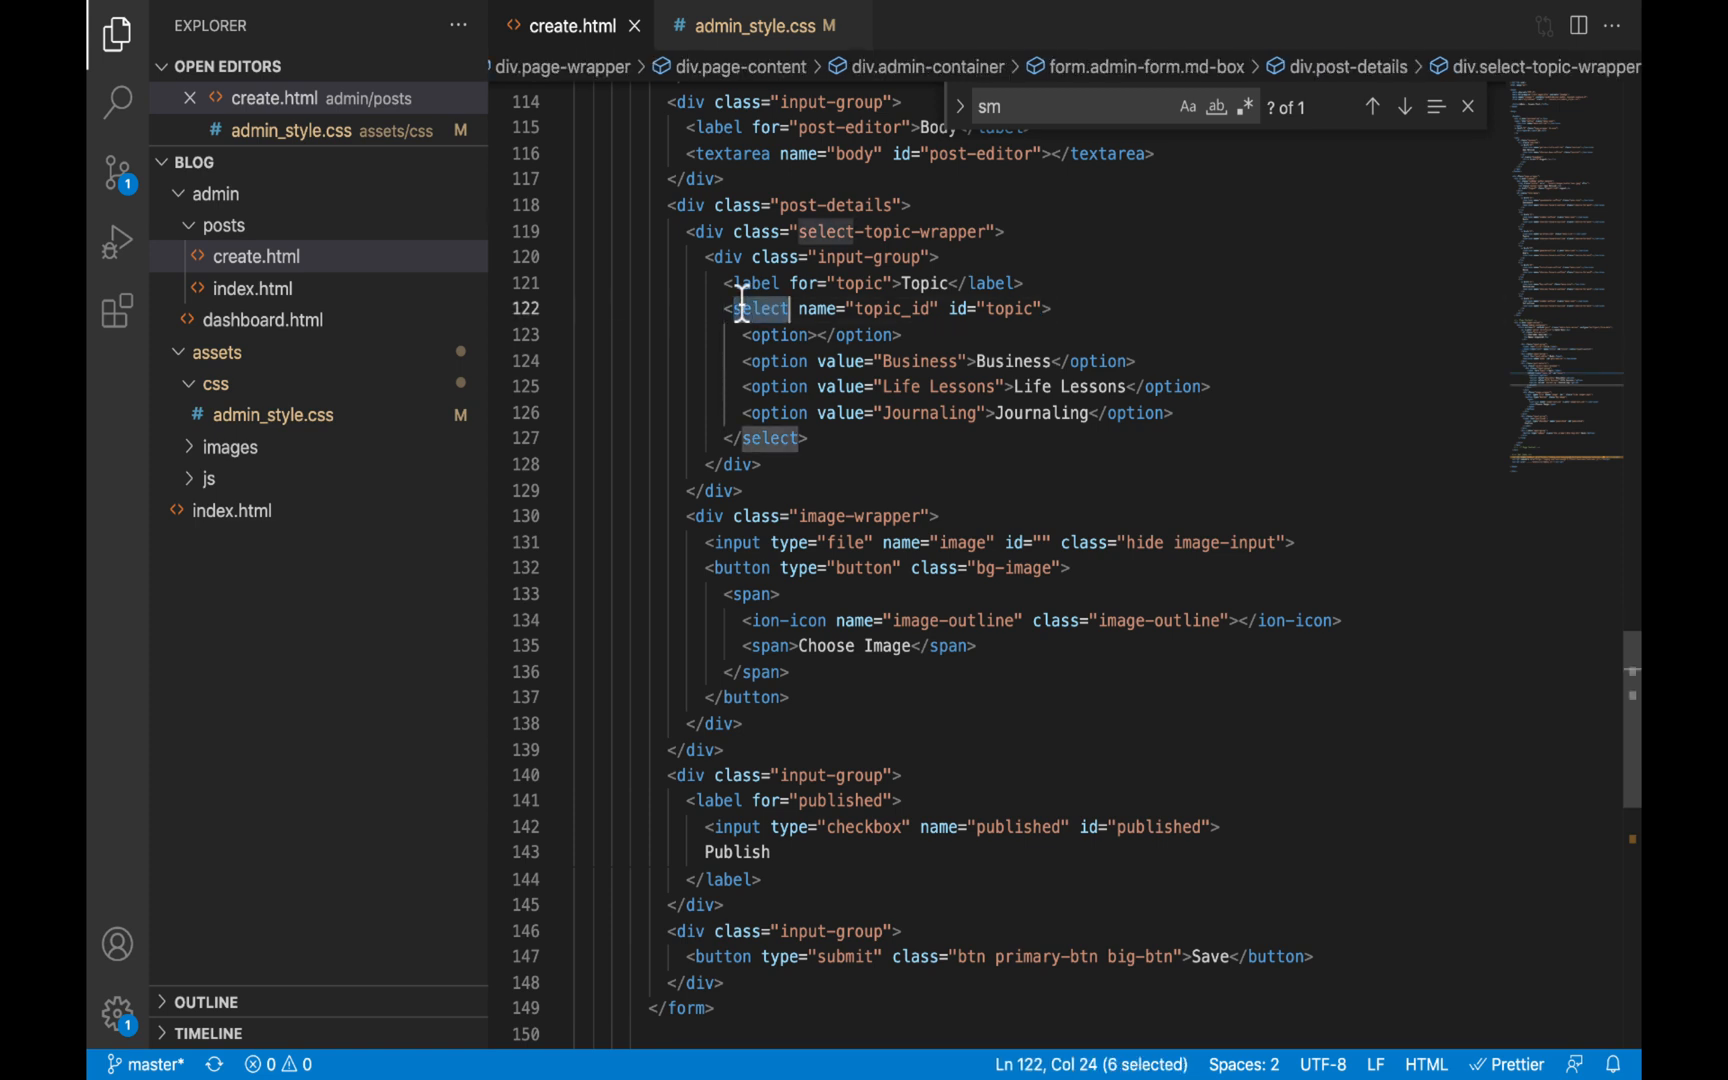
pyautogui.moveTo(788, 308); pyautogui.dragTo(1042, 308)
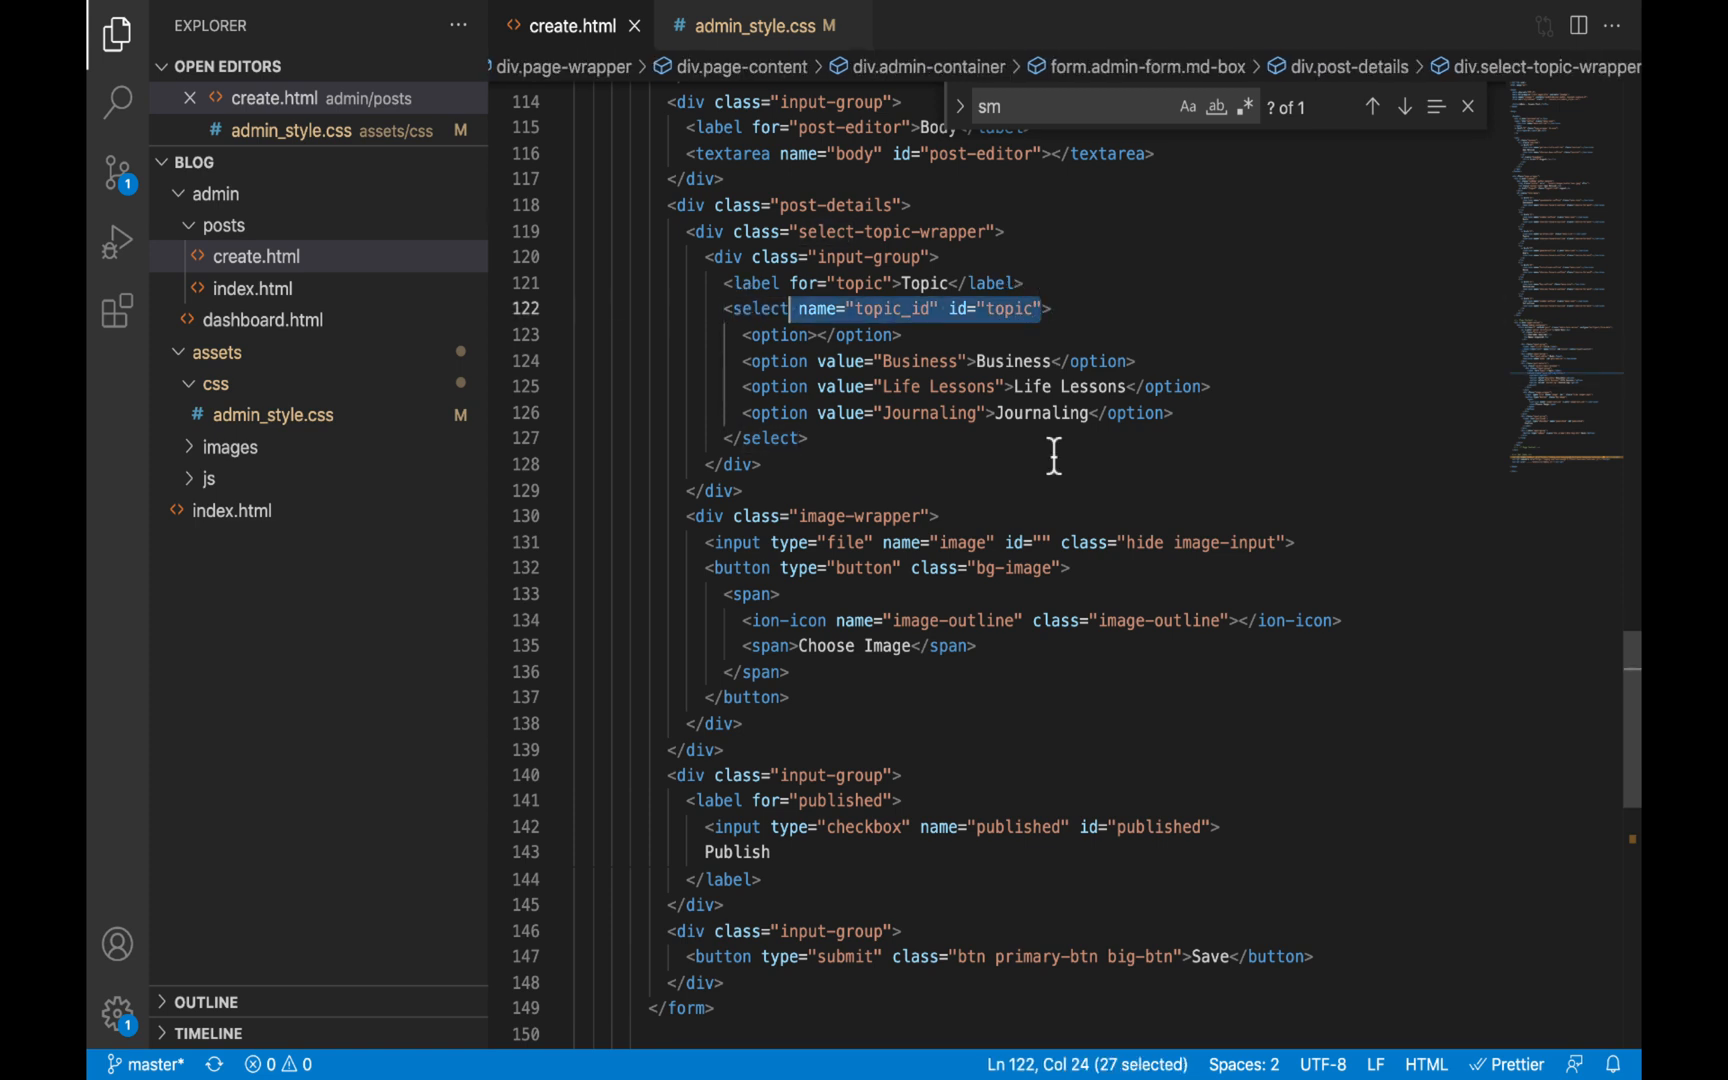
pyautogui.write('class=""')
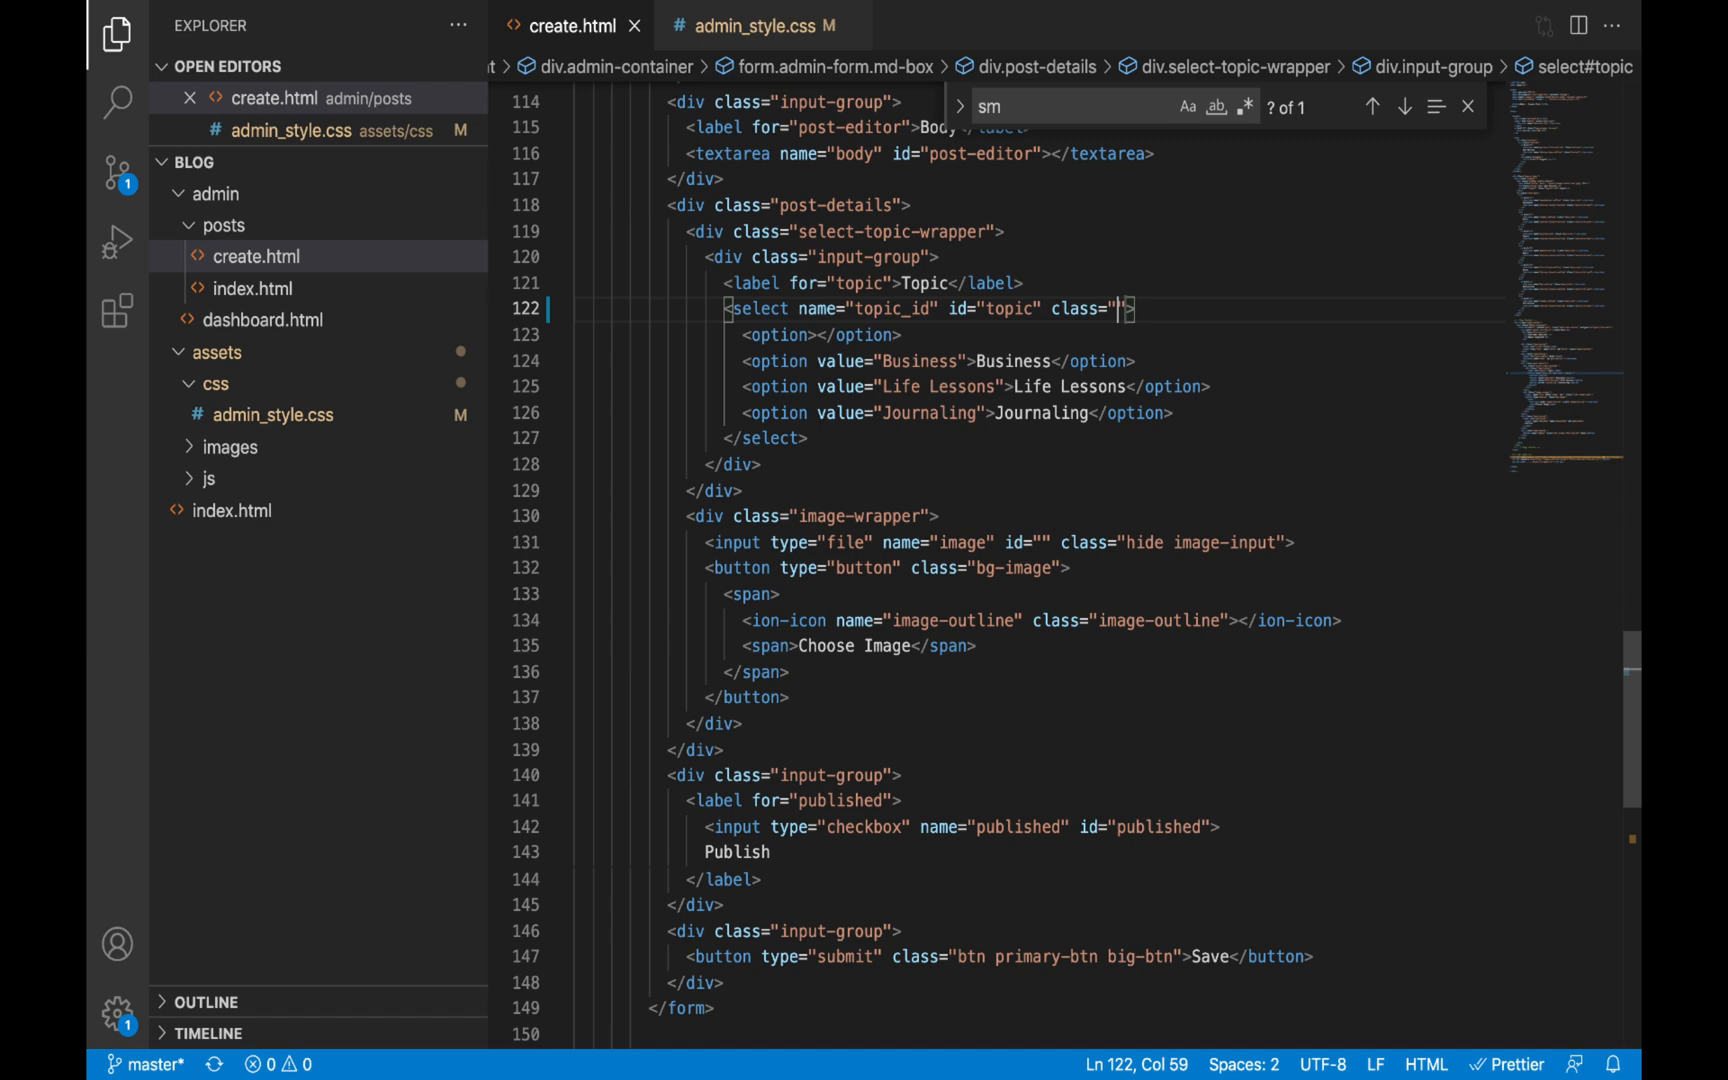
pyautogui.write('input-control')
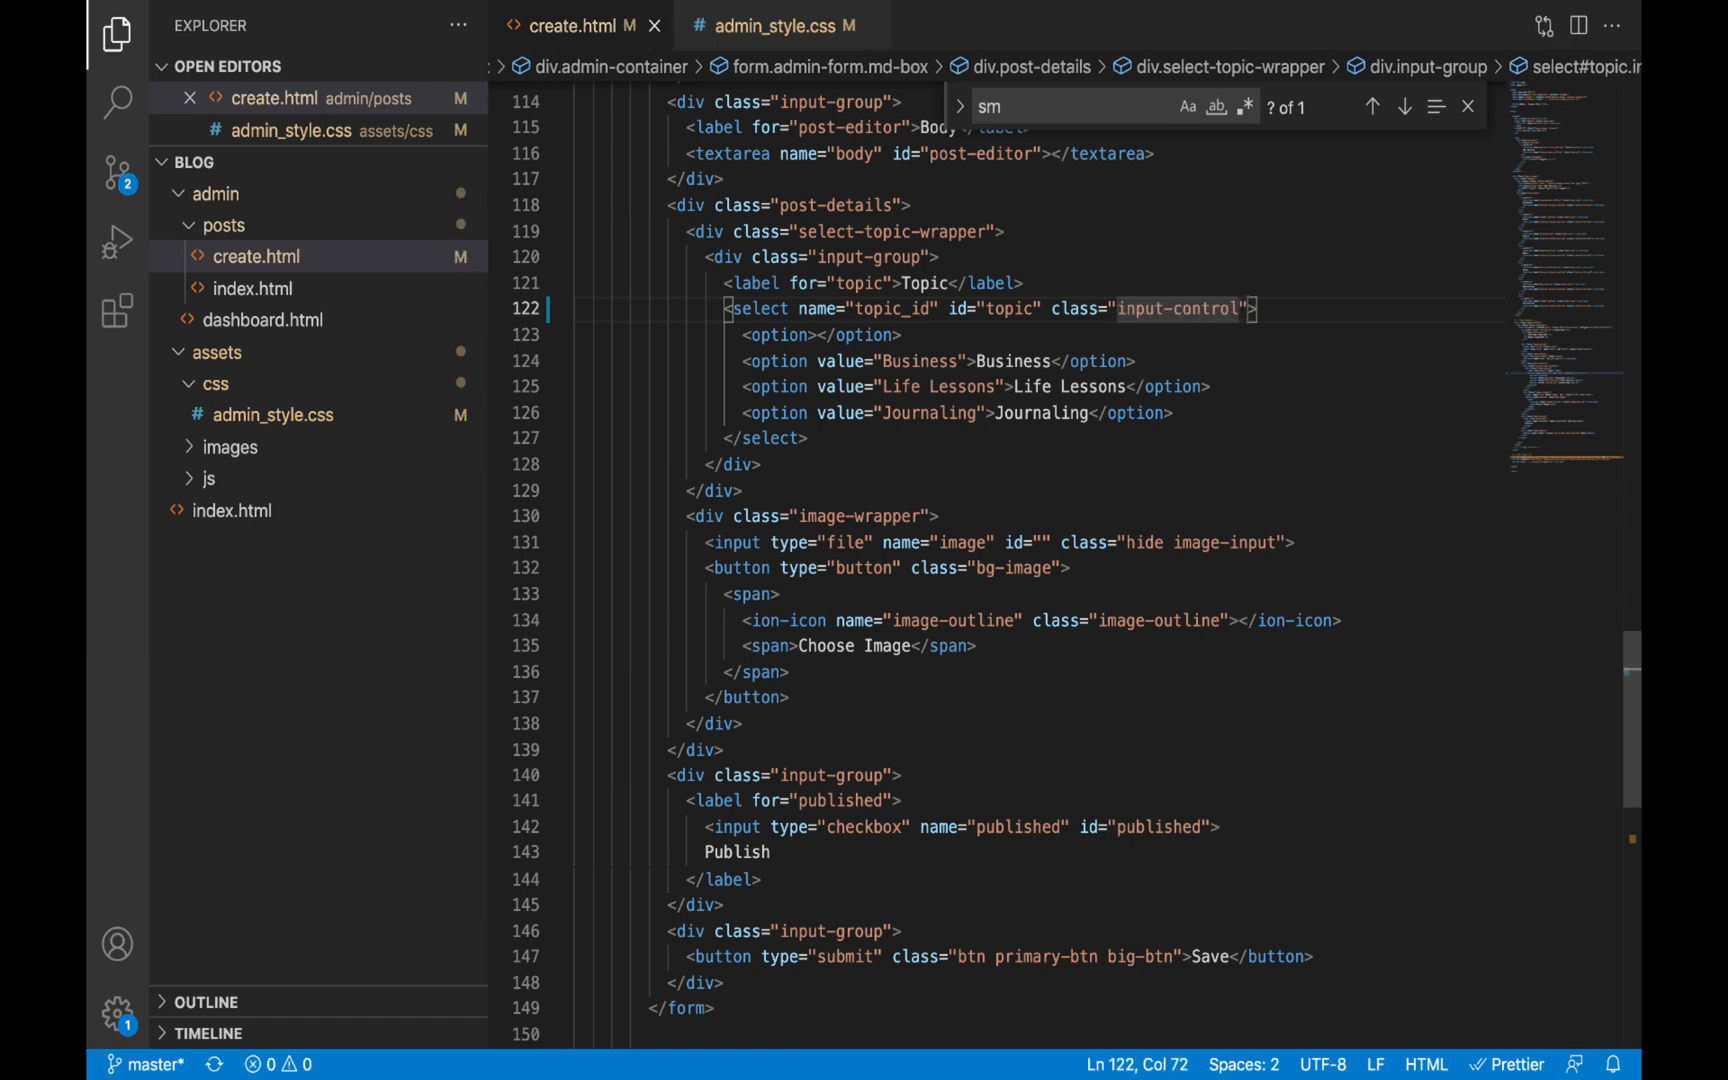
pyautogui.click(482, 30)
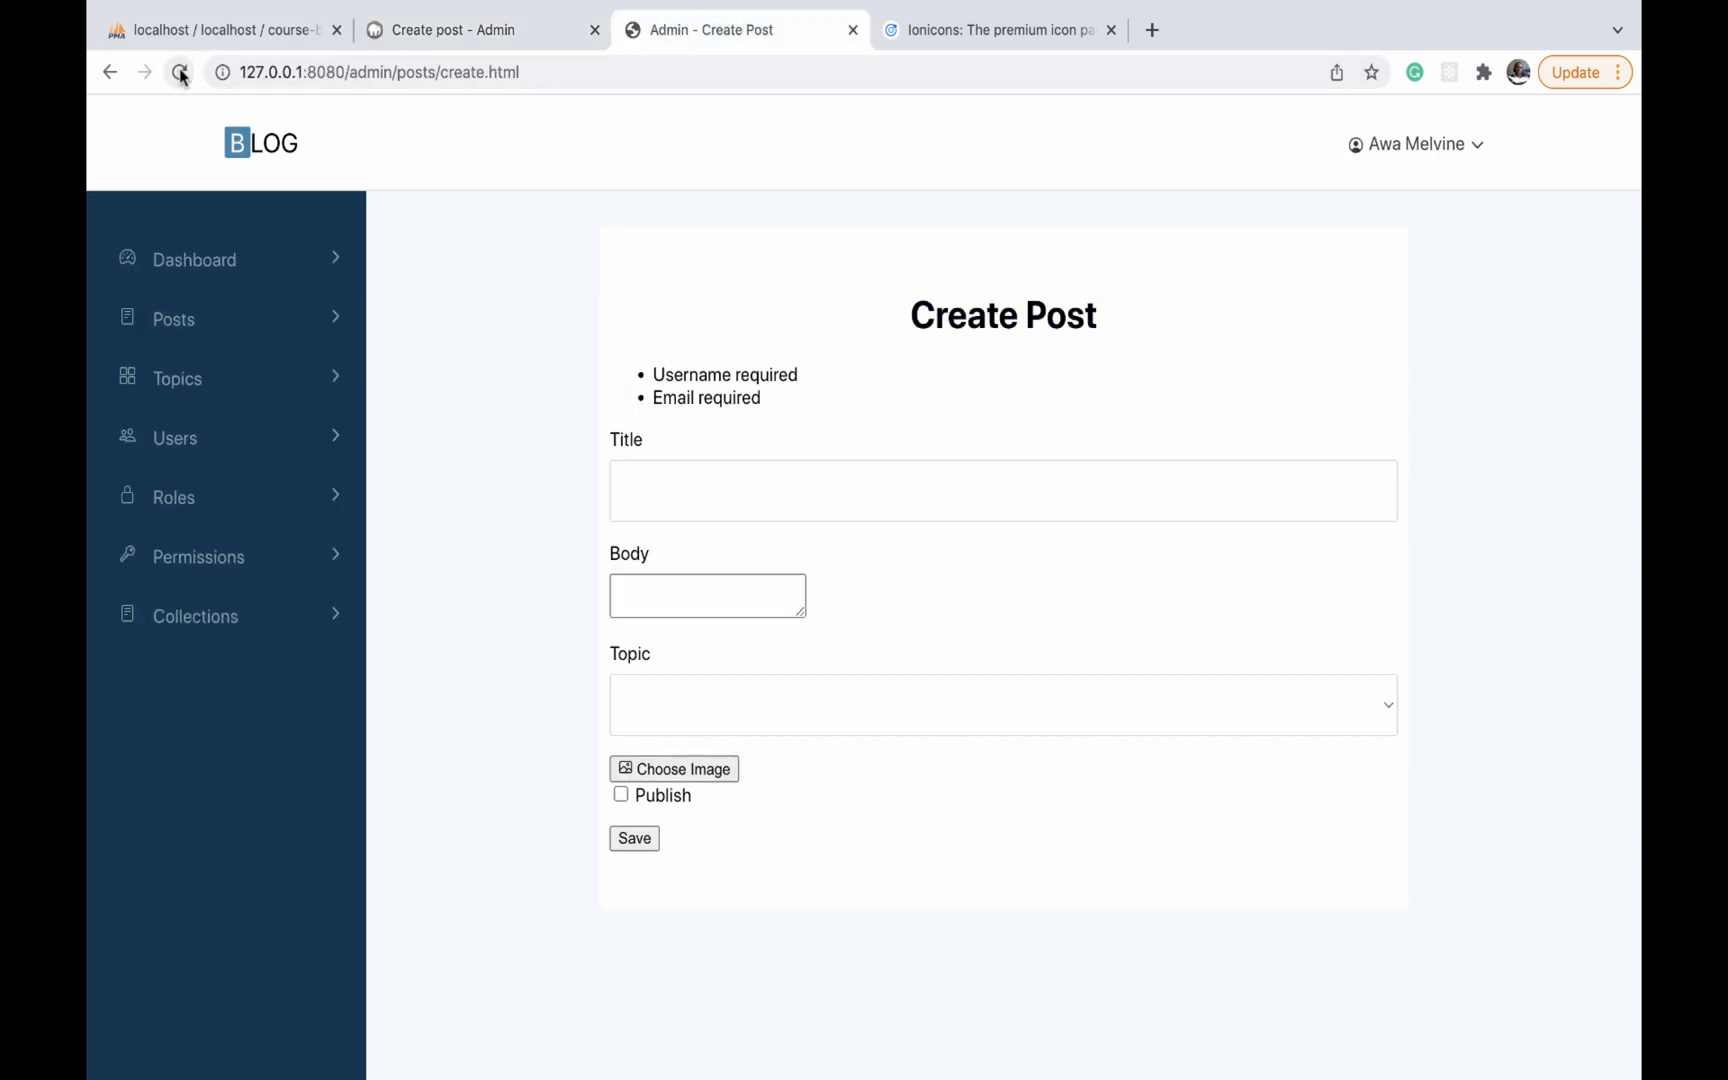
# Reload the Create Post page and check the Topic select's Business, Life Lessons and Journaling options
pyautogui.click(180, 72)
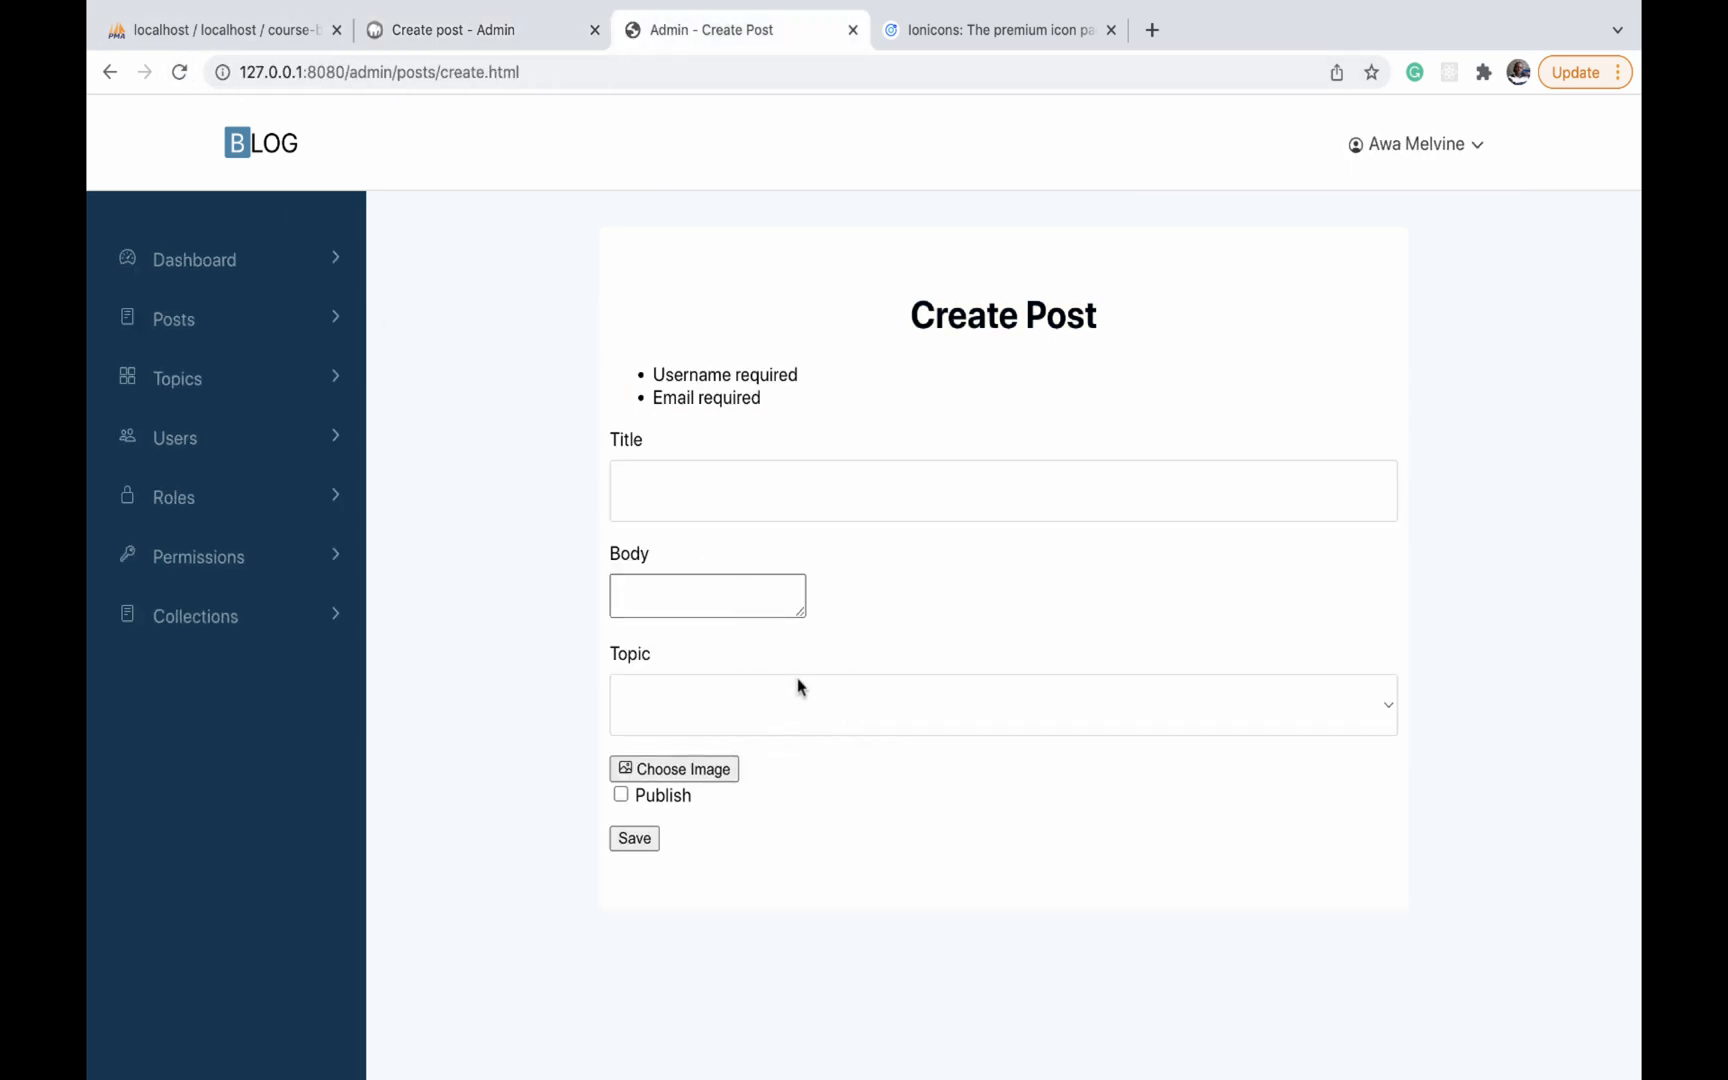
pyautogui.click(1000, 704)
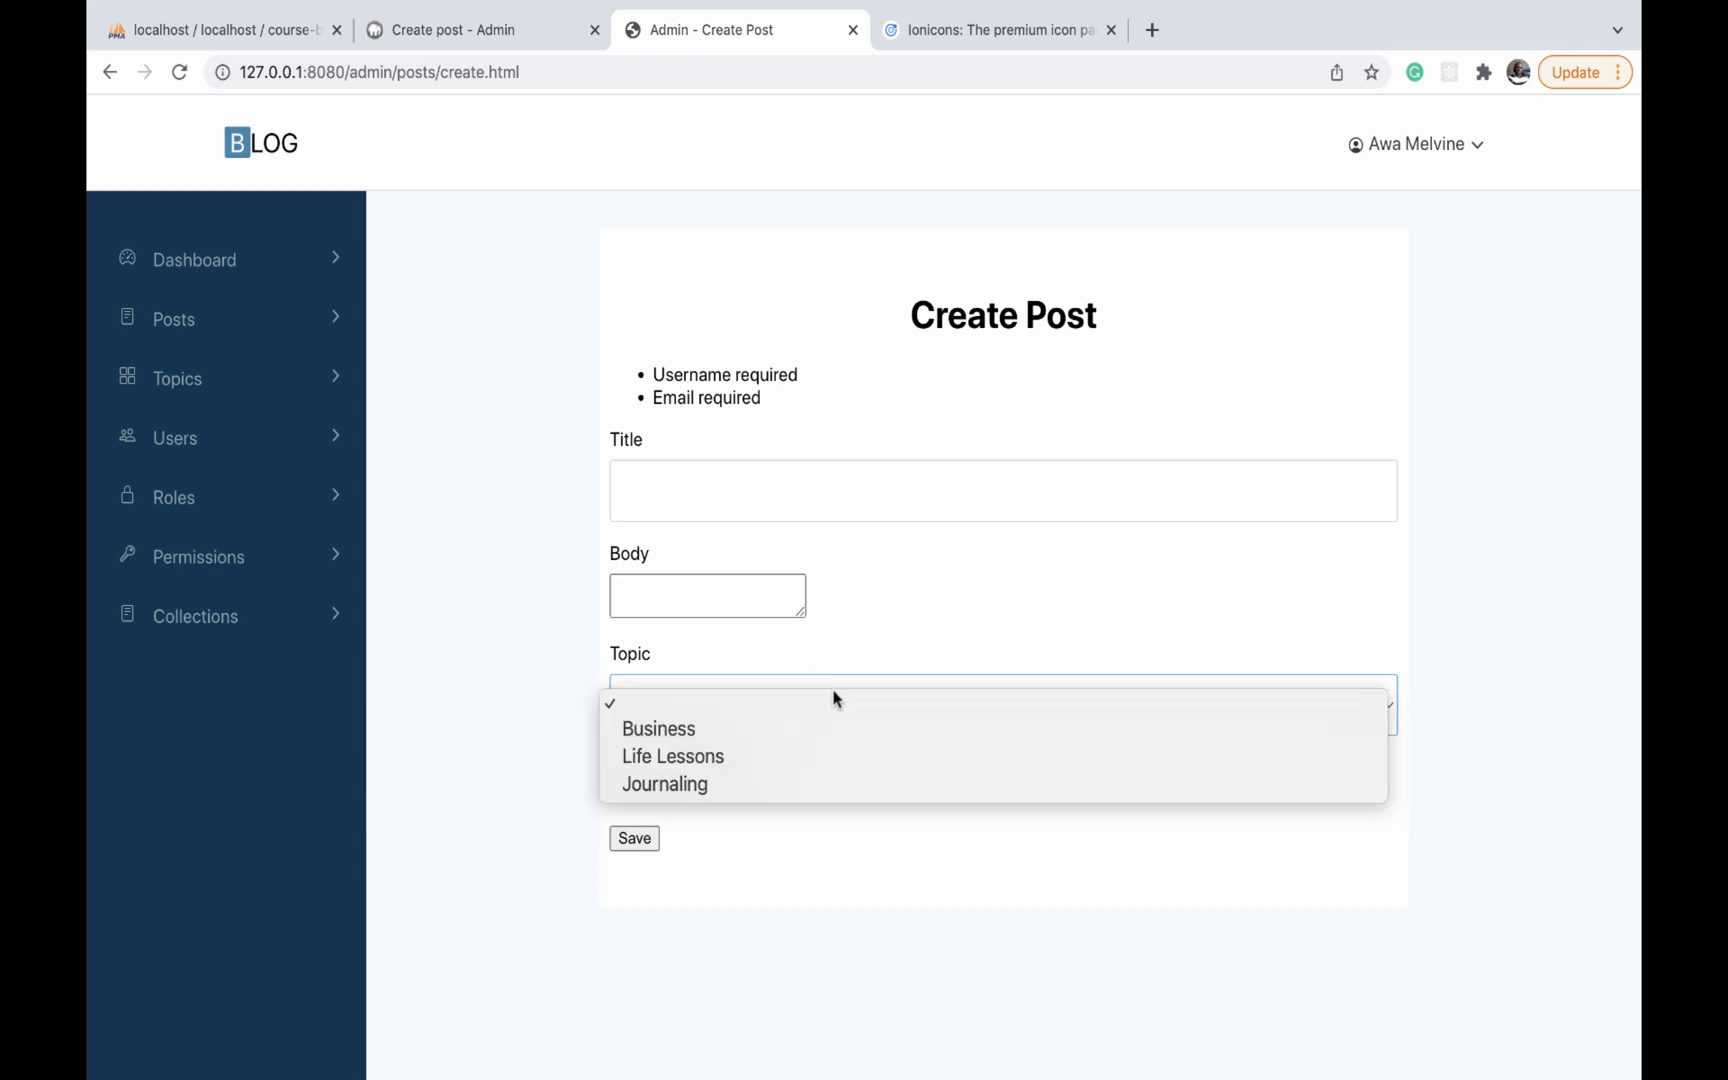
pyautogui.click(708, 596)
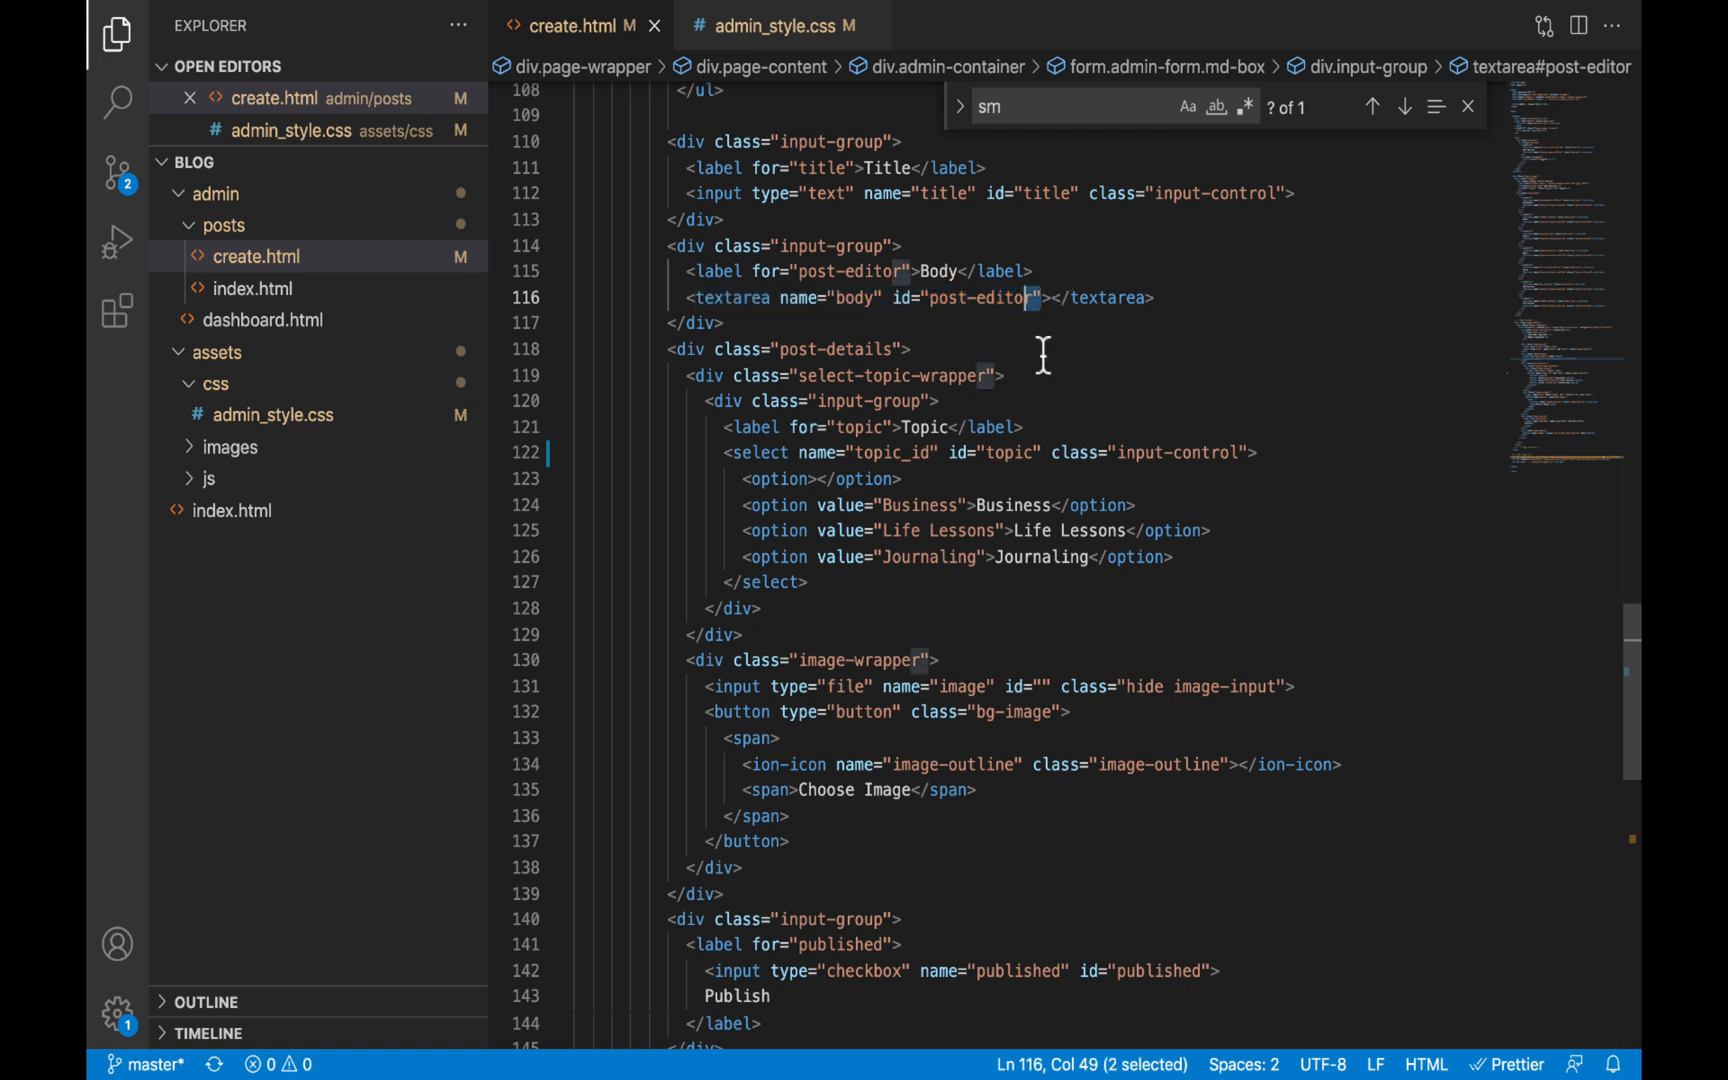
# Give the body textarea class="input-control" in create.html and view the page in Chrome
pyautogui.click(1042, 298)
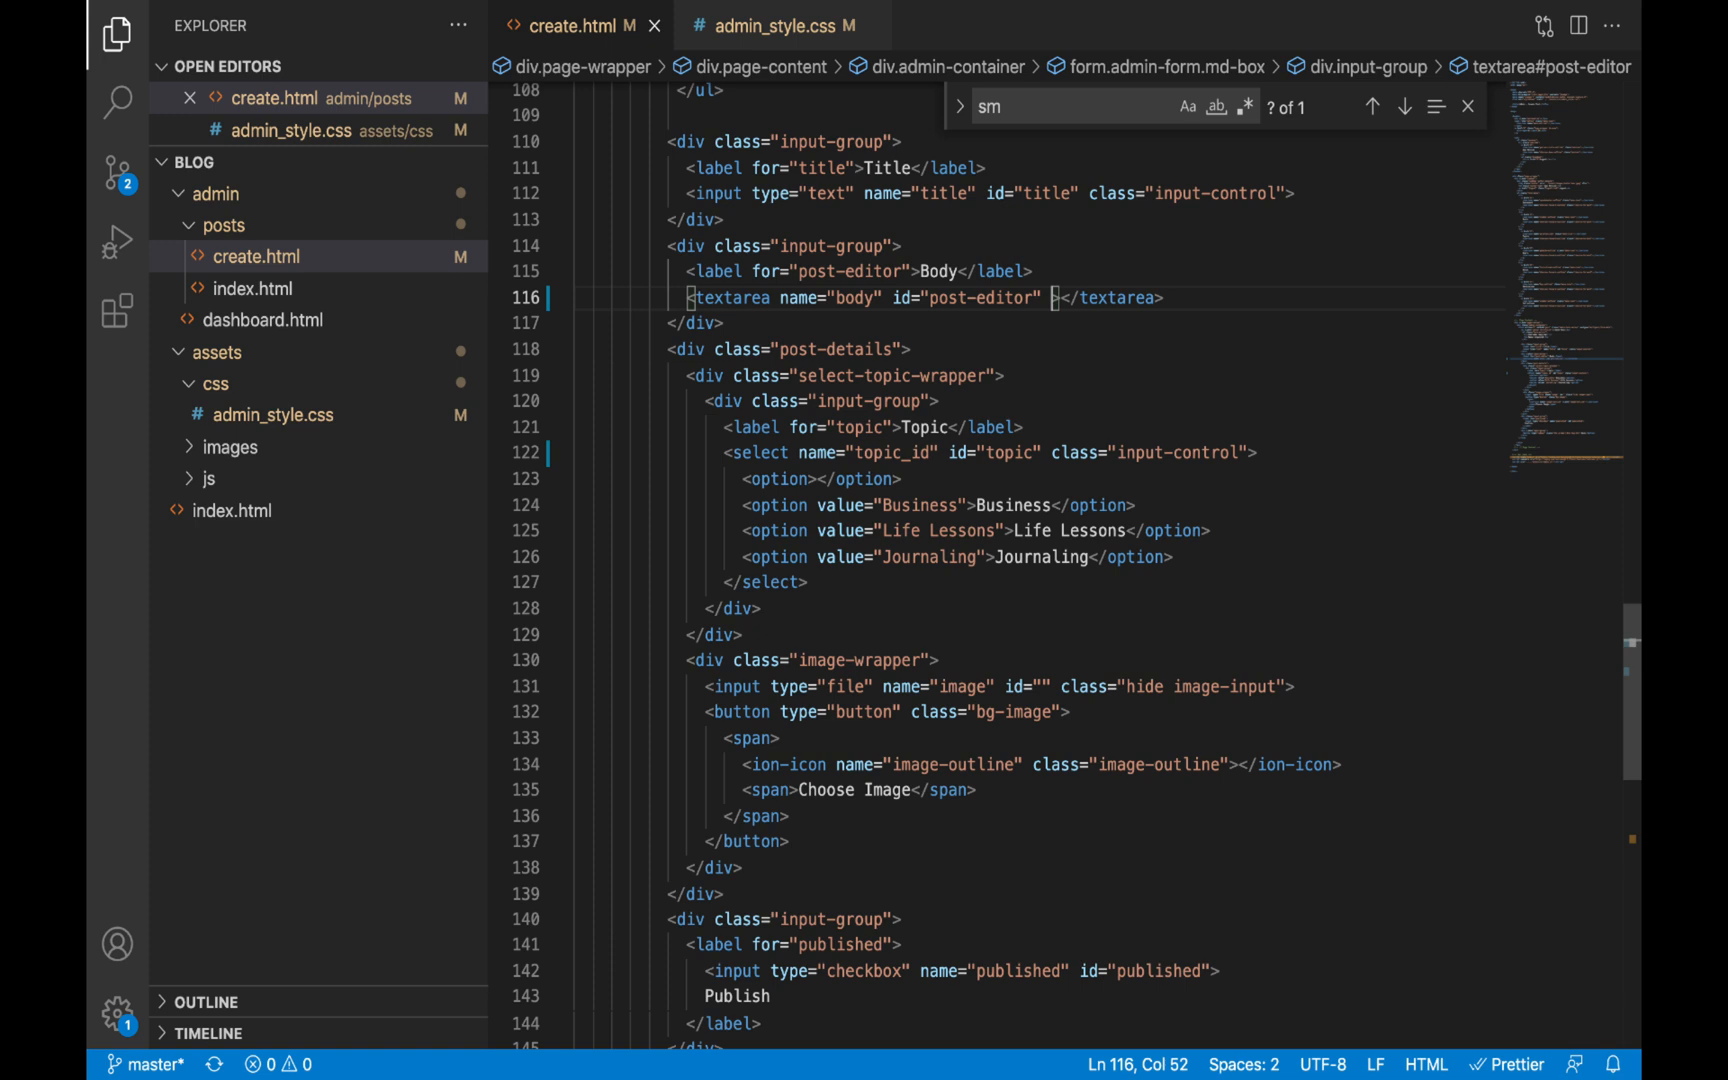
pyautogui.doubleClick(730, 298)
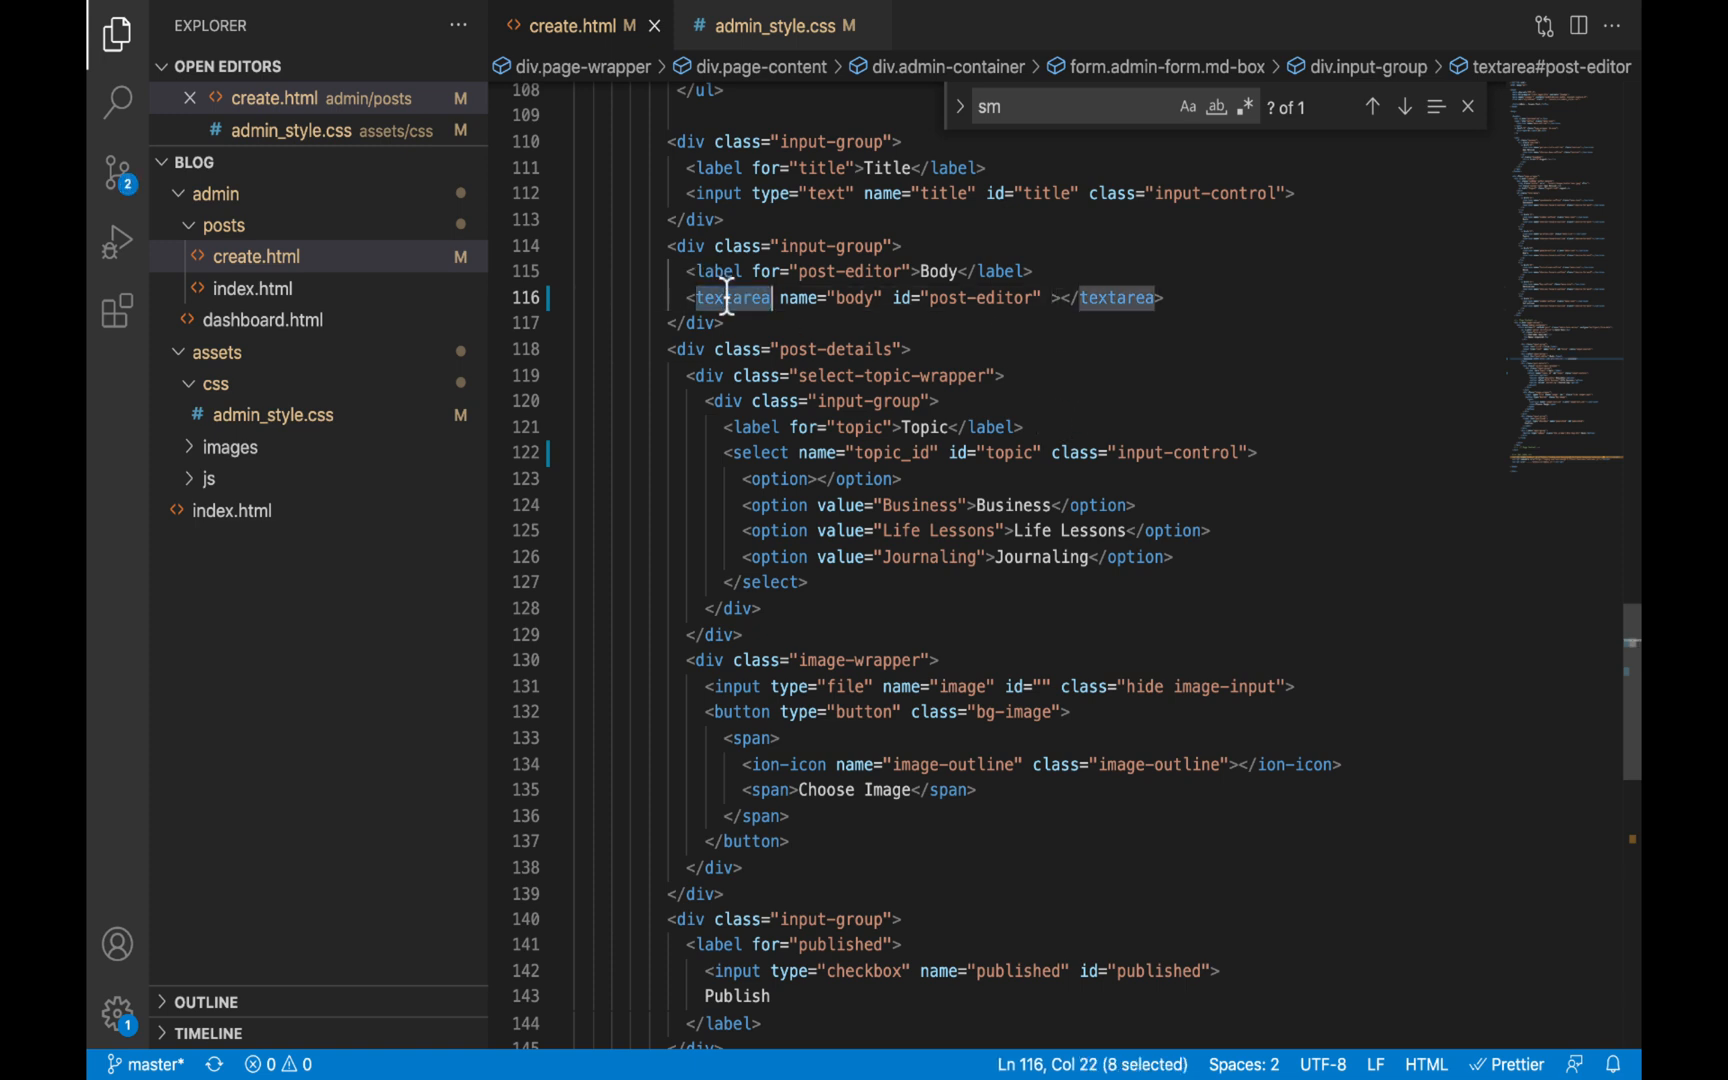
pyautogui.moveTo(1184, 336)
pyautogui.write('class="input-control"')
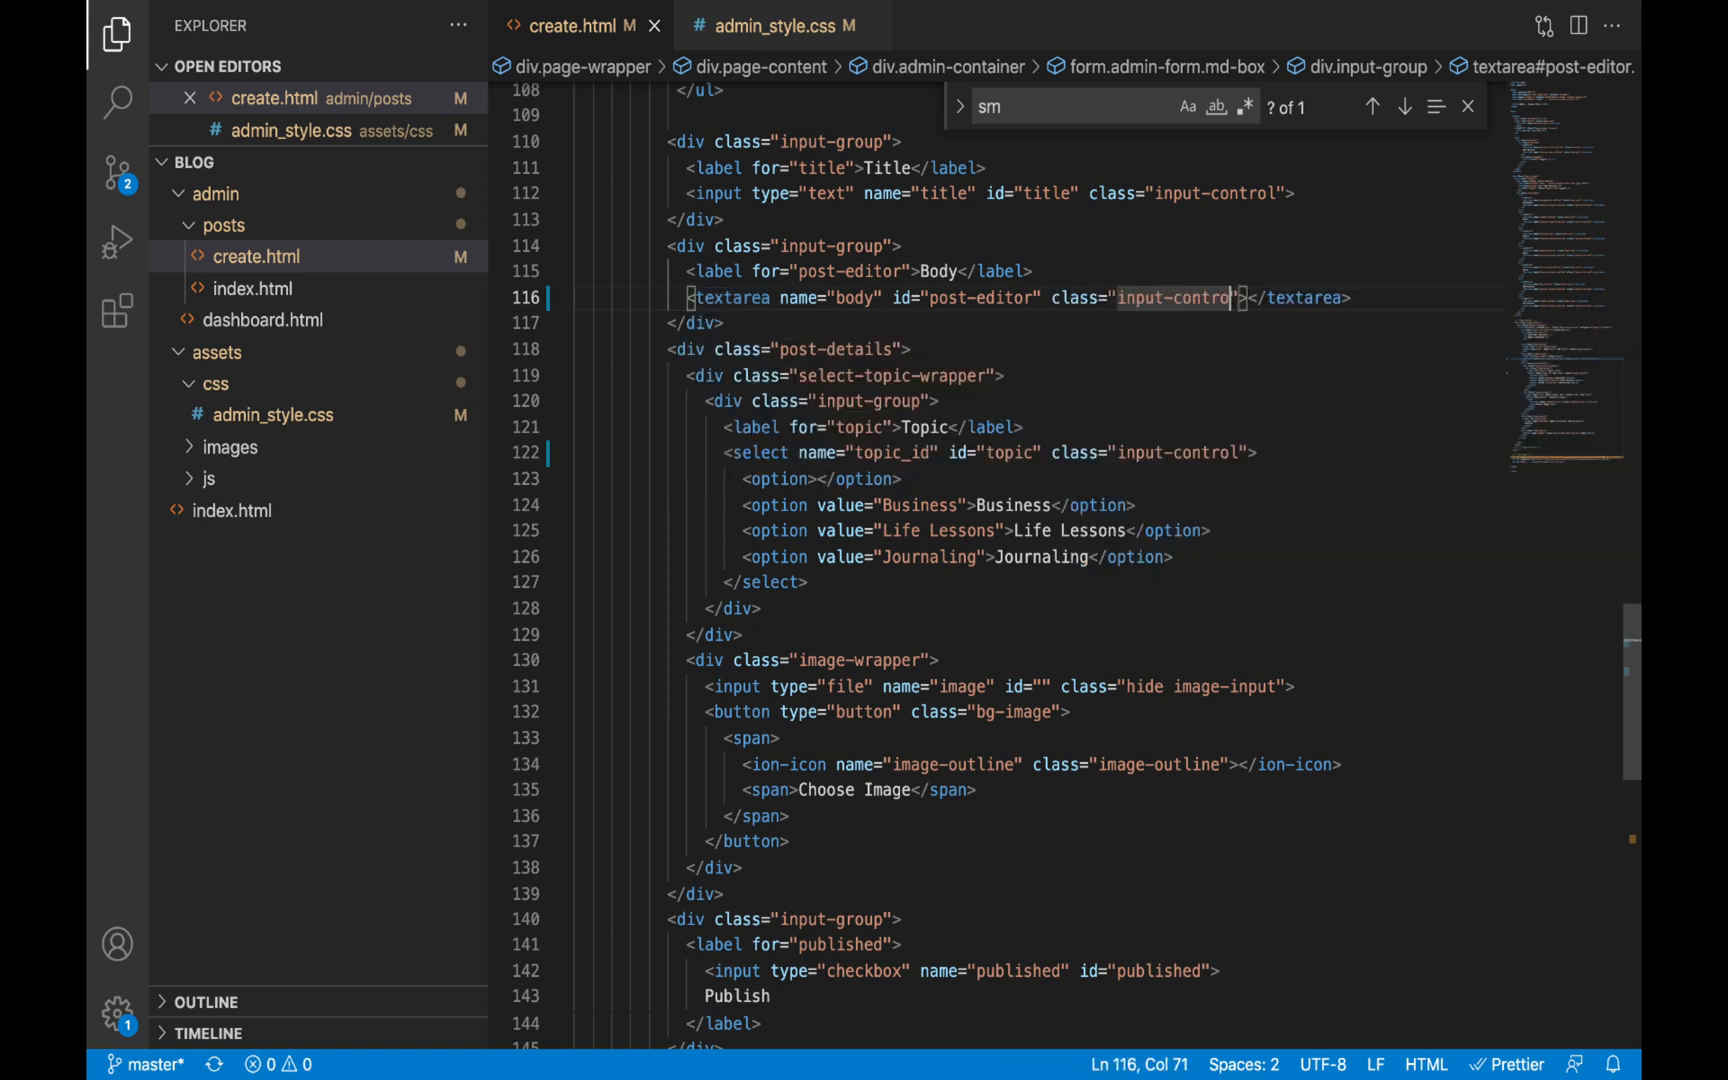
pyautogui.click(730, 30)
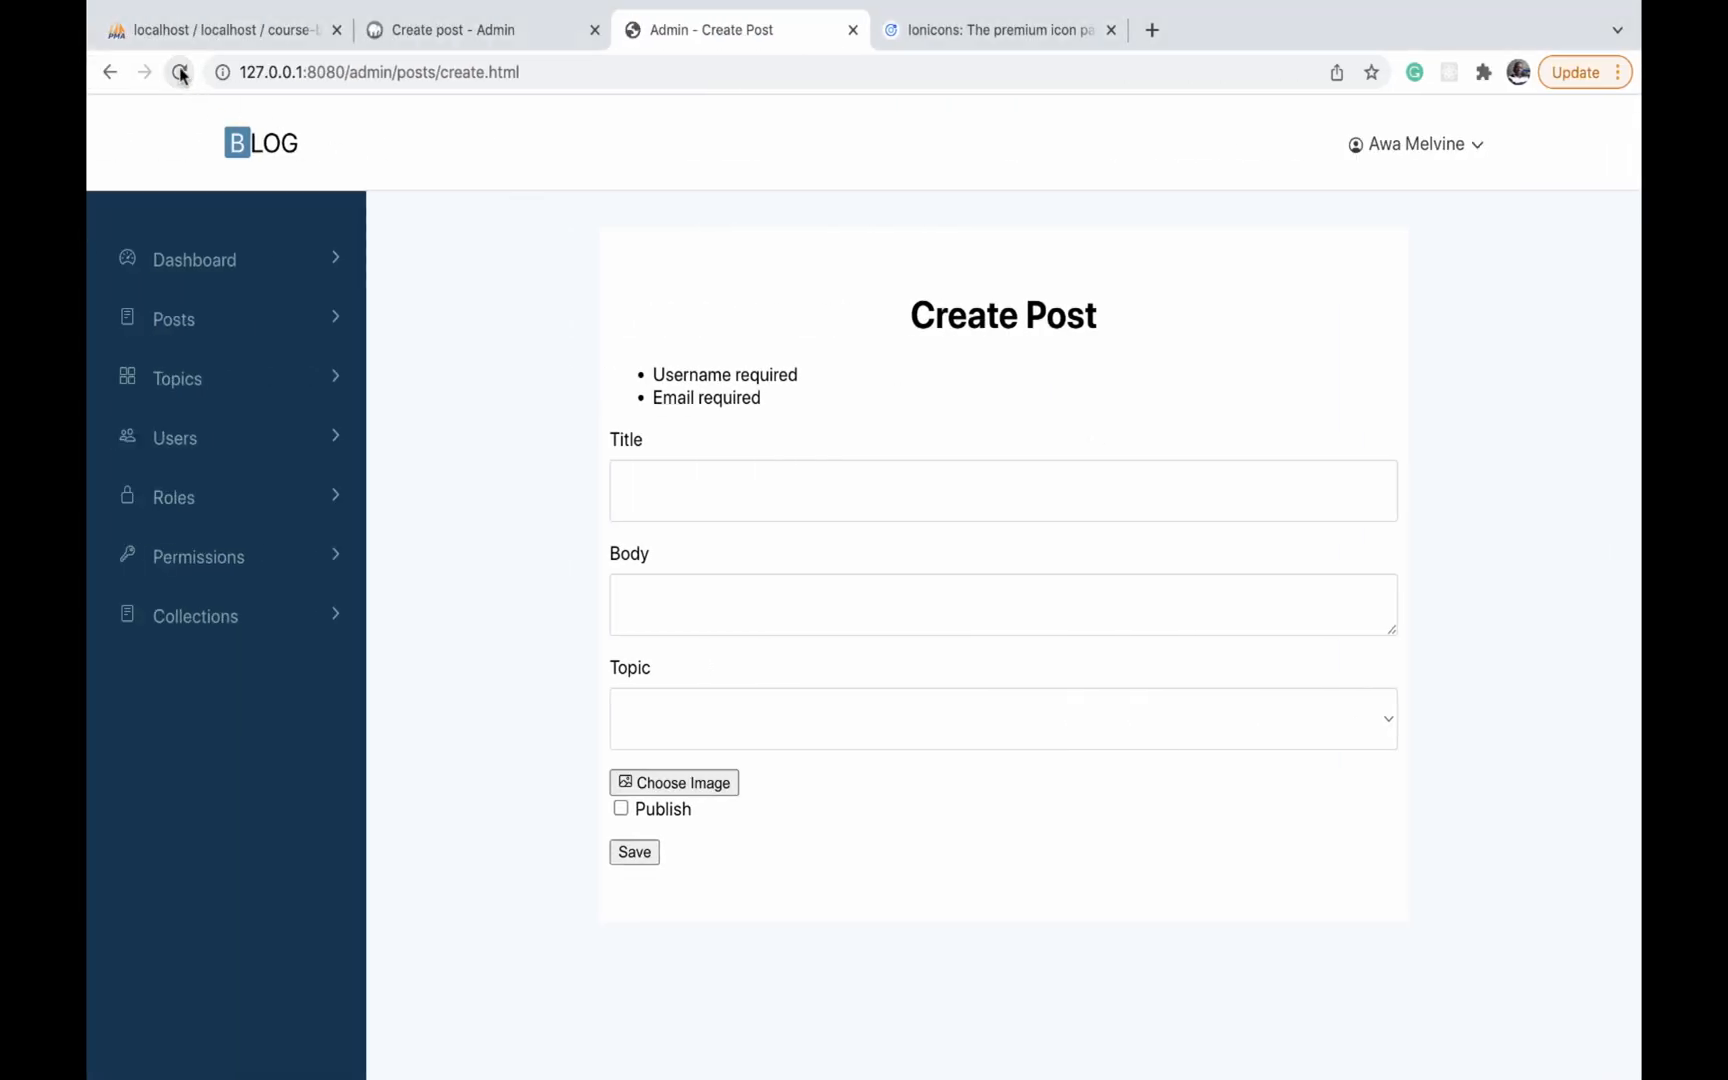
# Inspect the full-width Body field, then return to the textarea tag in create.html
pyautogui.click(1002, 604)
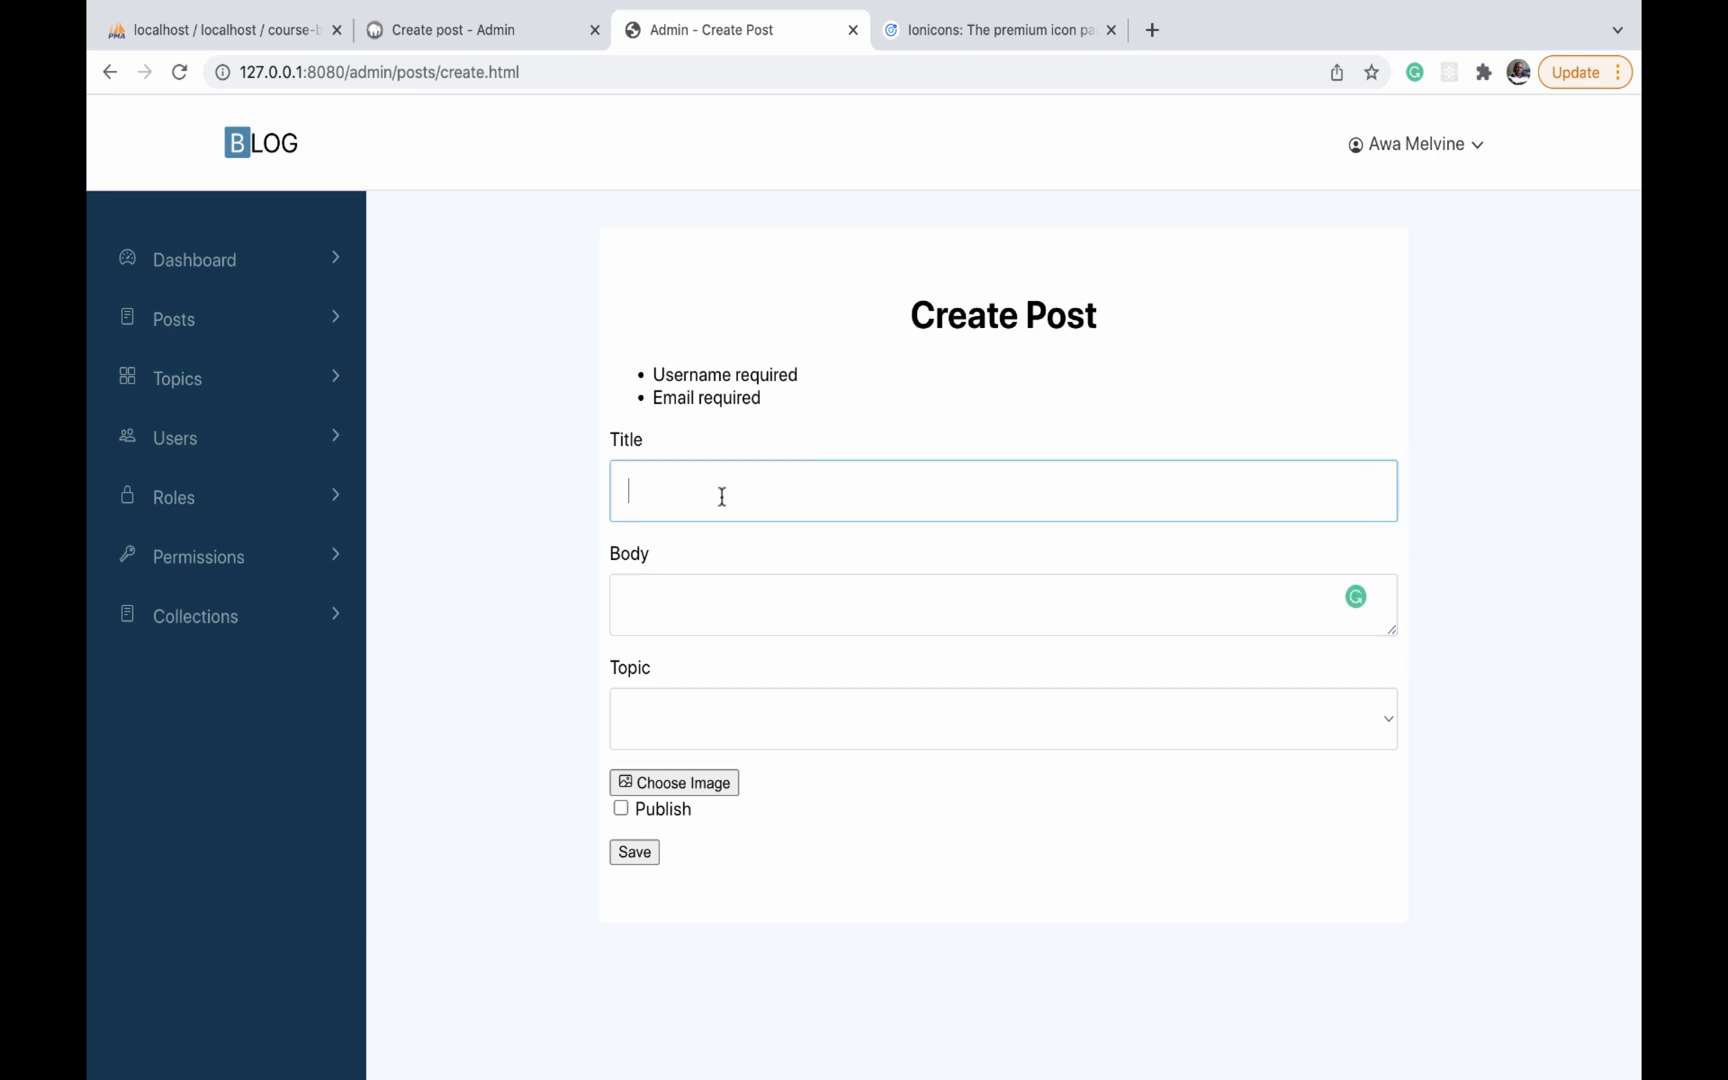
pyautogui.moveTo(646, 574)
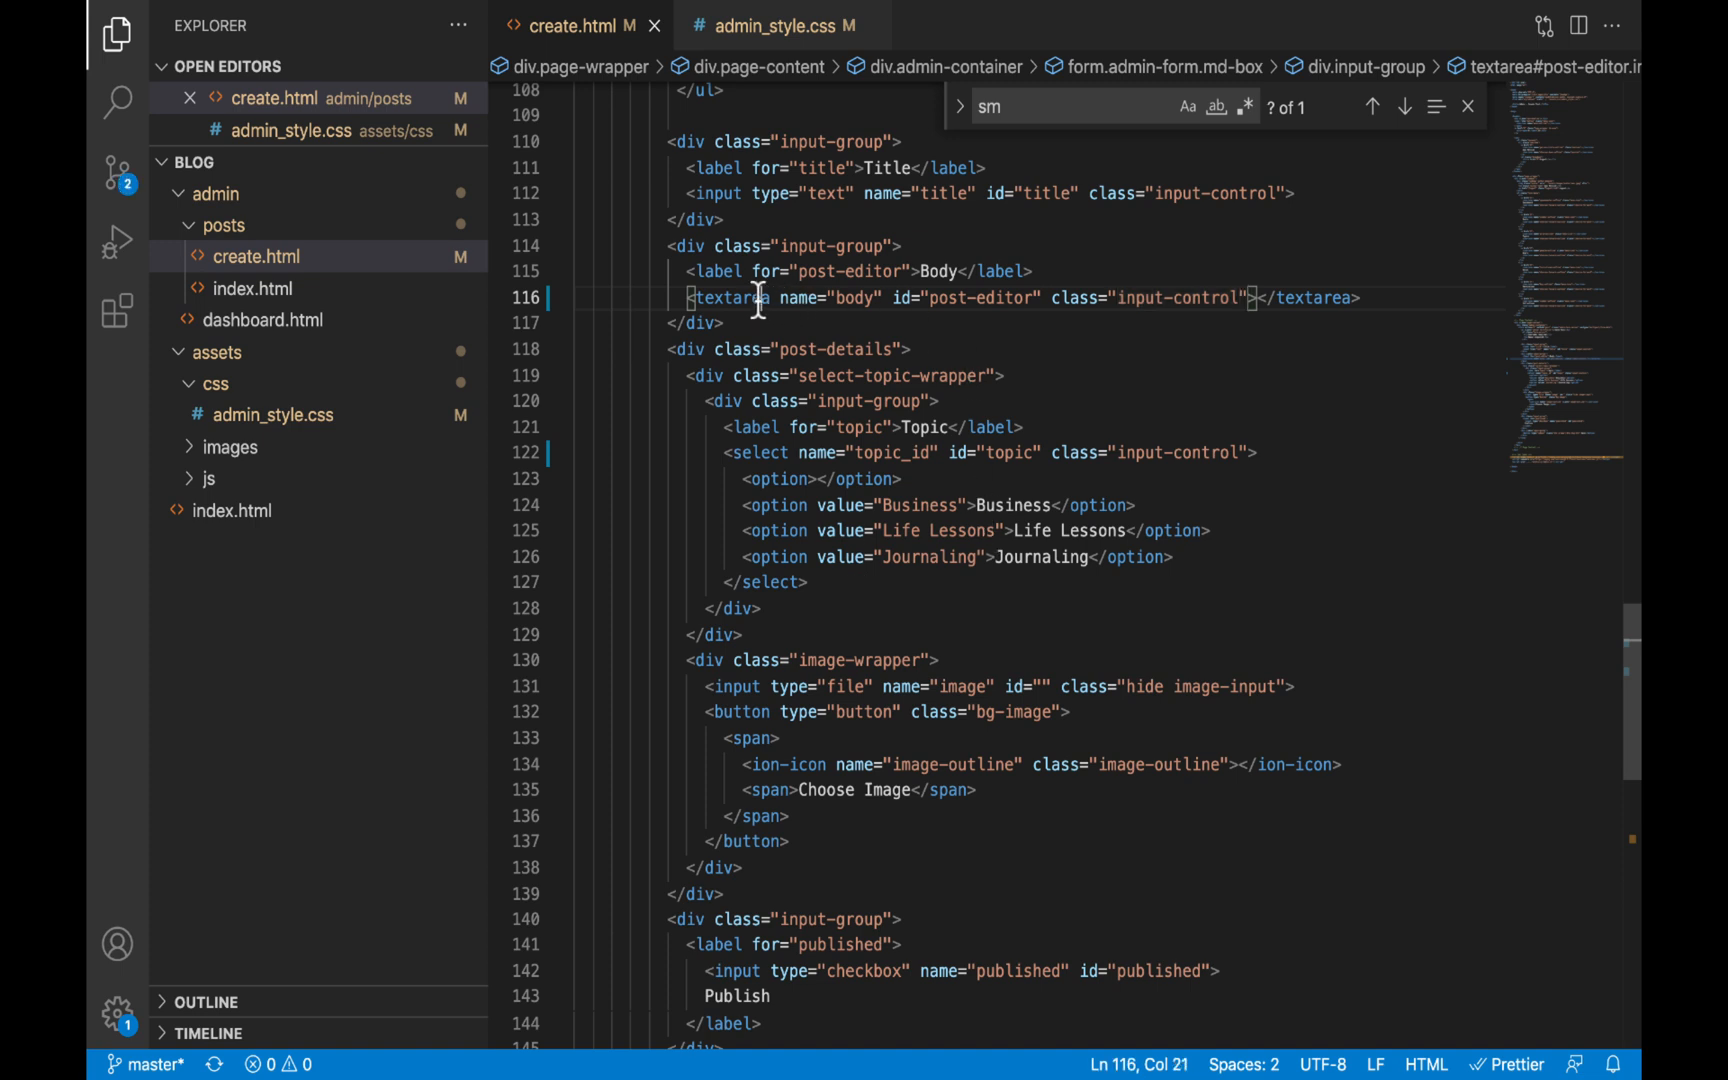
pyautogui.doubleClick(730, 298)
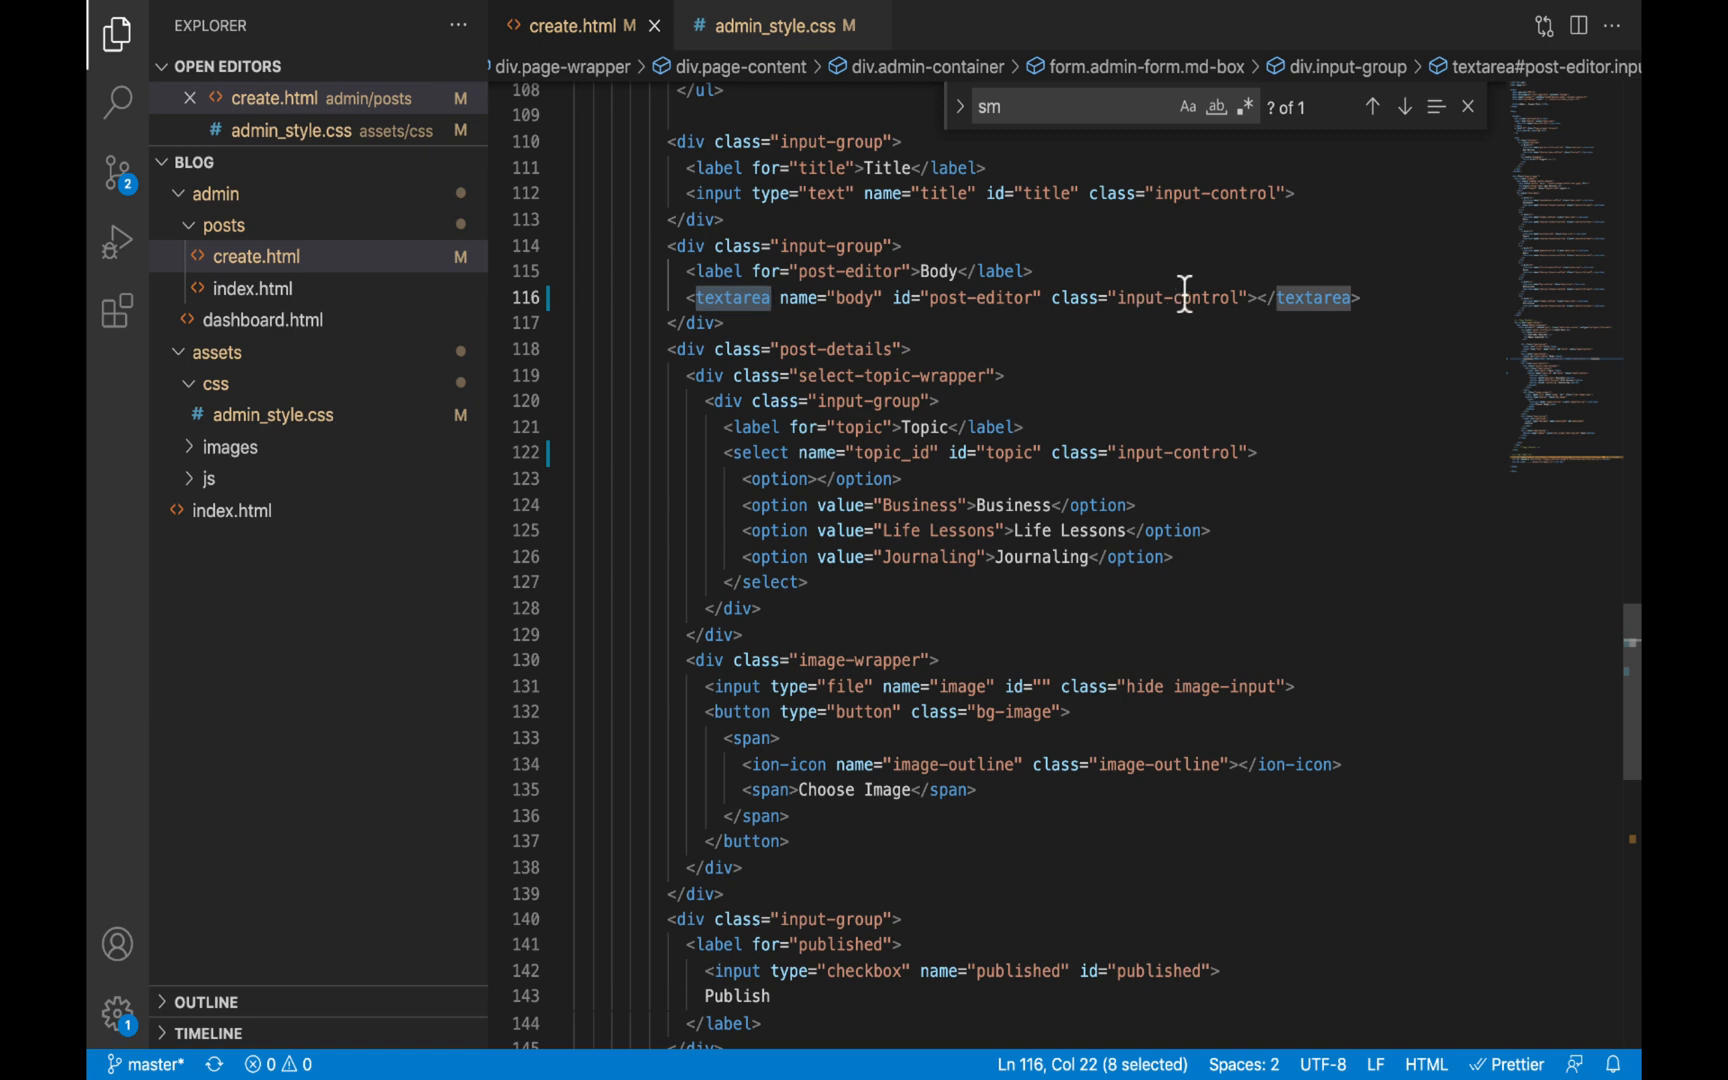
# Add textarea.input-control { height: unset !important; } after .input-control in admin_style.css
pyautogui.click(776, 26)
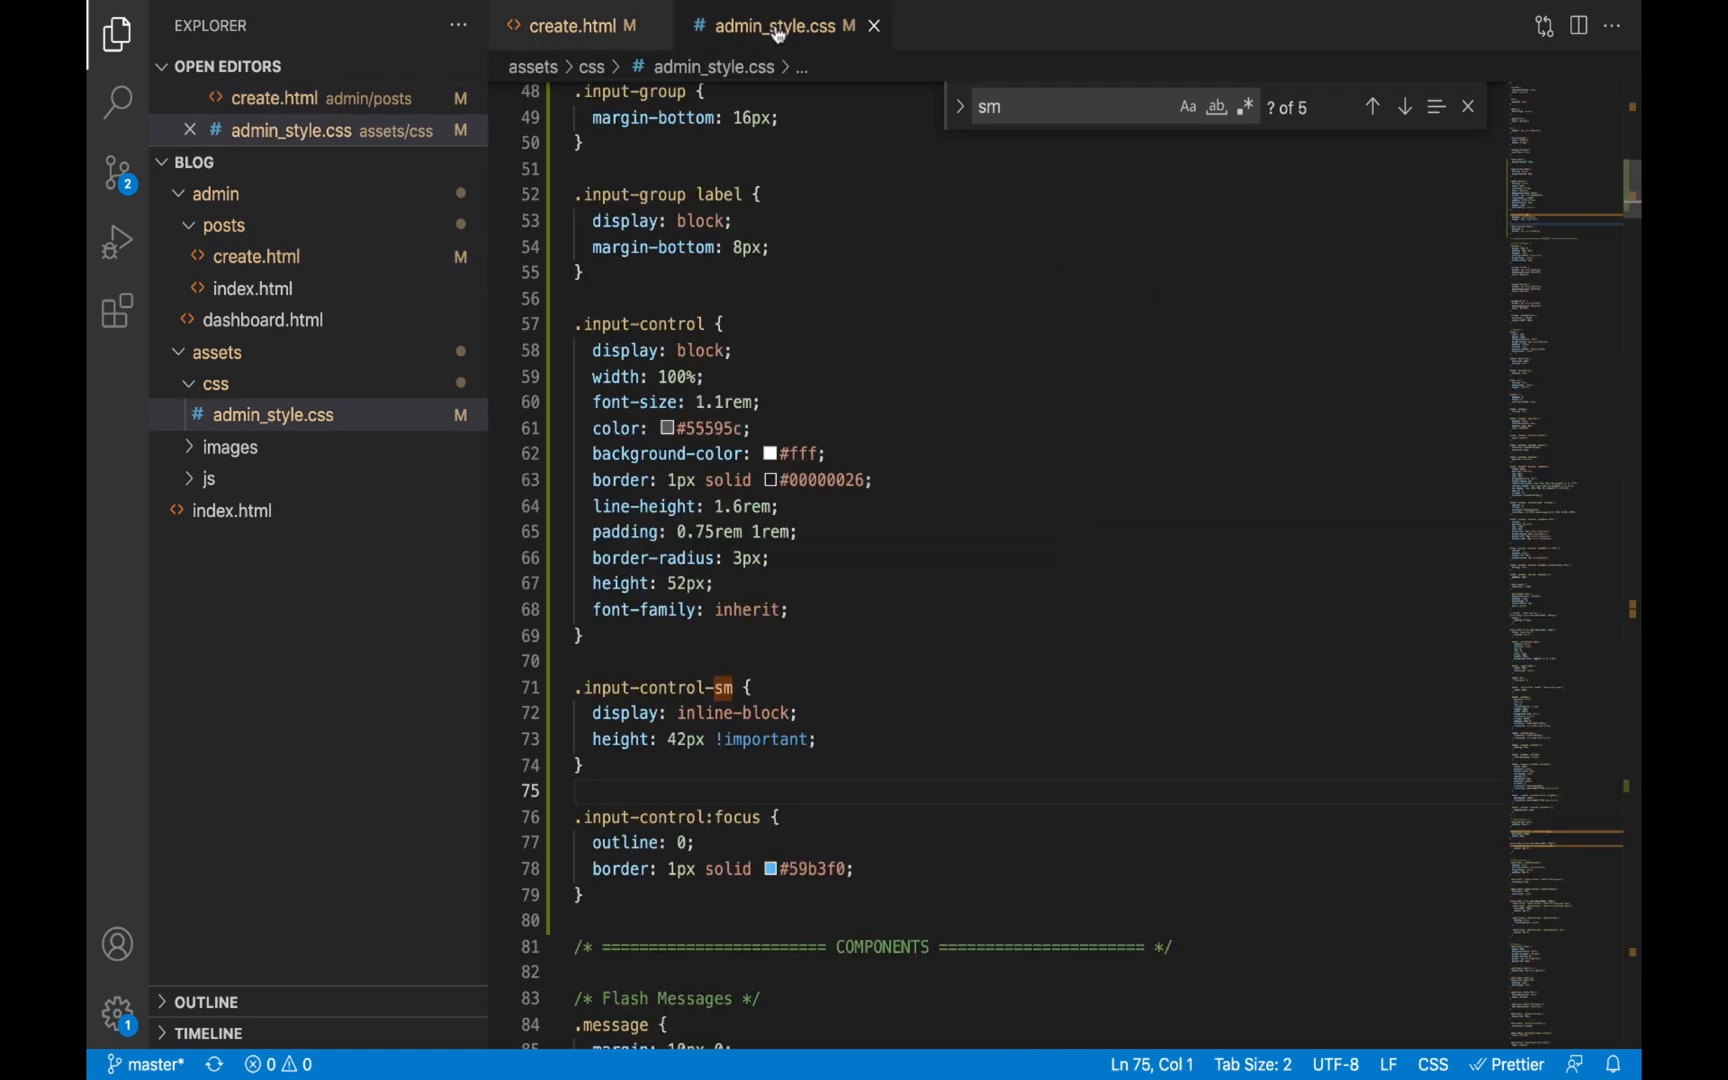
pyautogui.scroll(-3)
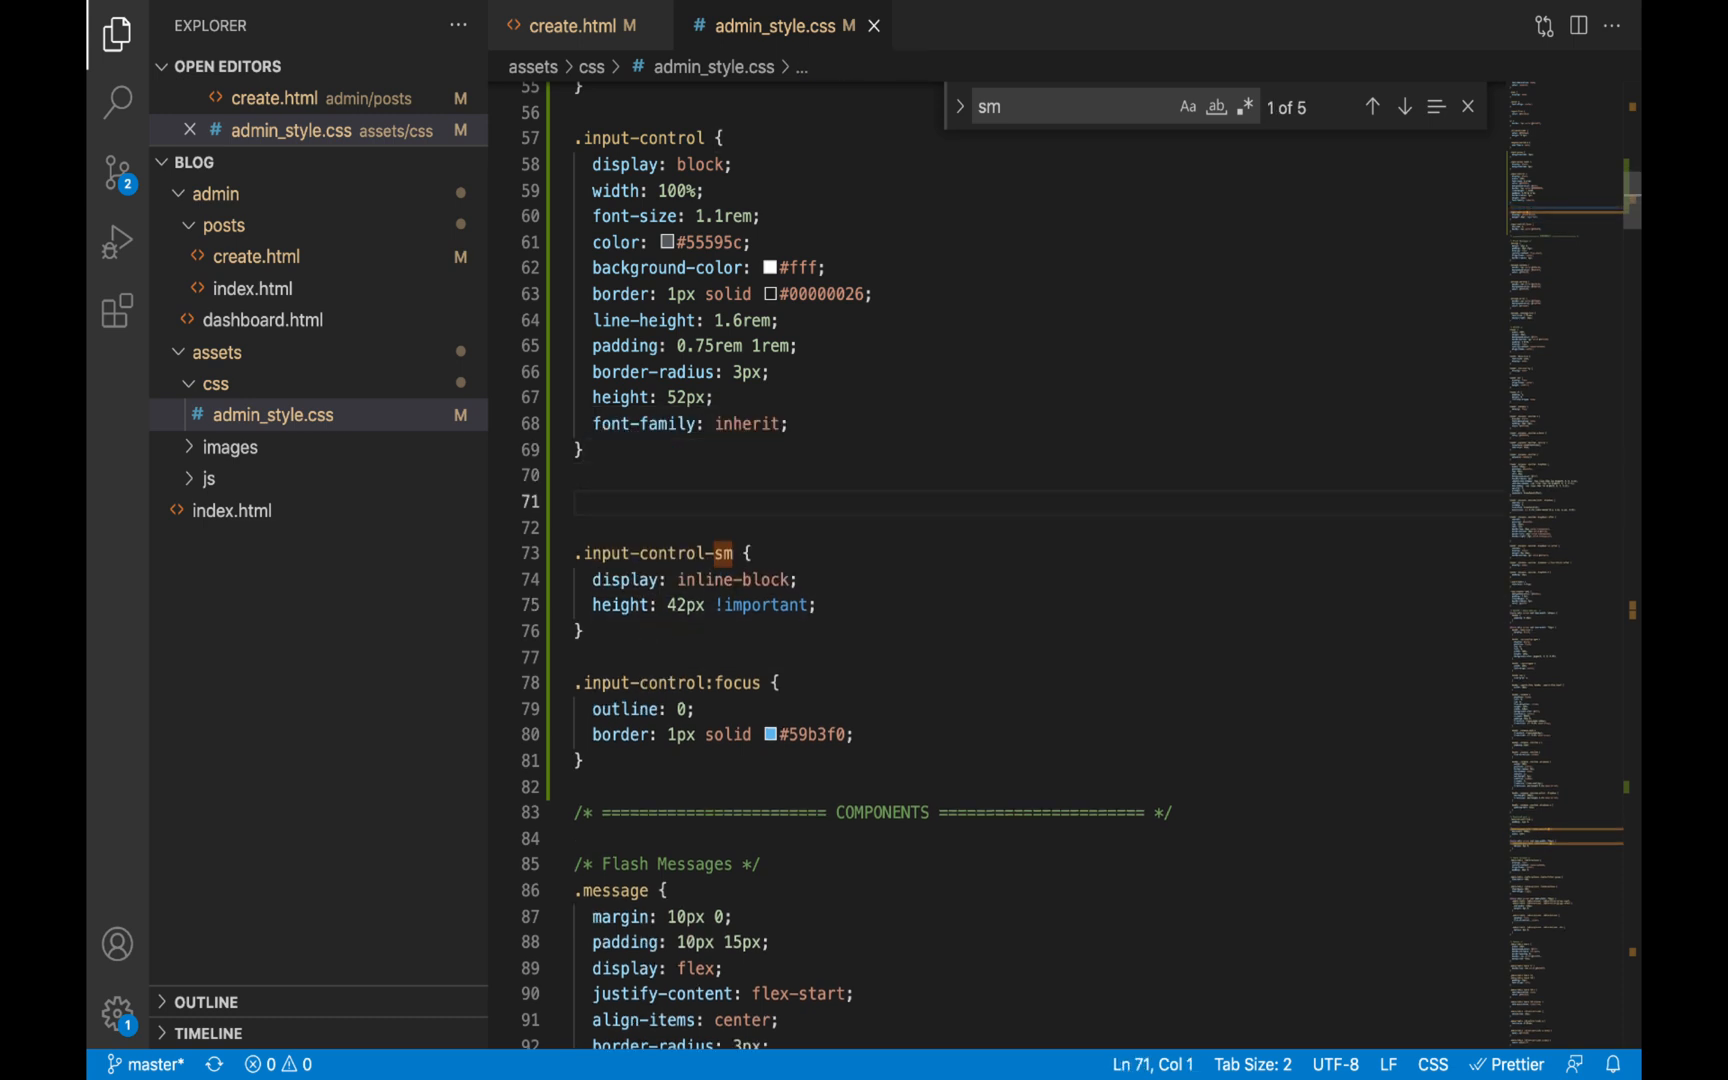
pyautogui.write('textarea.input-control {')
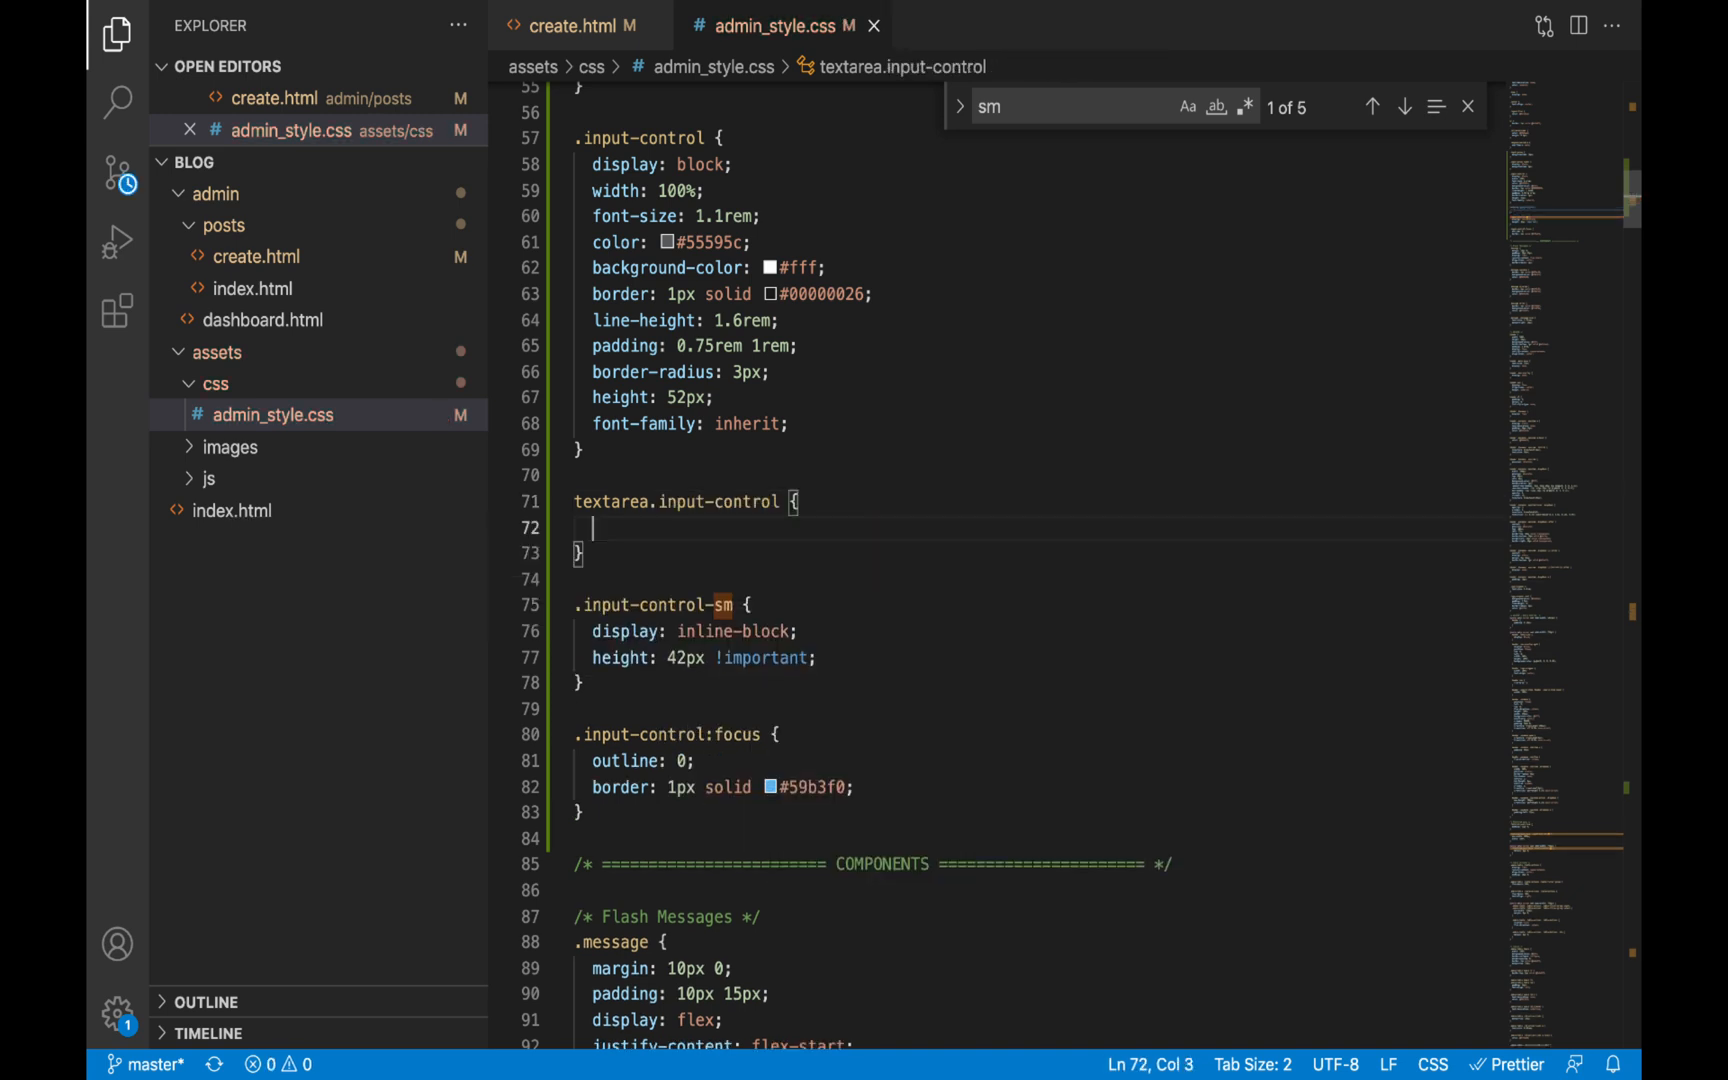
pyautogui.write('hun')
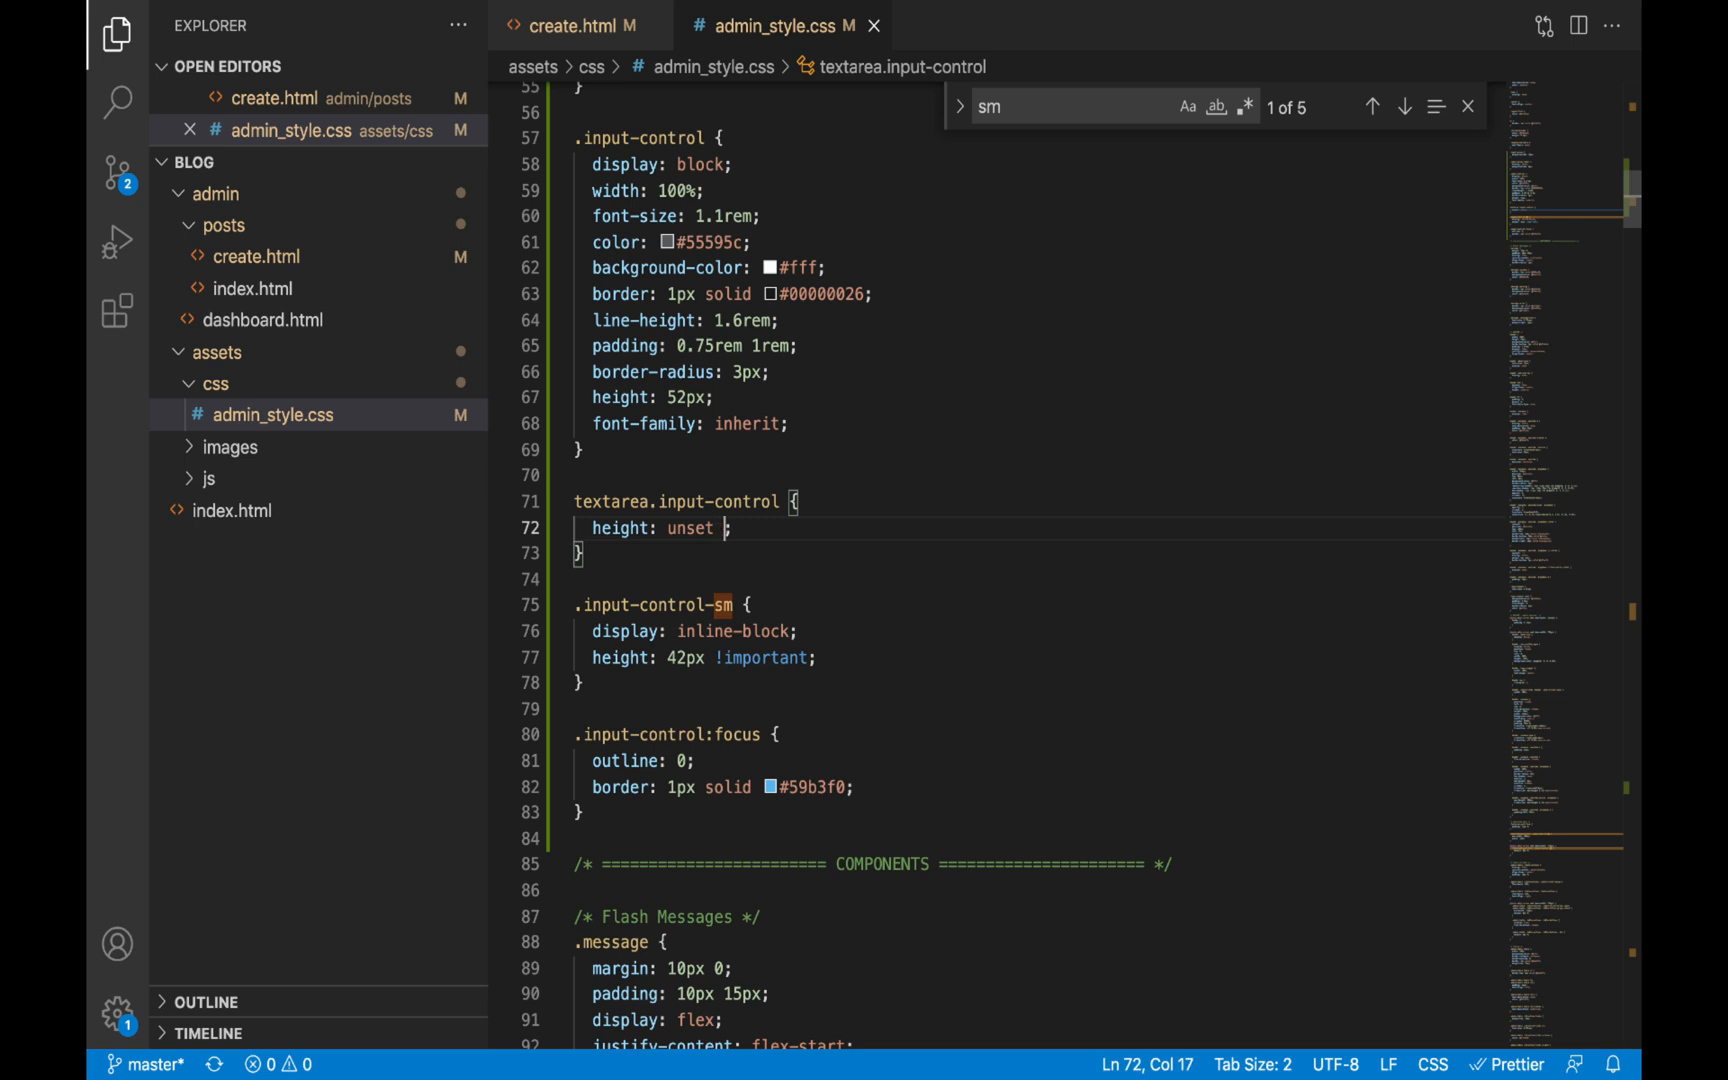
pyautogui.write('!important')
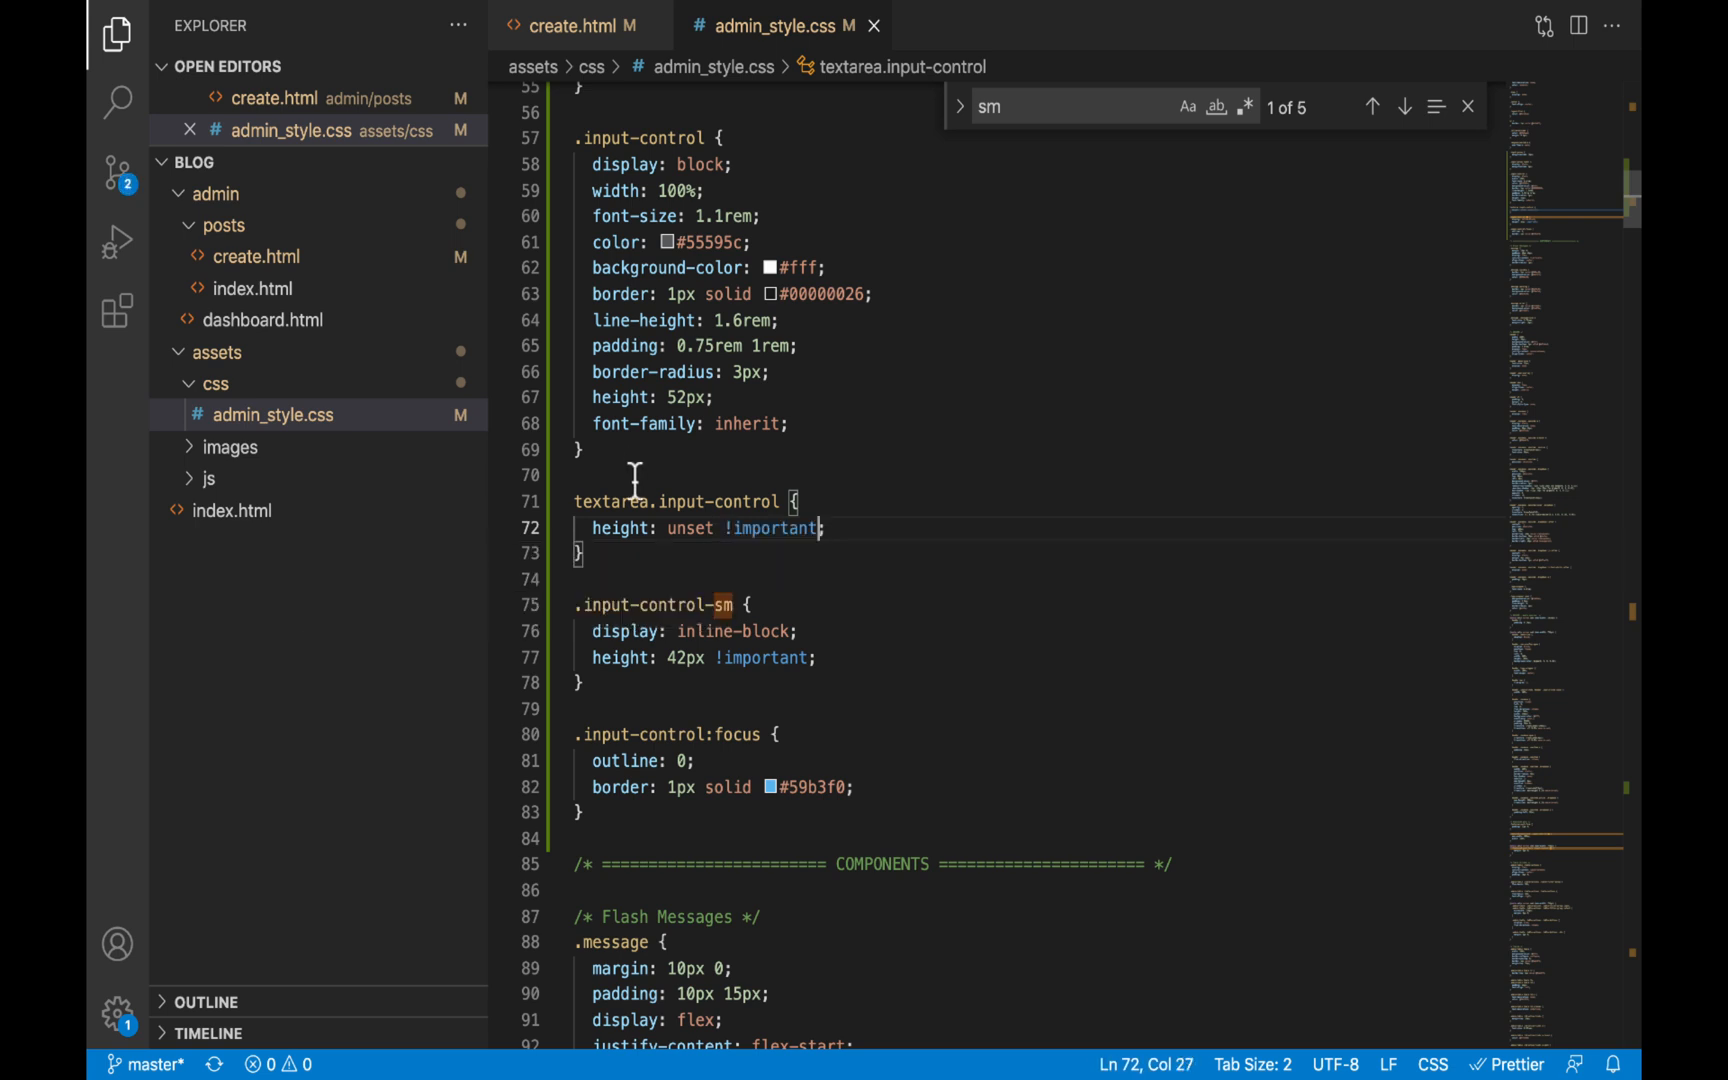
pyautogui.doubleClick(620, 528)
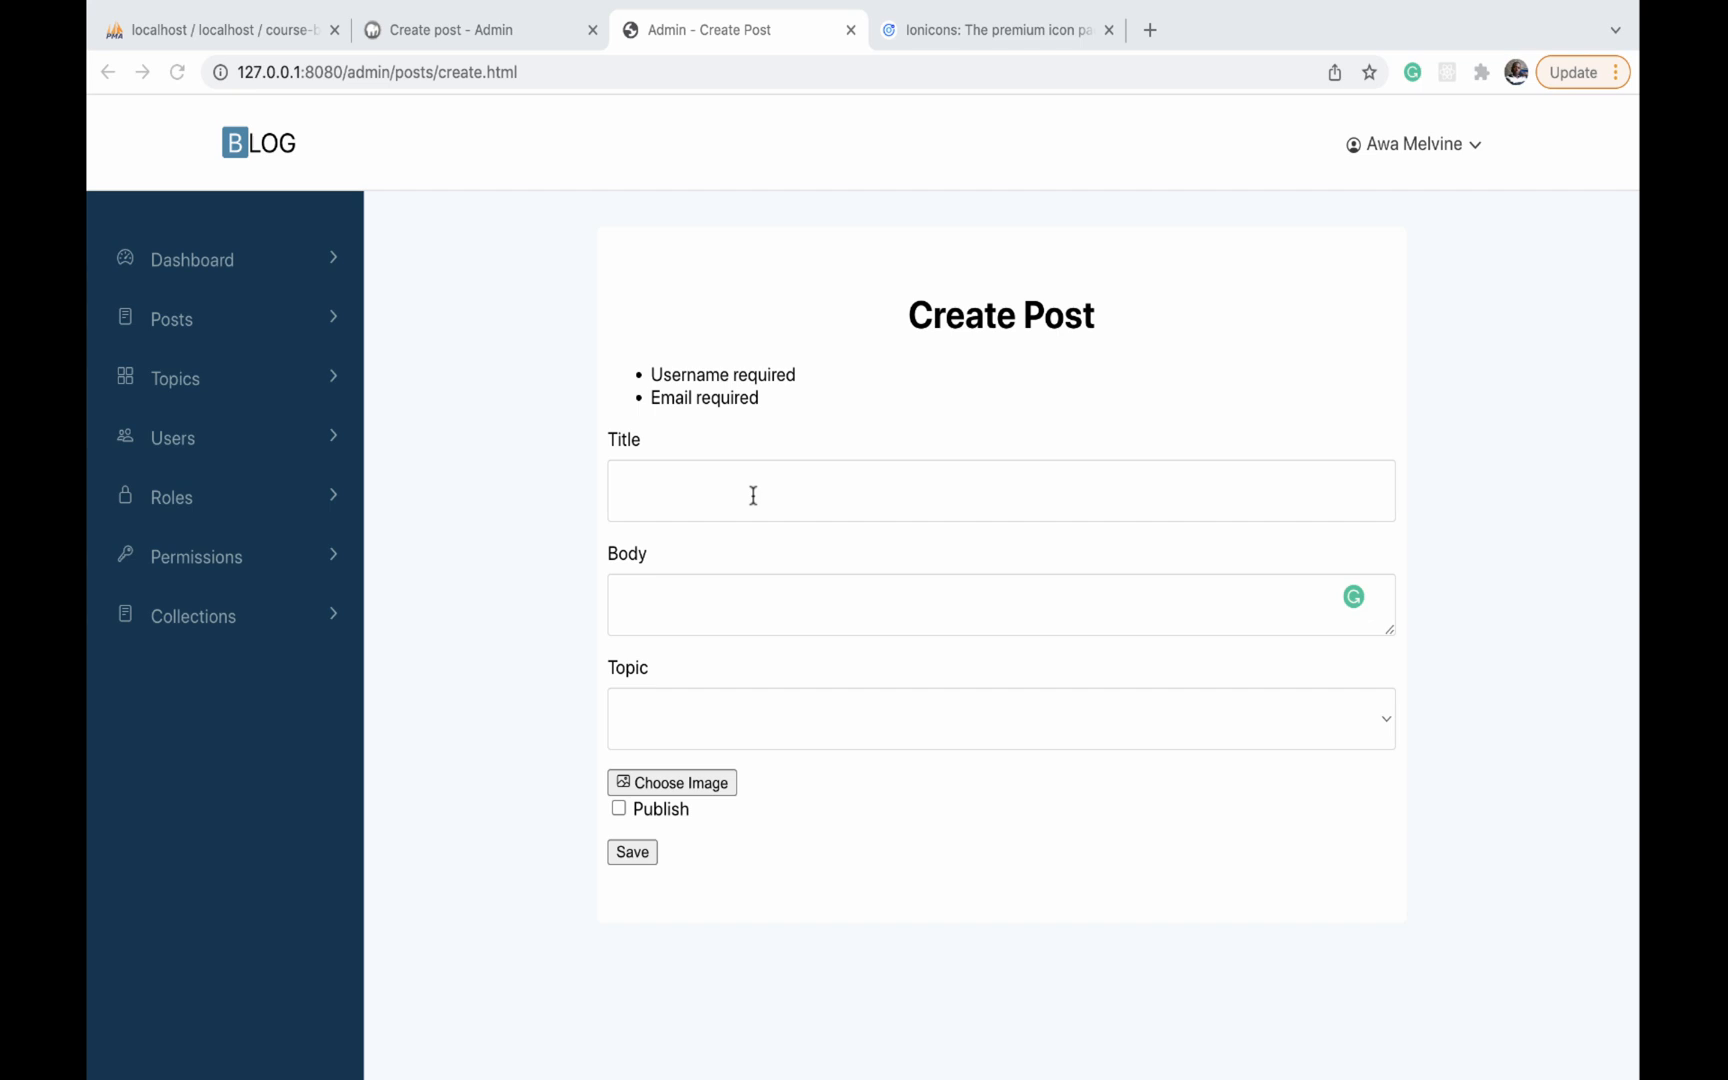
# Reload the Create Post page to check the Body field's height
pyautogui.click(178, 72)
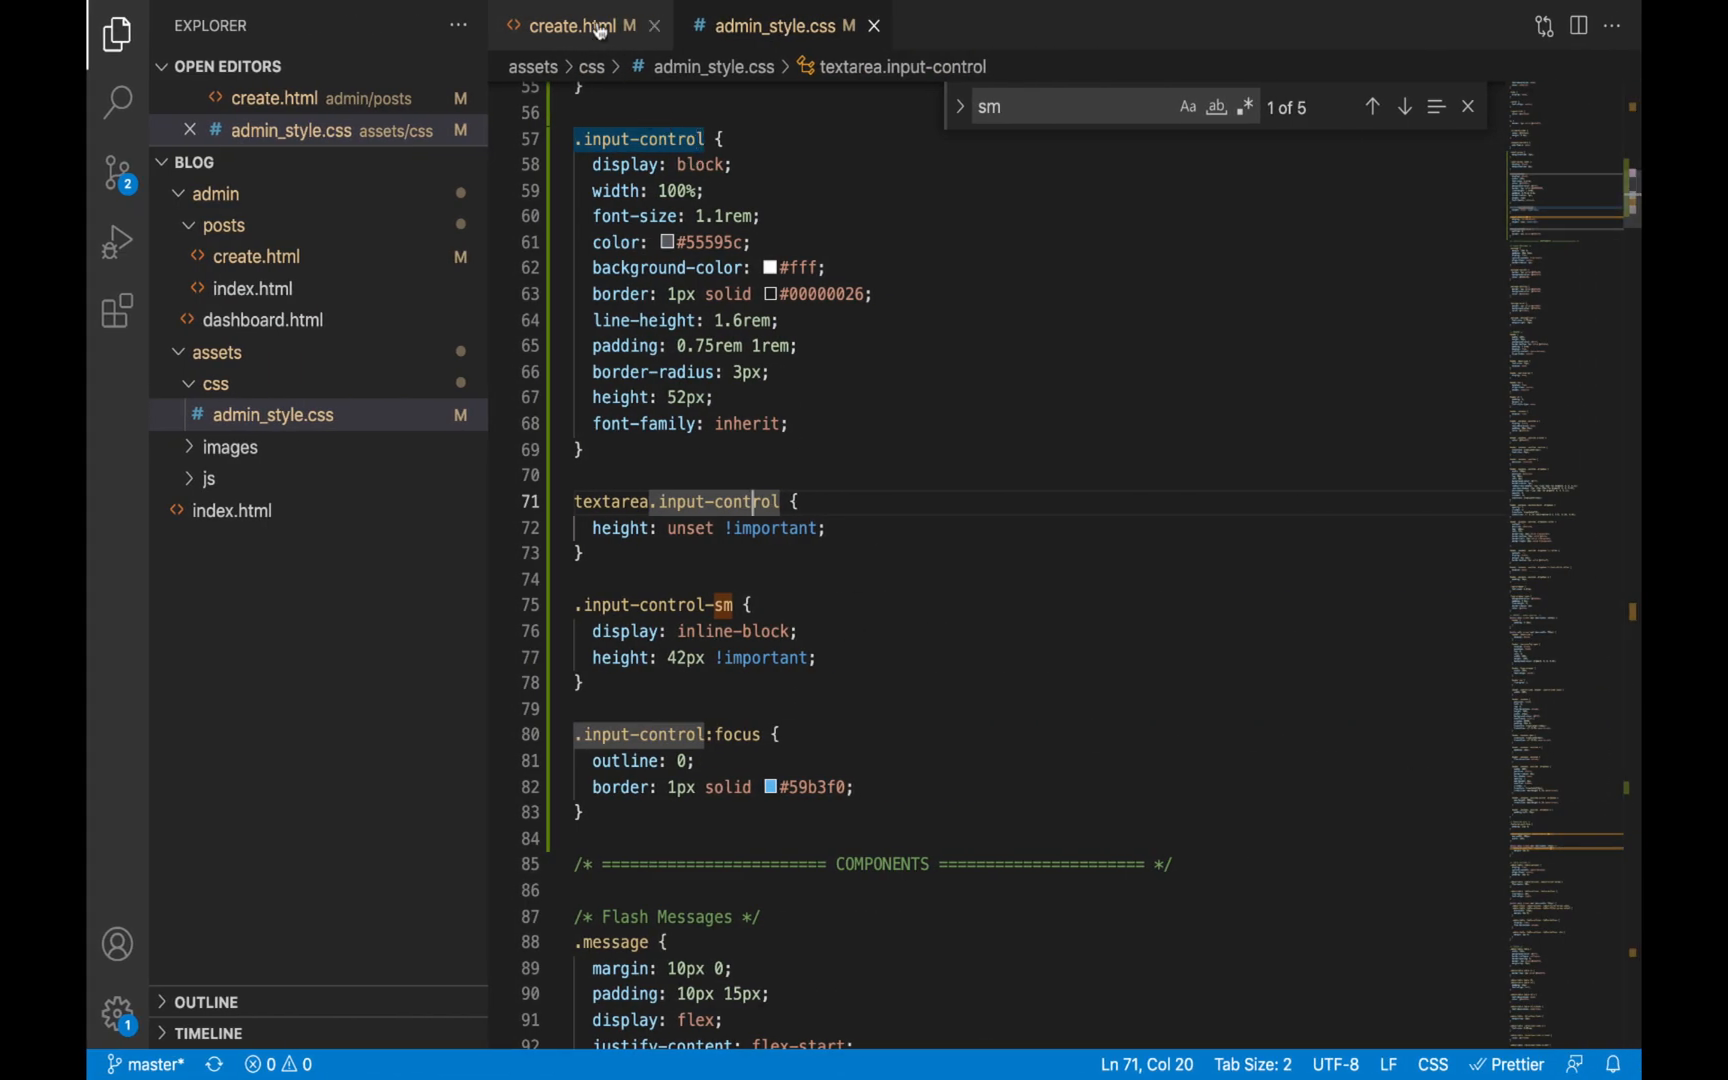
# Give the body textarea cols="6" rows="10" in create.html and reload the page in Chrome
pyautogui.click(568, 26)
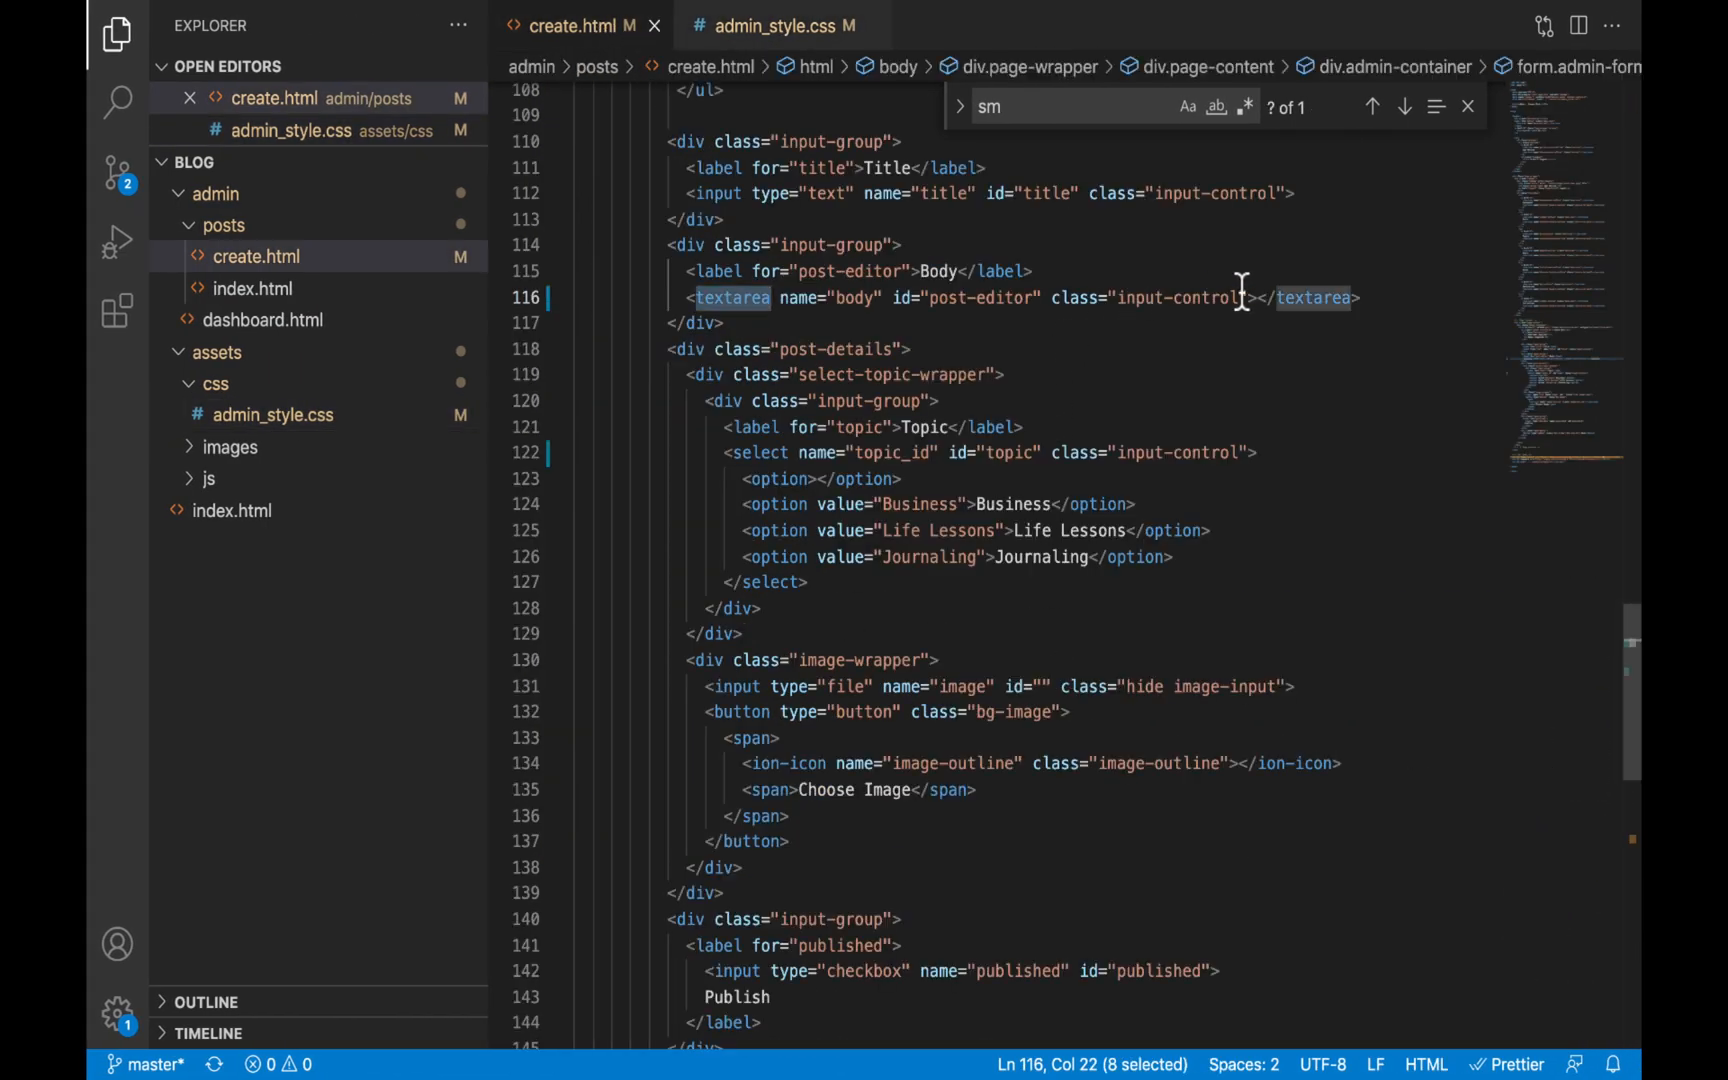
pyautogui.write('cols="6')
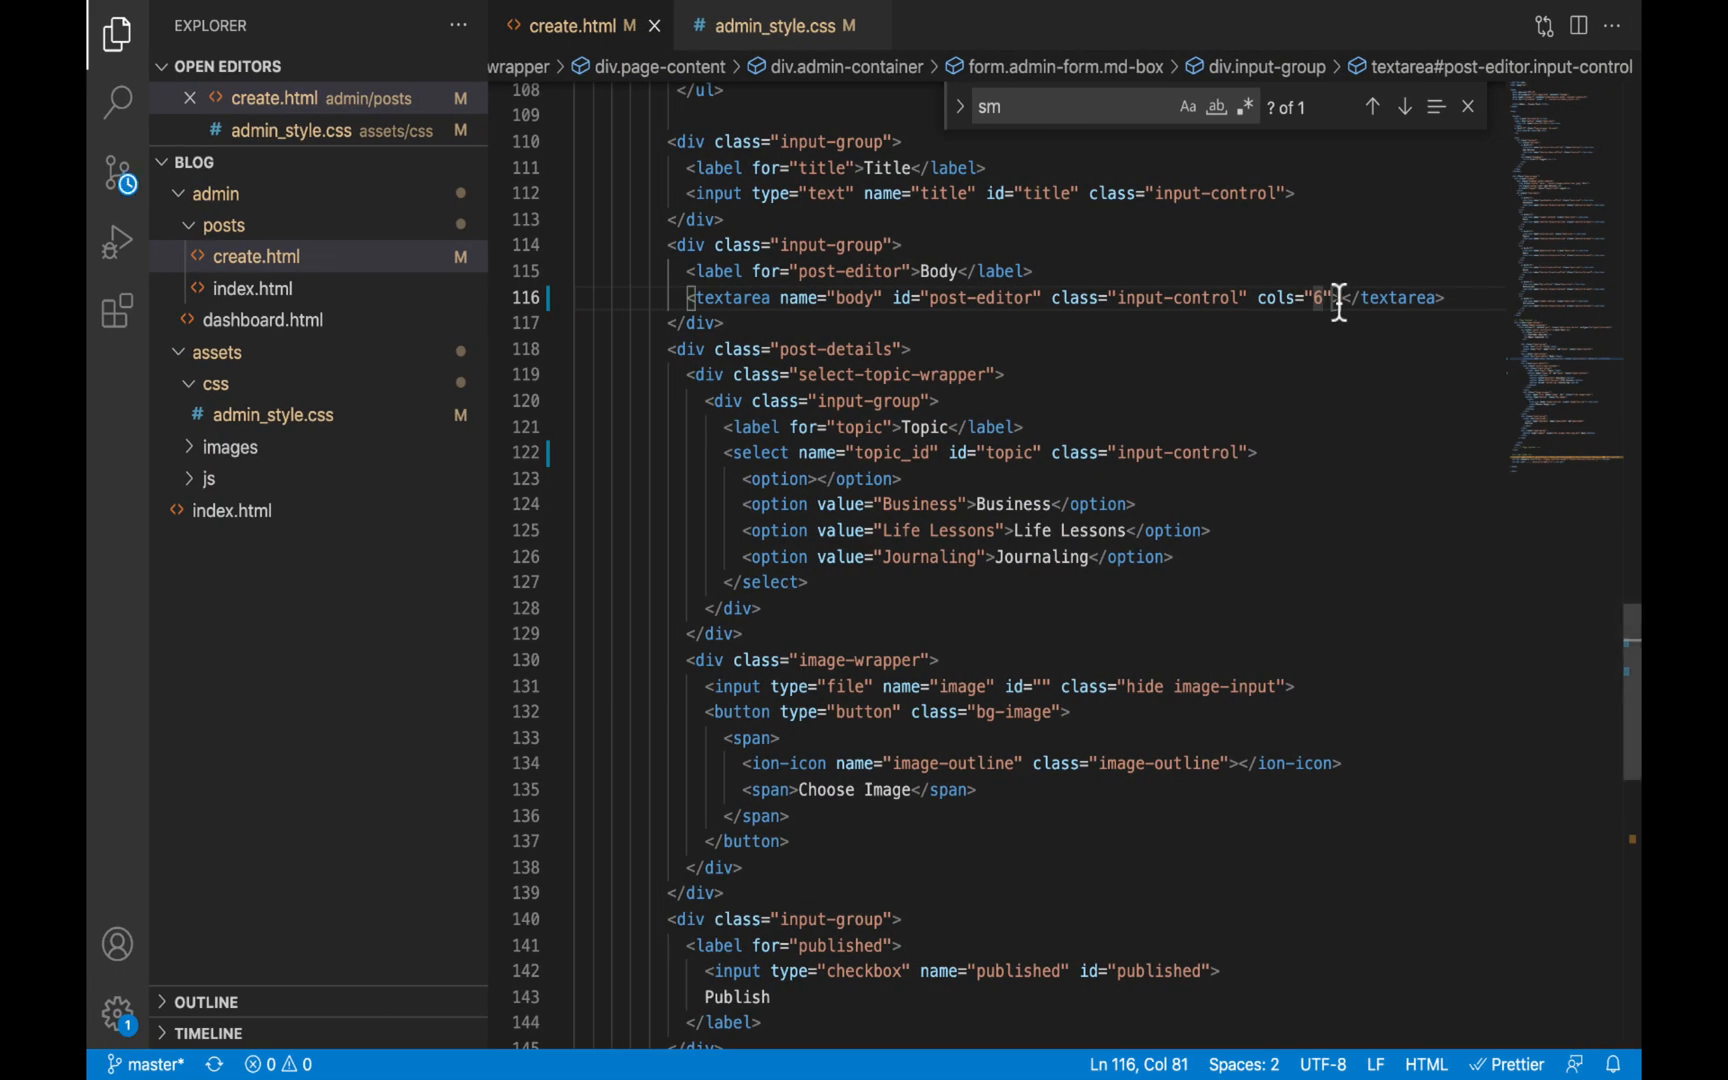
pyautogui.write('rows="')
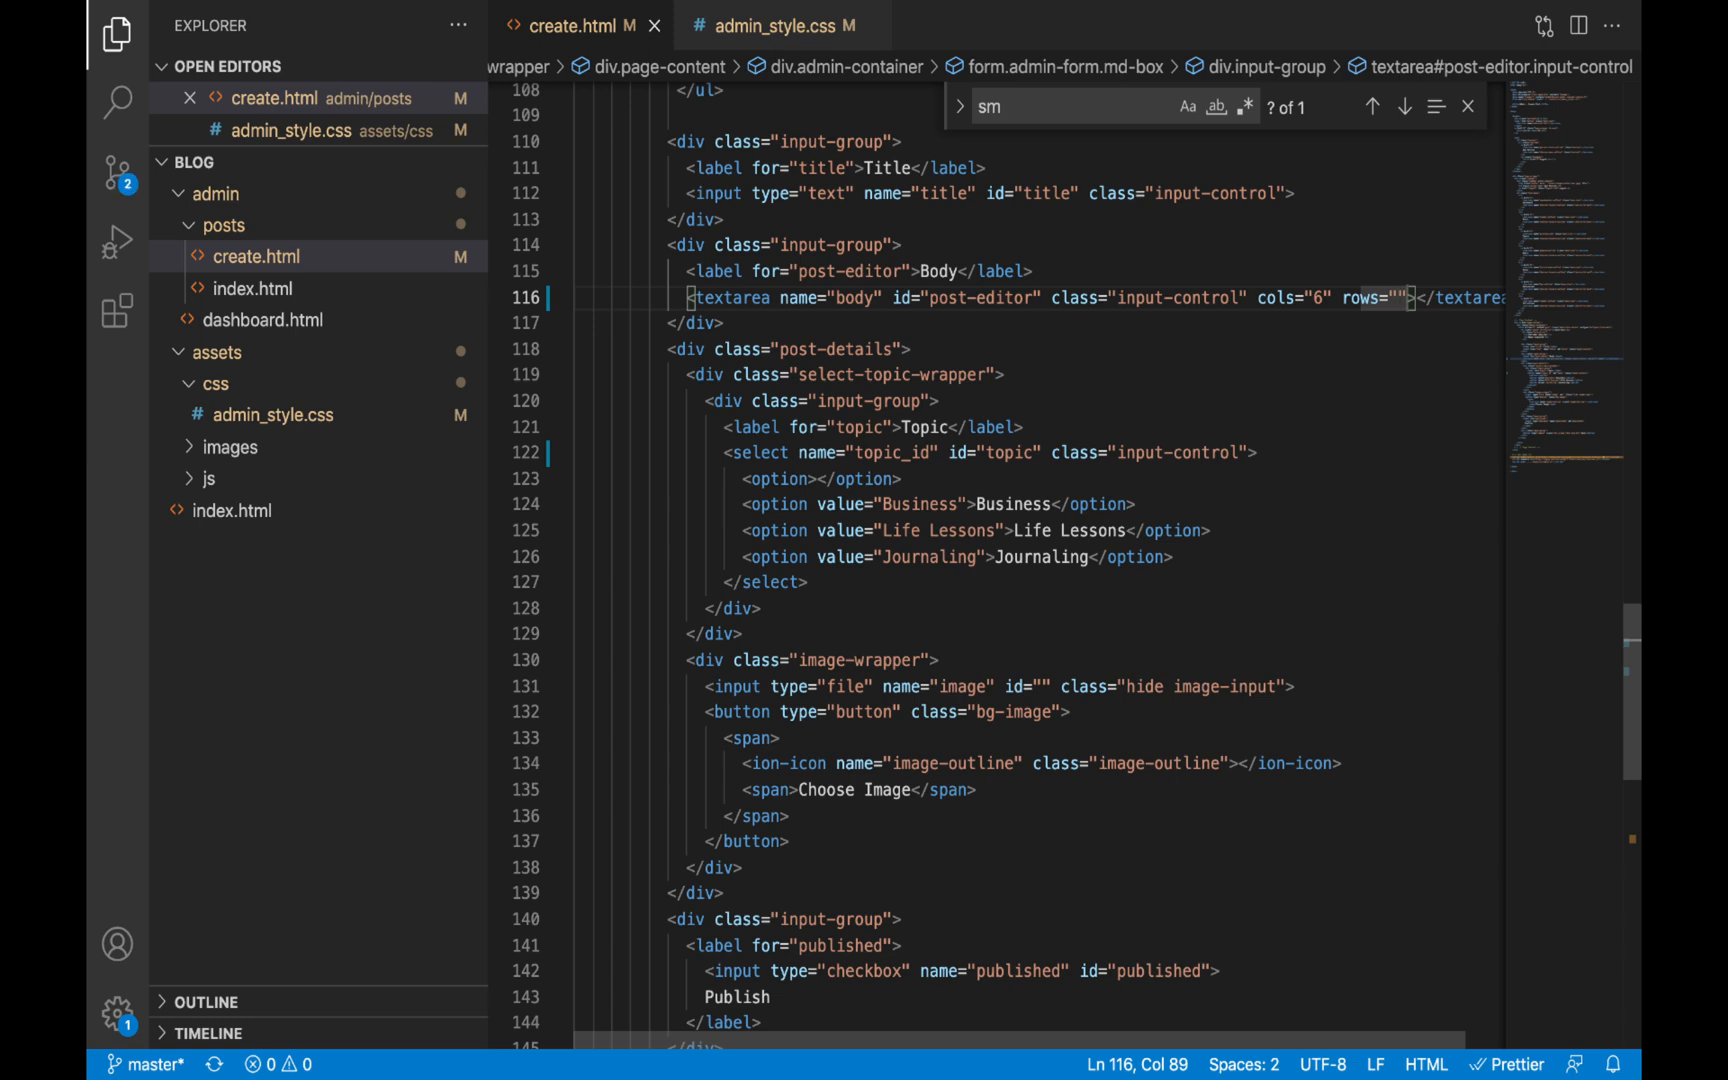
pyautogui.click(738, 30)
pyautogui.write('10')
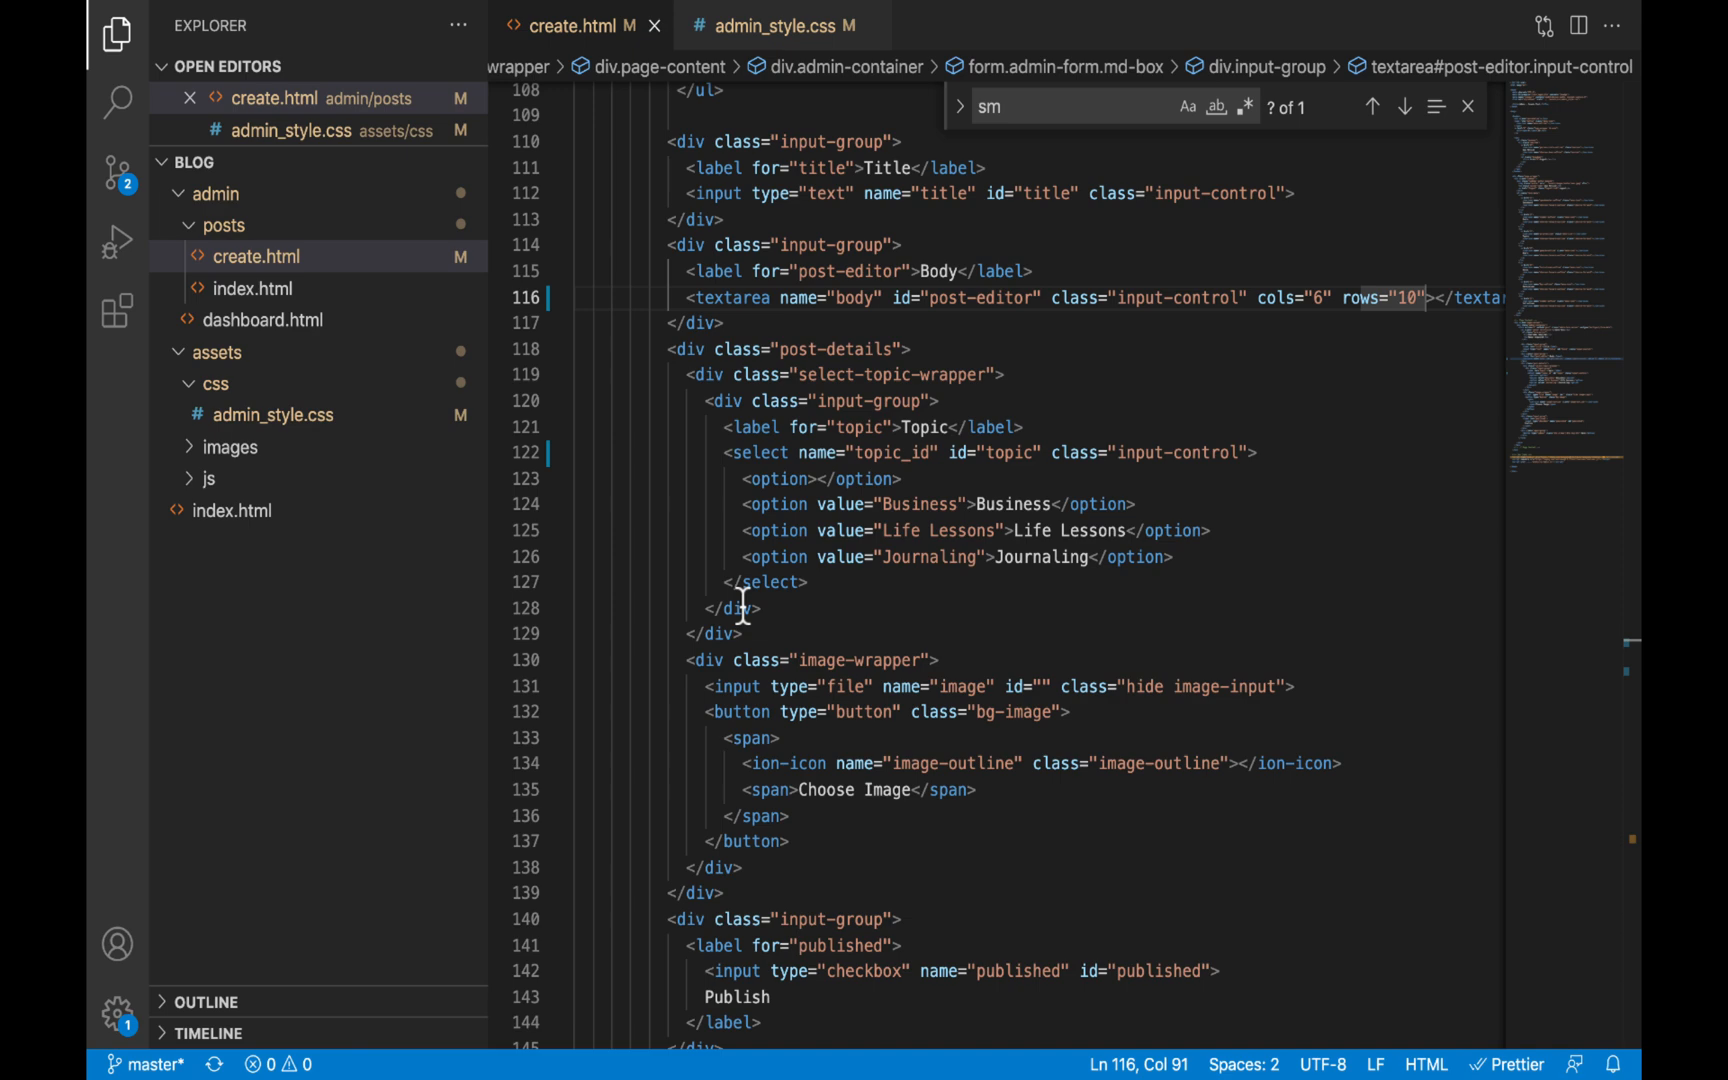
pyautogui.click(1250, 298)
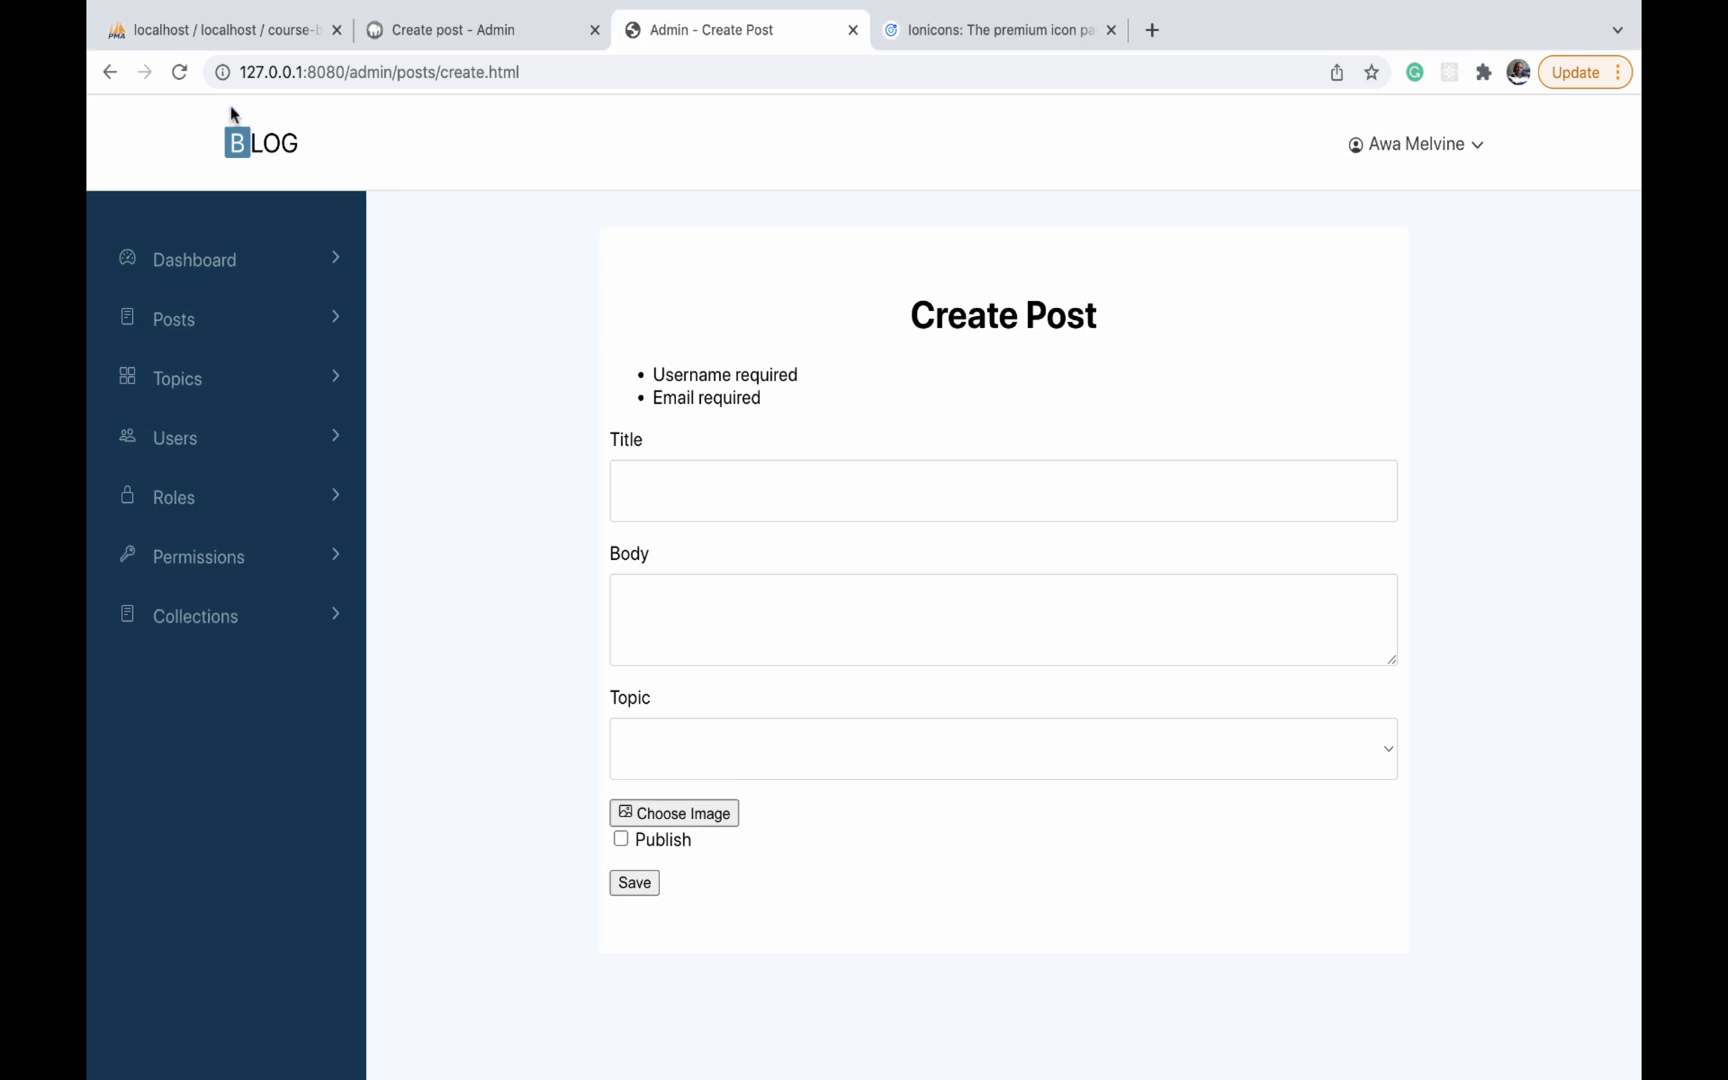
pyautogui.moveTo(1364, 854)
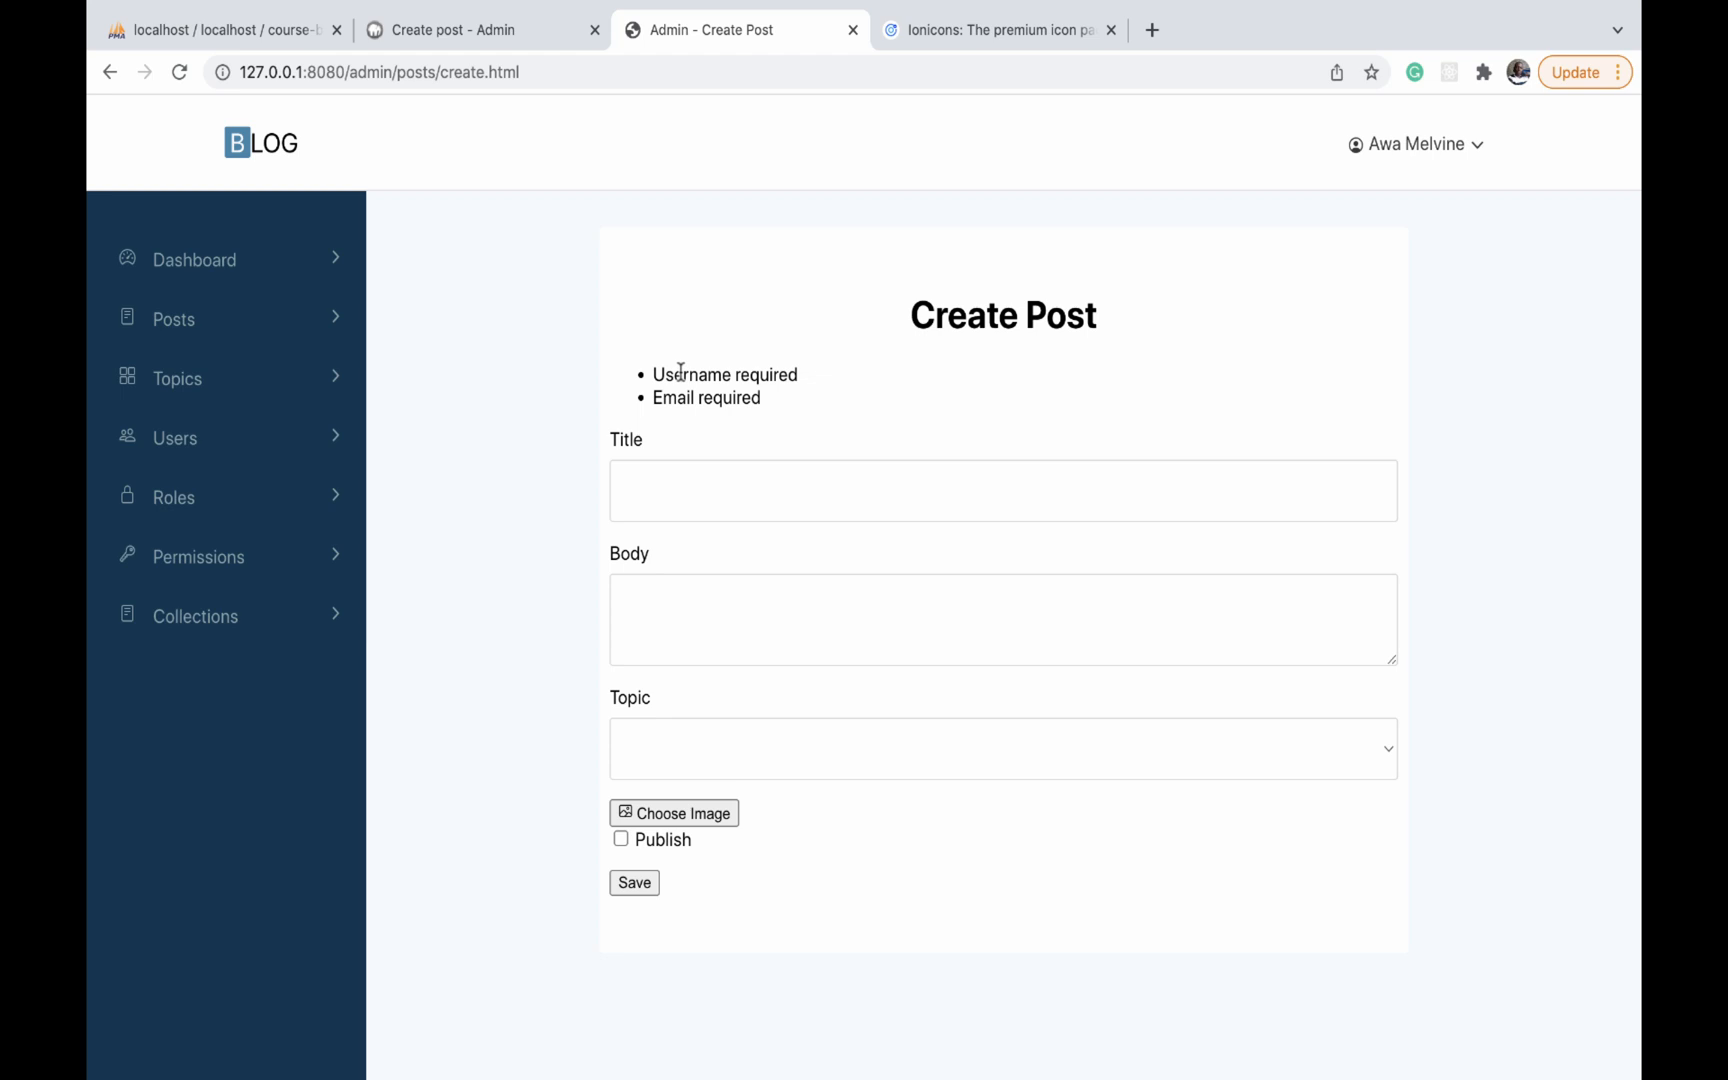
# Alternate between the local form and the reference Create Post page, trying the Body field, ending on the reference
pyautogui.click(1002, 618)
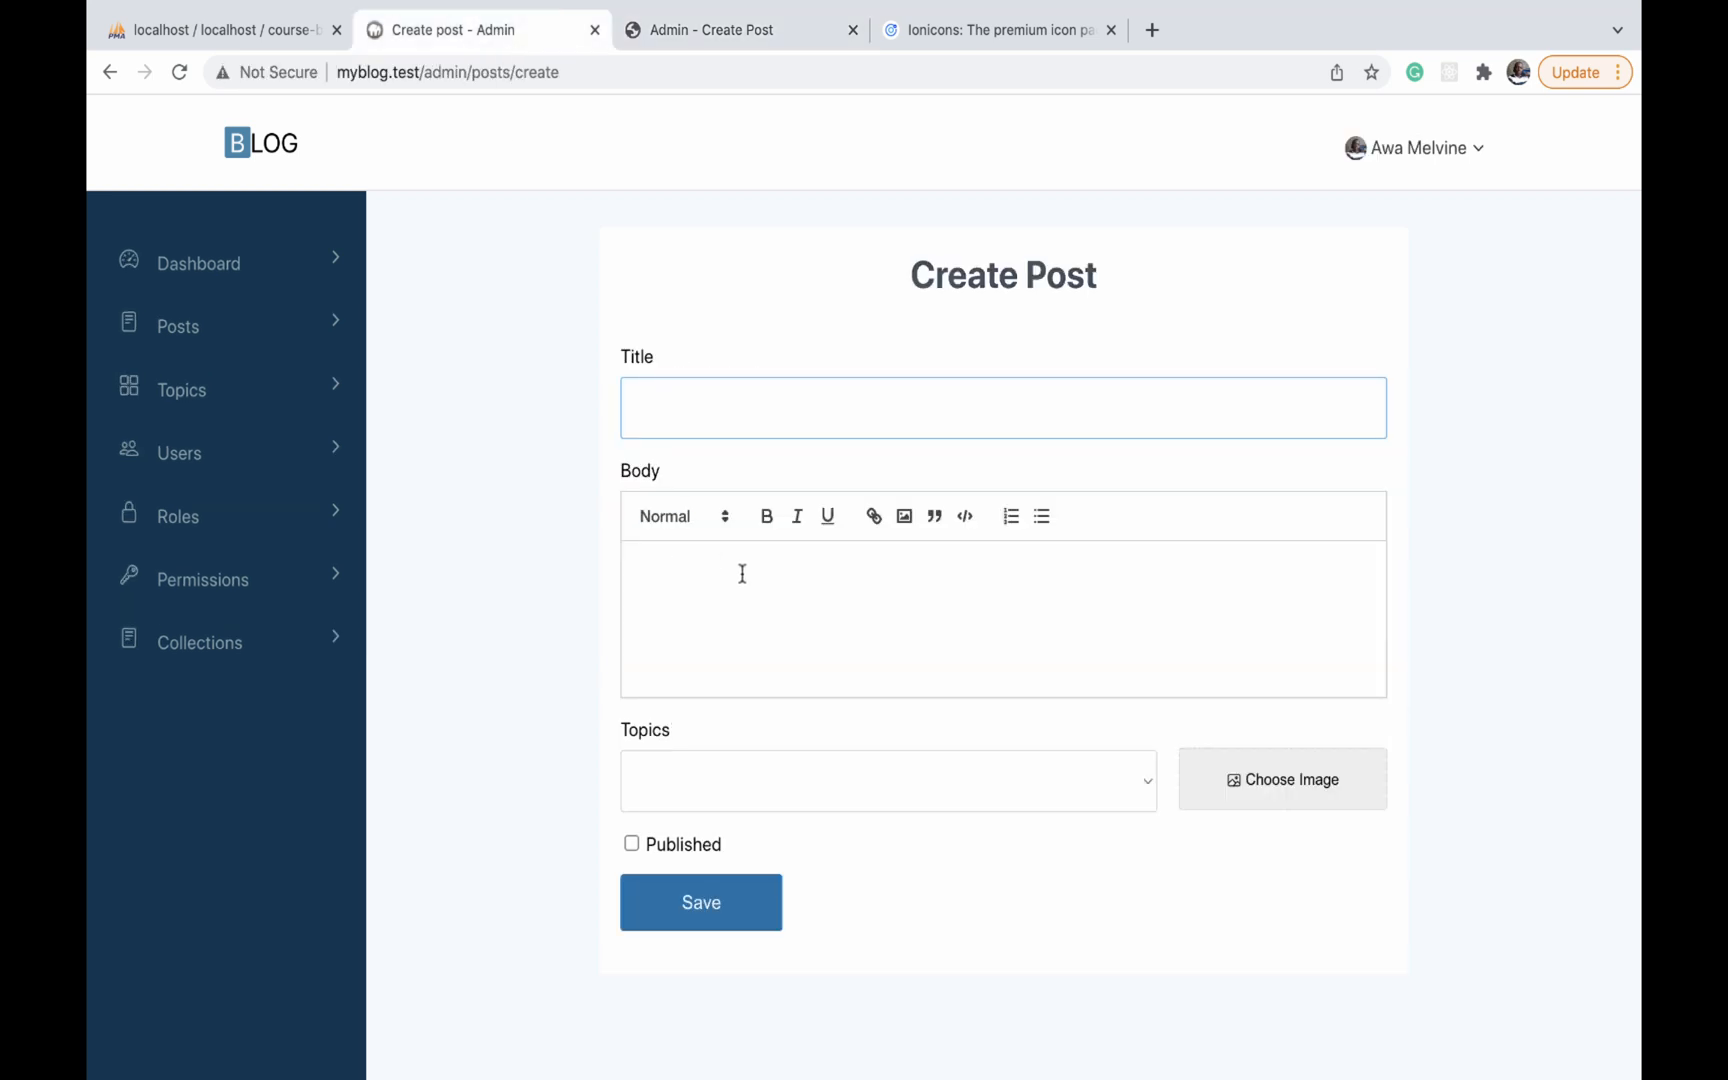
pyautogui.click(736, 30)
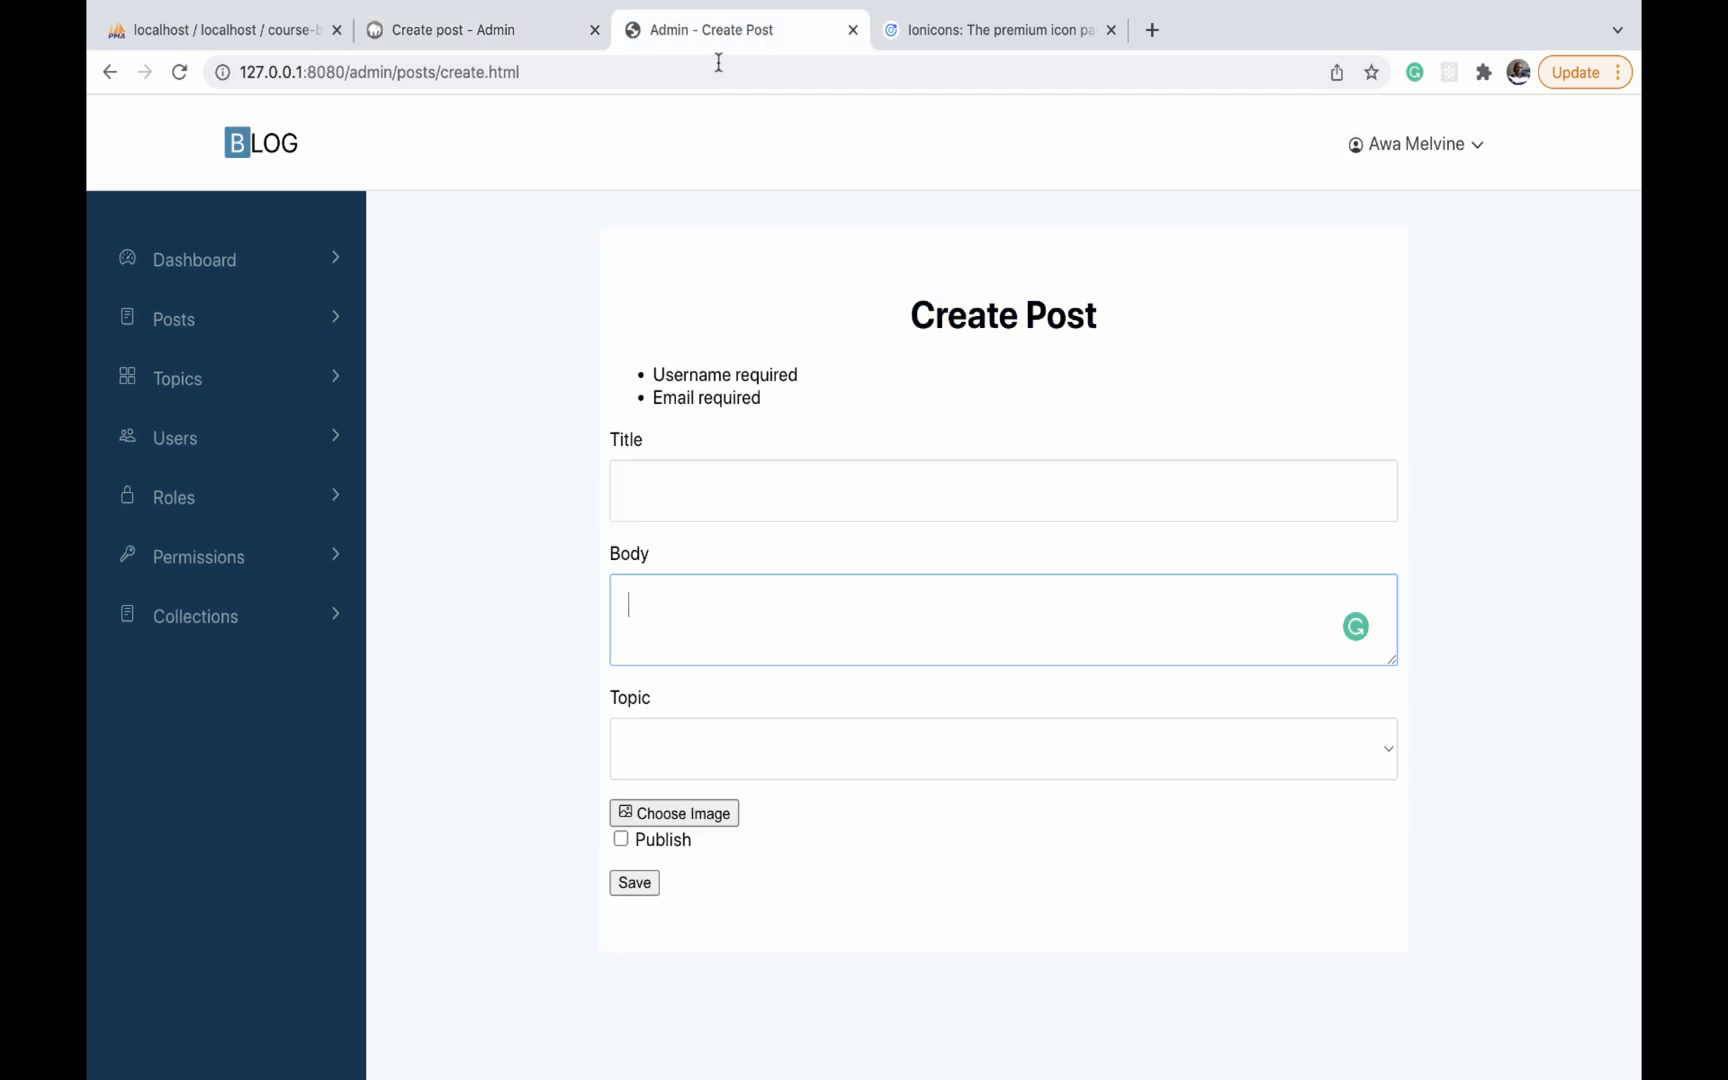
pyautogui.moveTo(664, 604)
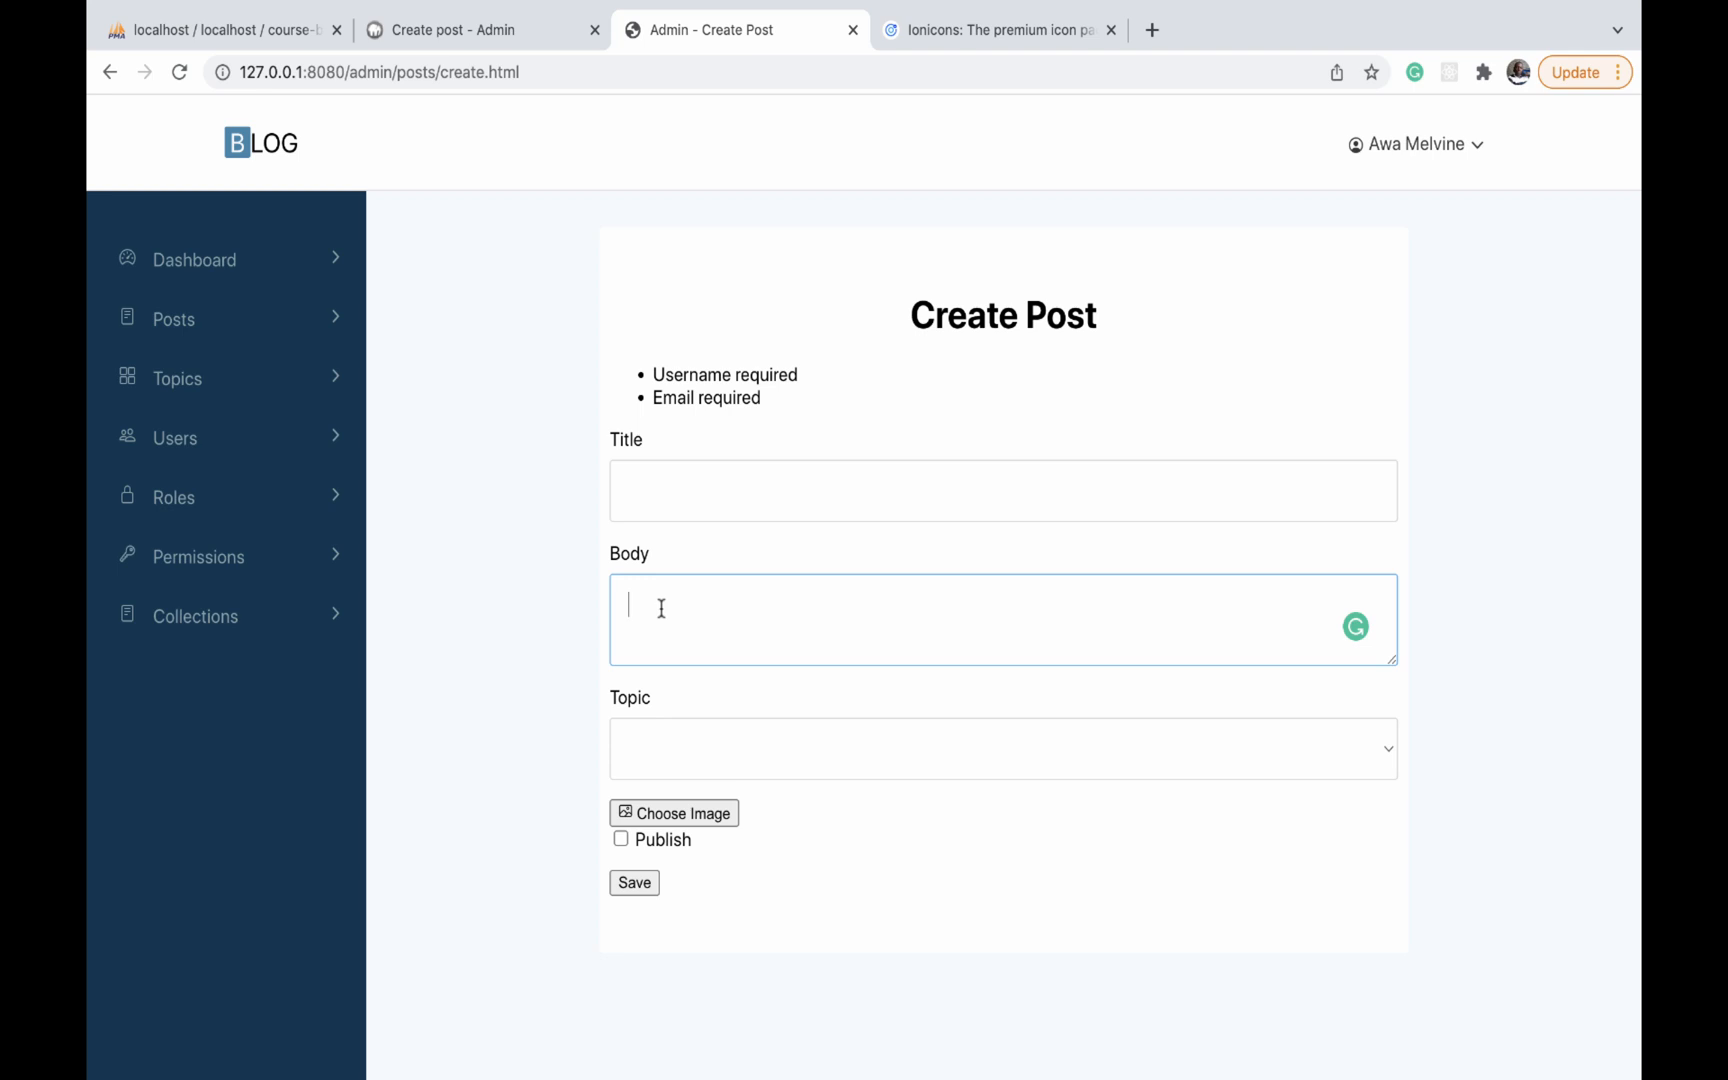
pyautogui.click(1000, 750)
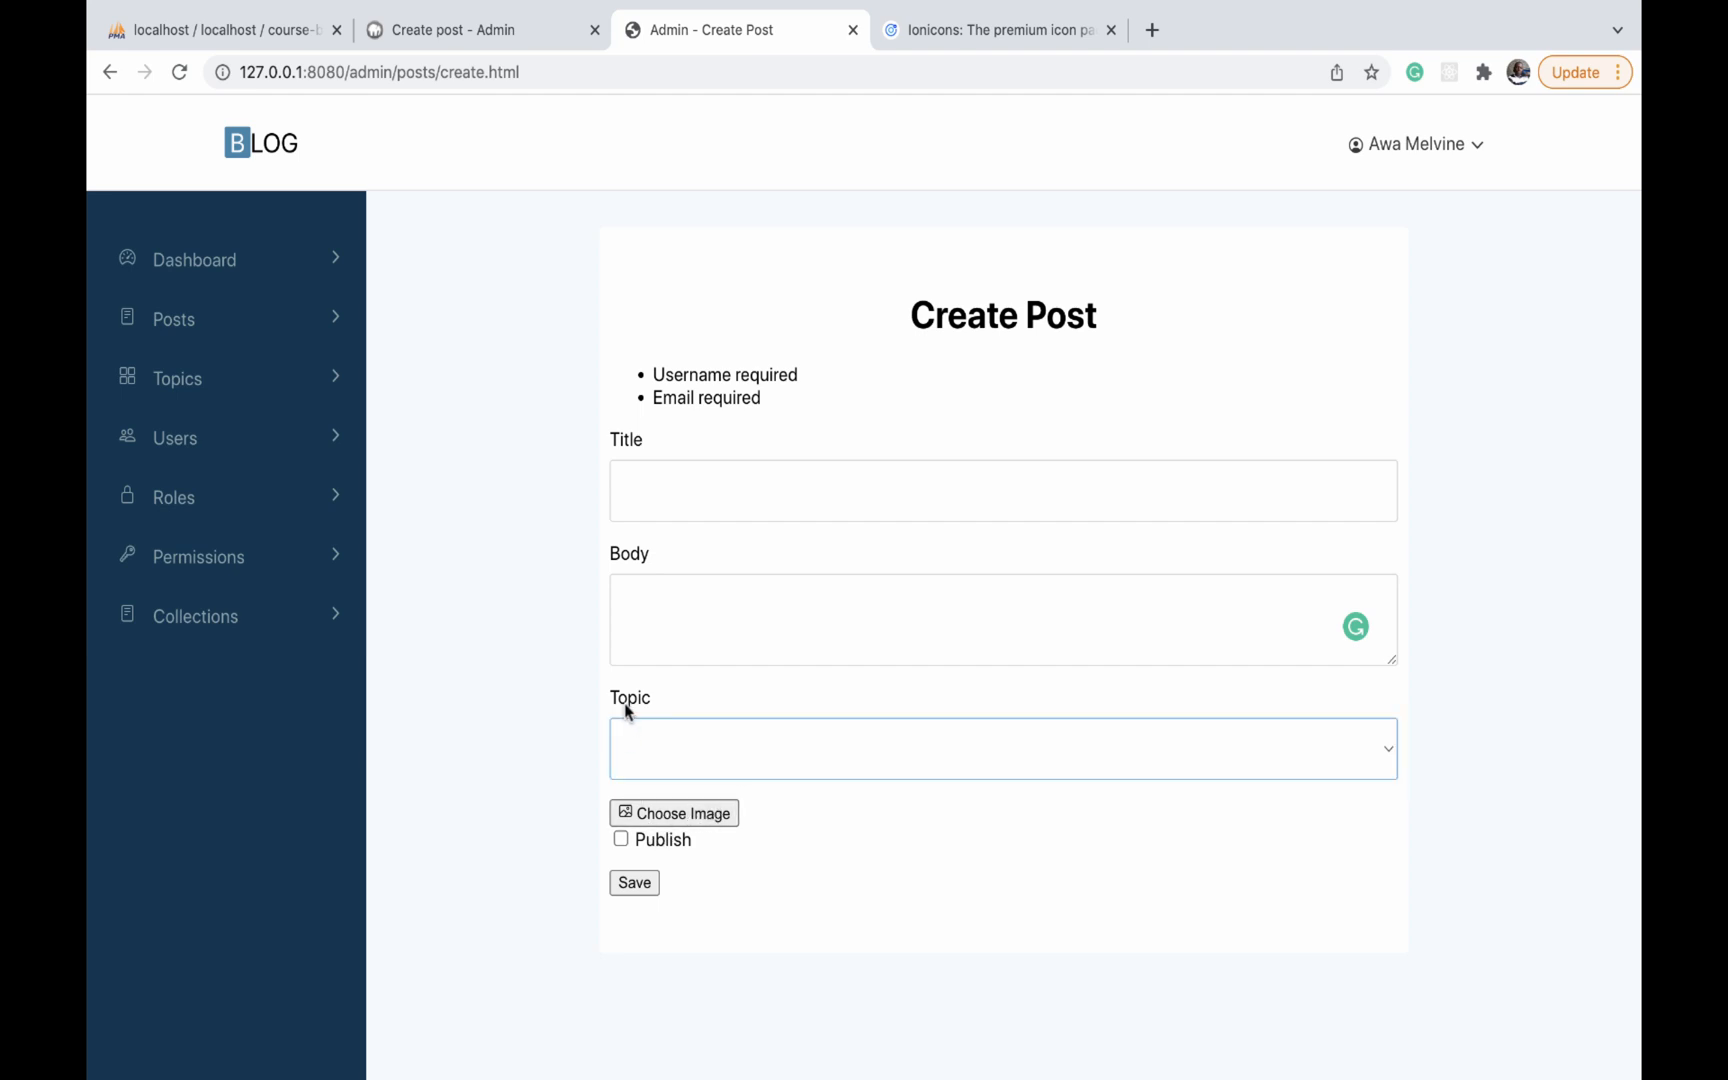
pyautogui.click(482, 30)
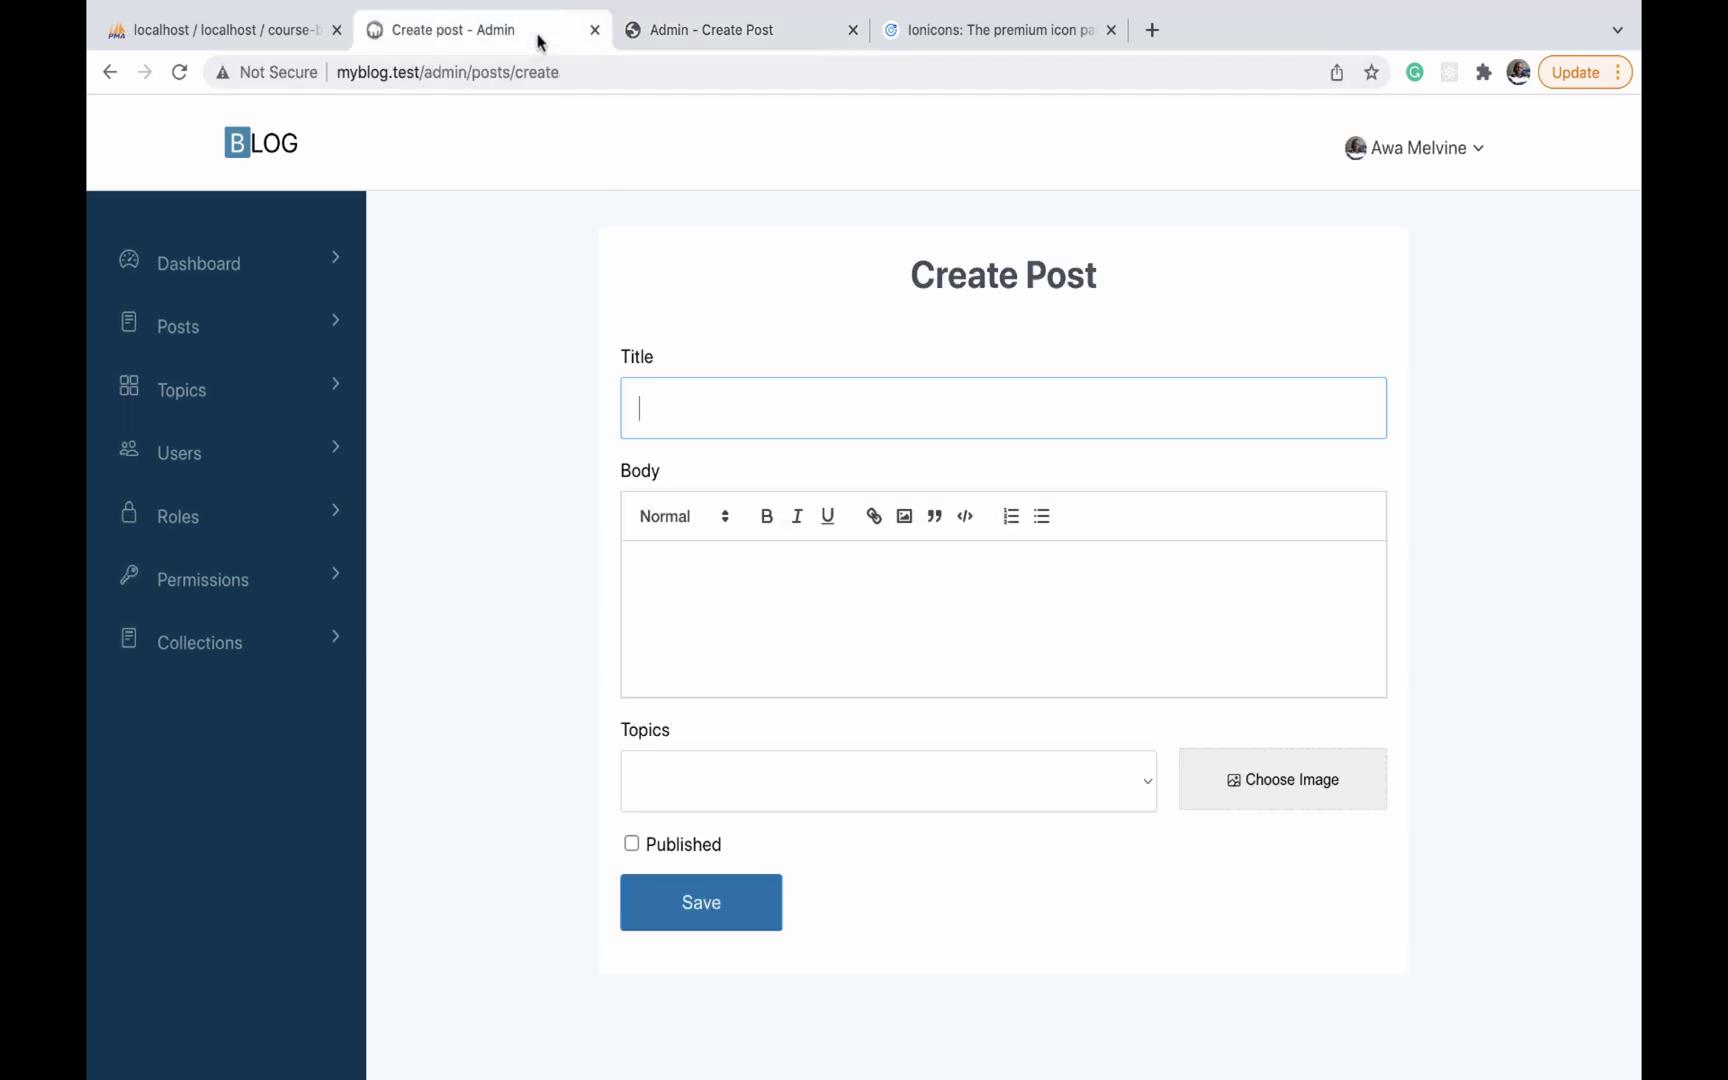
pyautogui.moveTo(702, 118)
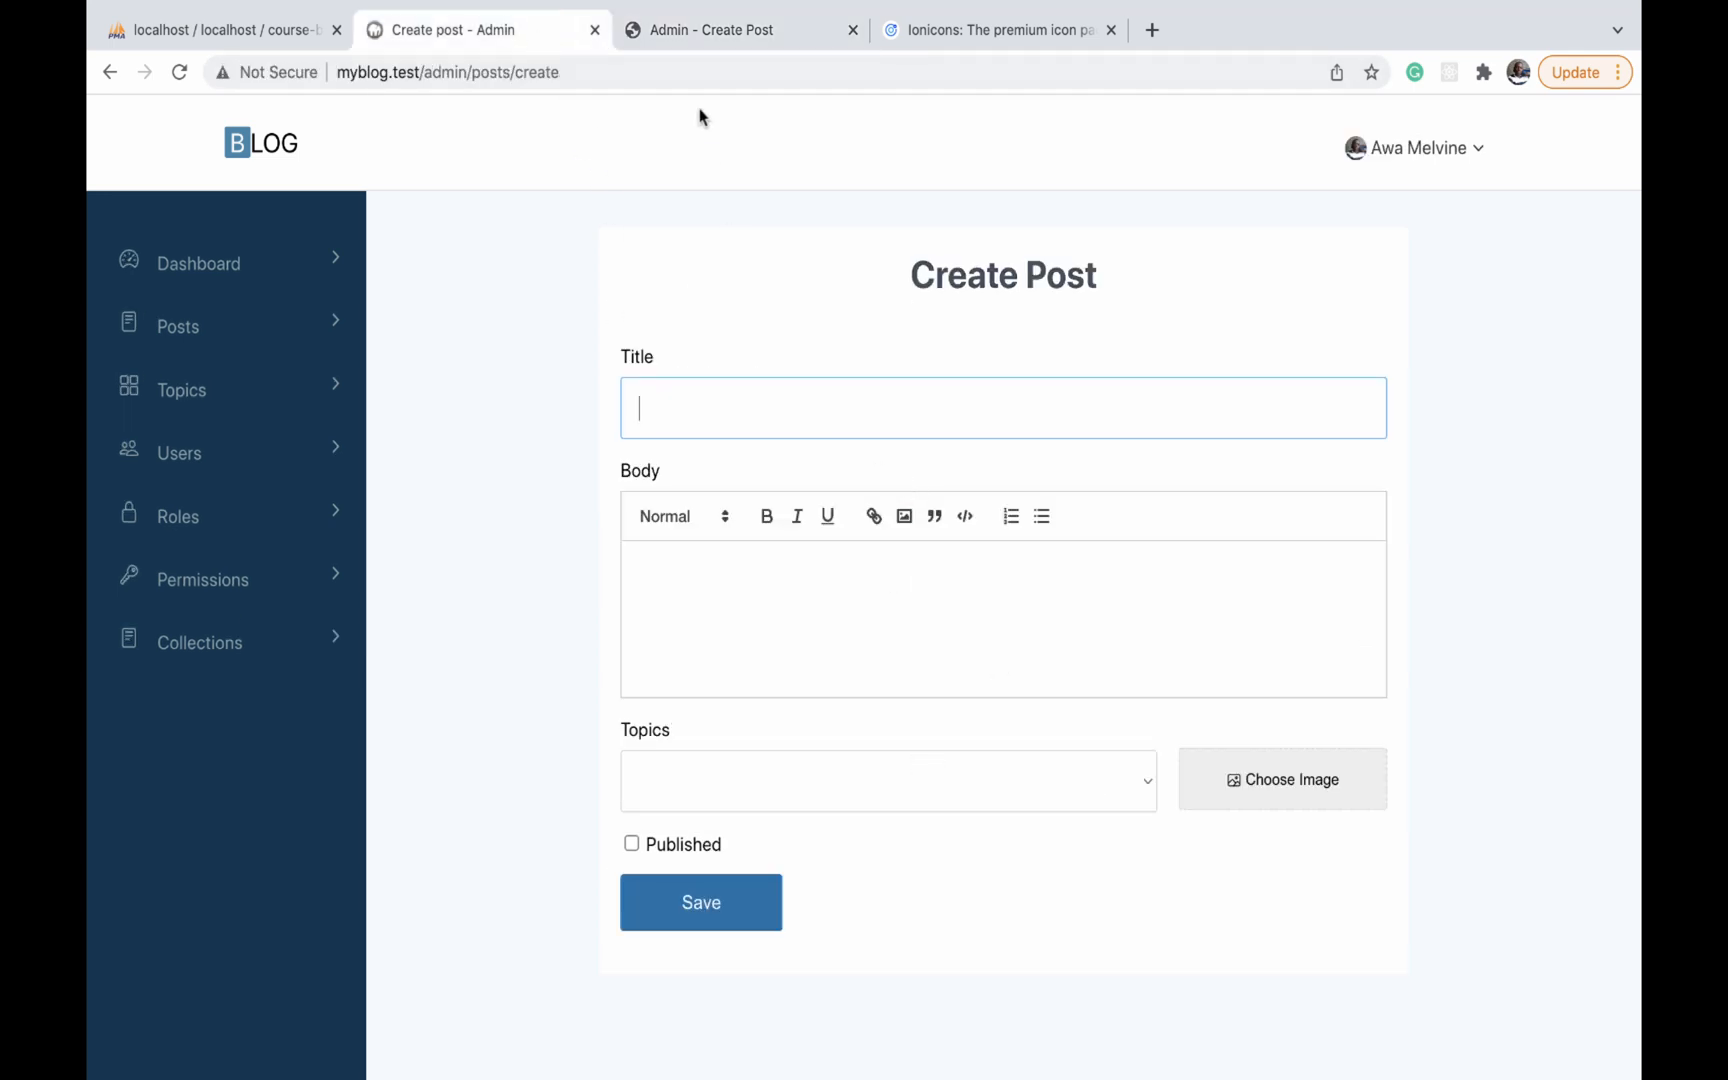